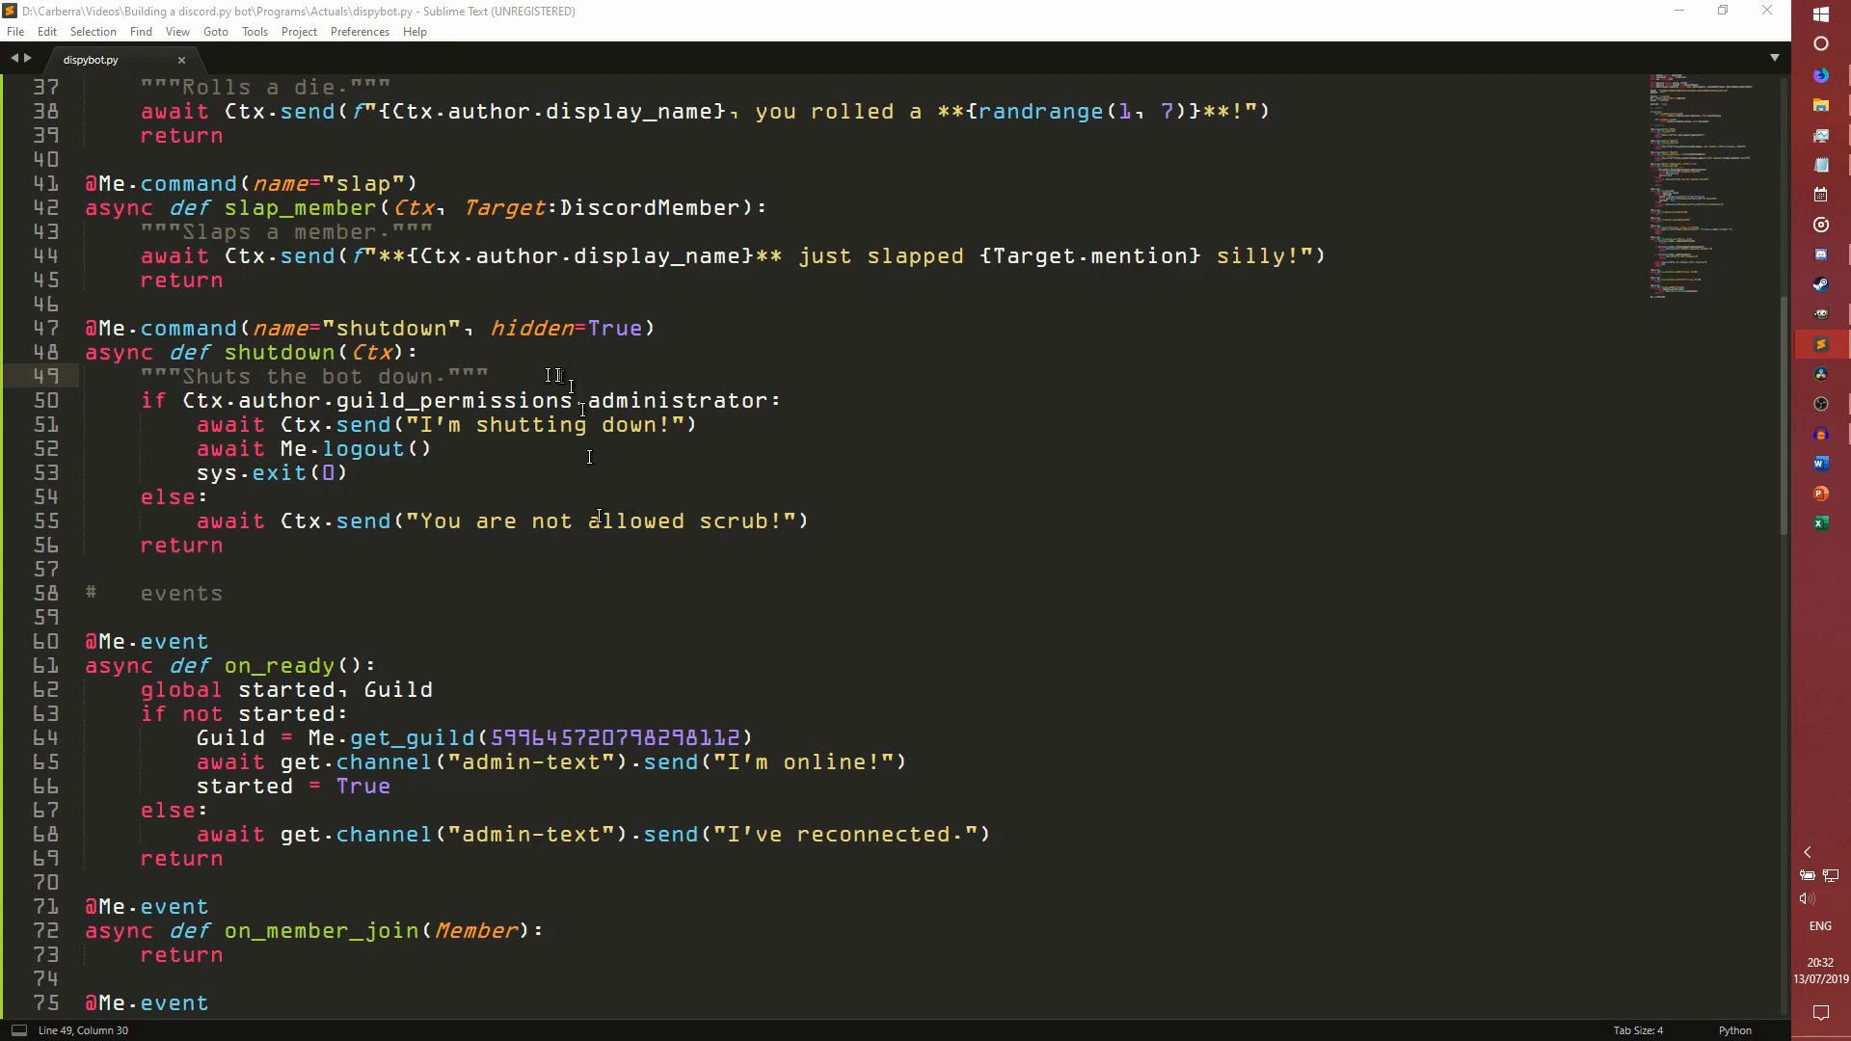
Step: Select code near the top of dispybot.py and scroll down to the on_member_join handler
drag(493, 327, 659, 327)
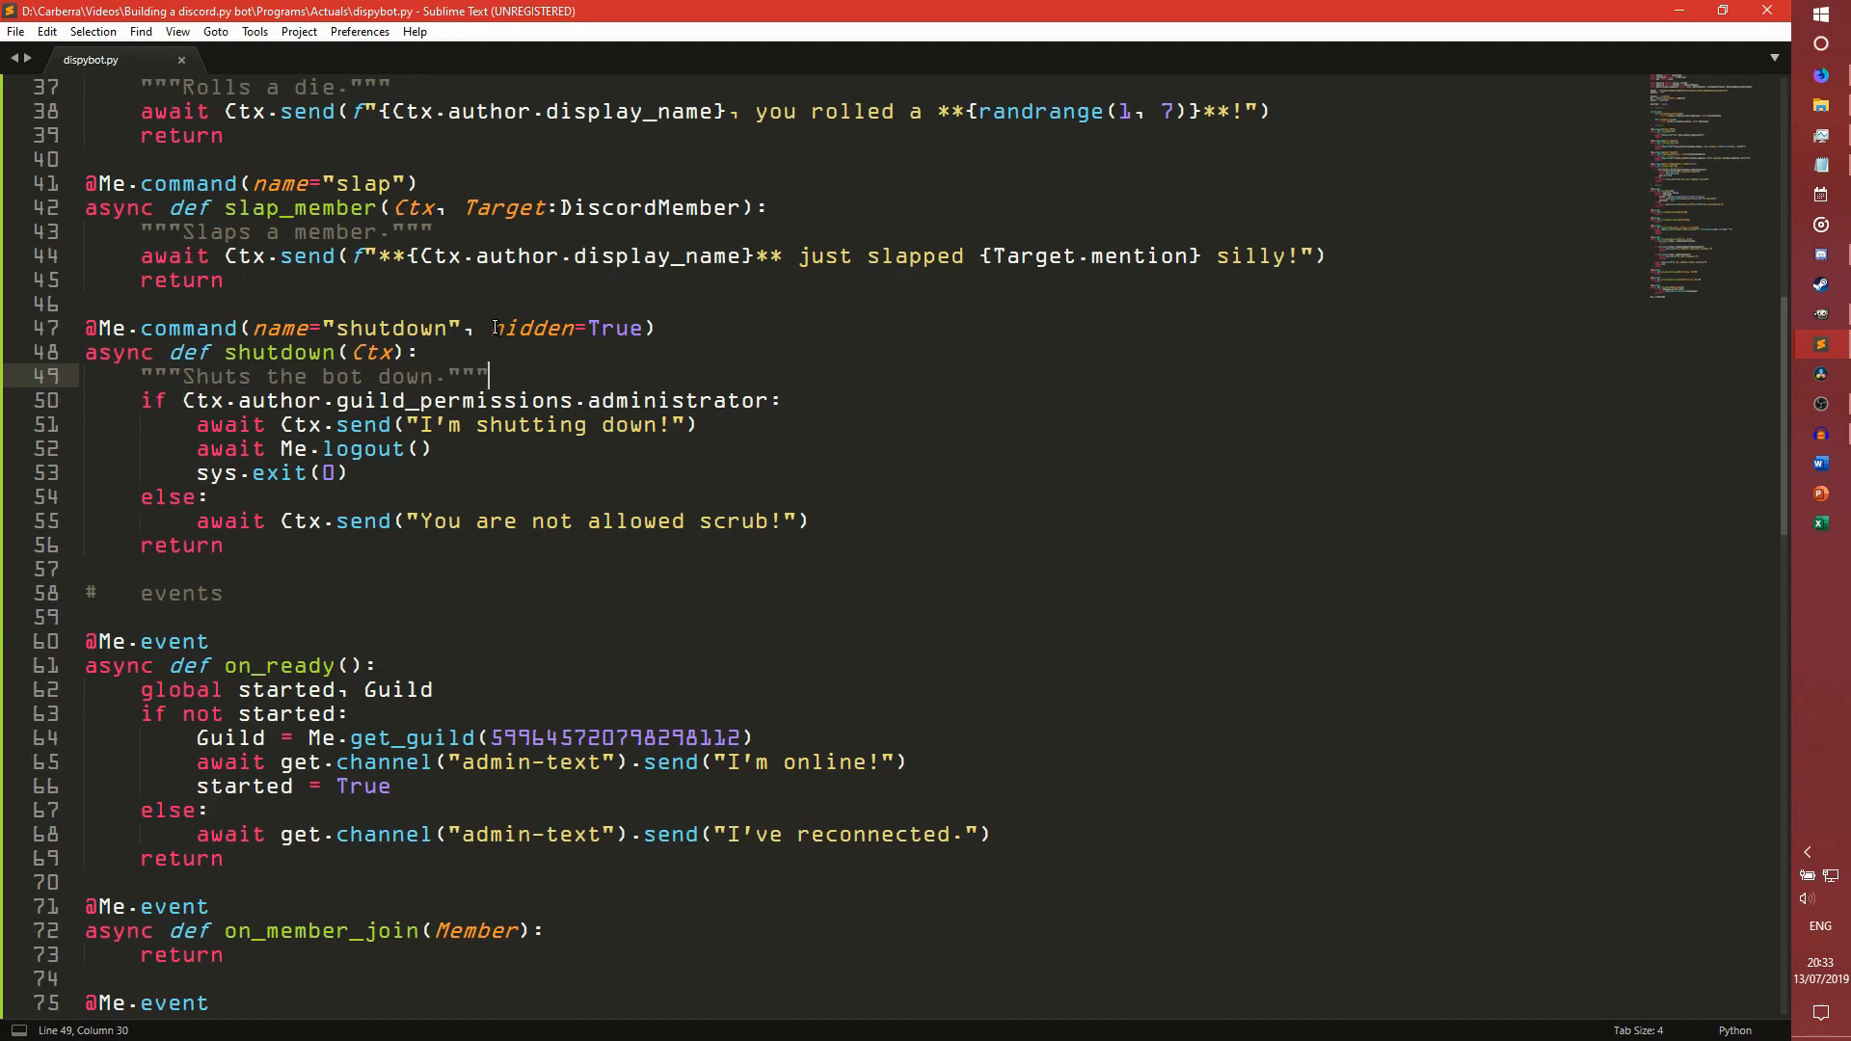
double_click(280, 352)
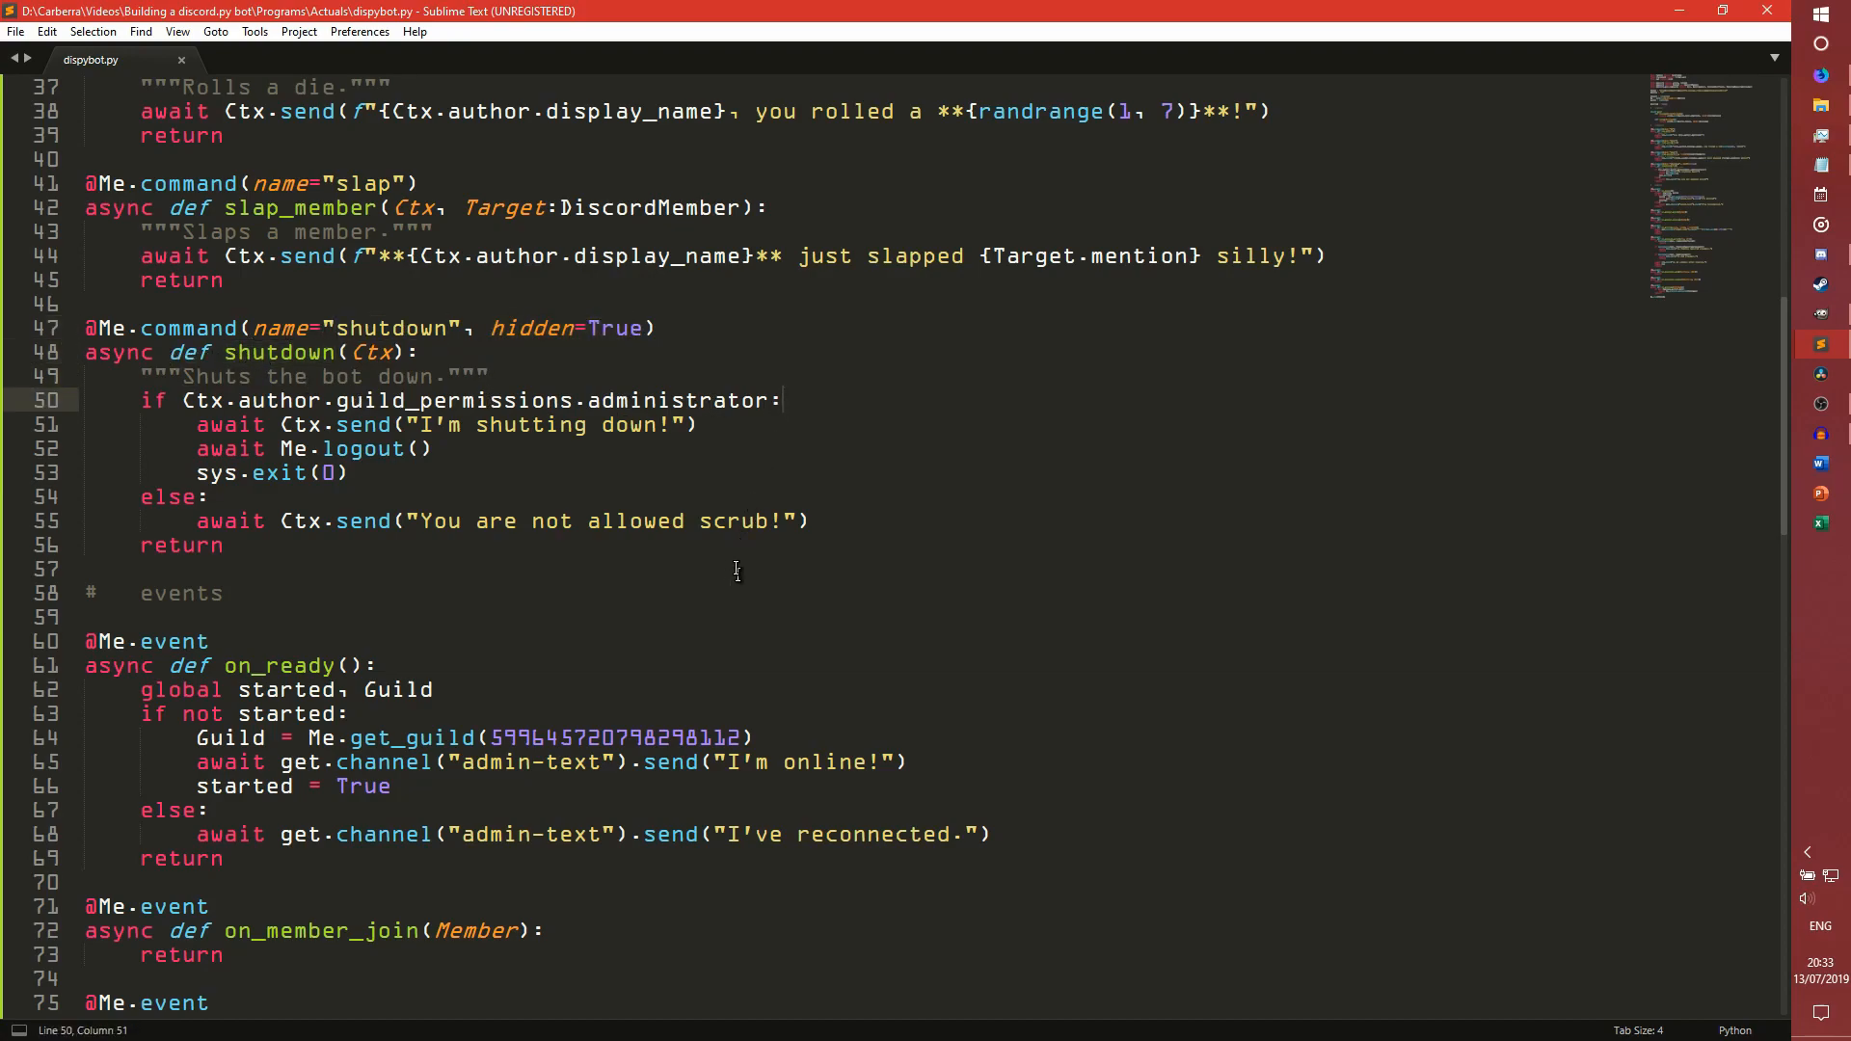
click(656, 328)
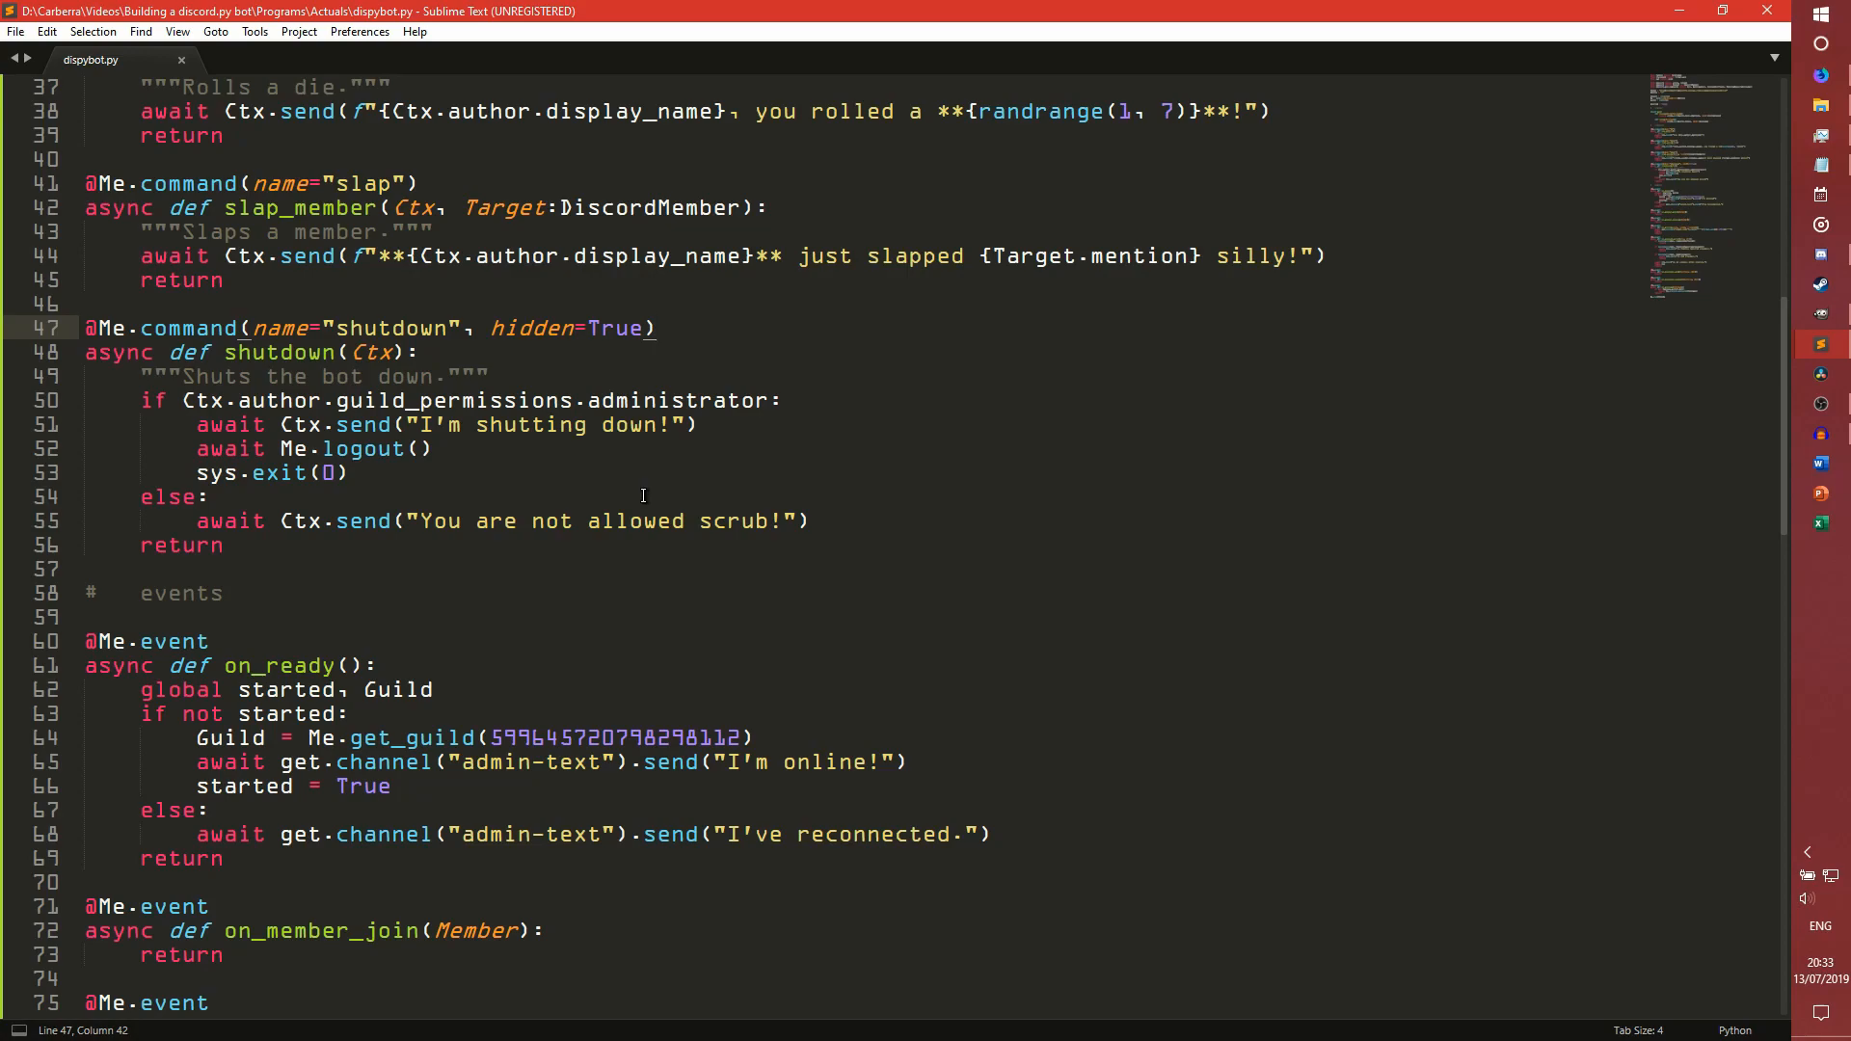
mouse_move(668, 546)
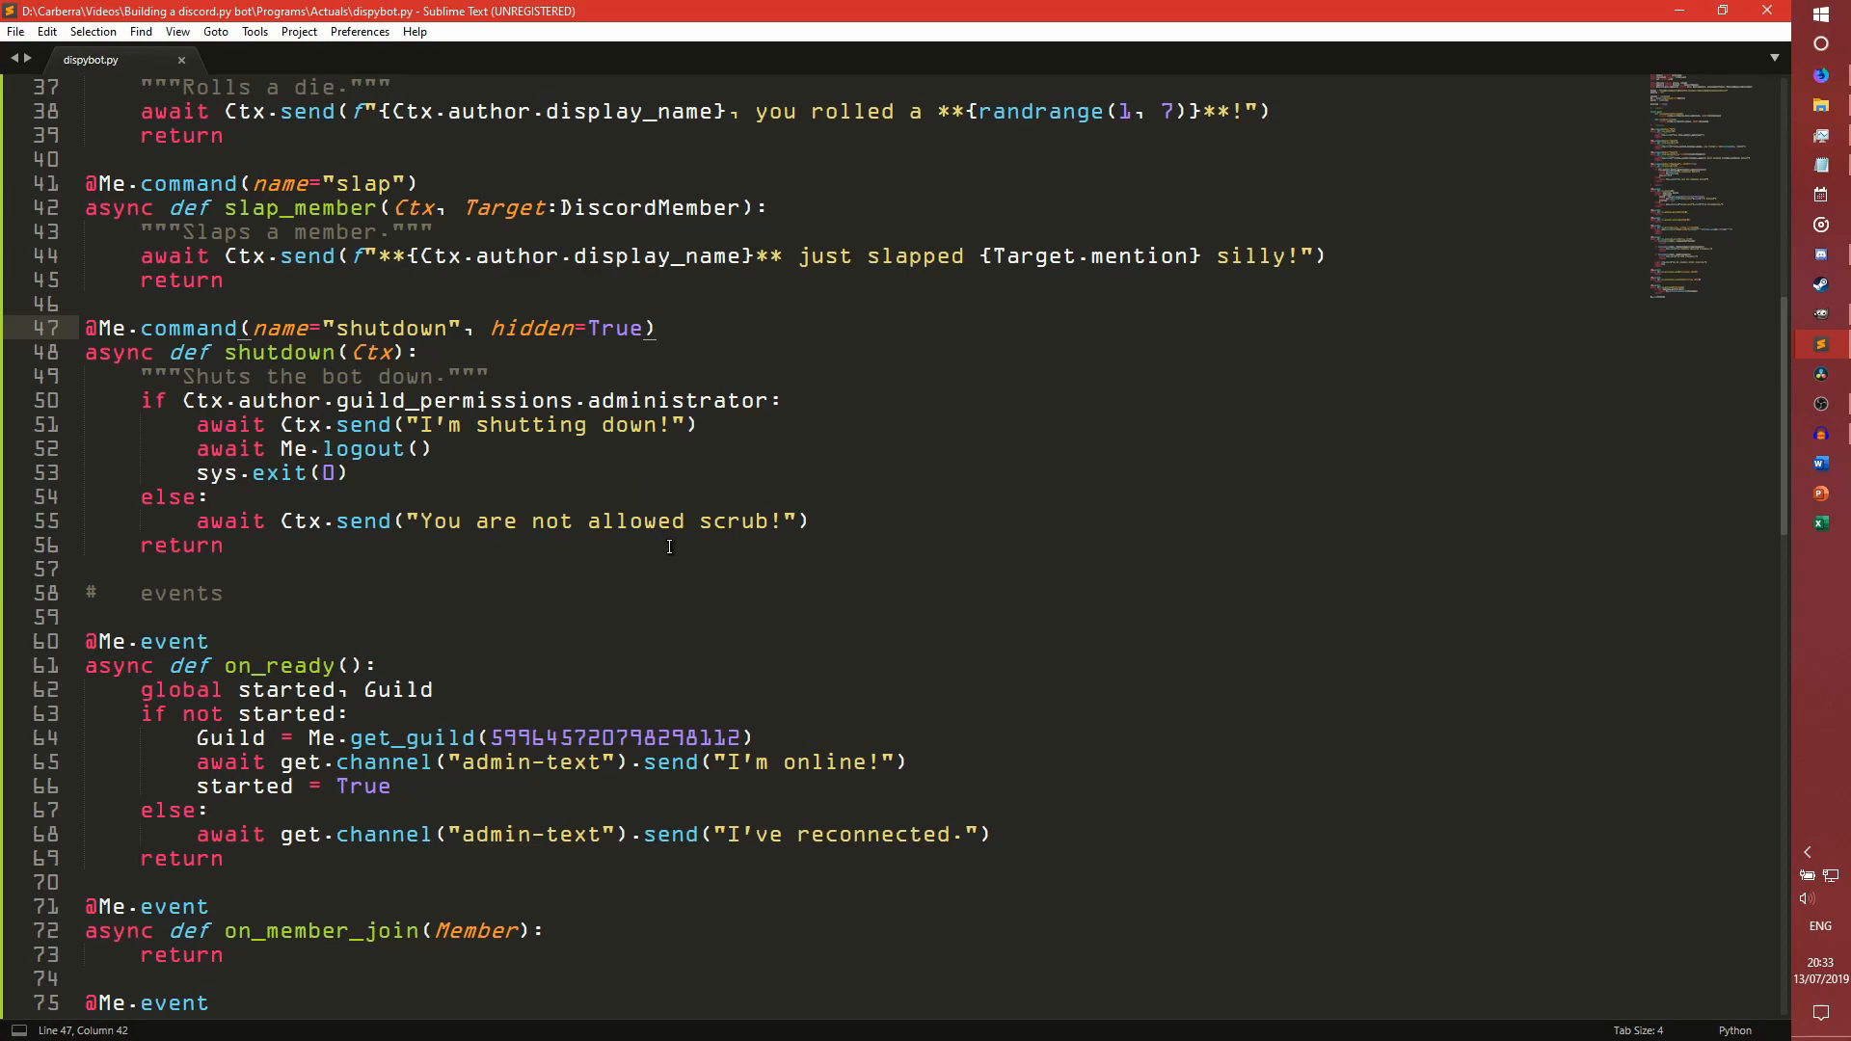
mouse_move(694, 632)
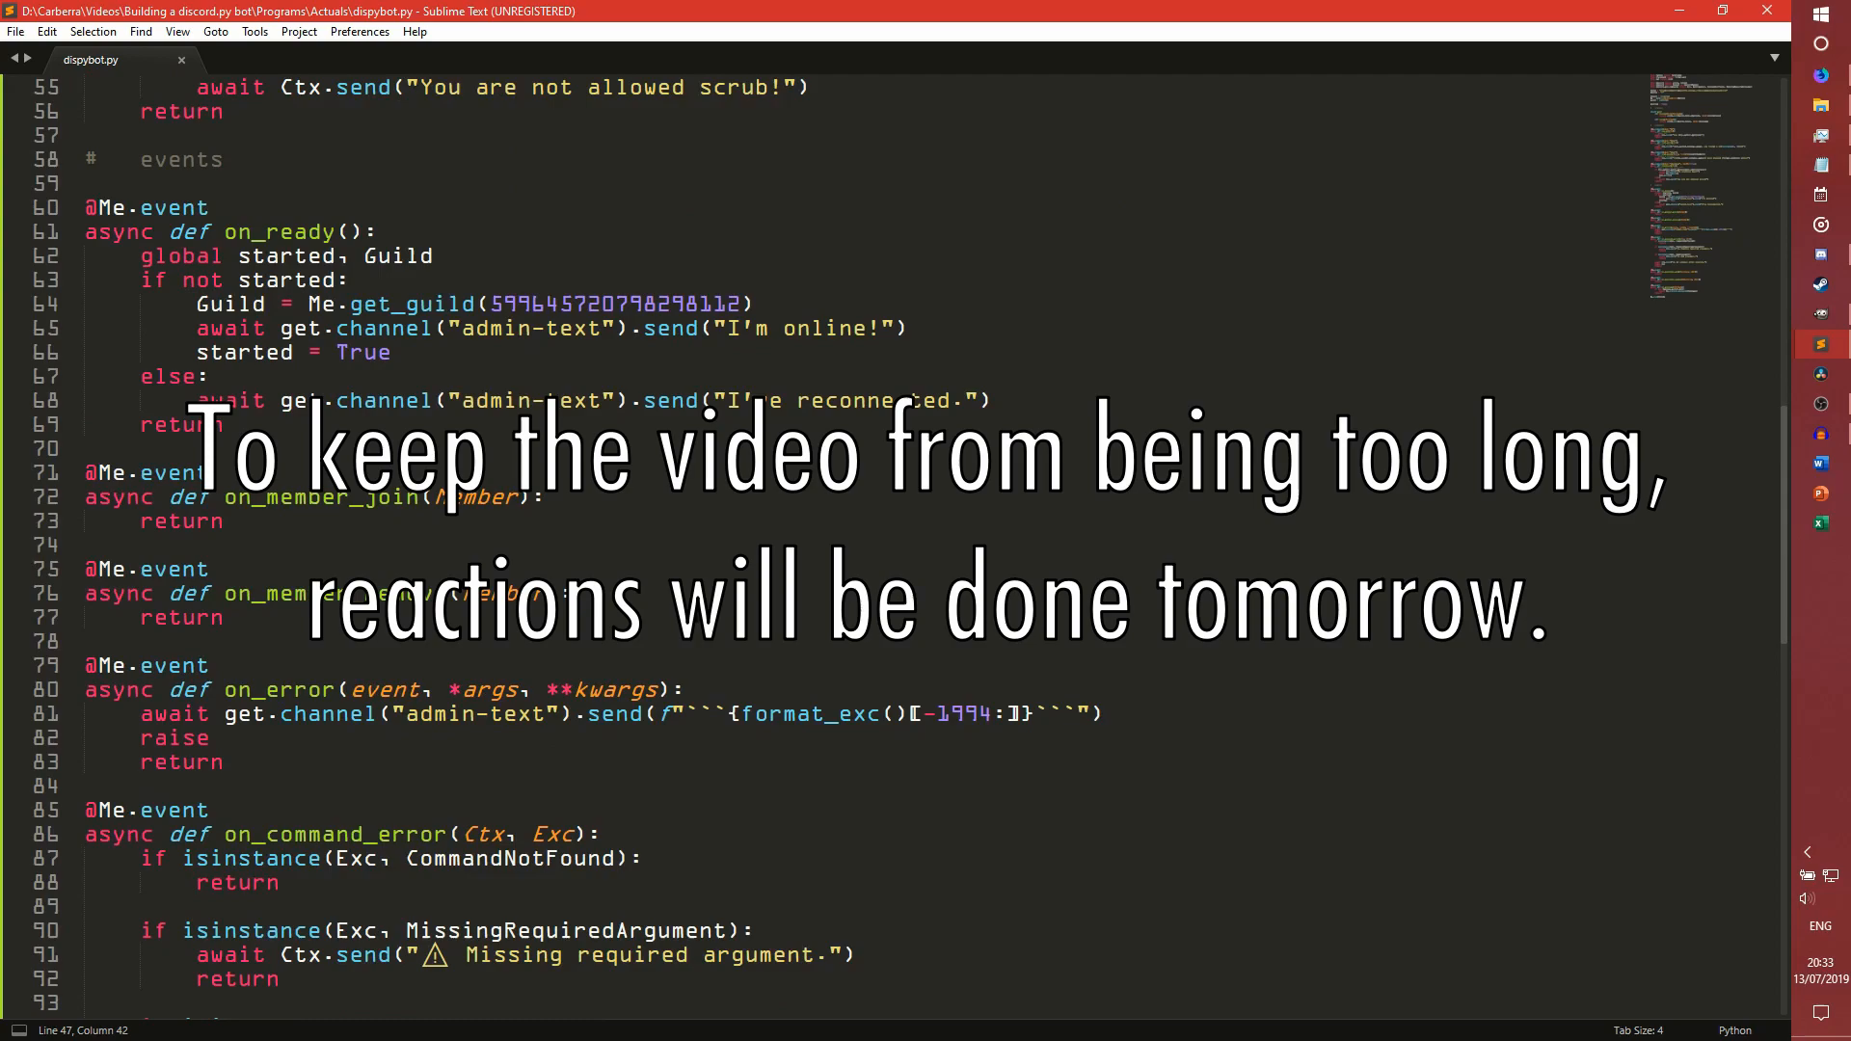
scroll(down, 3)
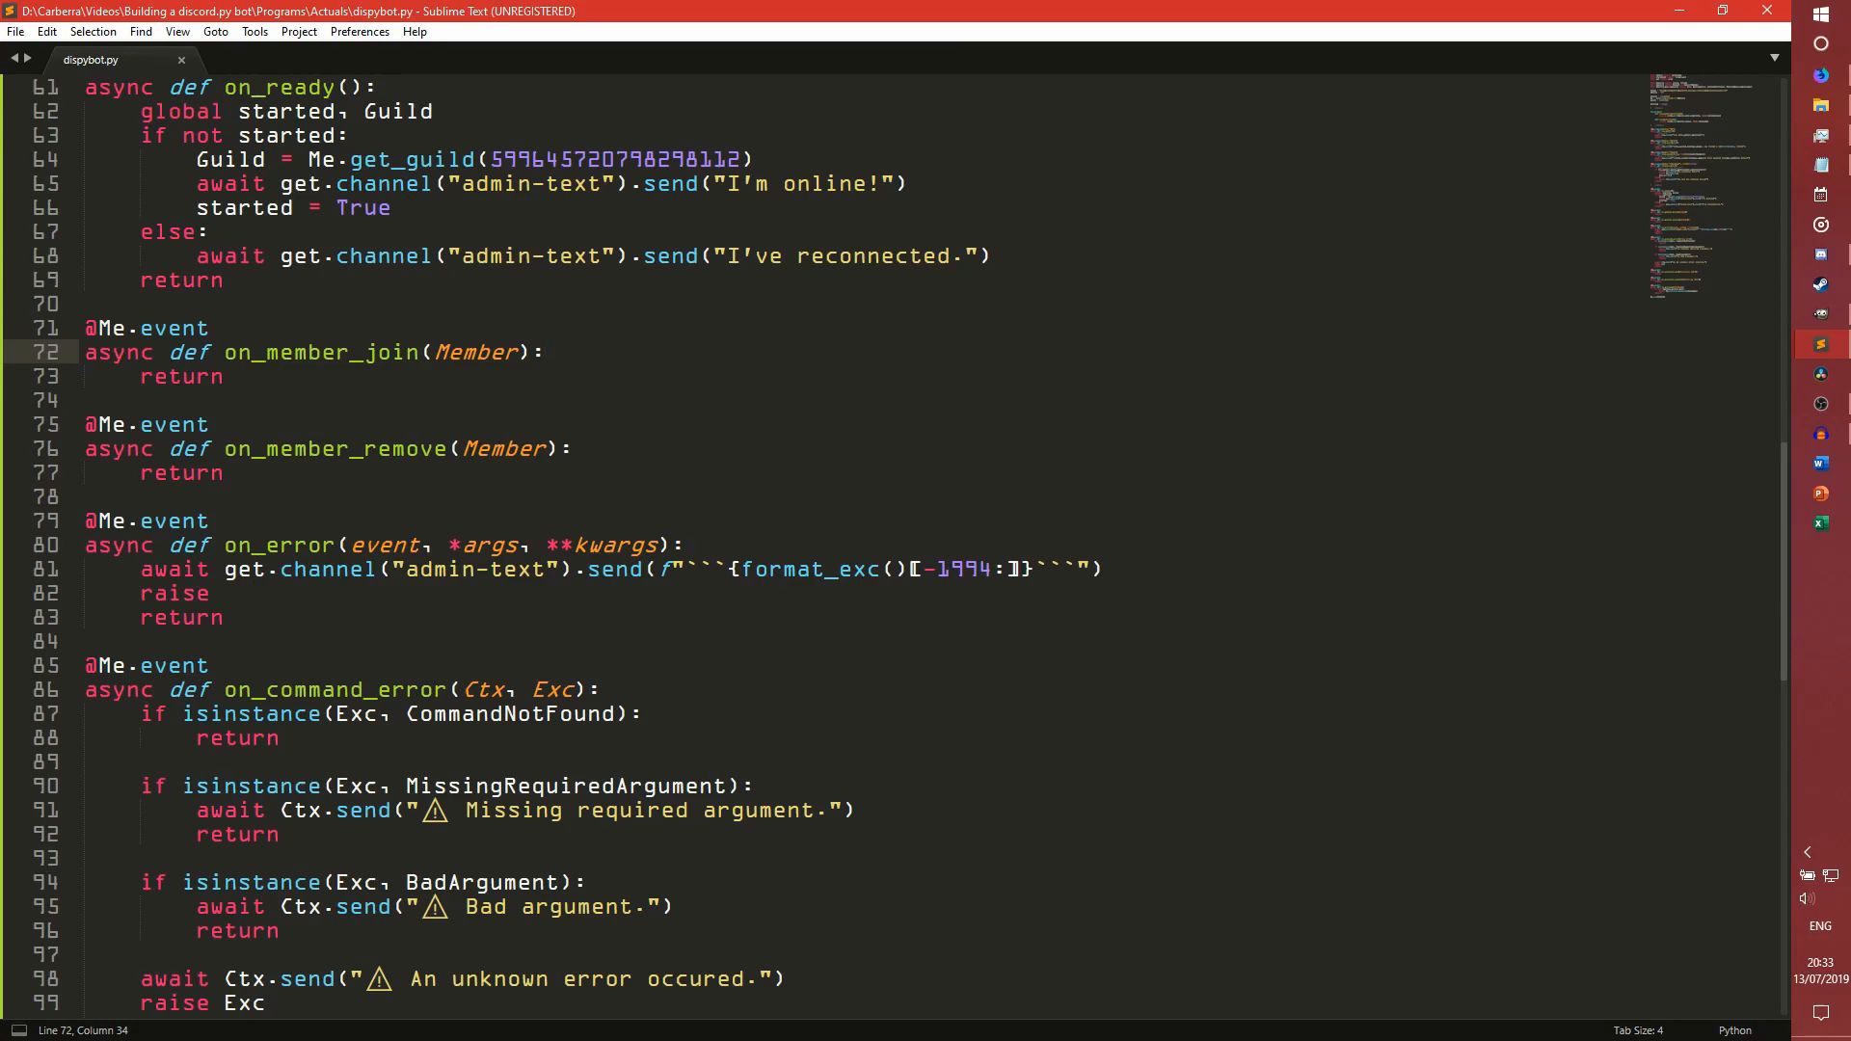
mouse_move(590, 355)
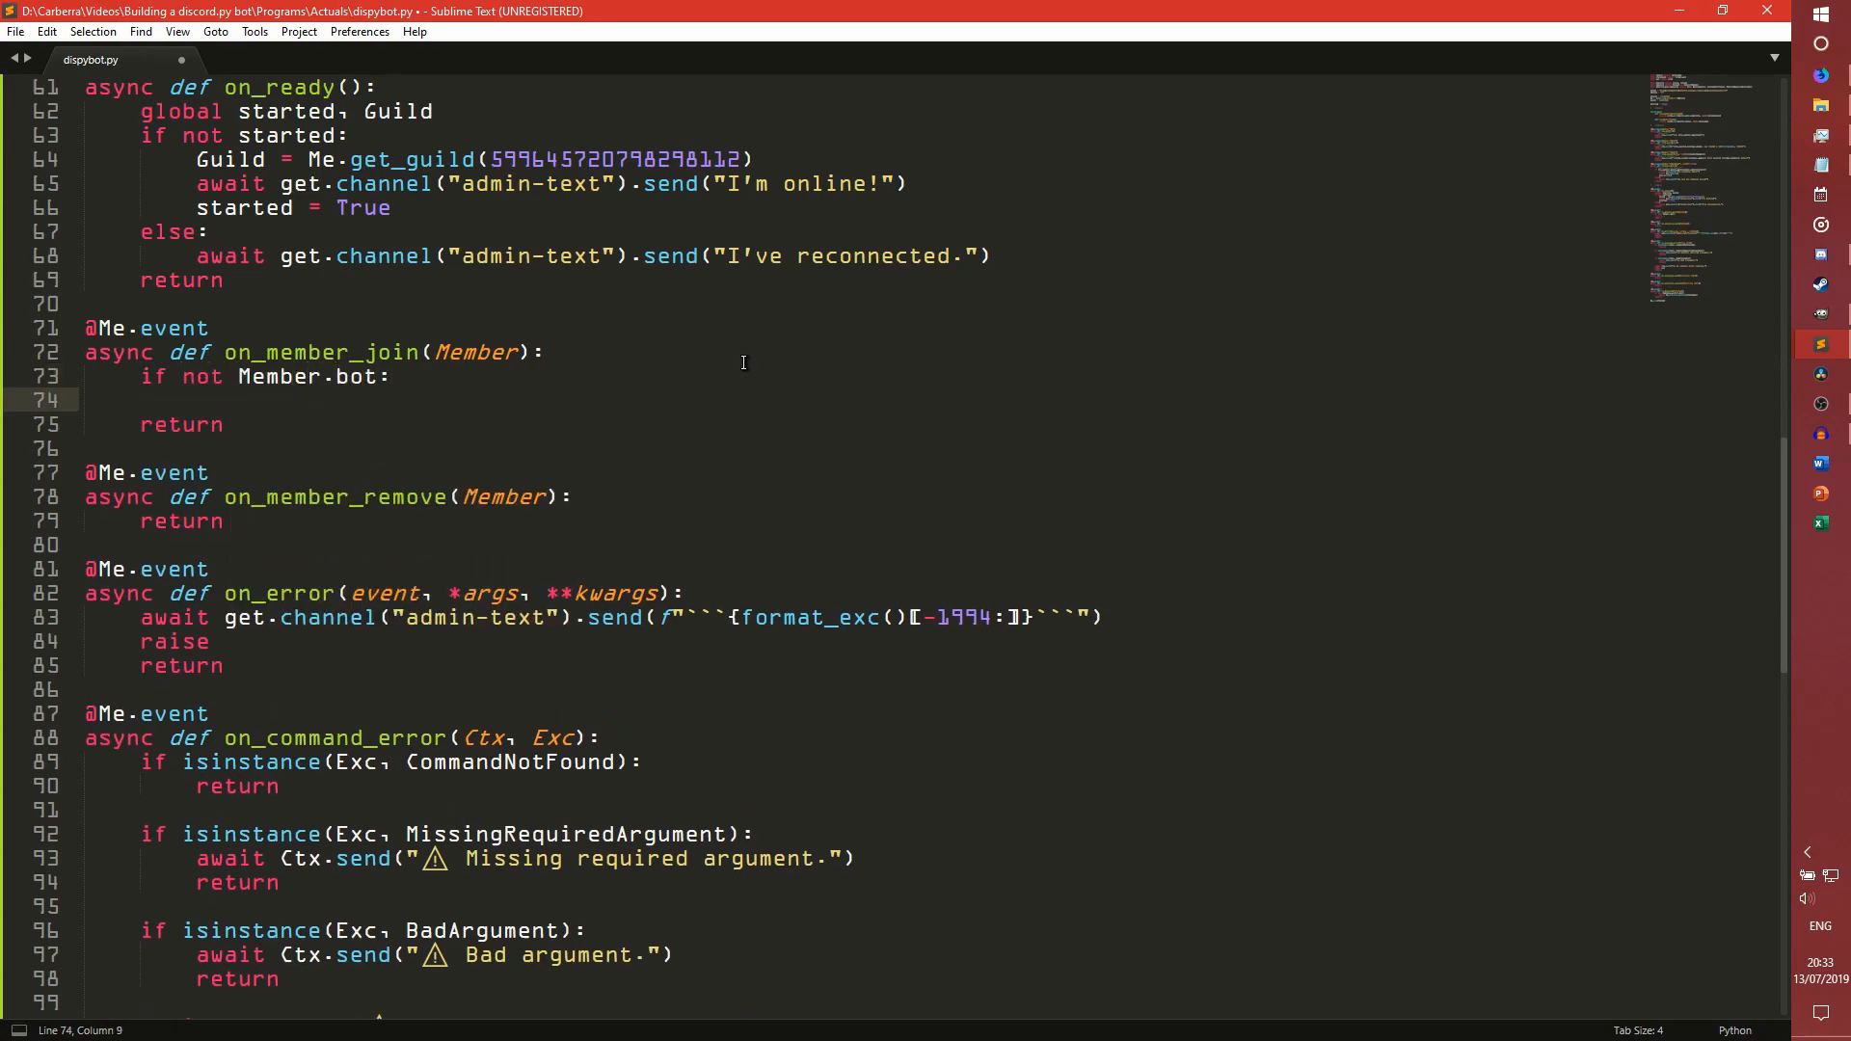
Step: Start the greeting with await get.channel(...).send( inside the bot-check block
text(await get.channel("welcome)
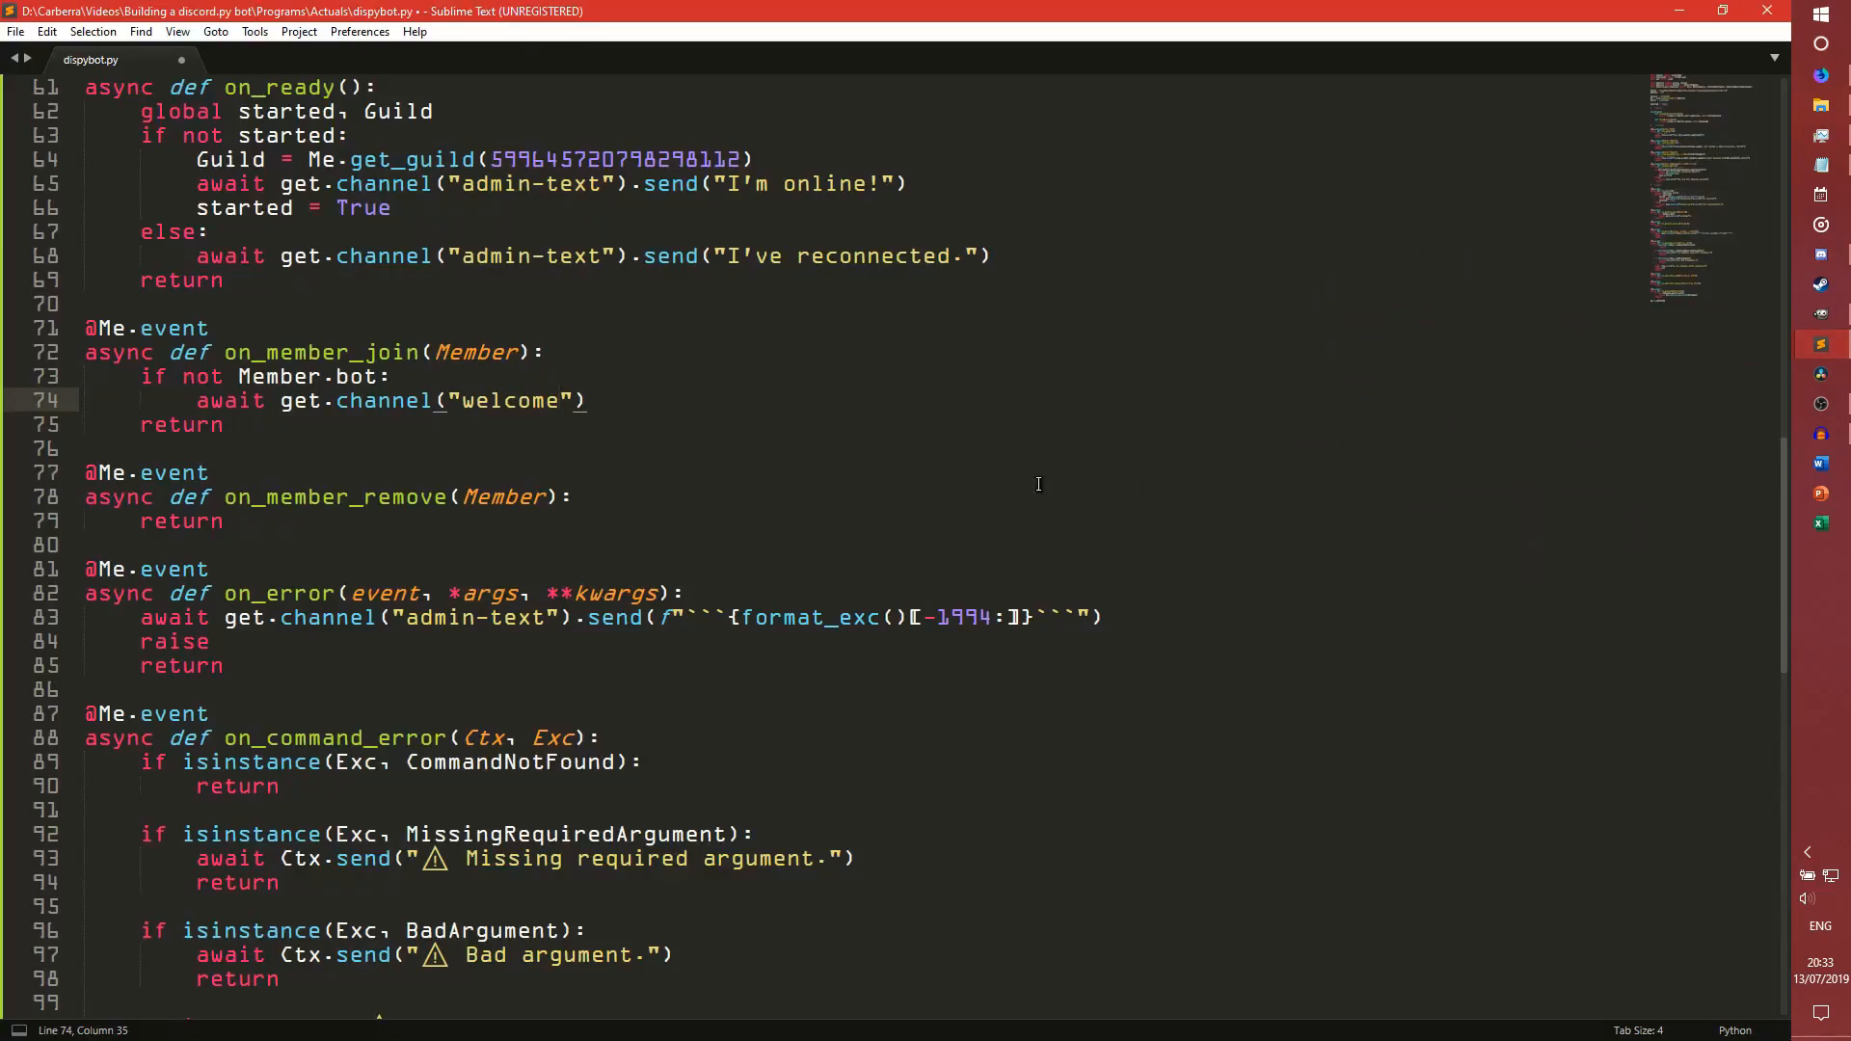
text(.send()
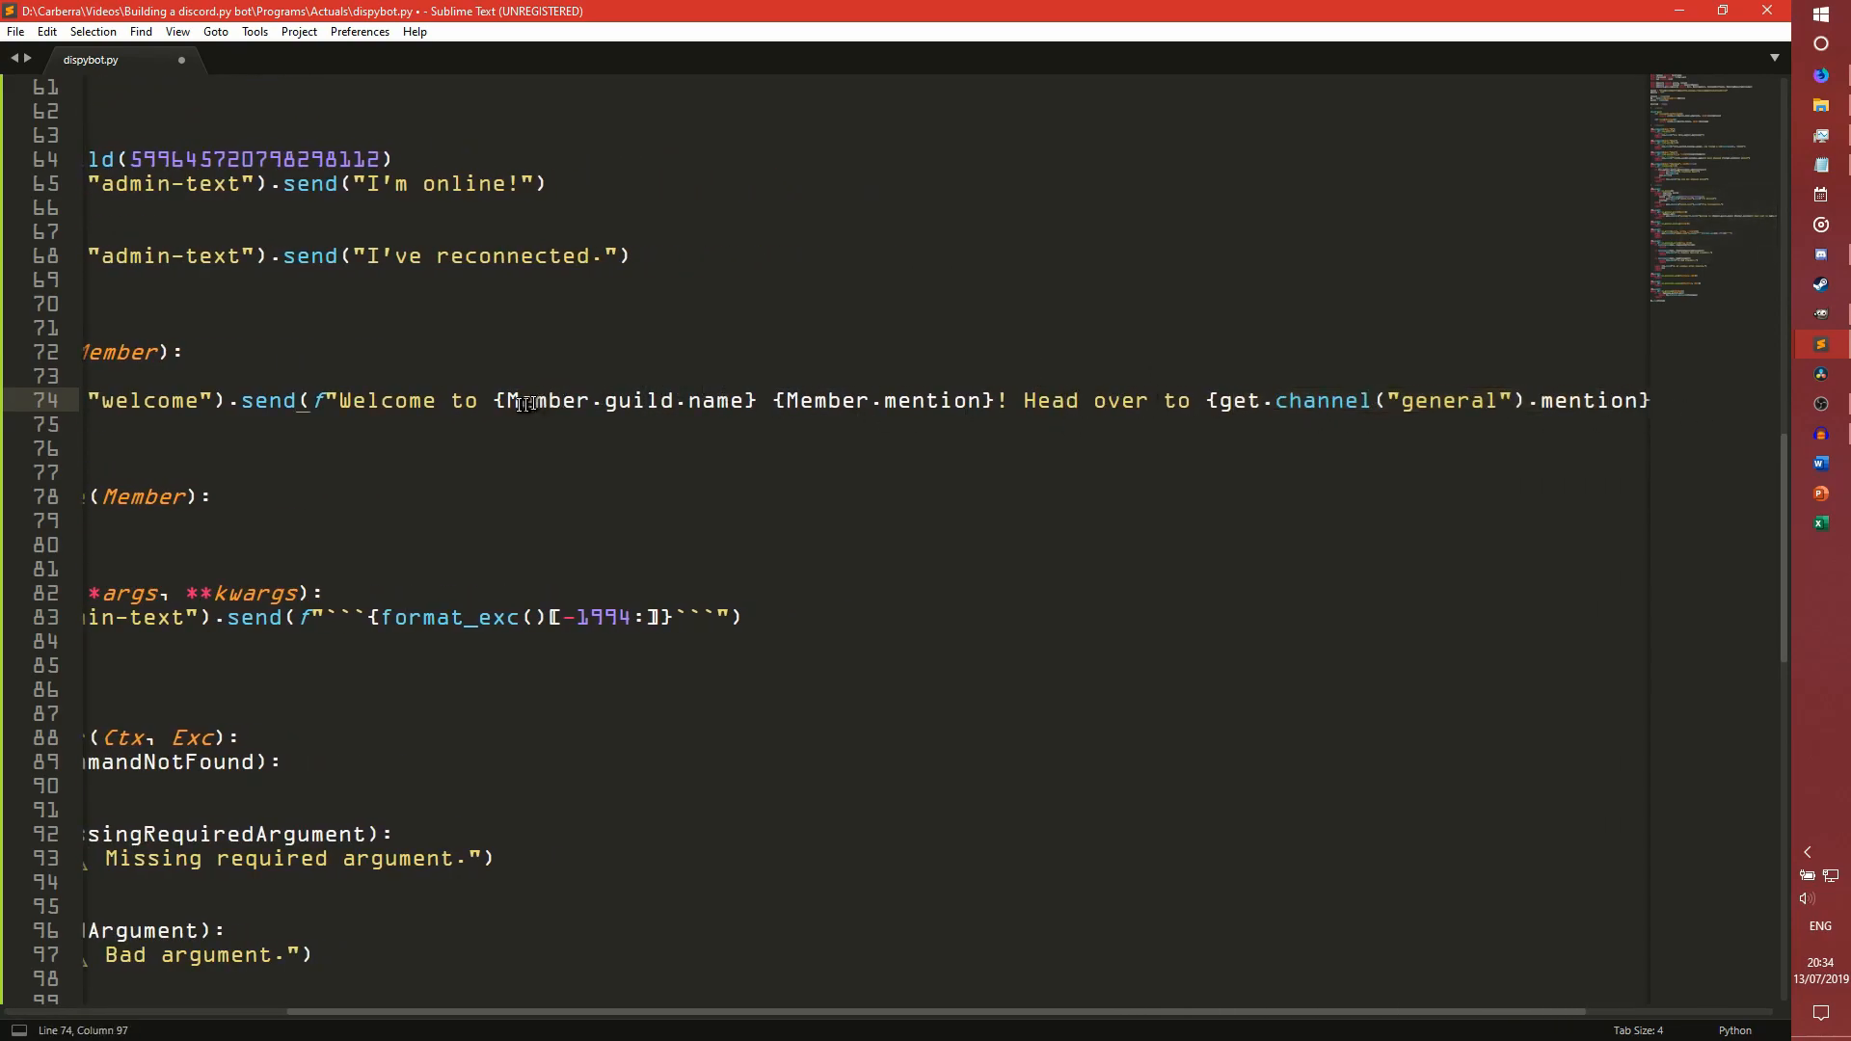
Step: Wrap the server name in ** markers and finish the greeting with 'and say hi!'
text(**)
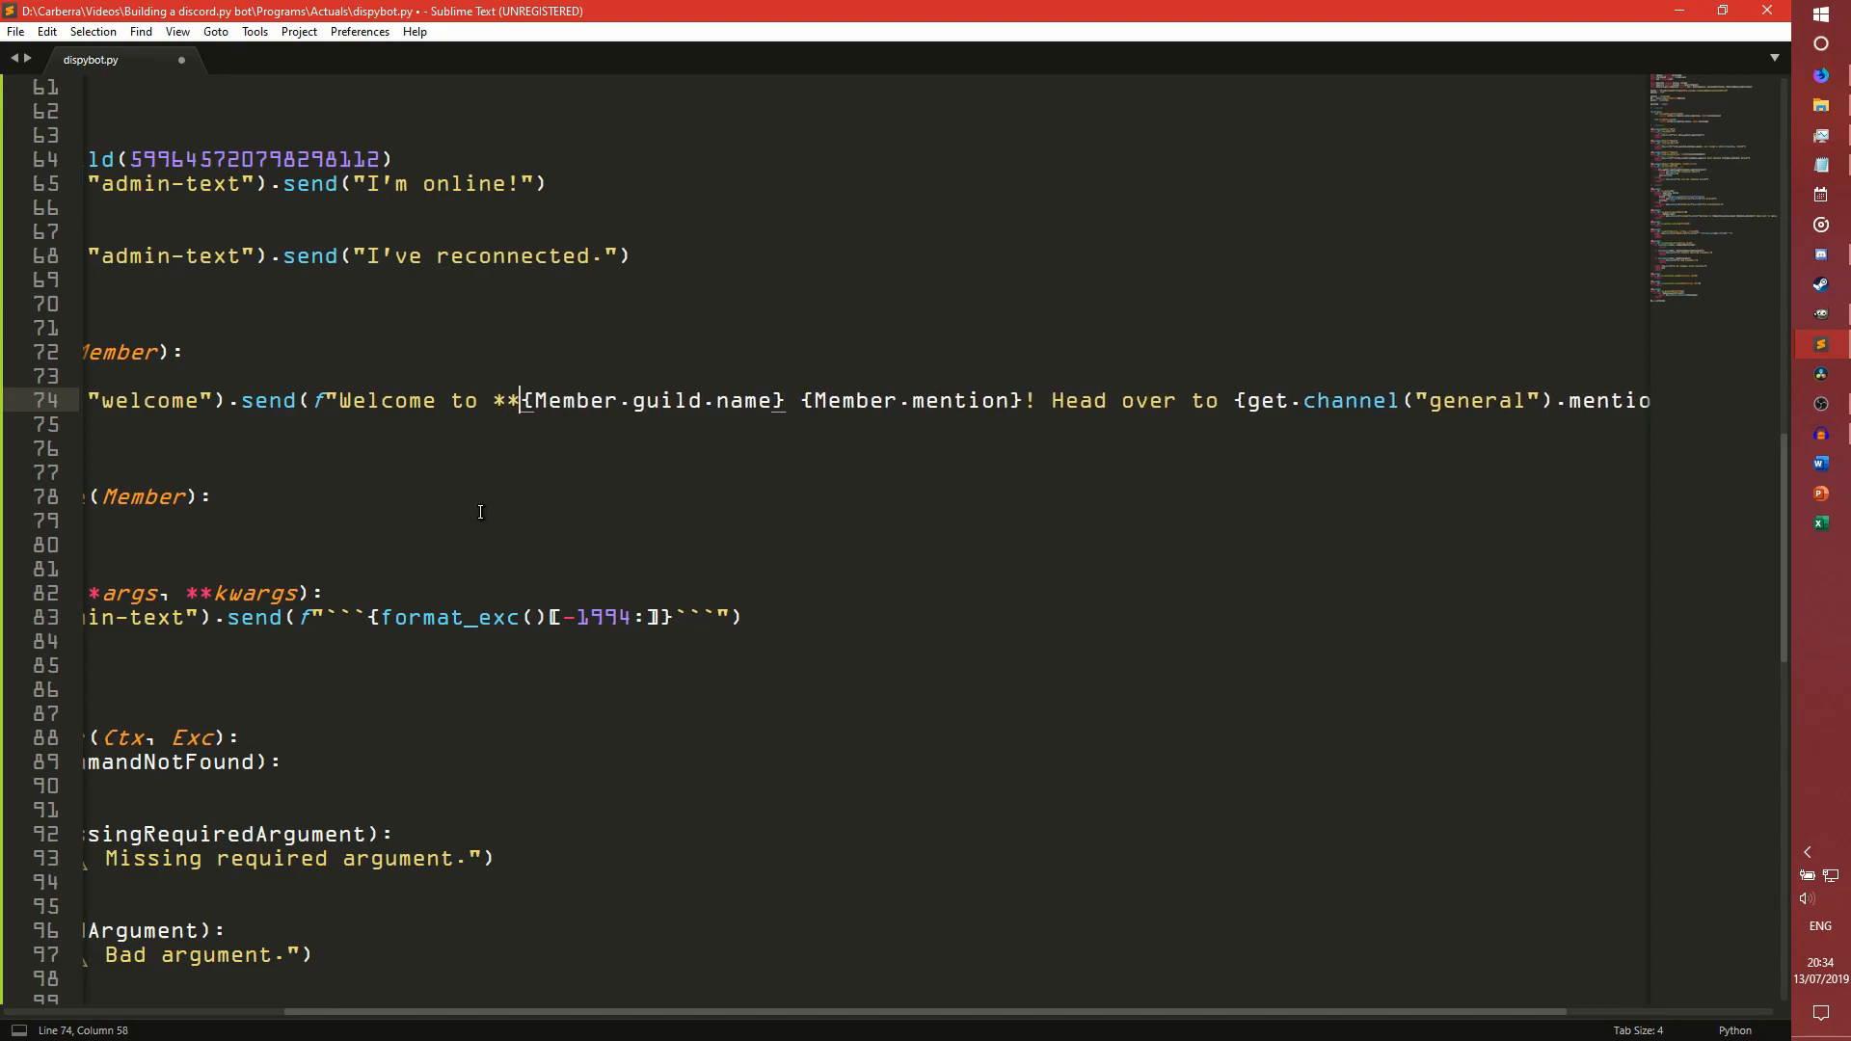
text(**)
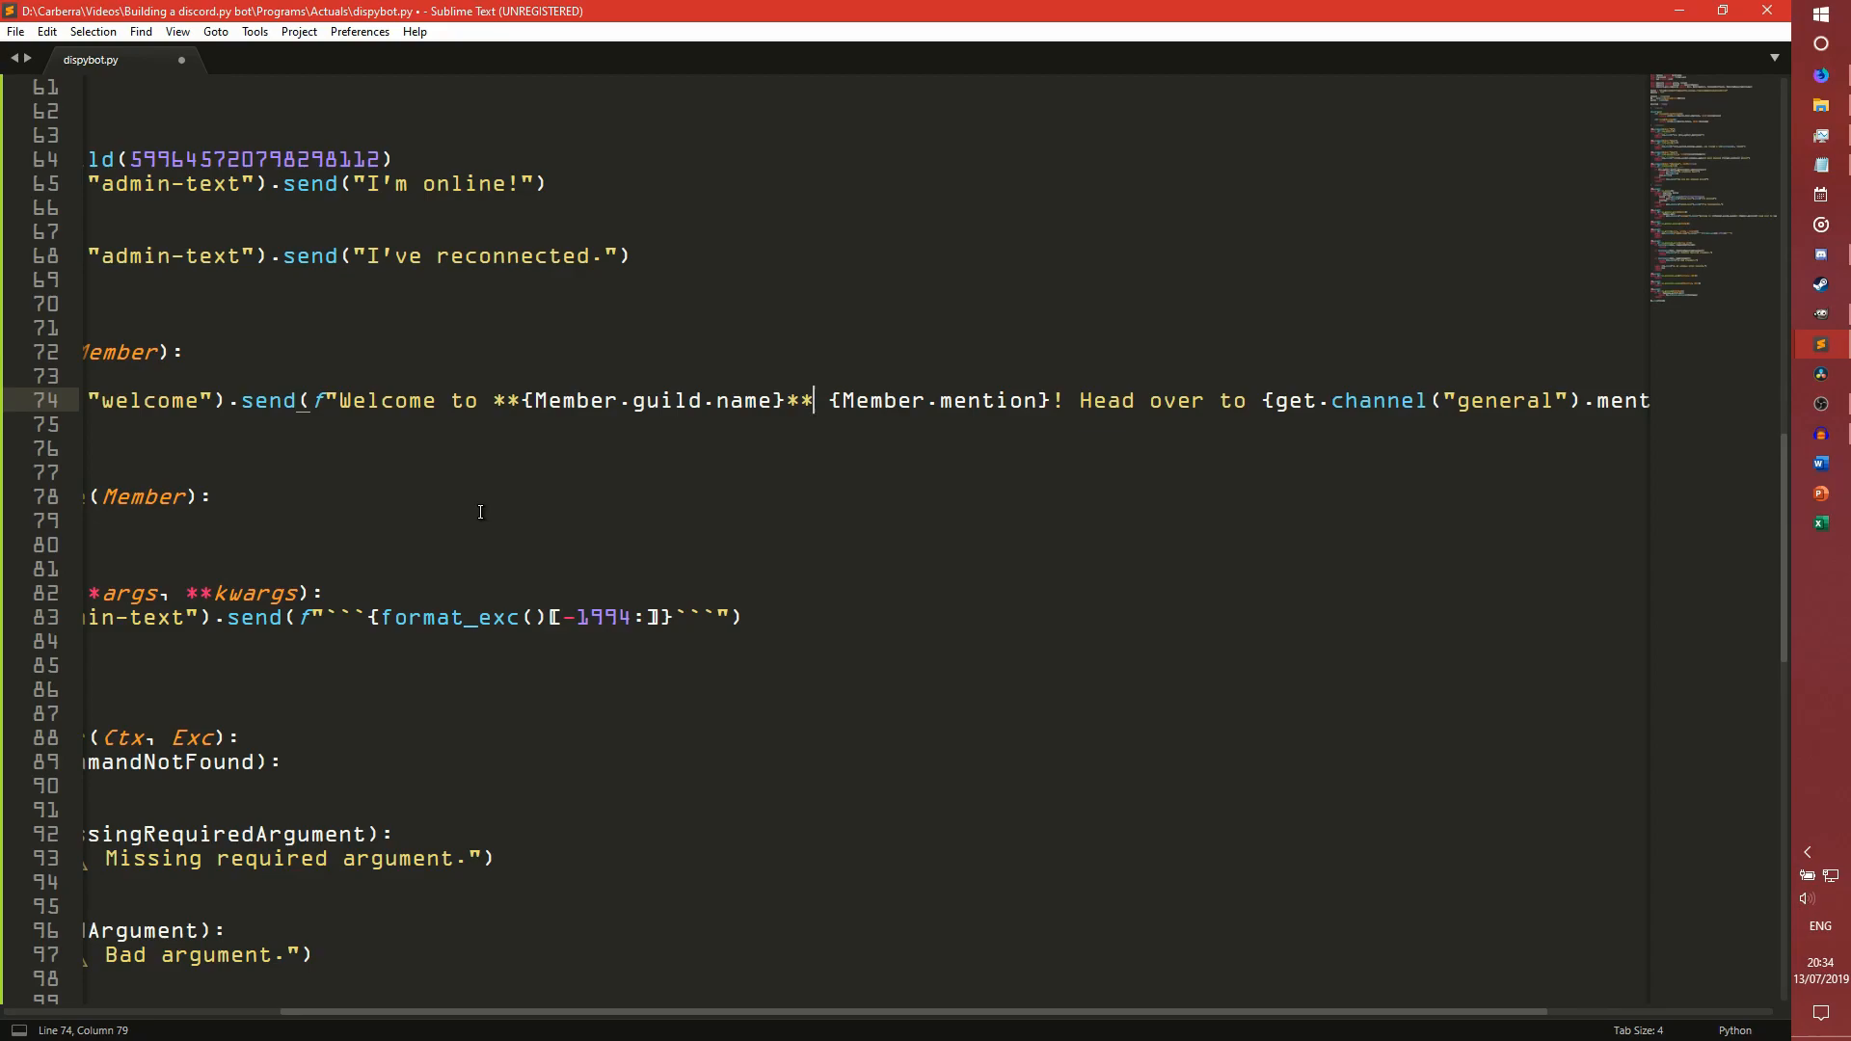
mouse_move(888, 384)
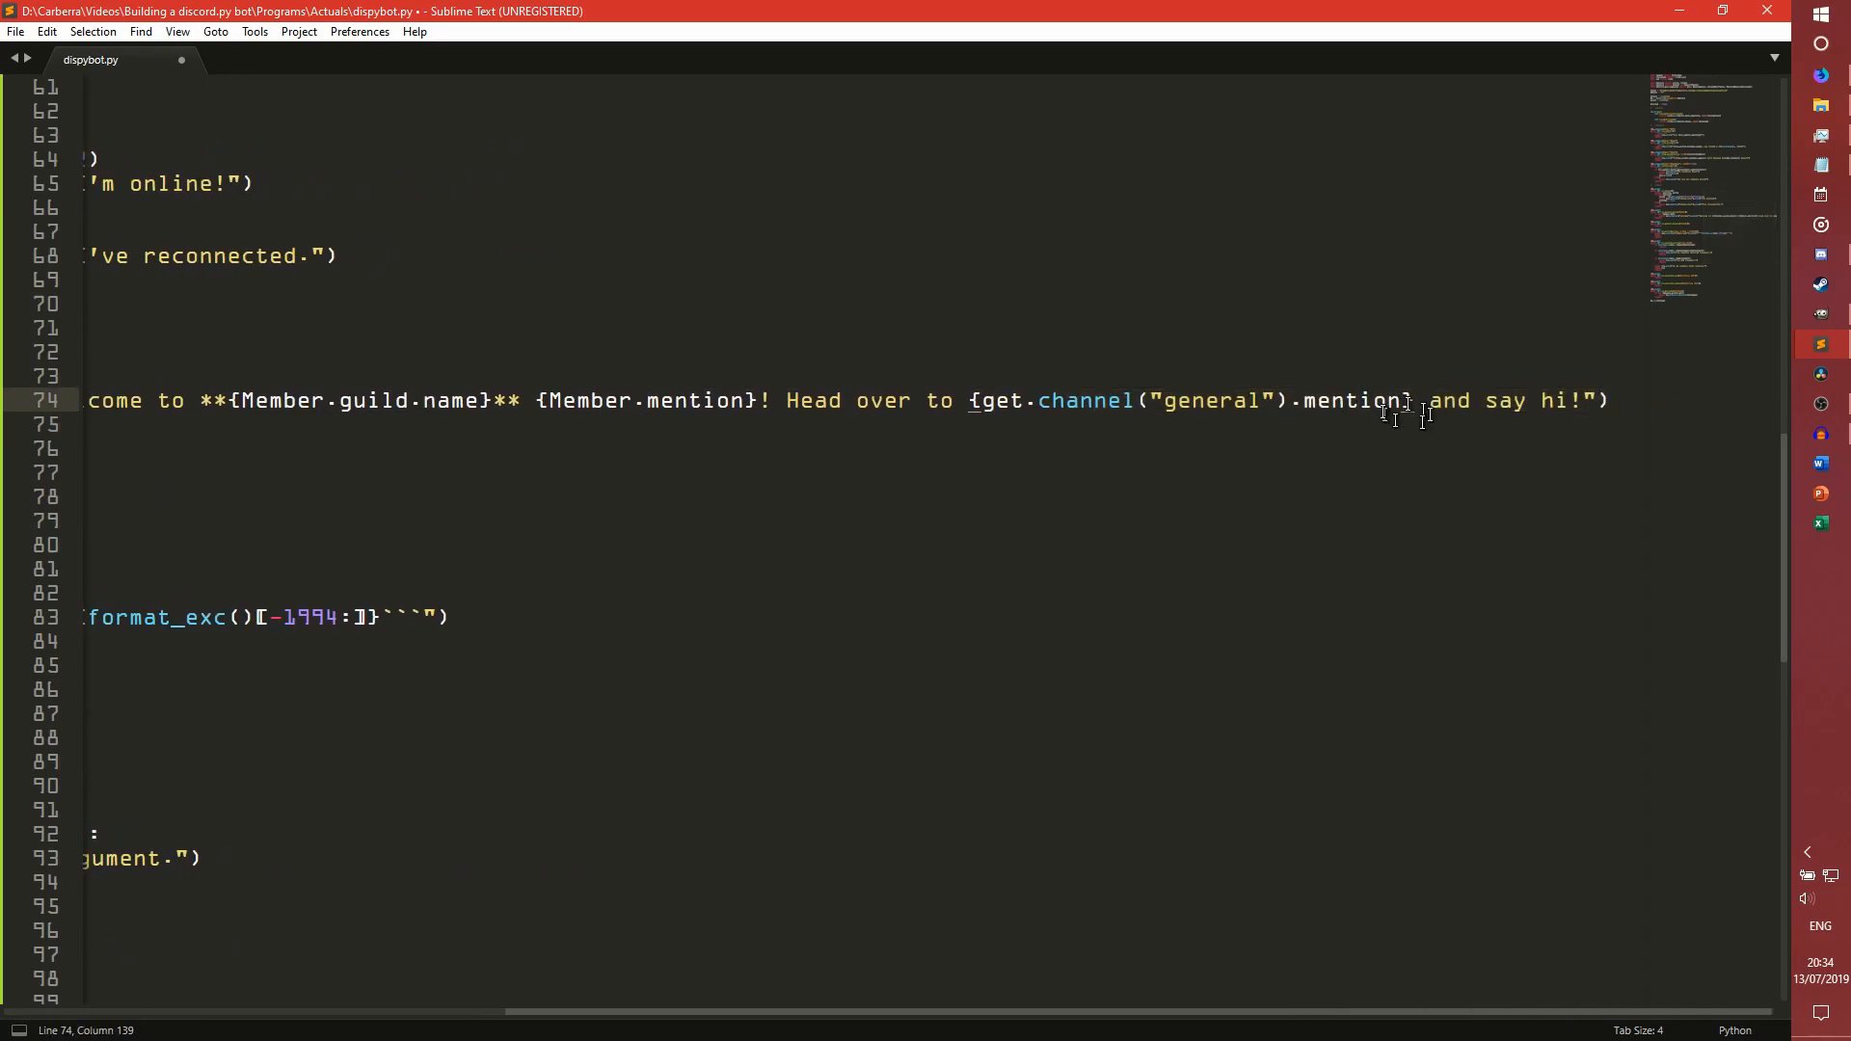
text(-)
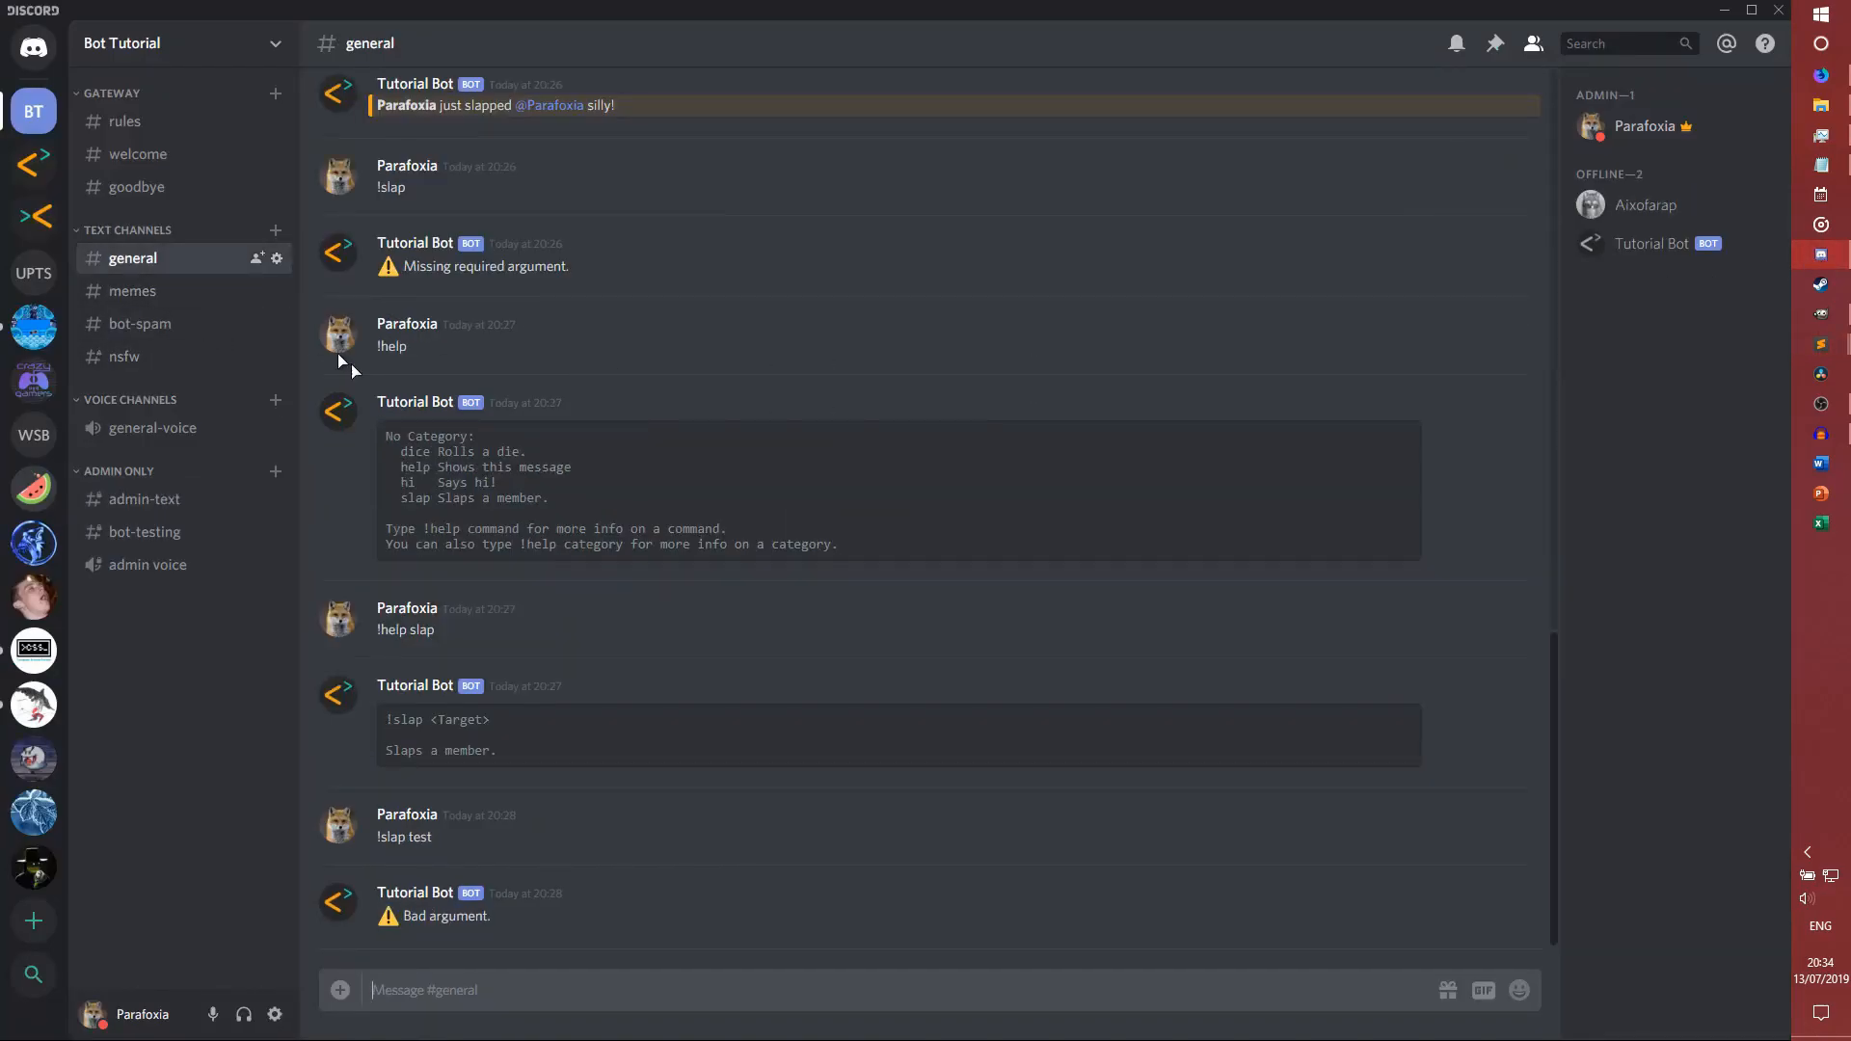
Step: Type #gene in Discord to check the Bot Tutorial server's general channel
text(#general").mention} and say hi!"))
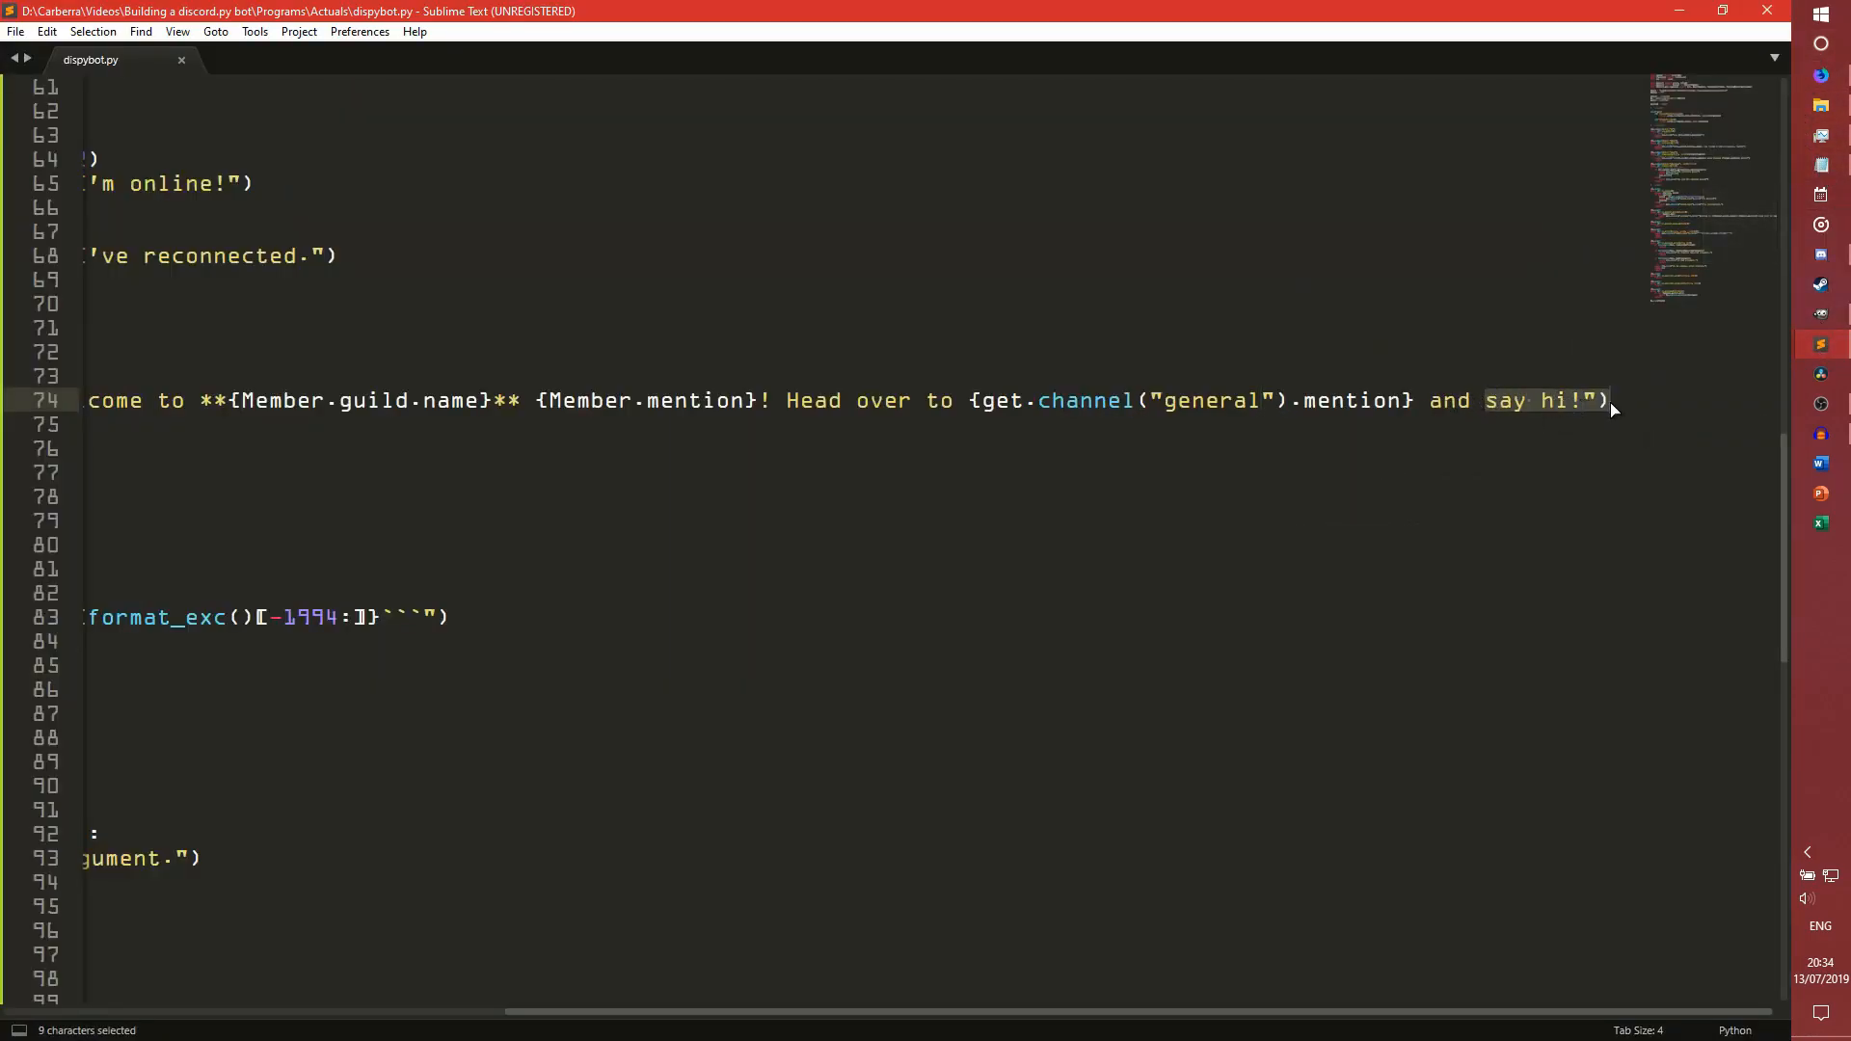
Step: Add an else branch sending 'A new bot, **{Member.name}**, just joined.' to welcome, then save
click(1608, 400)
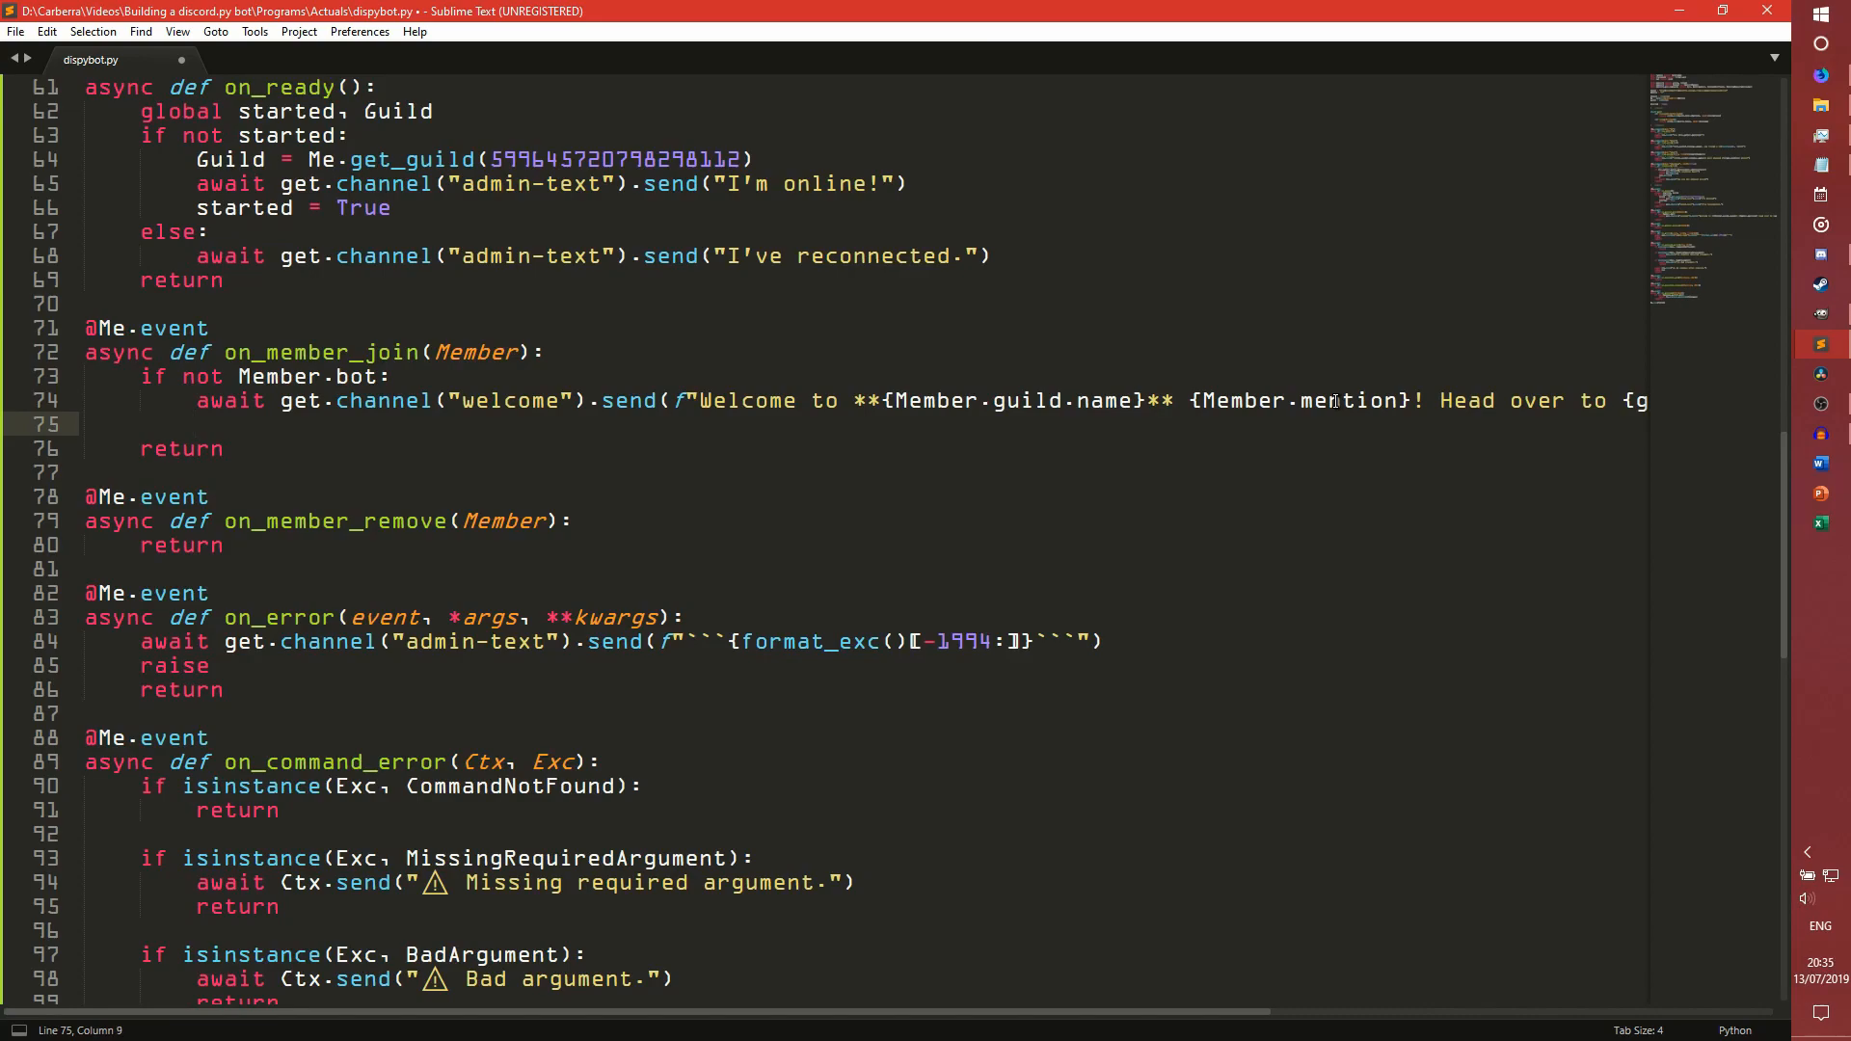
text(else:)
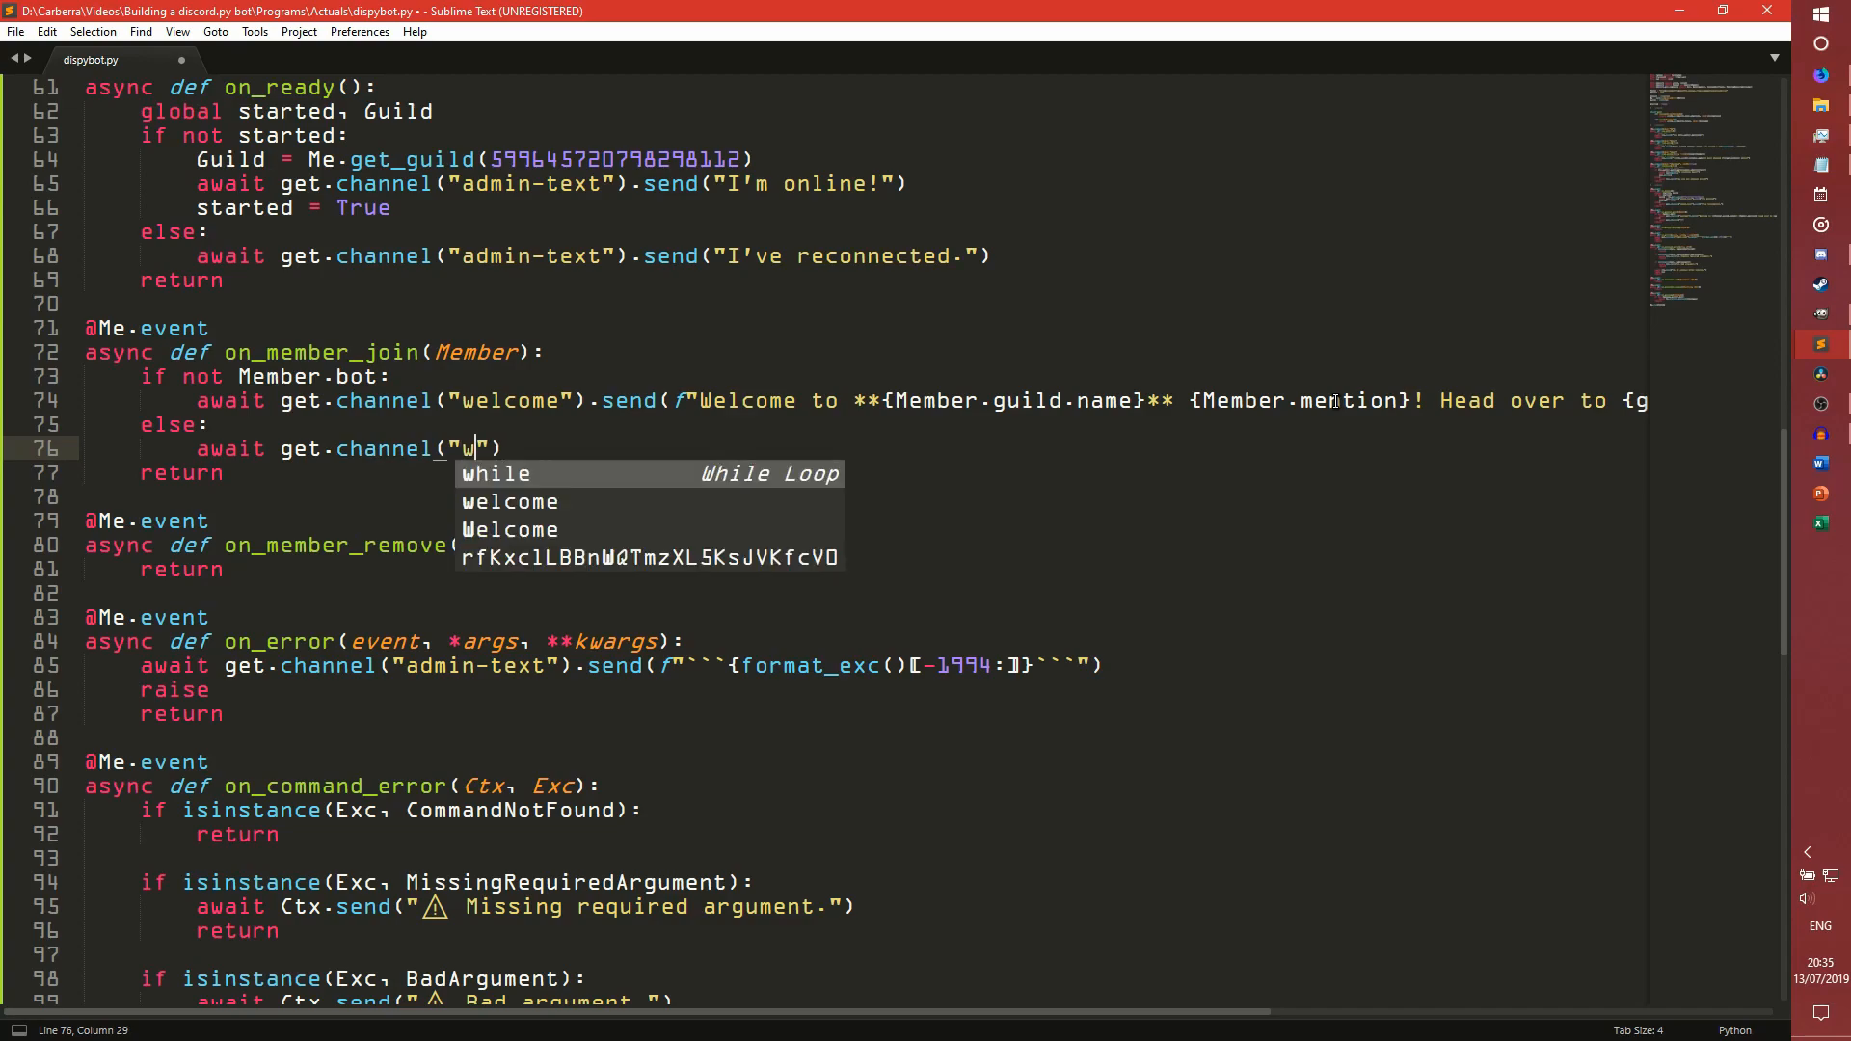
text(elcome")/.)
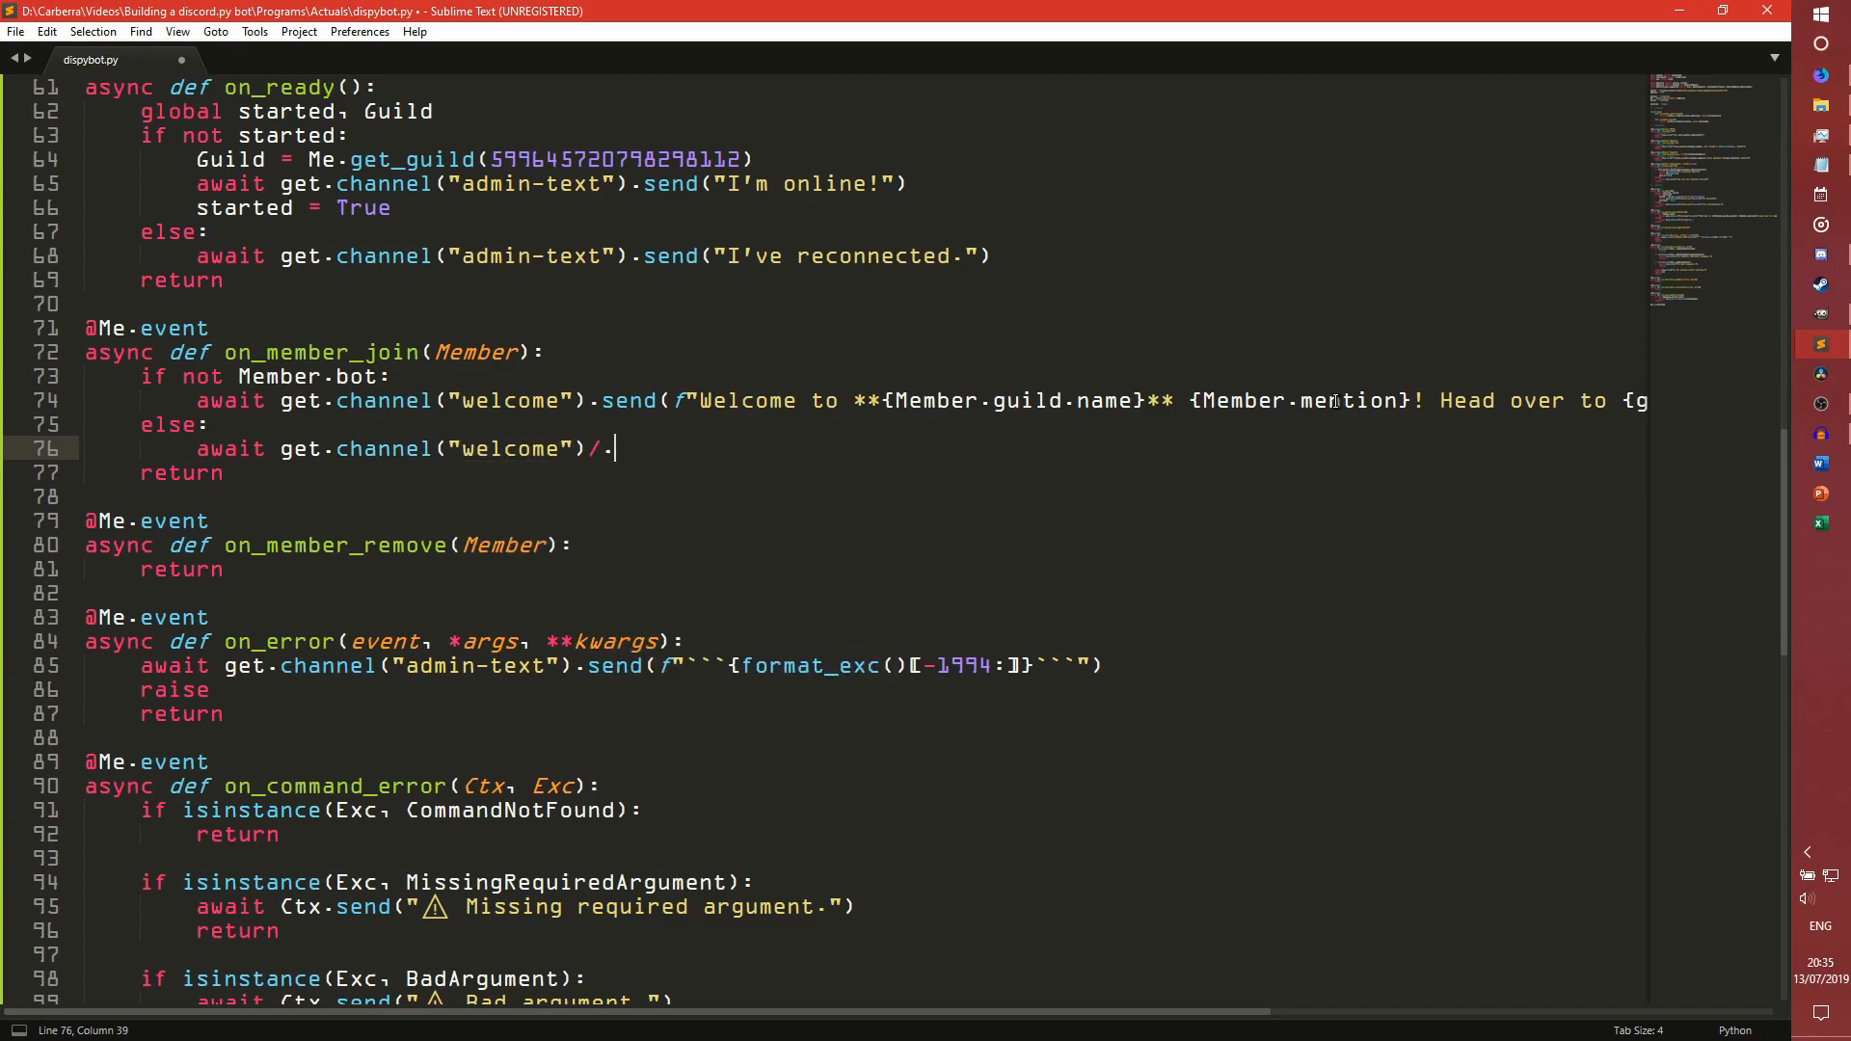
text(send())
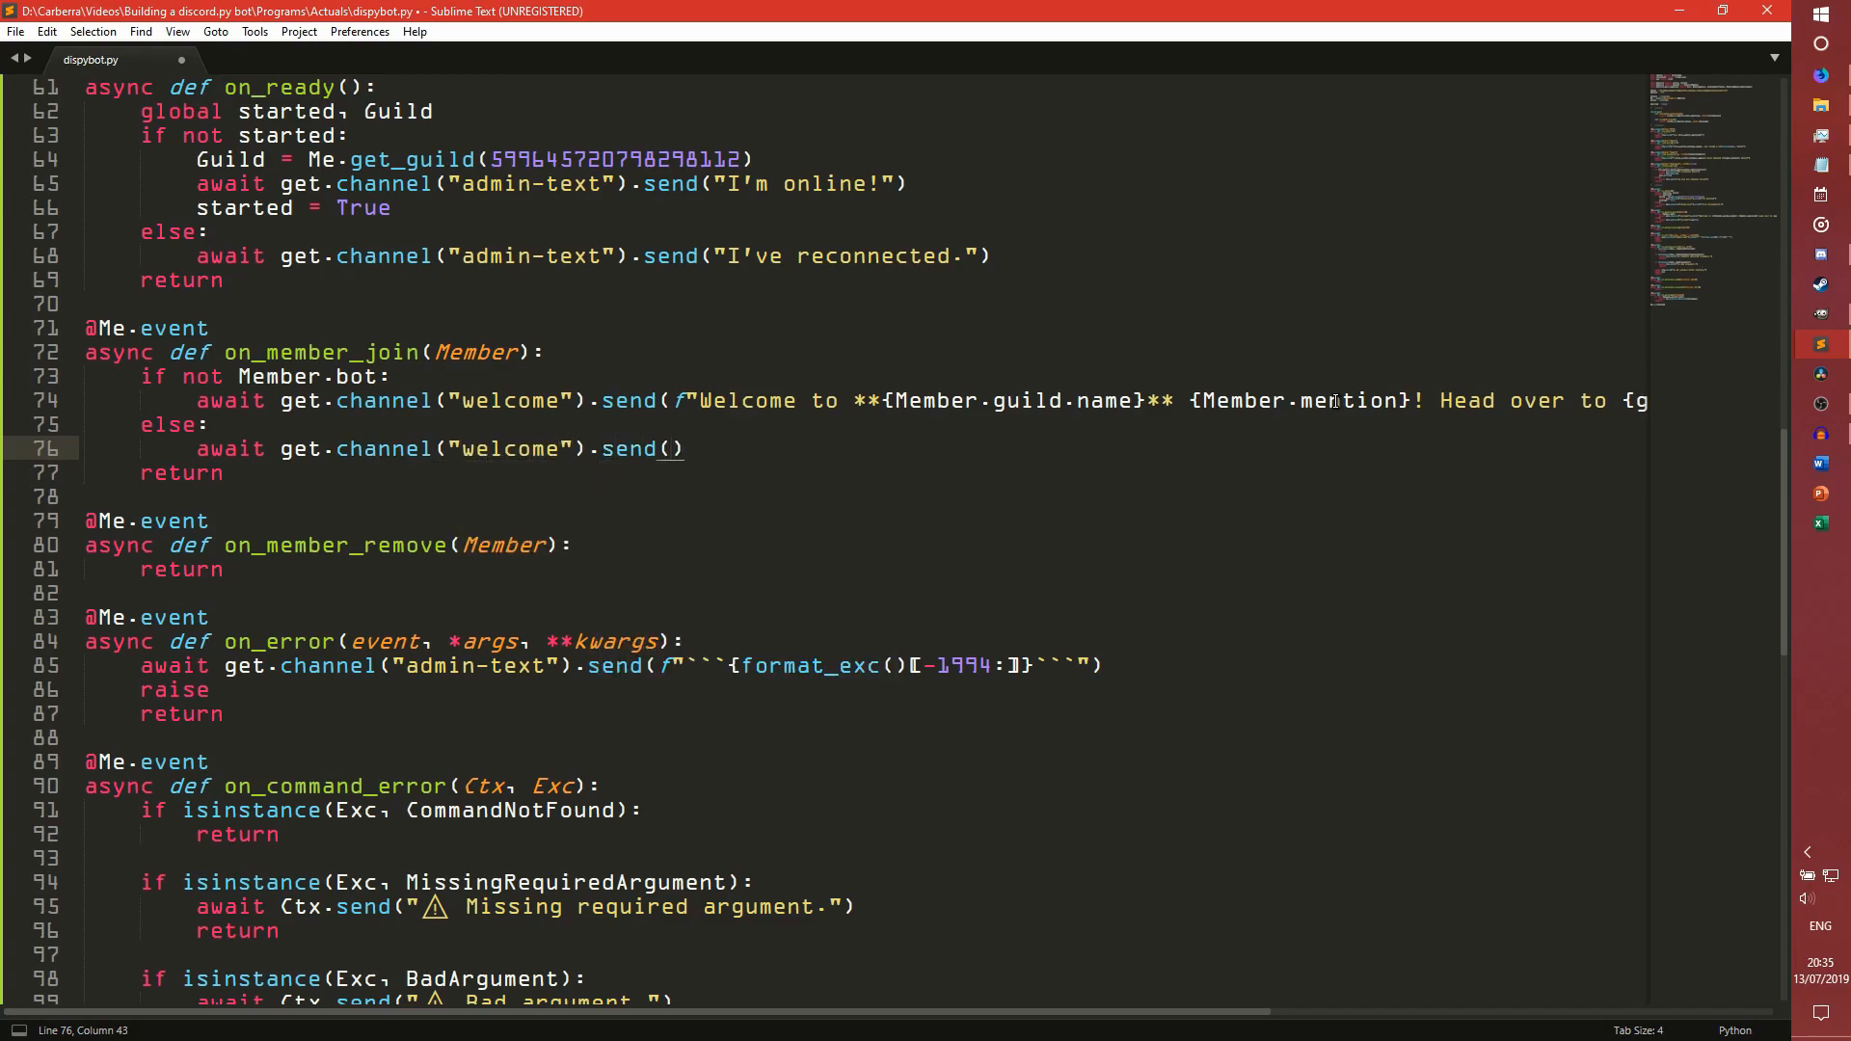
text(f"A new")
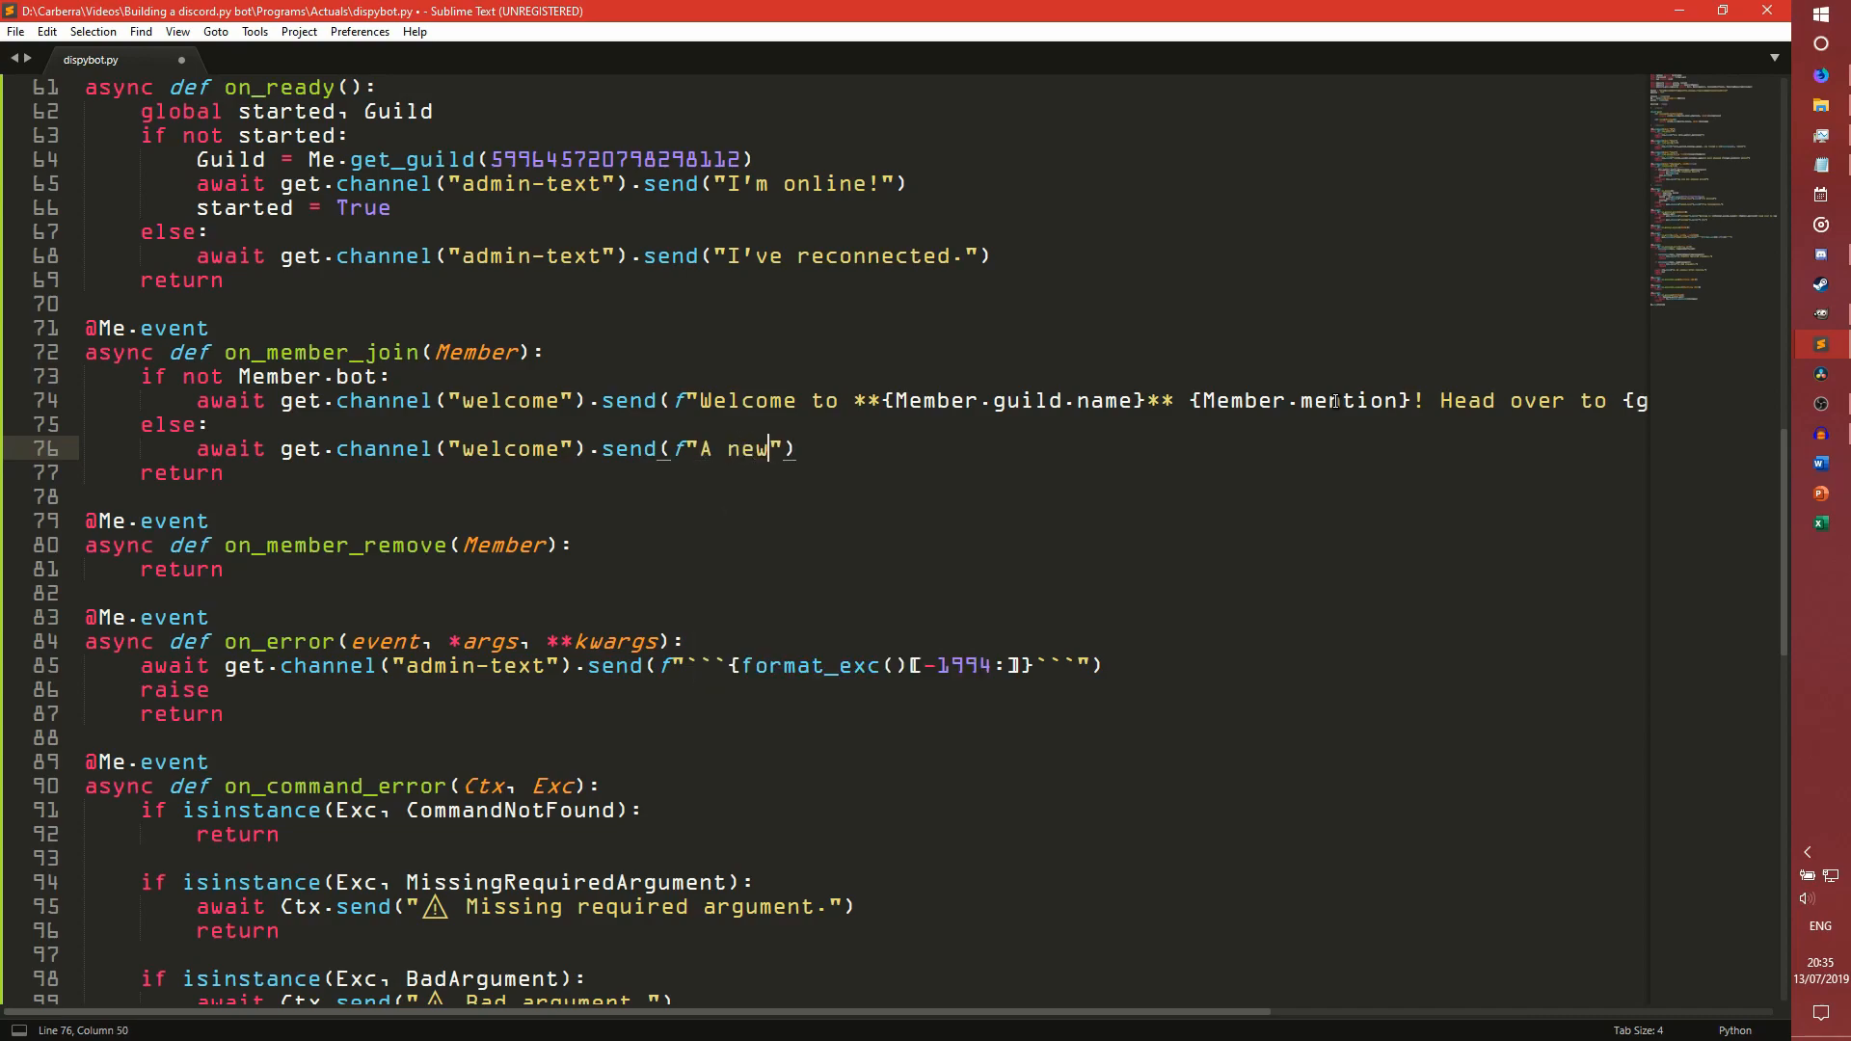
text(bot, {)
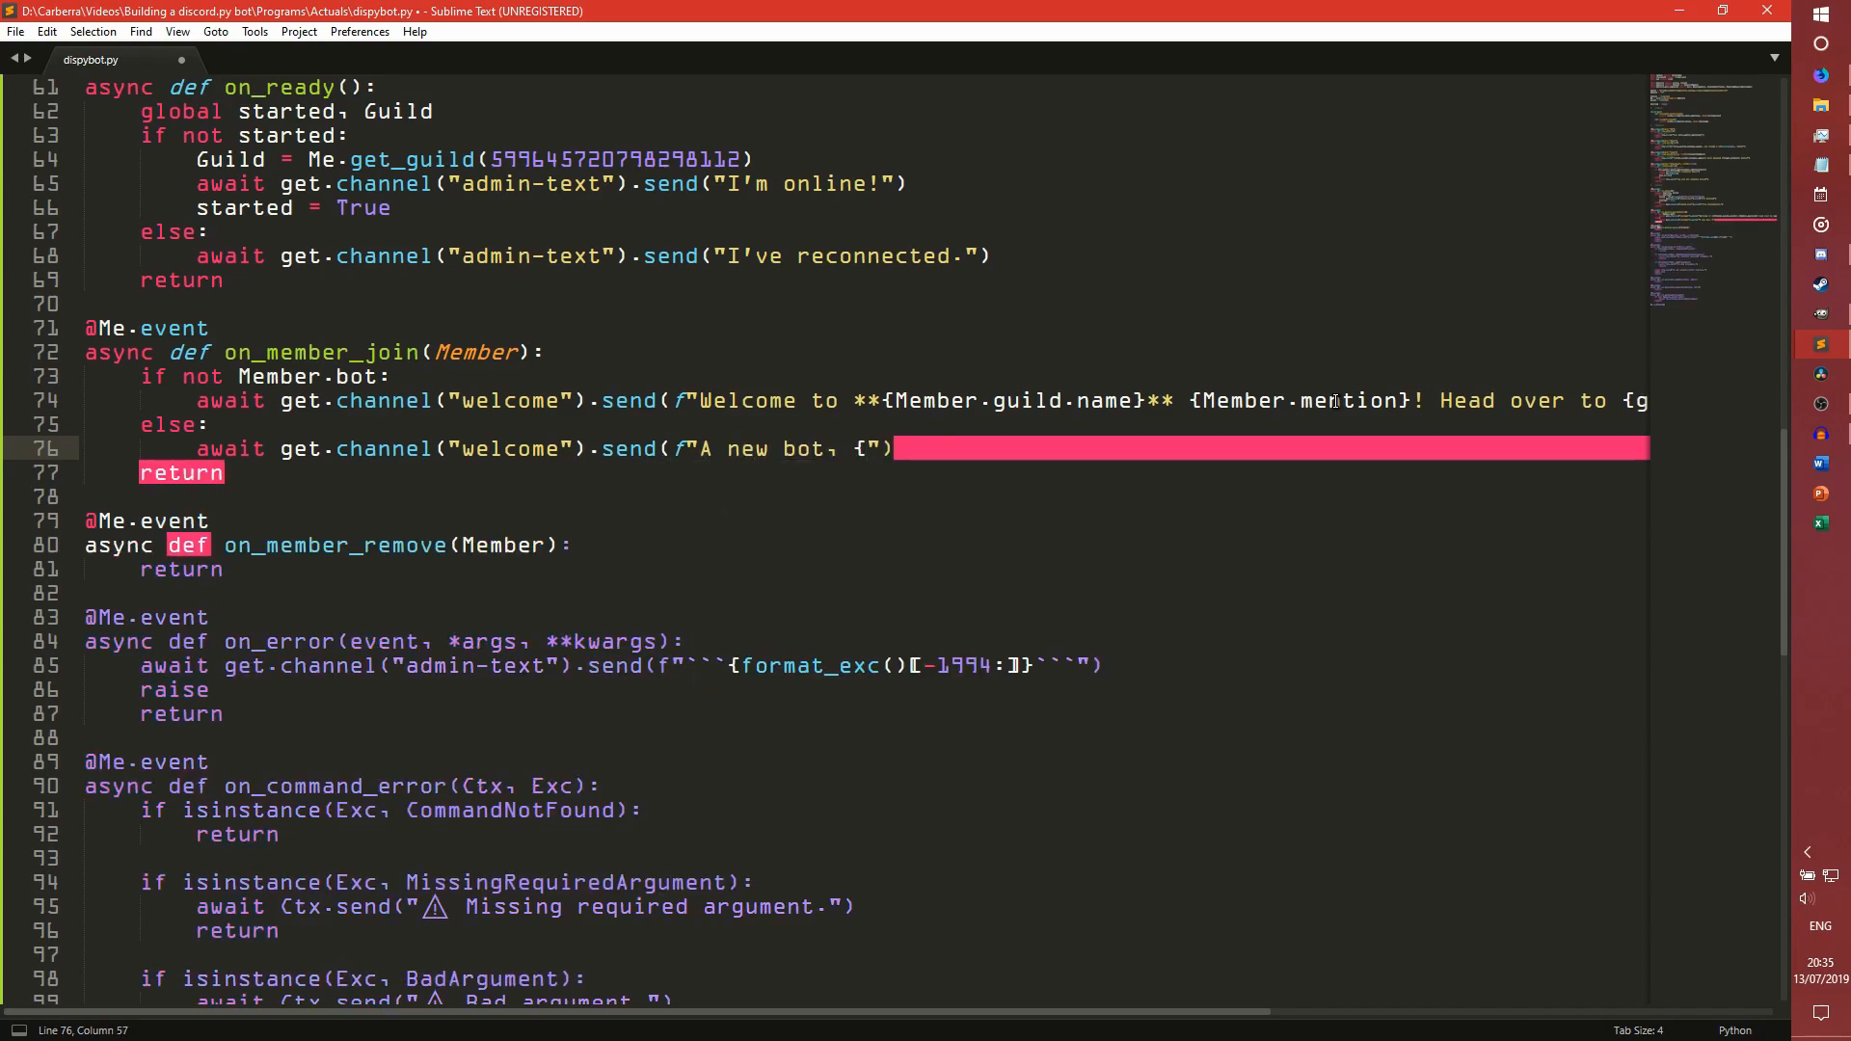
text(**{Member.name)
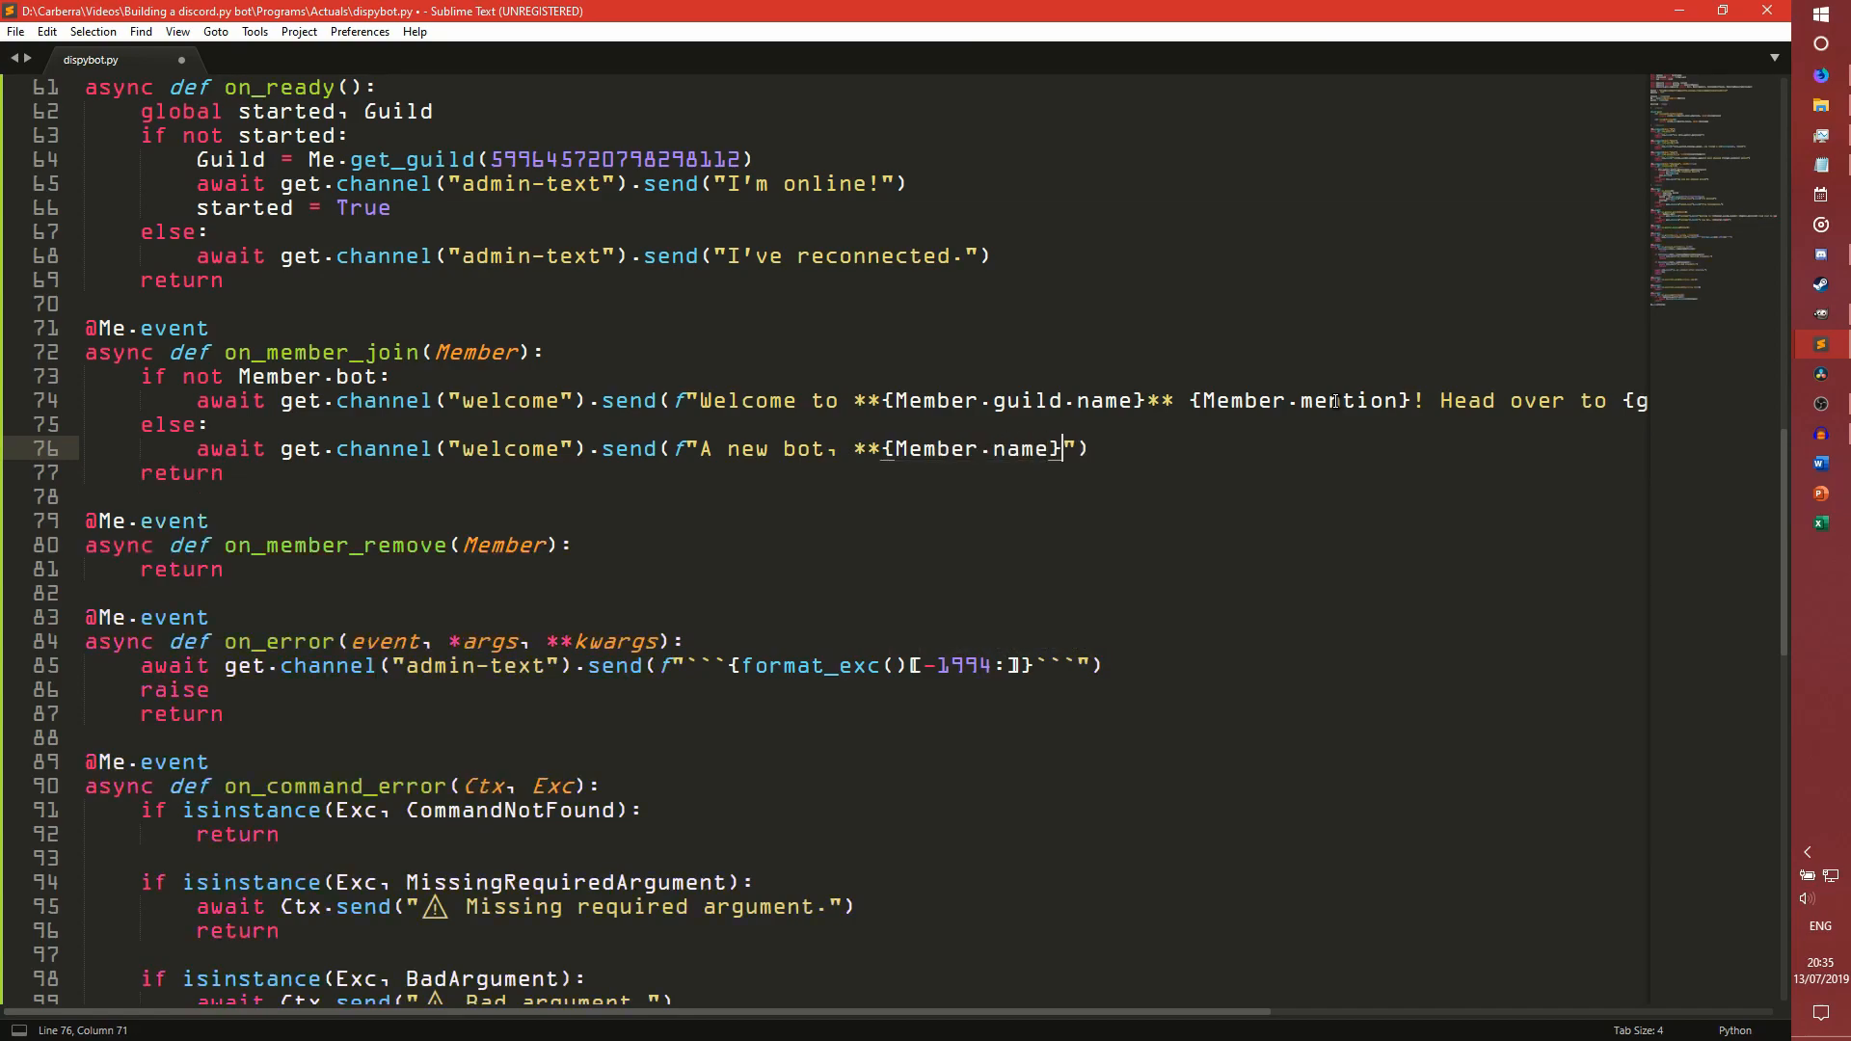
text(**))
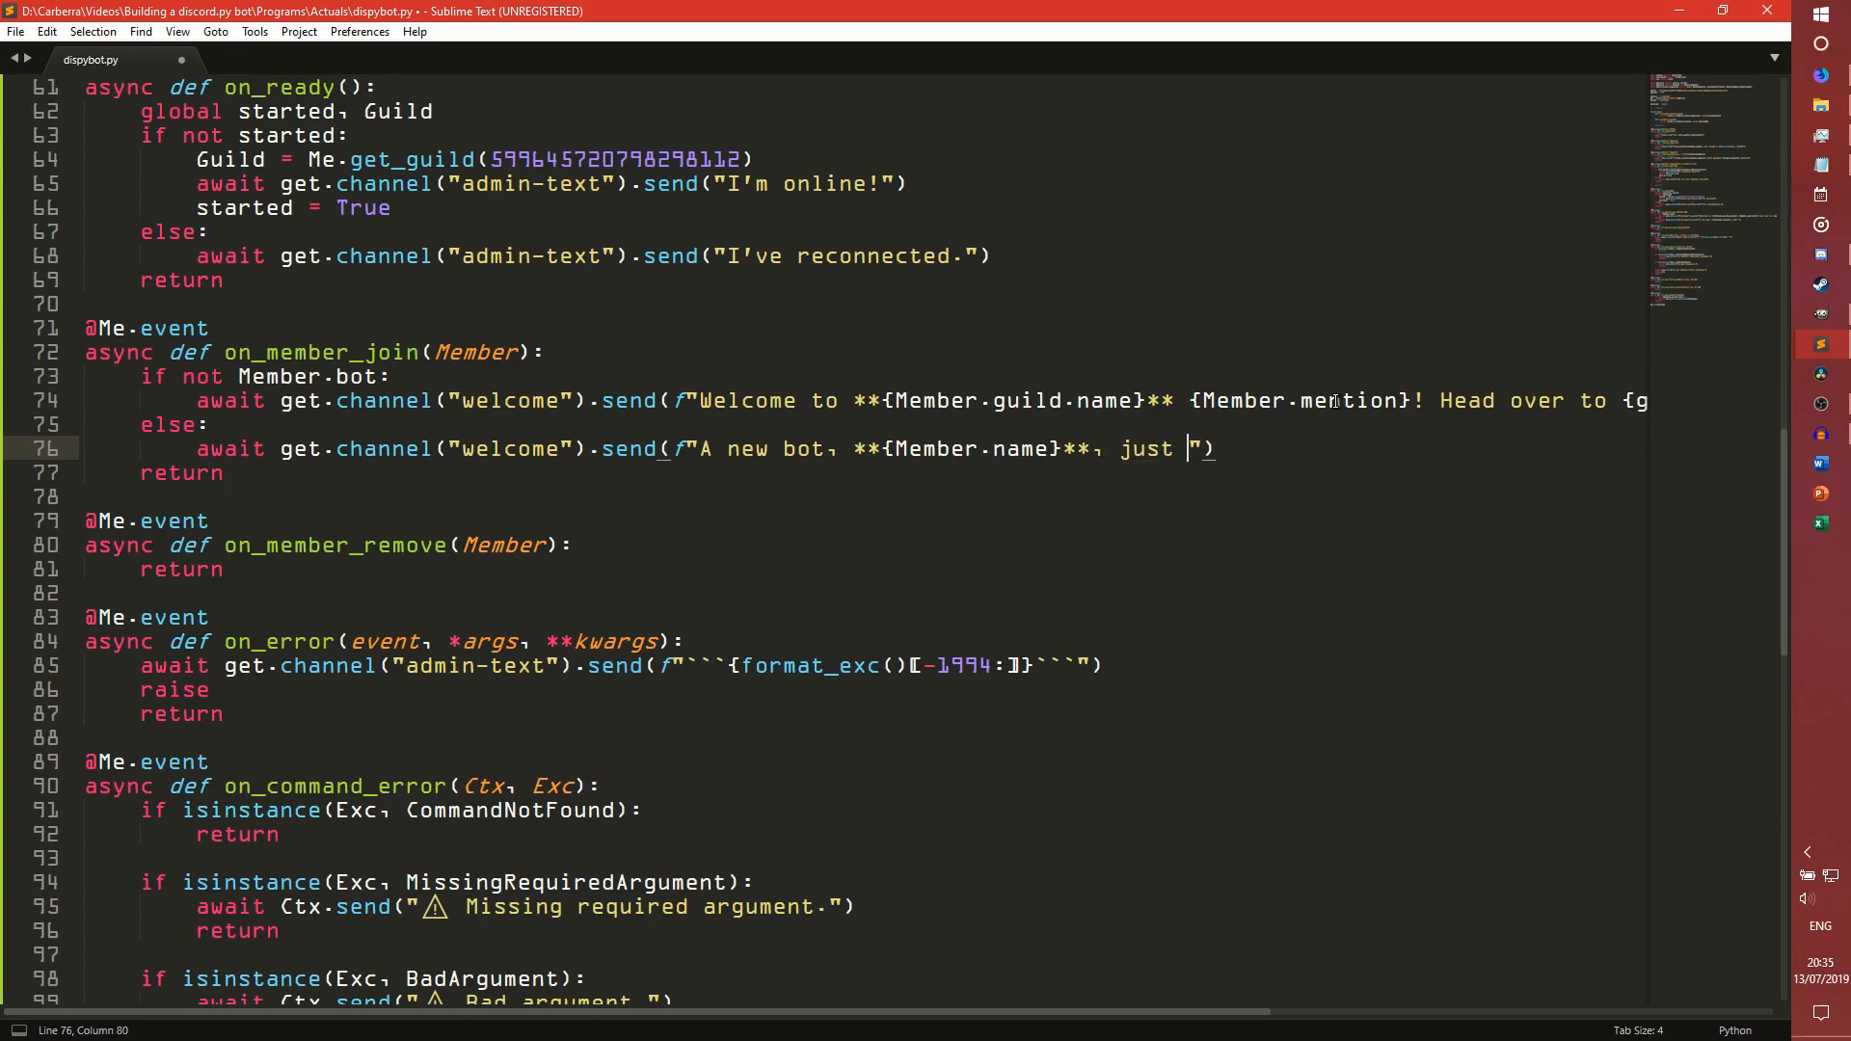
text(joined.)
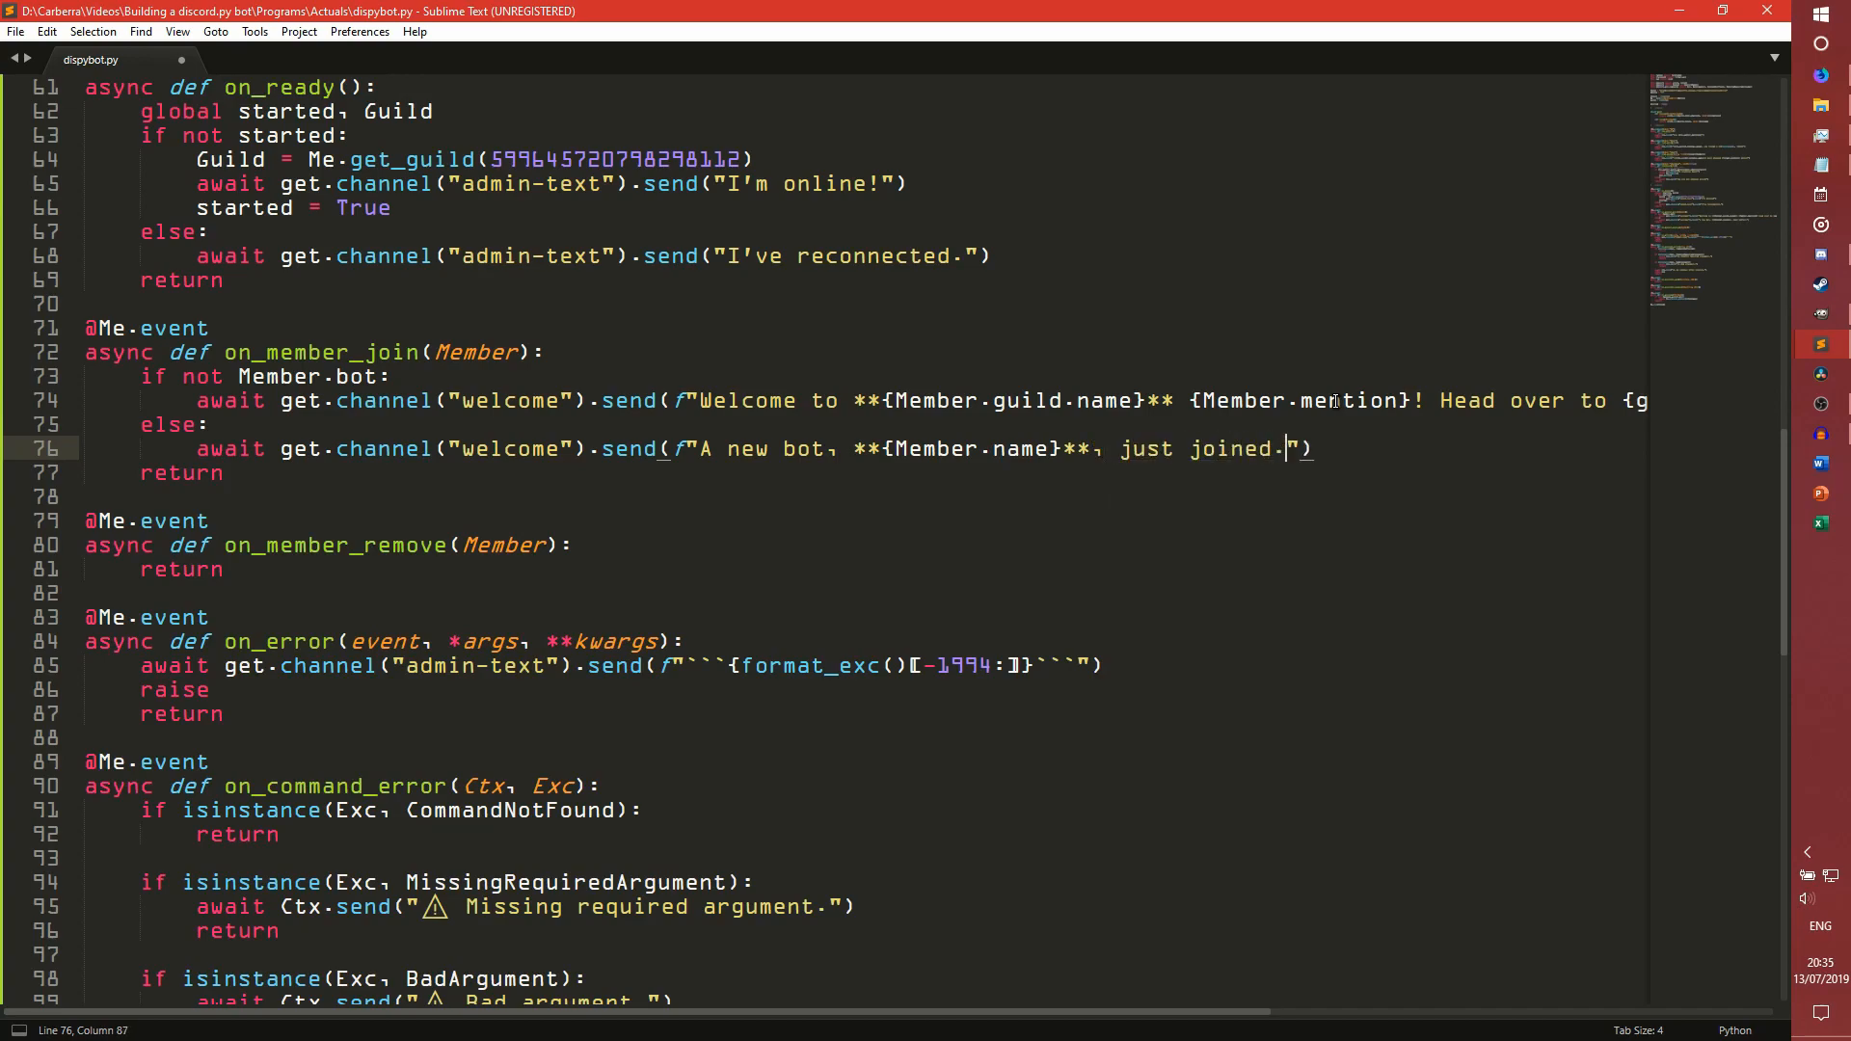
key(ctrl+s)
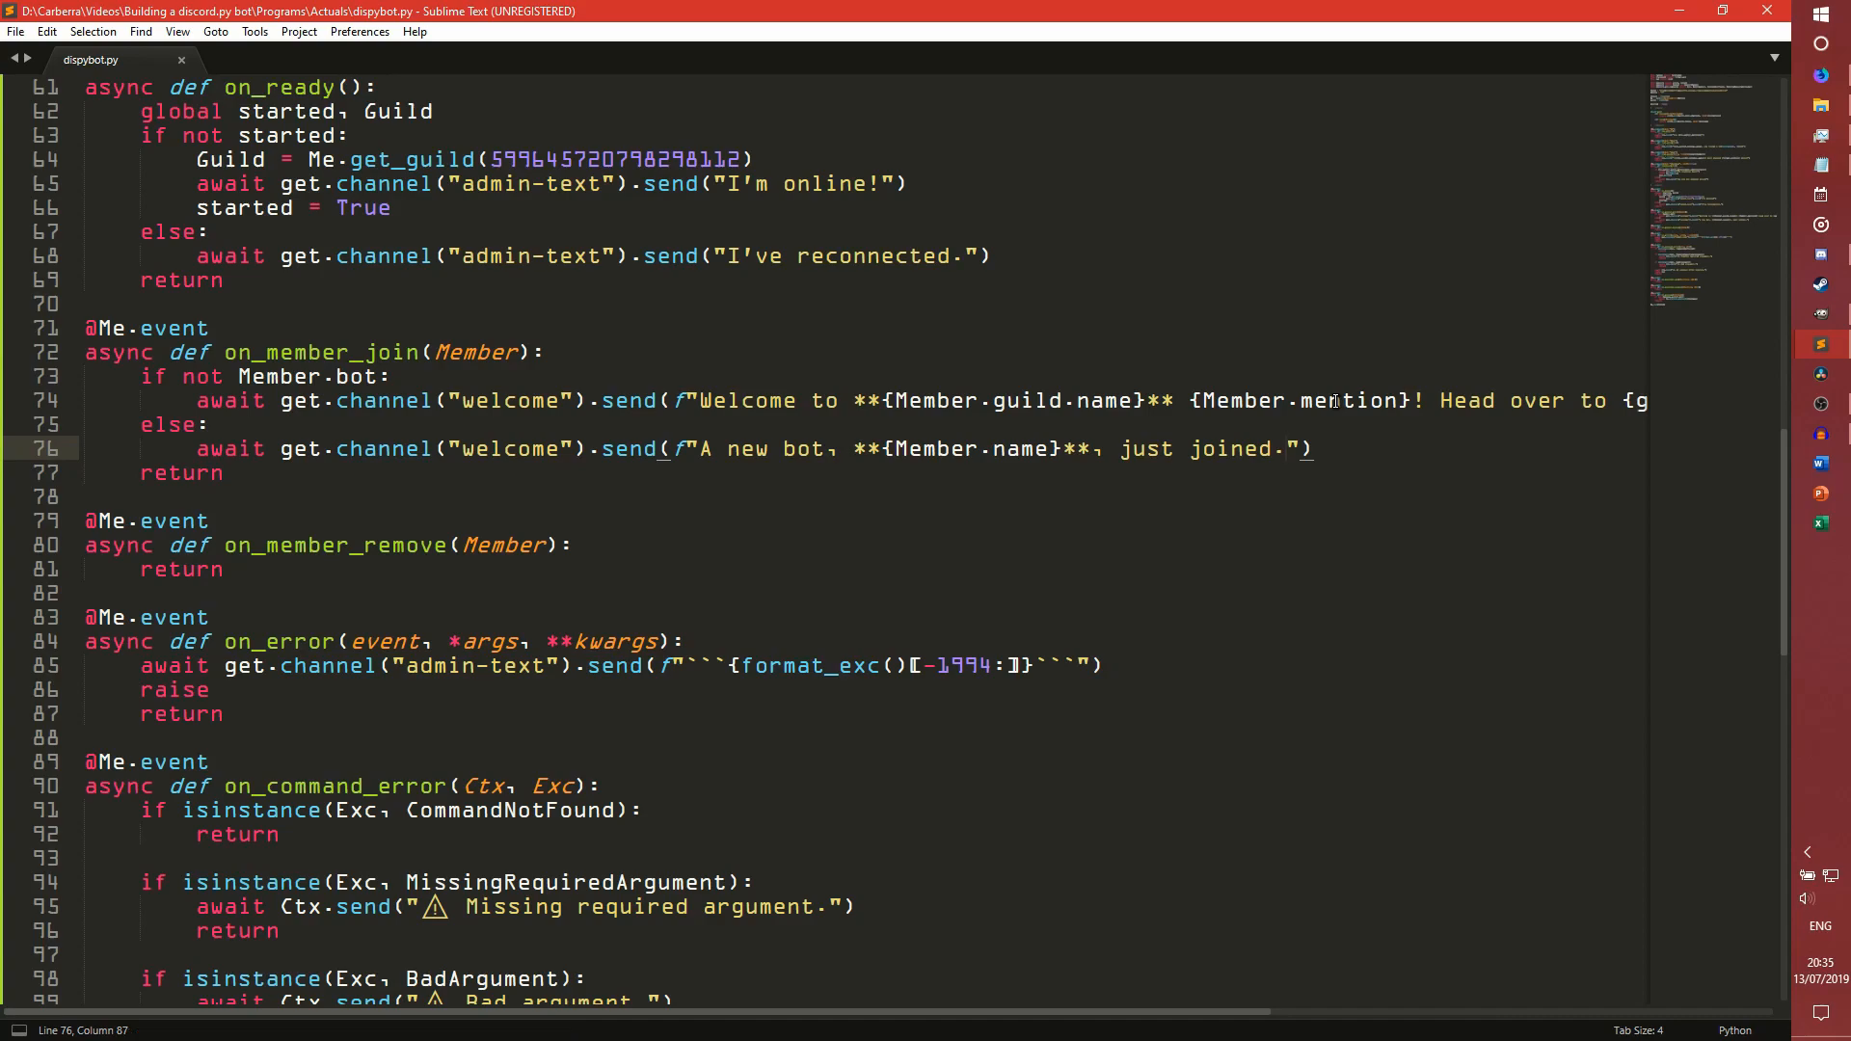
Step: Add a not-bot check and a goodbye-channel send call in the member-leave handler
click(206, 521)
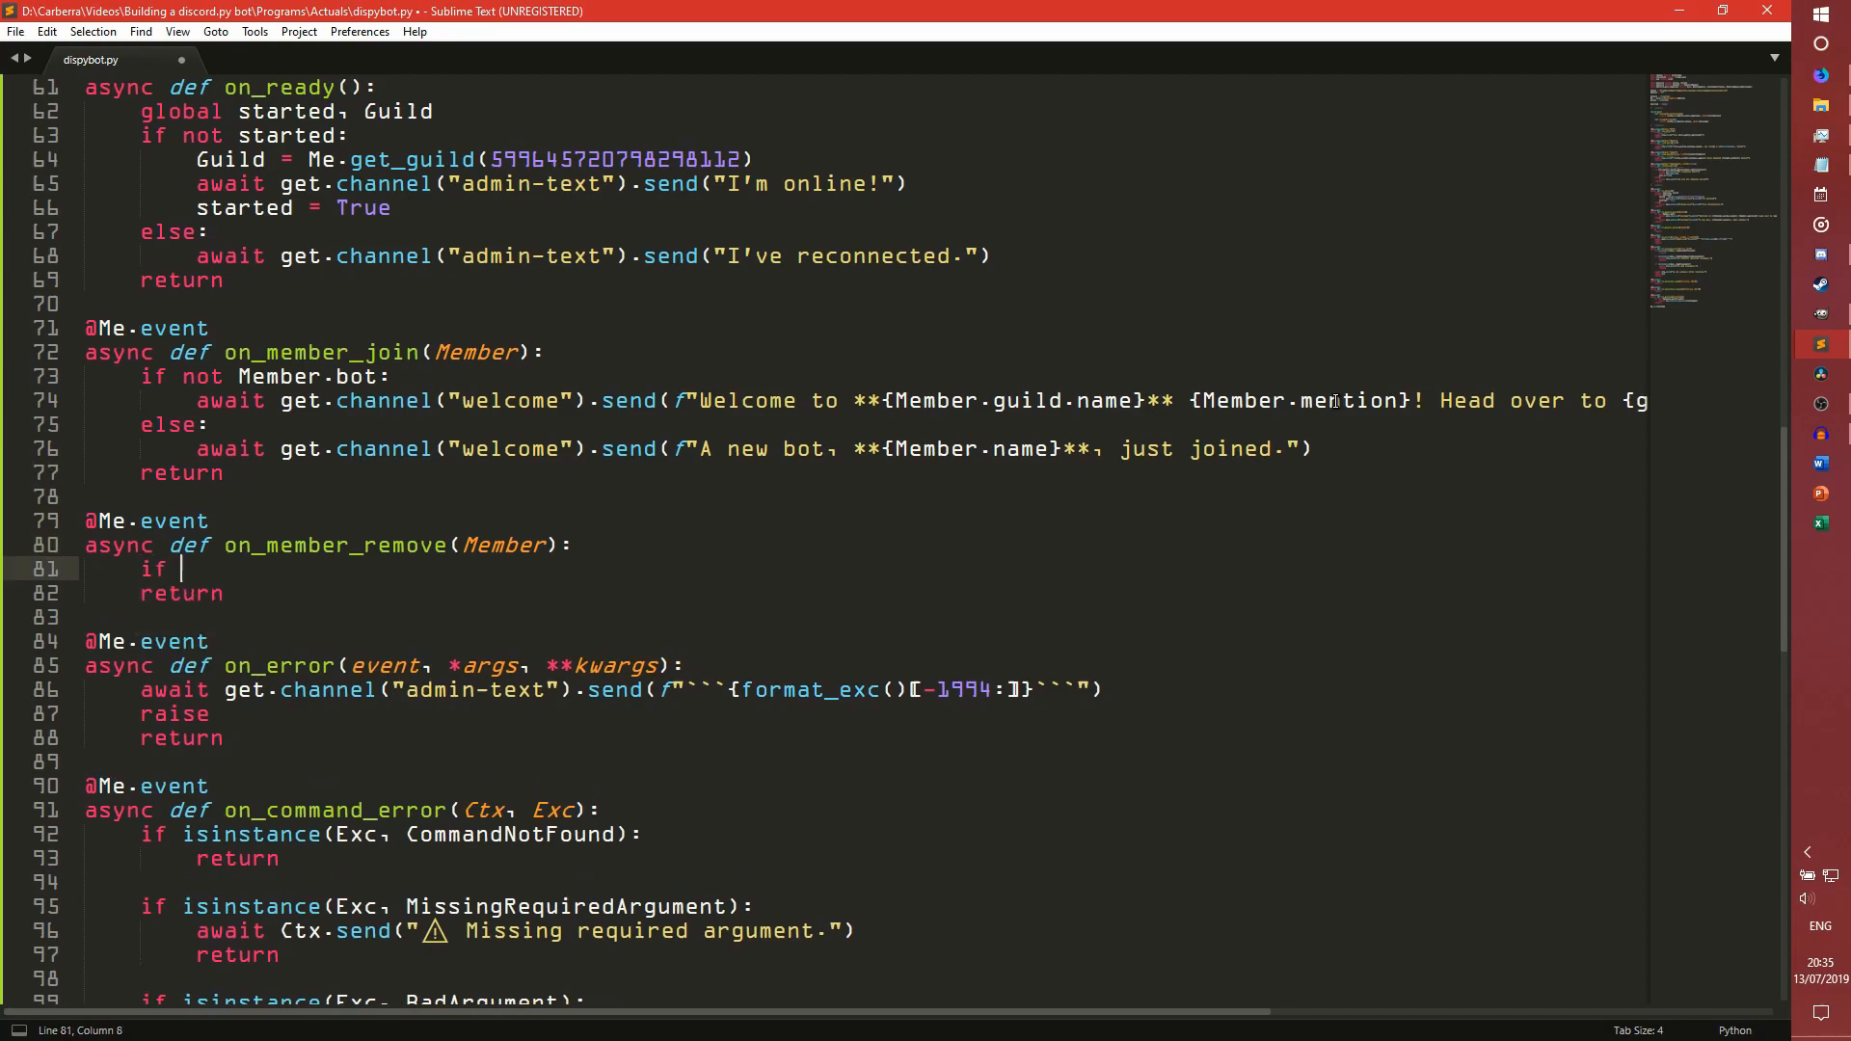
text(not Member.bot)
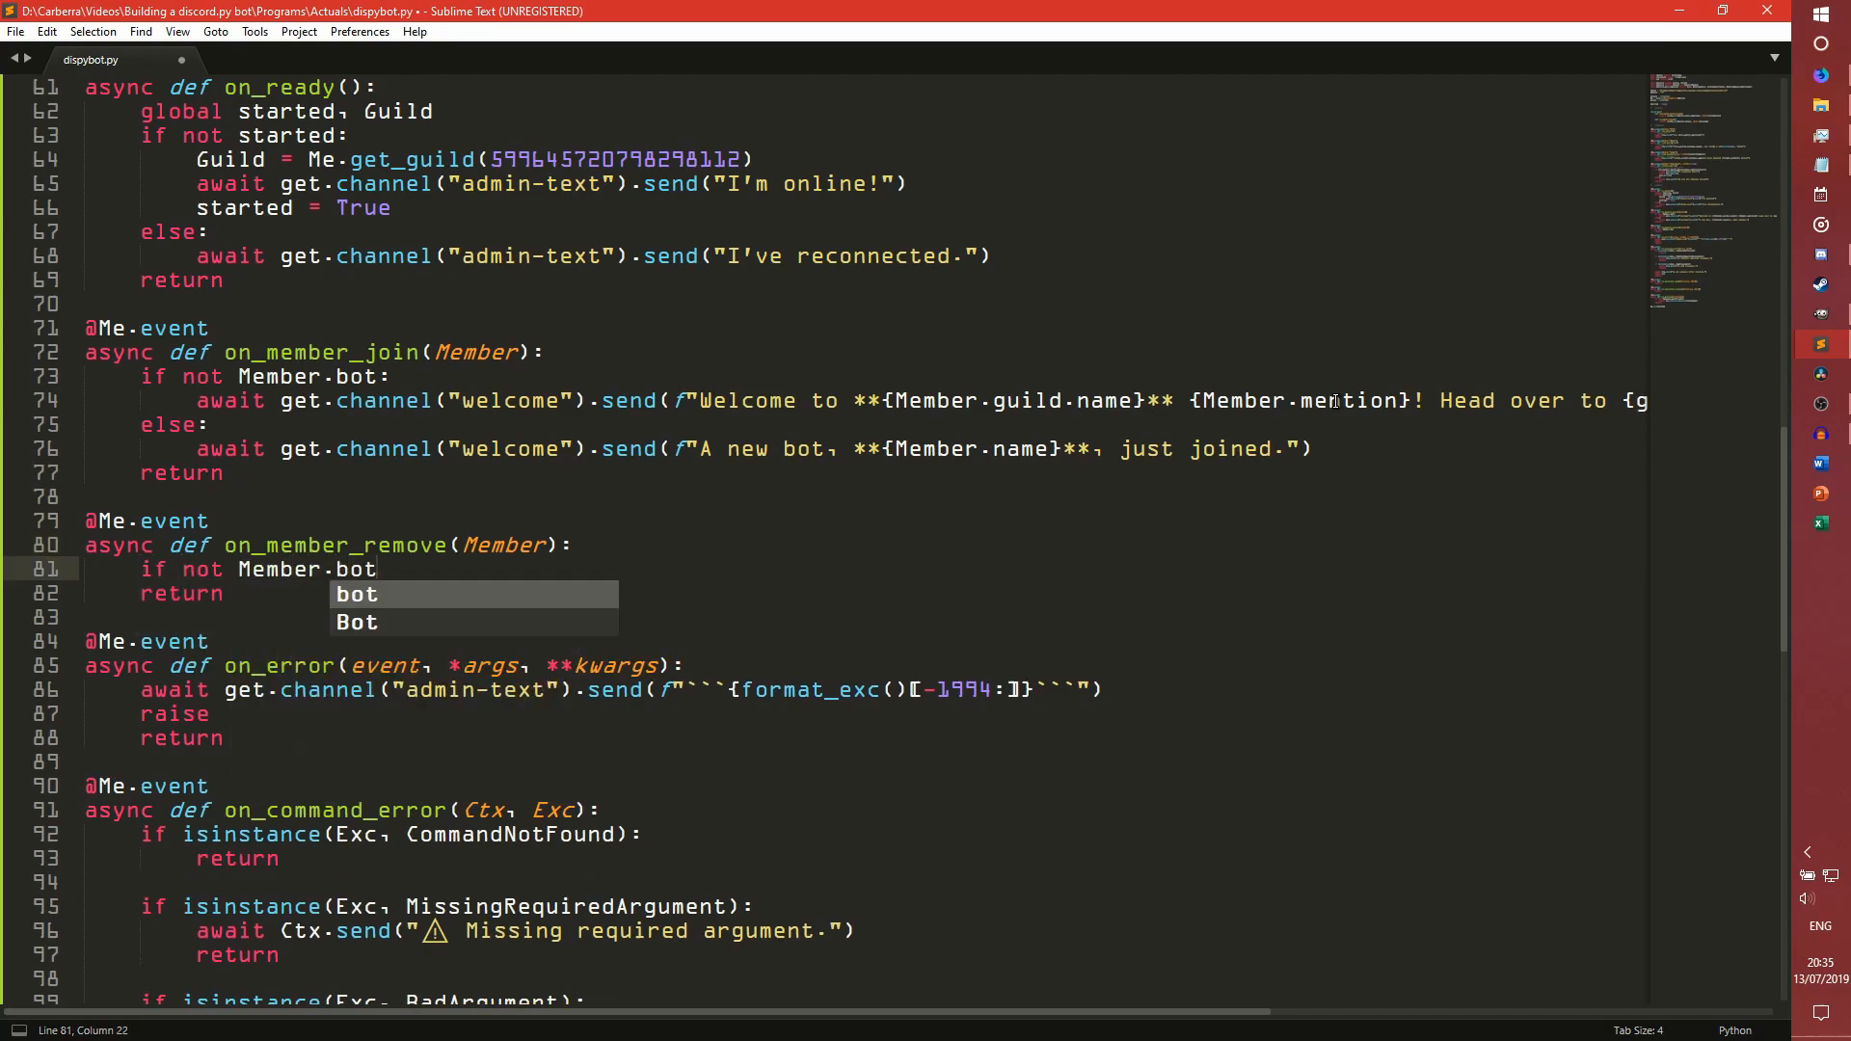
text(await ge)
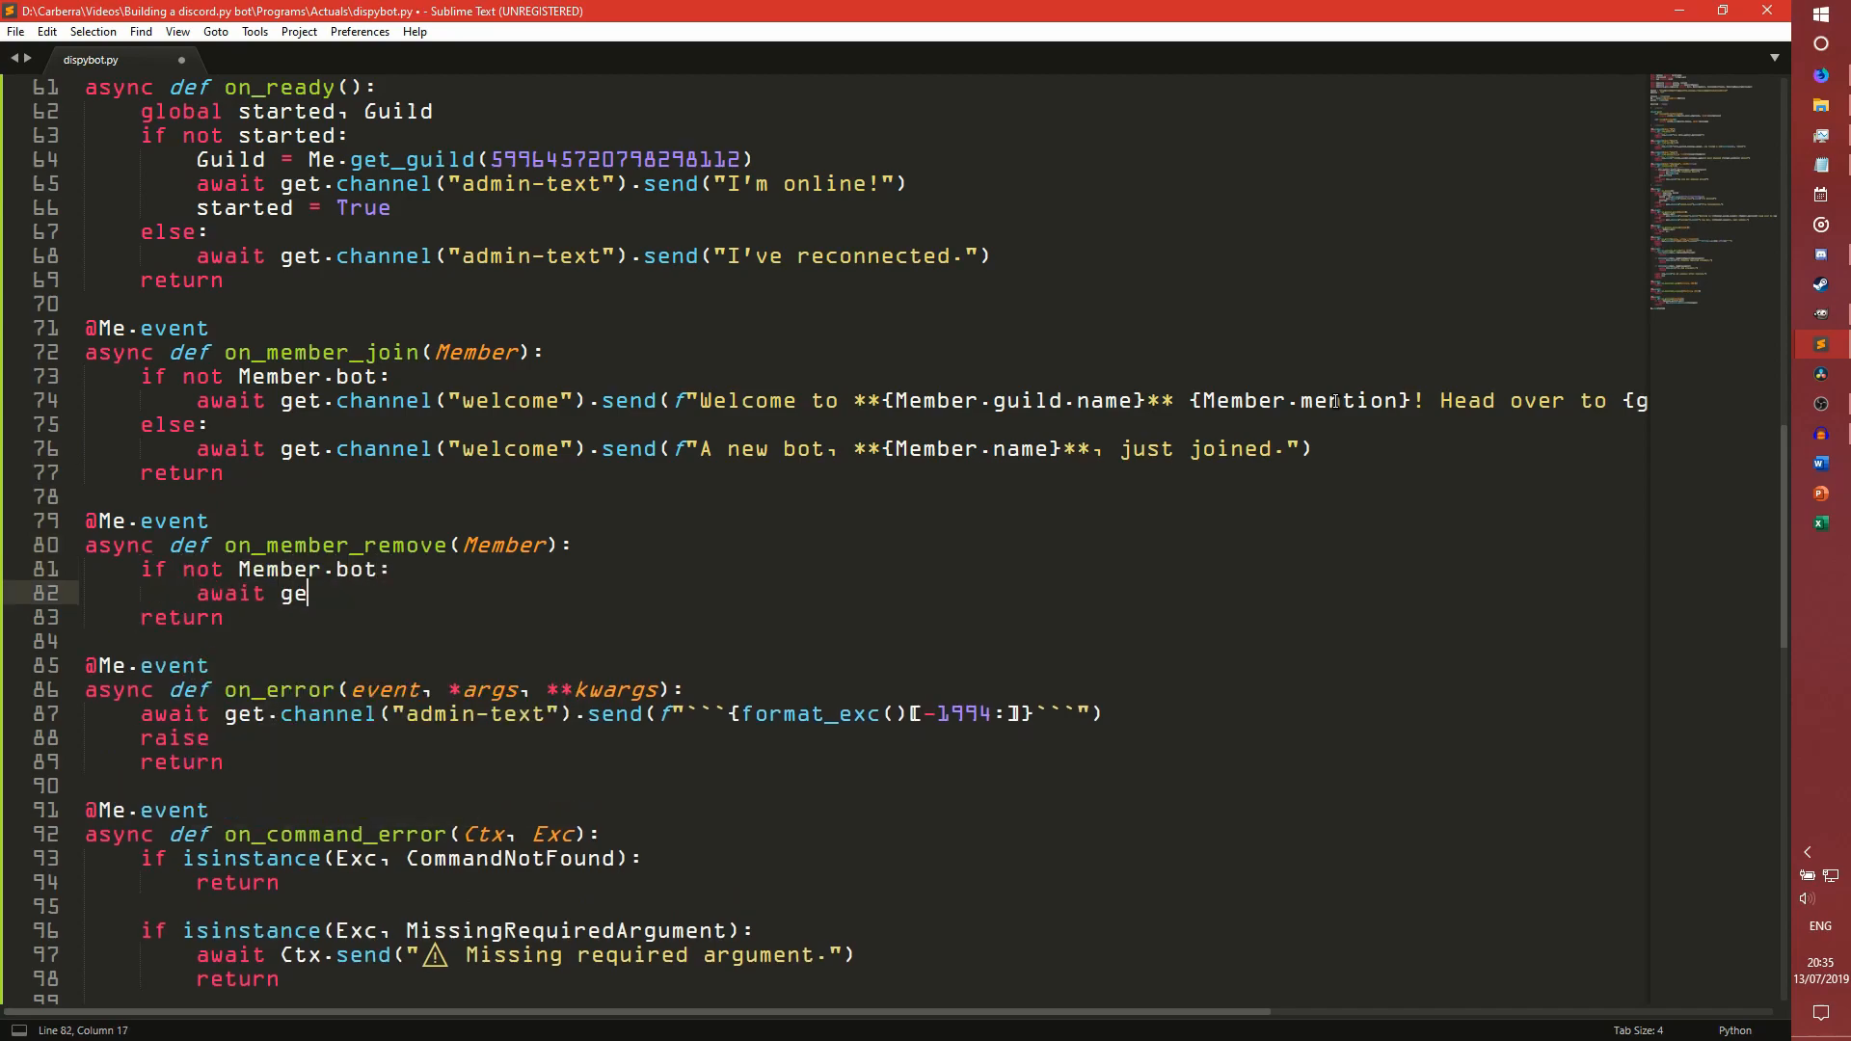
text(t.channel("goodbye)
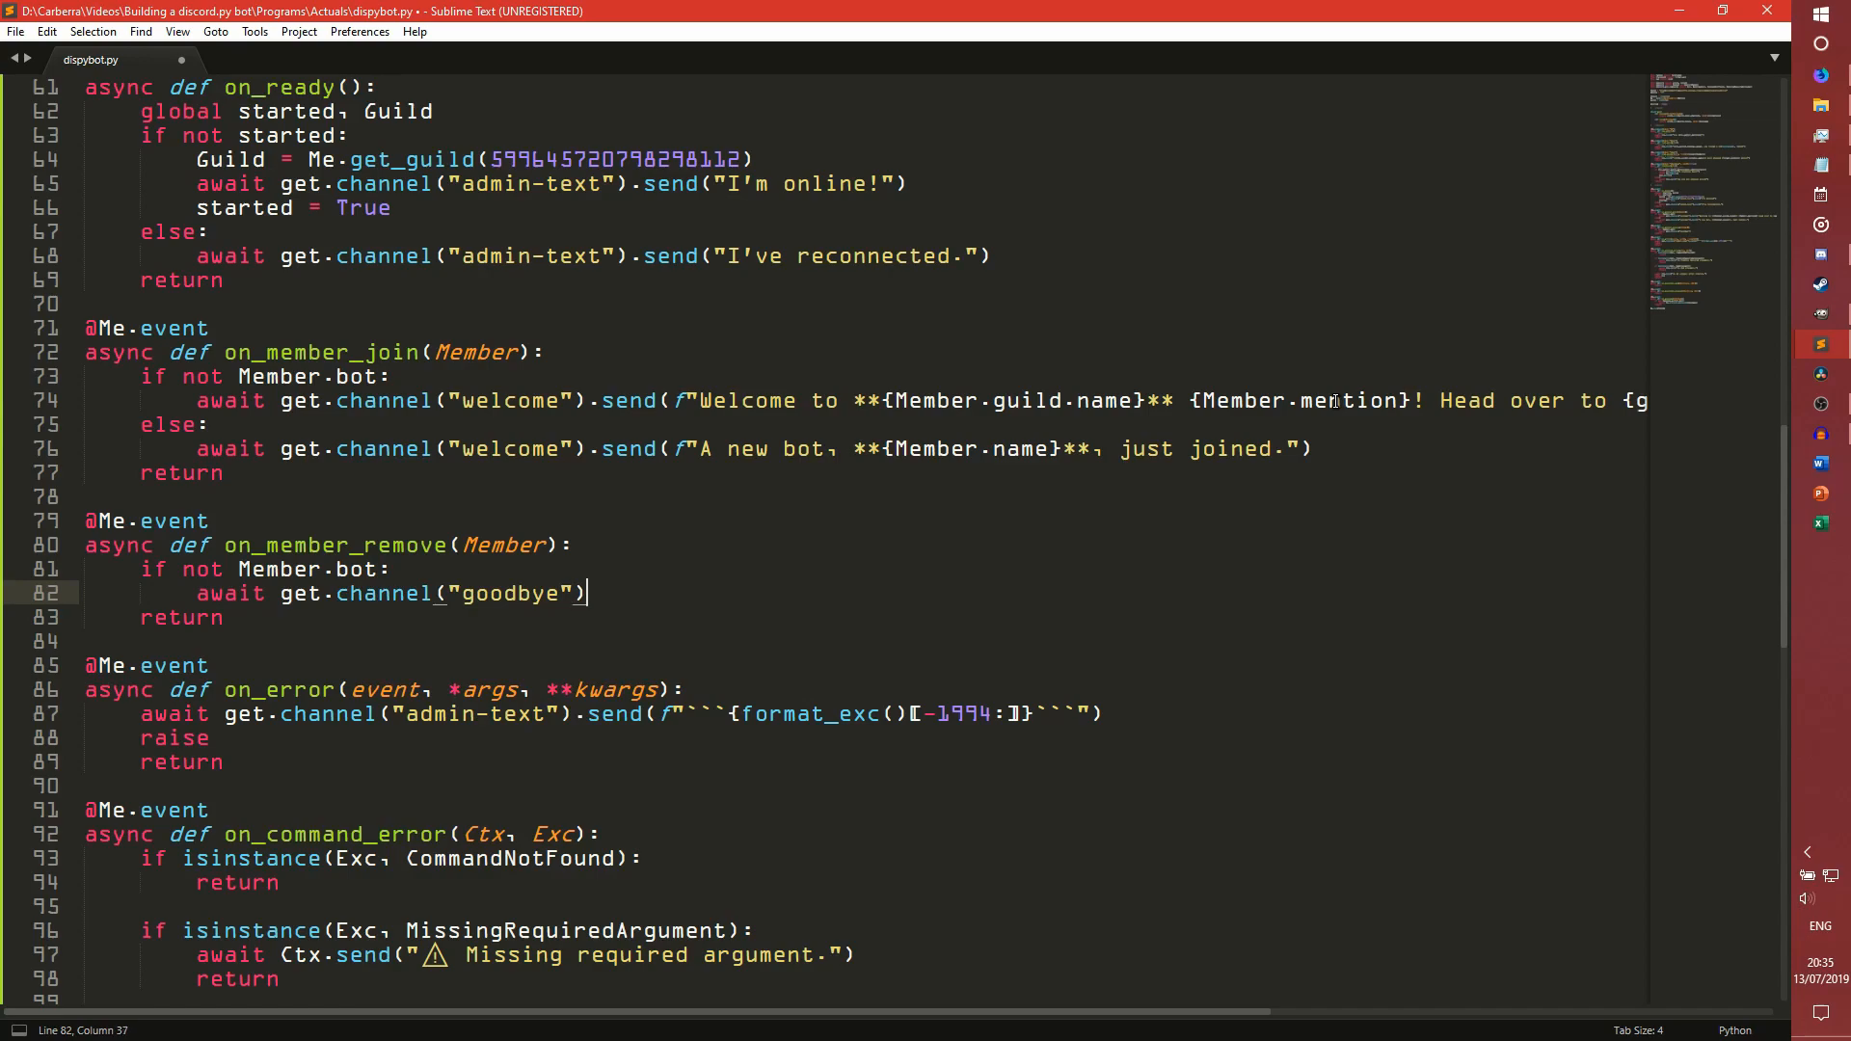
text(.semd(""))
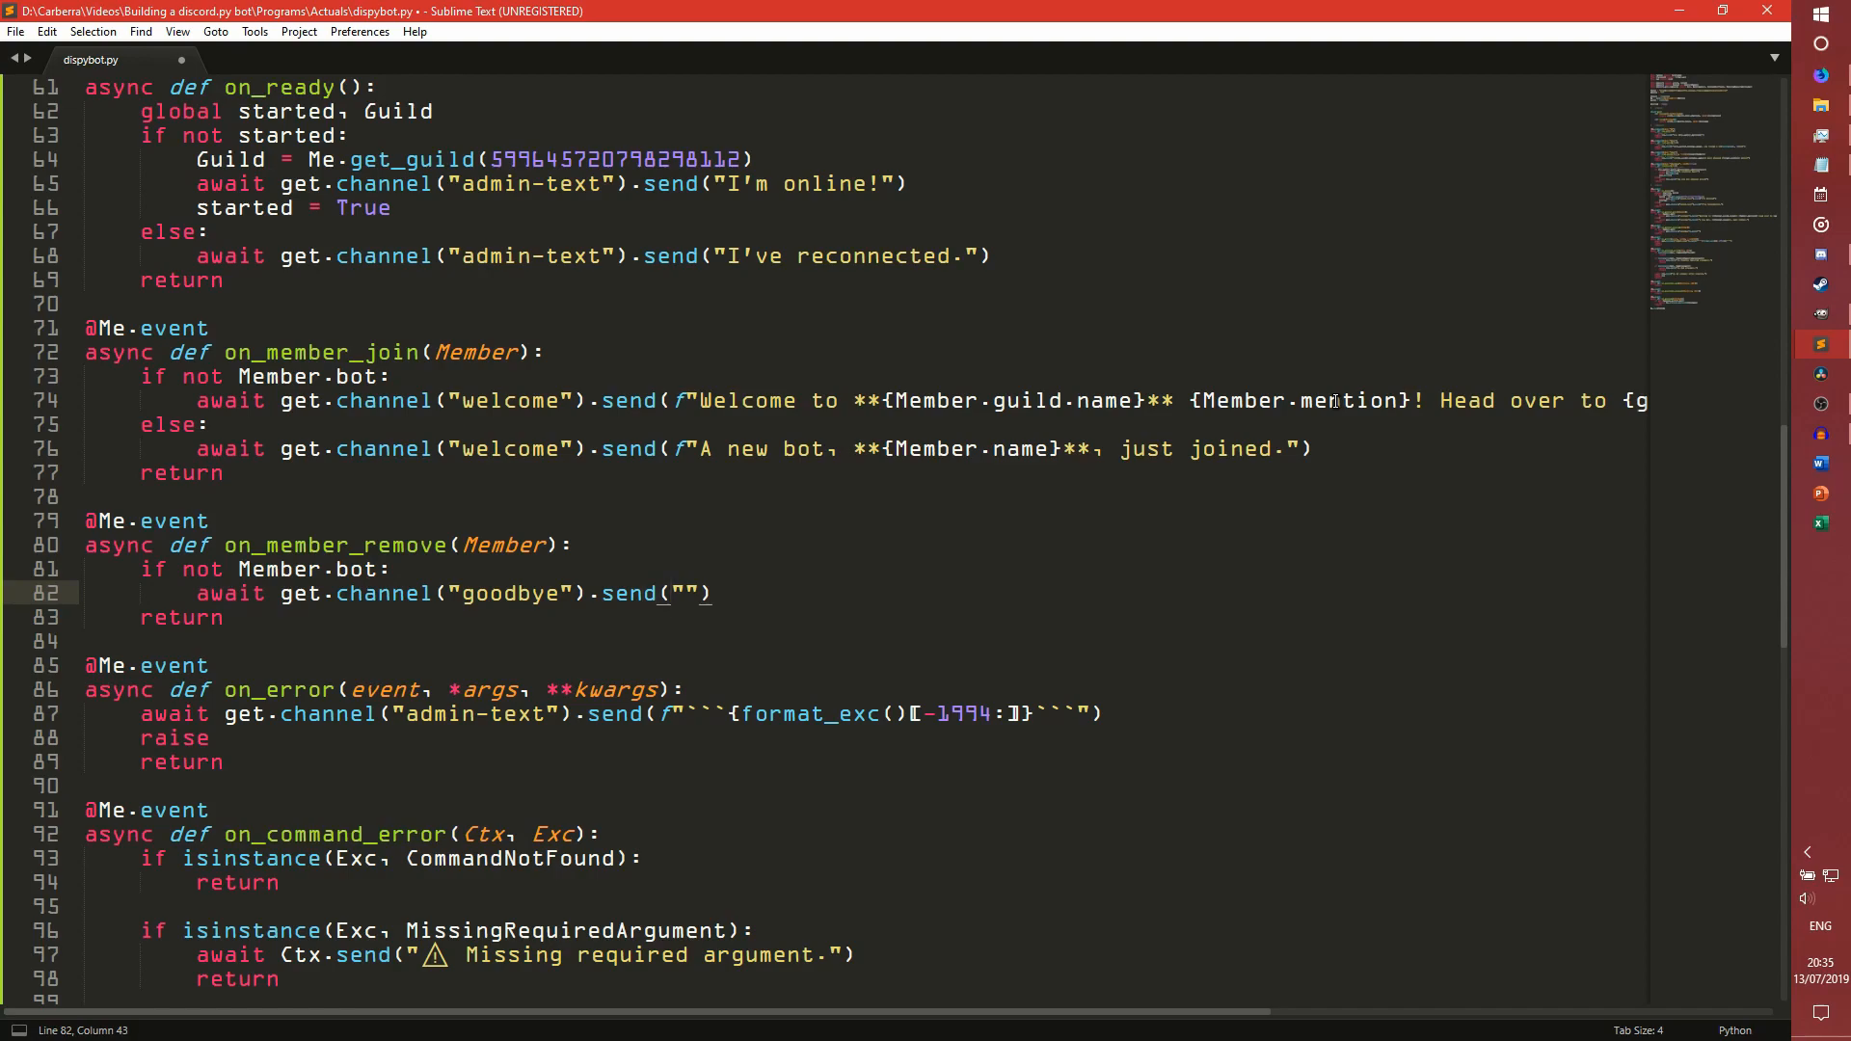
Step: Fill the message with f'**{Member.display_name}** is no longer in the server. Goodbye!'
text(f)
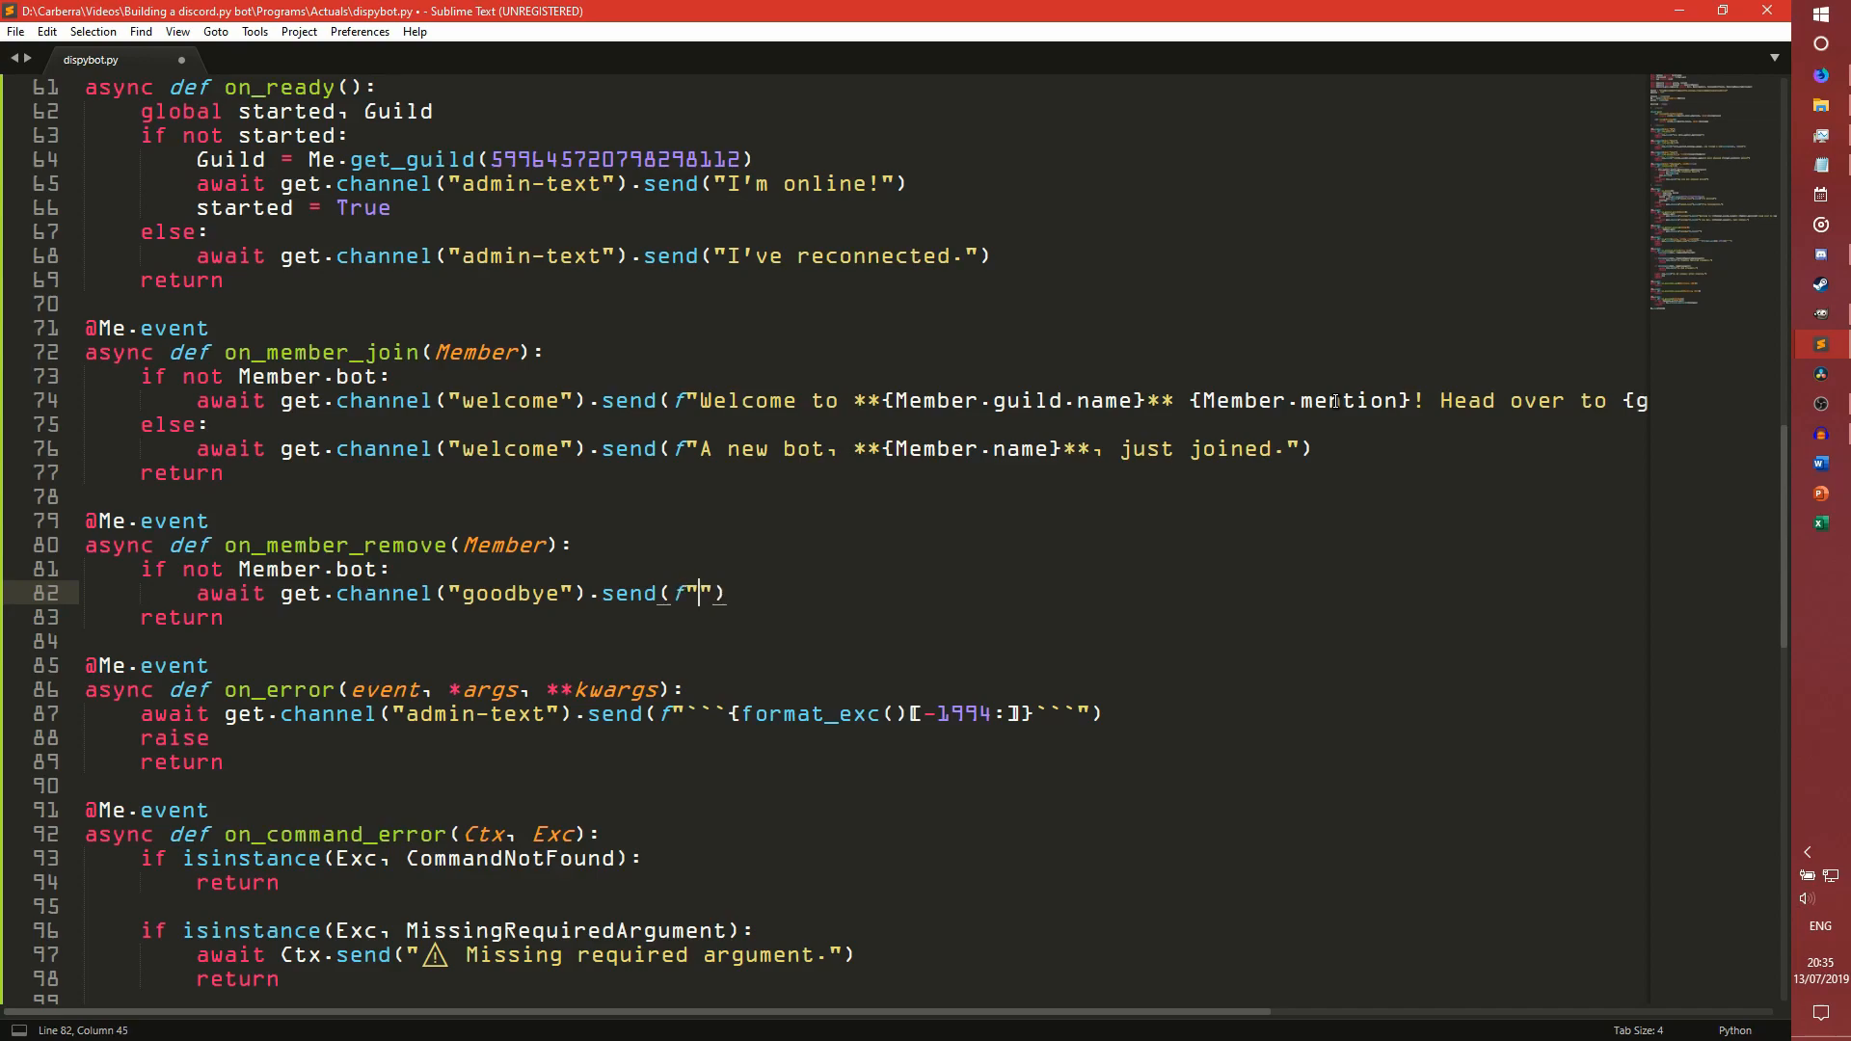
text({)
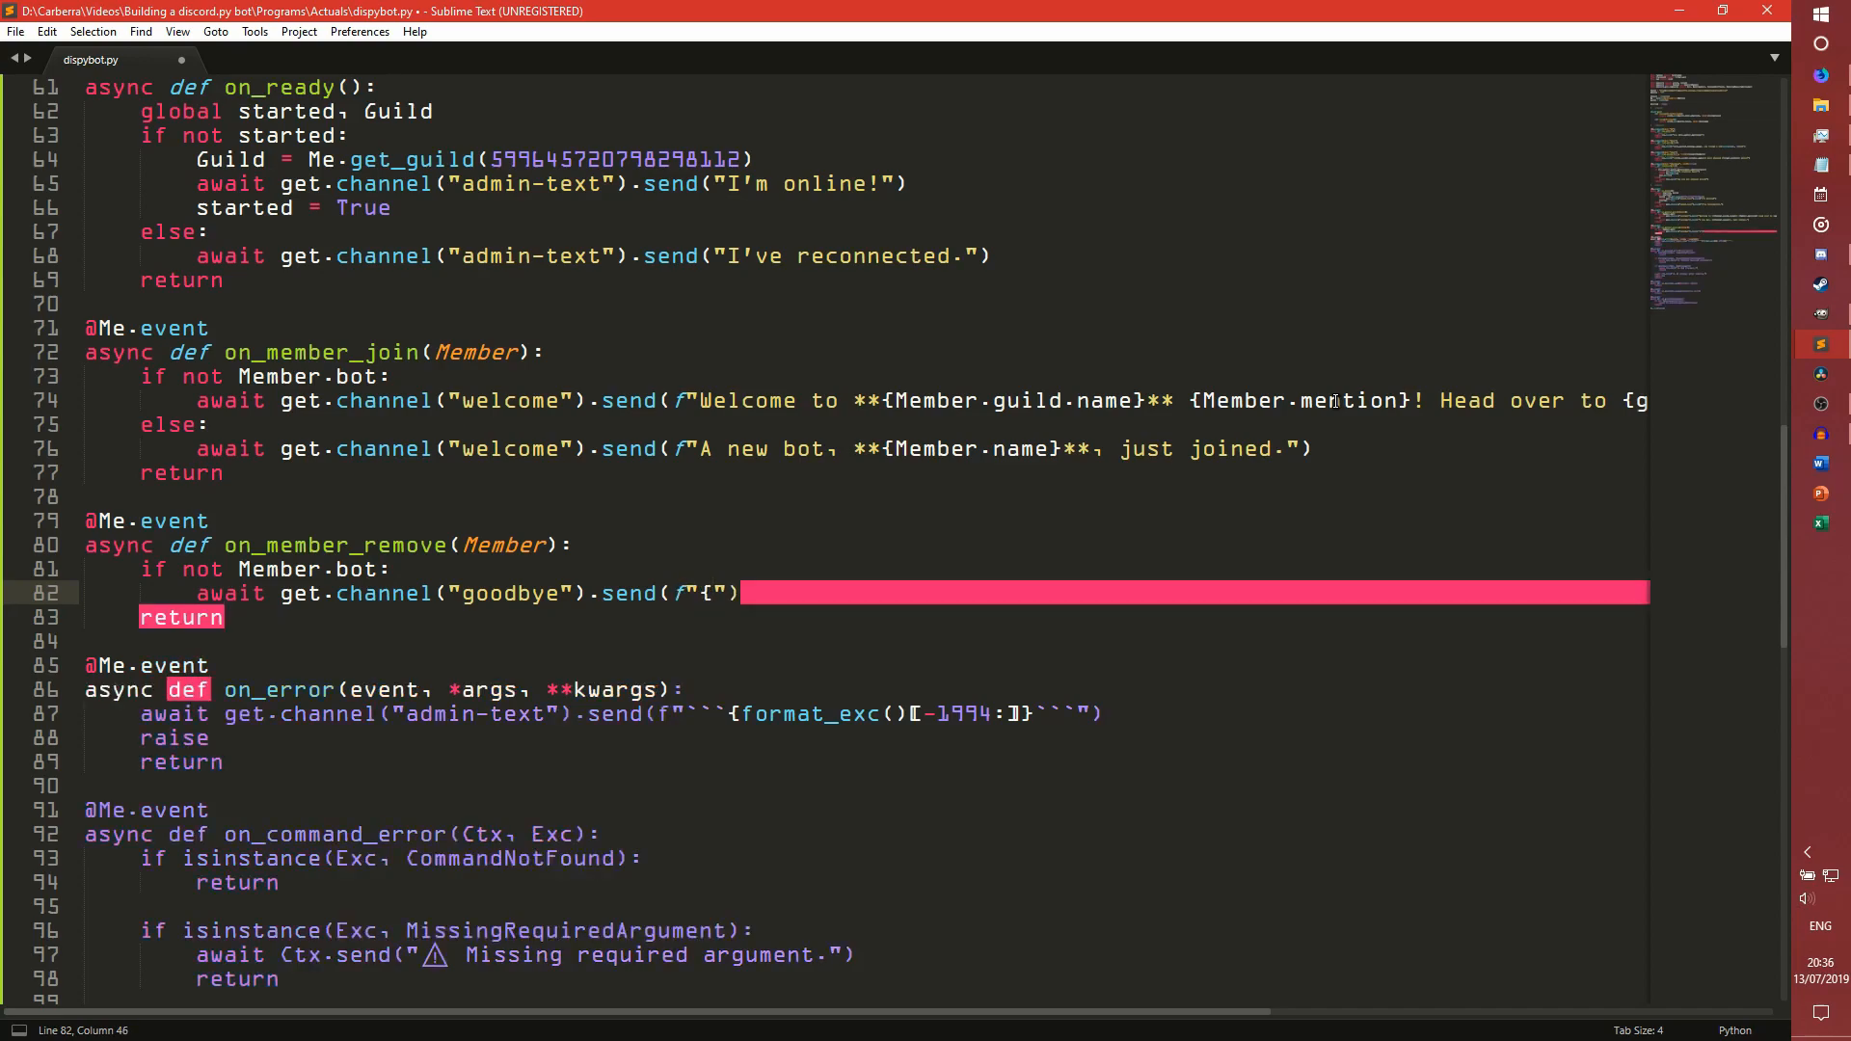
text(**{Member.display_name} is no l)
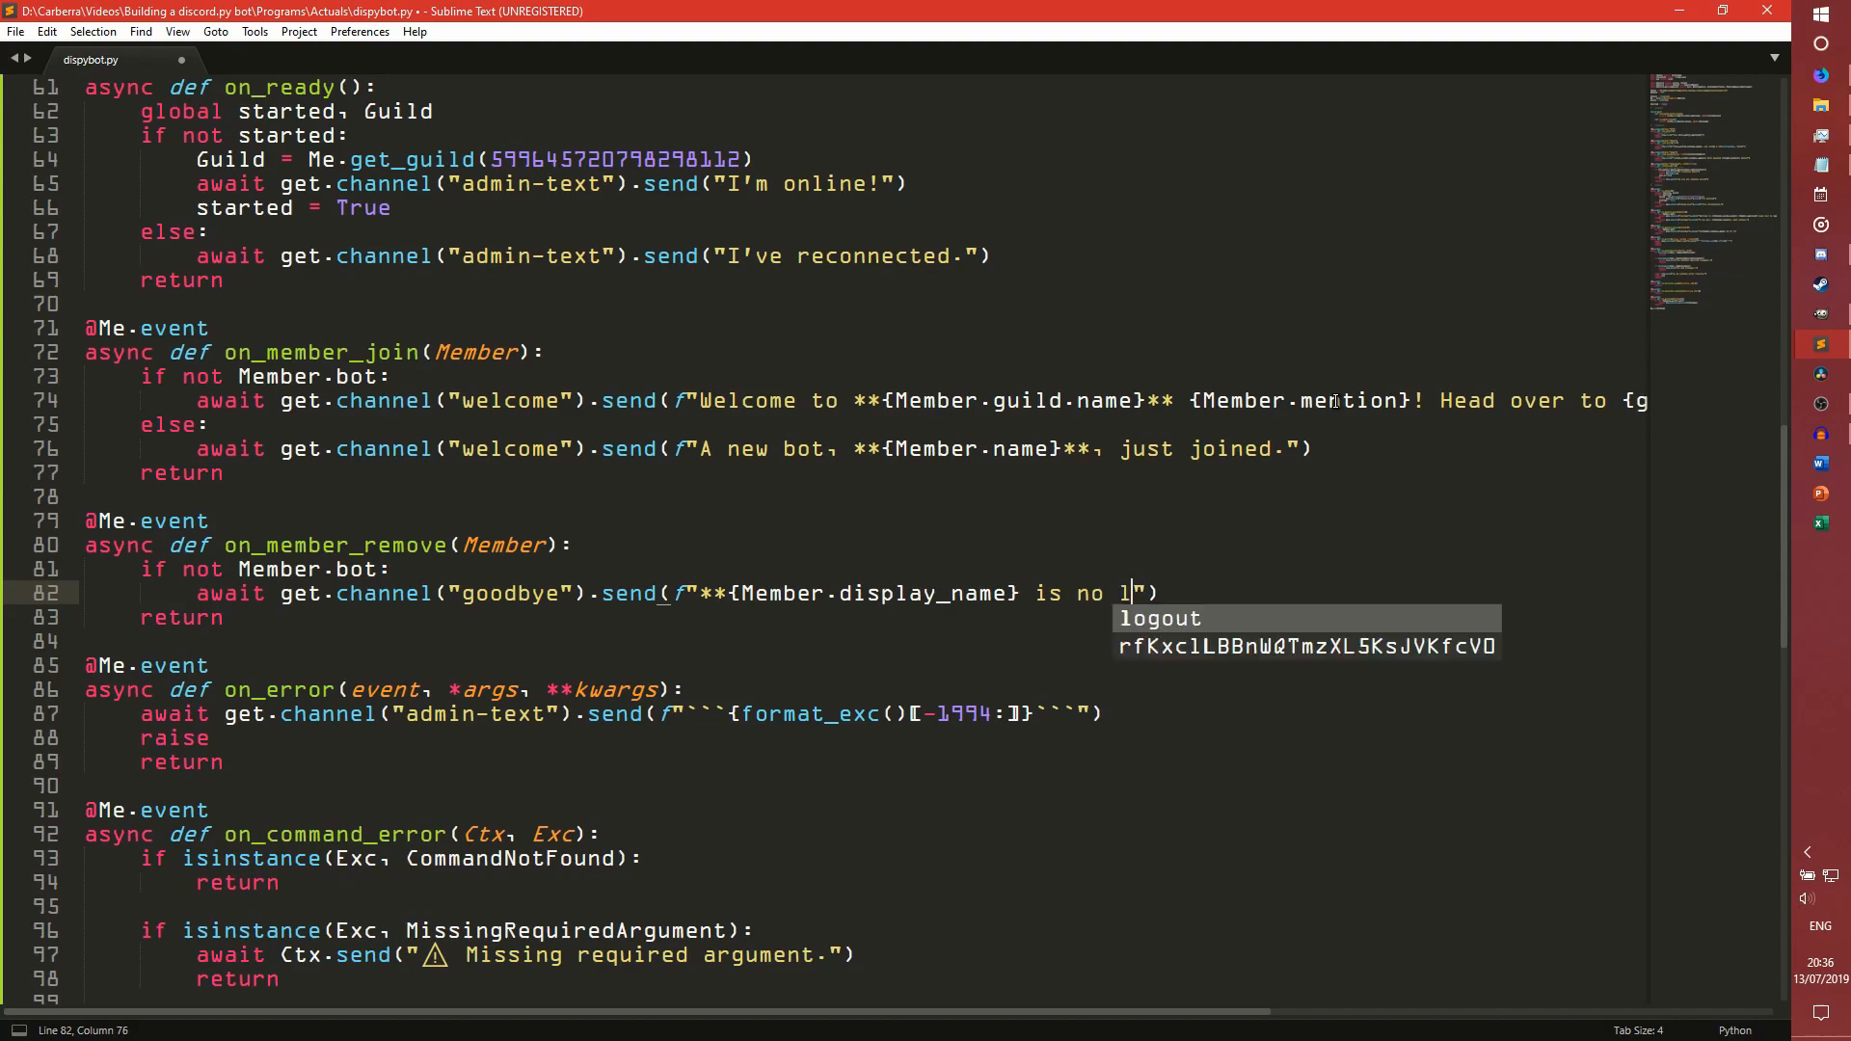
text(oinger in the server)
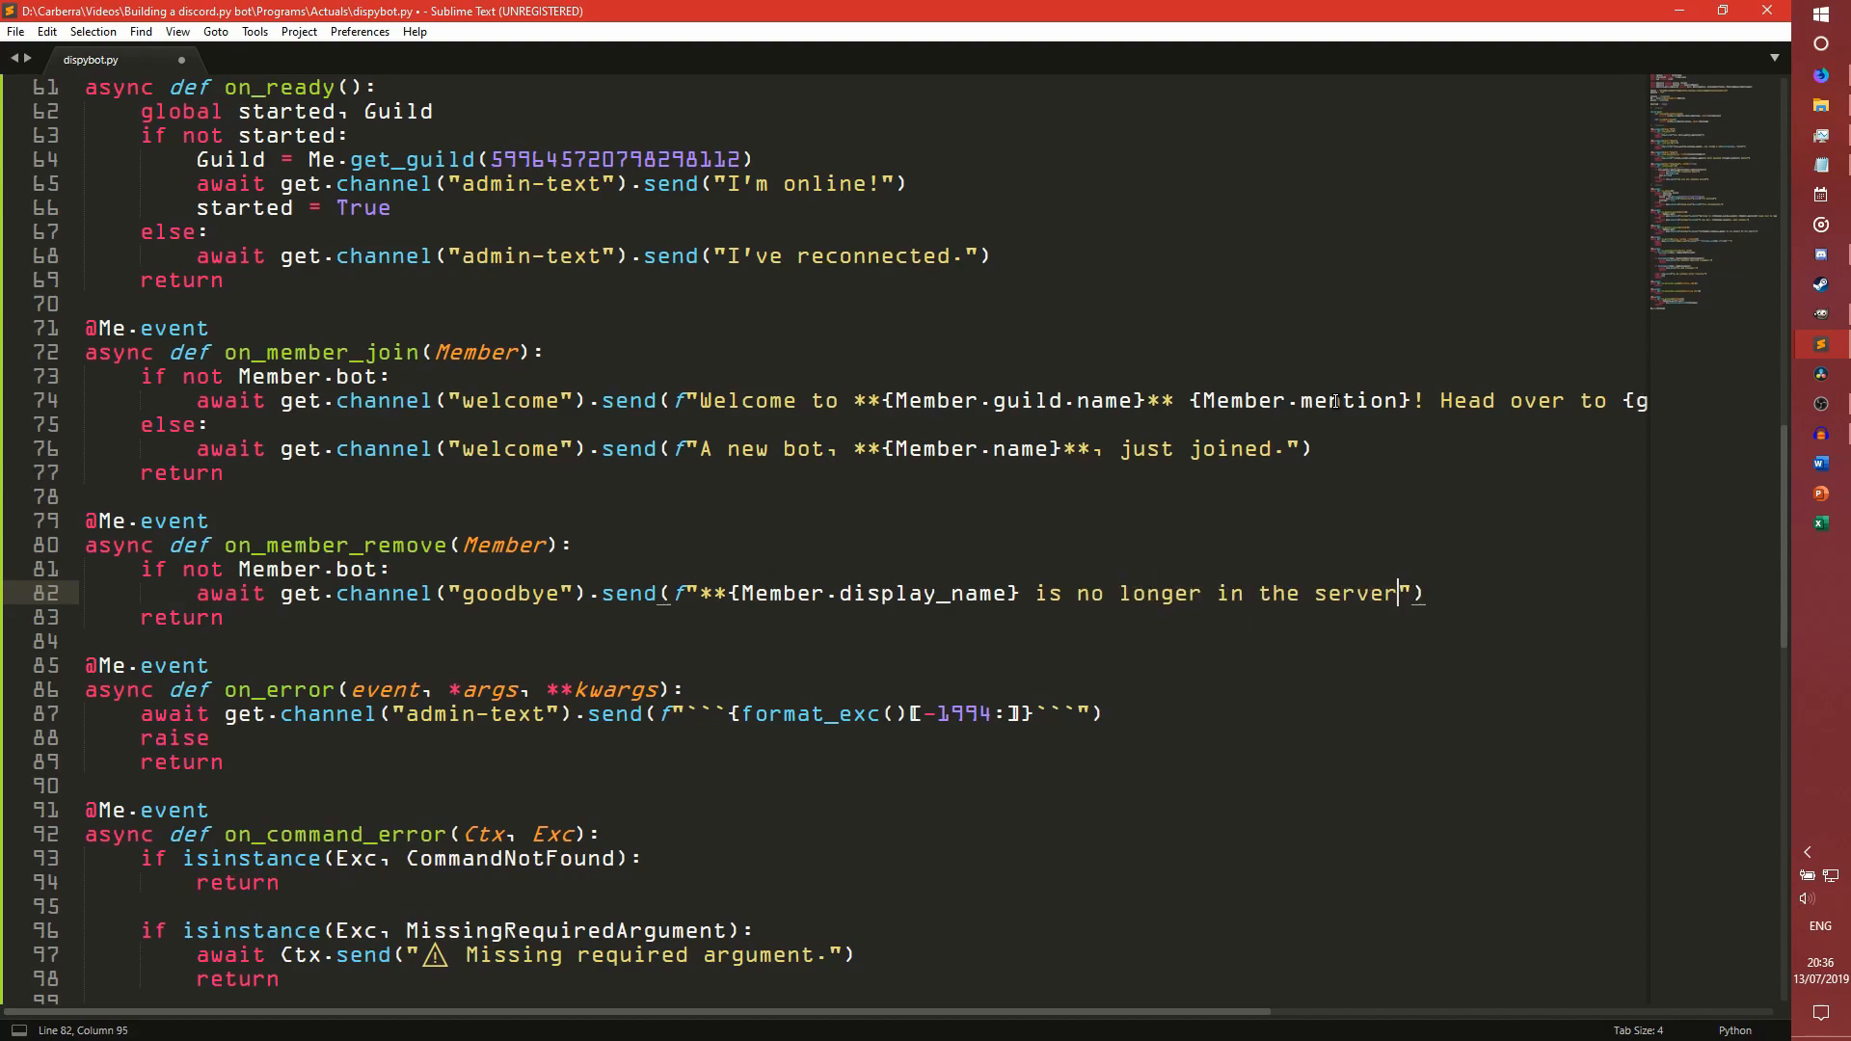
text(.)
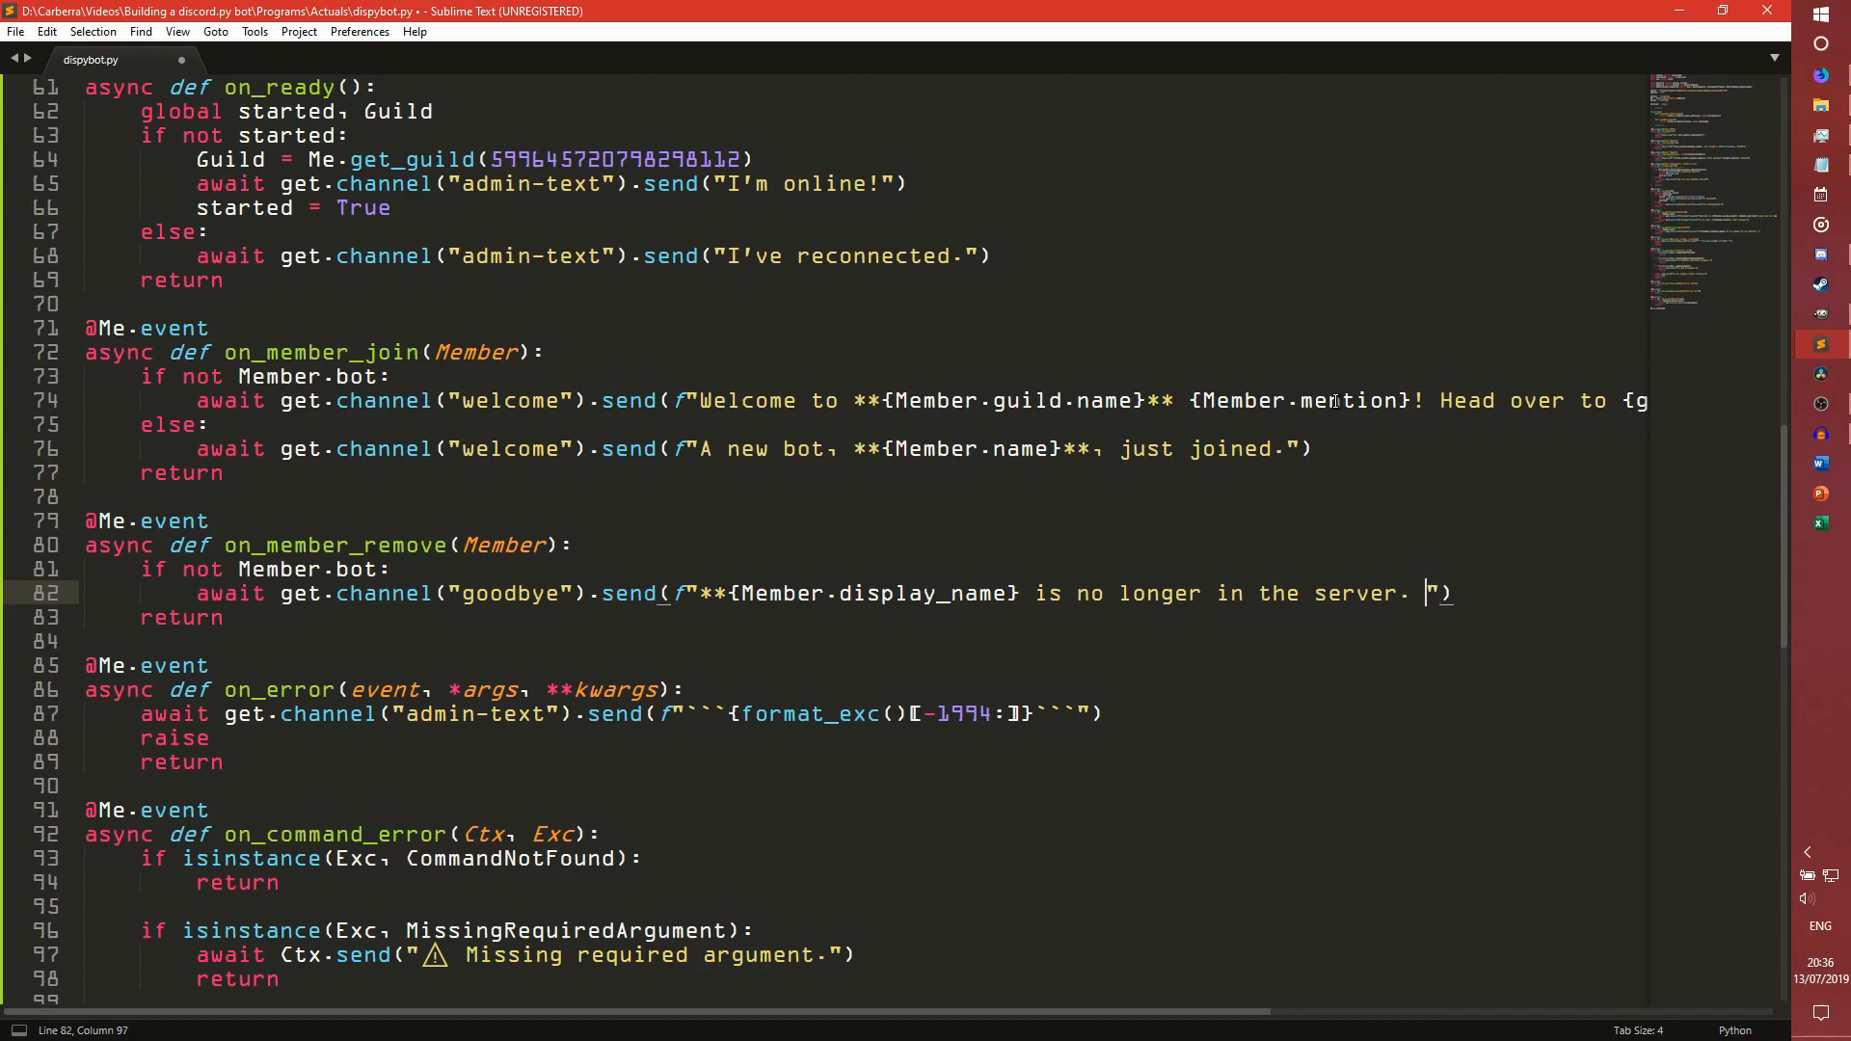
text(Goodbye!)
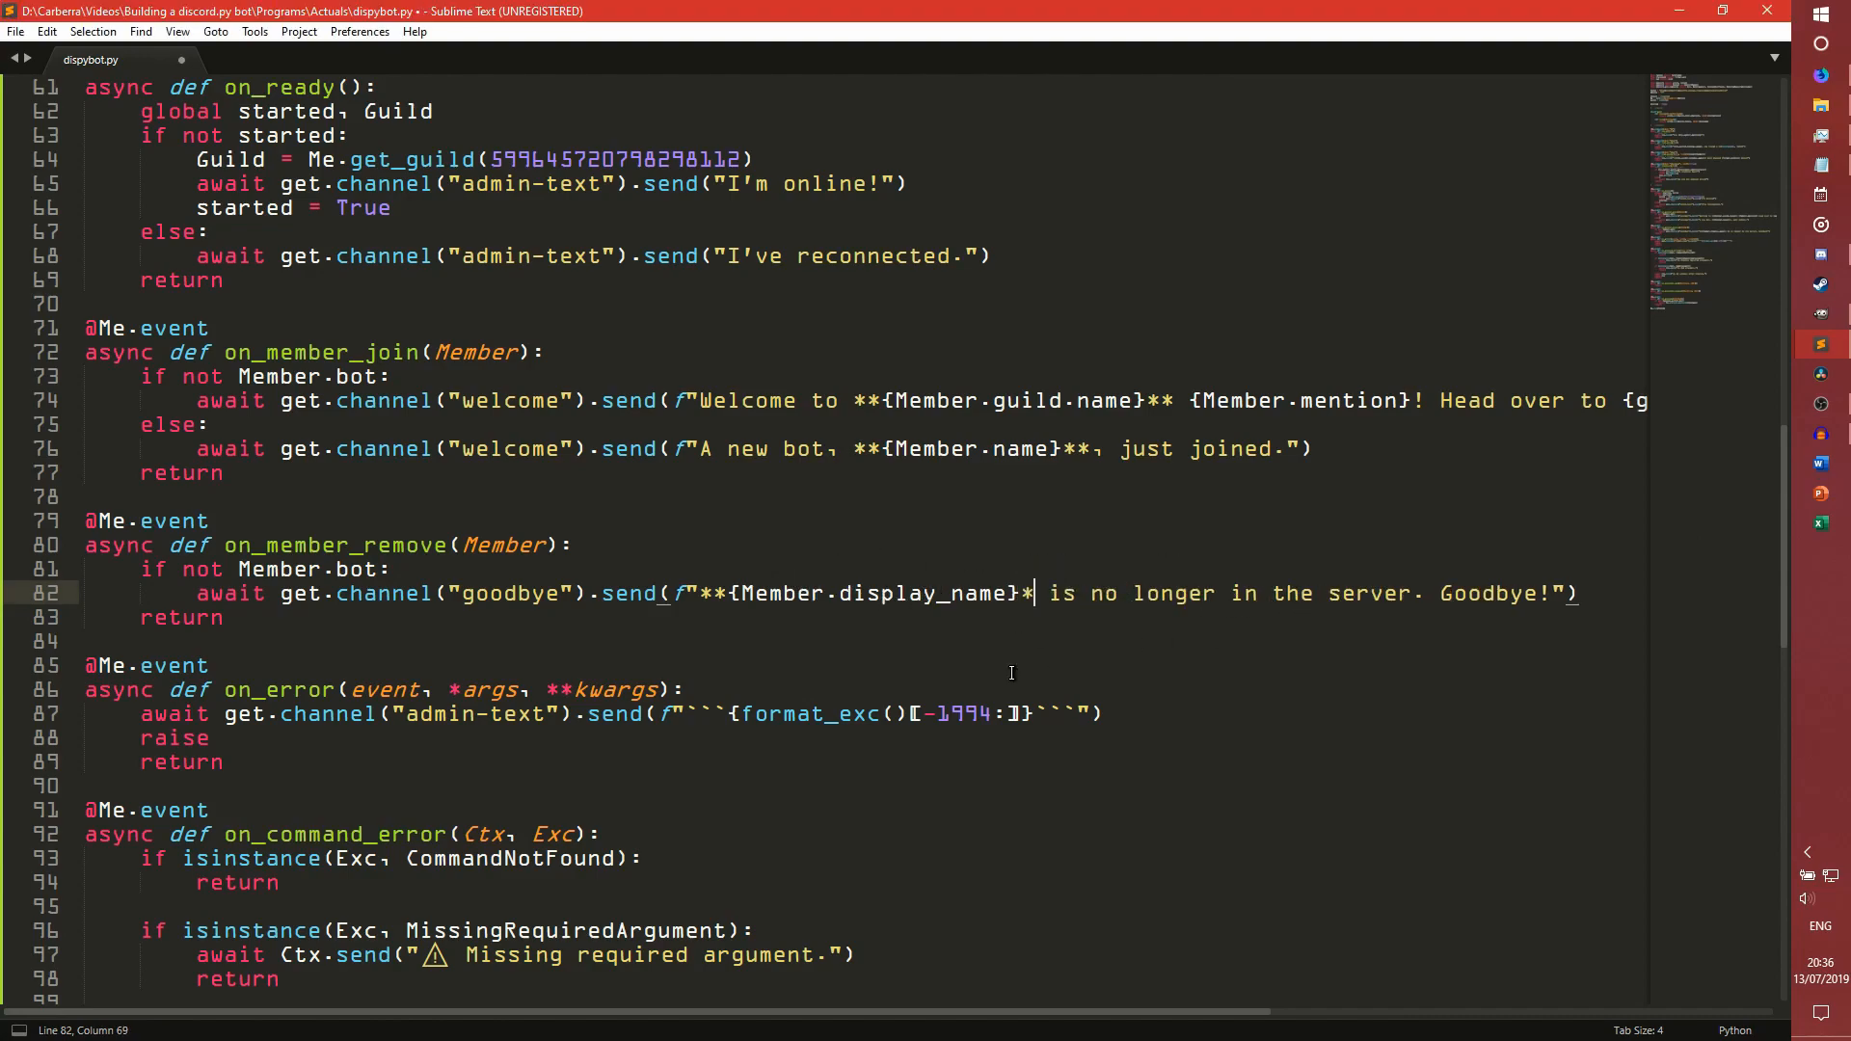
text(*)
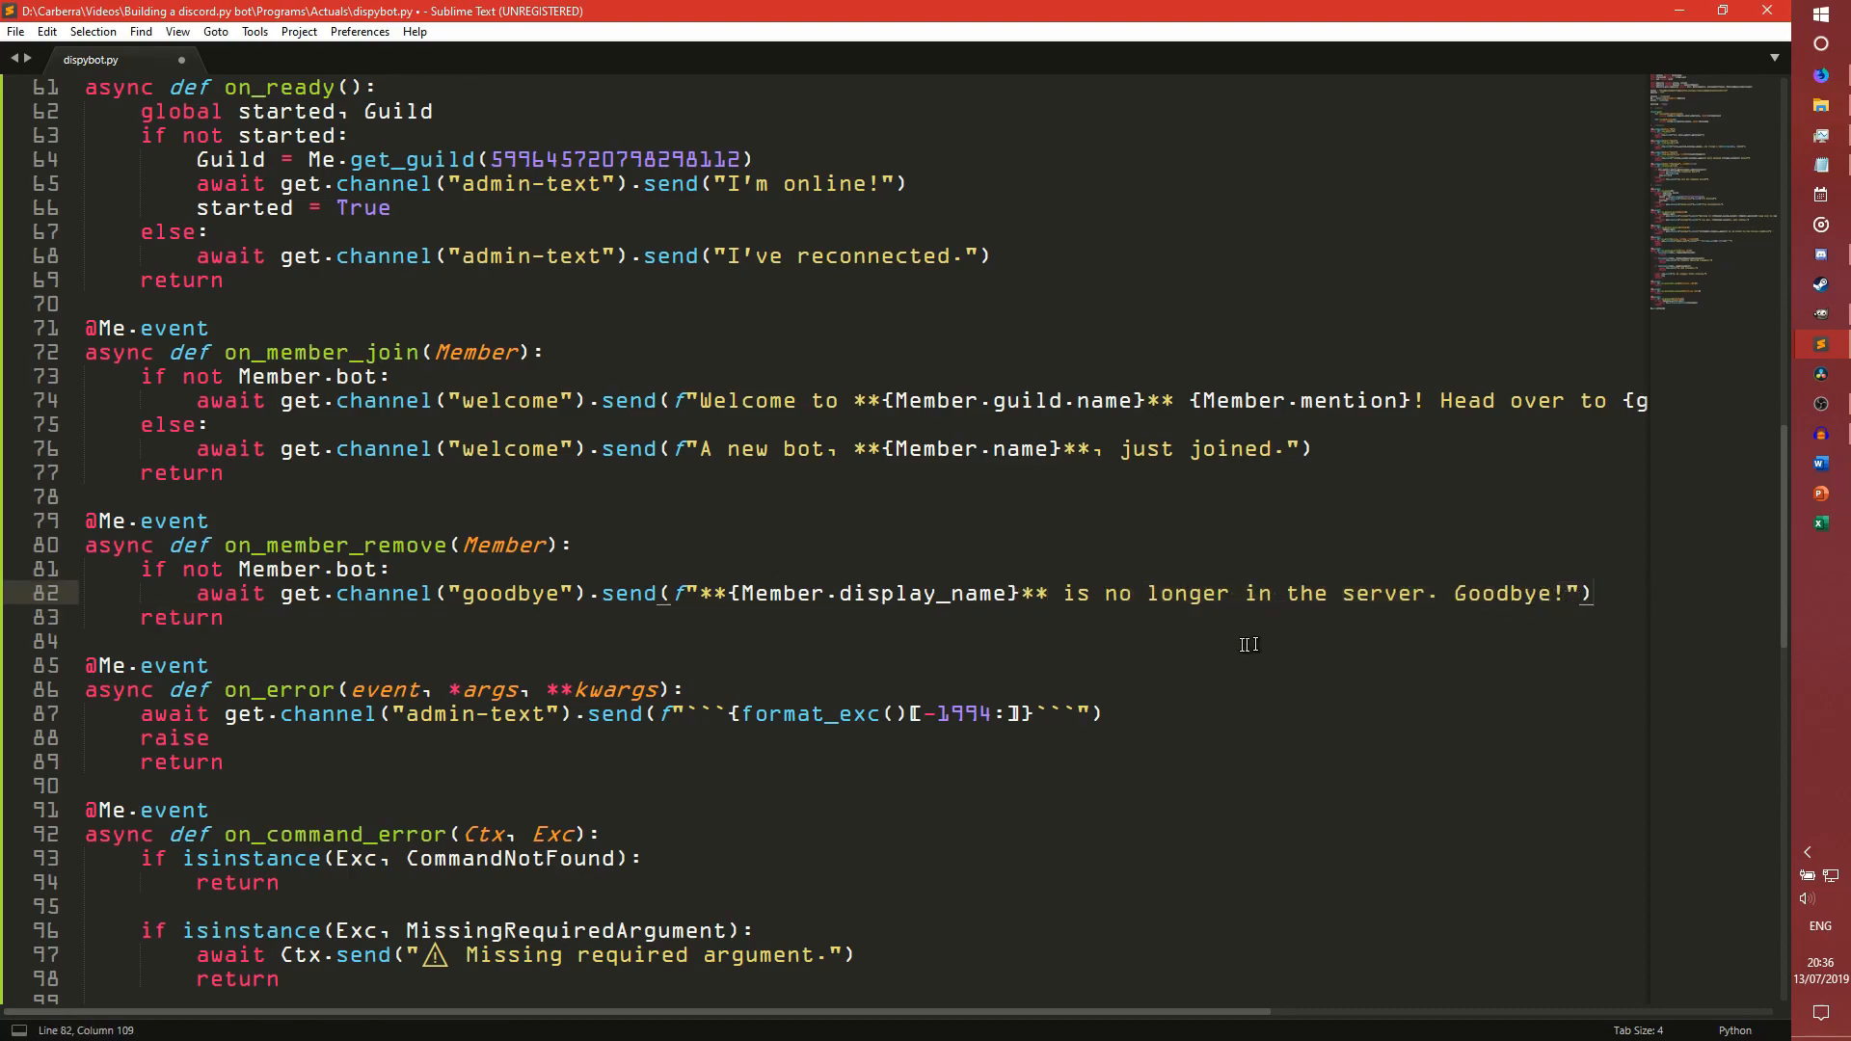
scroll(down, 3)
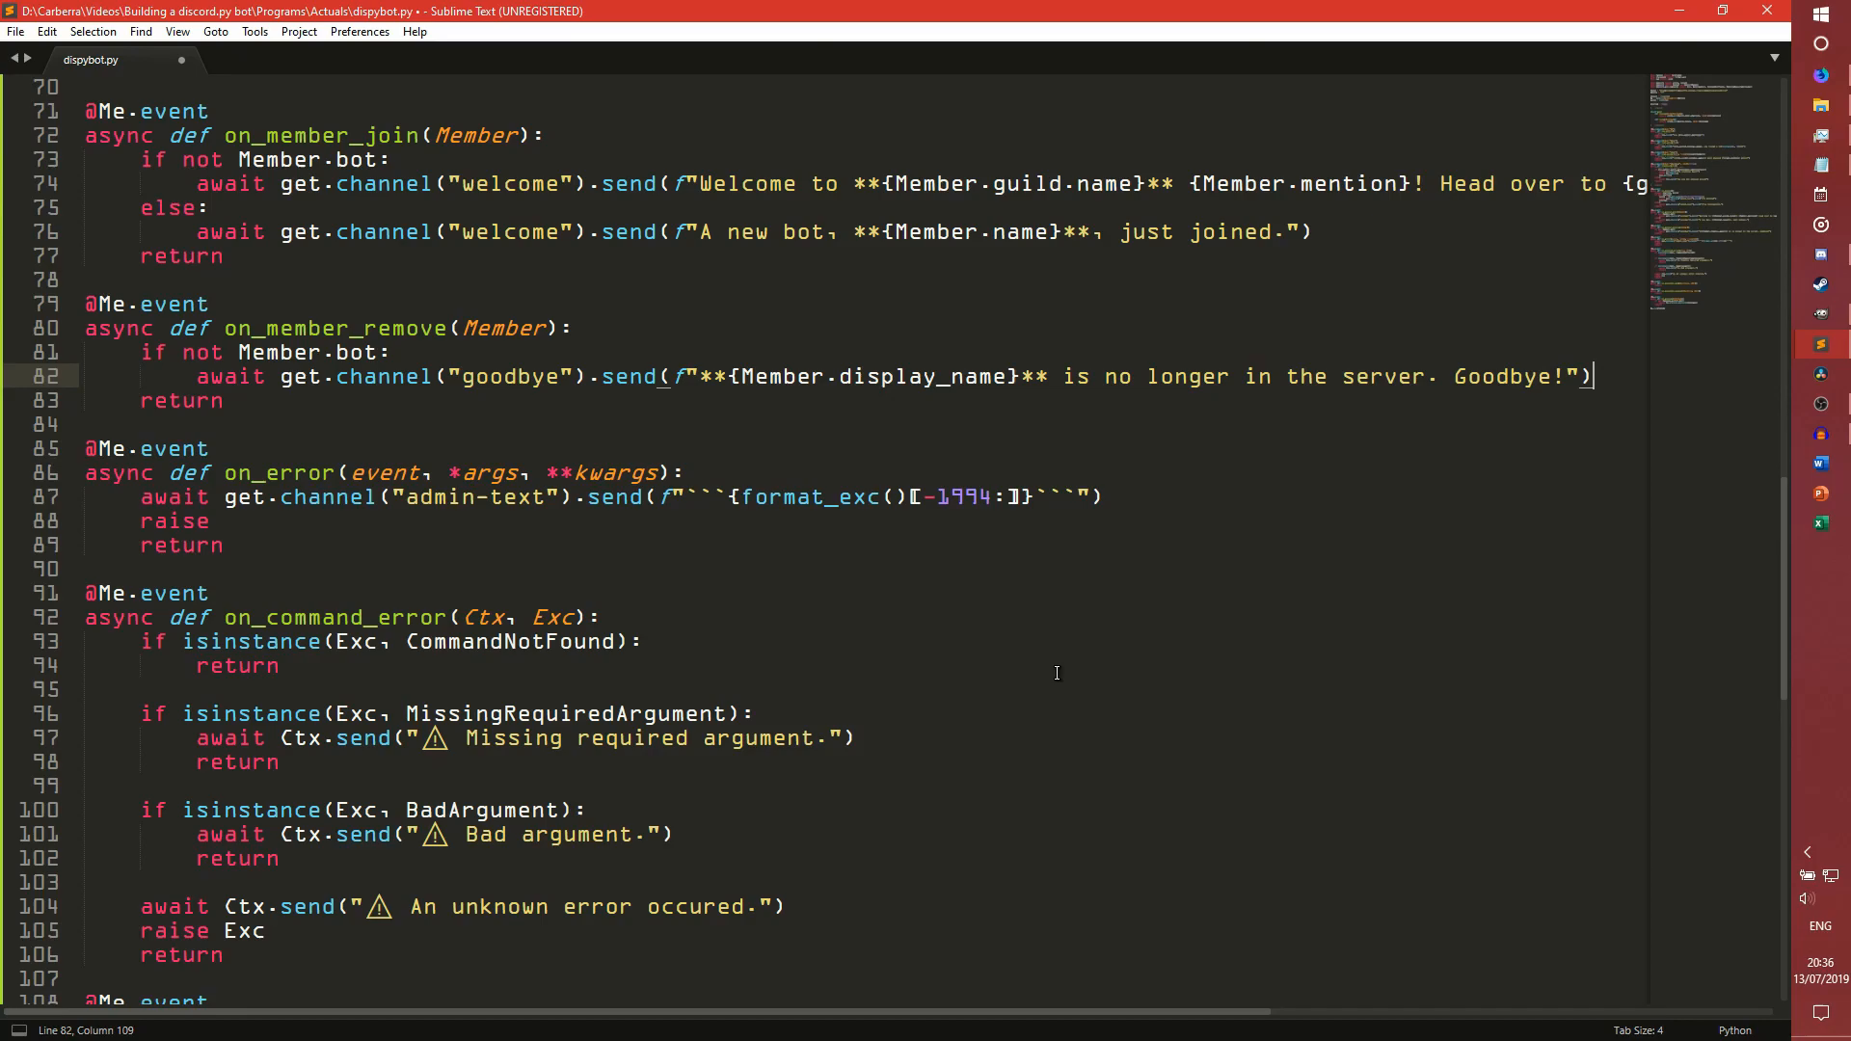
scroll(down, 3)
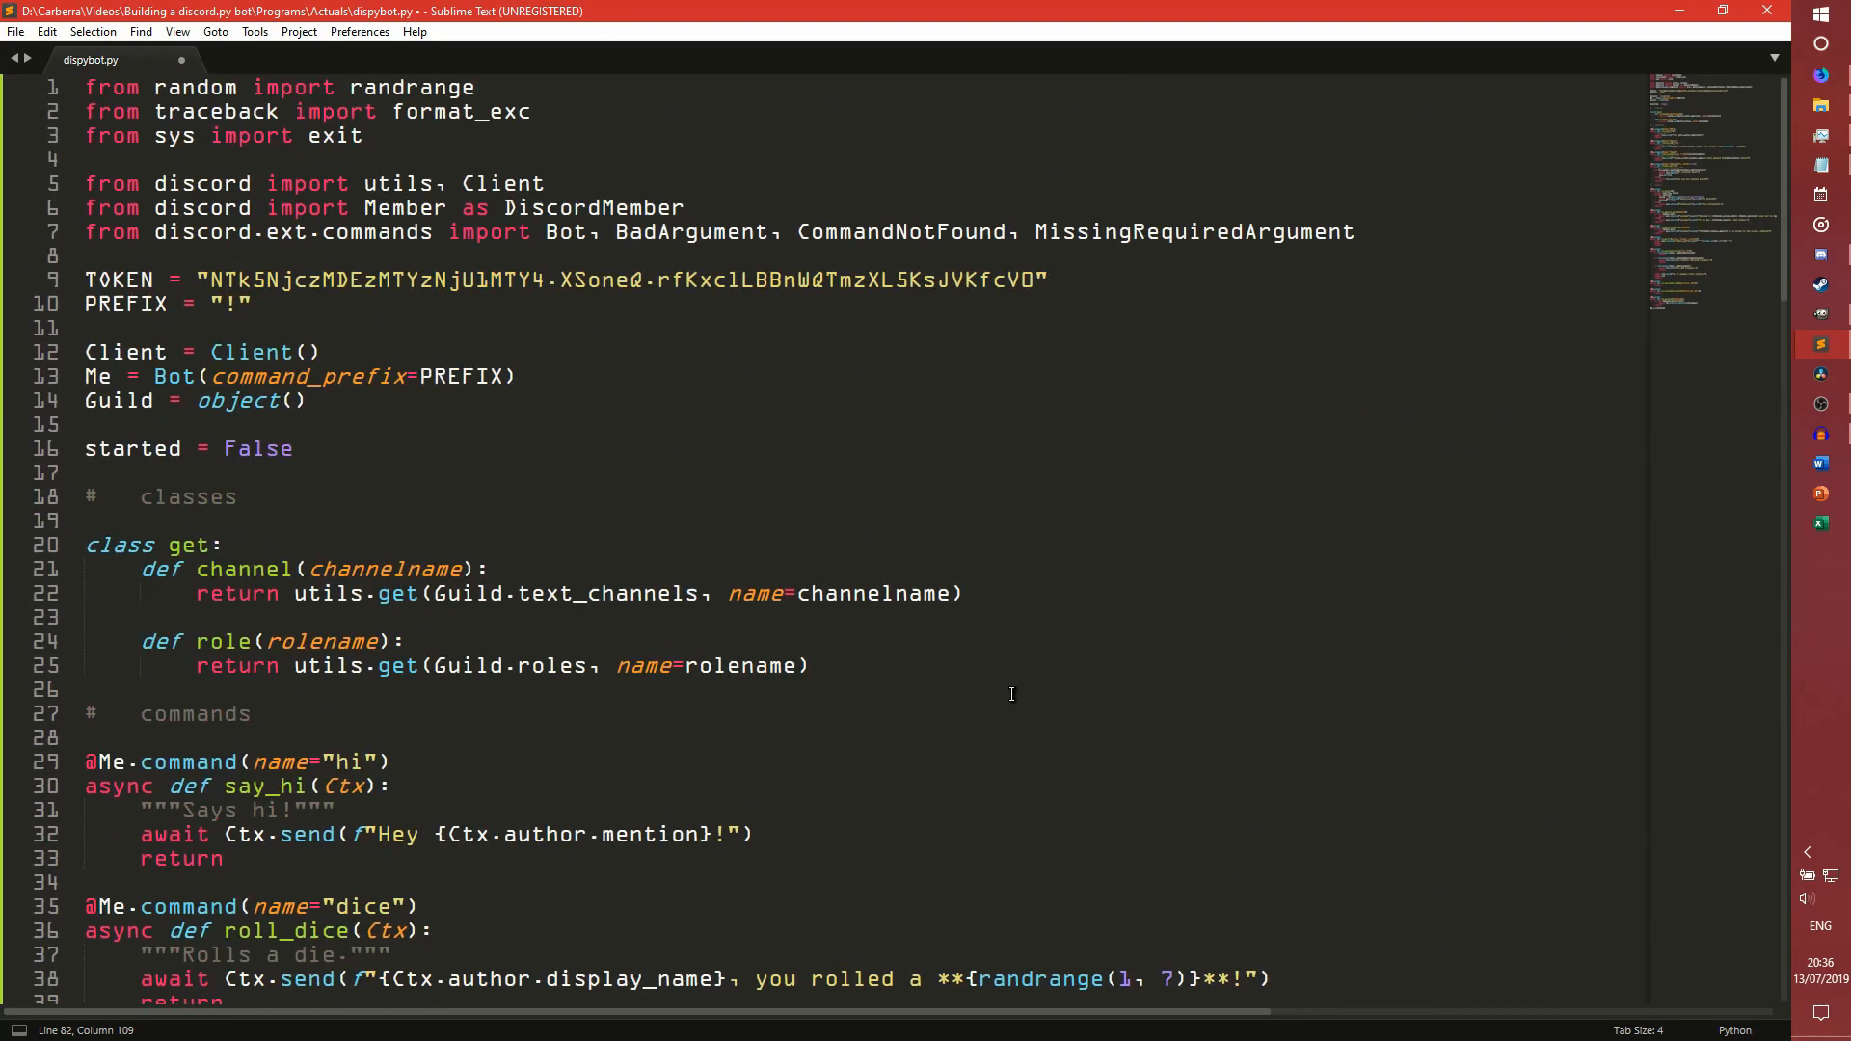
scroll(down, 3)
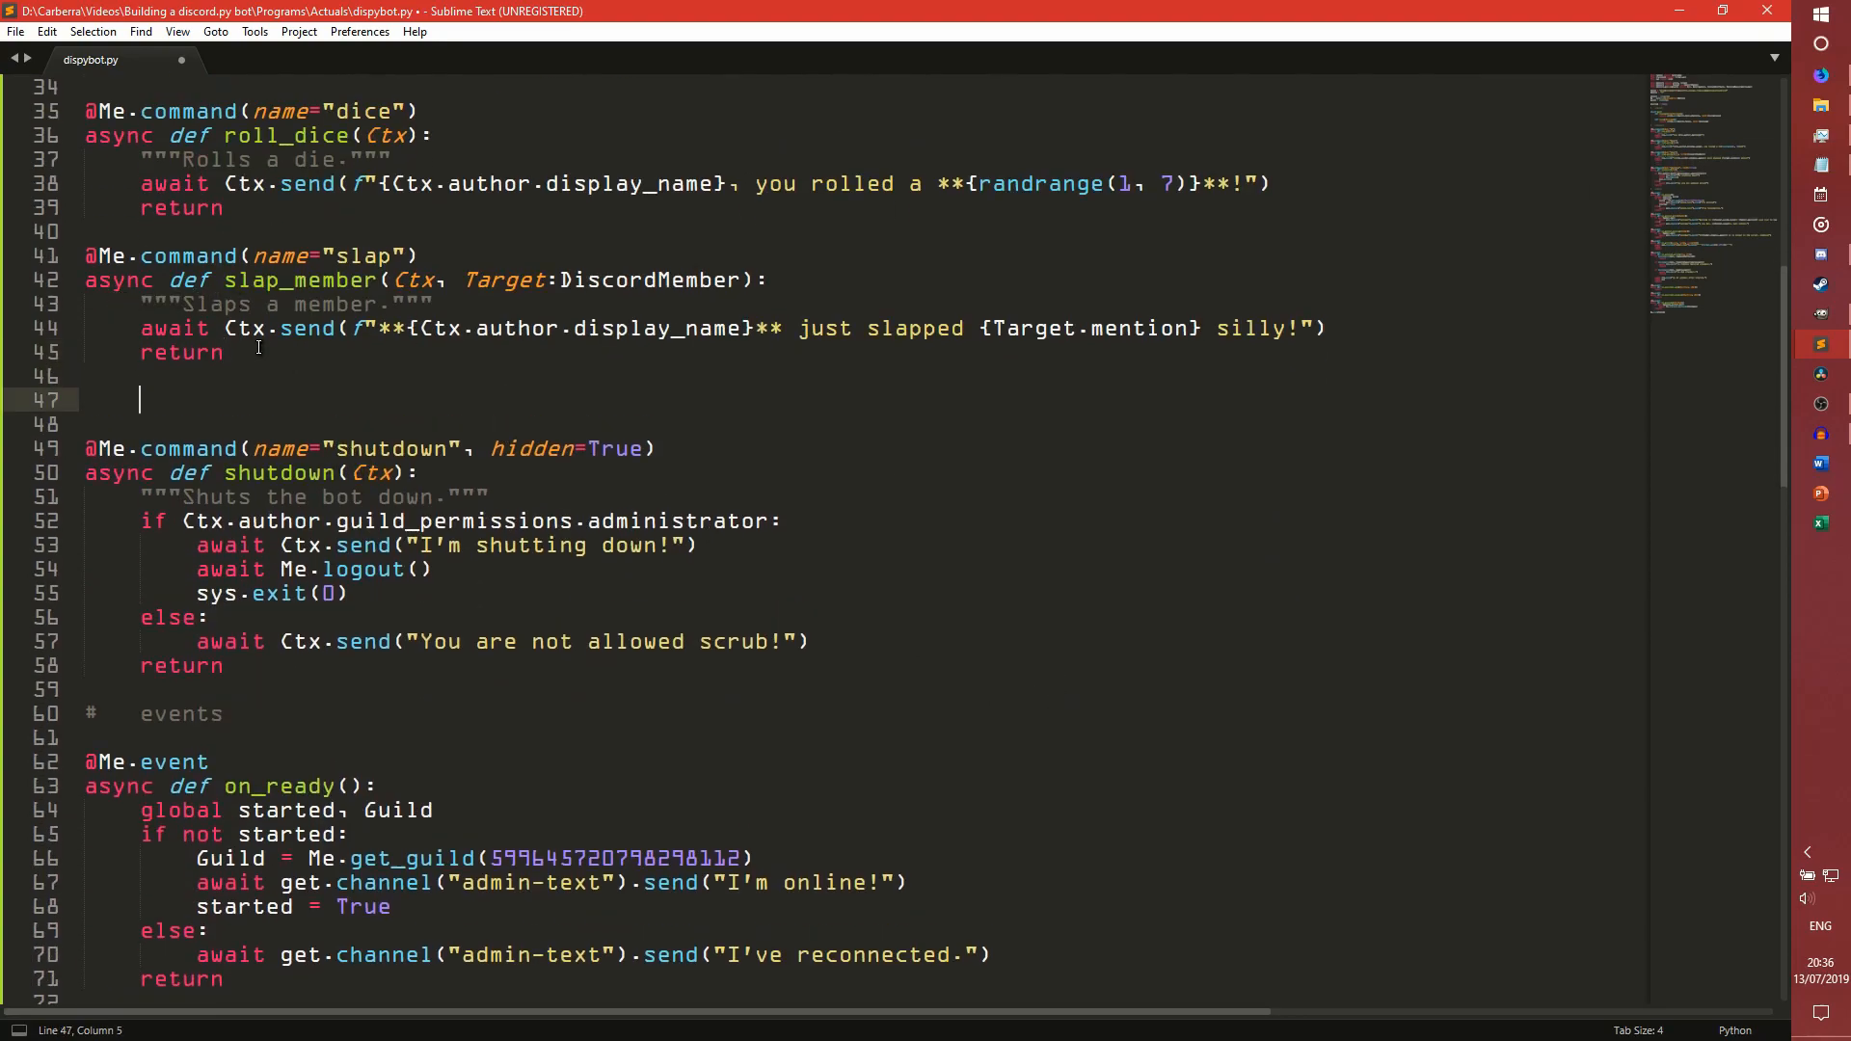
text(@Me.command(name=")
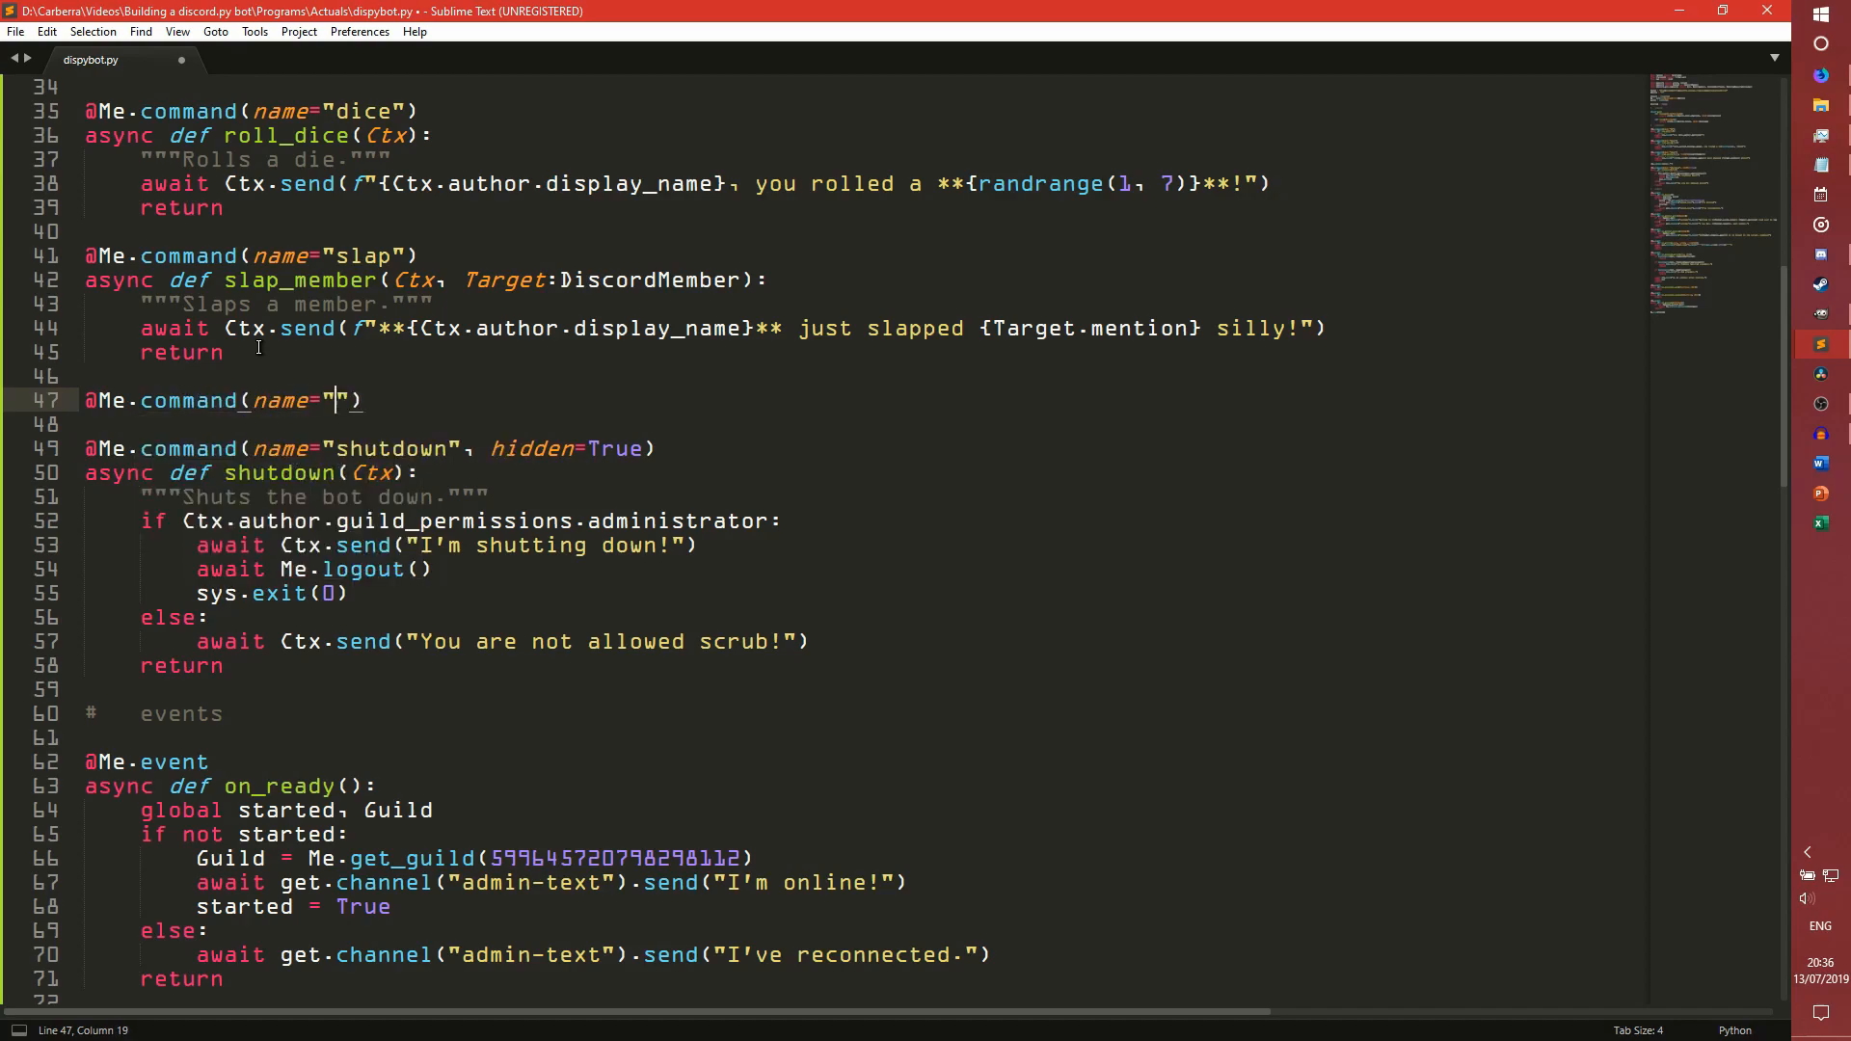
text(members)
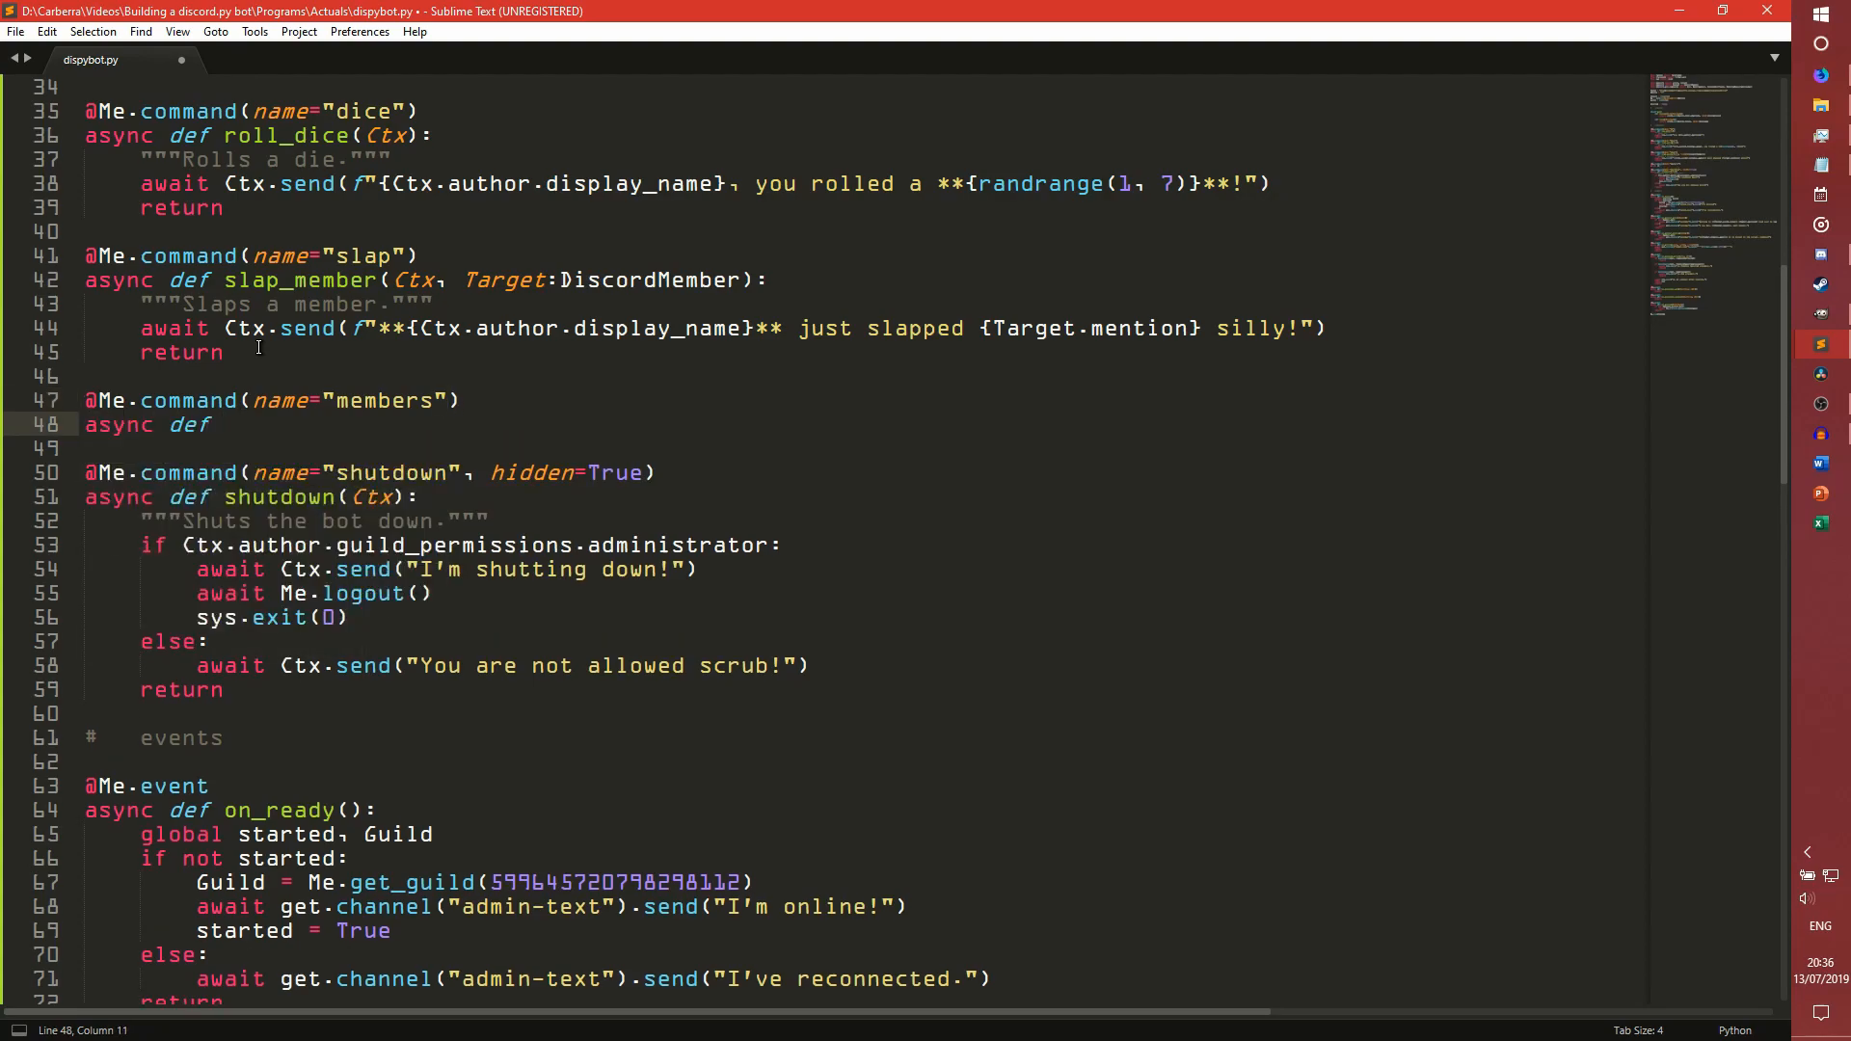
text(member_c)
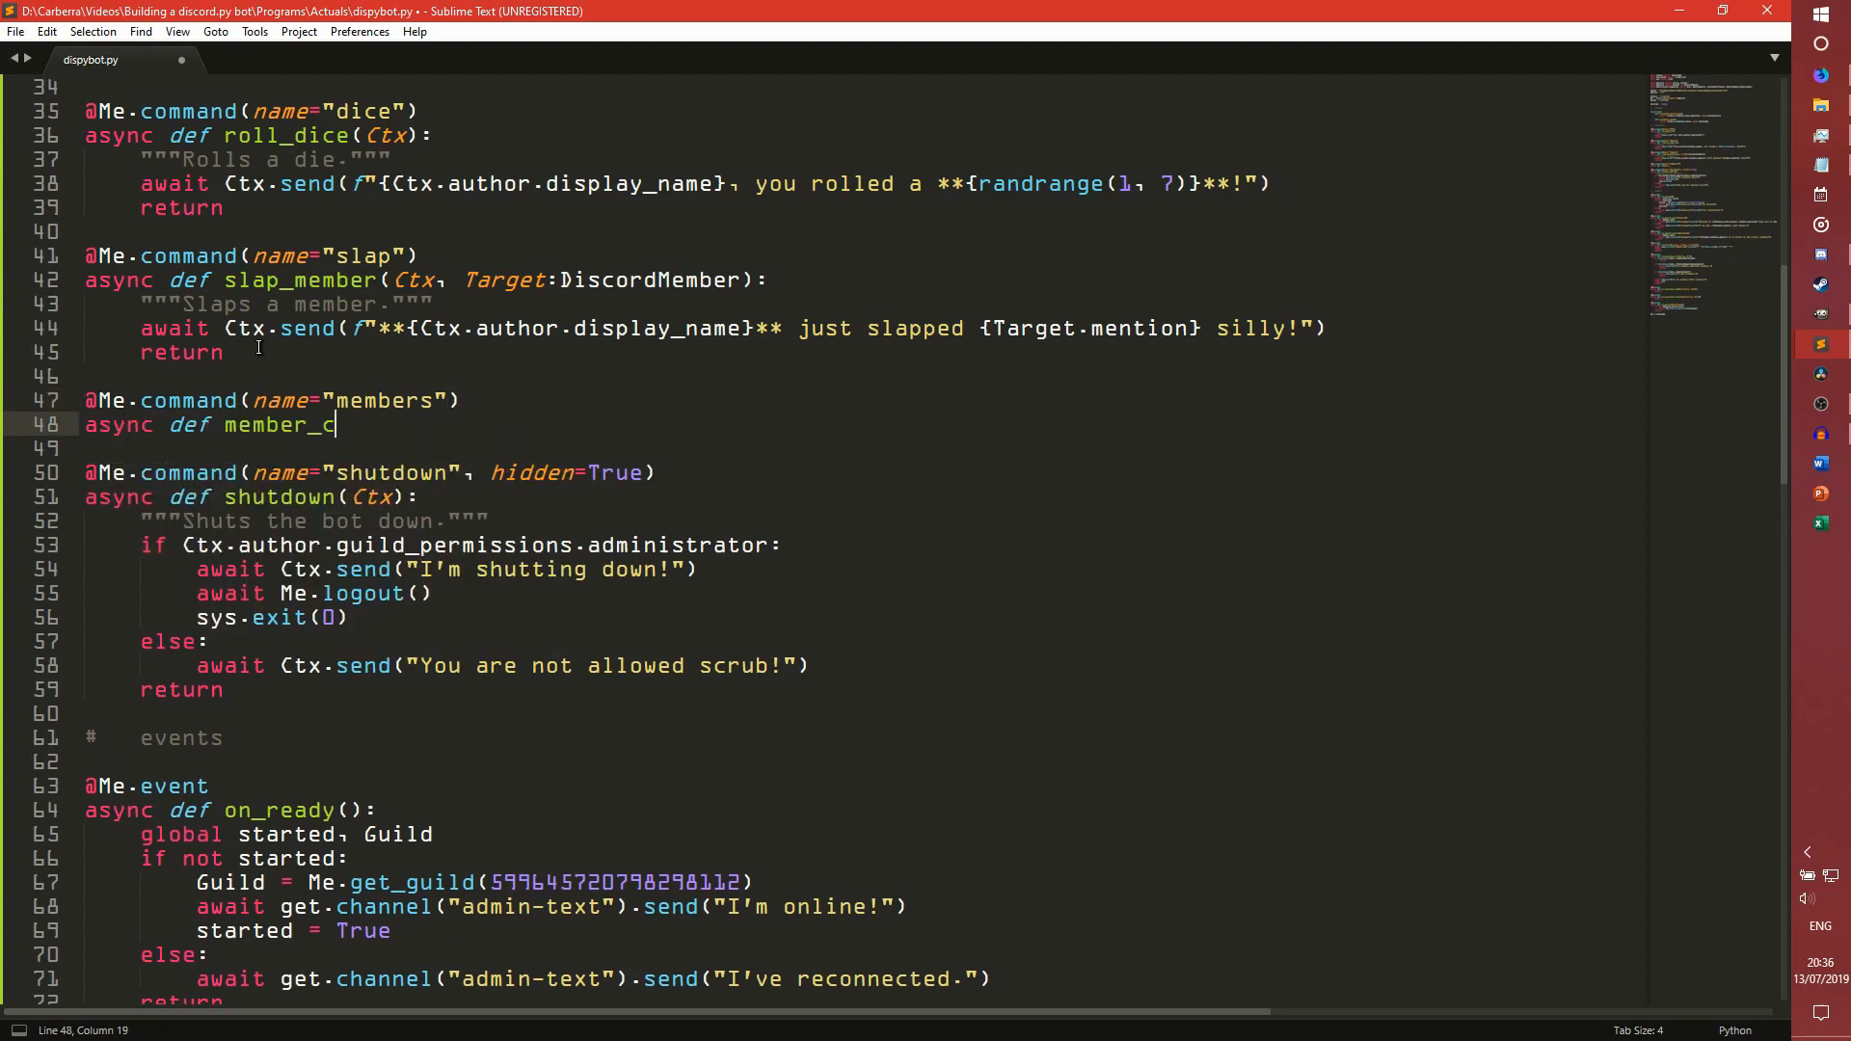
text(ount*Ctx,)
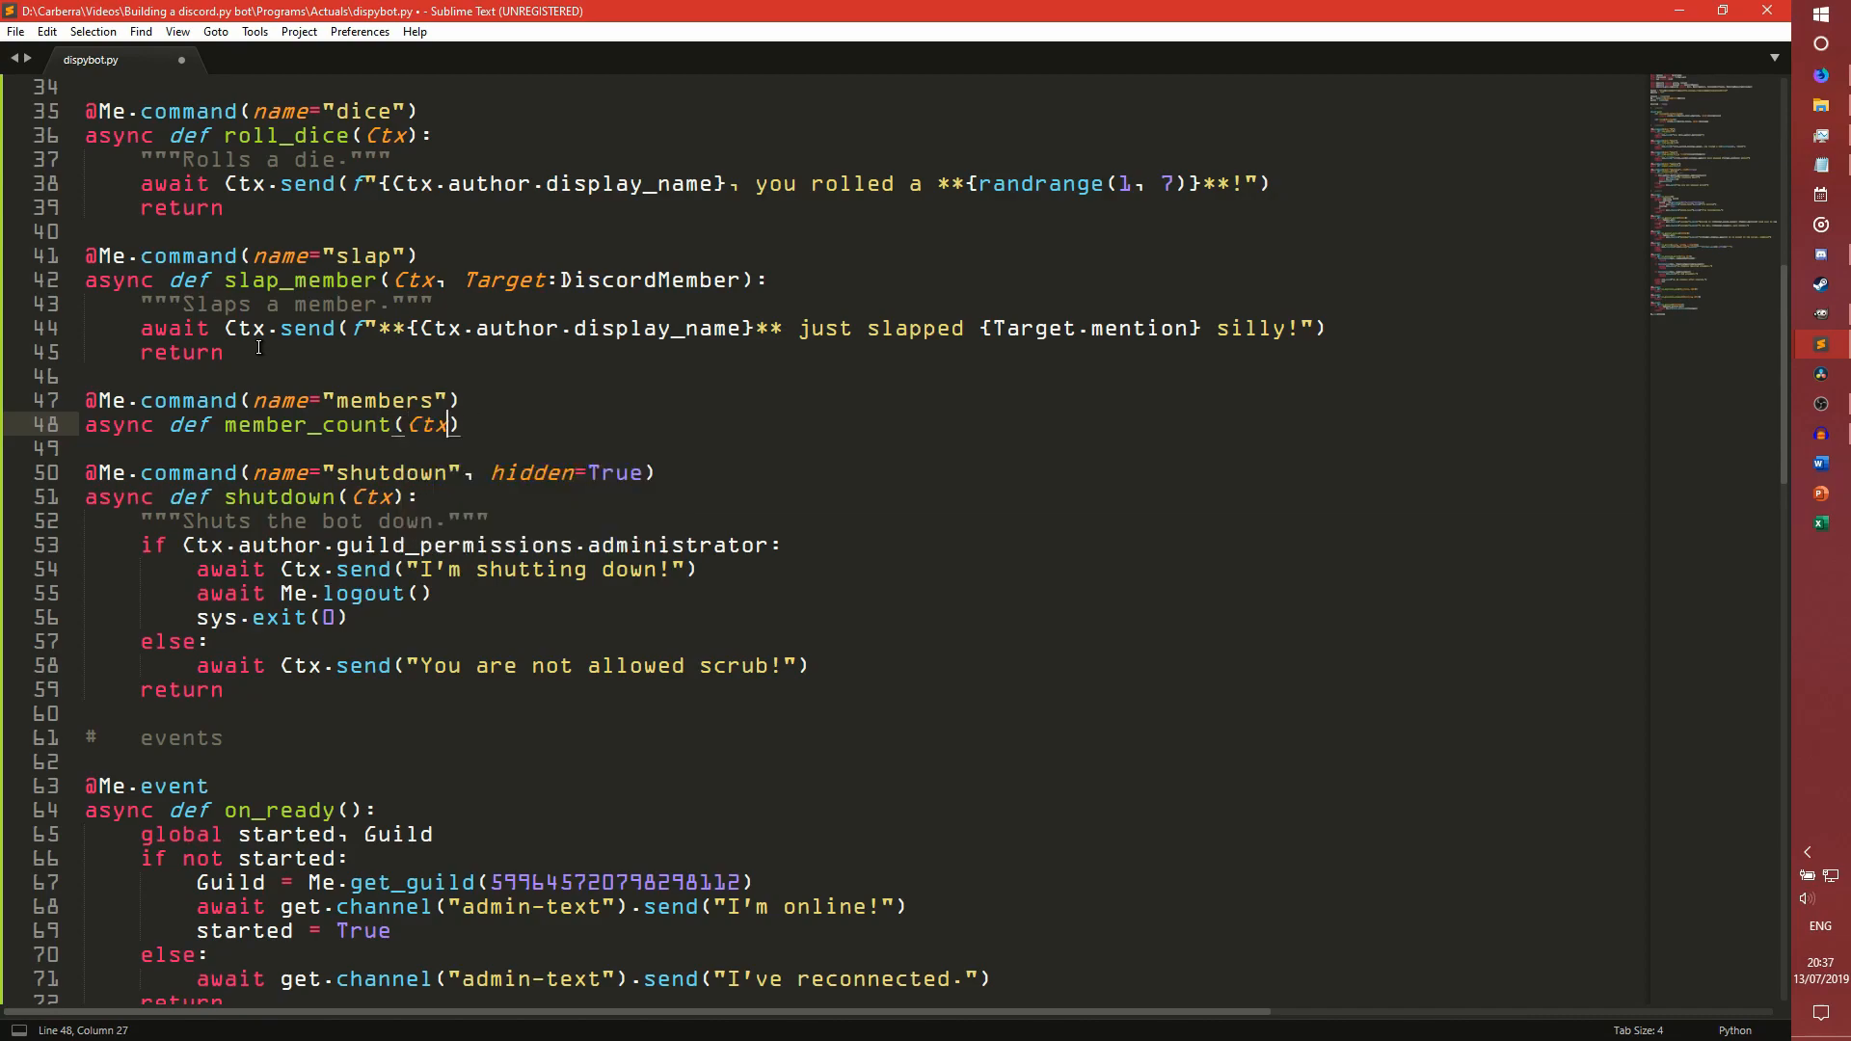
text(retuy)
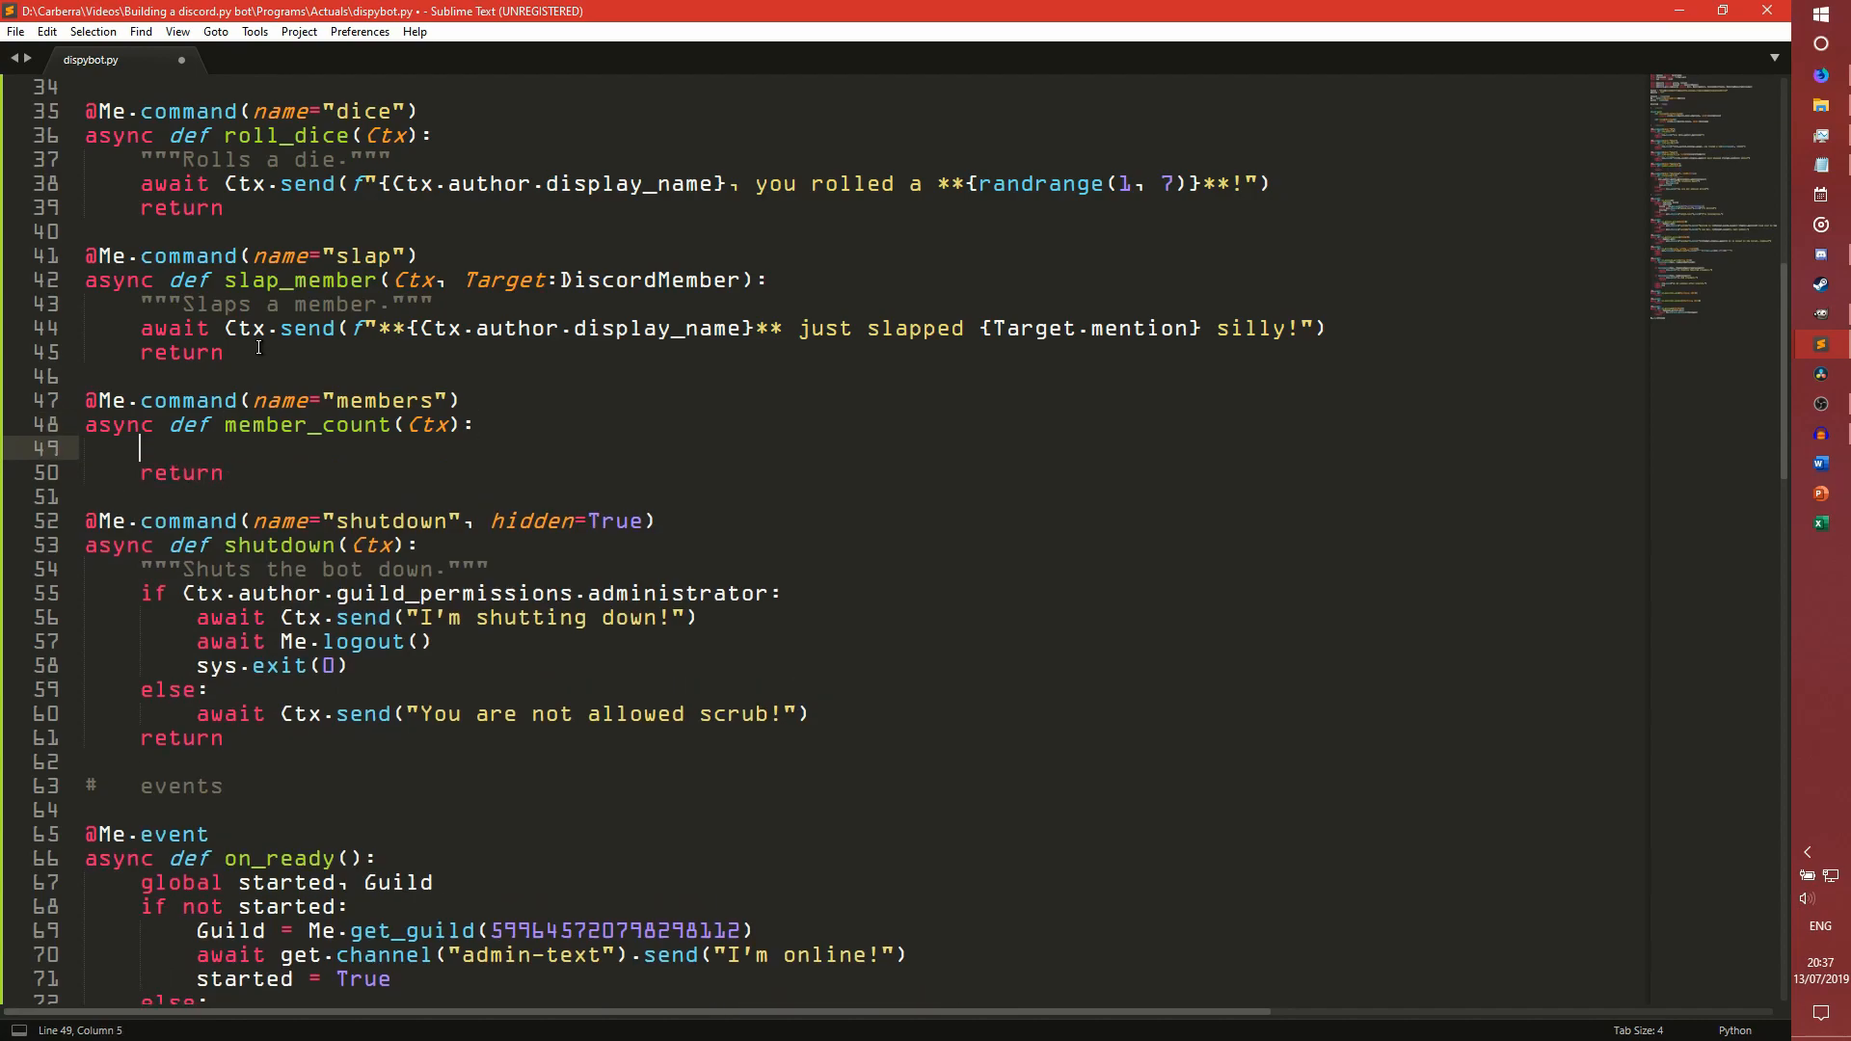
Step: Make it send f'There are **{len(Guild.members)}** members in {Ctx.guild.name}.'
text(await Ctx.send(f")
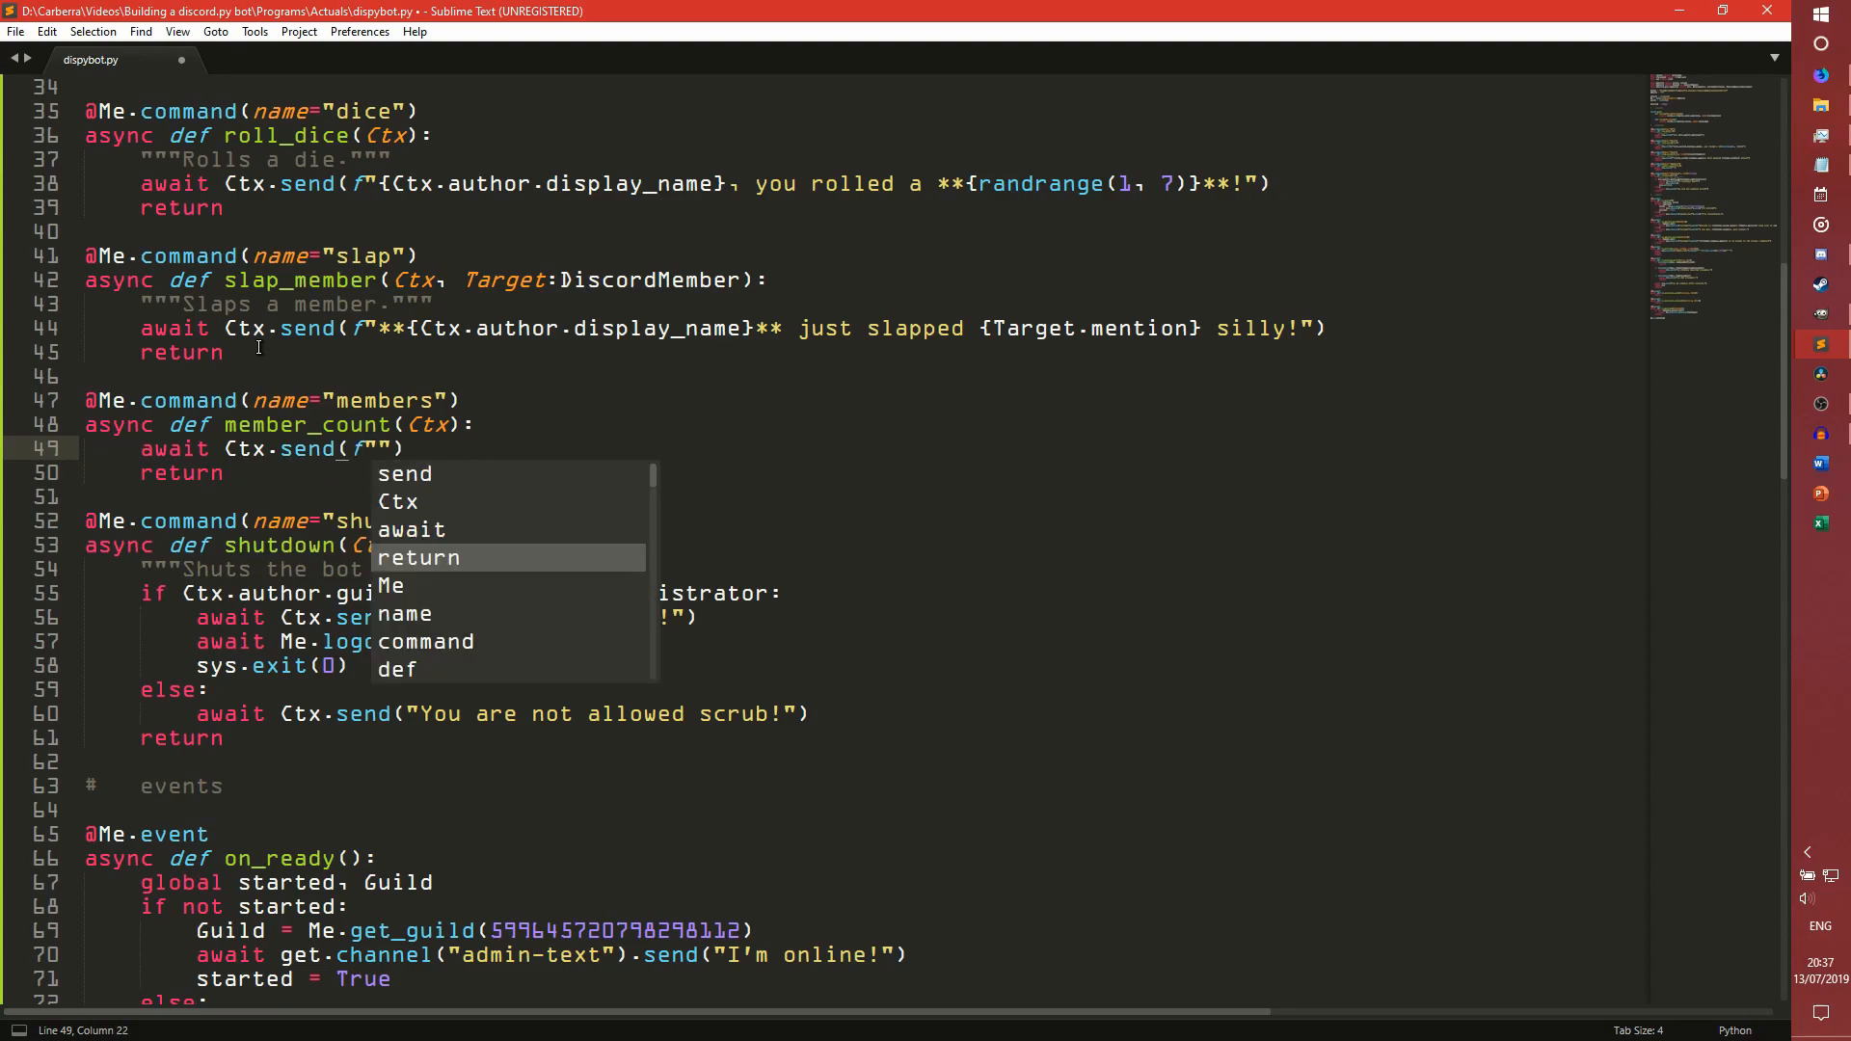
text({})
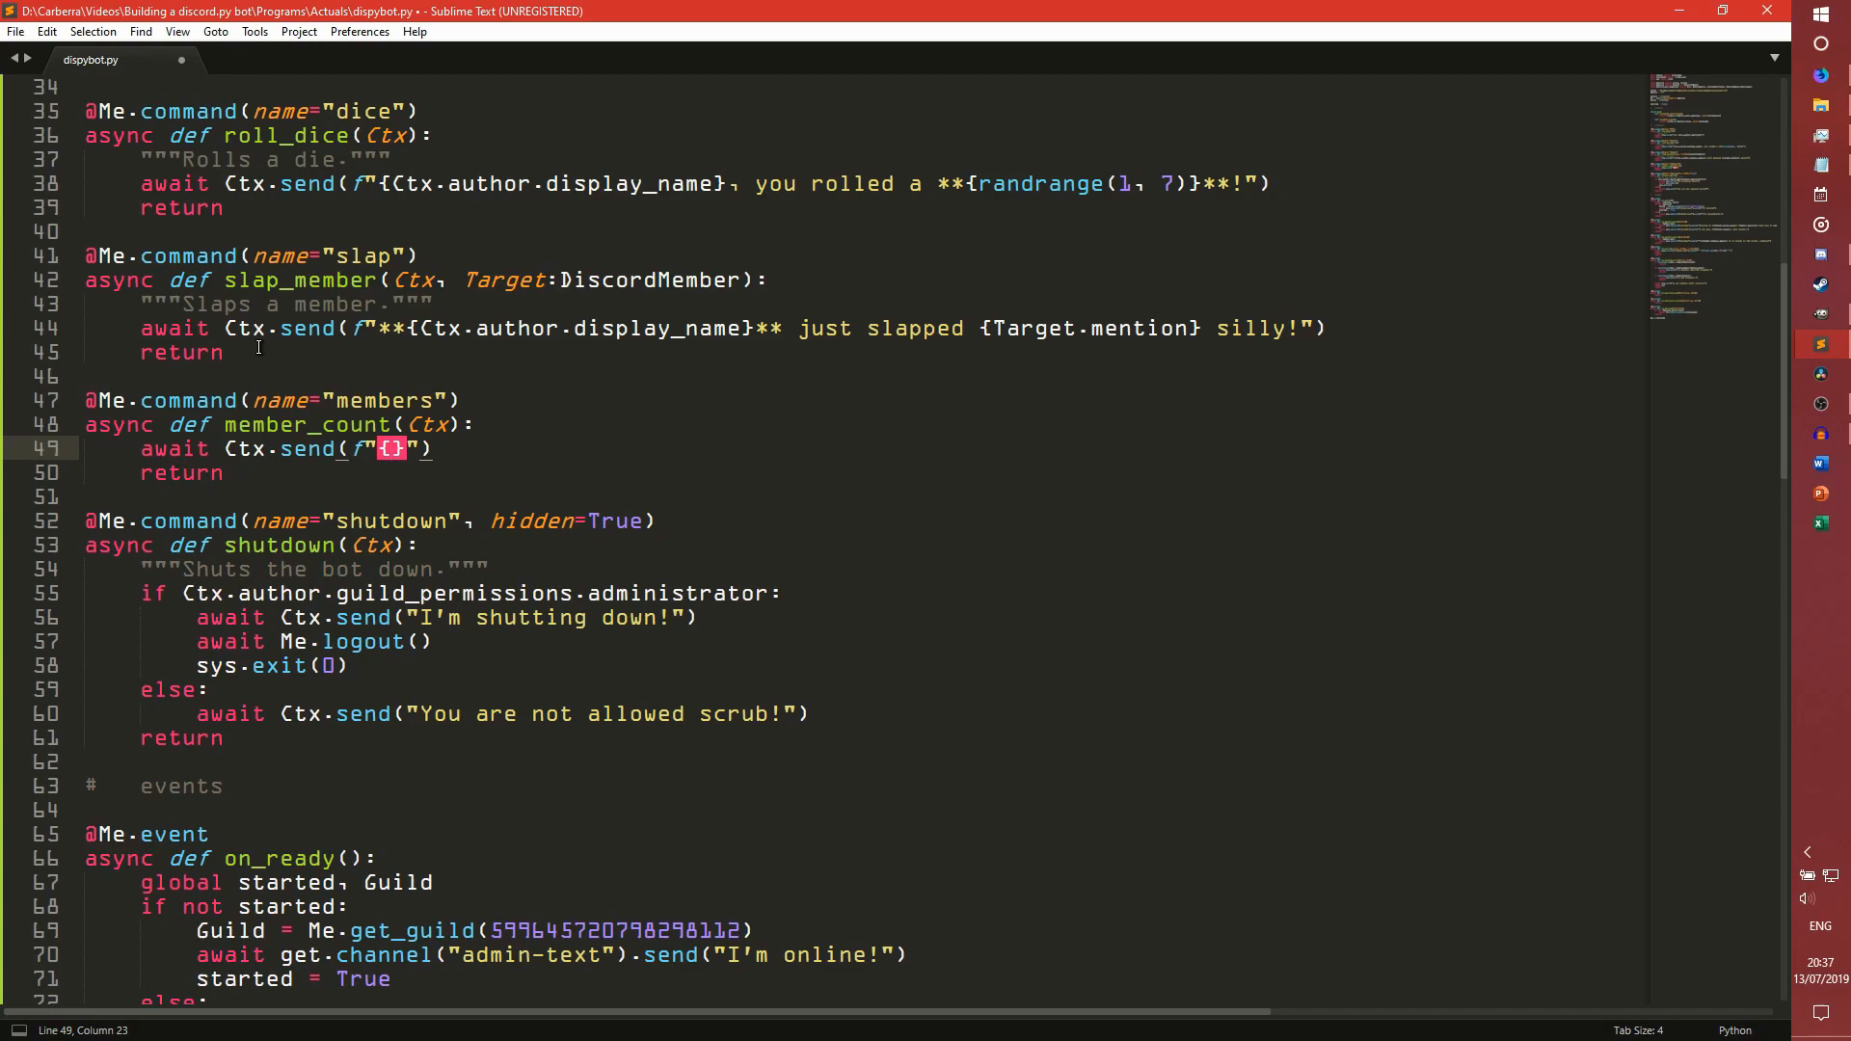
text(There)
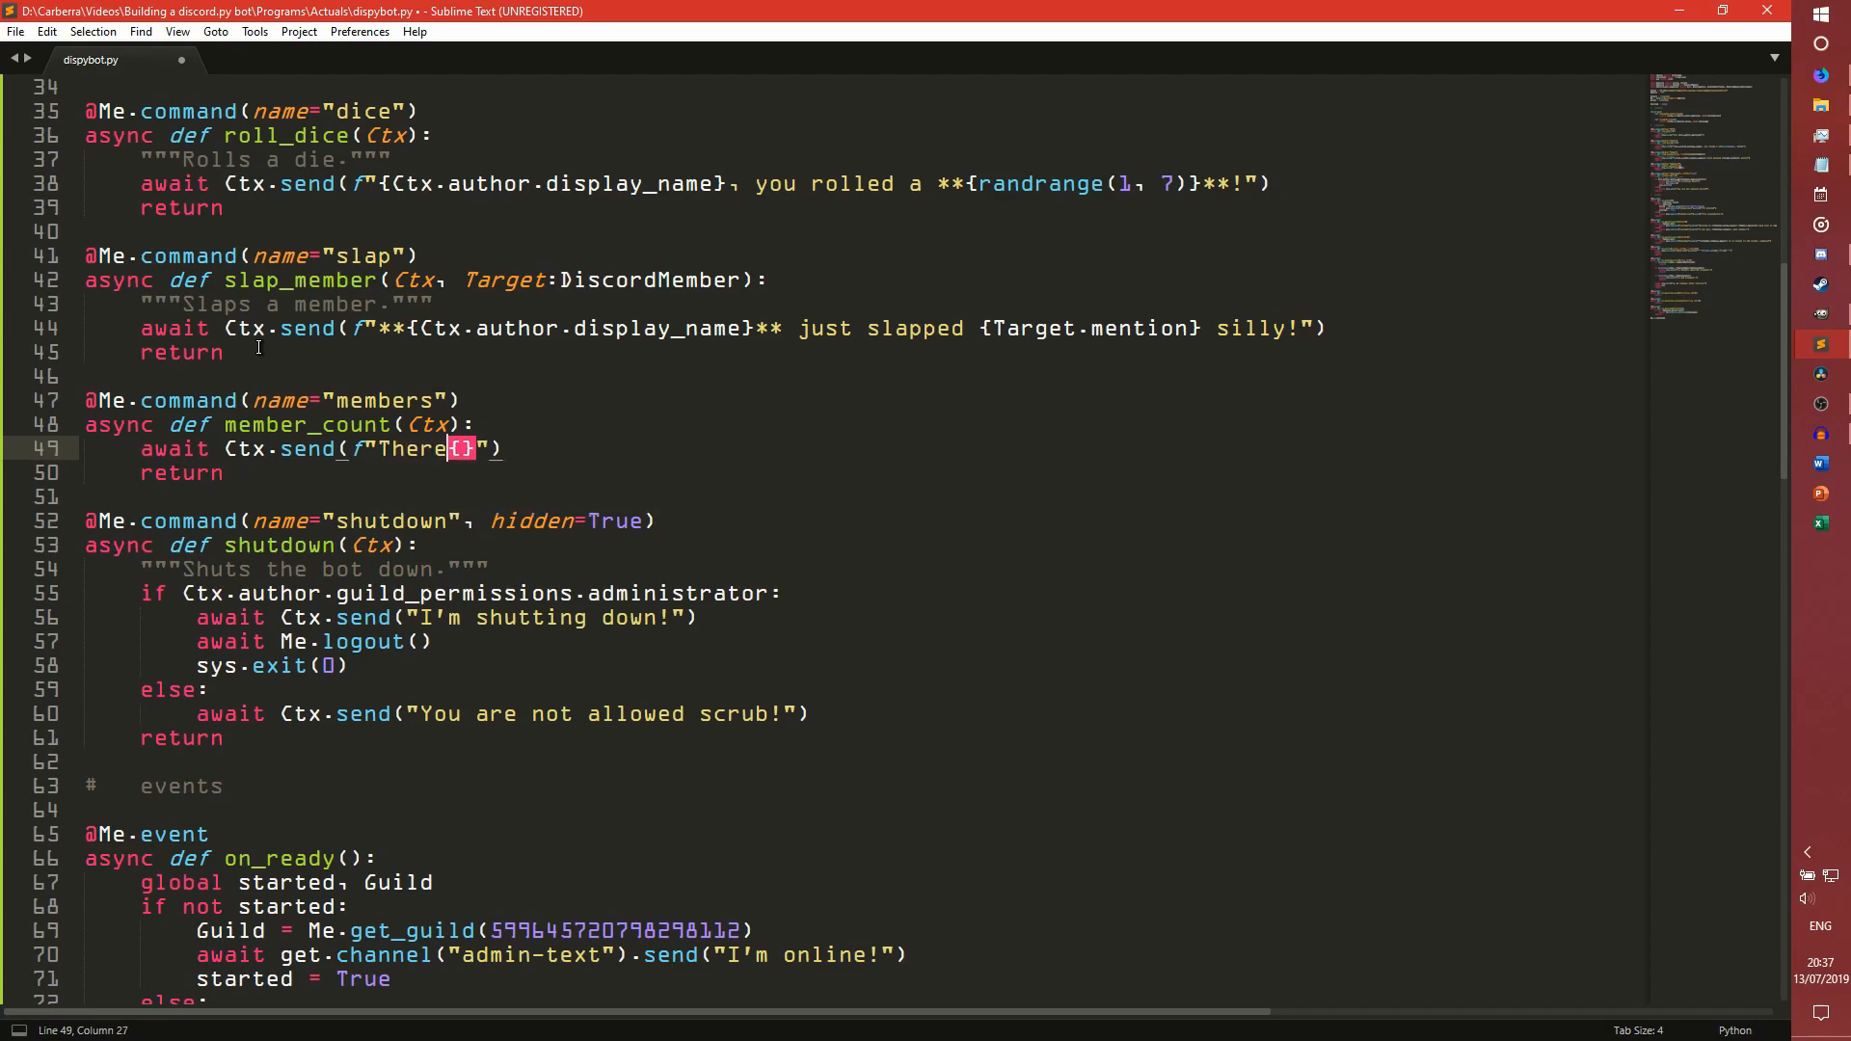
text(are)
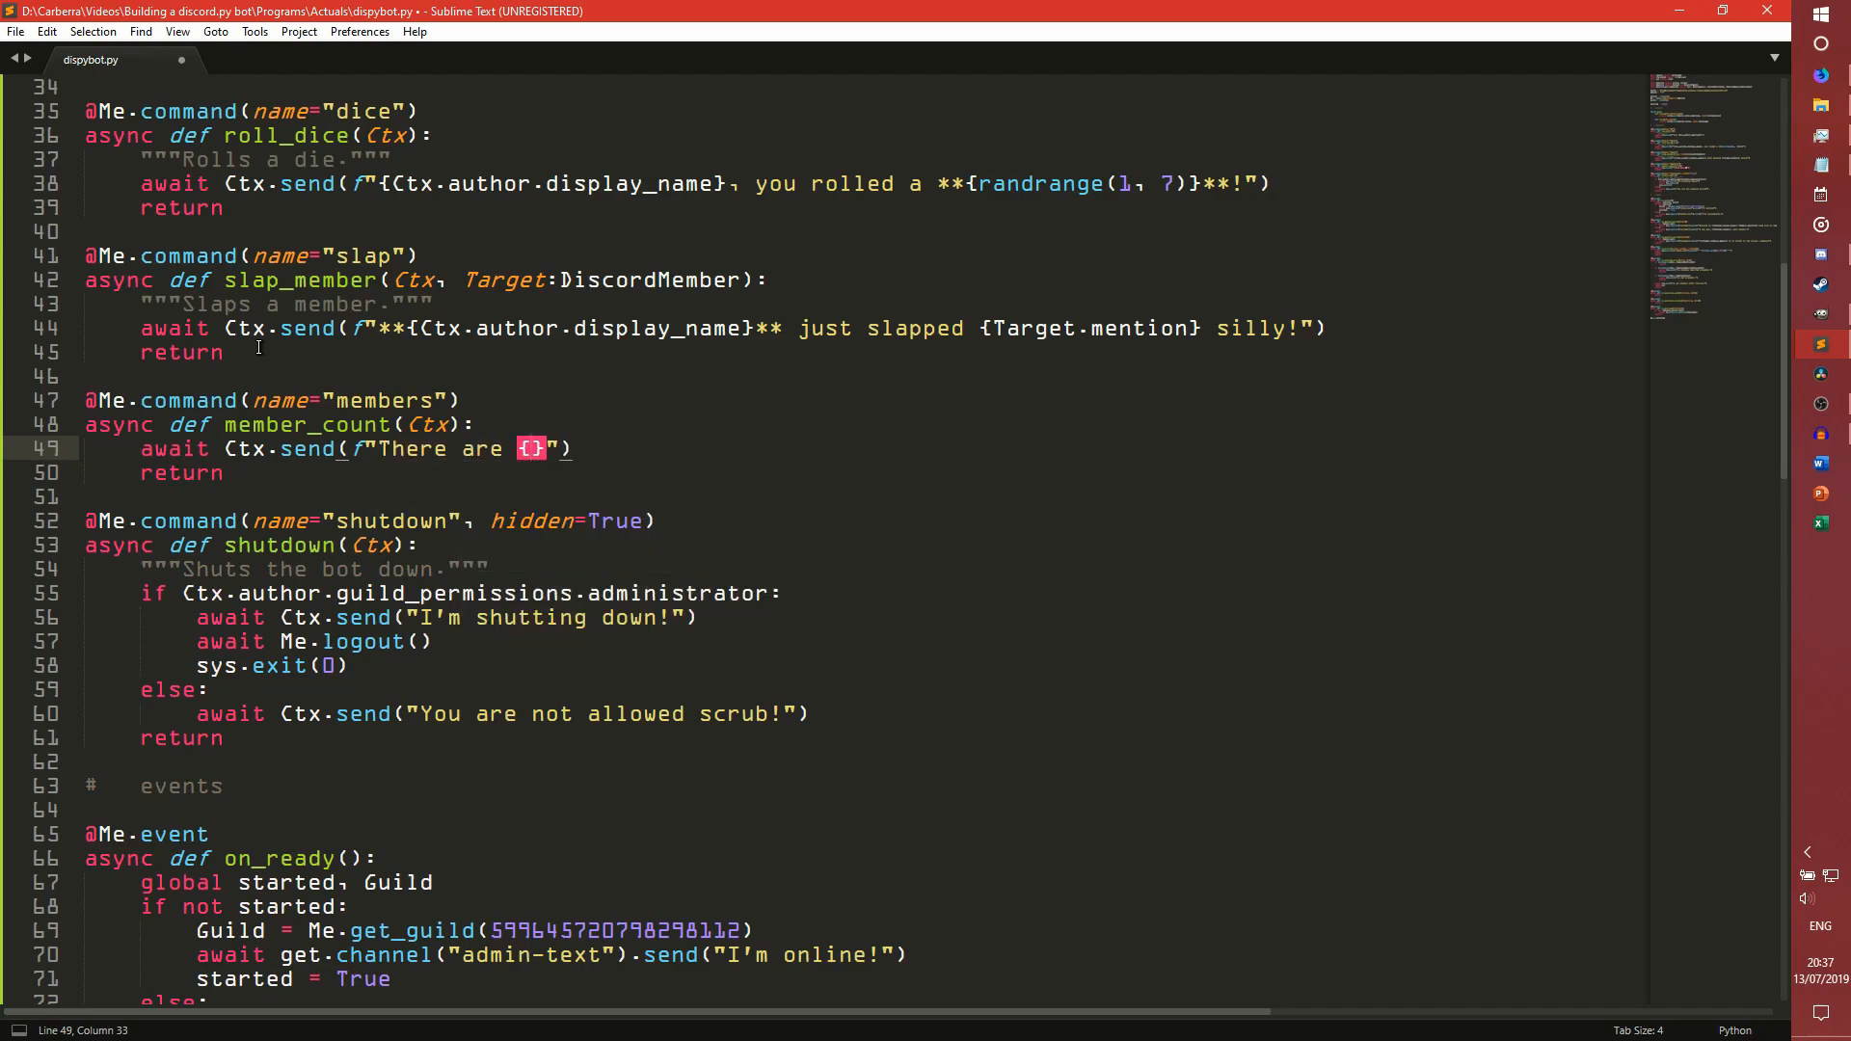
text(**)
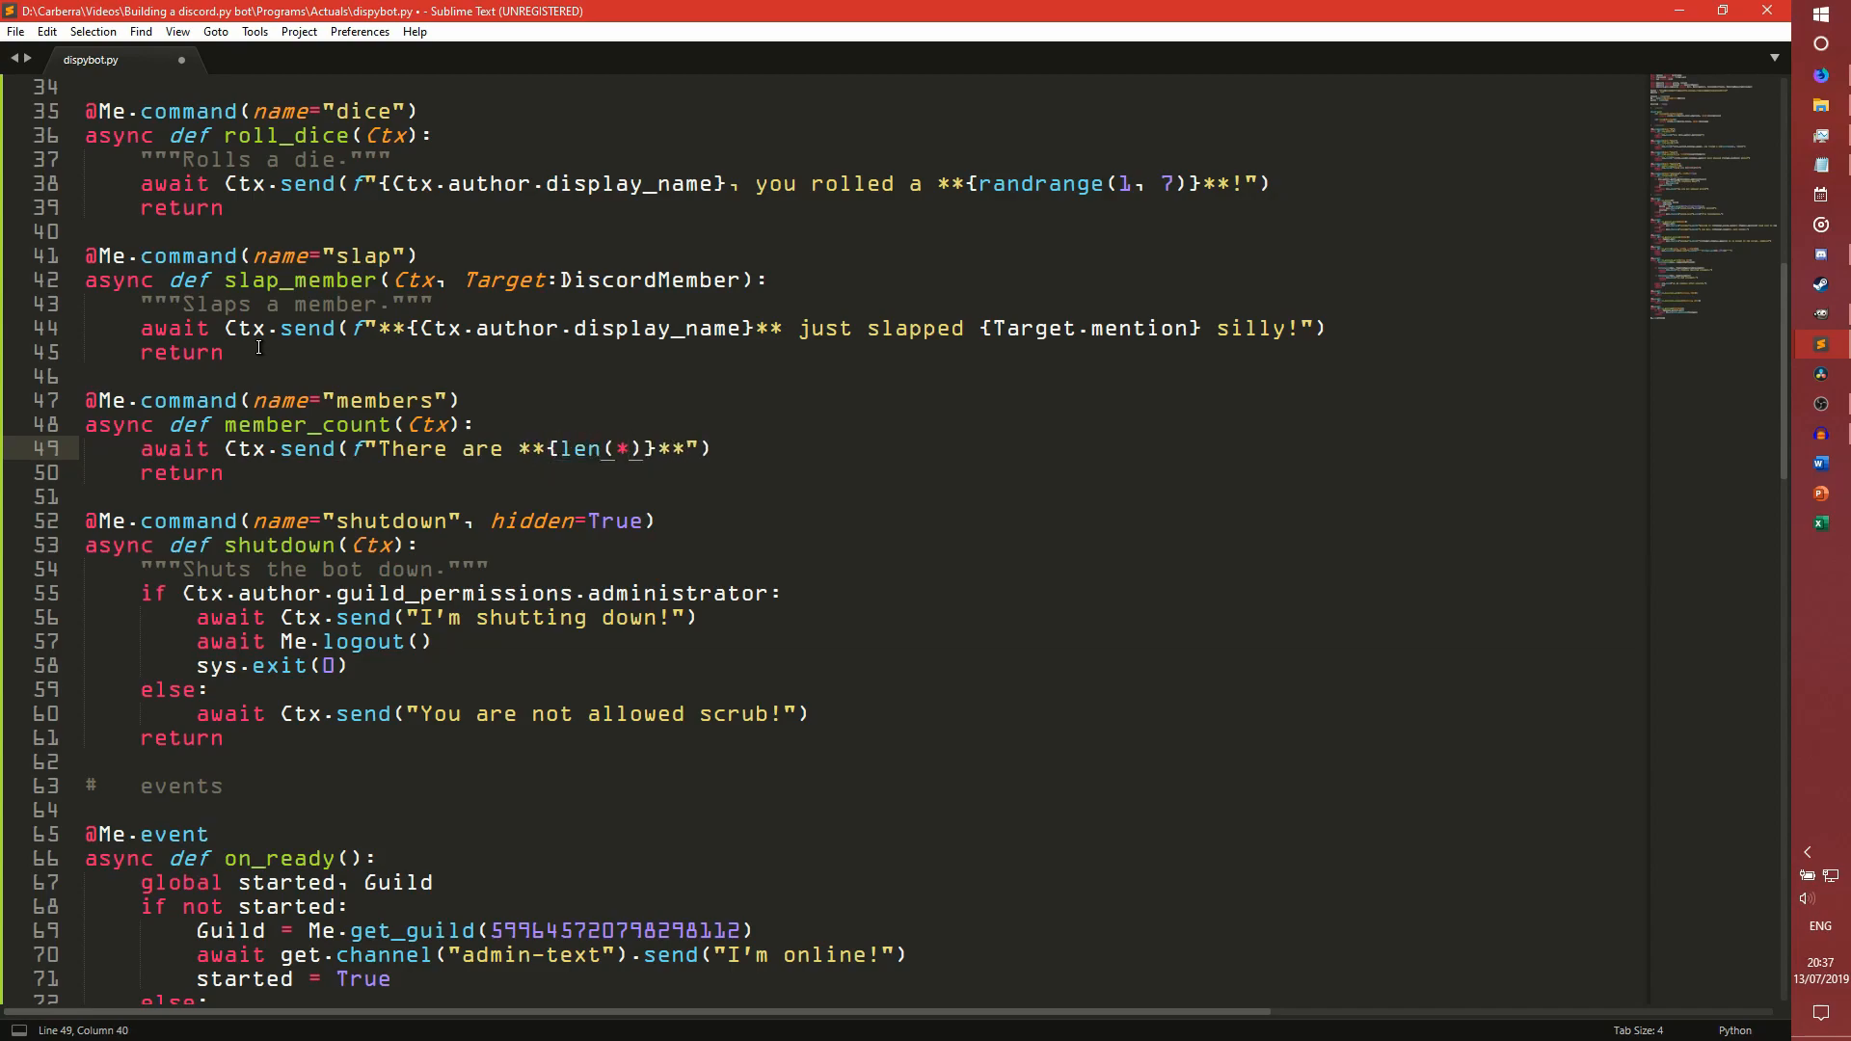
text(Guild.members)
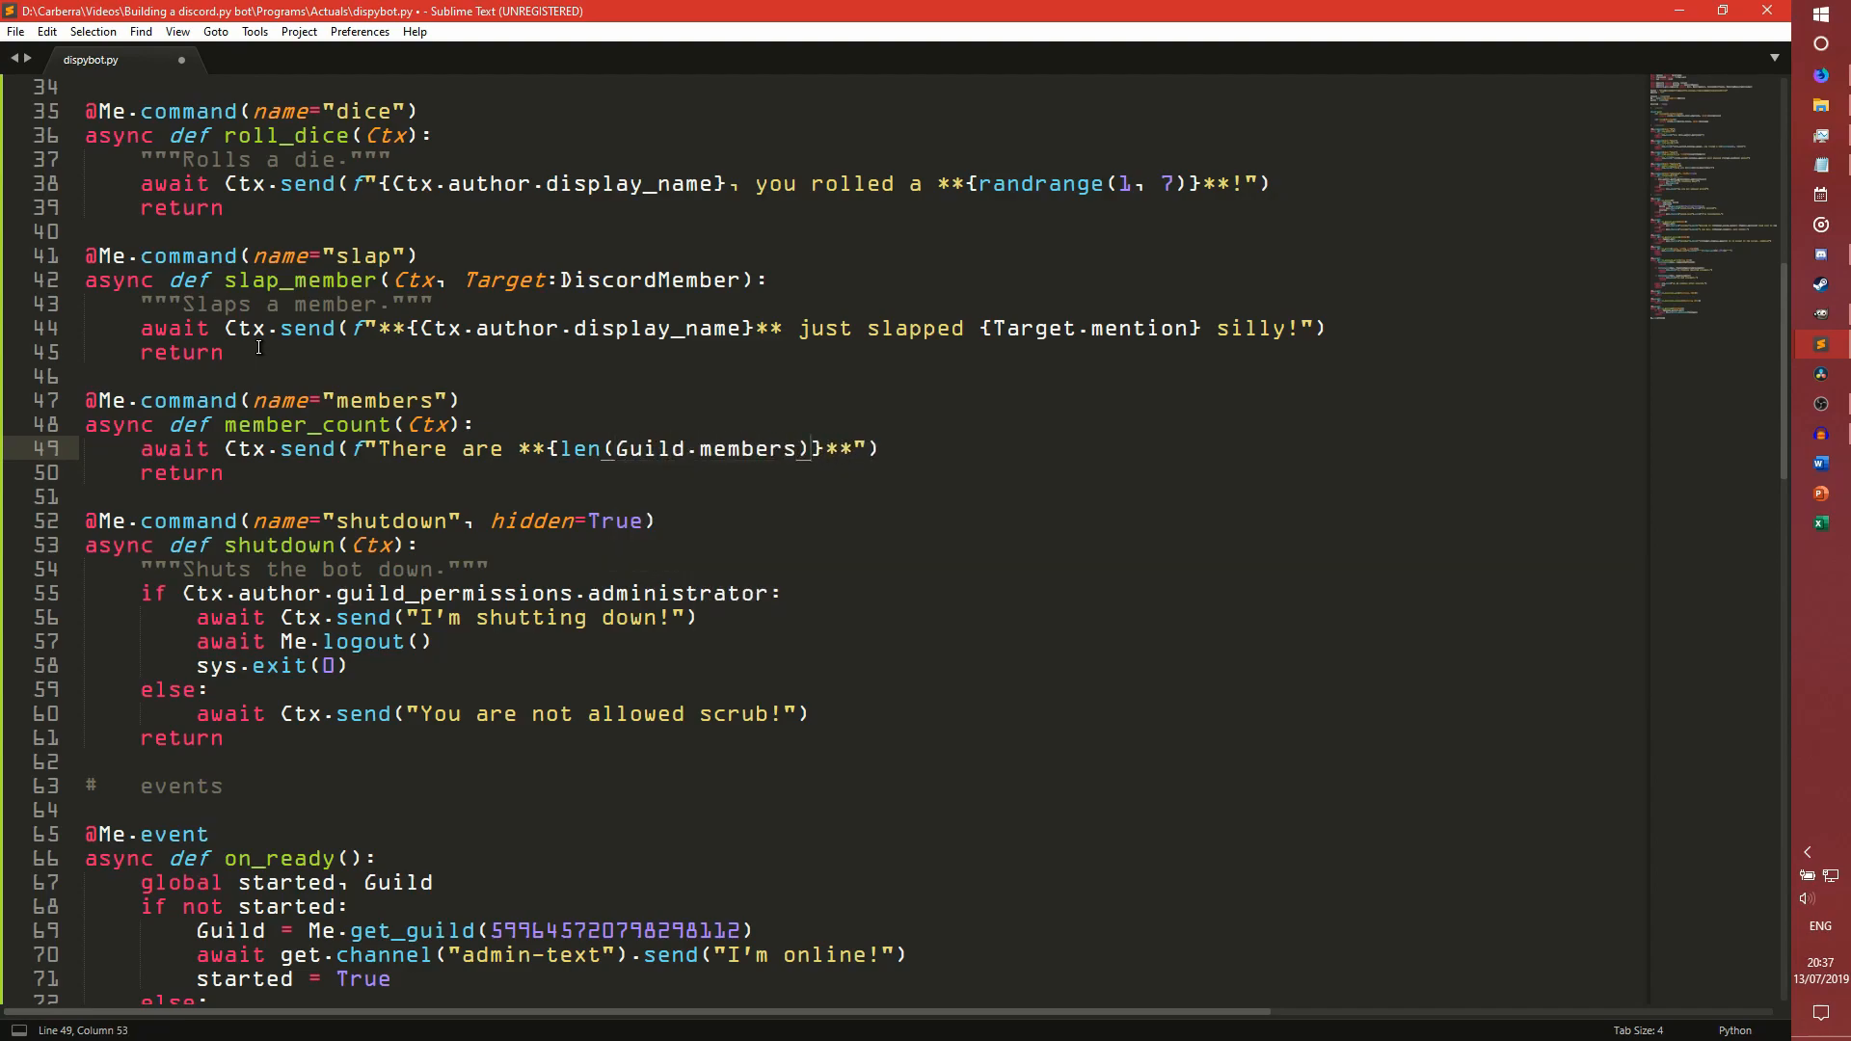
text(member in)
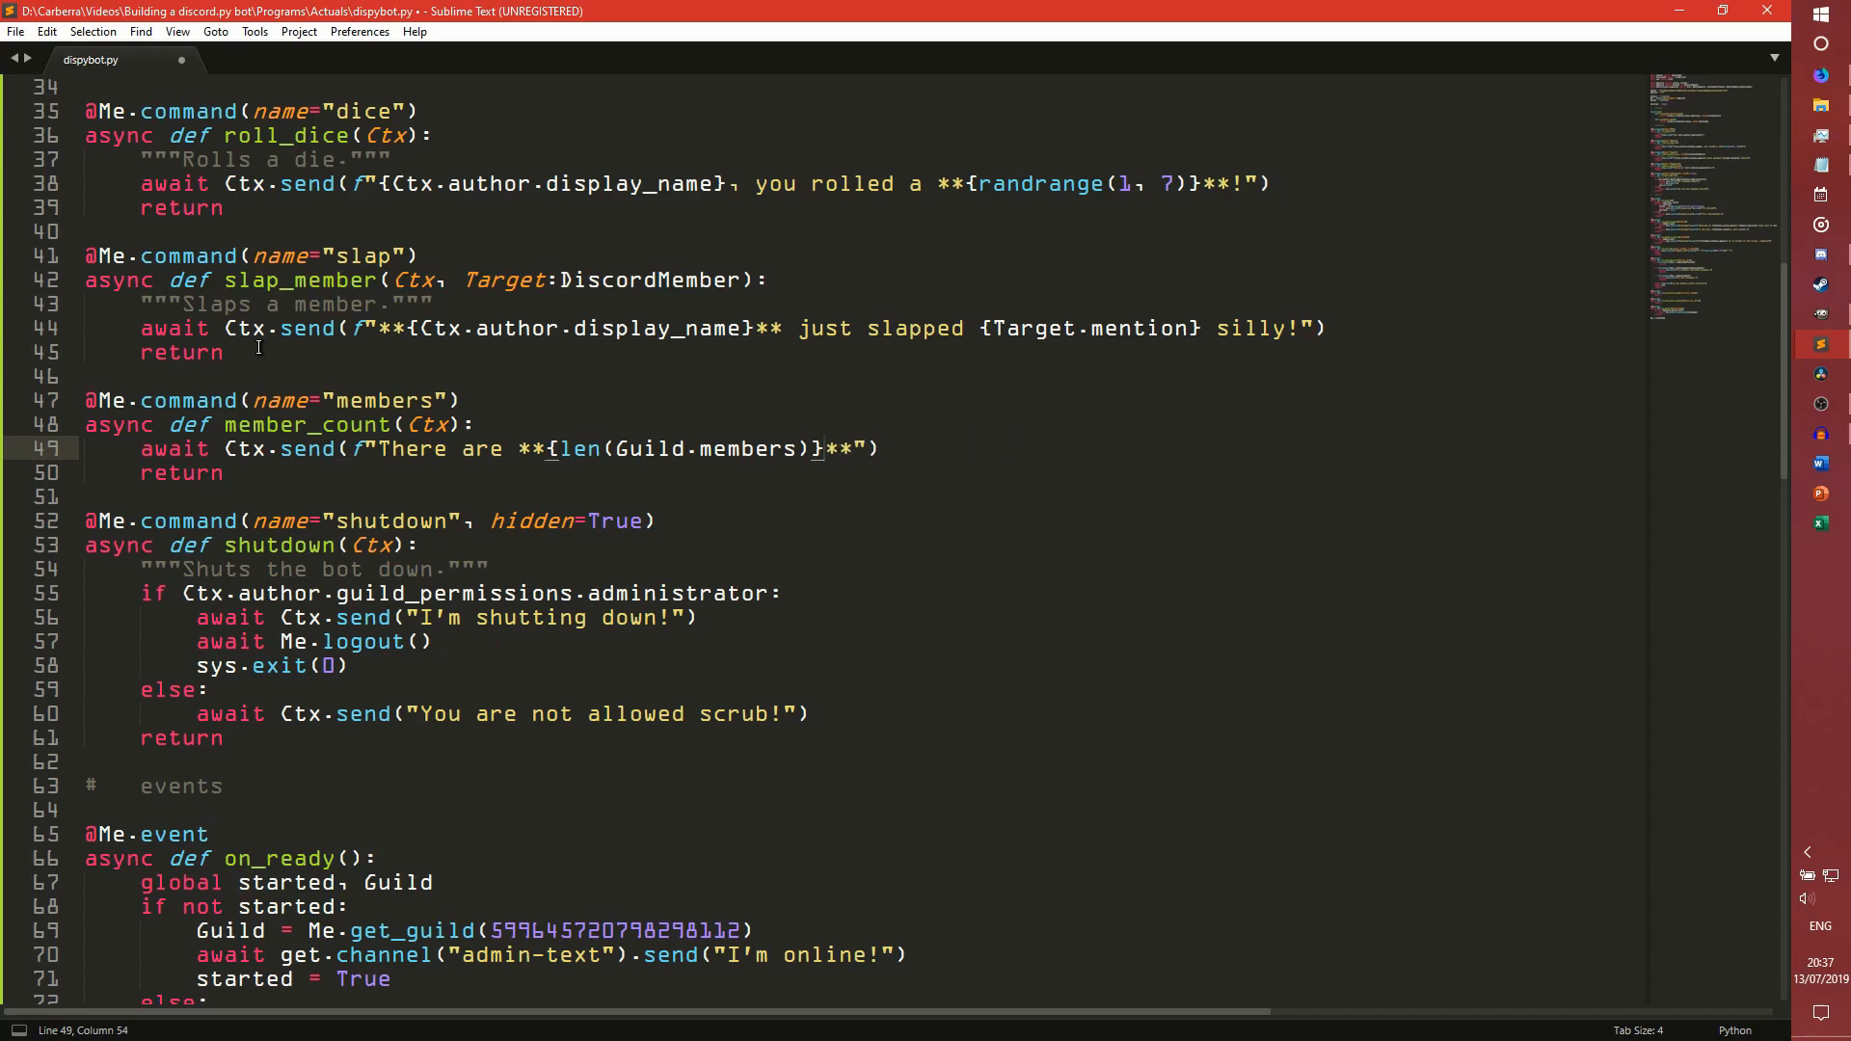
text(members in)
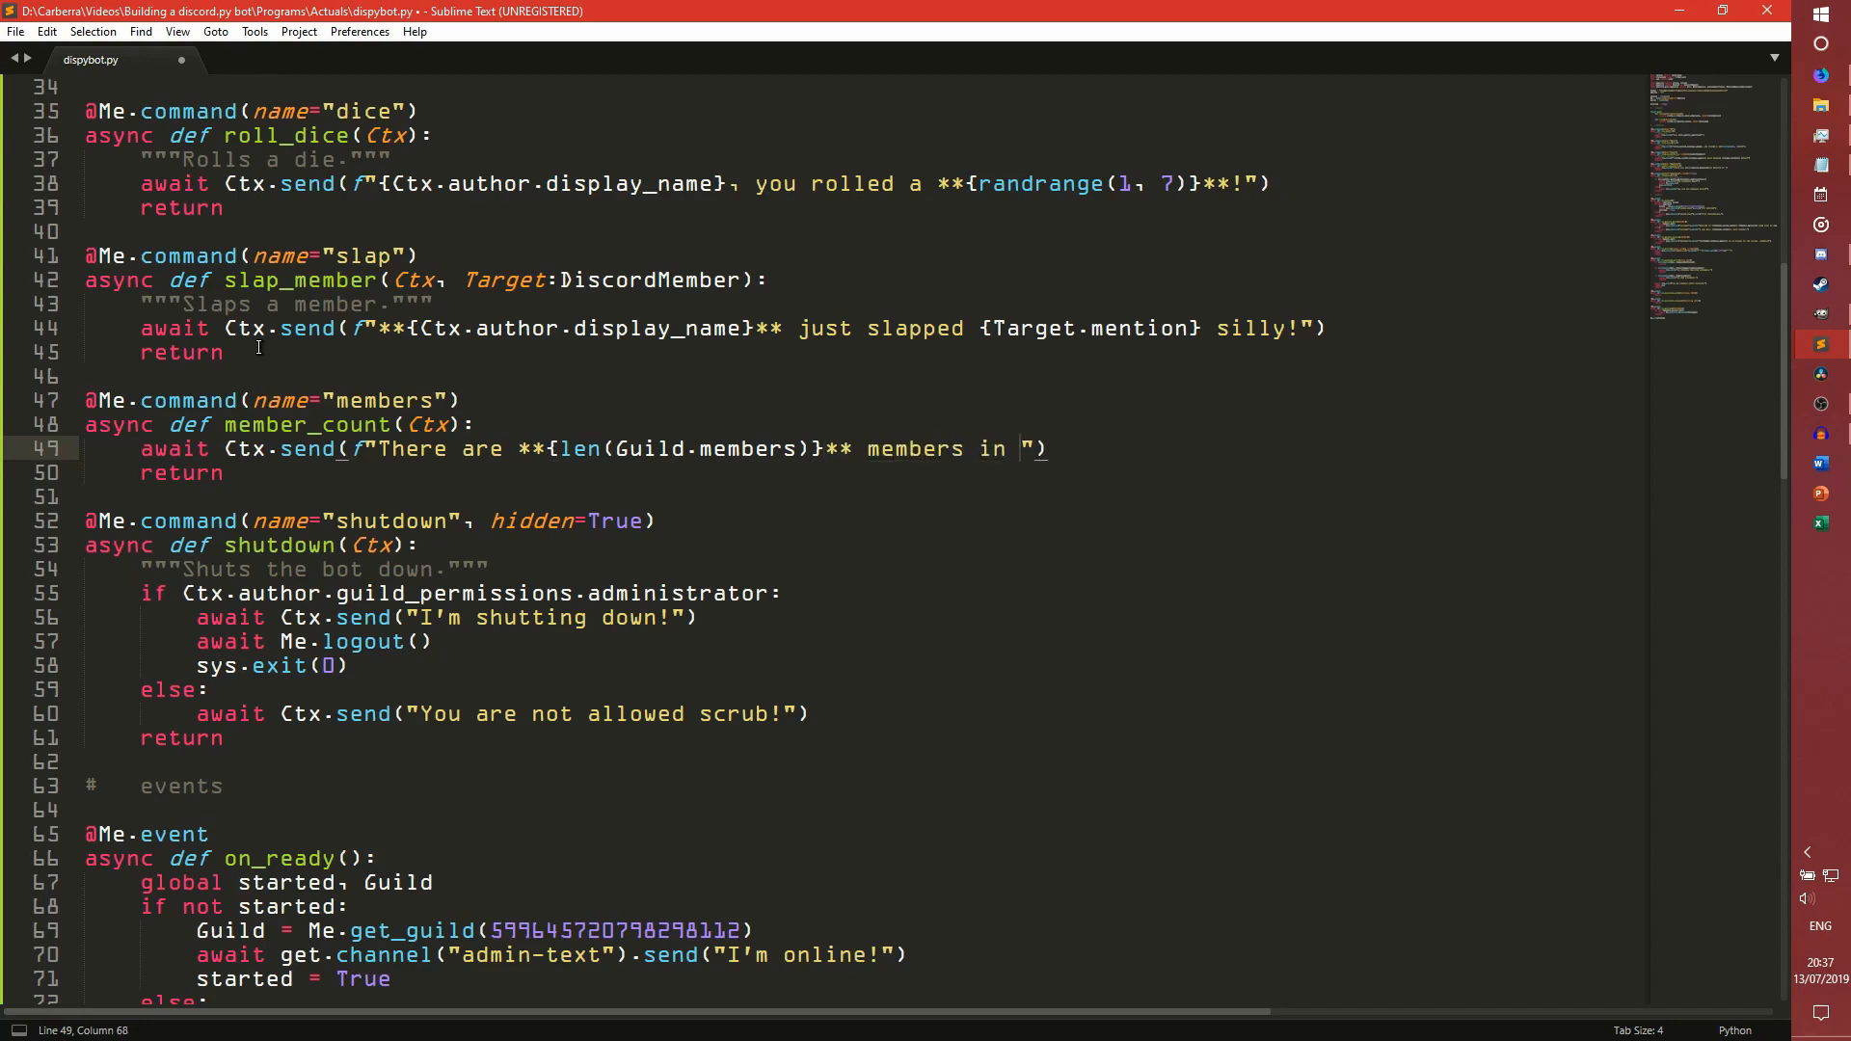
text({Ctx.g)
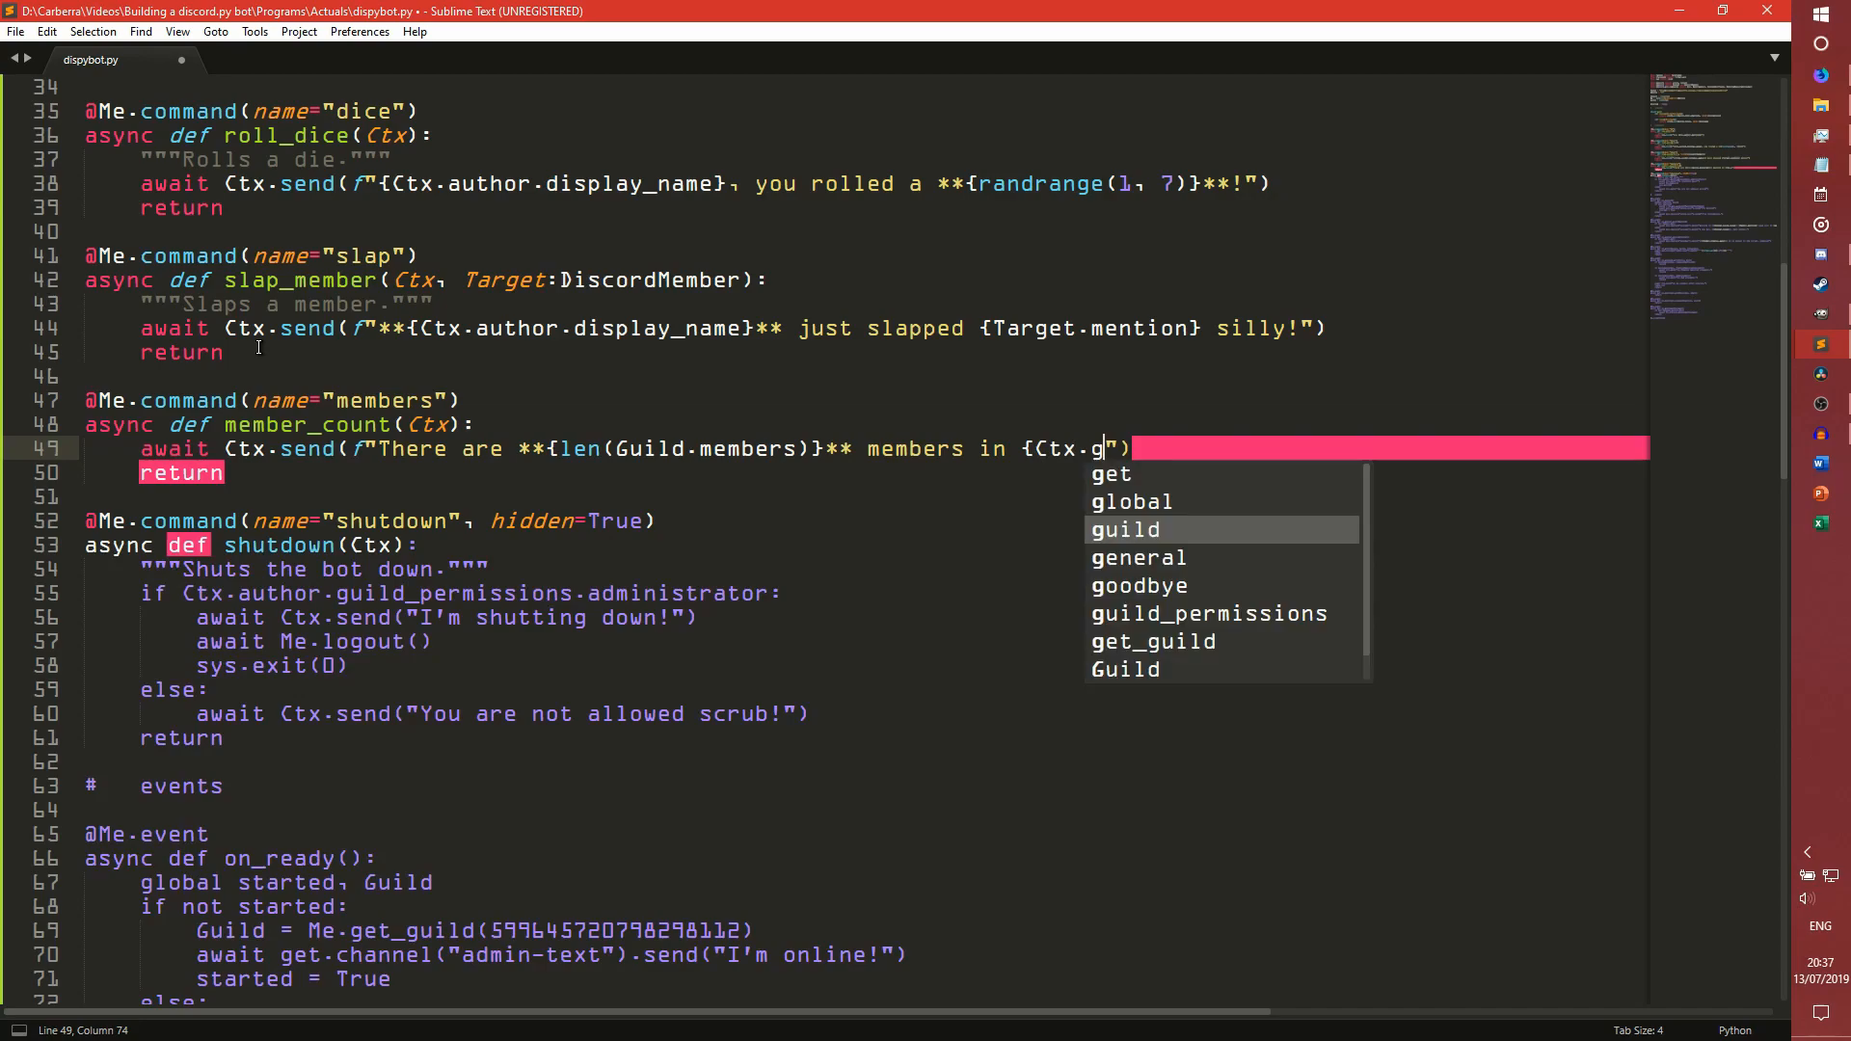
key(backspace)
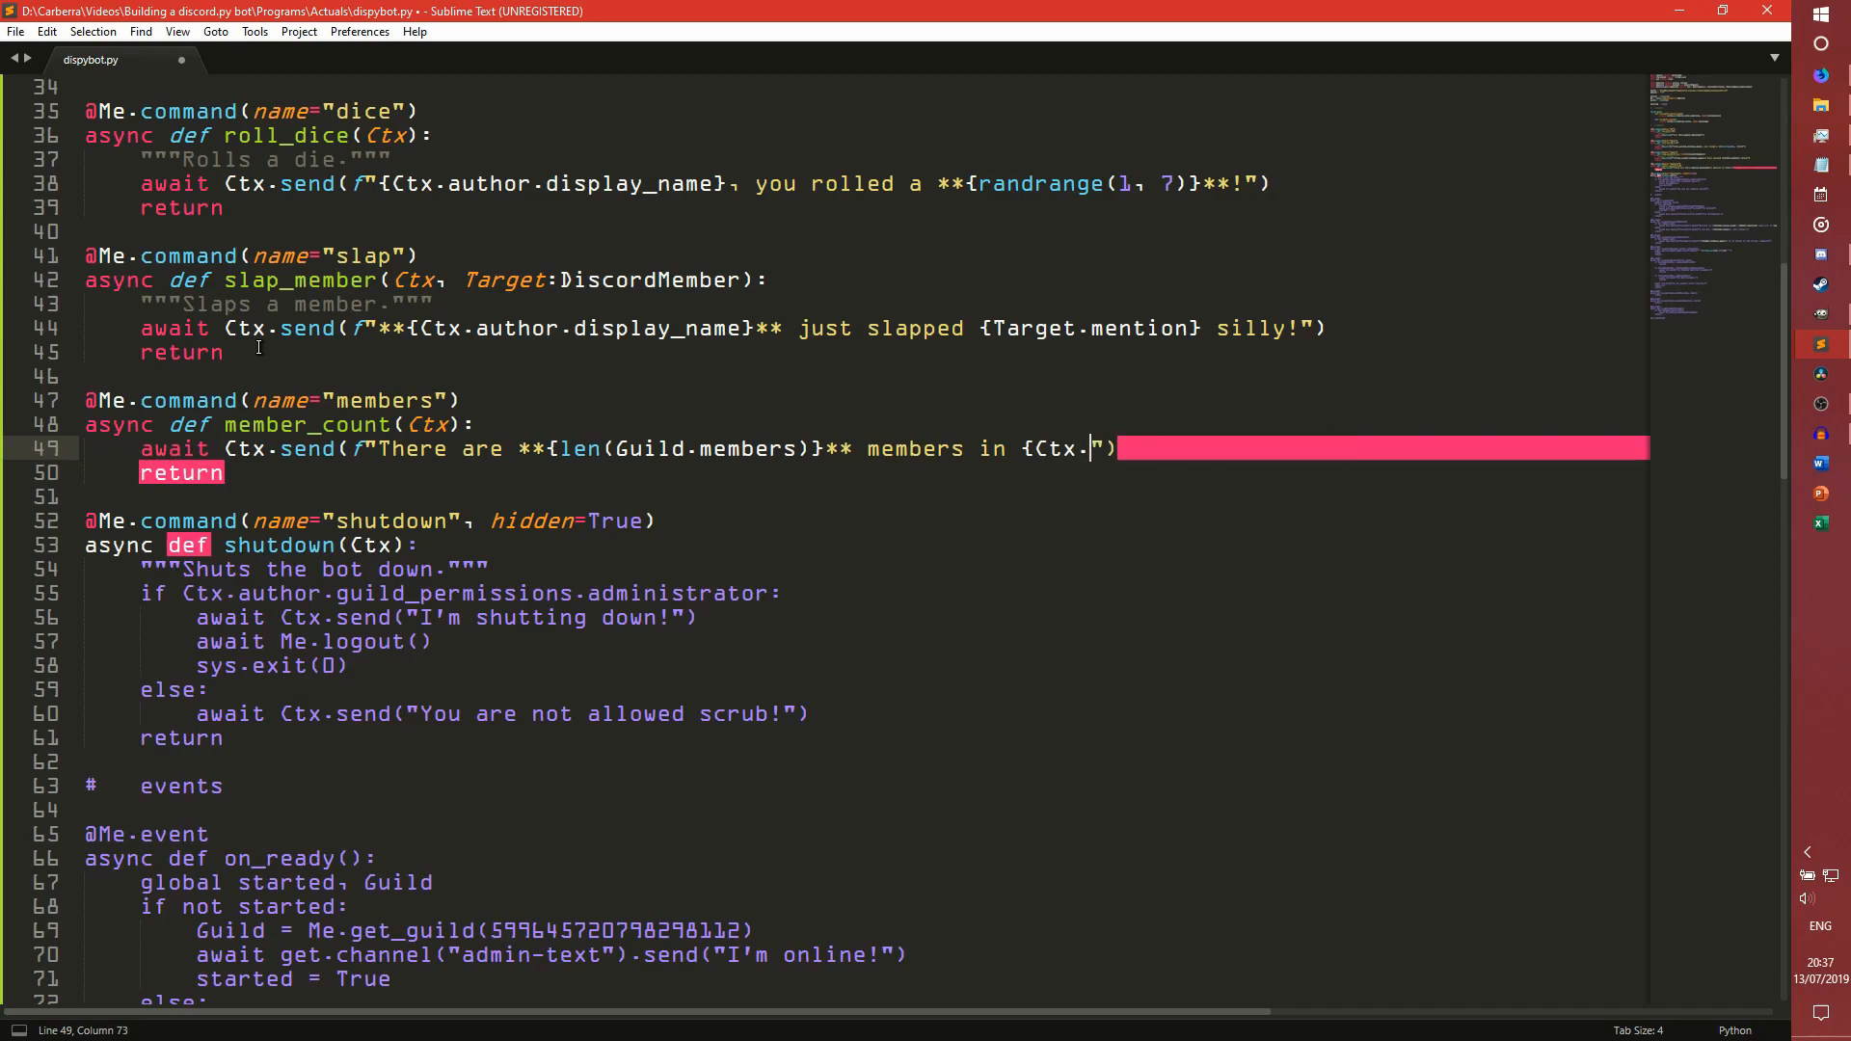
text(guild.name}.)
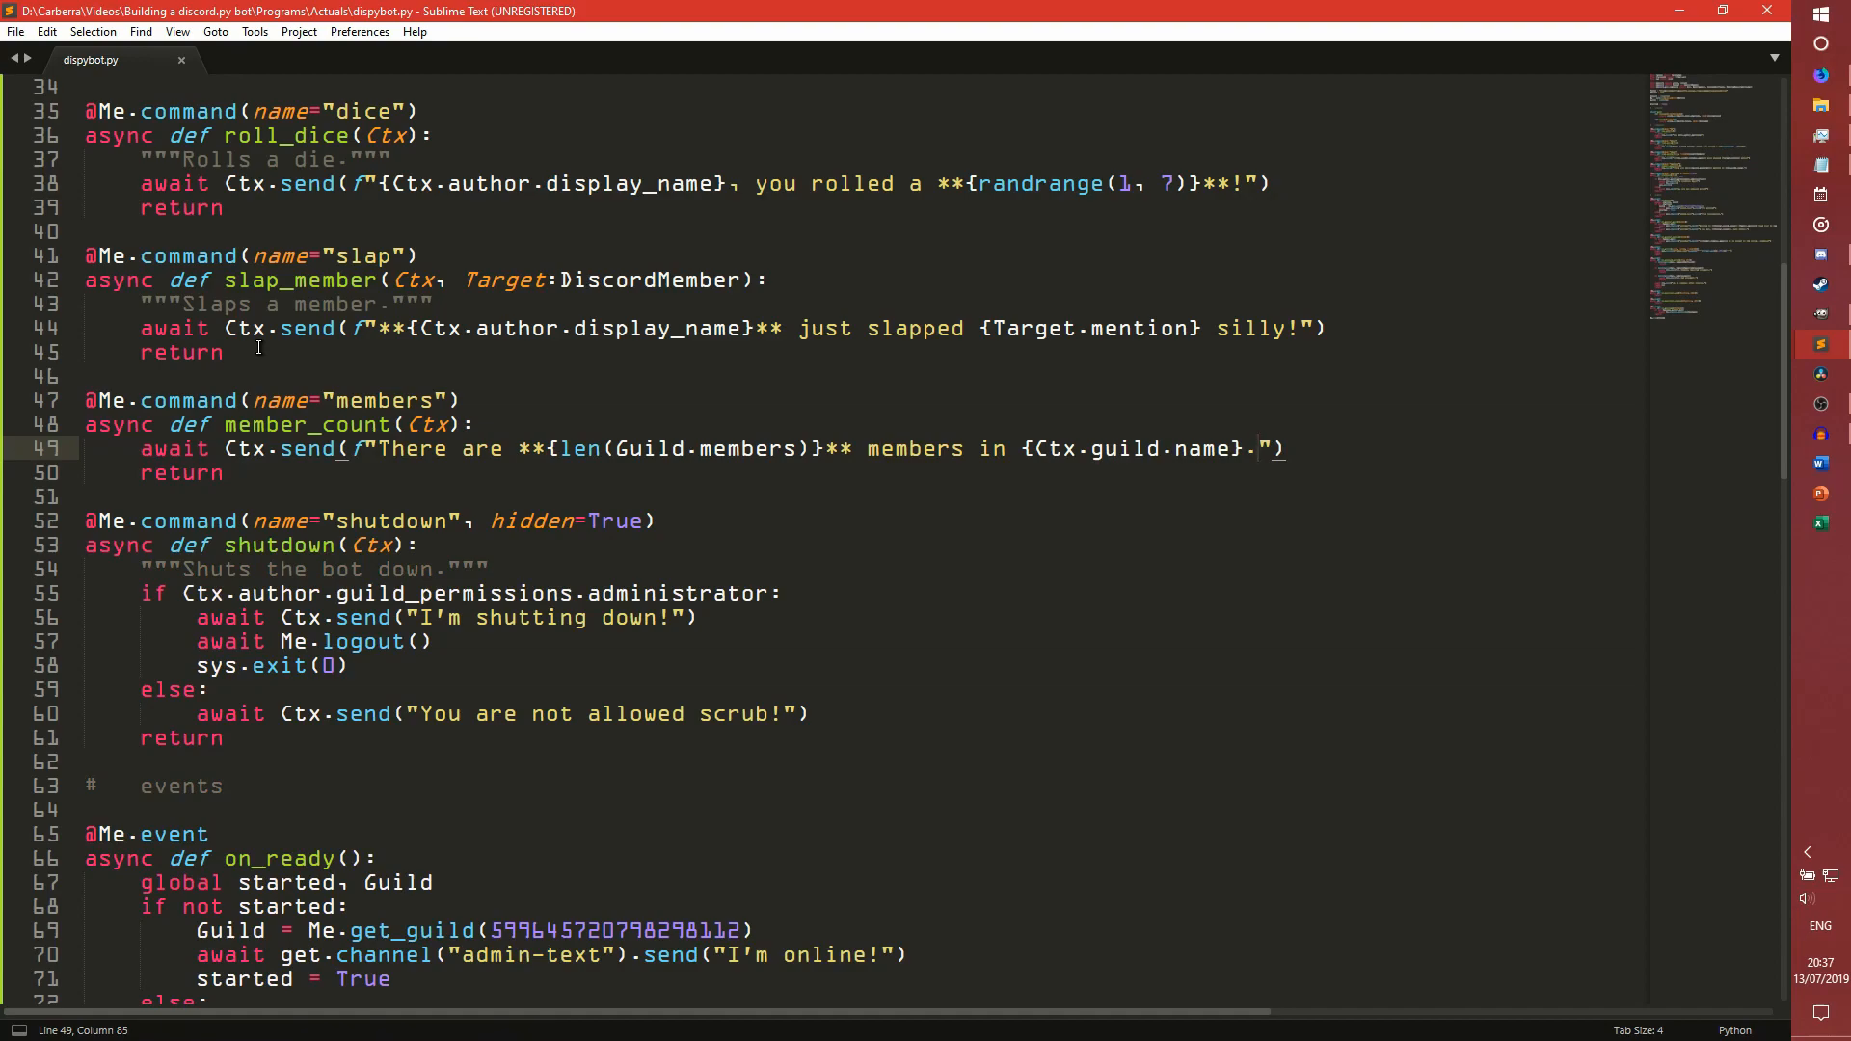
Step: Declare the memberlist command as async def member_list(Ctx)
text(@Me.command(name=)
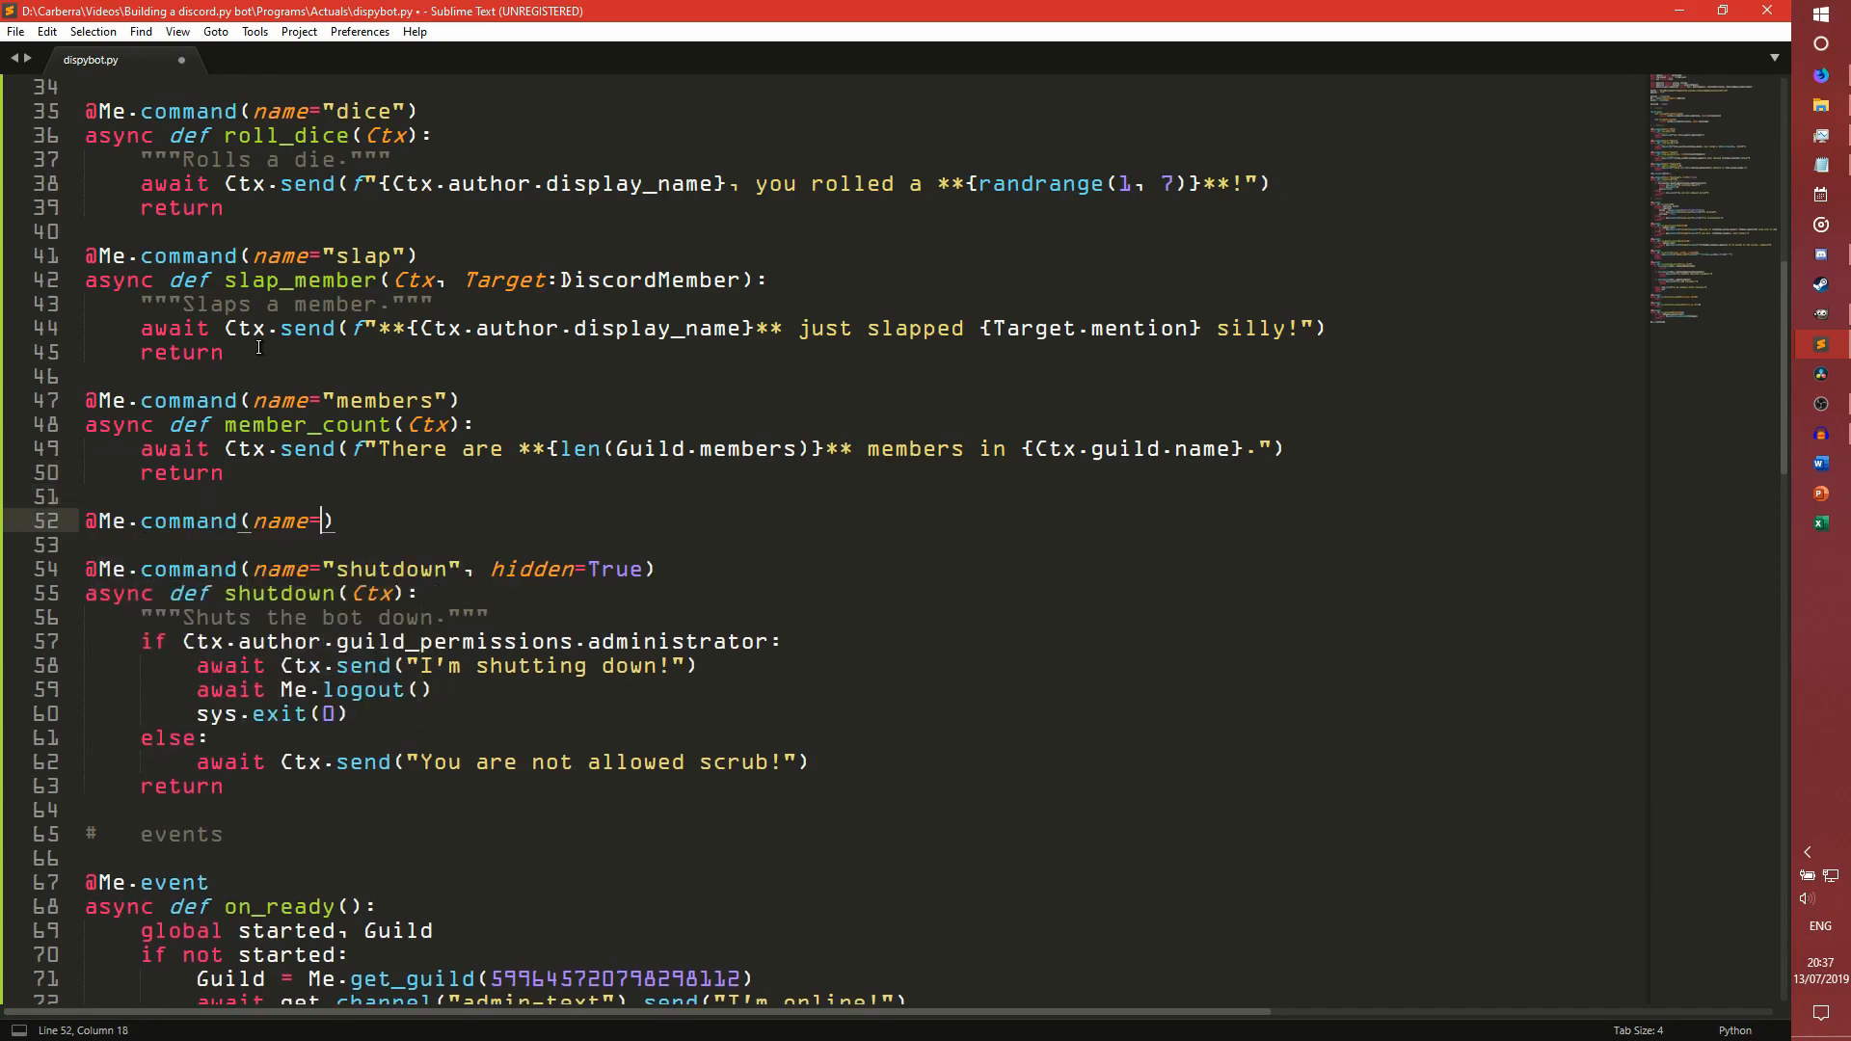
text("")
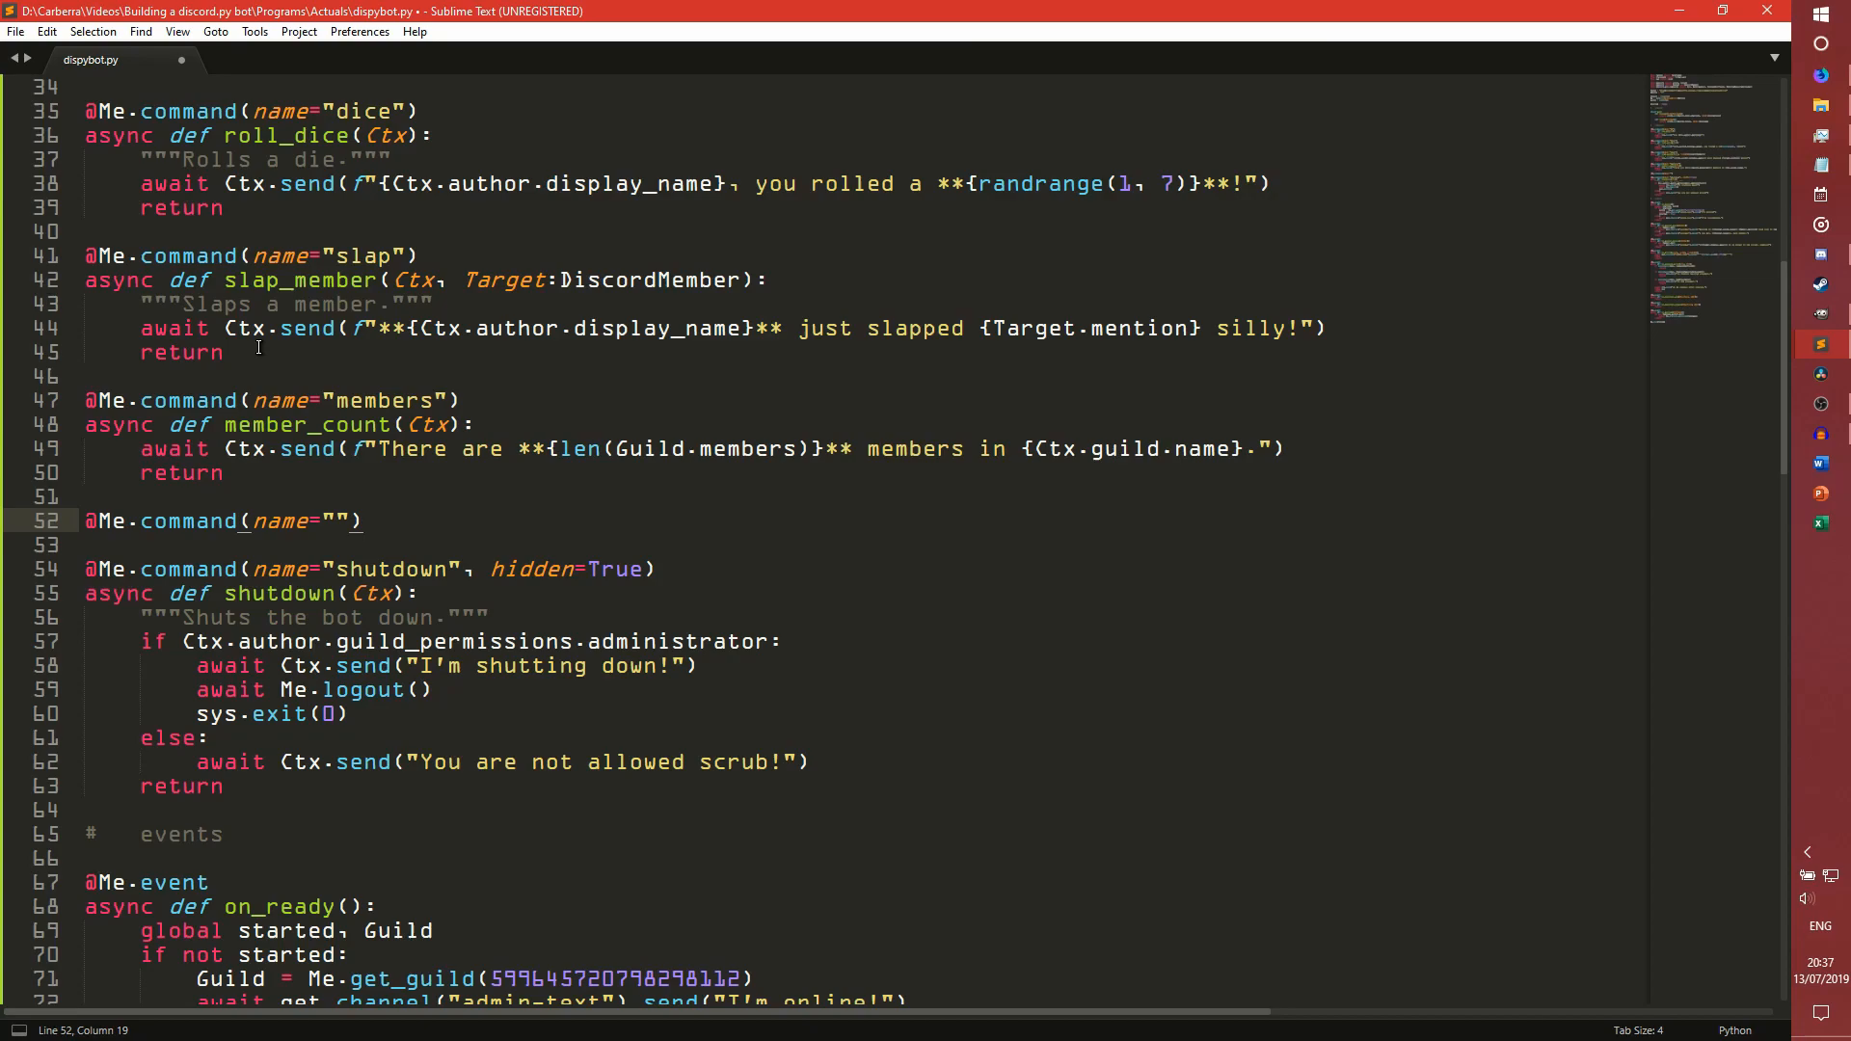
text(memberlist)
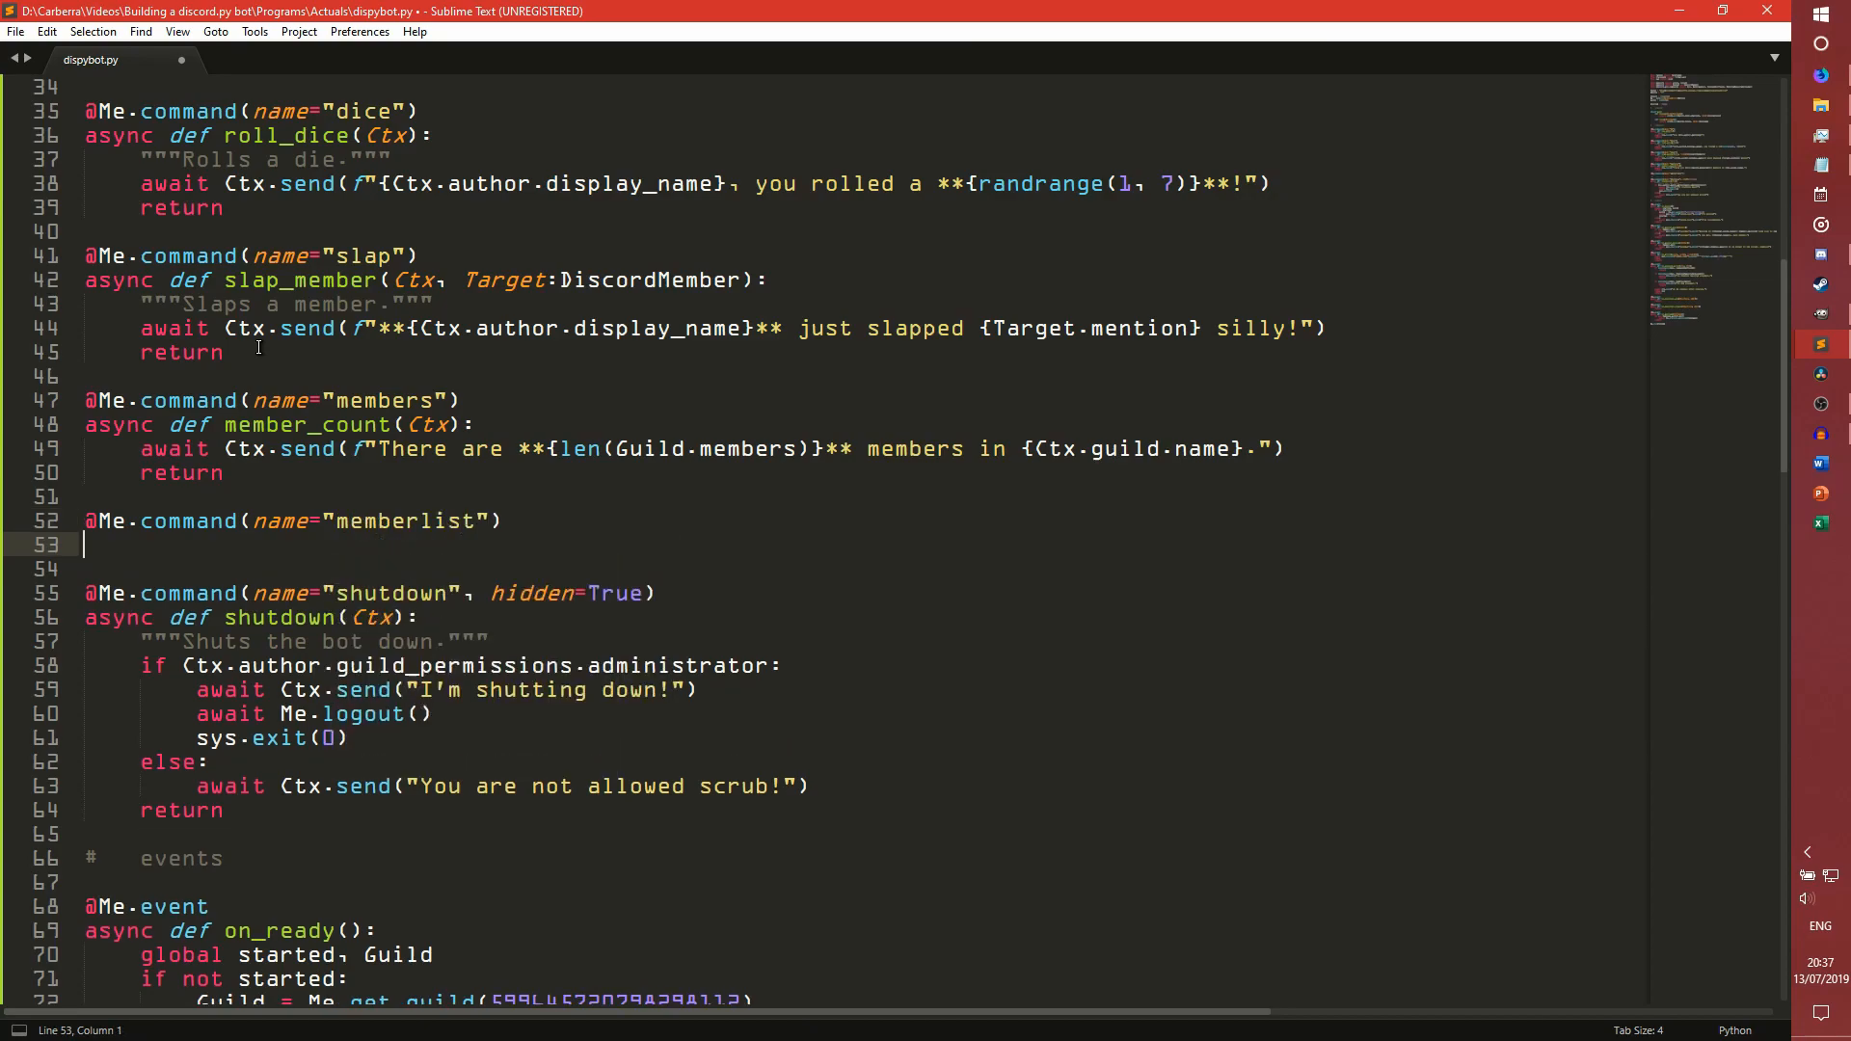
text(async def)
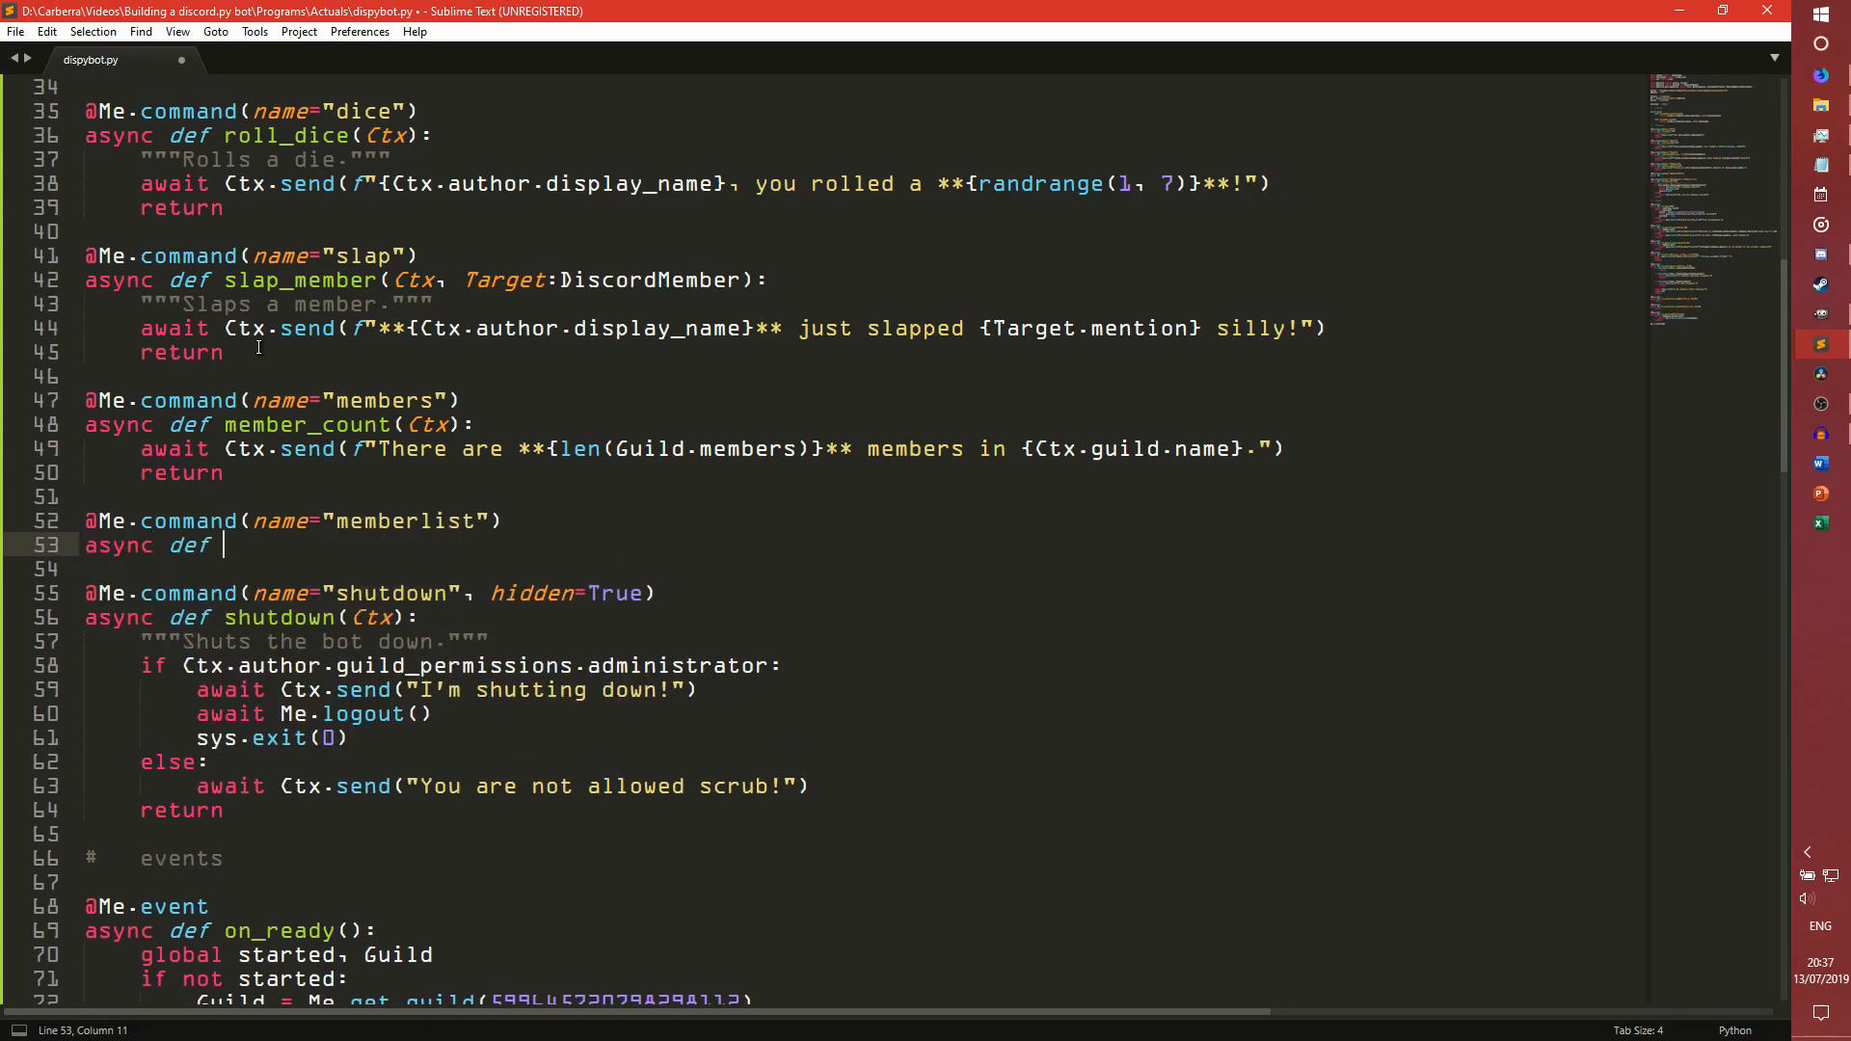
text(member_list())
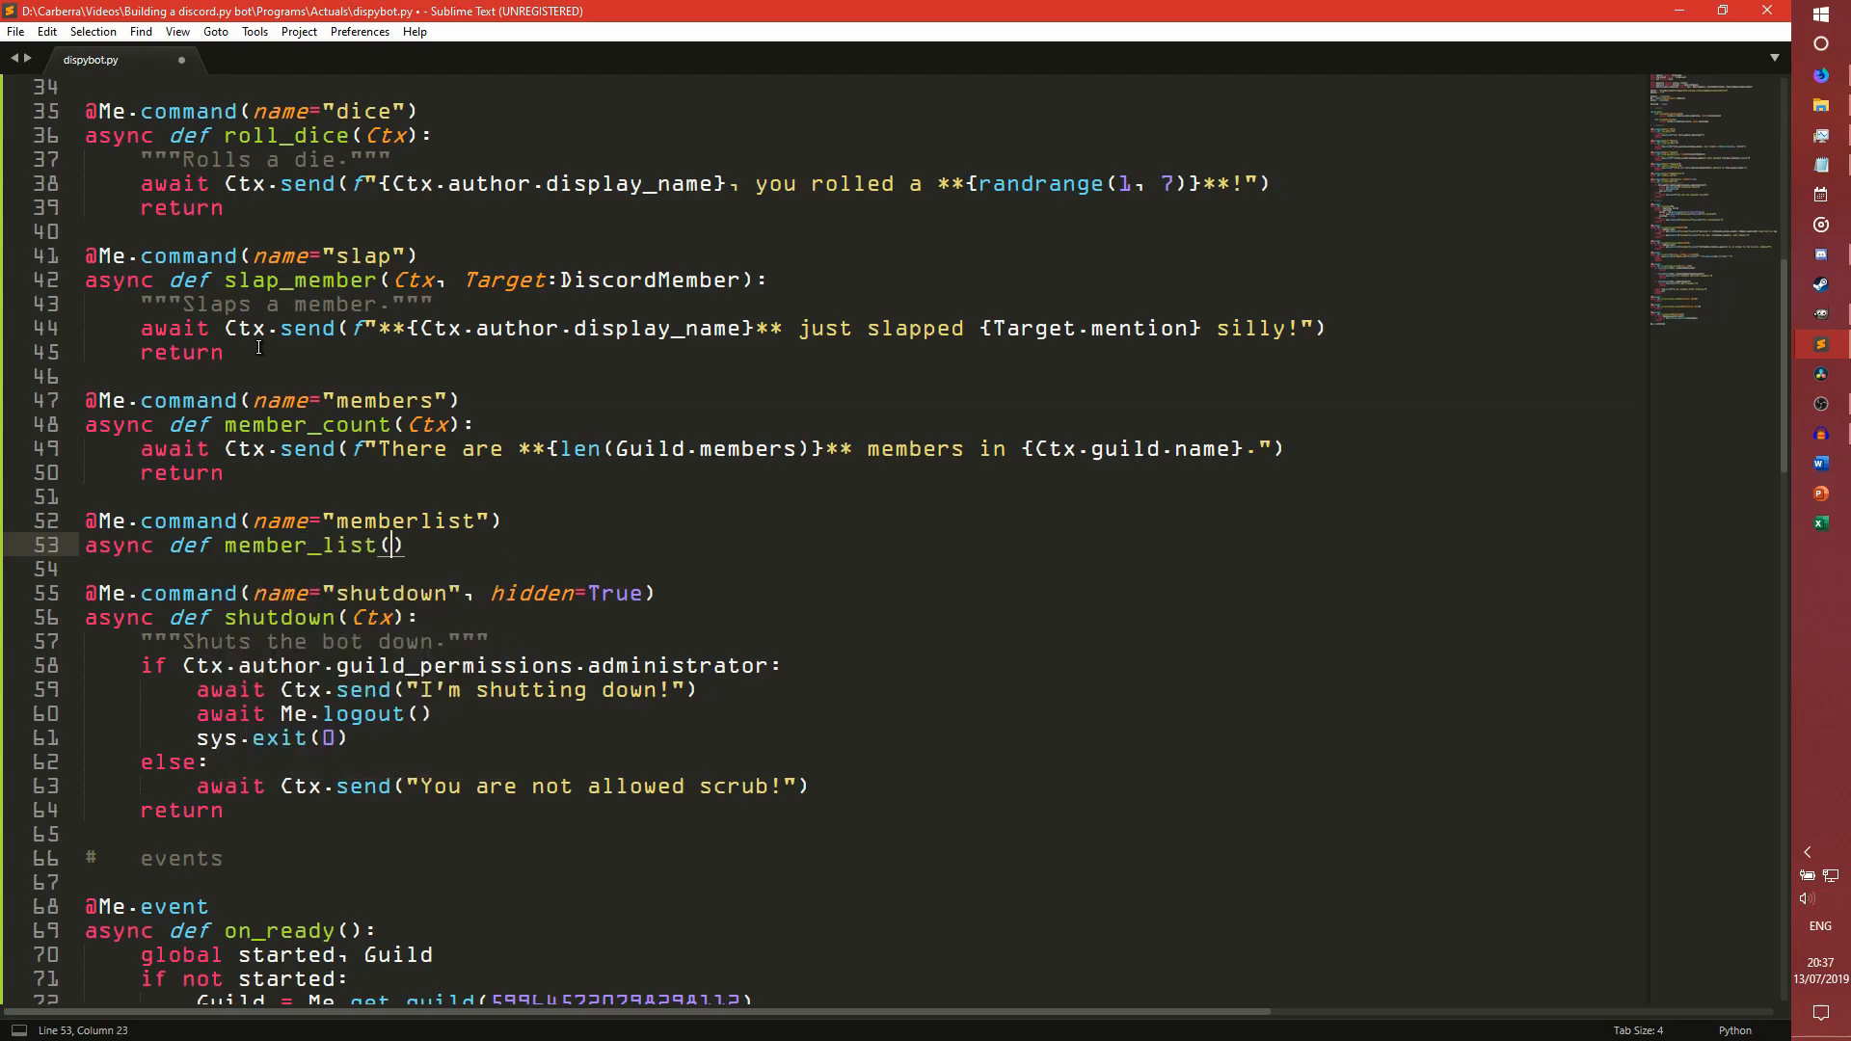
text(Ctx)
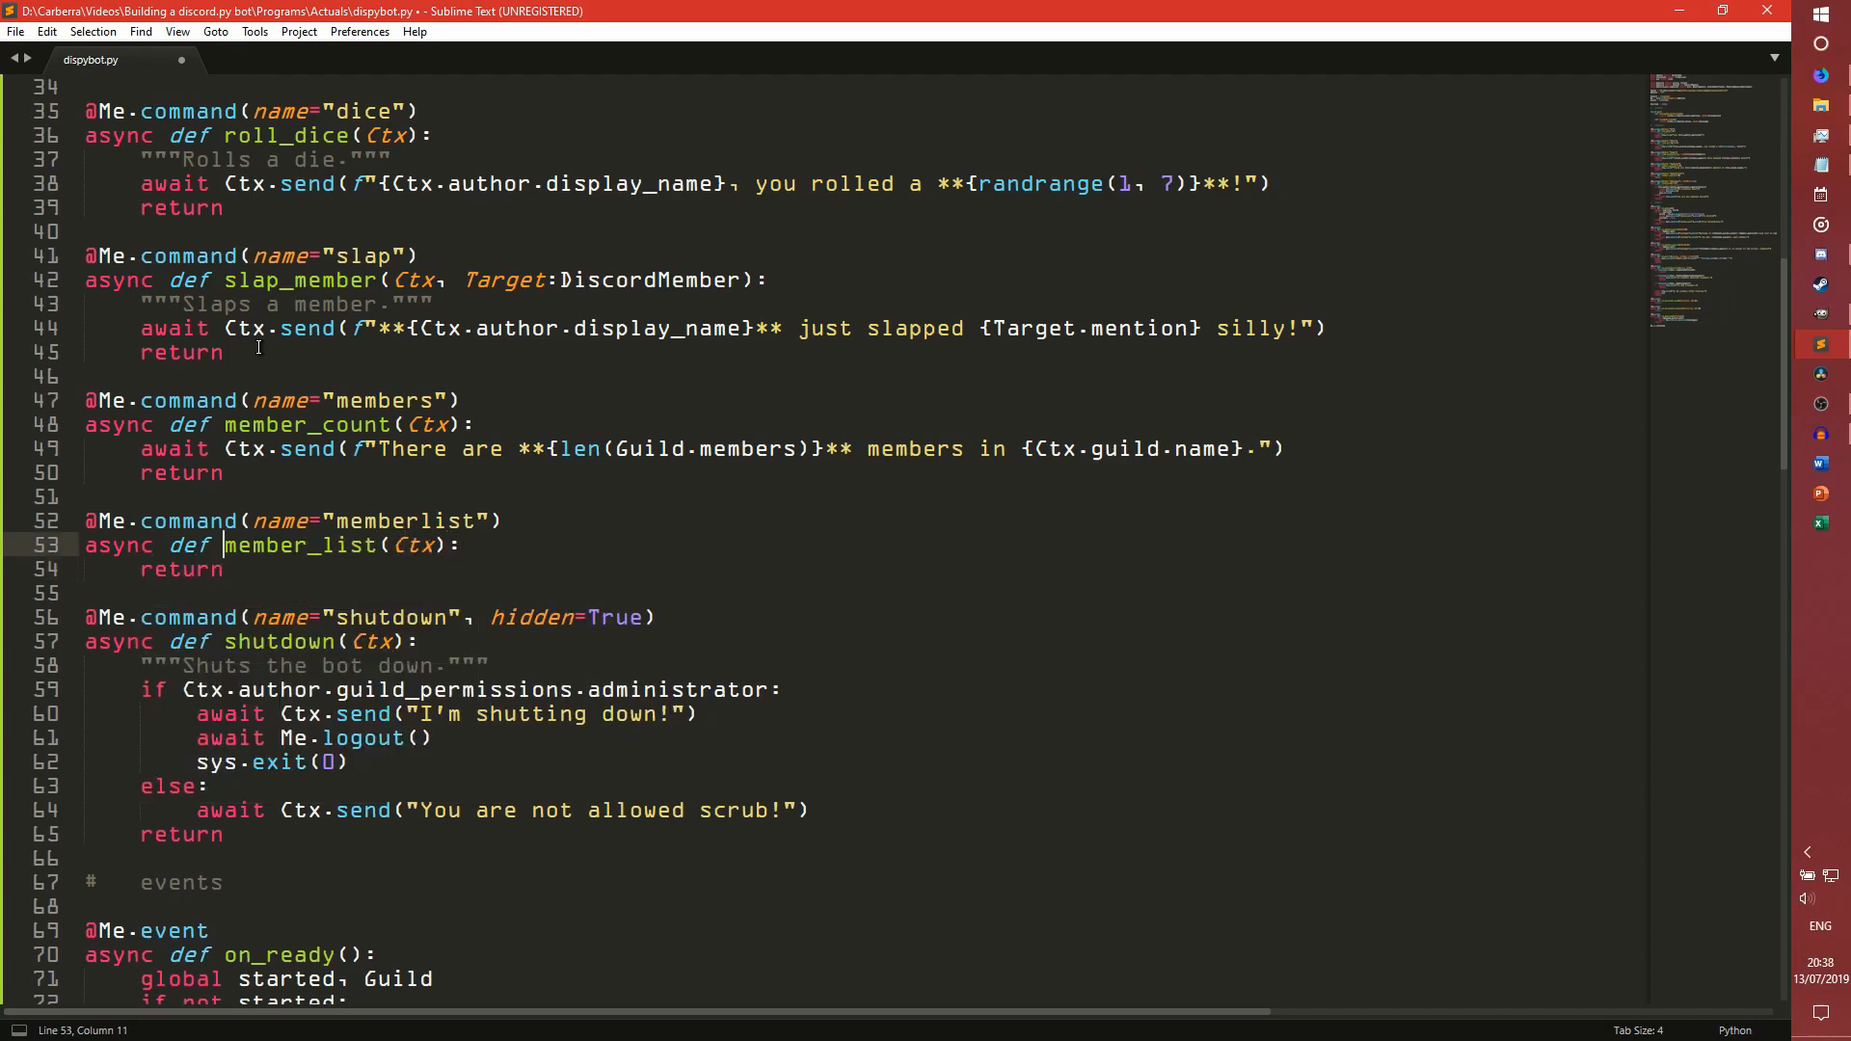
Step: Have member_list send f"Current members:```{}```" with an empty code block
text(await Ctx.)
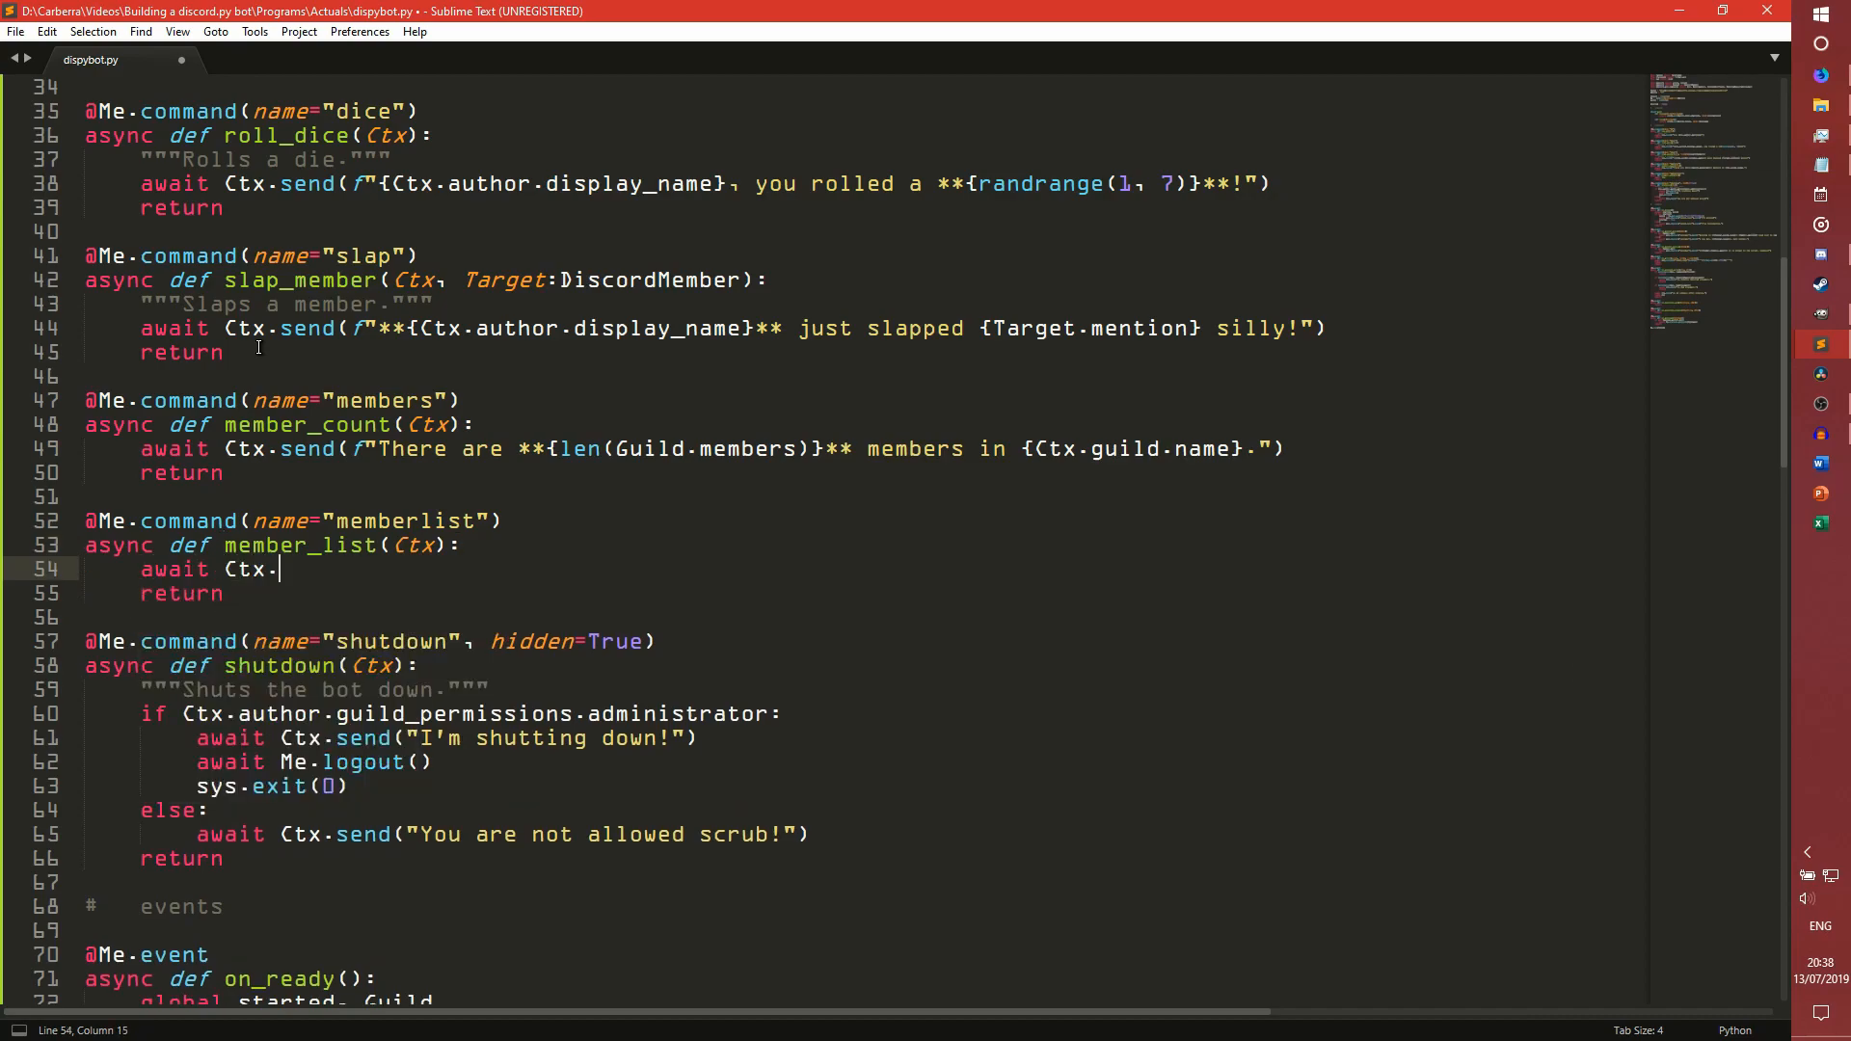
text(send())
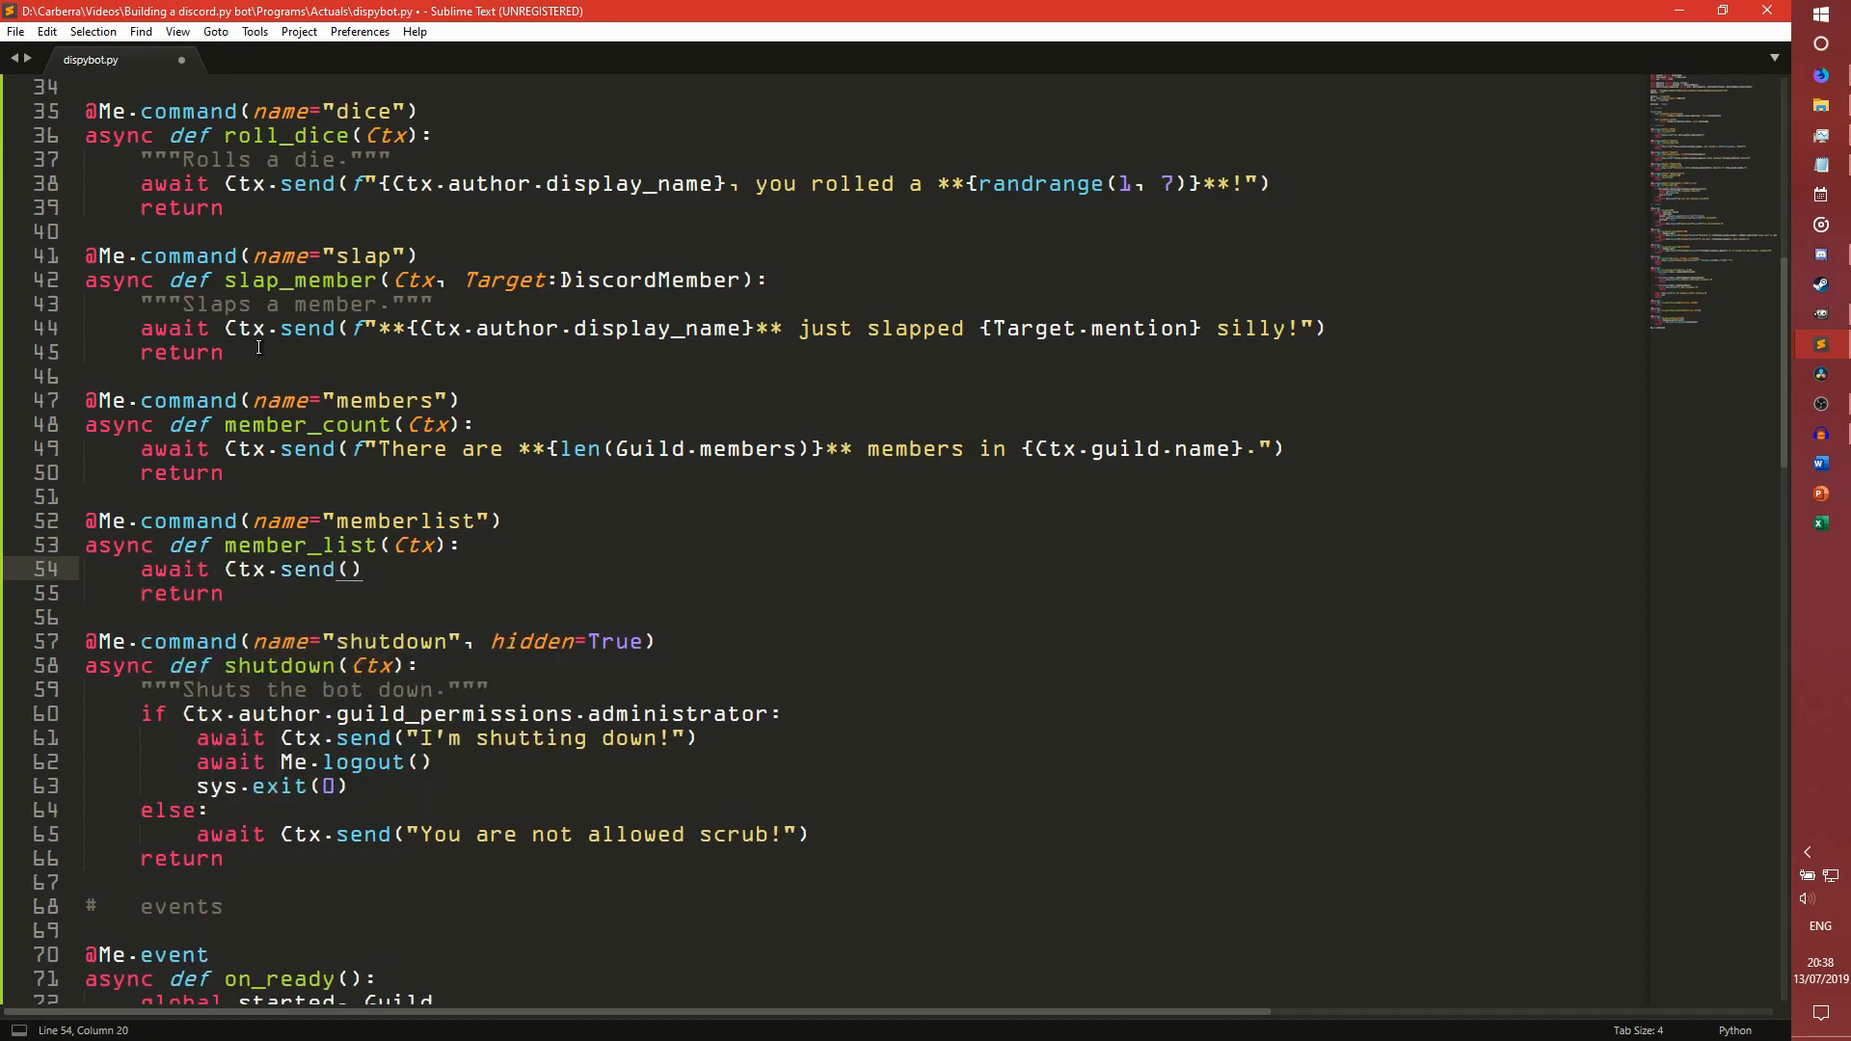
text(f")
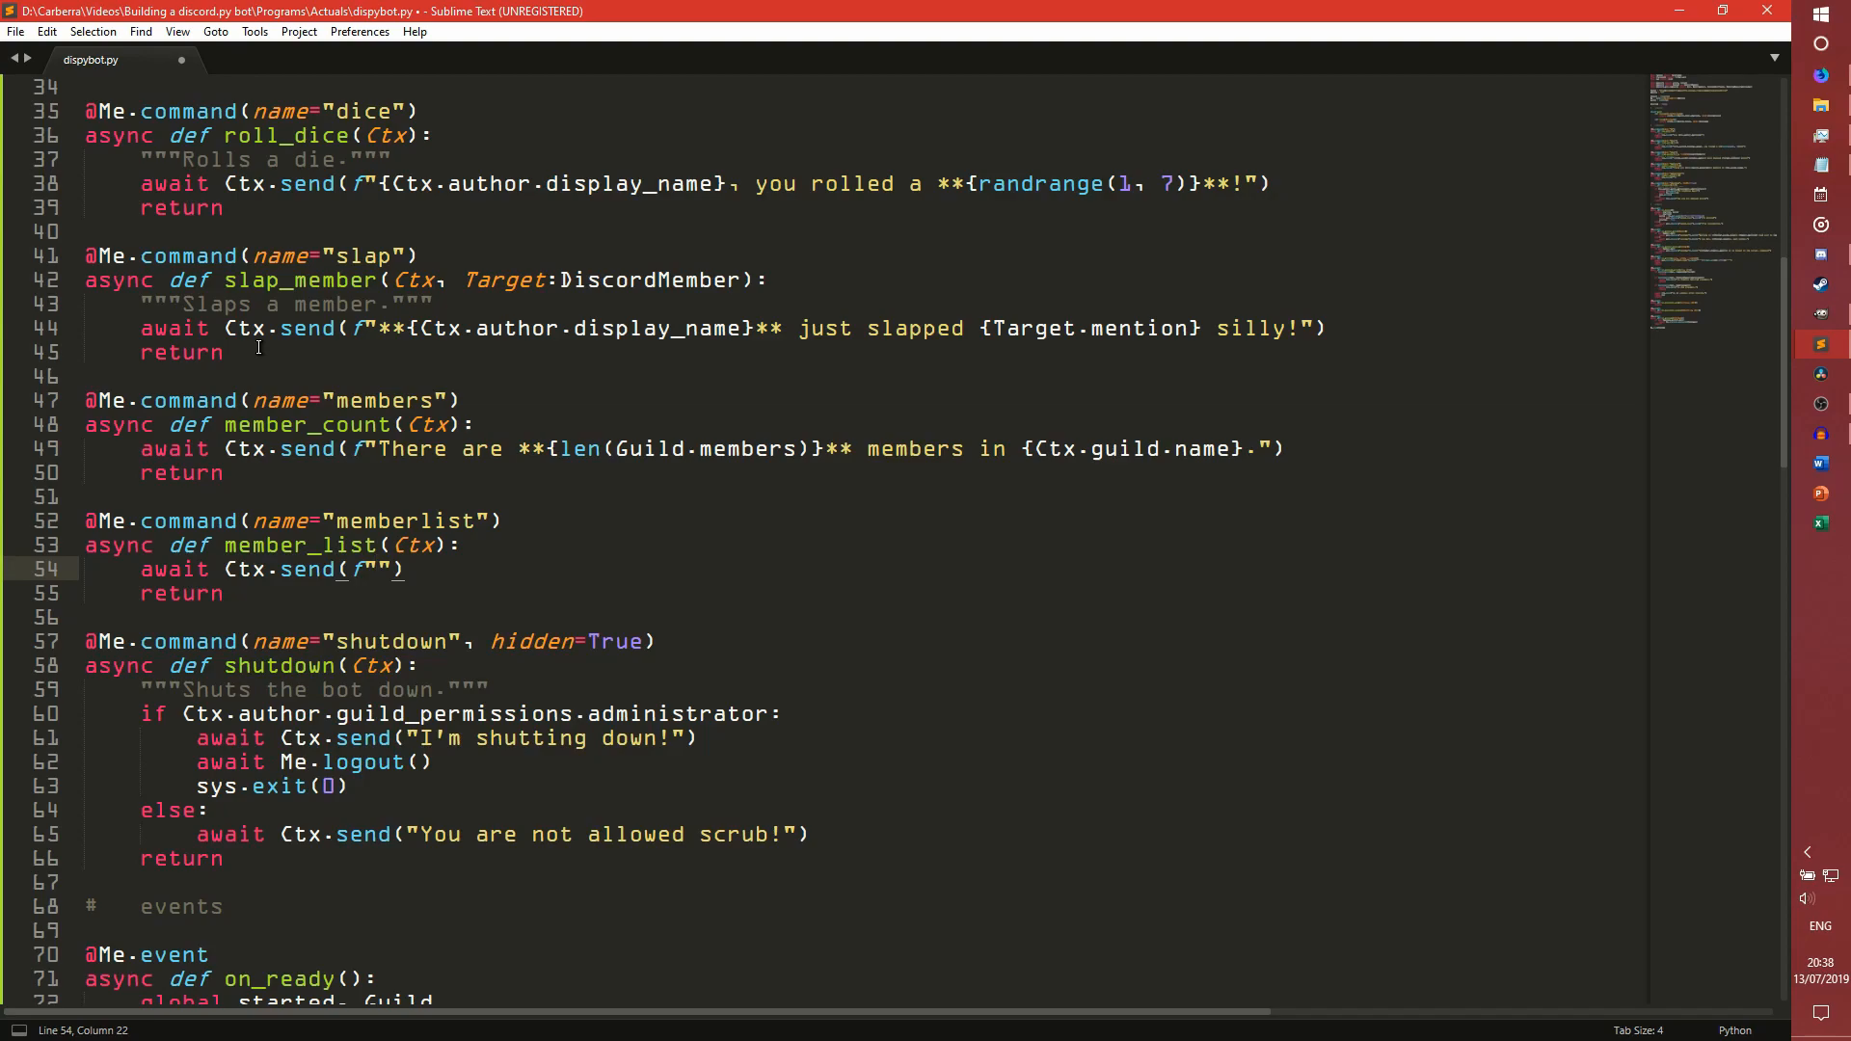
text(cu)
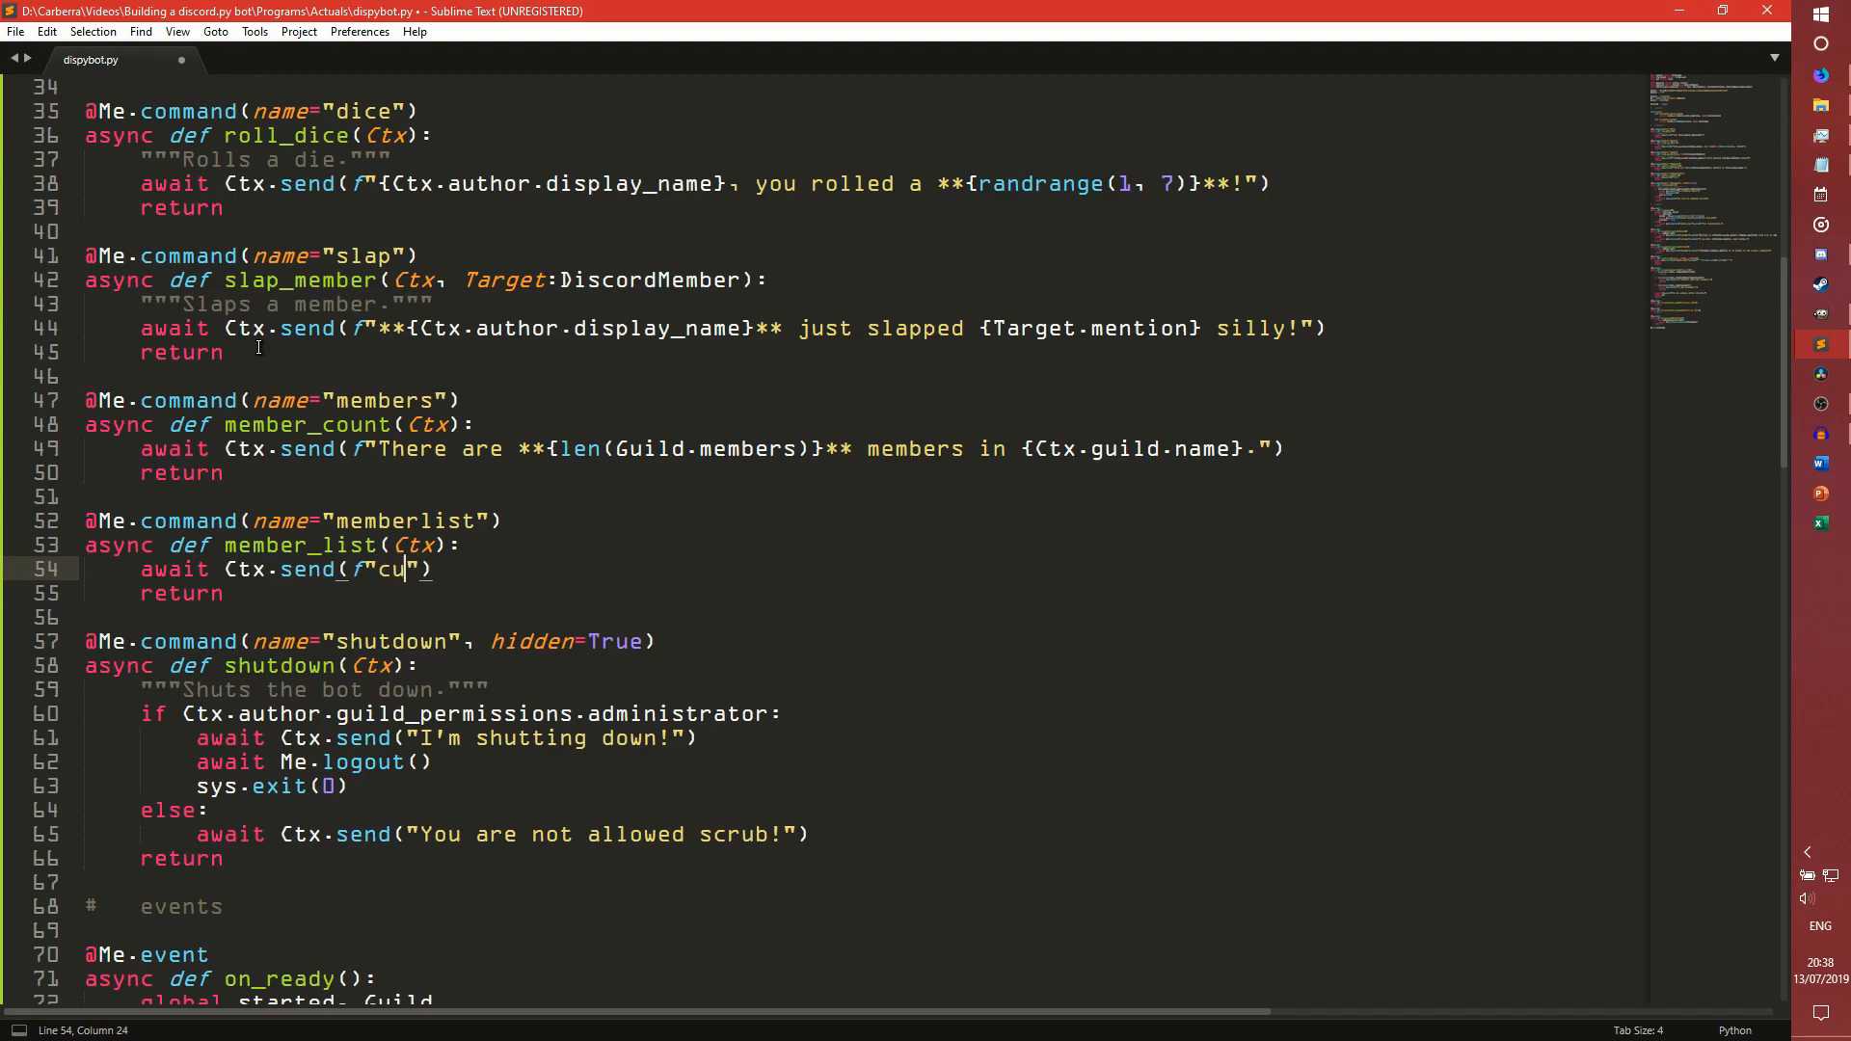
text(Cue)
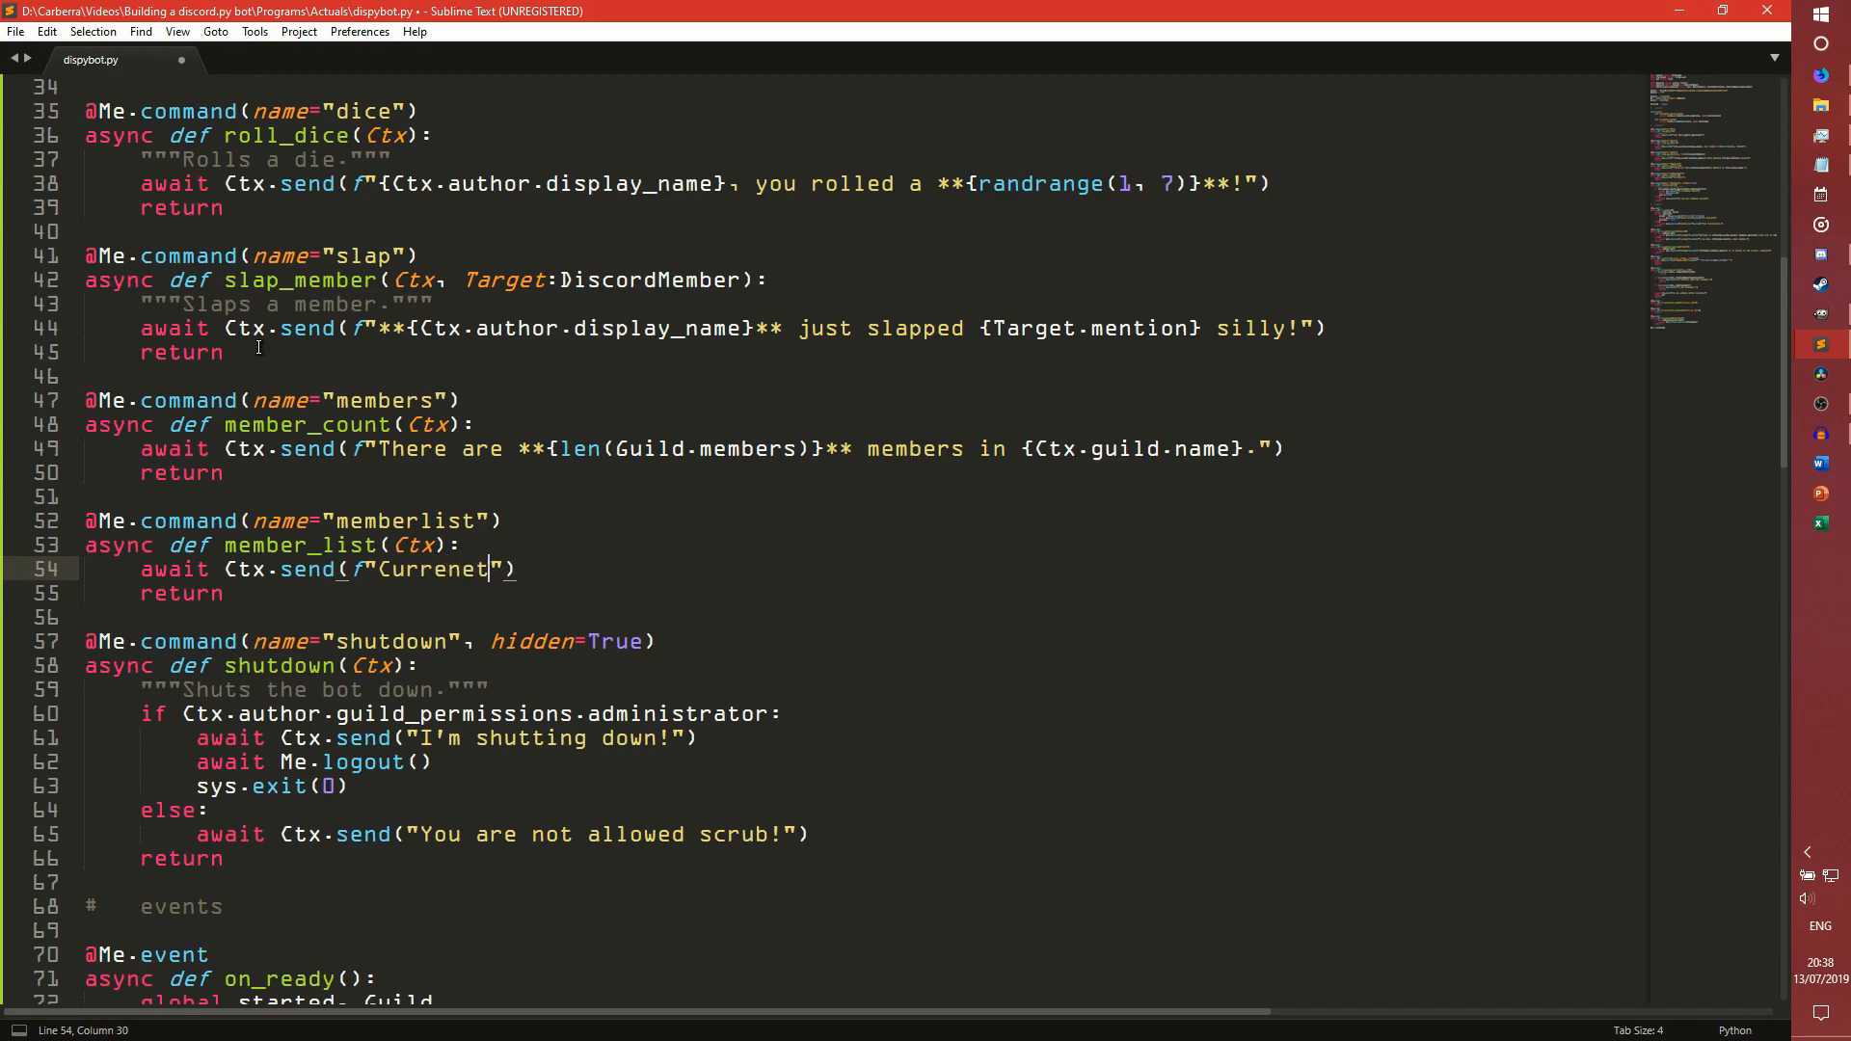
text(memebr)
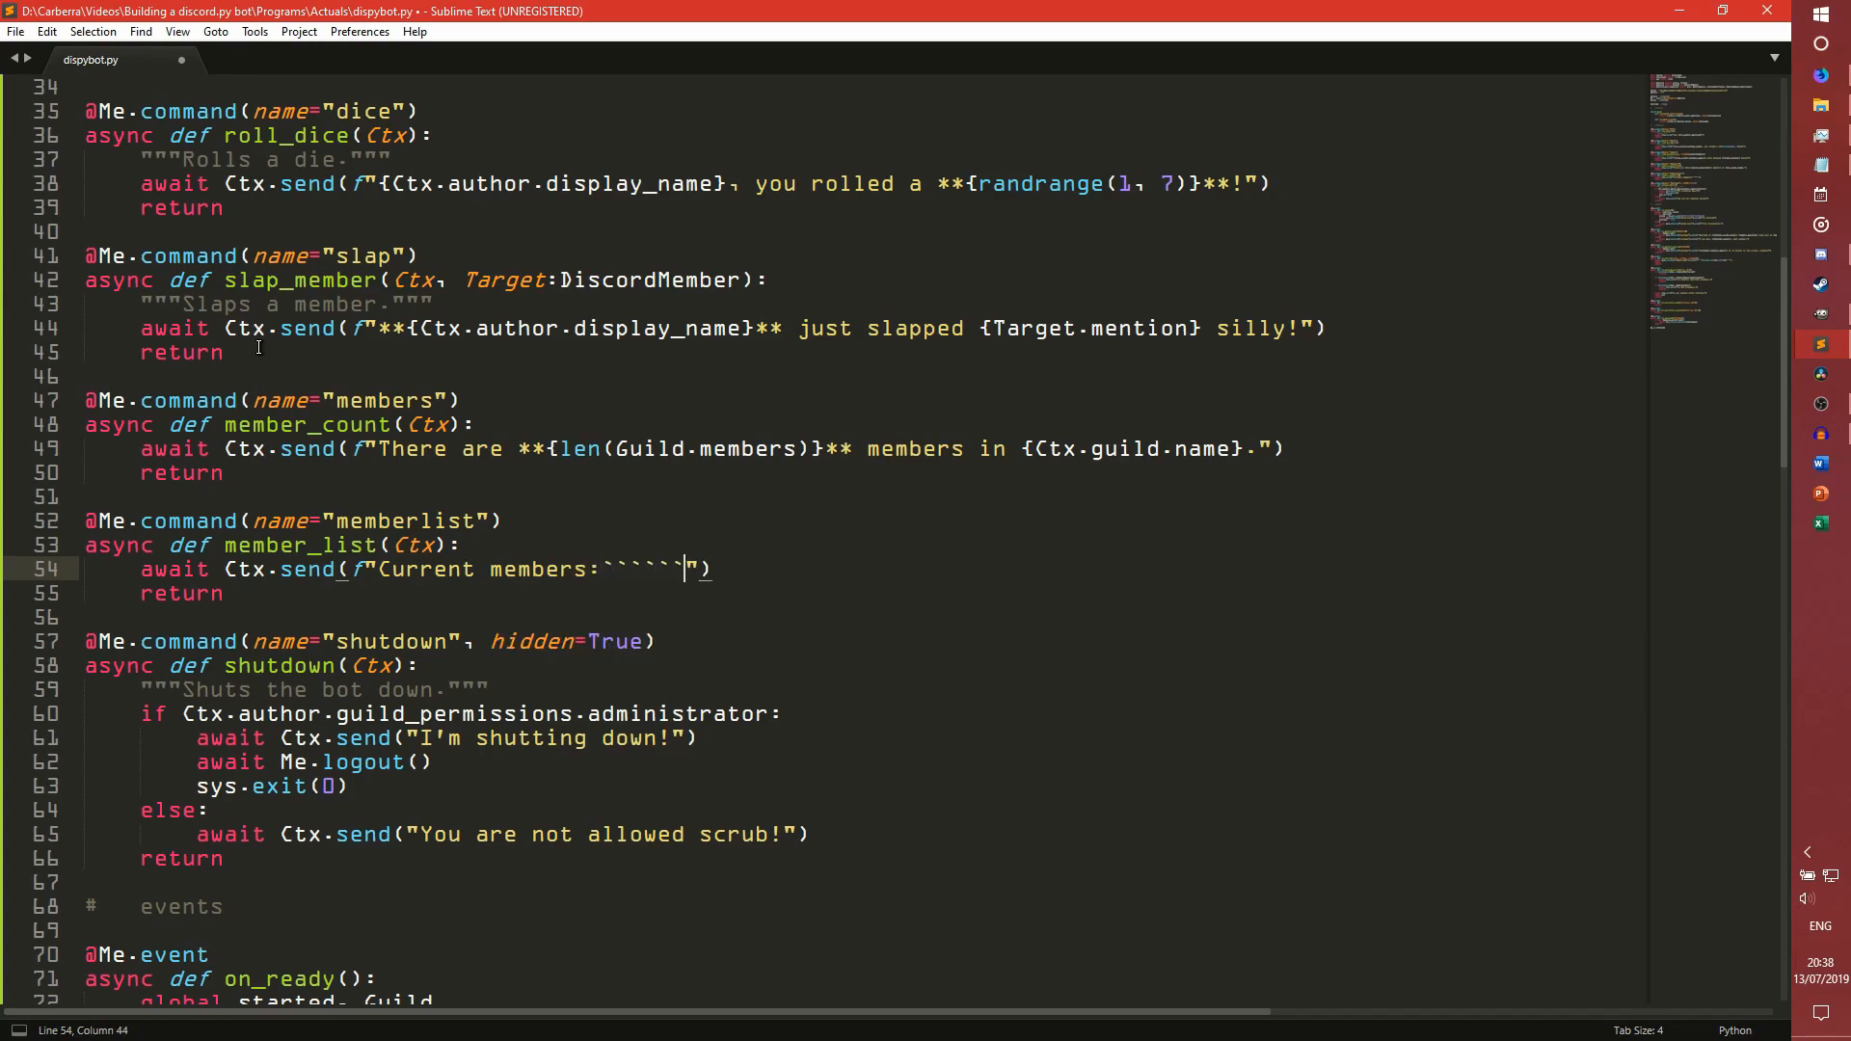
text({})
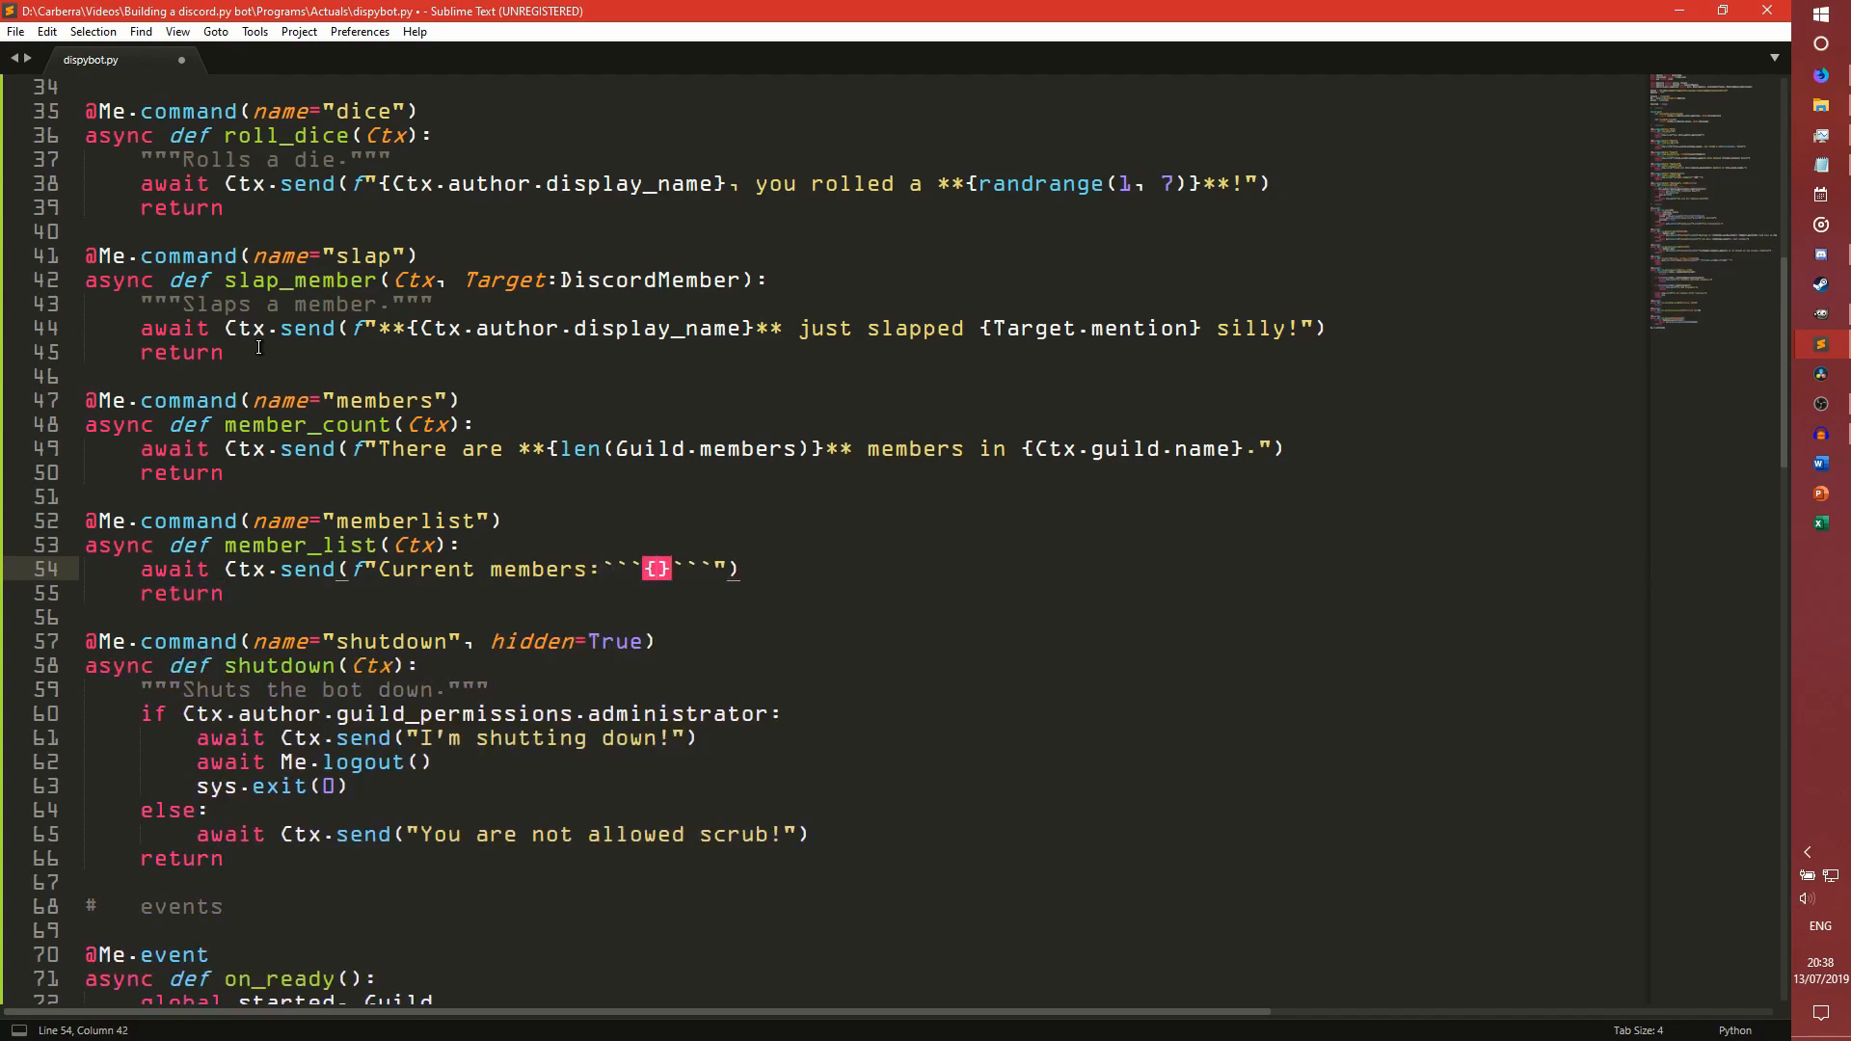
text('')
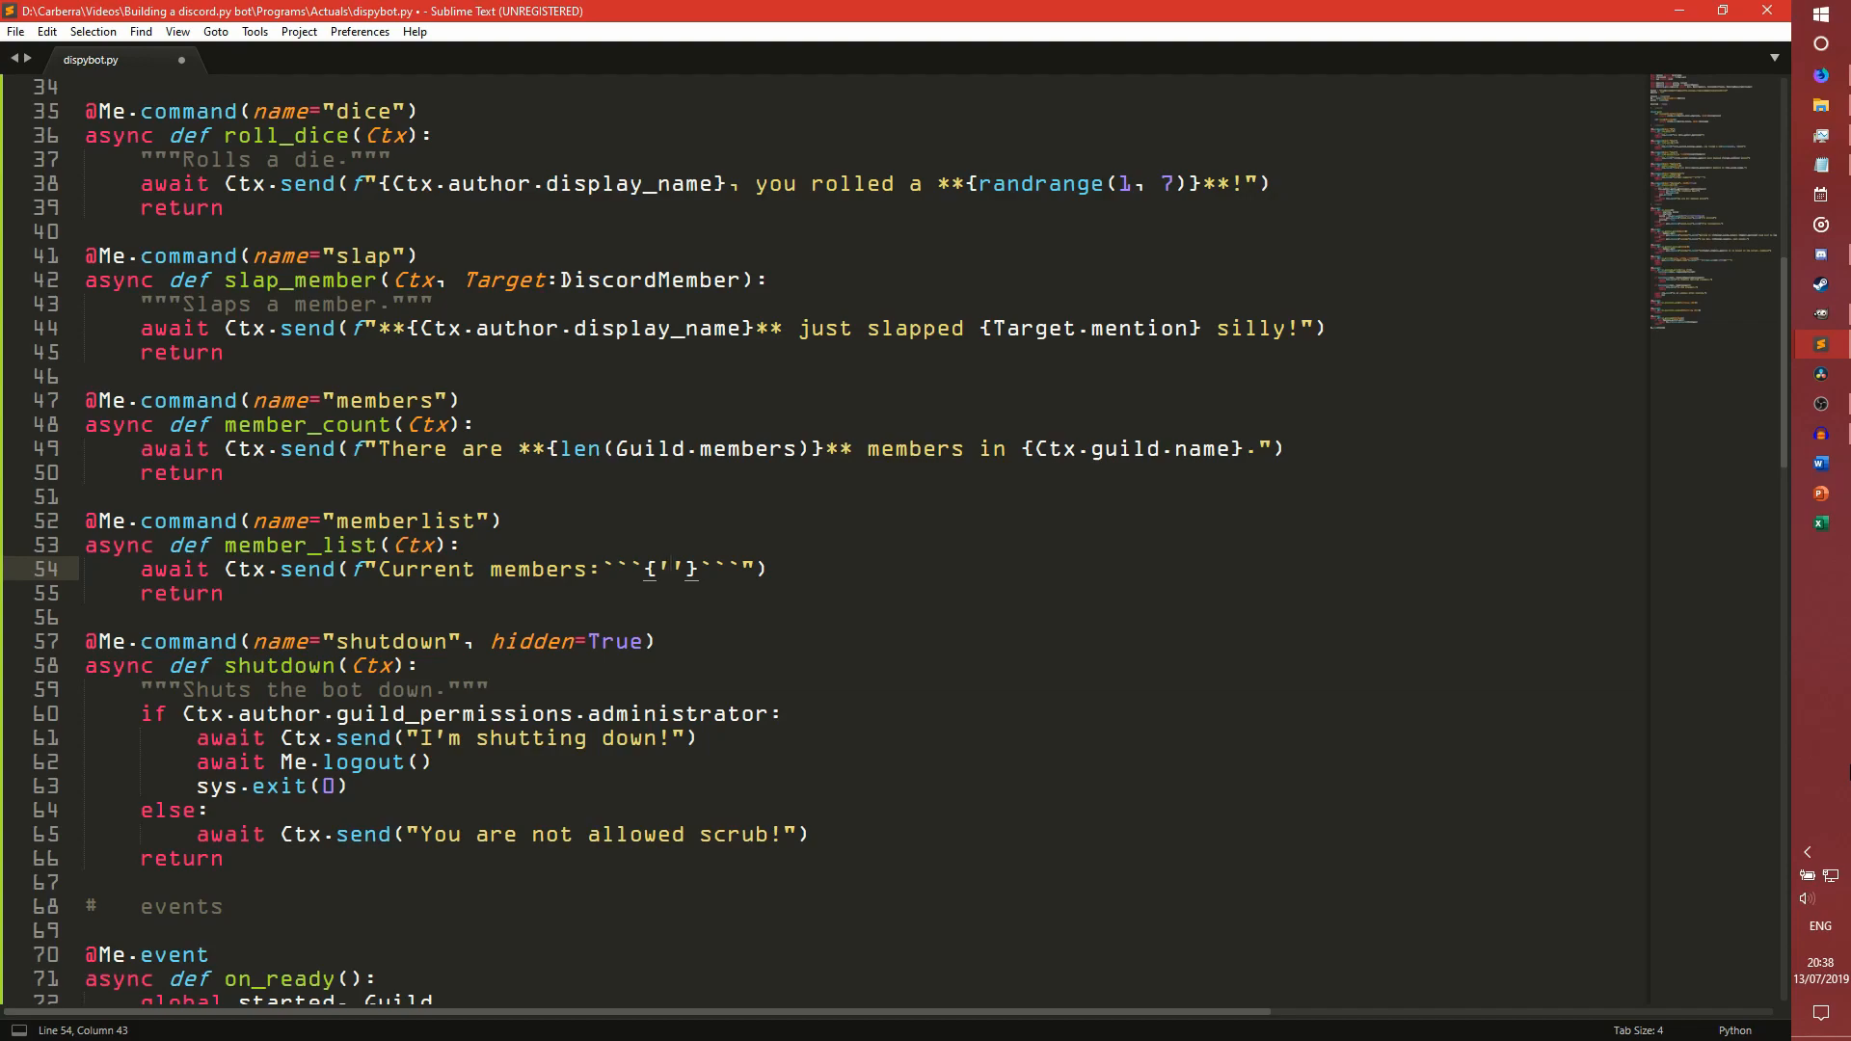
Step: Fill the braces with '\n'.join([Member.display_name for Member in Guild.members])
text(\n)
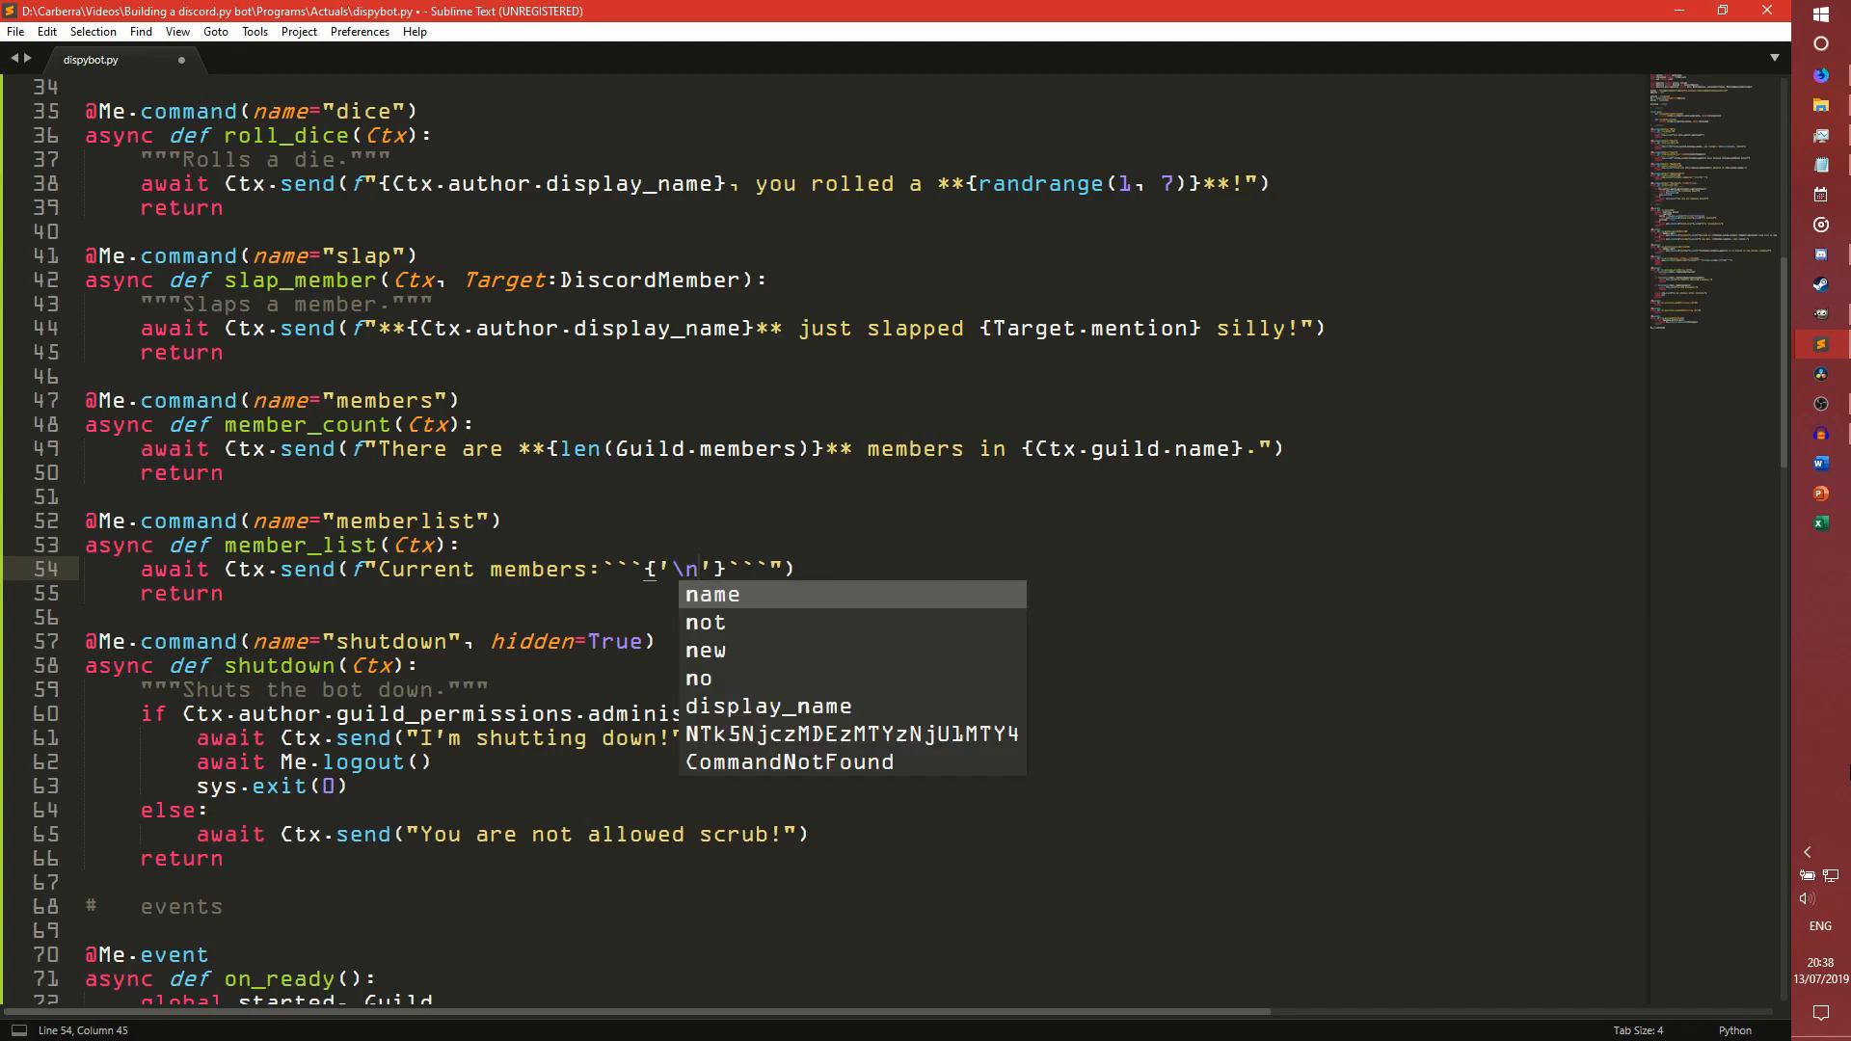
text(.join()
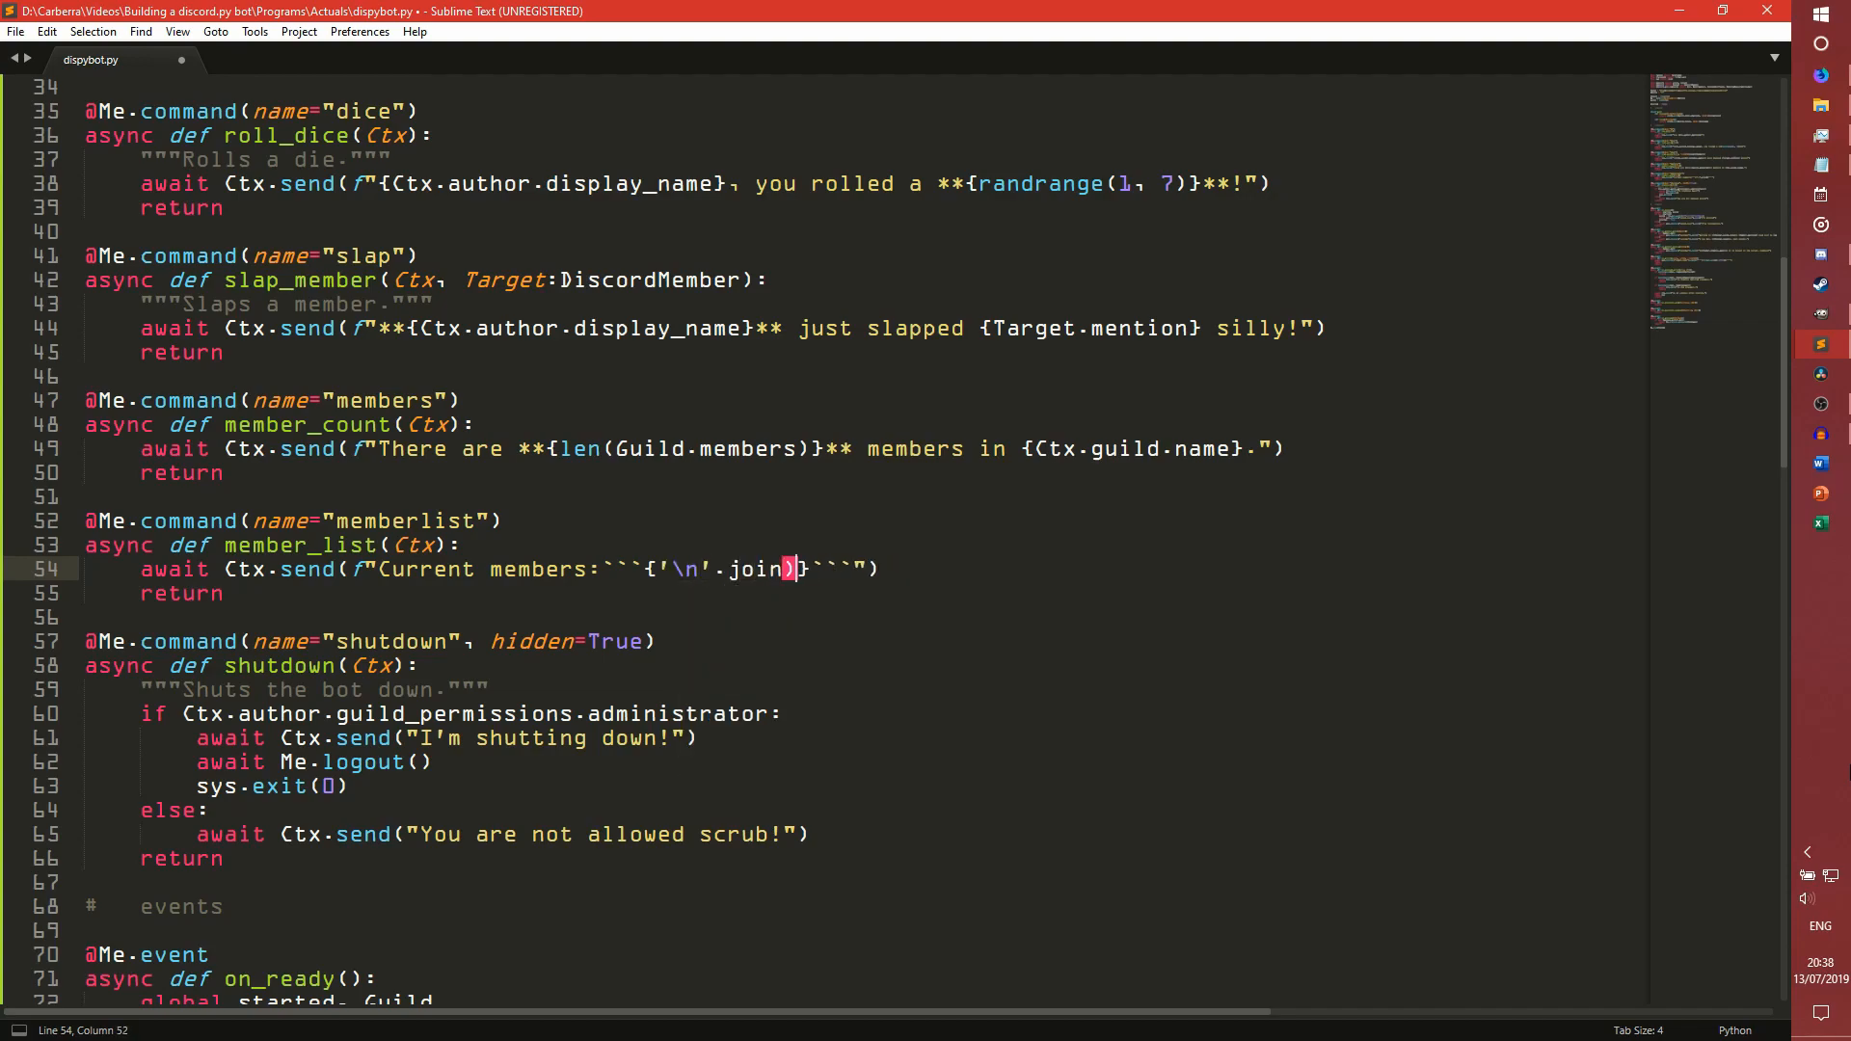
text((Gui)
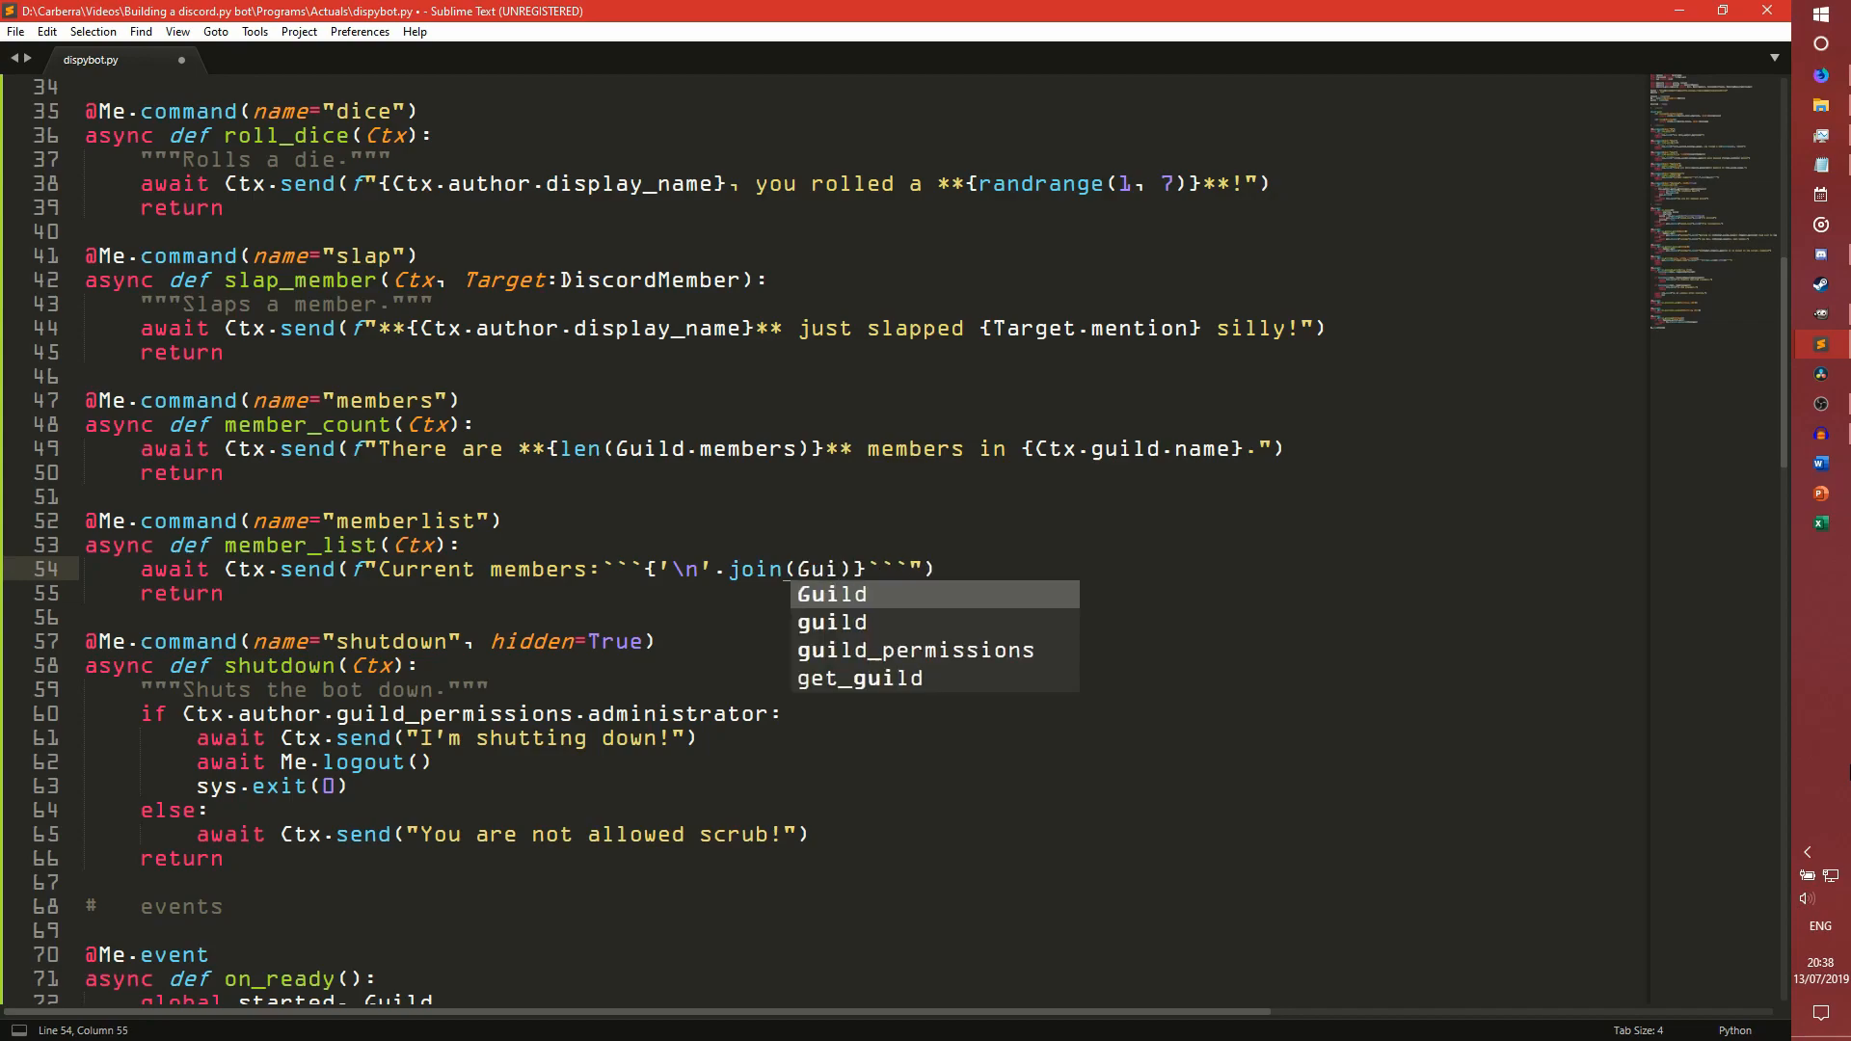
text(.mem)
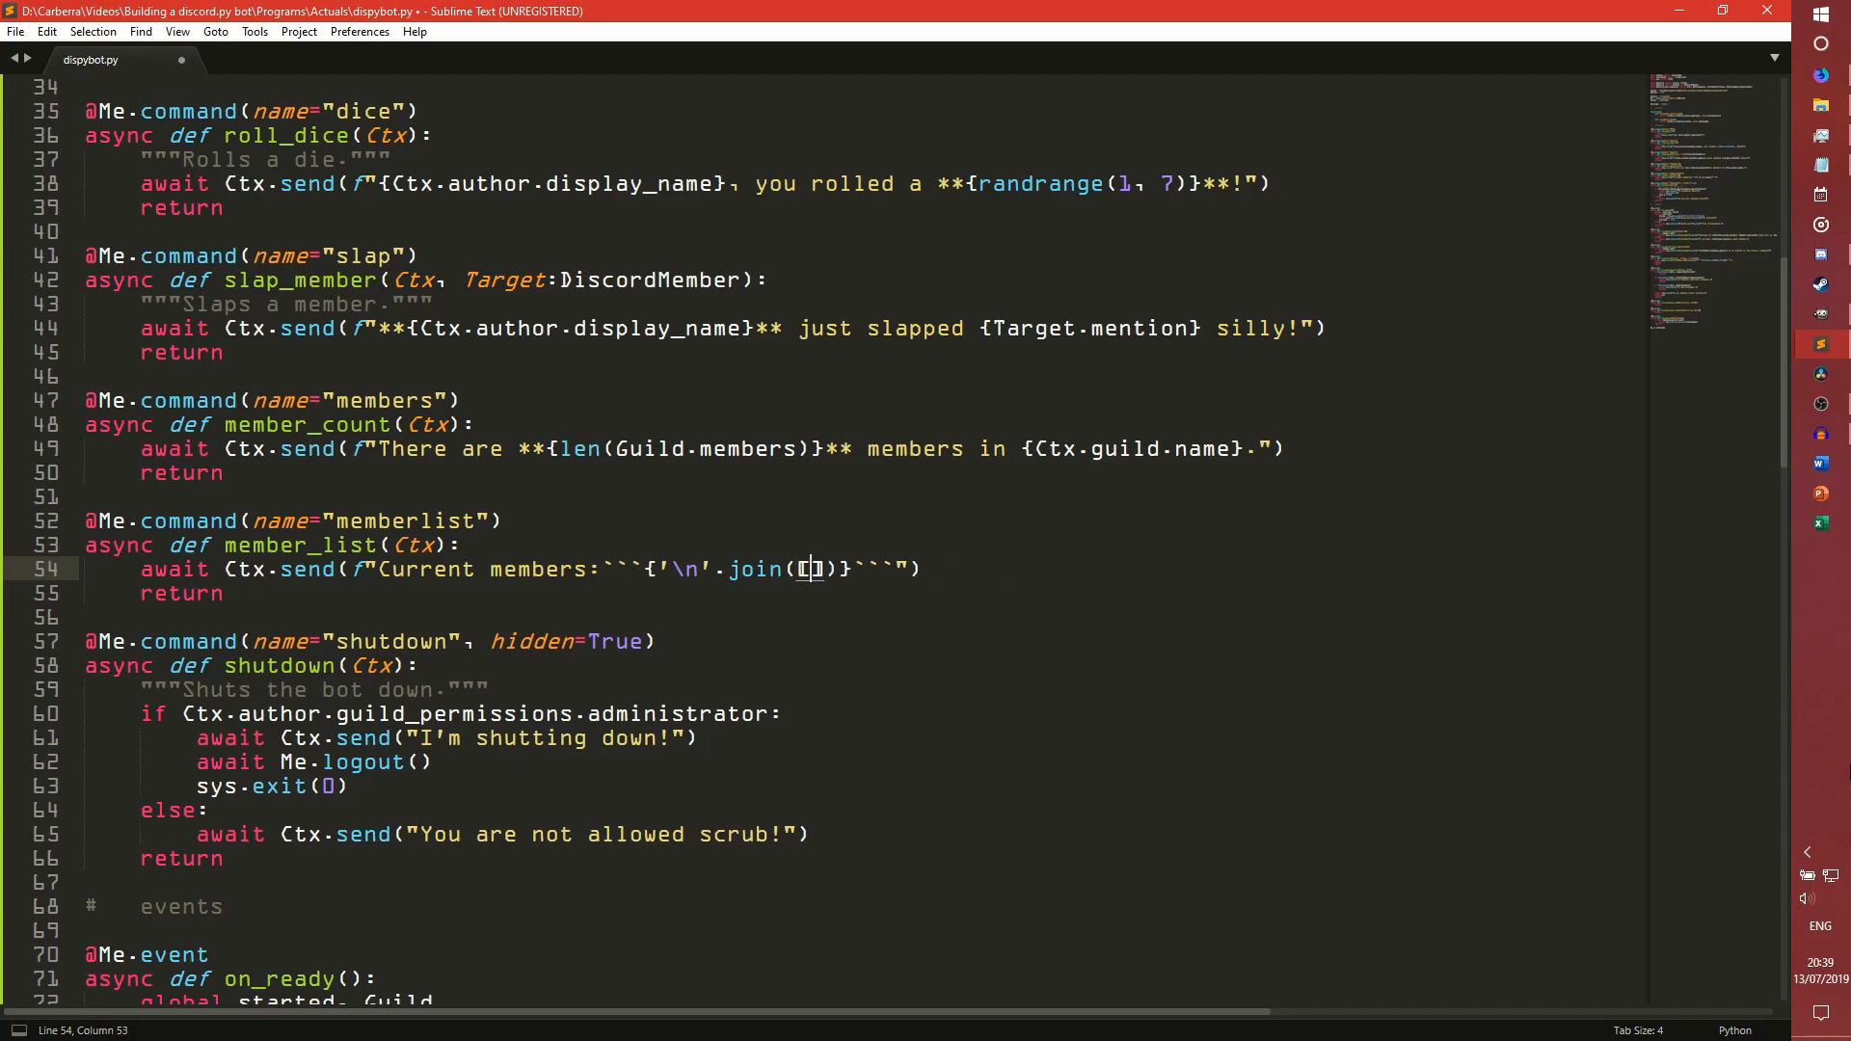
text(Member.mna.me)
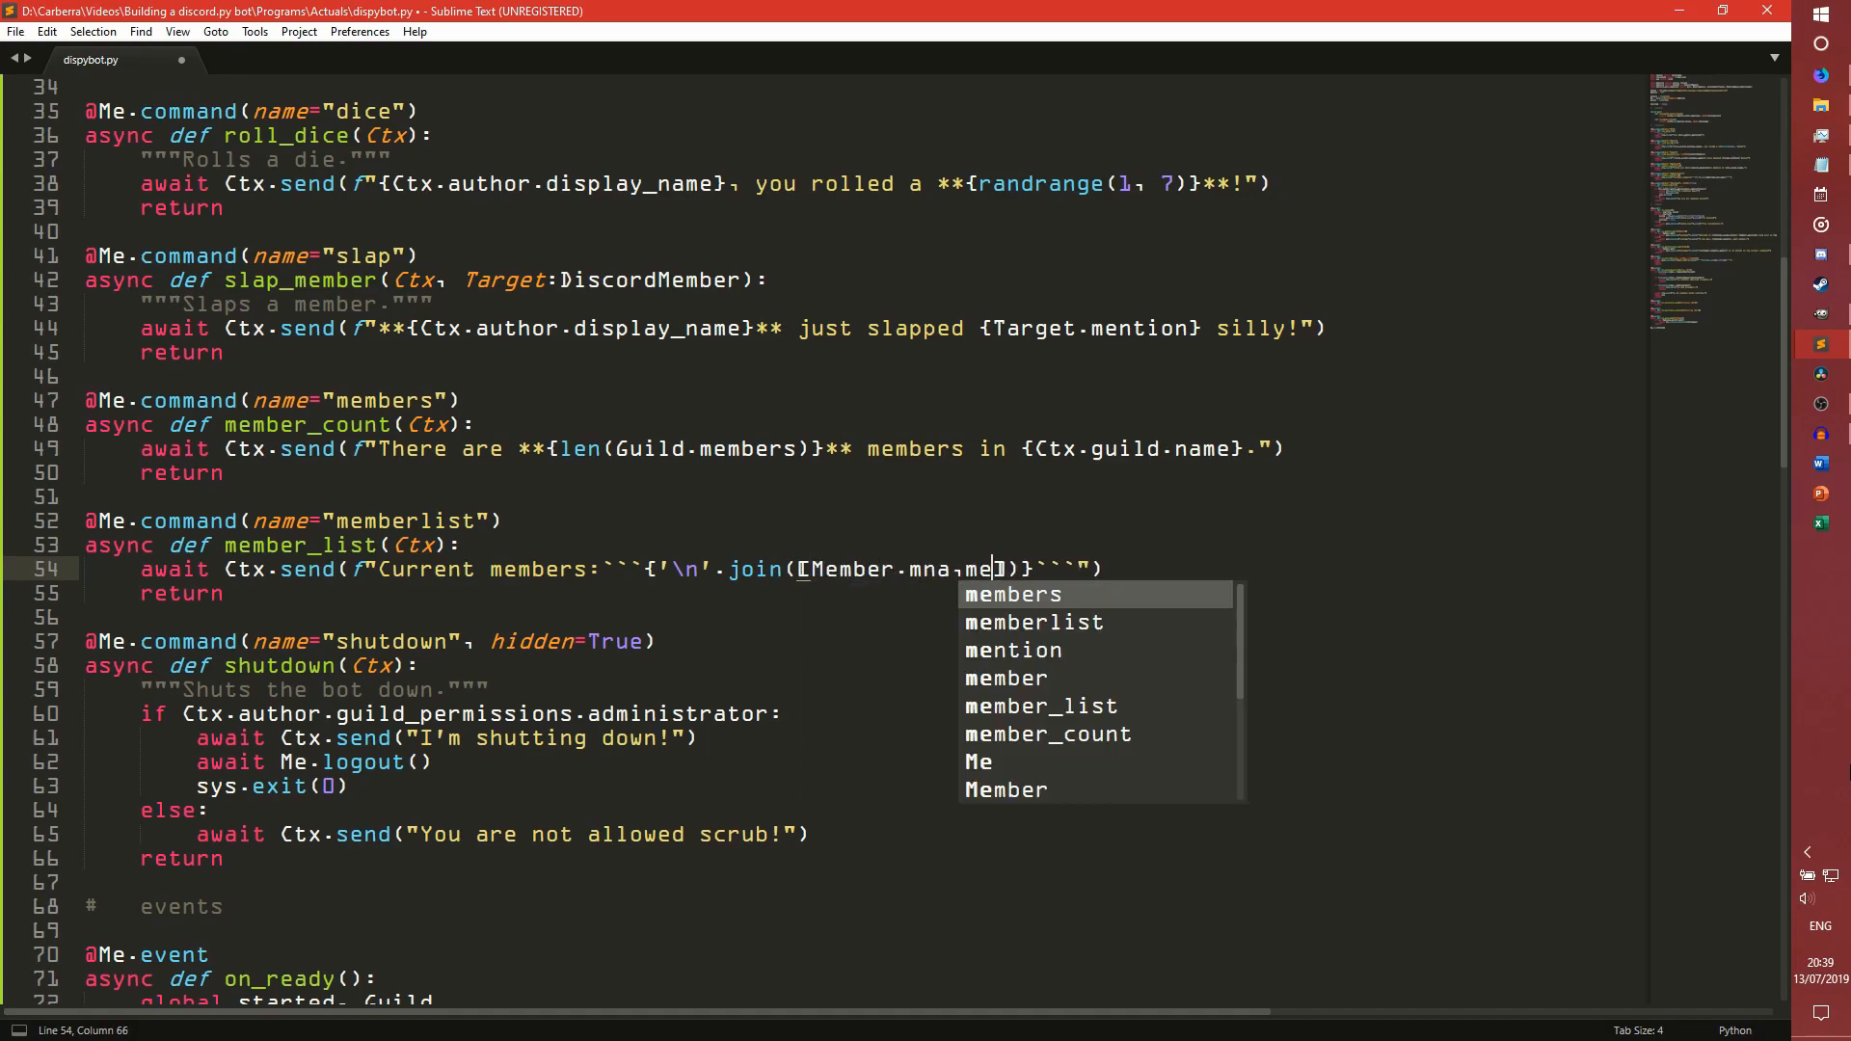
text(display_)
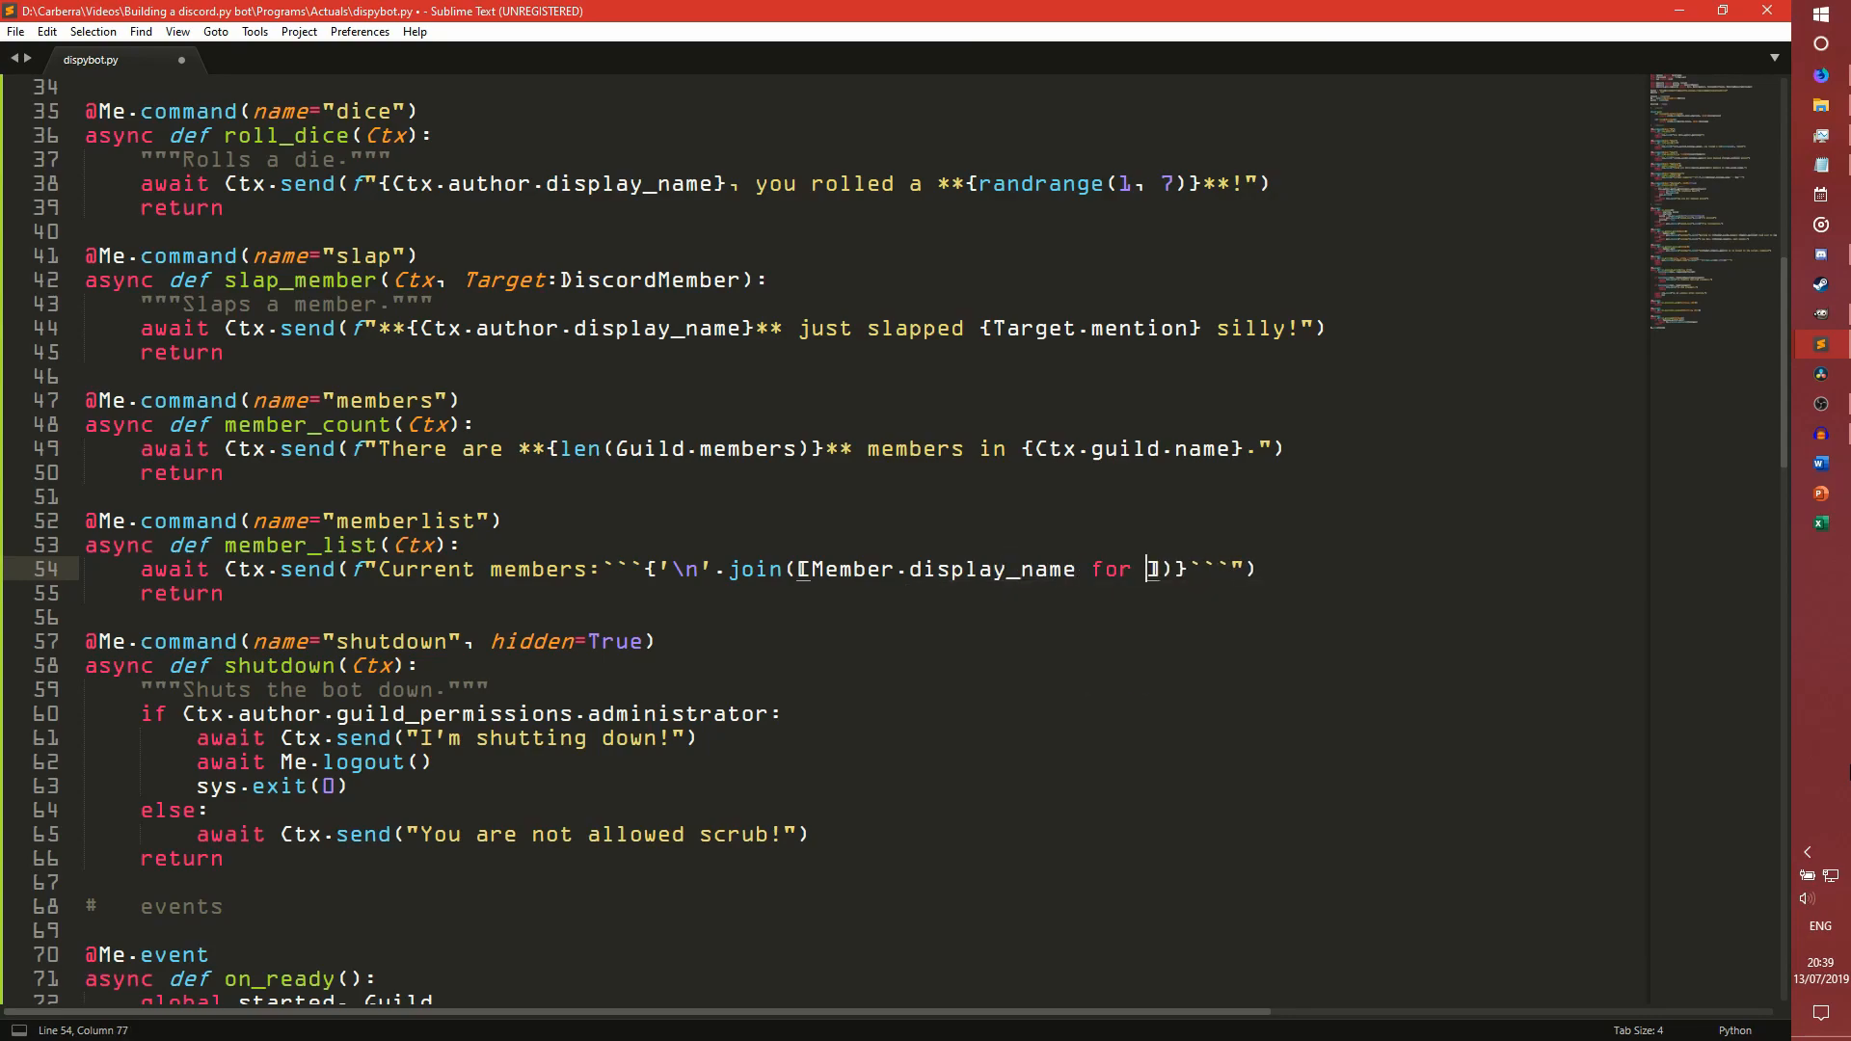
text(Member in gu)
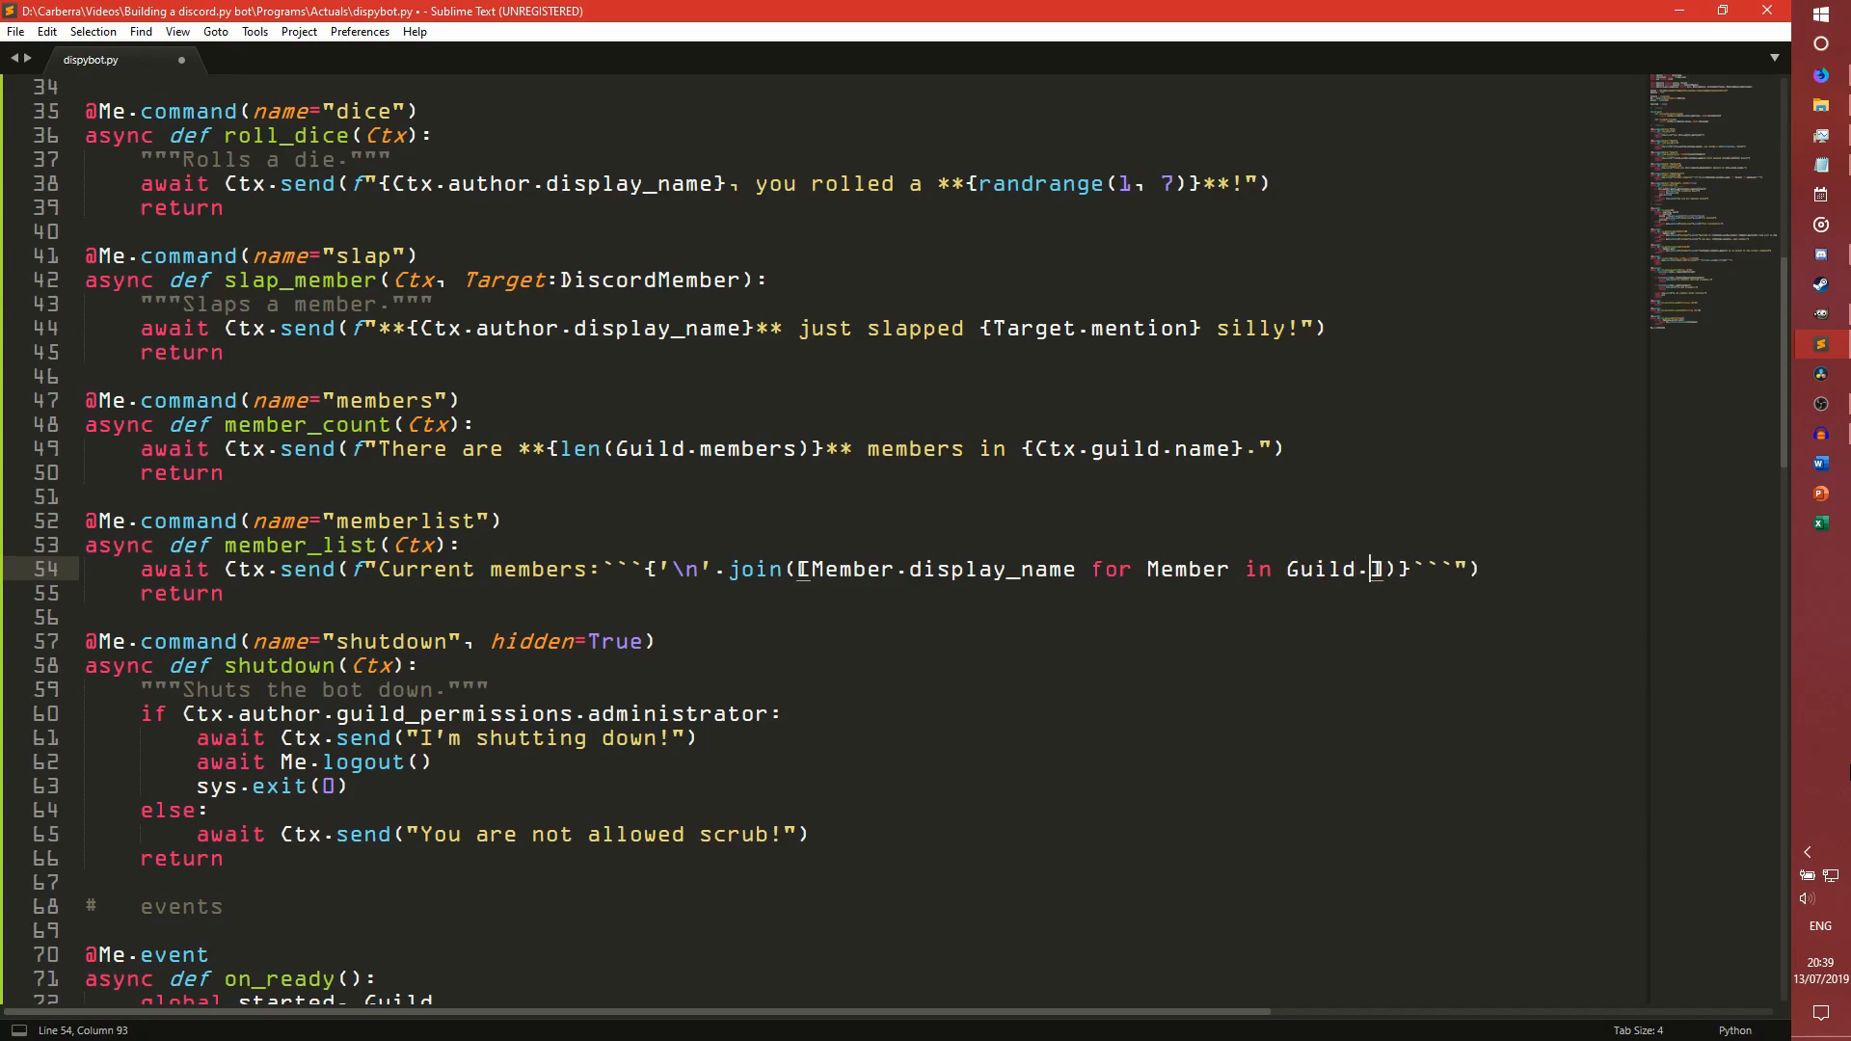
text(members)
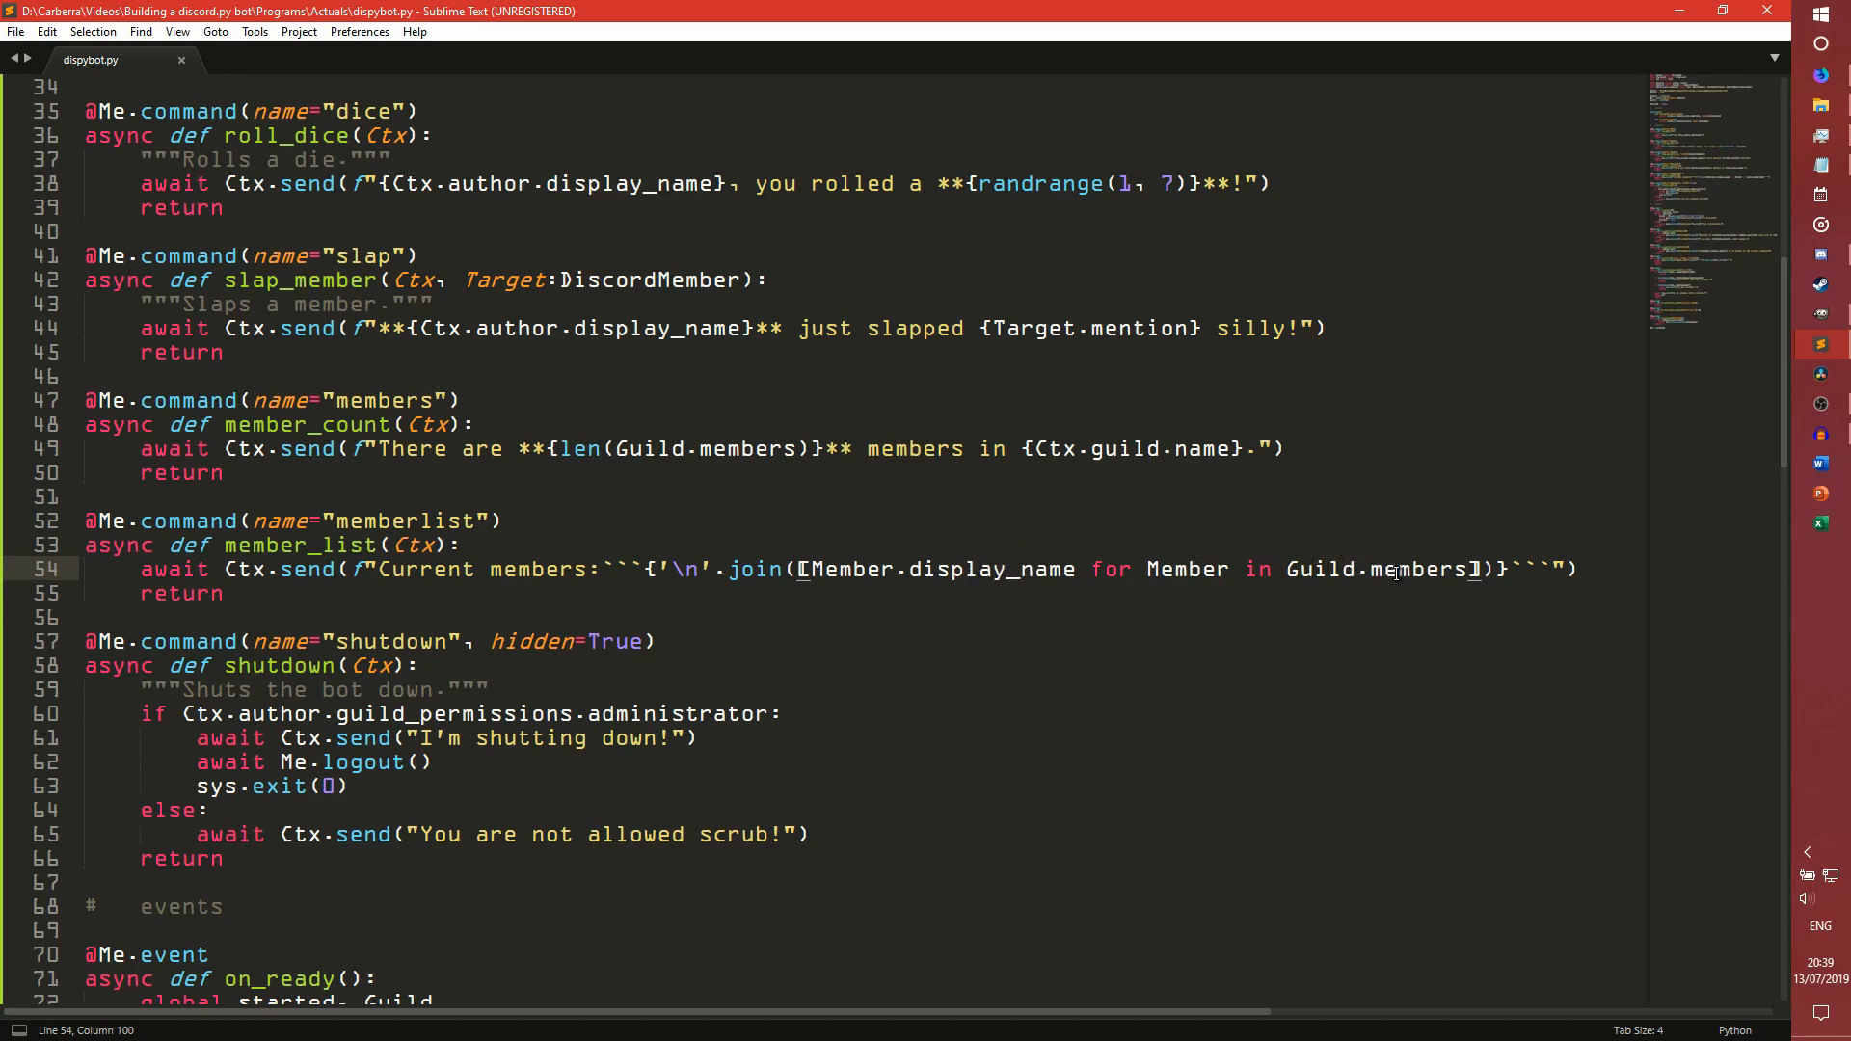
key(enter)
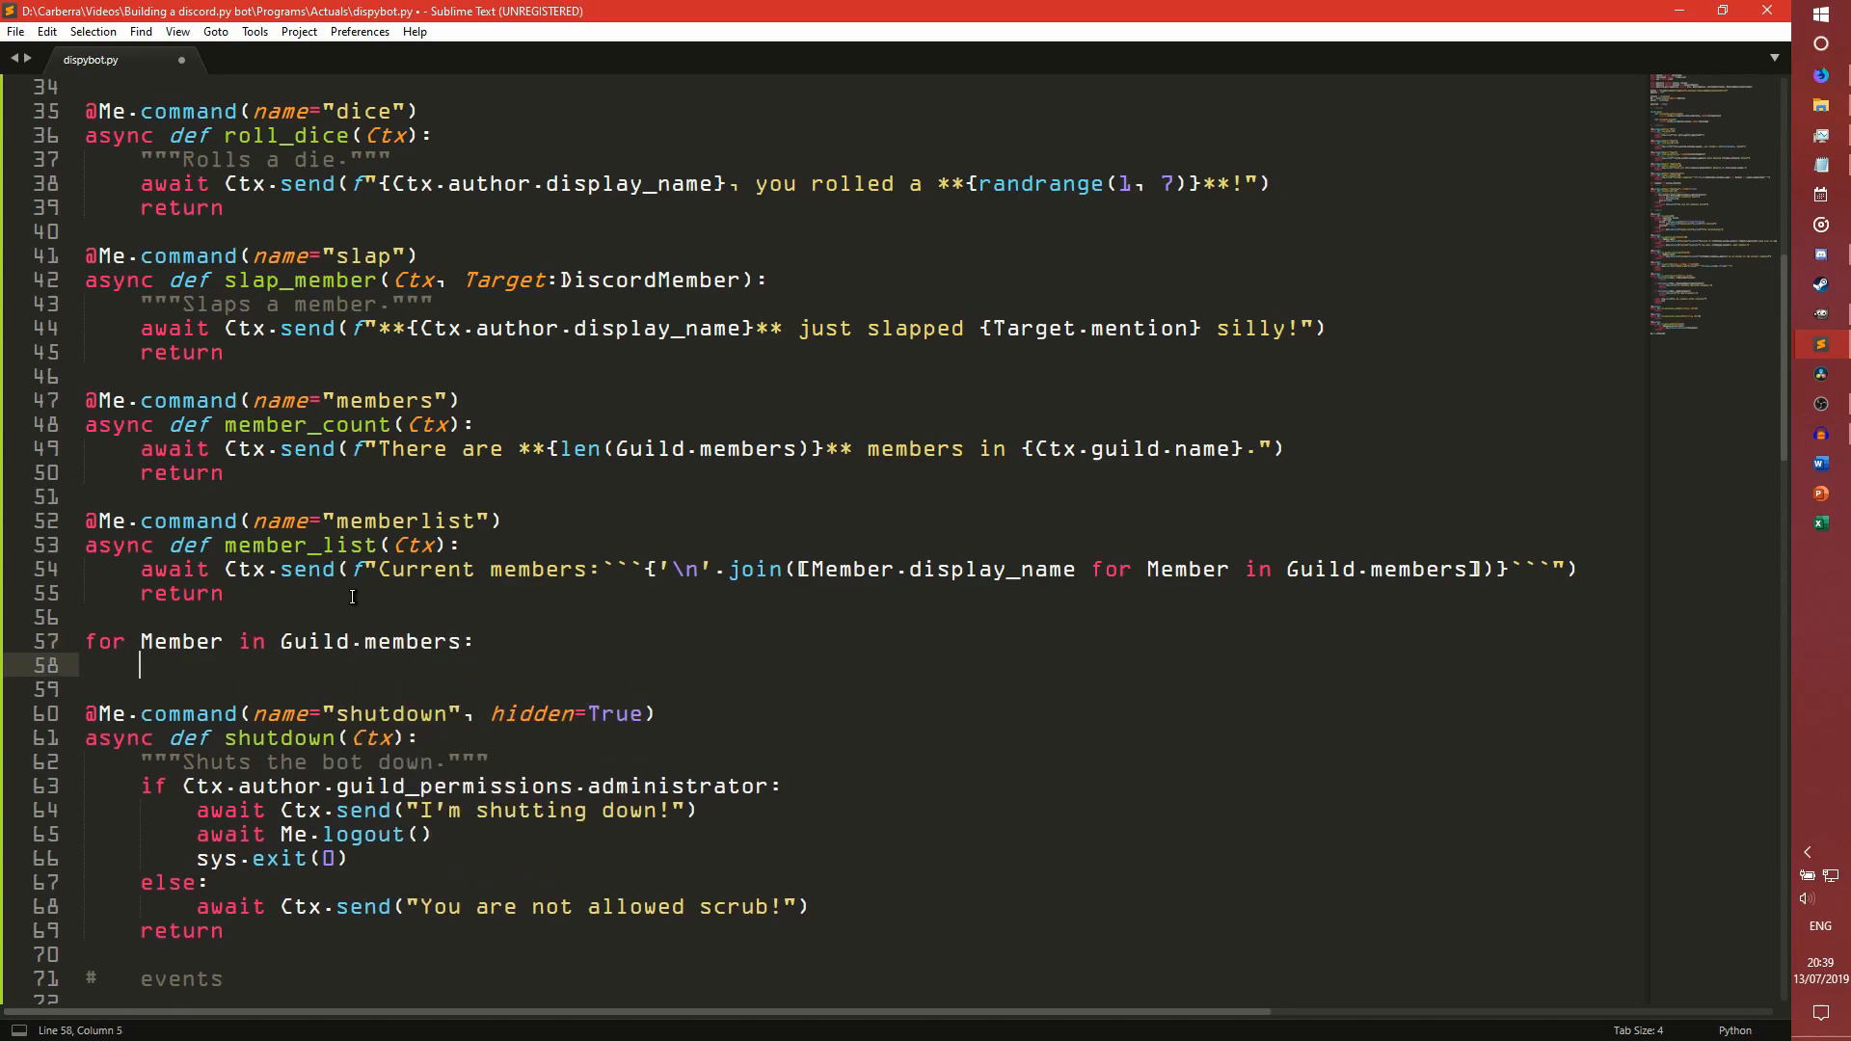
text(display_names)
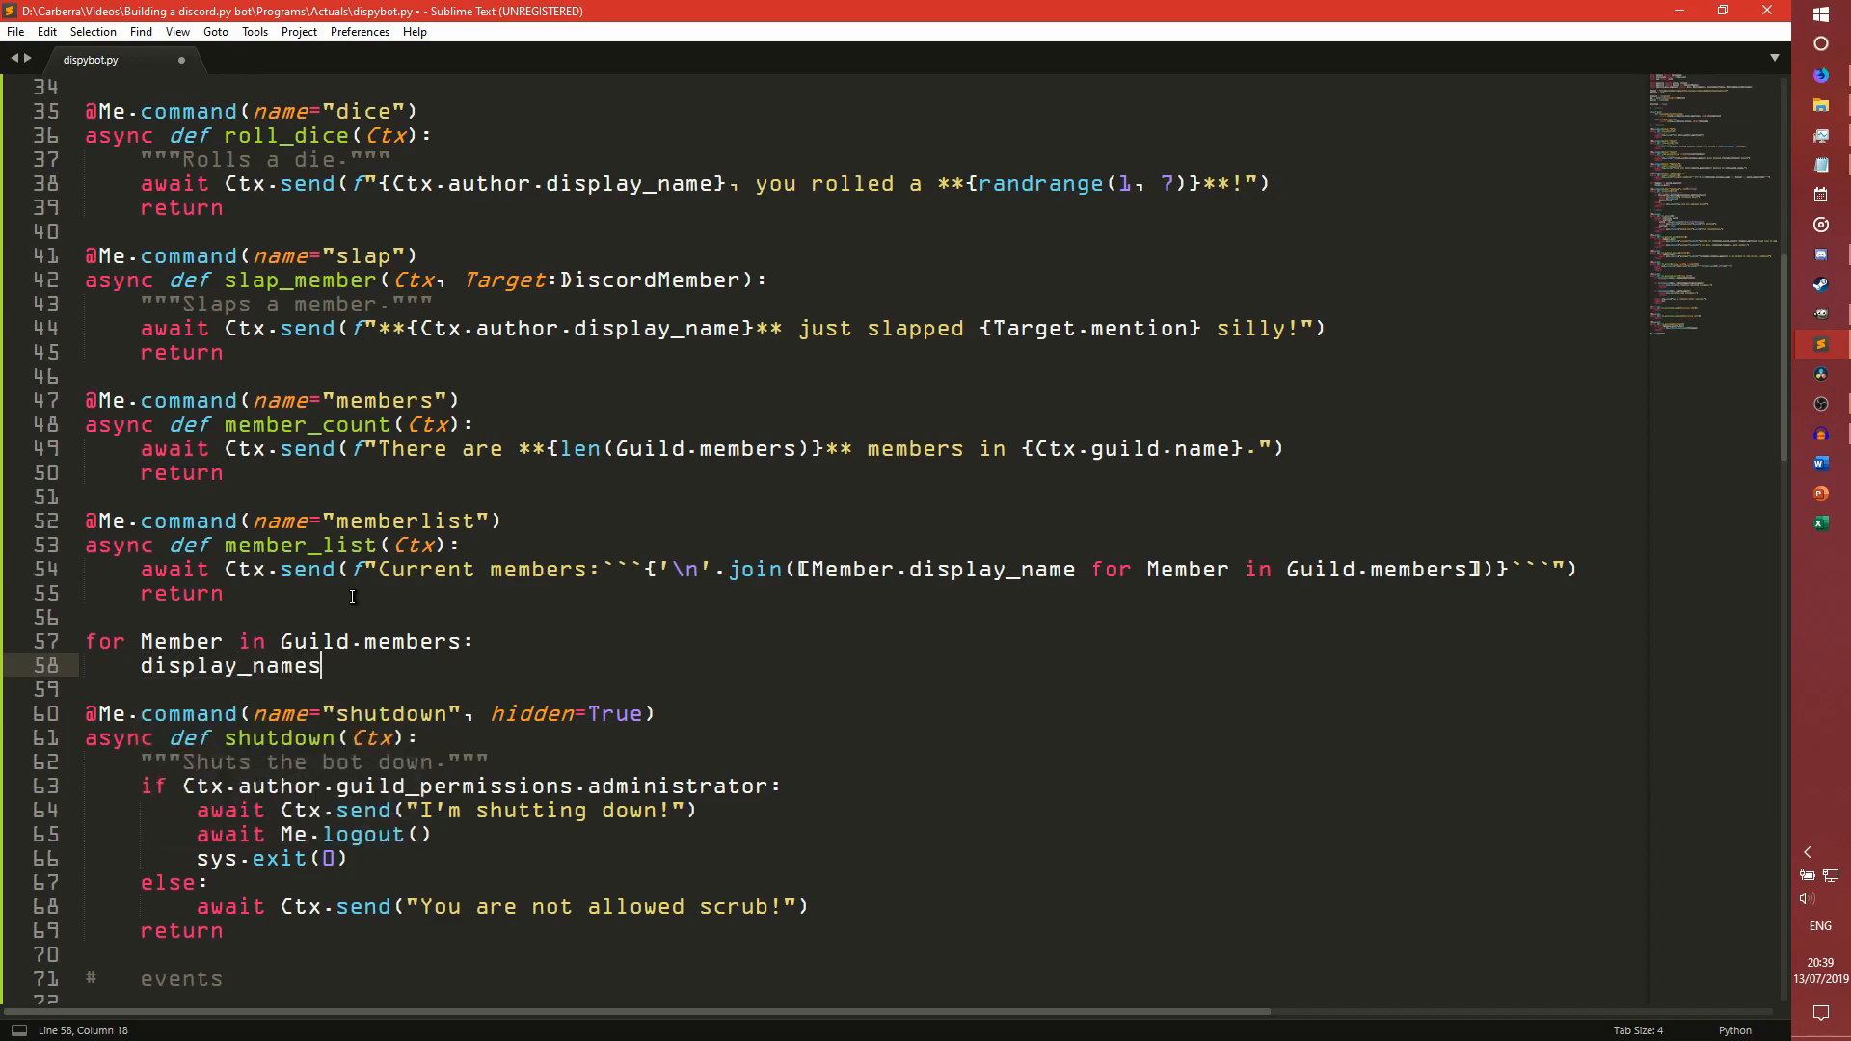
text(=)
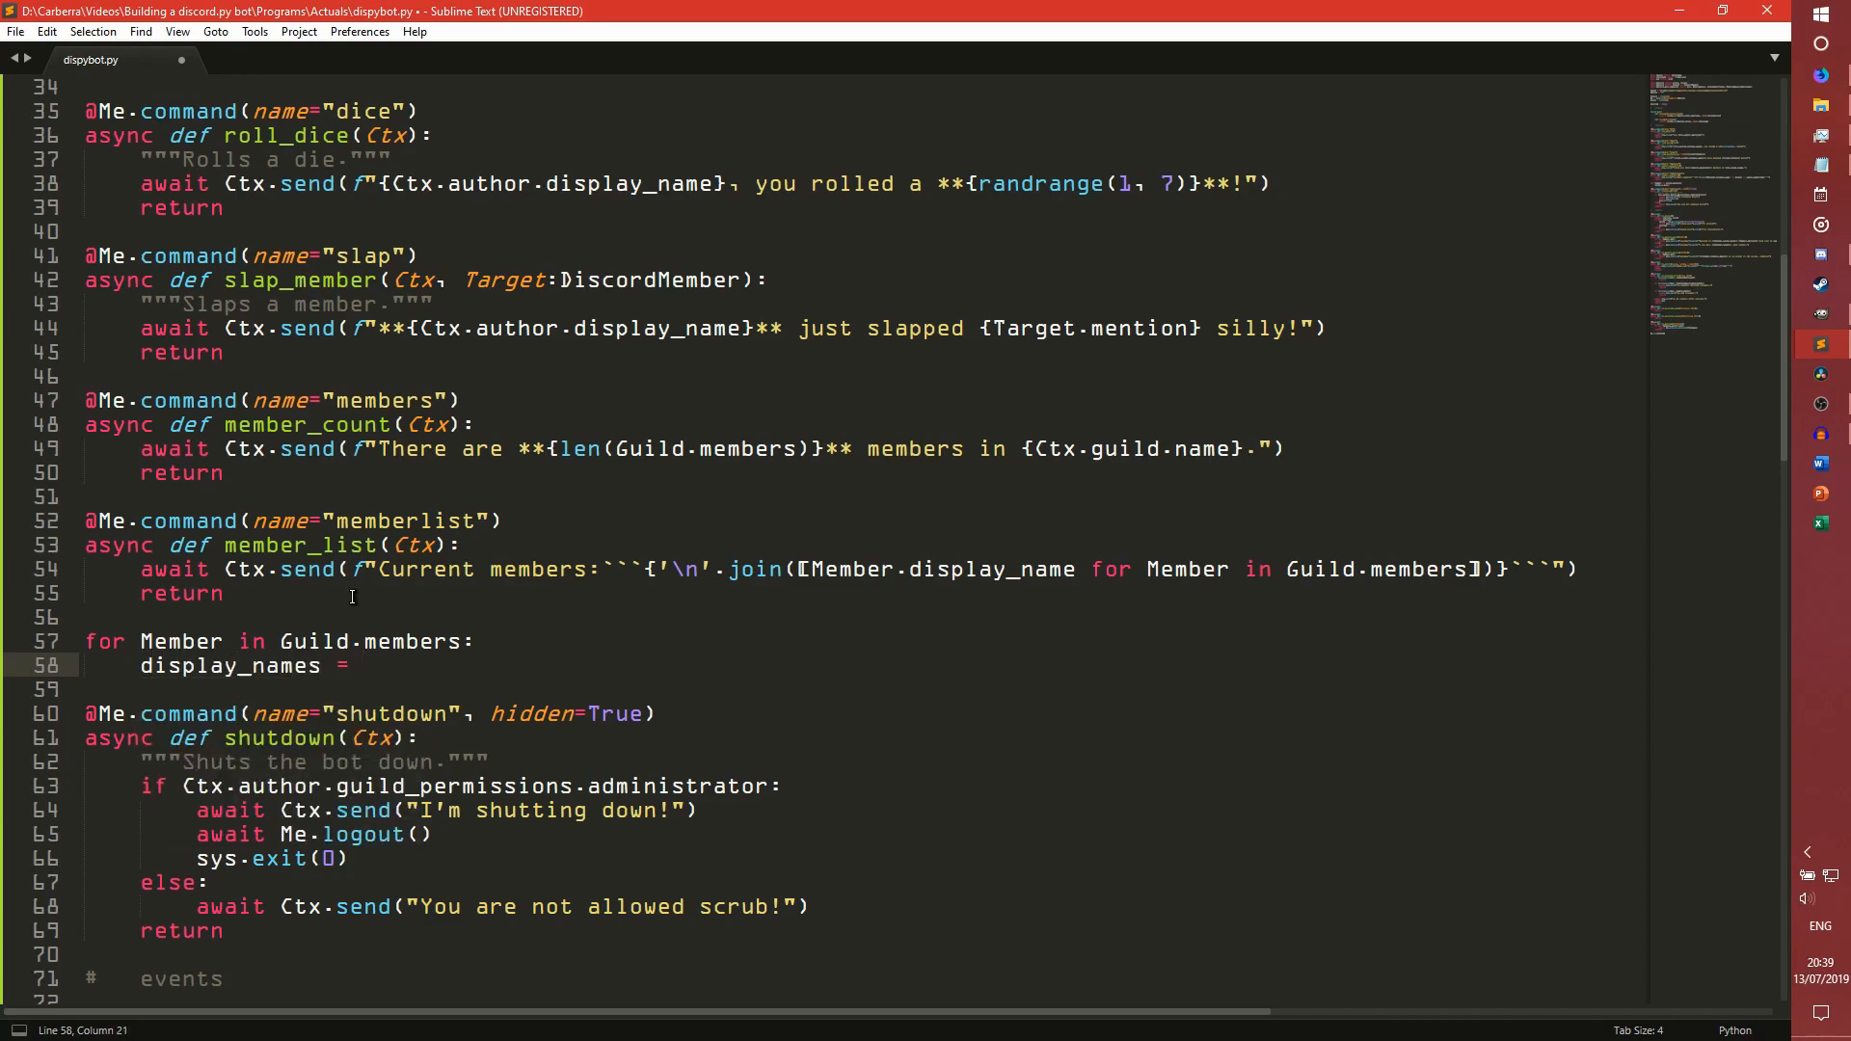
text(.append)
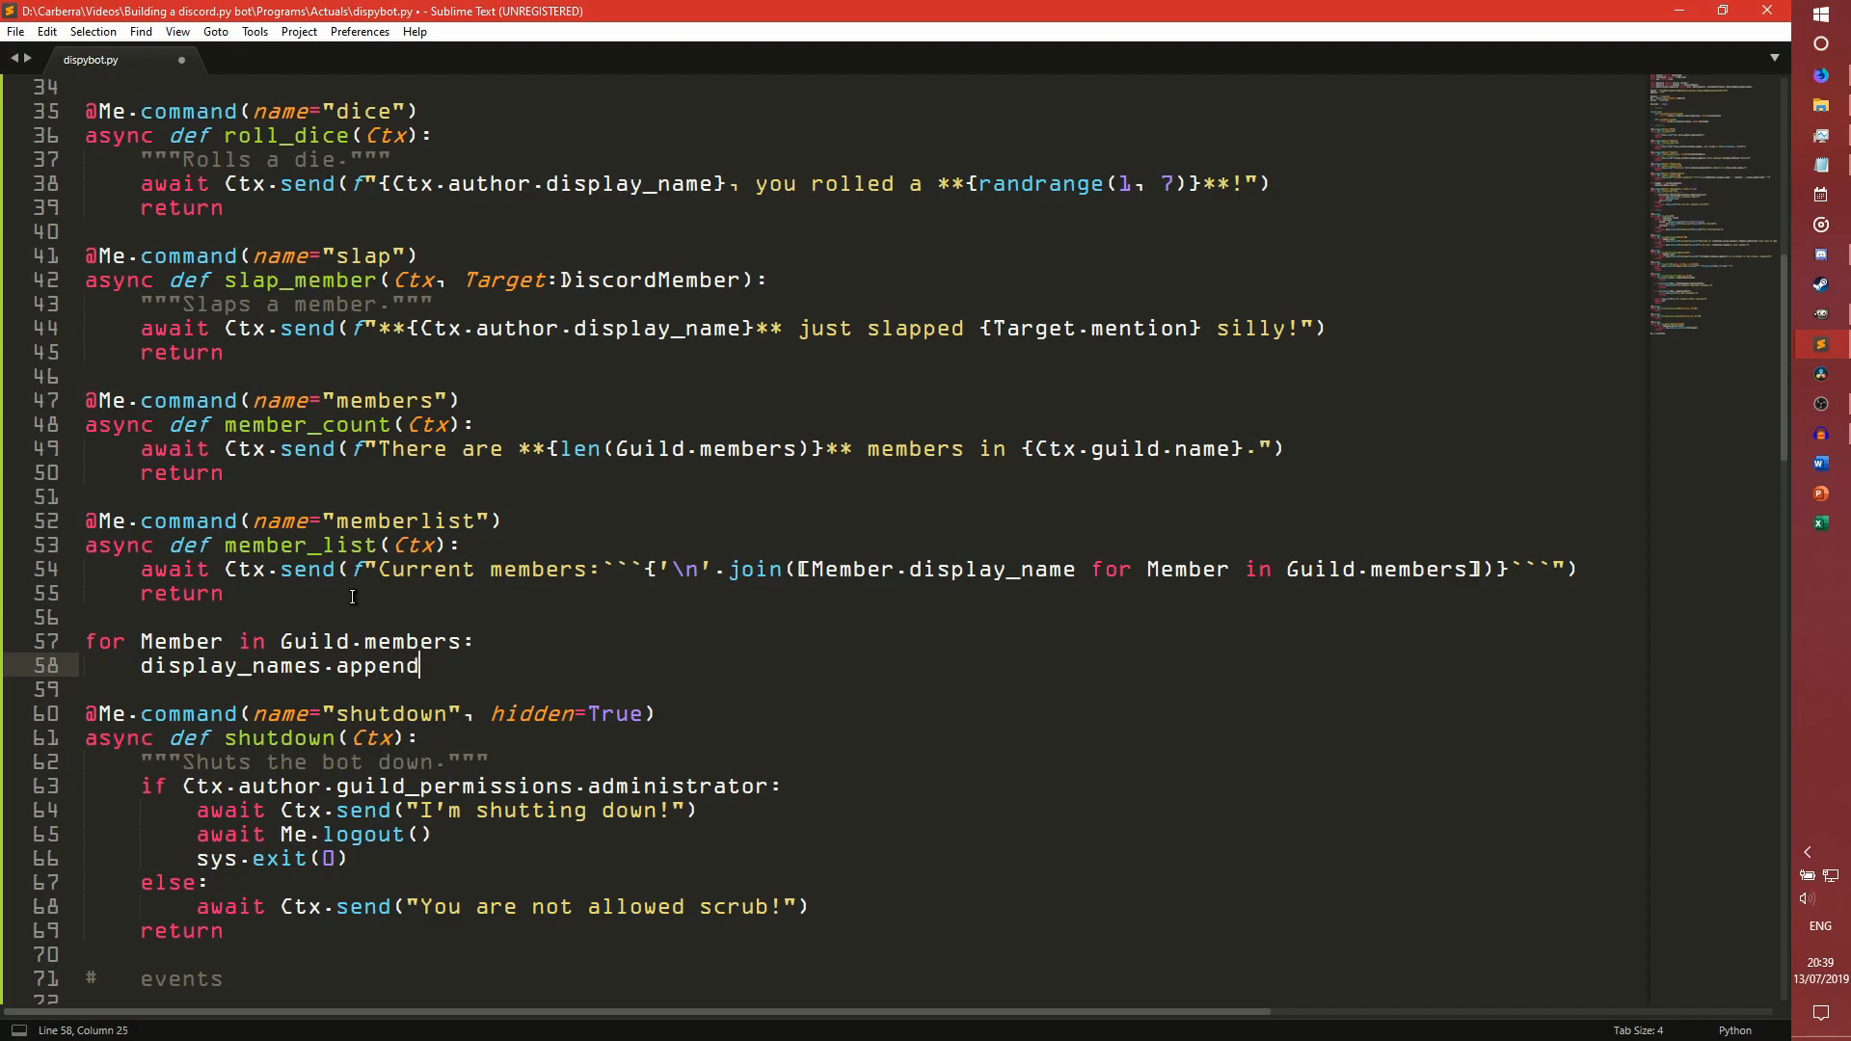
text((Member.display)
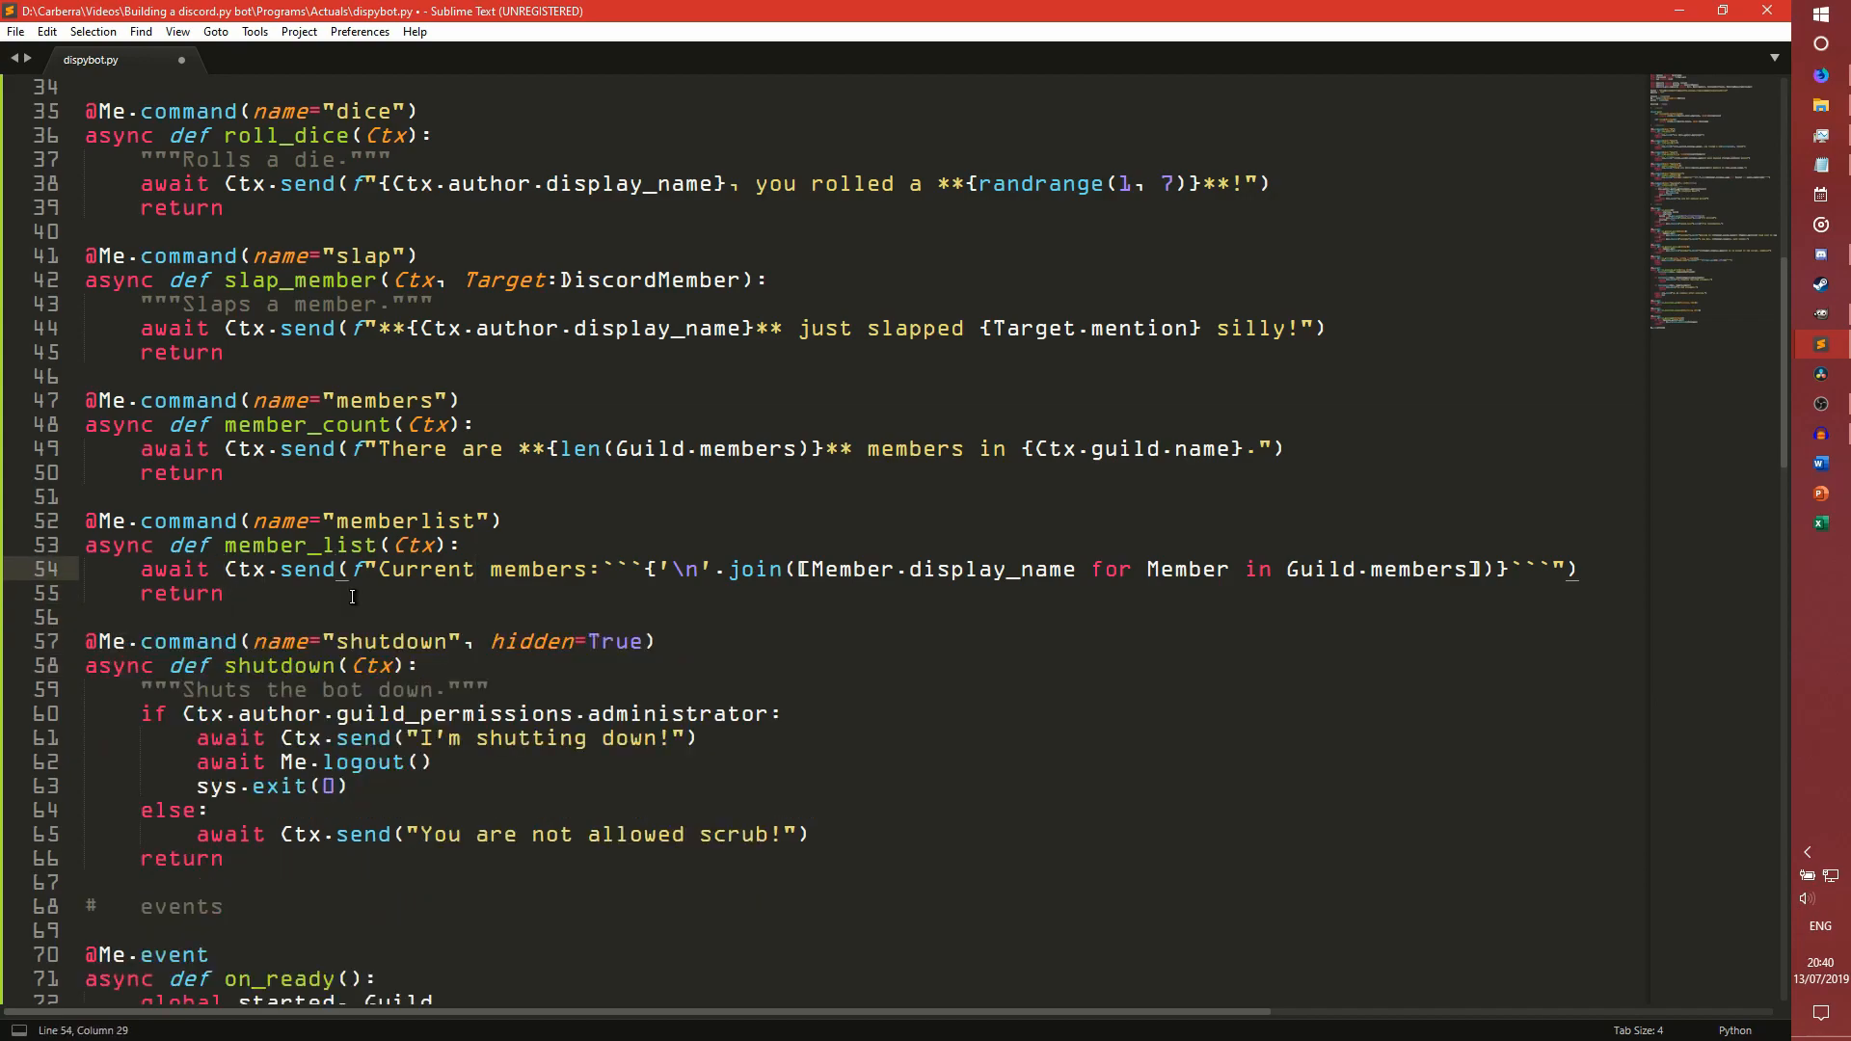
Step: Review the REPL SyntaxError, return to dispybot.py and scroll to the welcome message on line 84
scroll(down, 3)
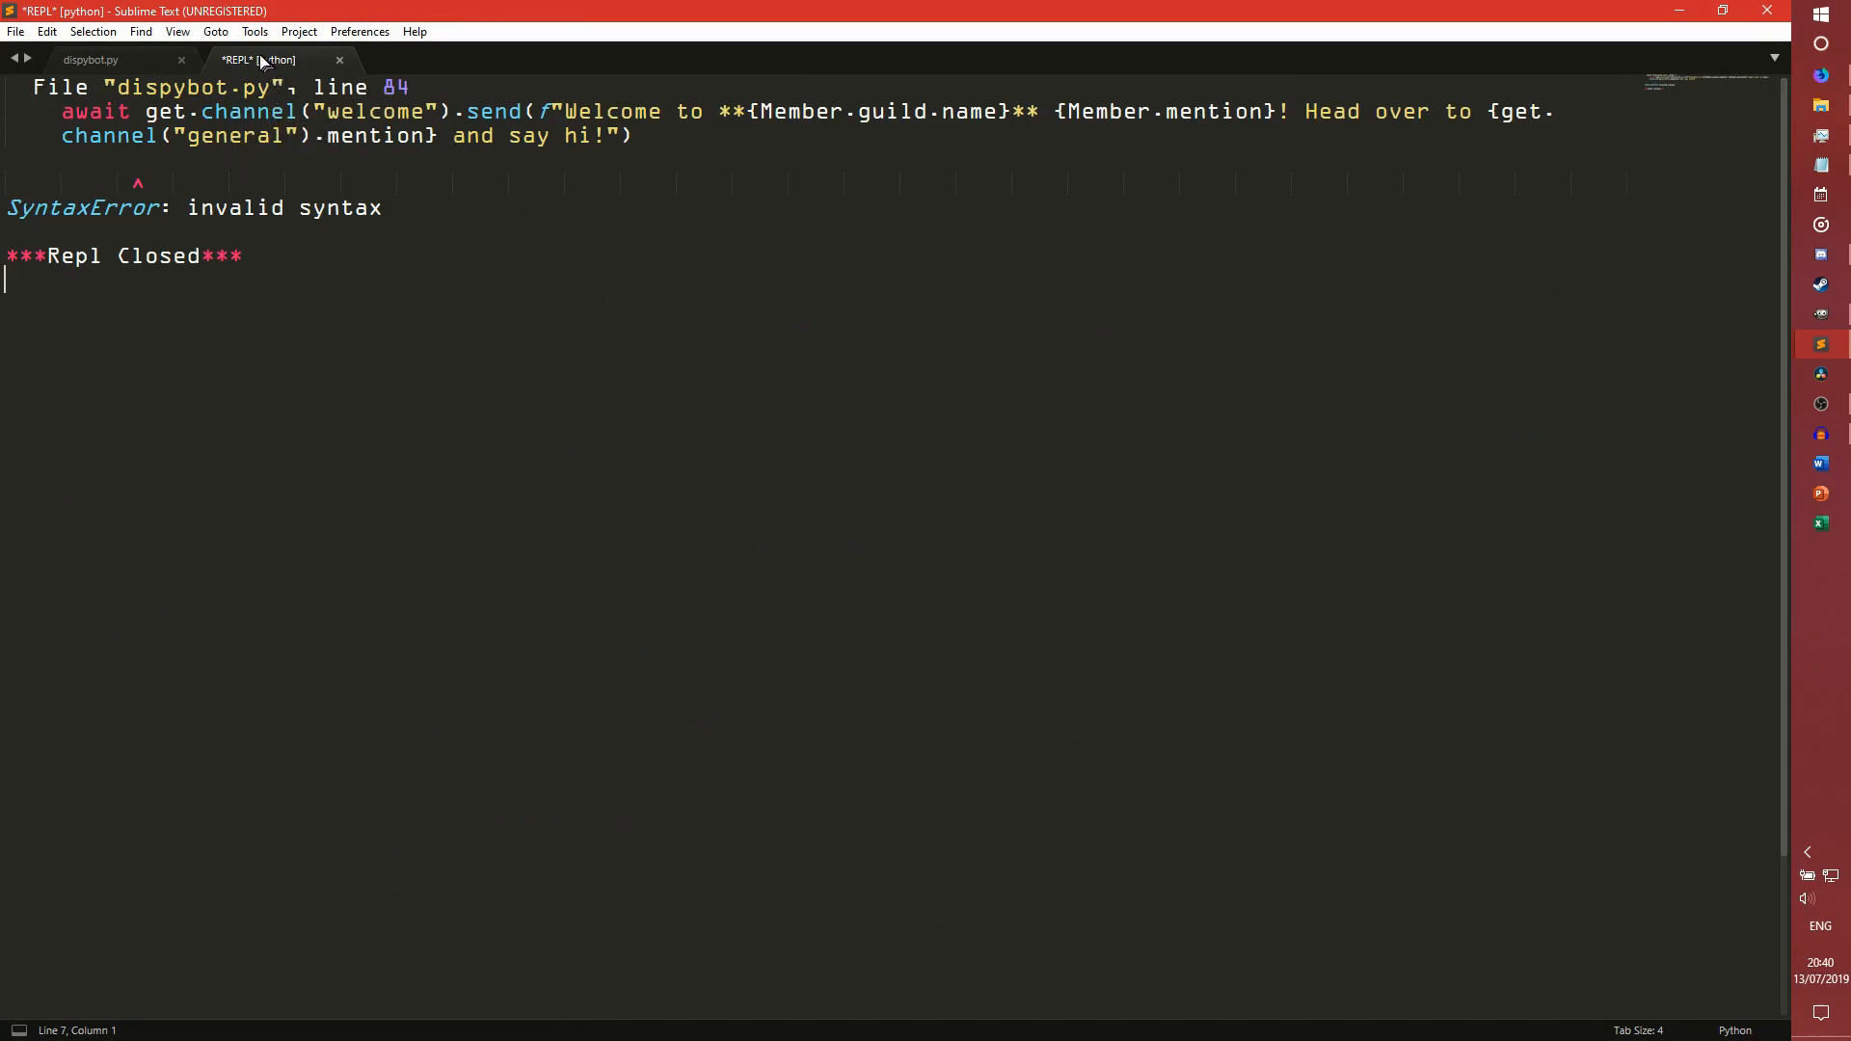
click(88, 58)
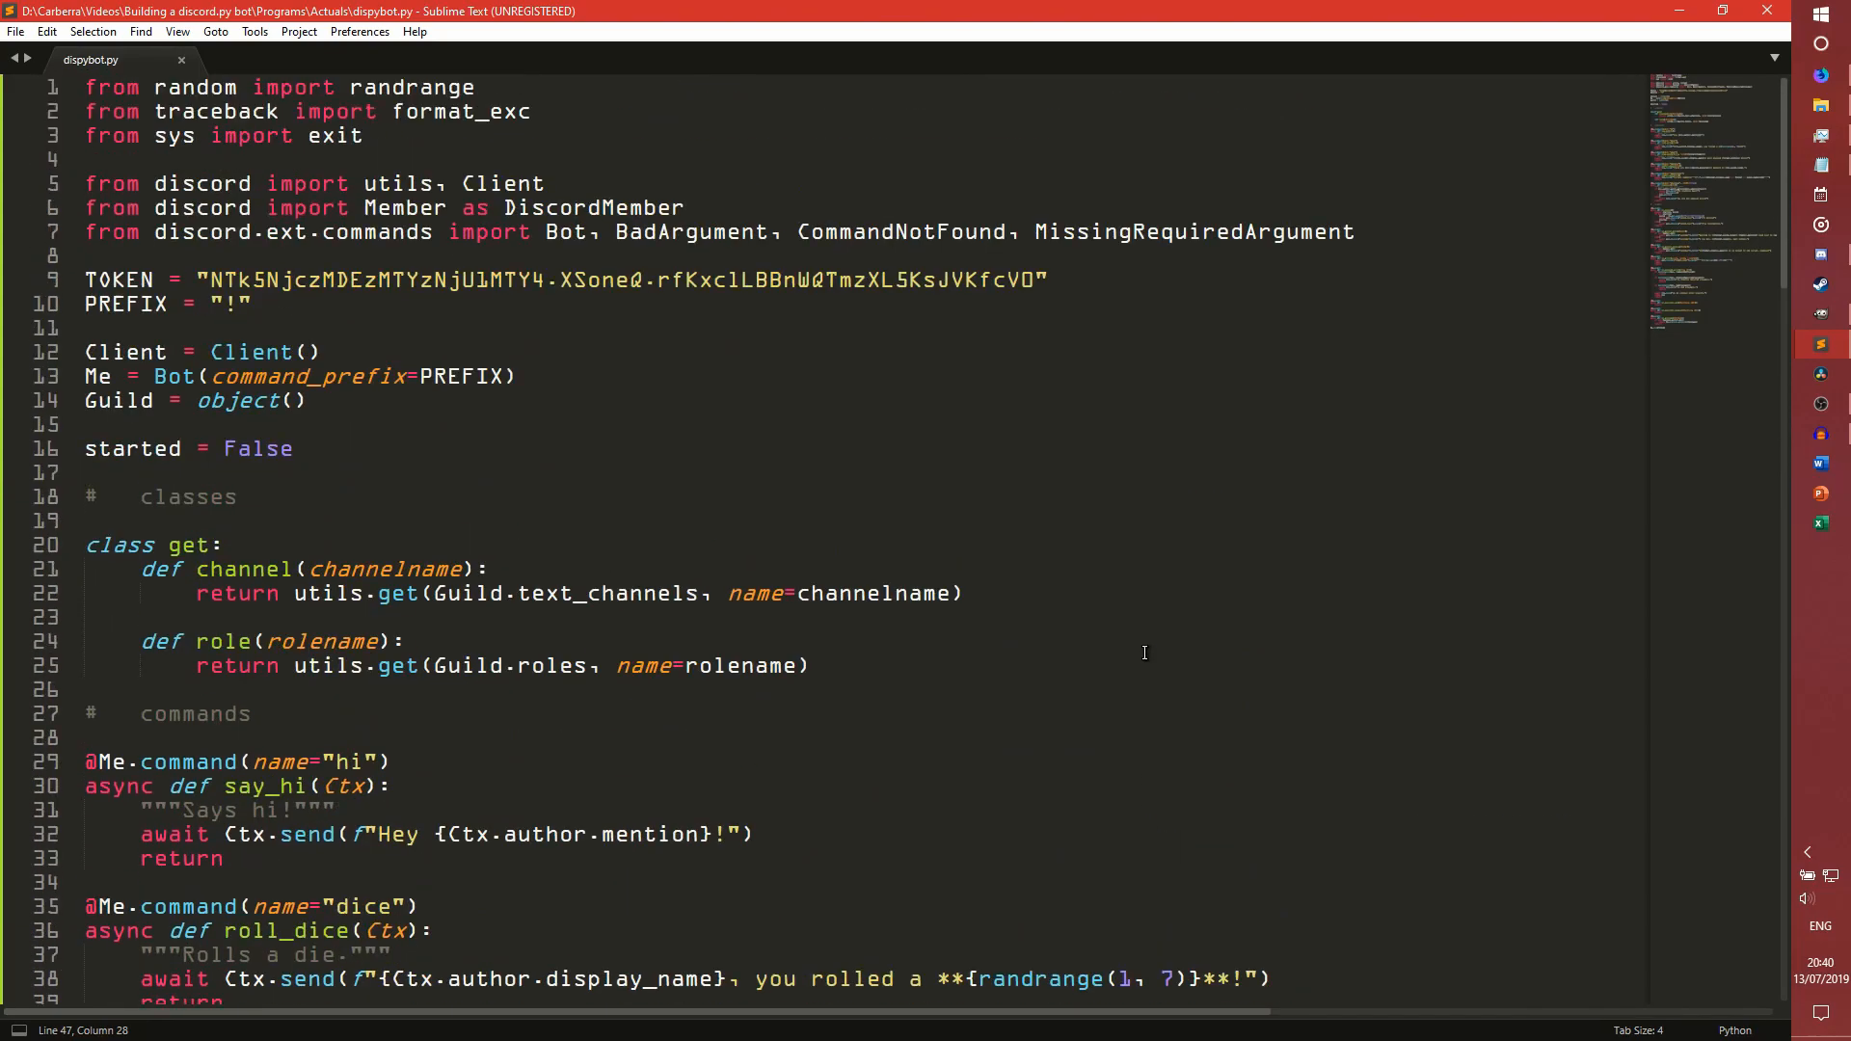
scroll(down, 3)
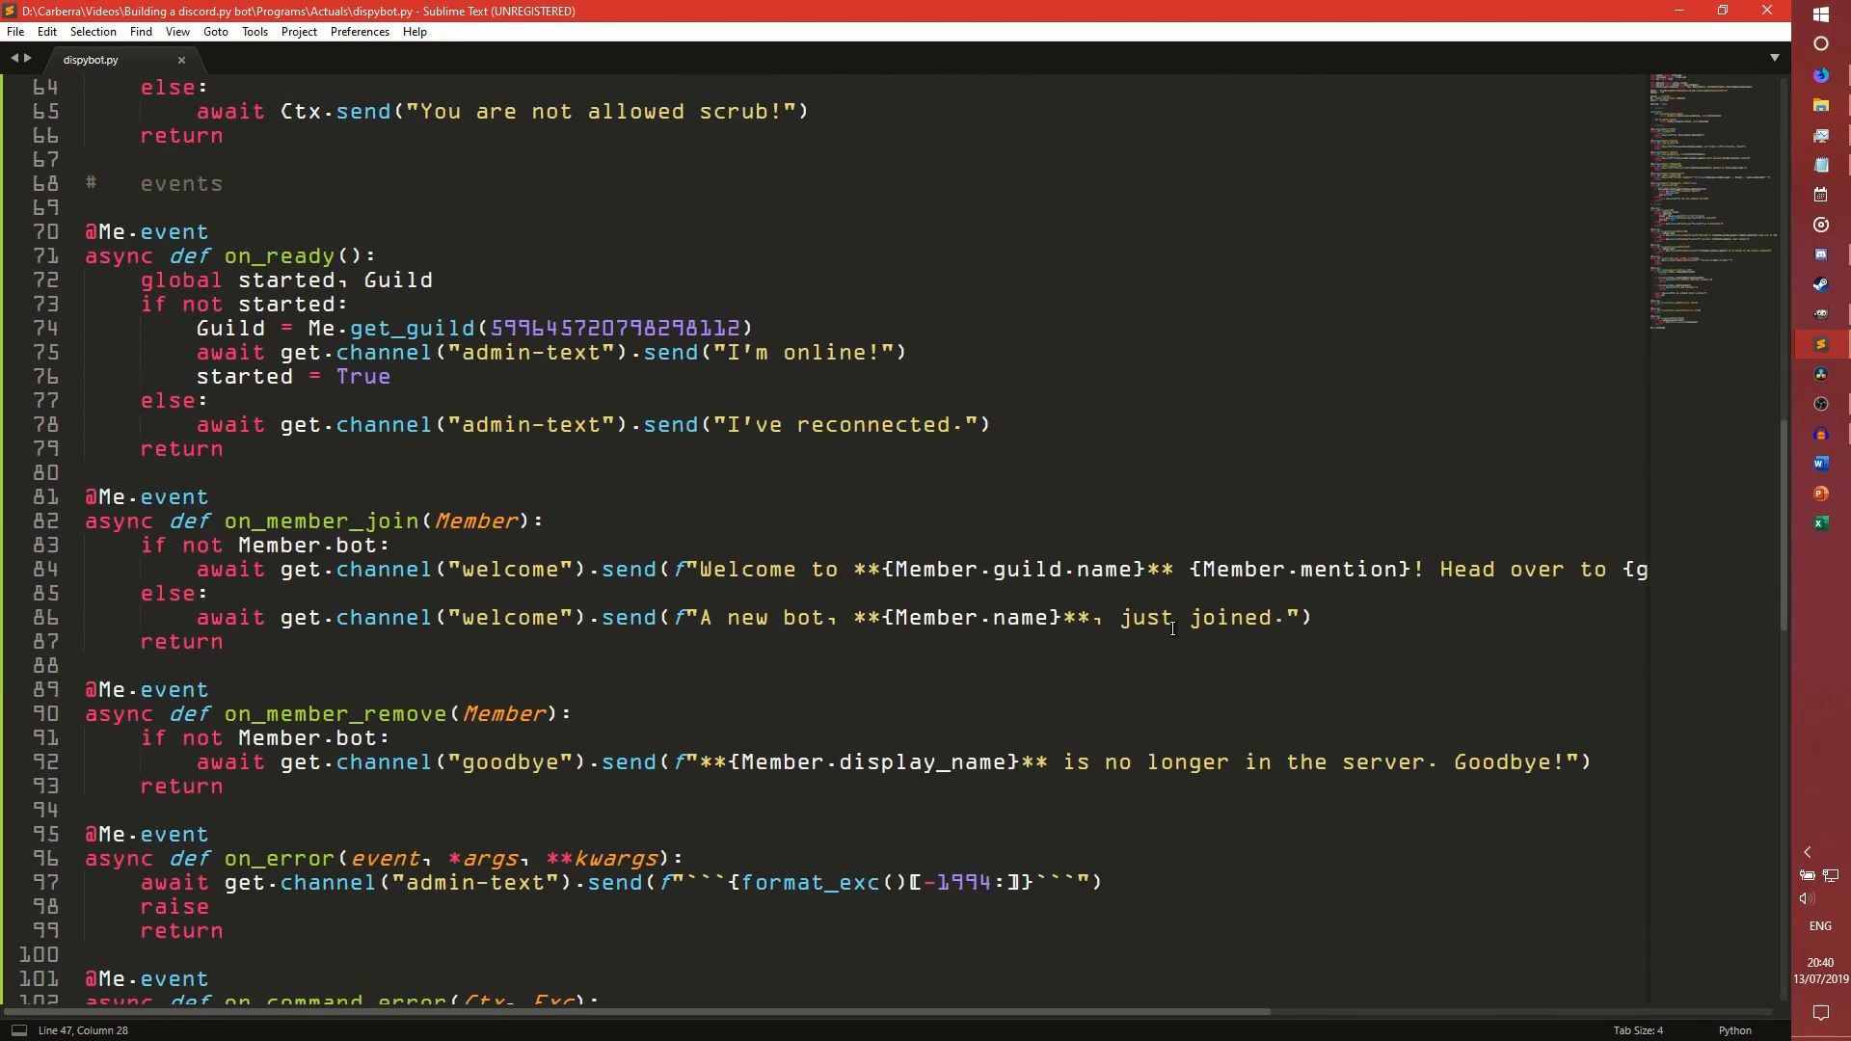
scroll(down, 3)
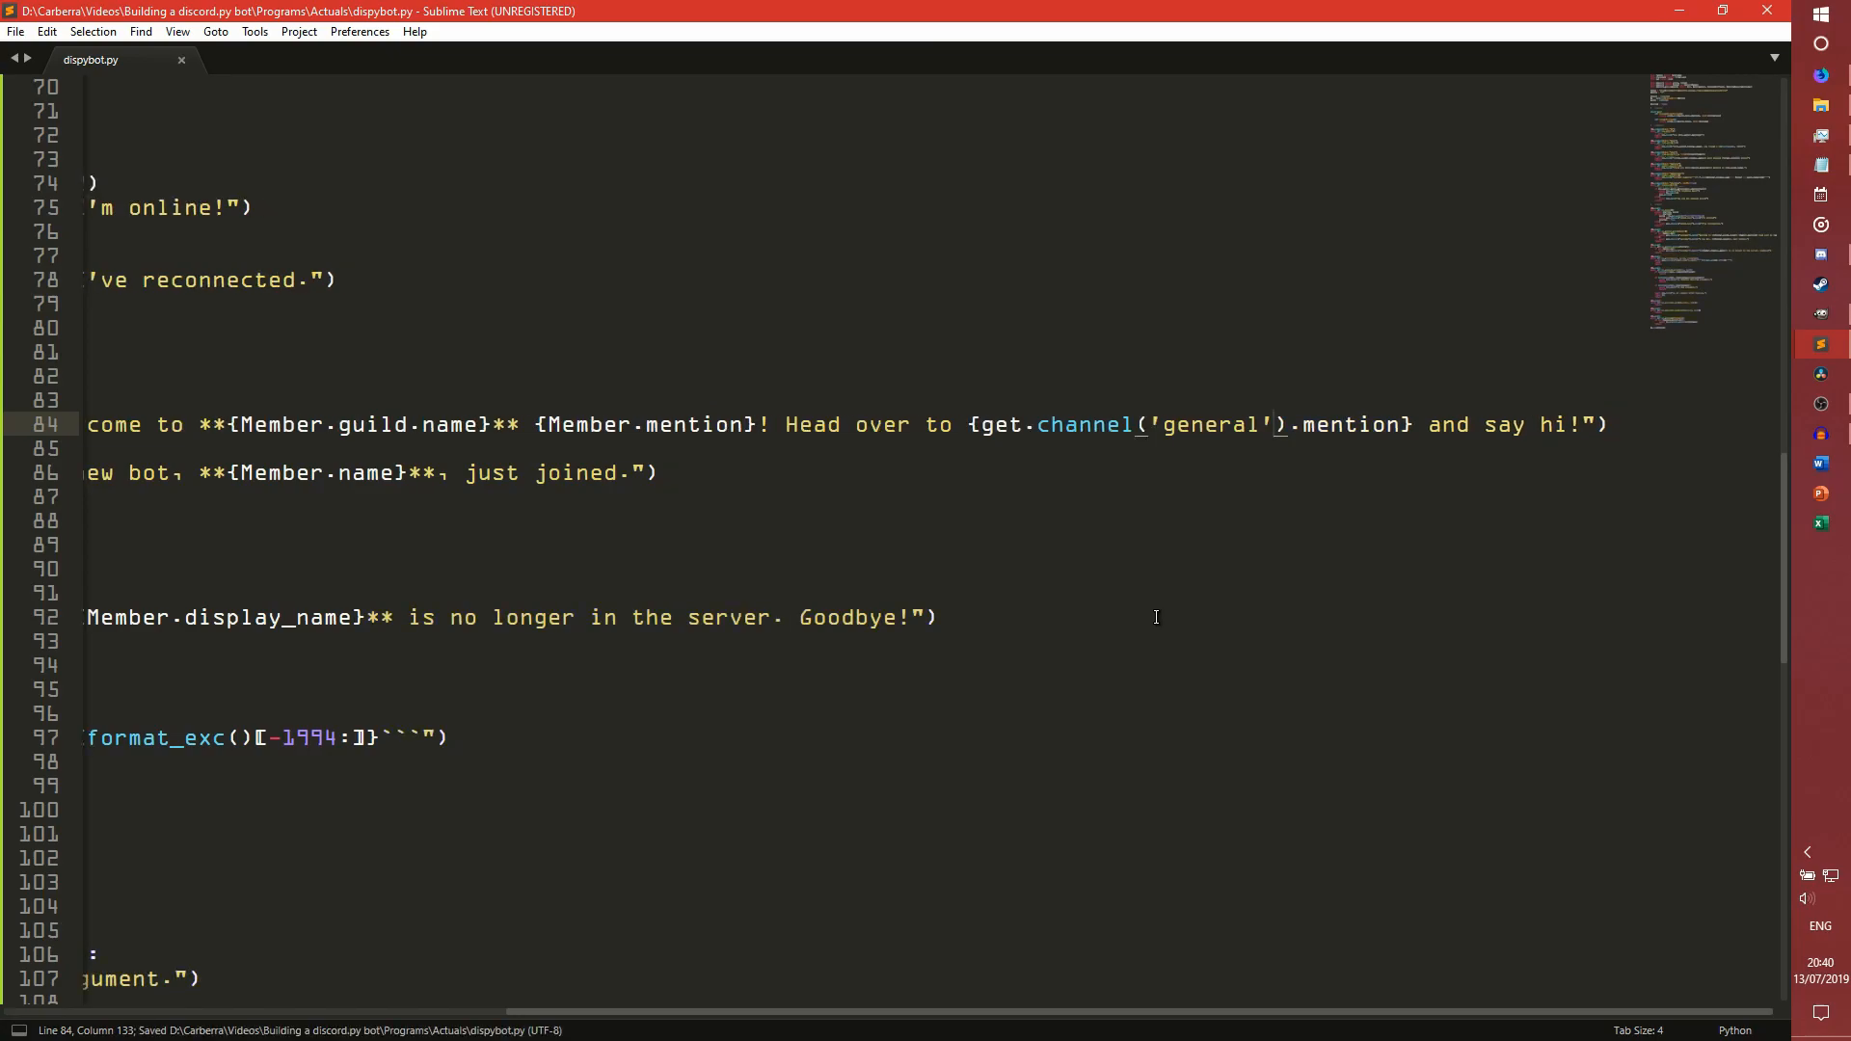
scroll(up, 3)
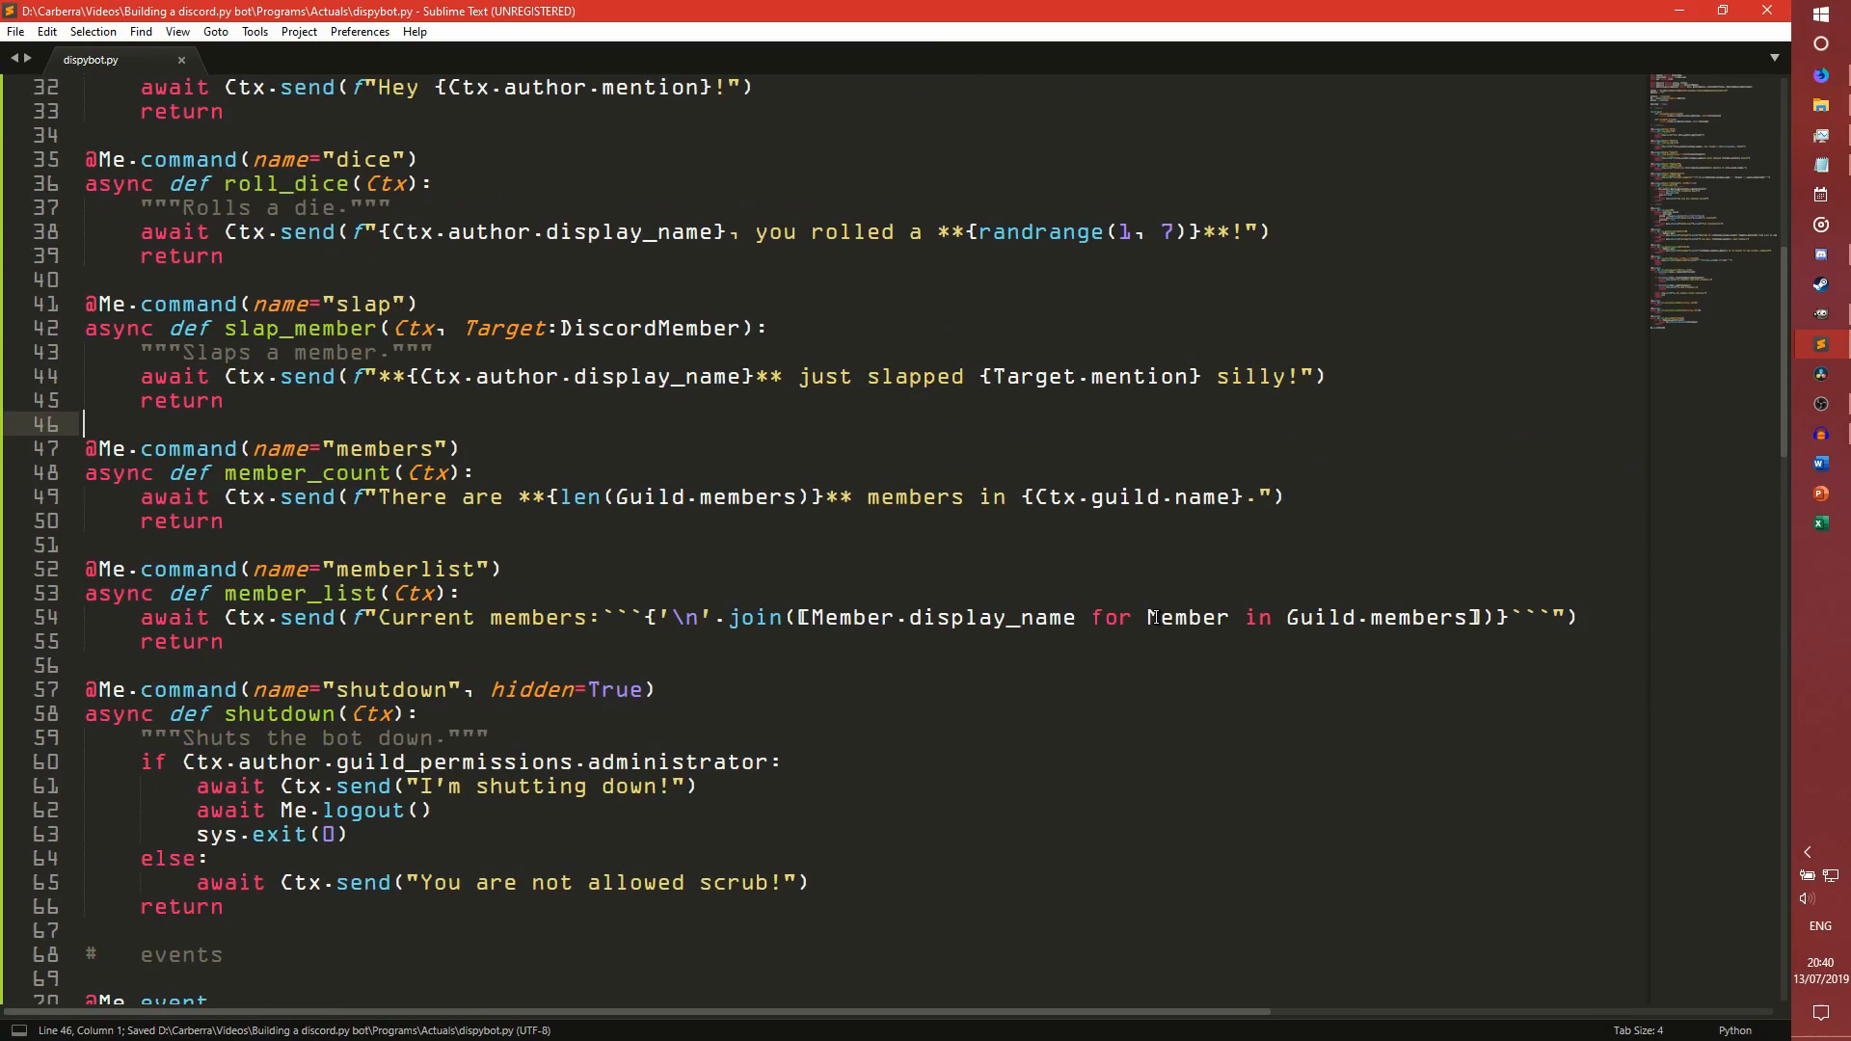
Step: Draft a 'There are **{}** member in {}'.format line below member_count
scroll(down, 3)
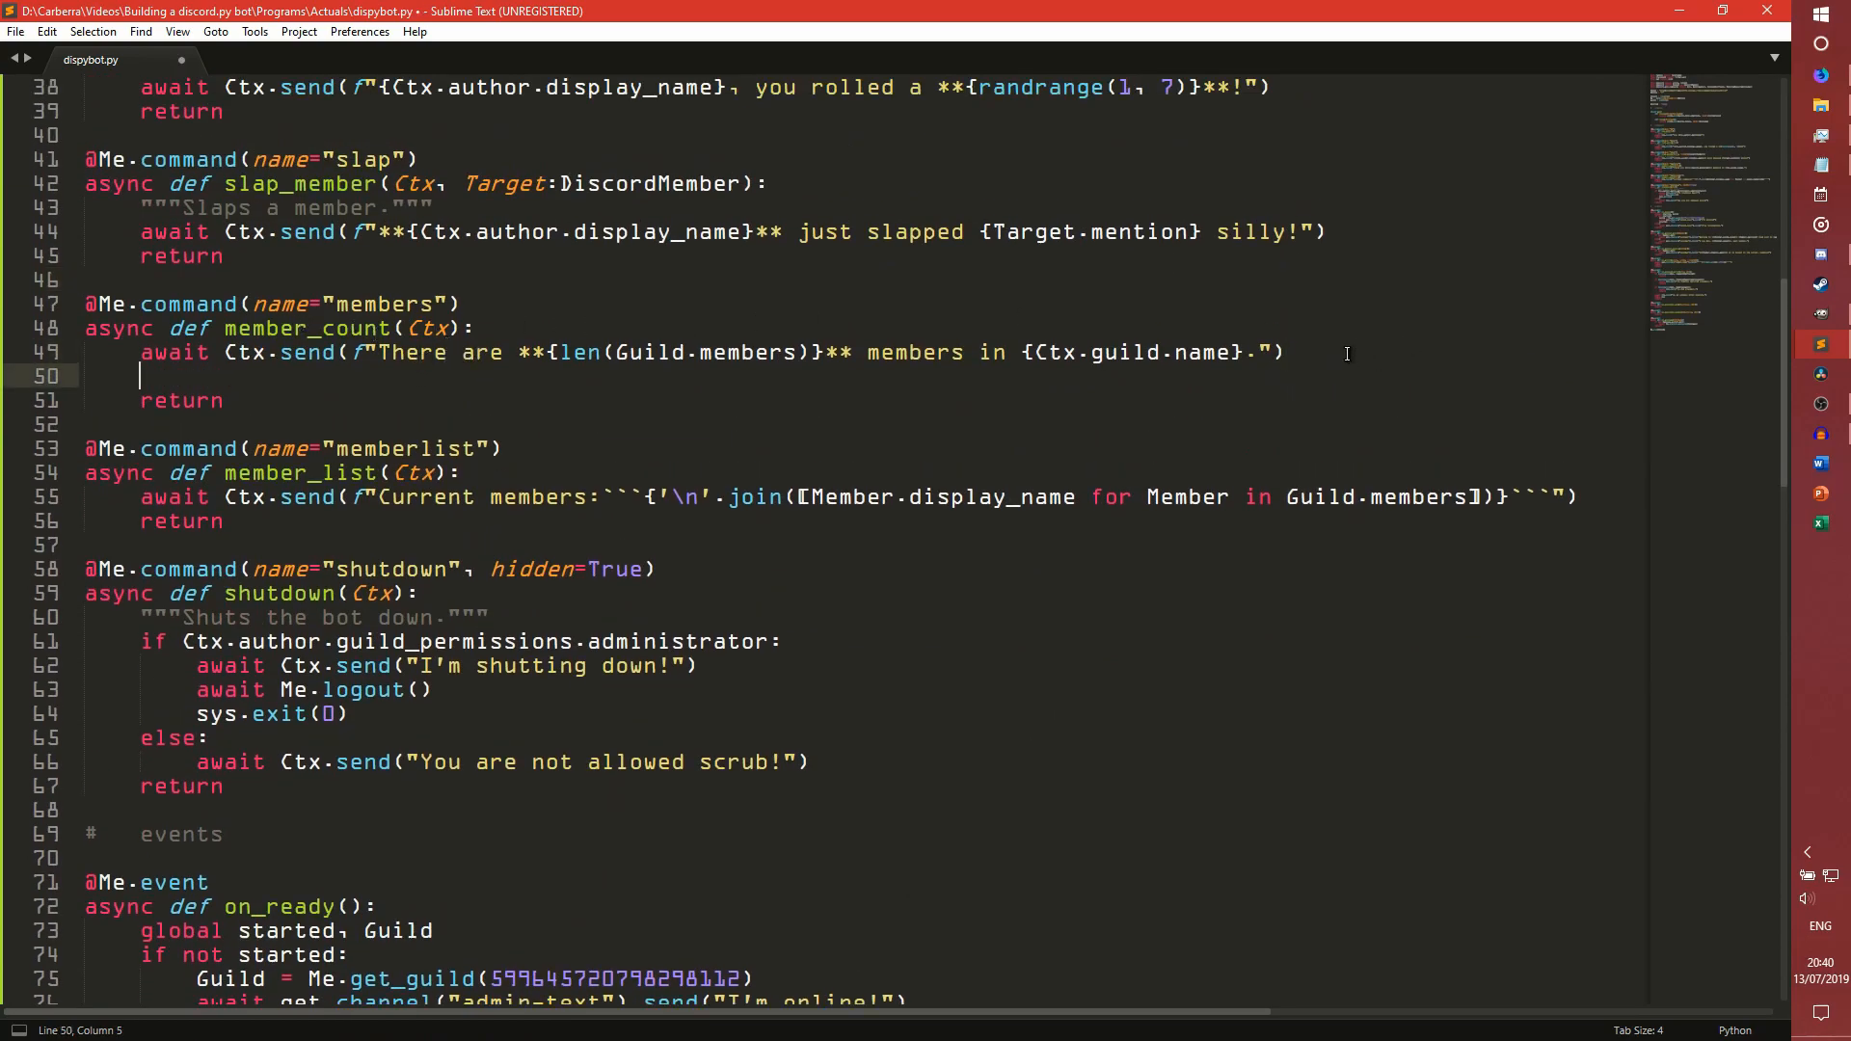
text("")
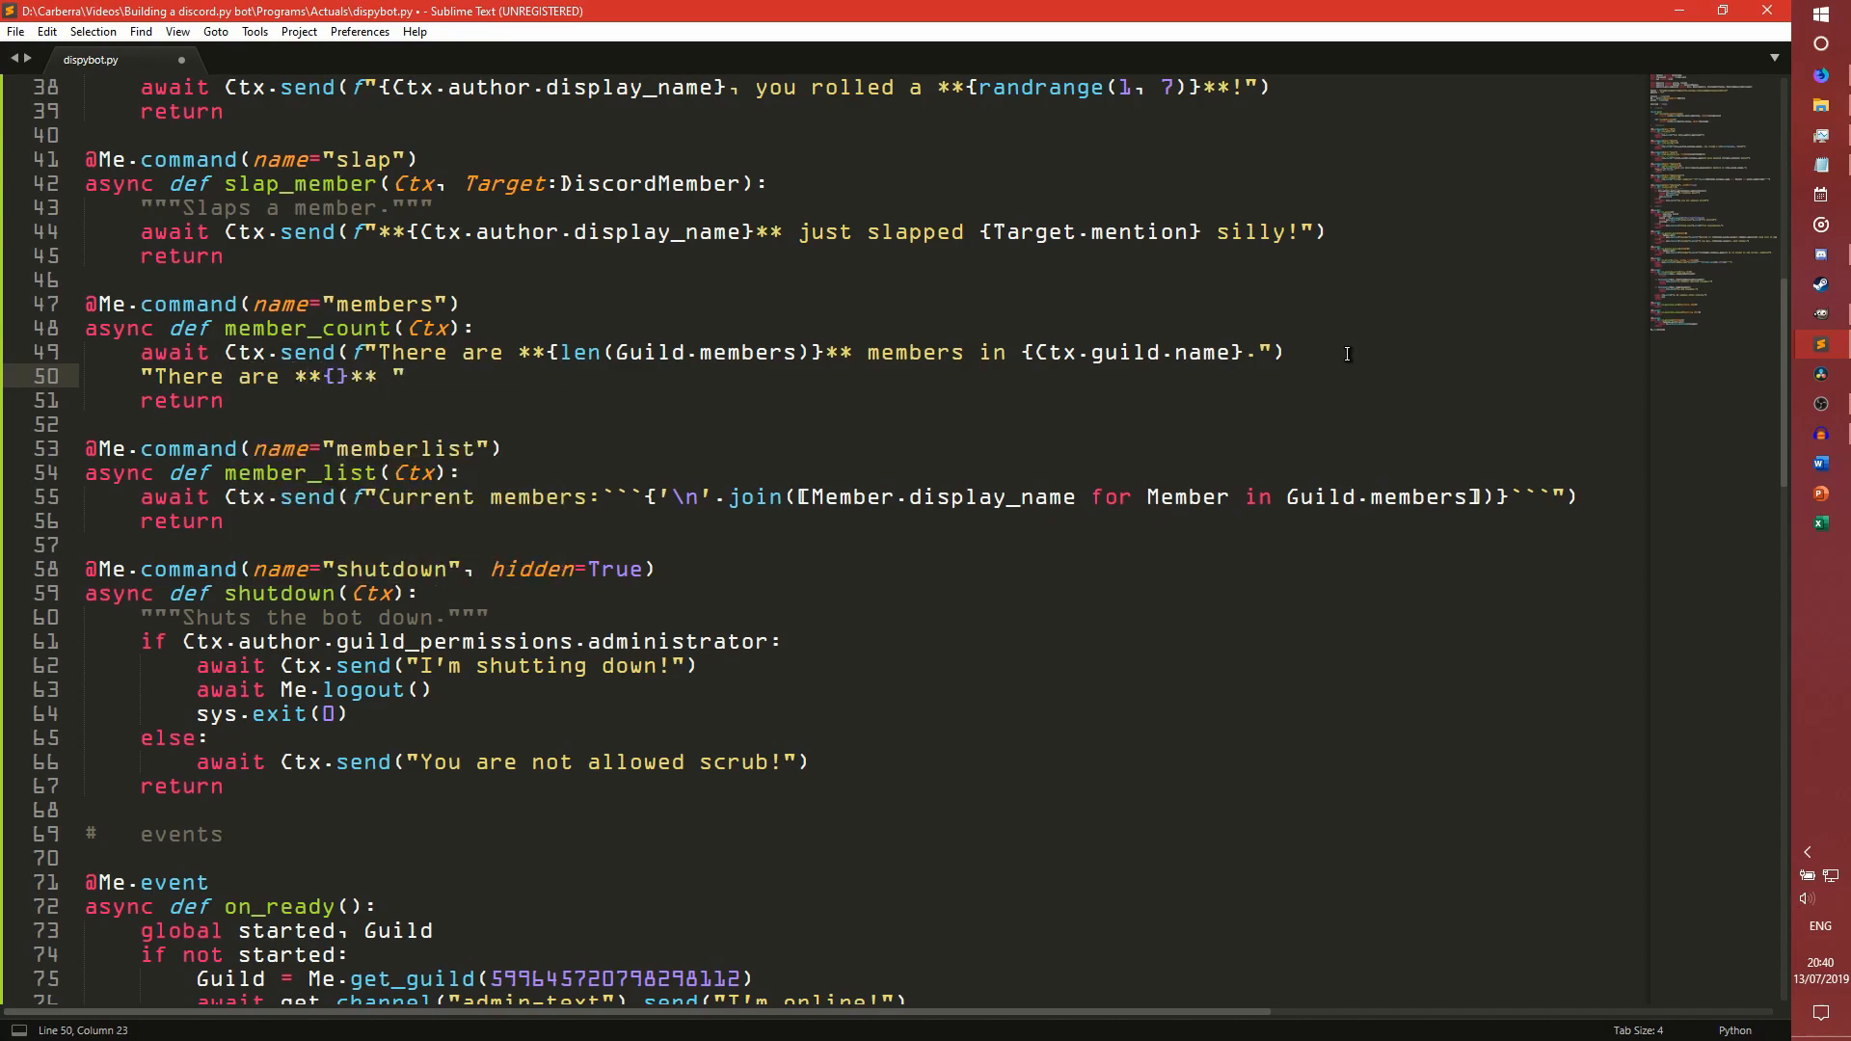
text(member in {)
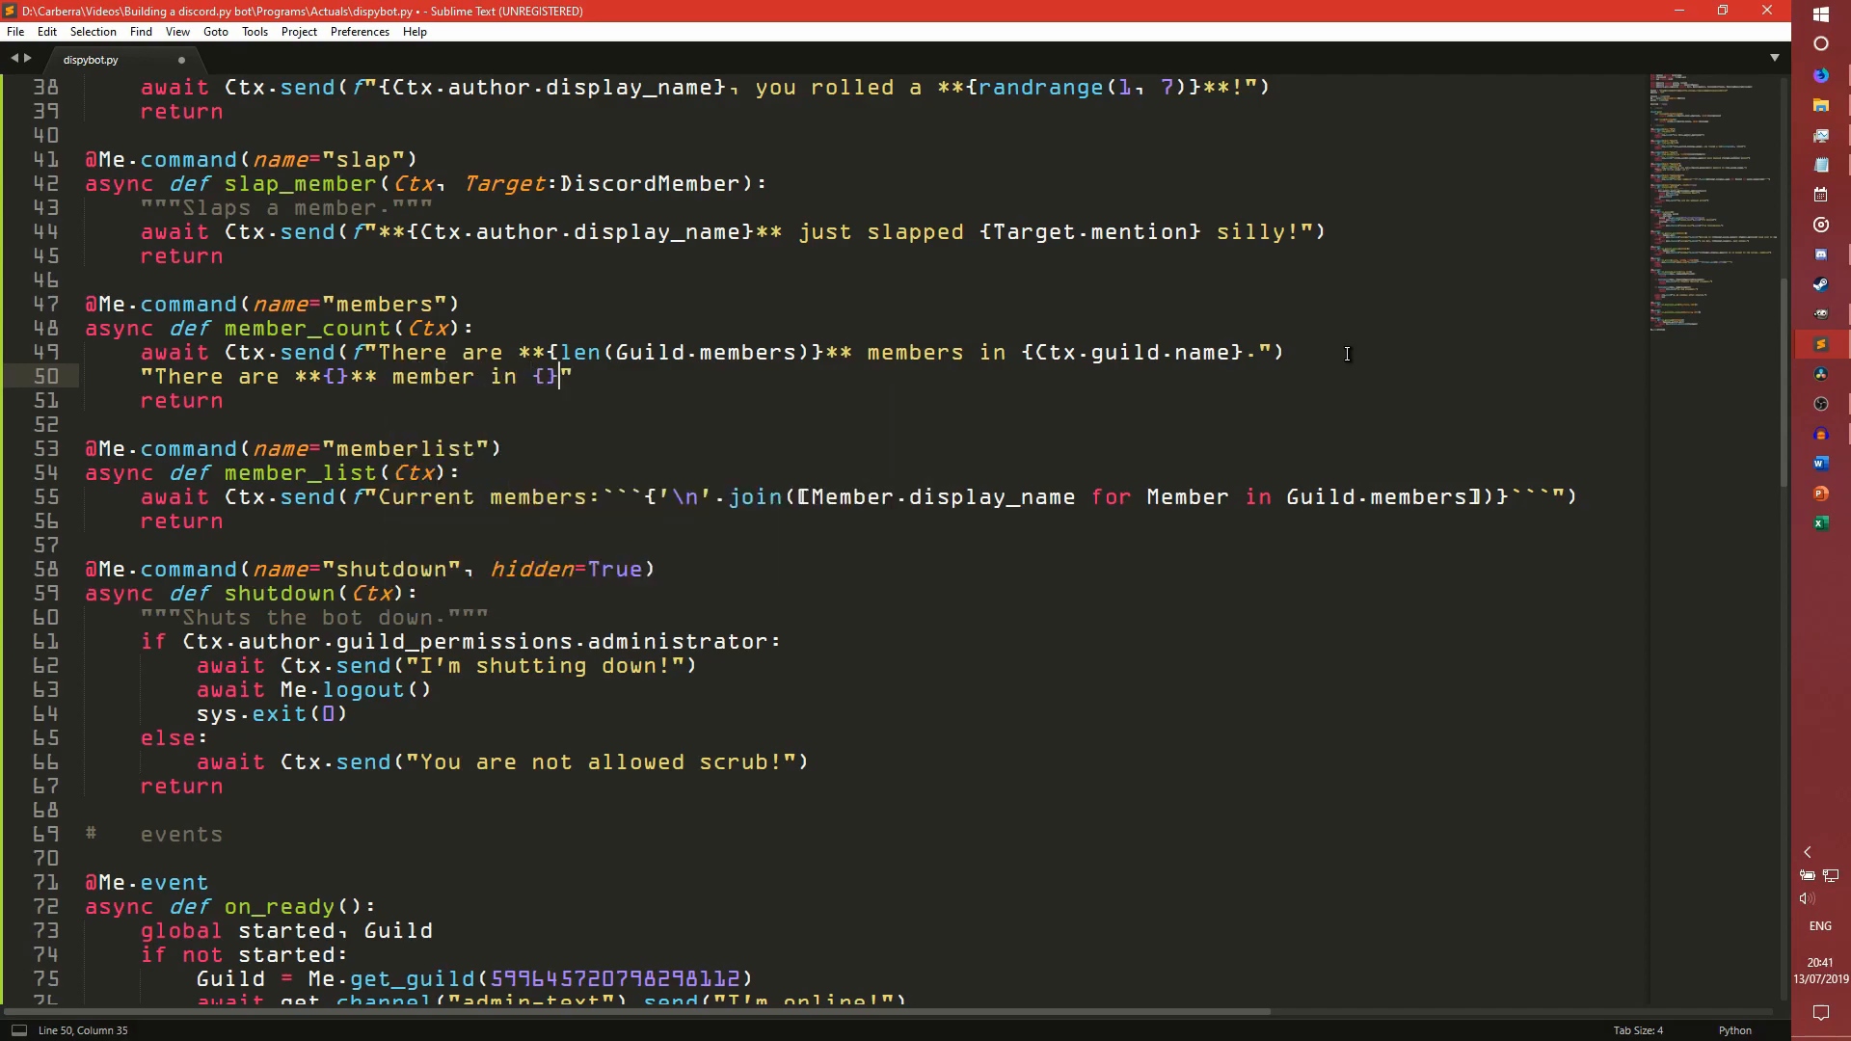
text(.fo)
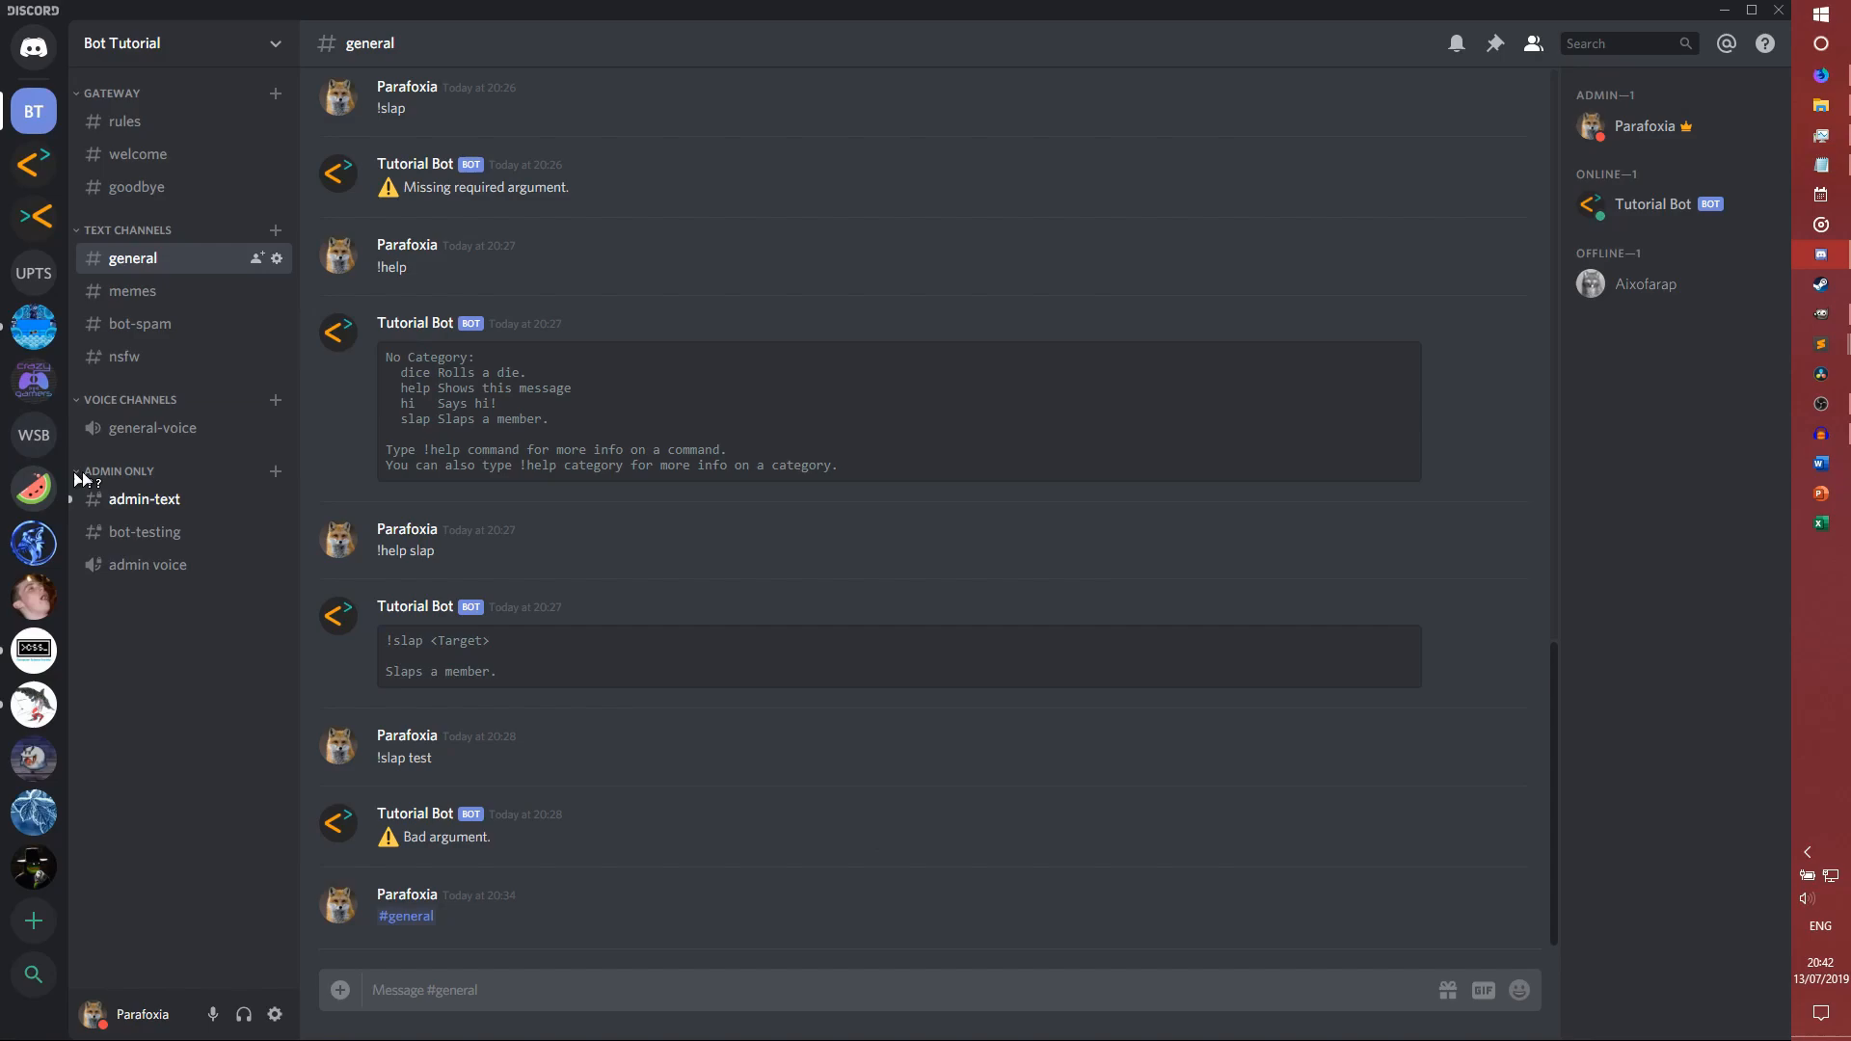
mouse_move(658, 416)
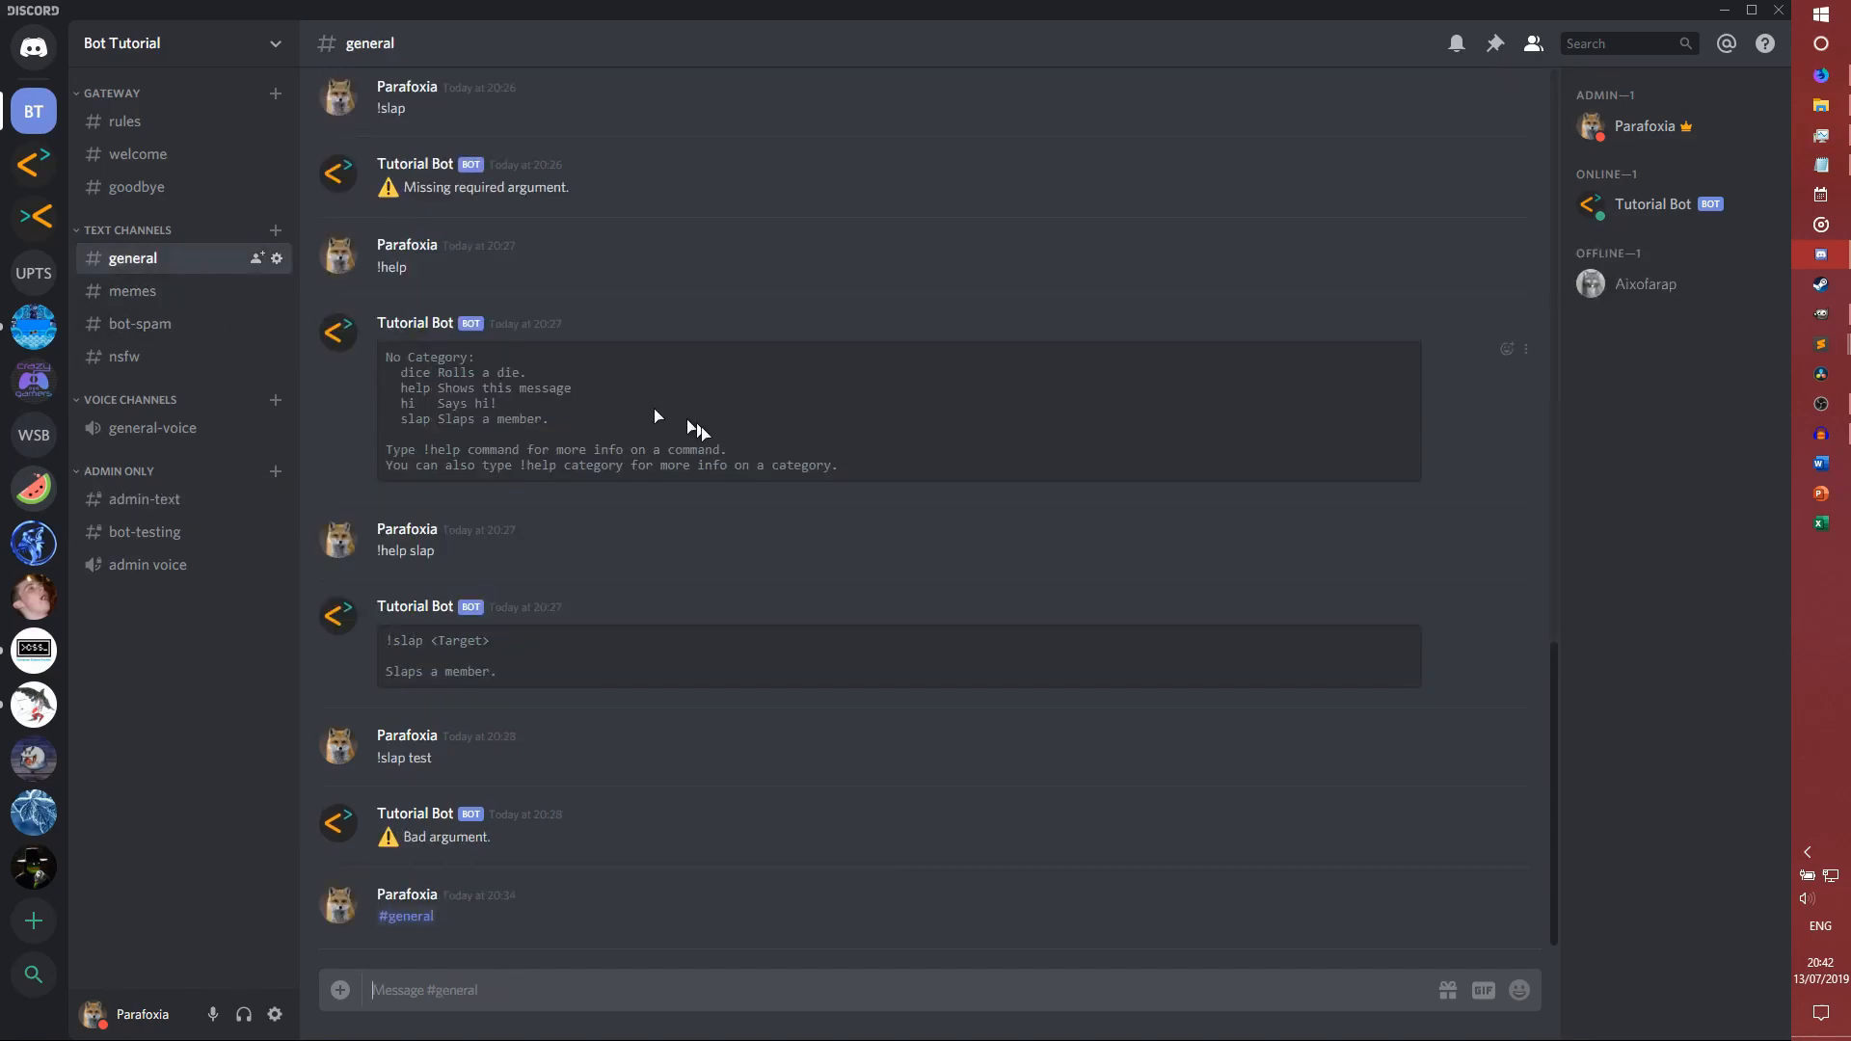
mouse_move(823, 695)
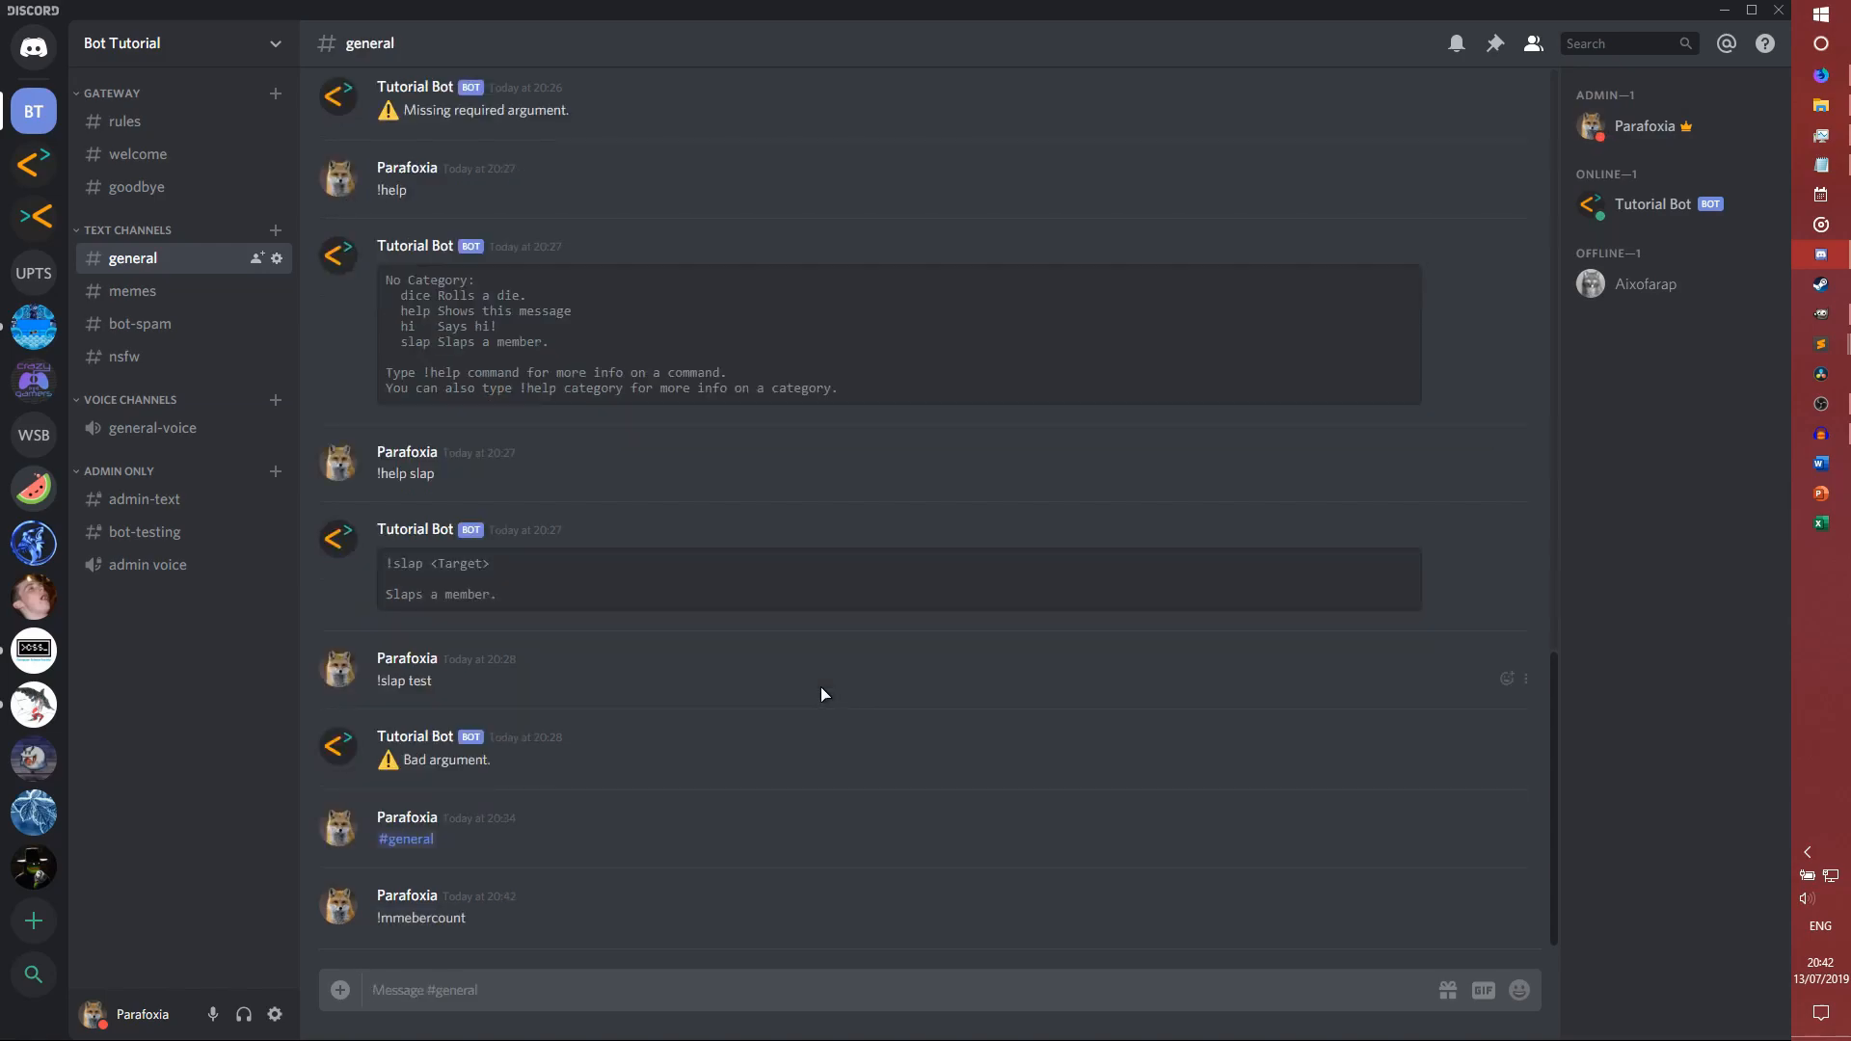
Step: Send !members in #general; the bot replies 'There are 3 members in Bot Tutorial.'
text(!members)
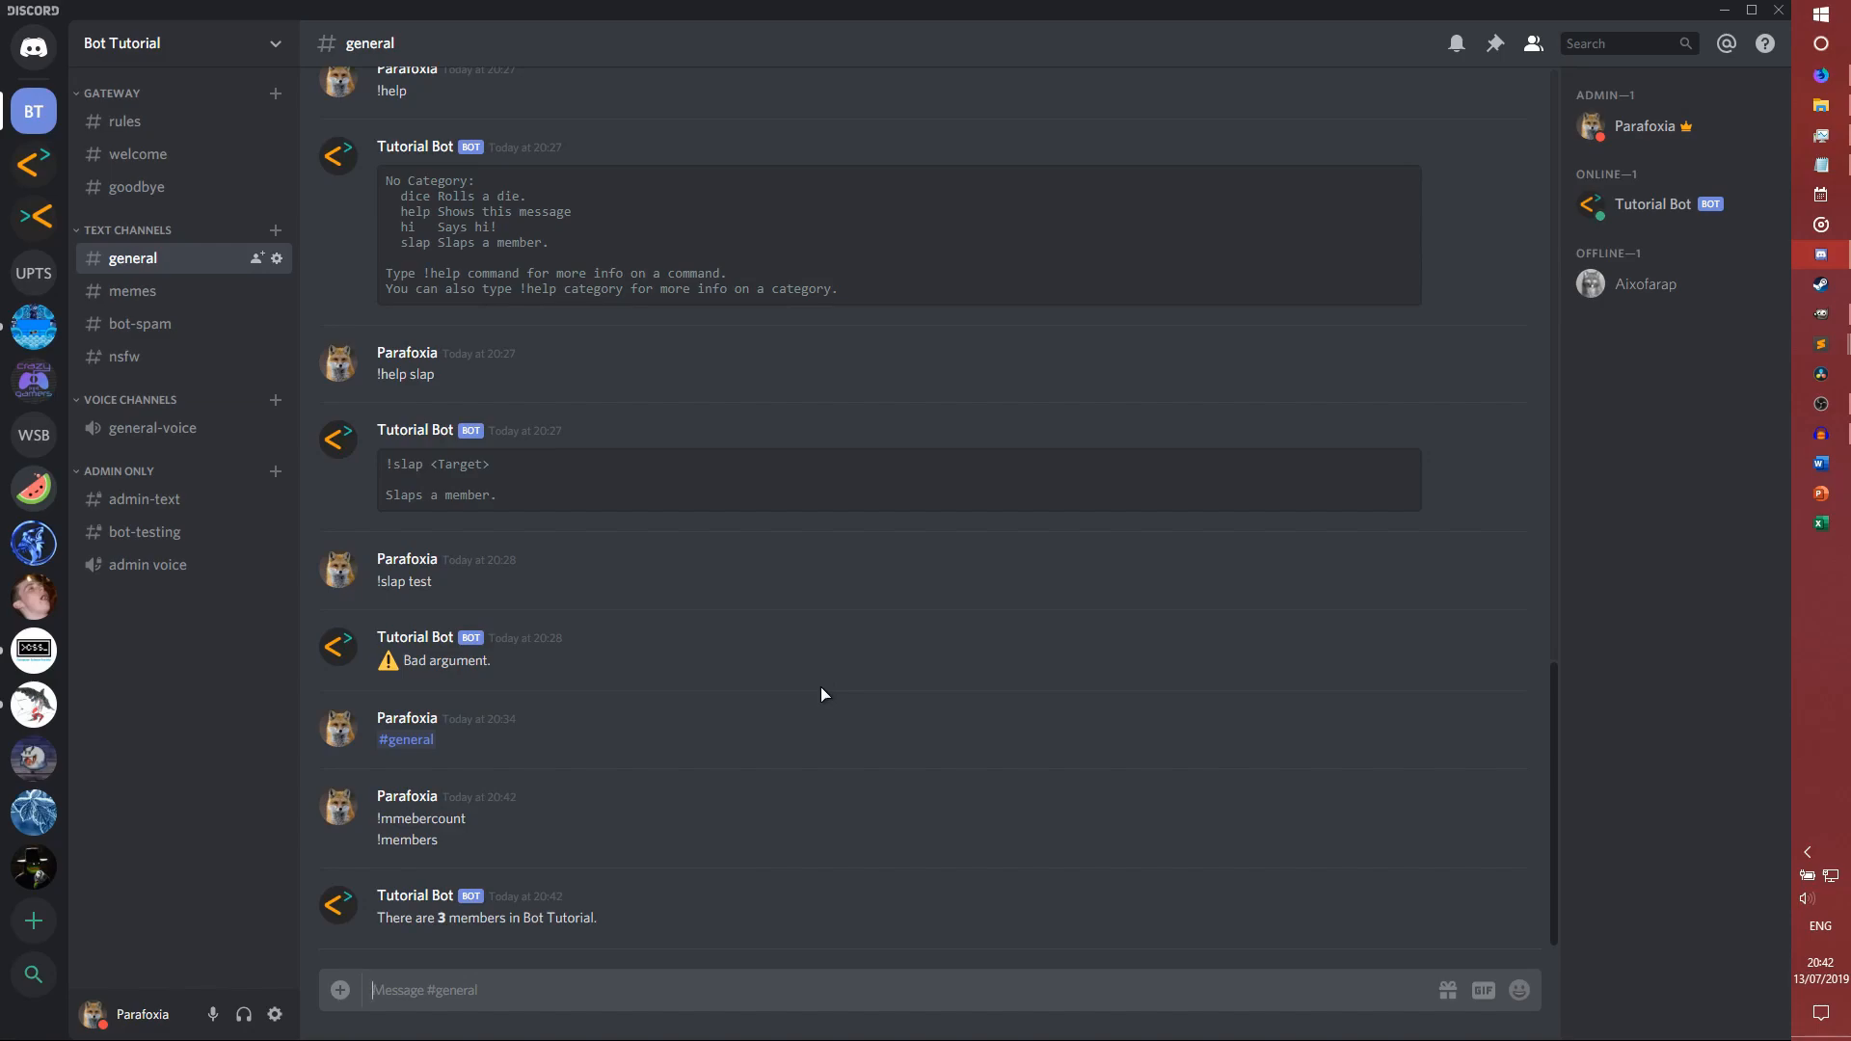
text(!member)
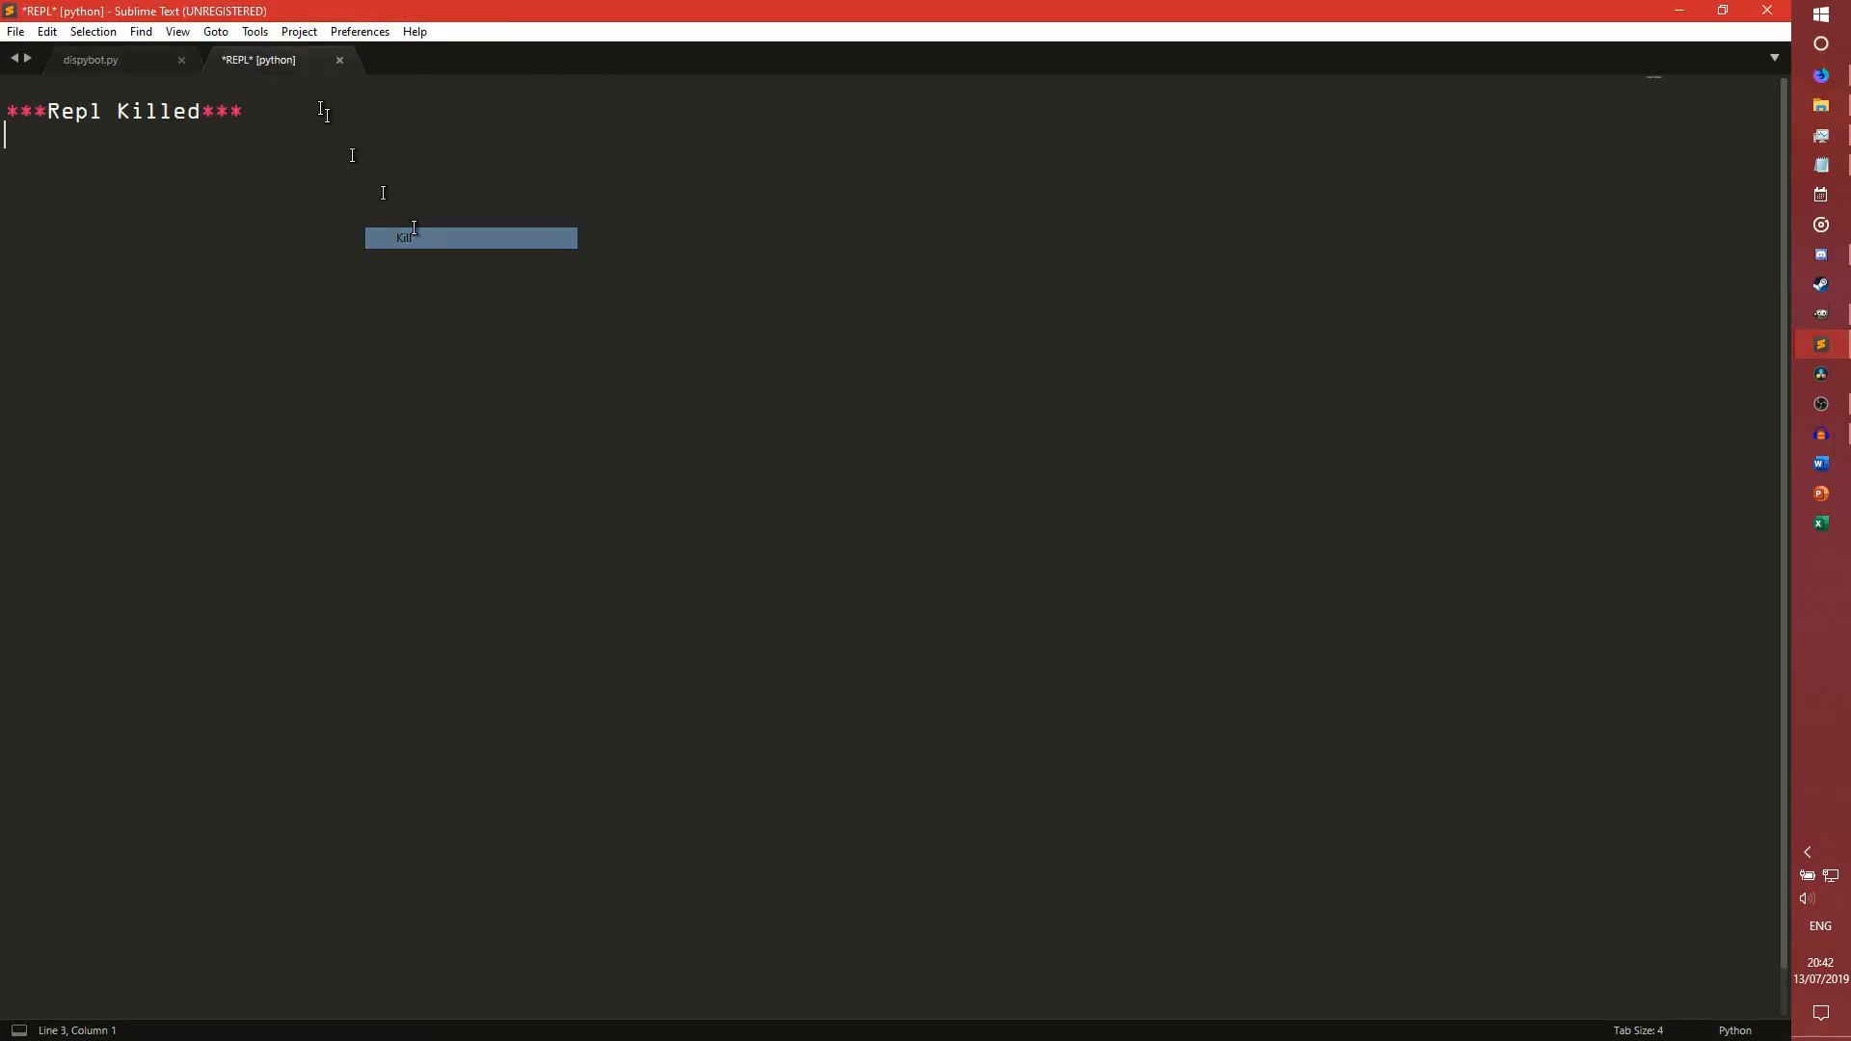
click(89, 59)
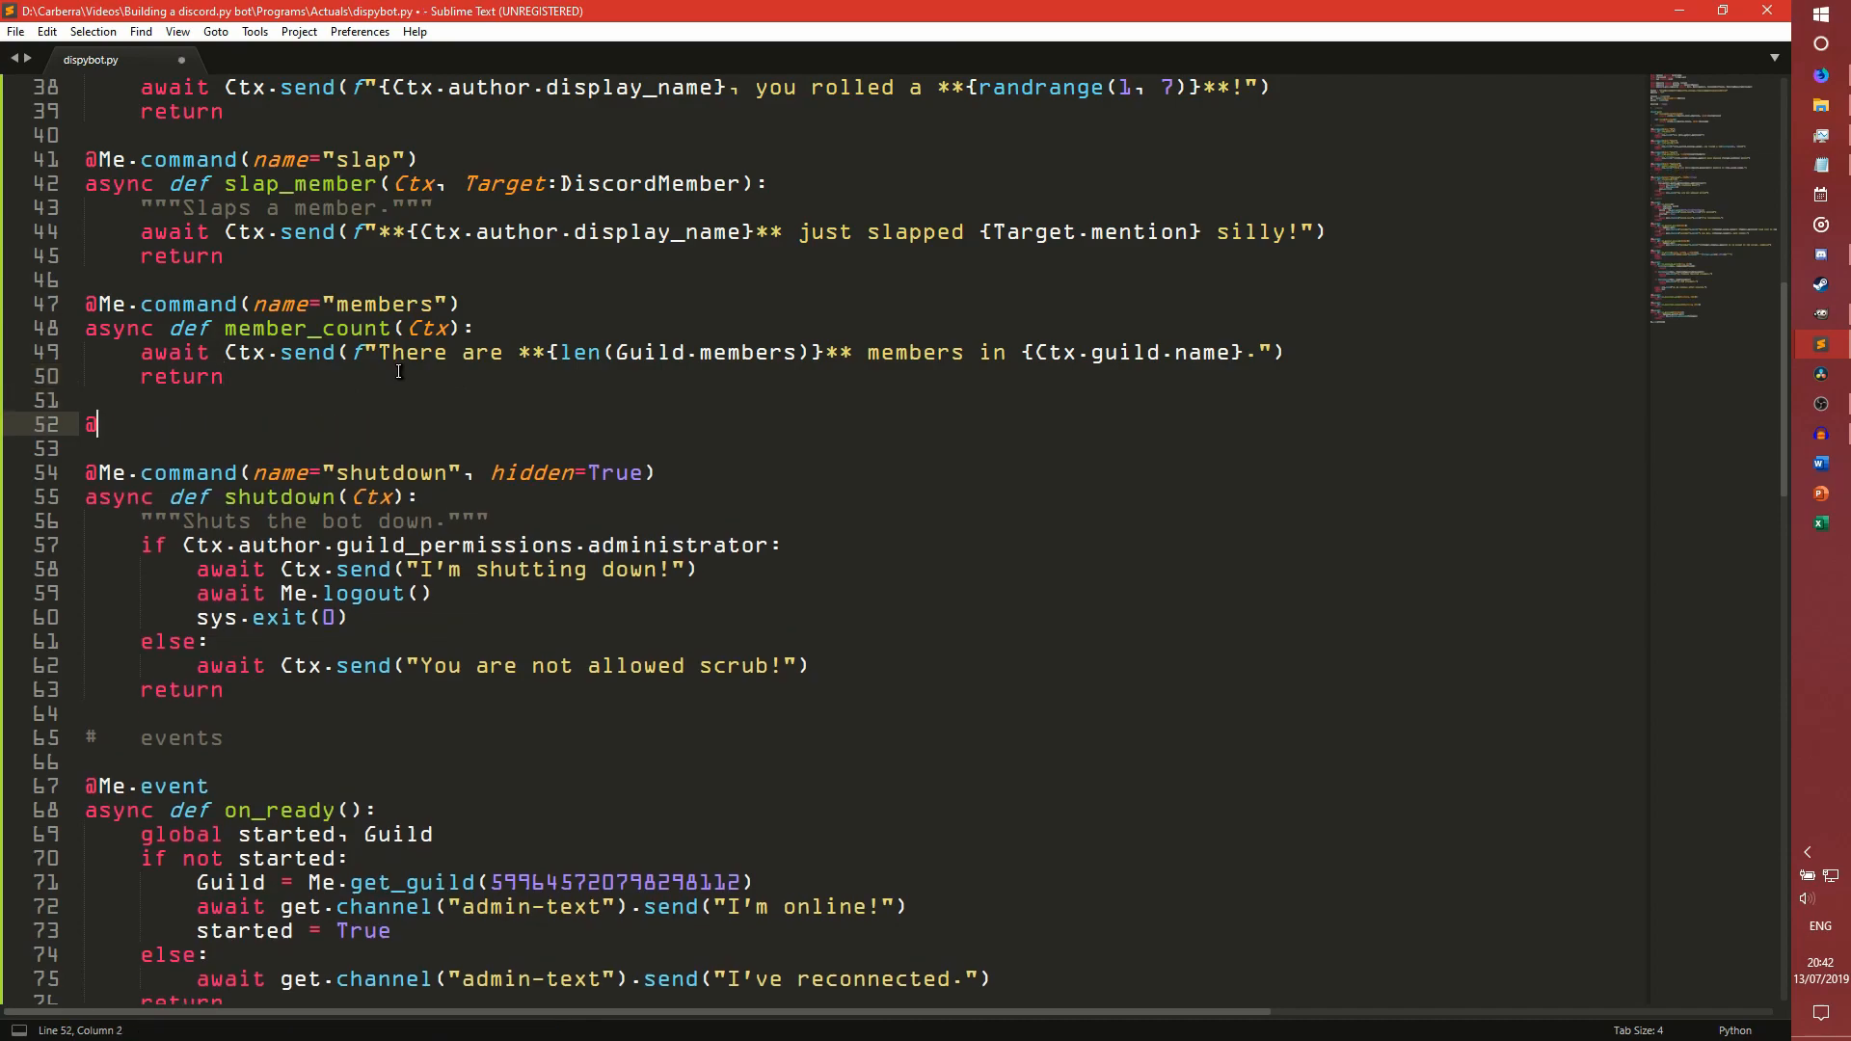
text(@Me.)
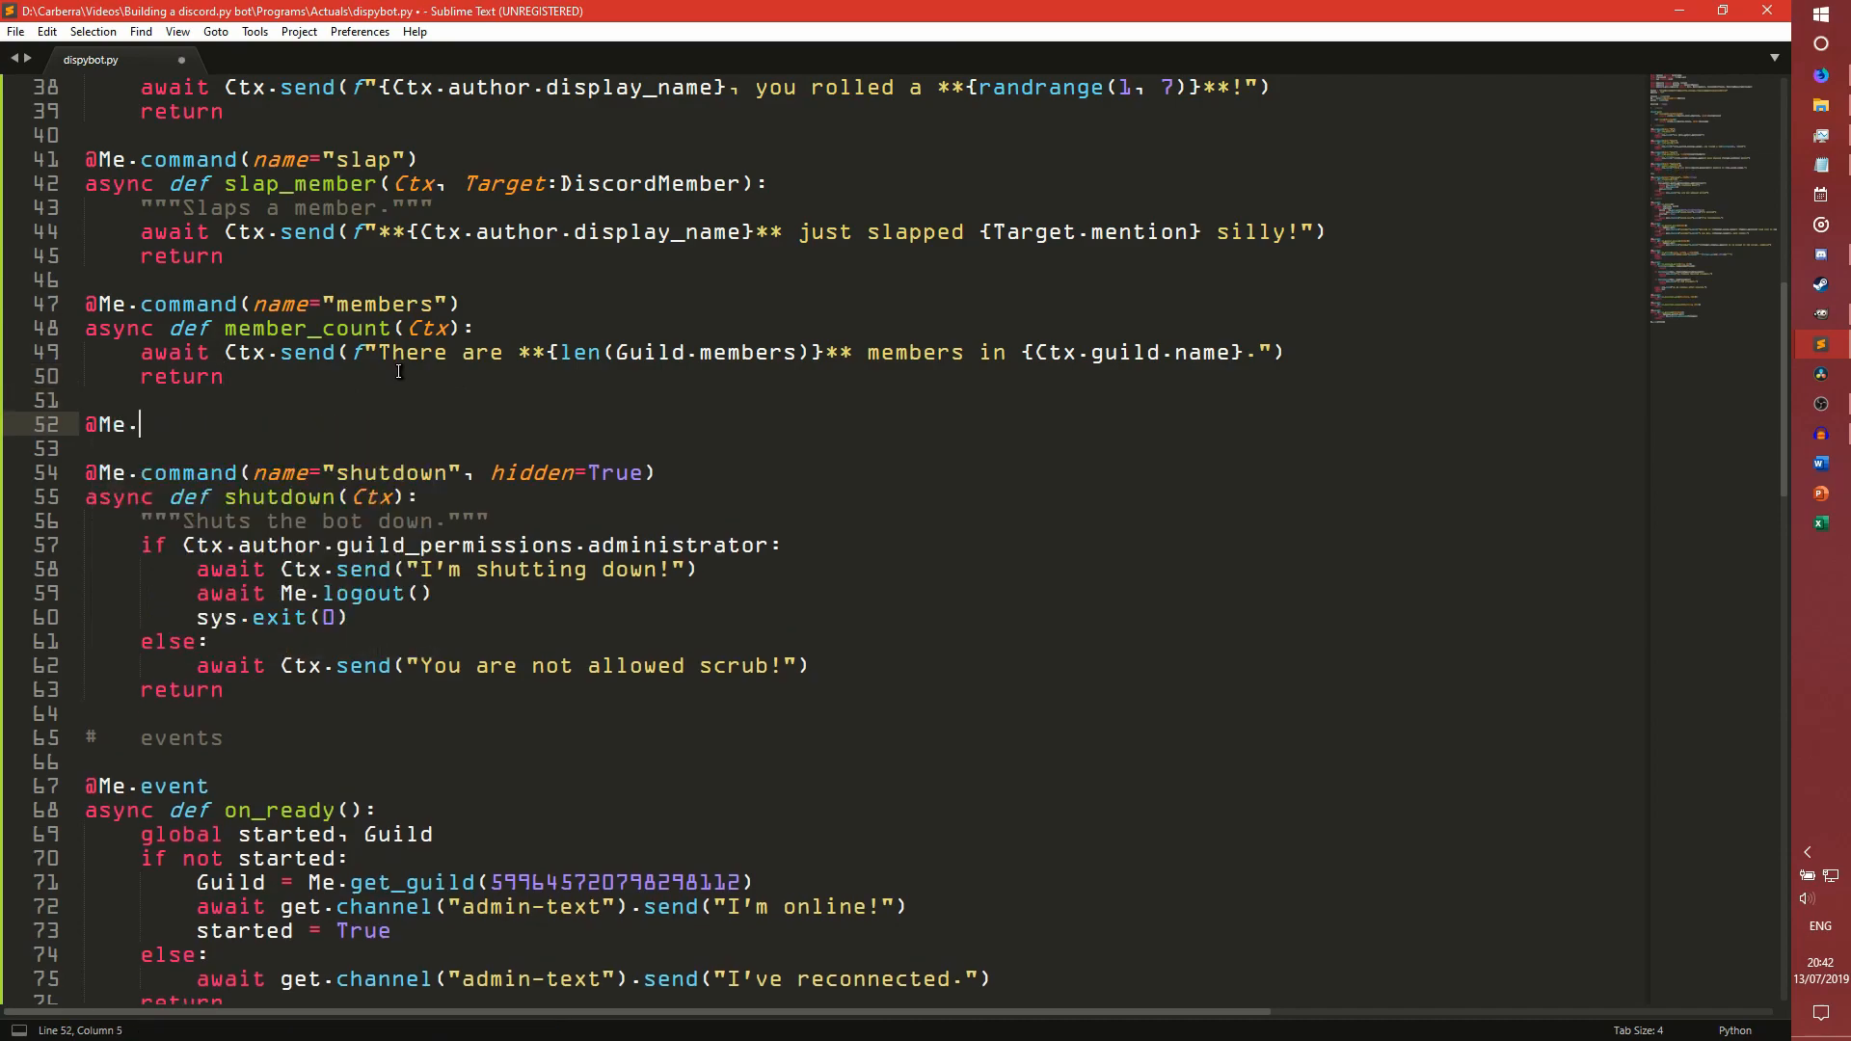
text(command(n)
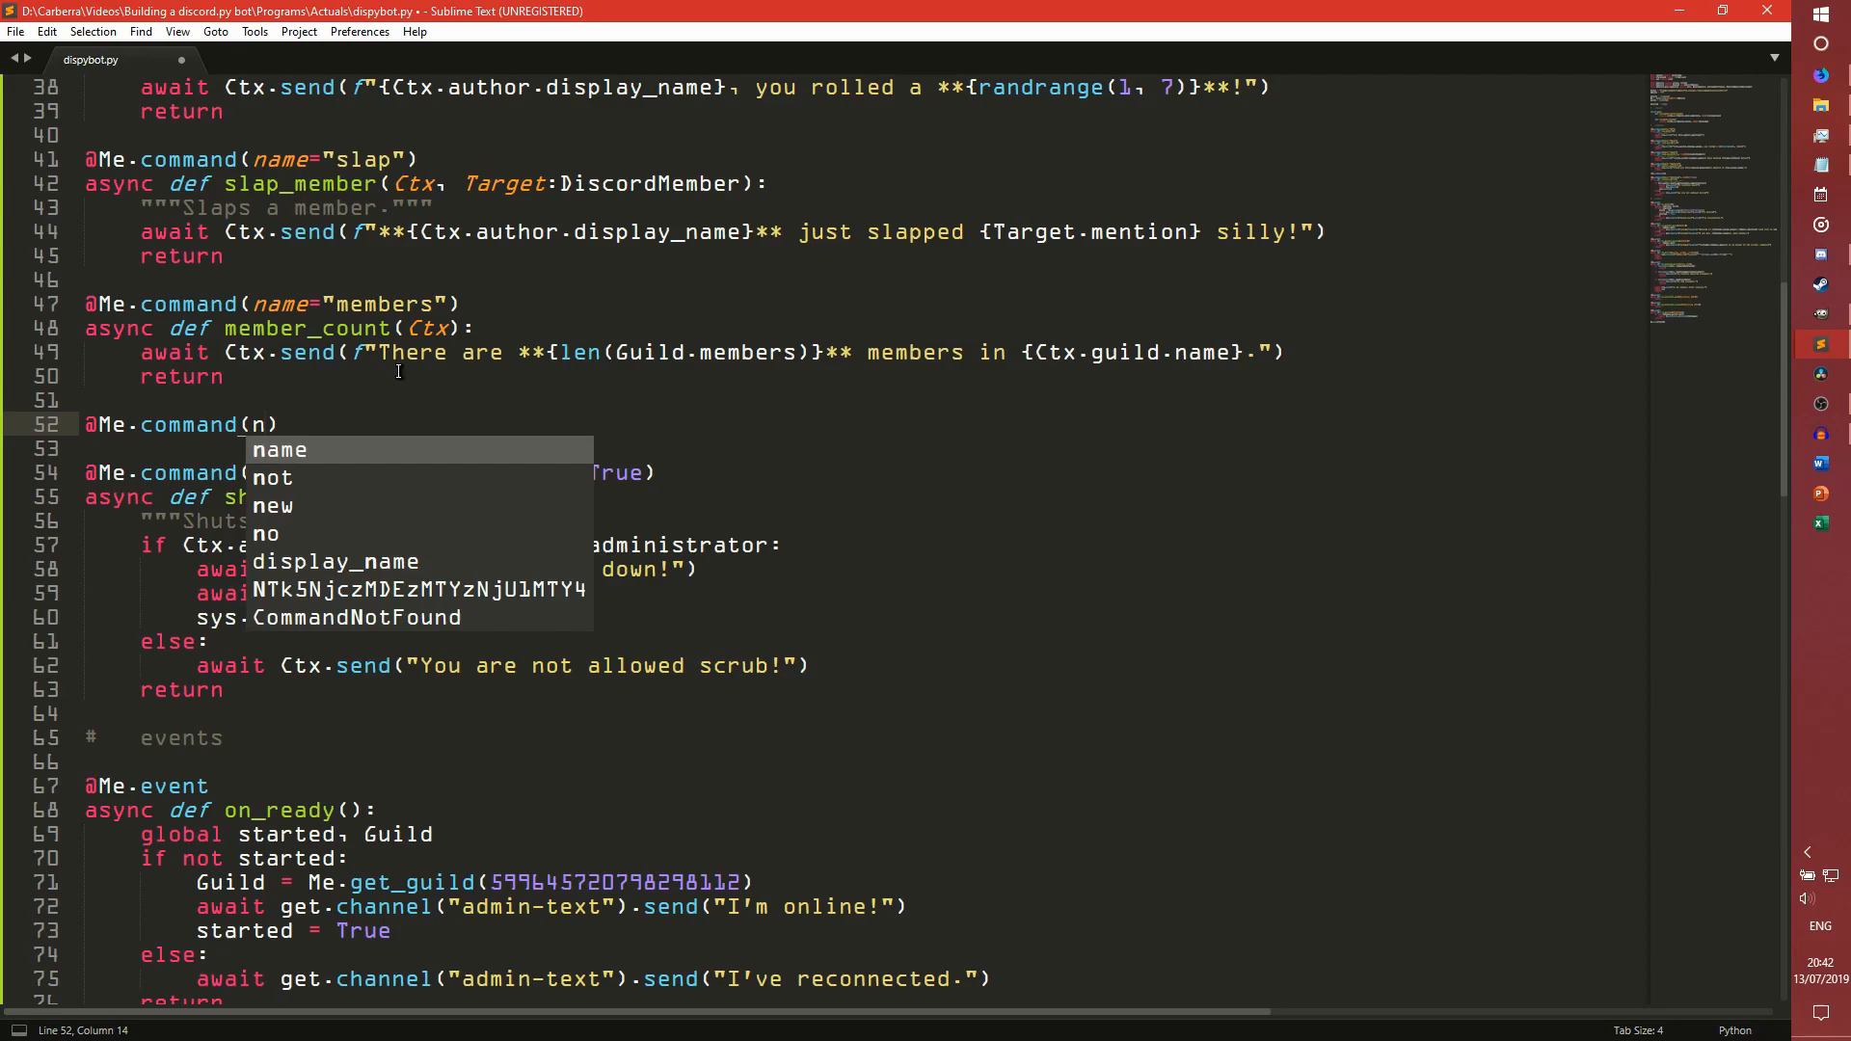
text(ame="hiu")
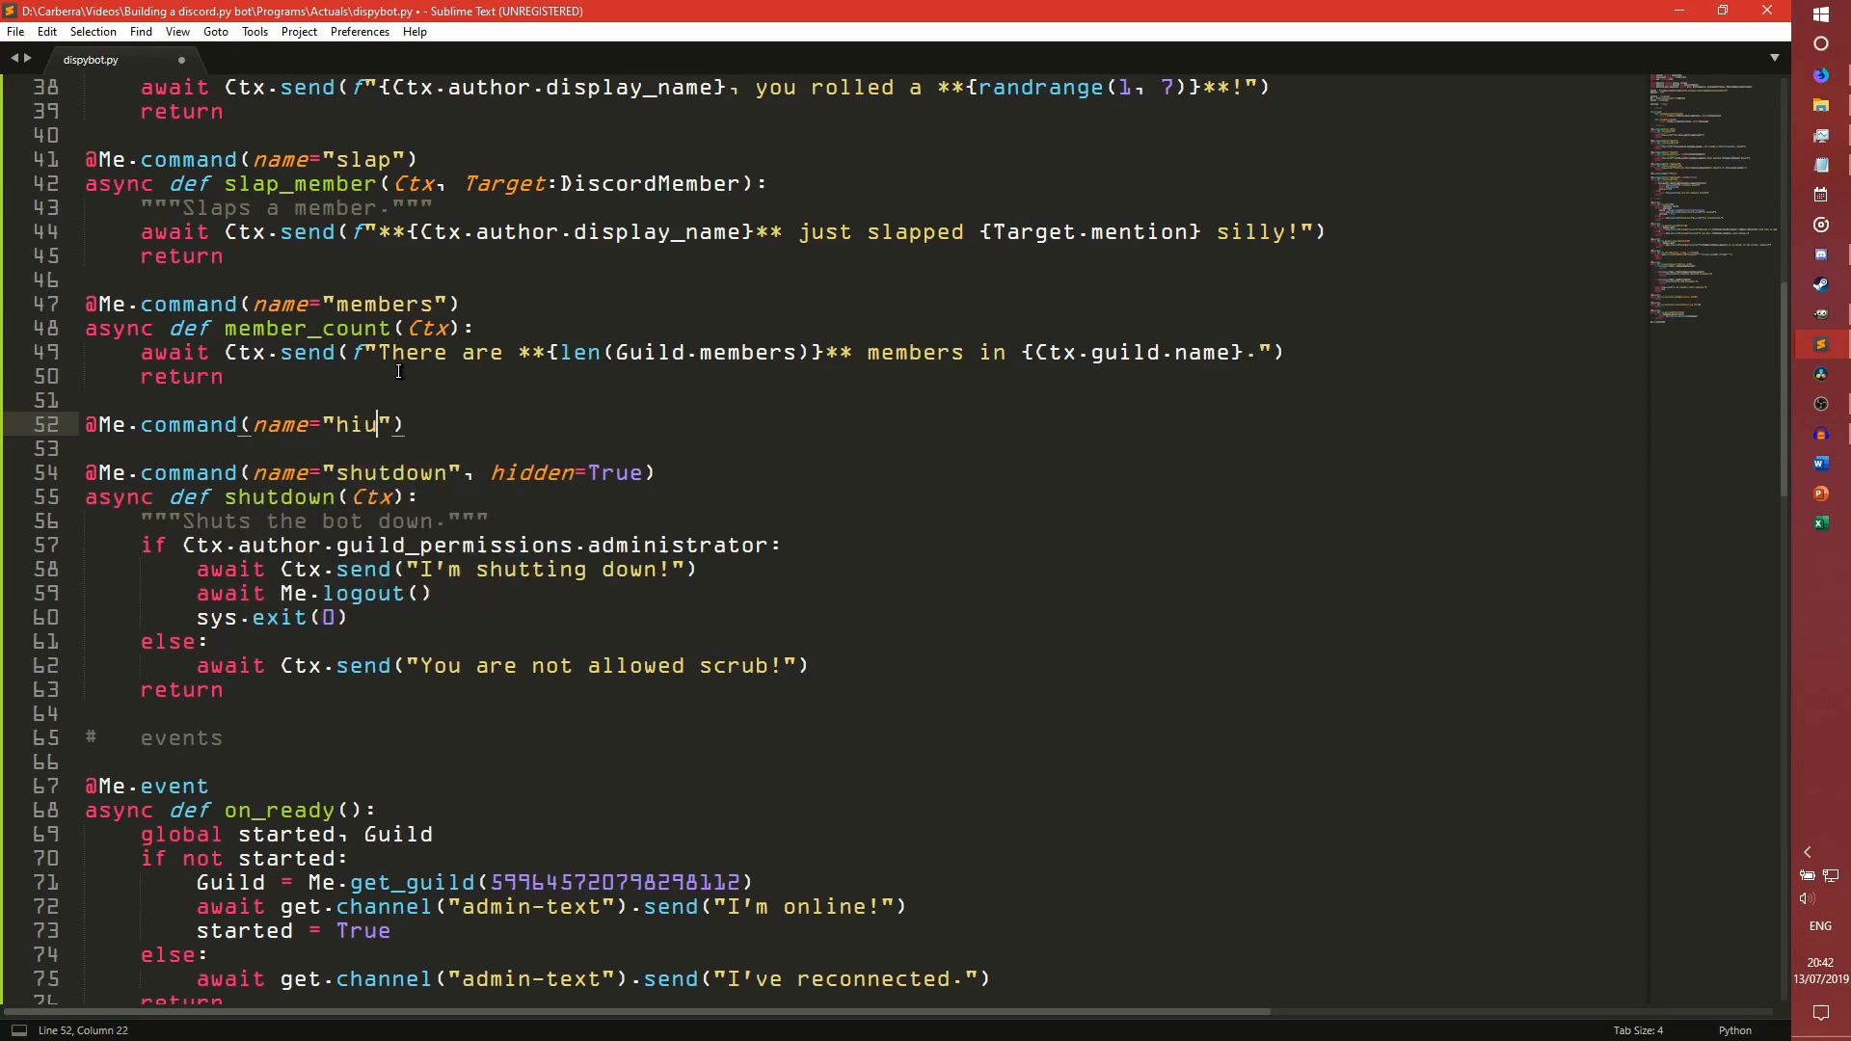
text(humans)
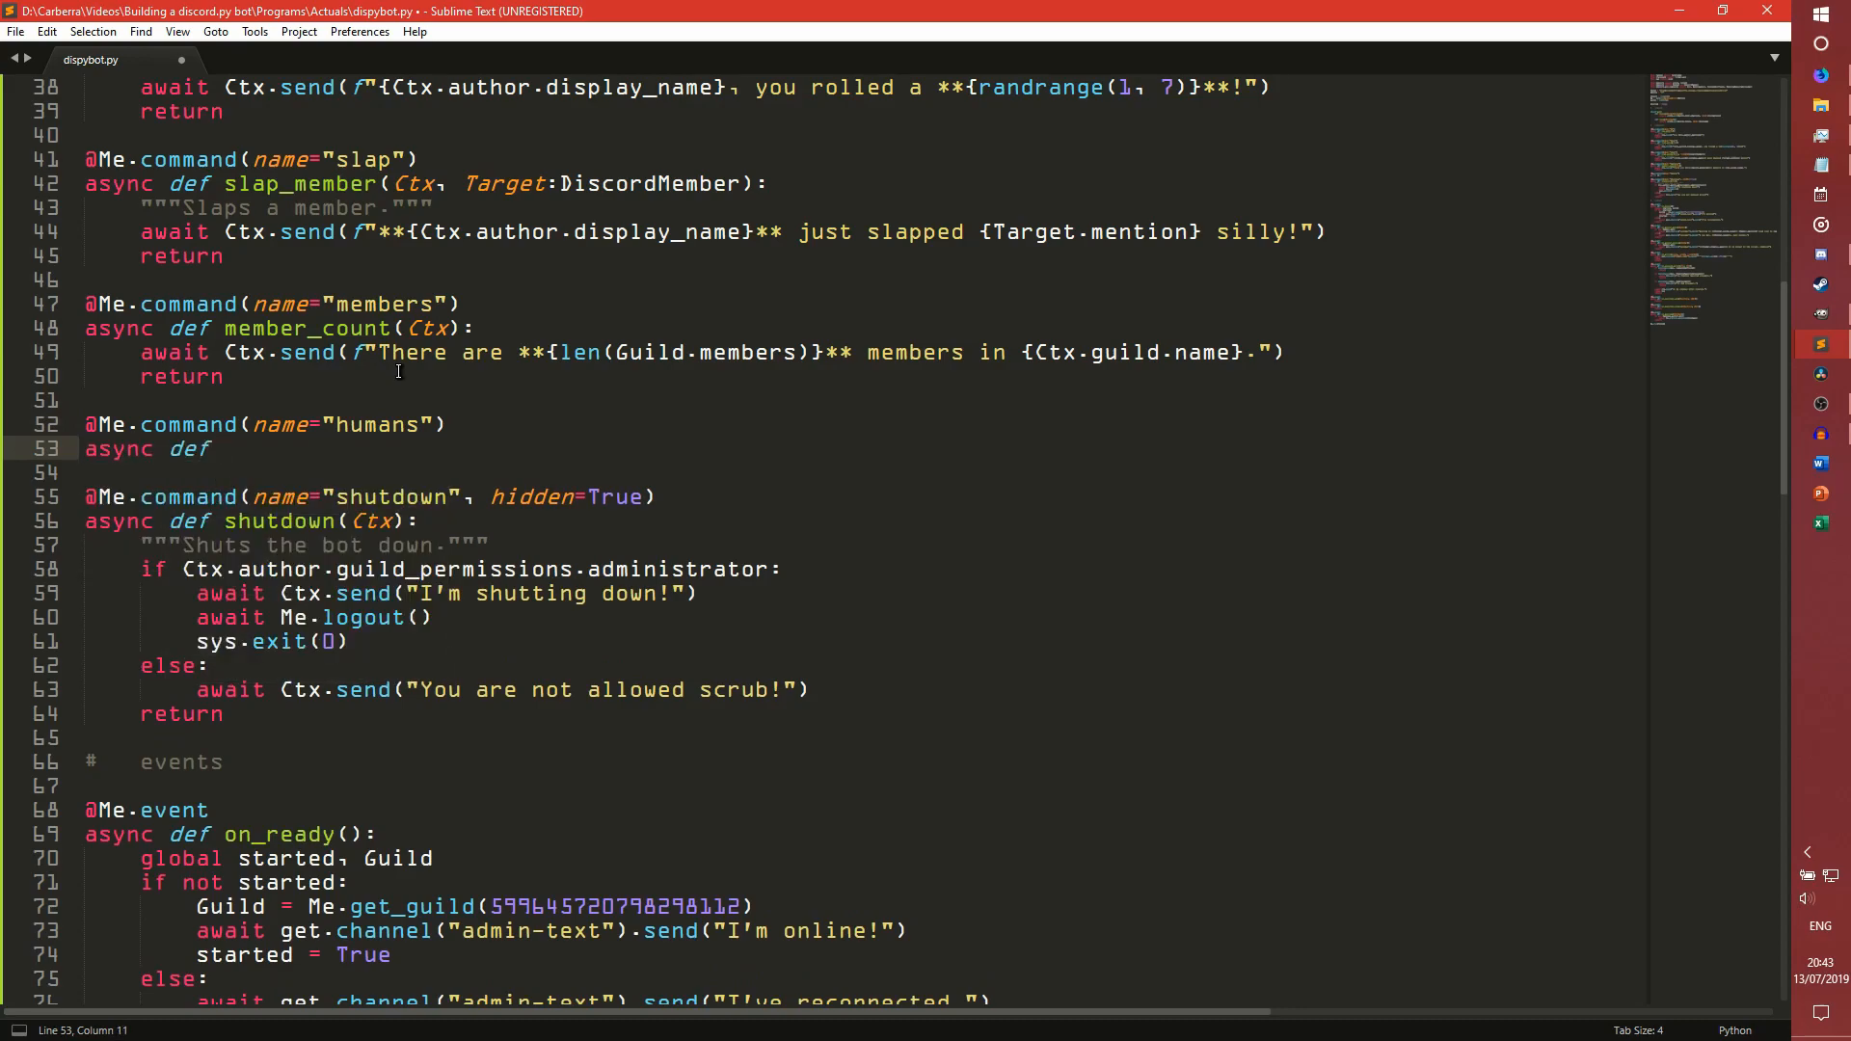
text(human_cou)
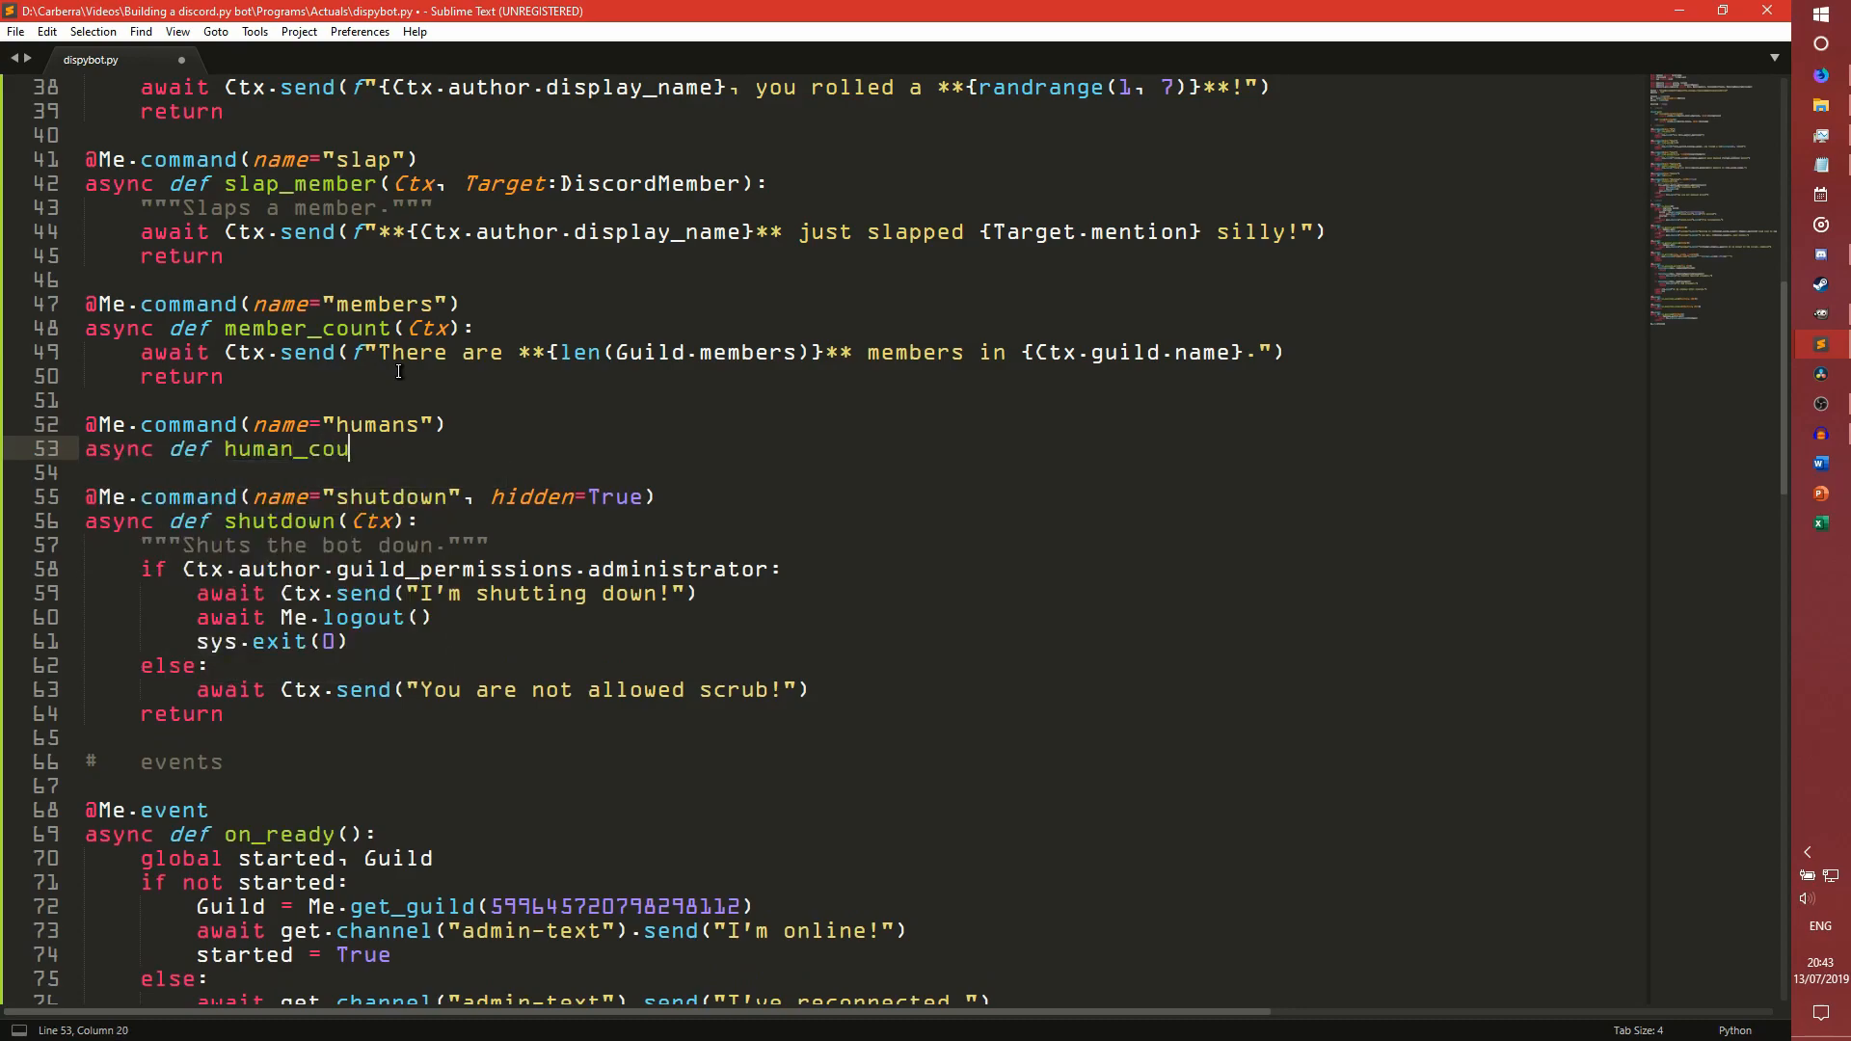
text(nt(Ctx):)
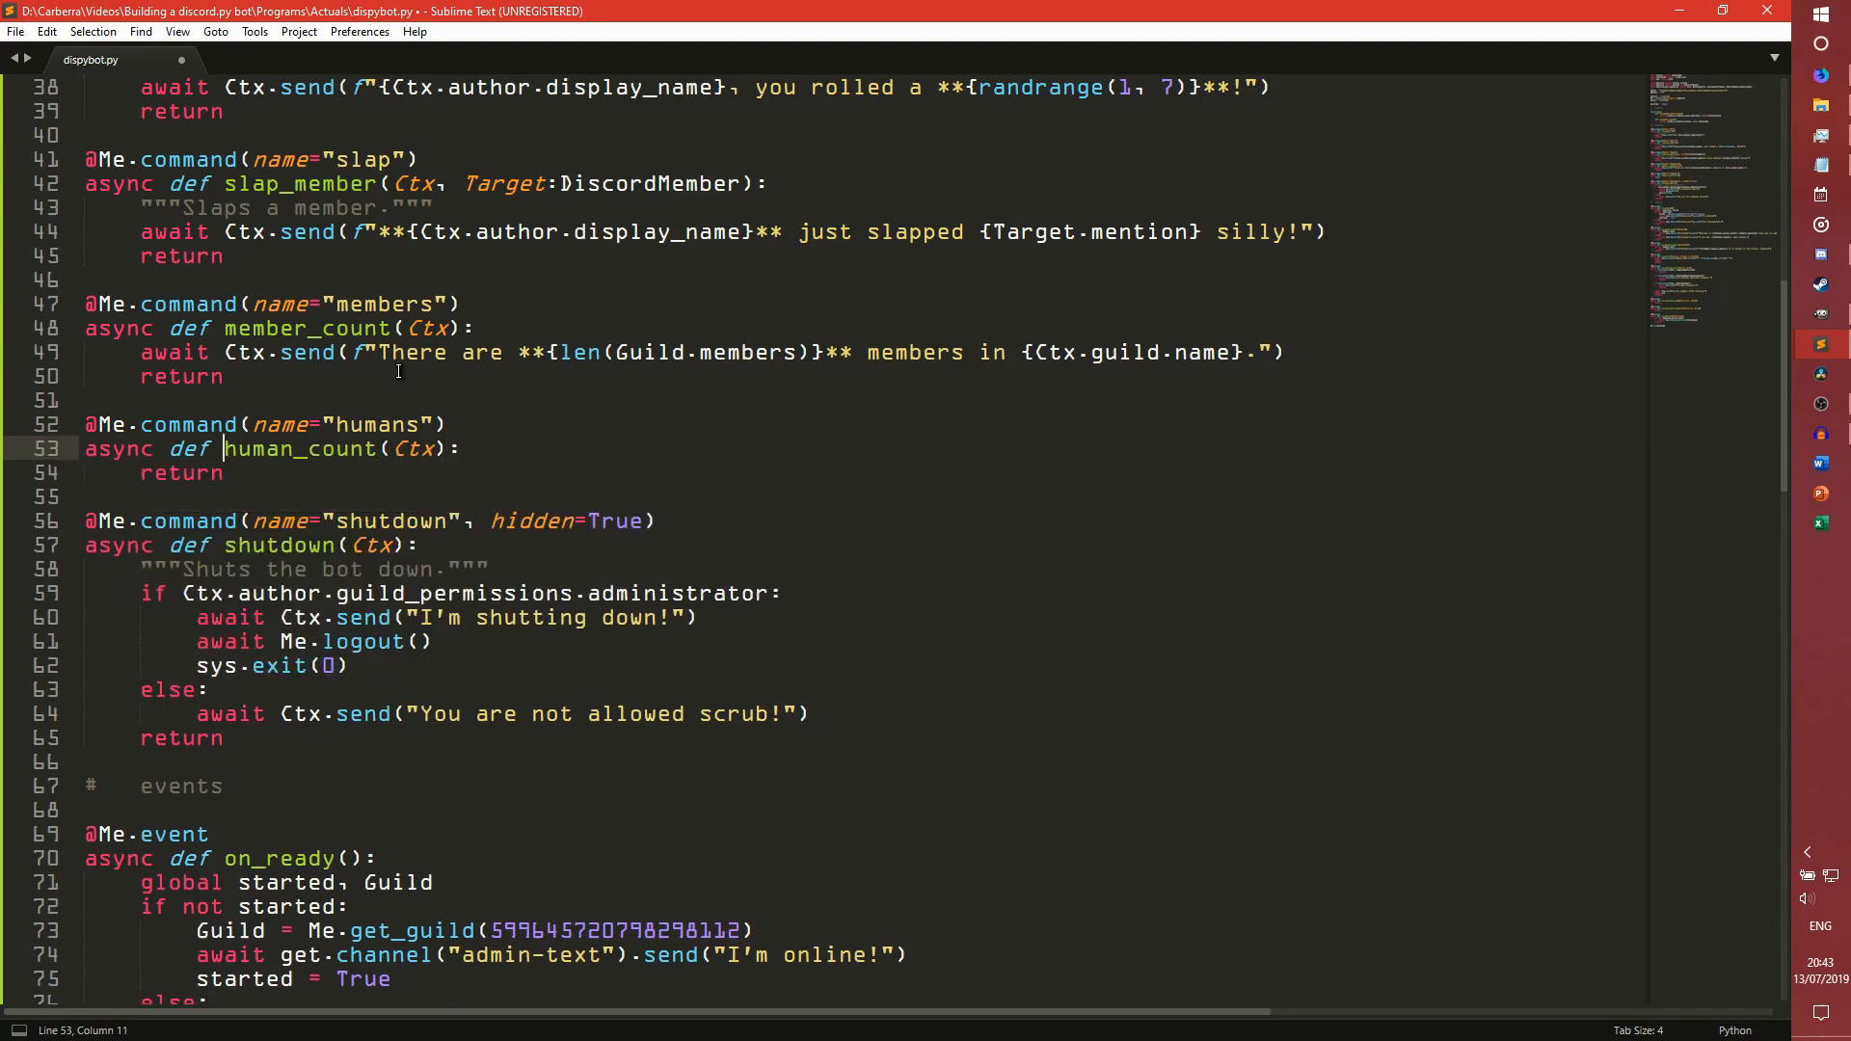
Step: Add await Ctx.send(f"There are **{}** humans in {Ctx.guild.name}") as the reply
text(aw)
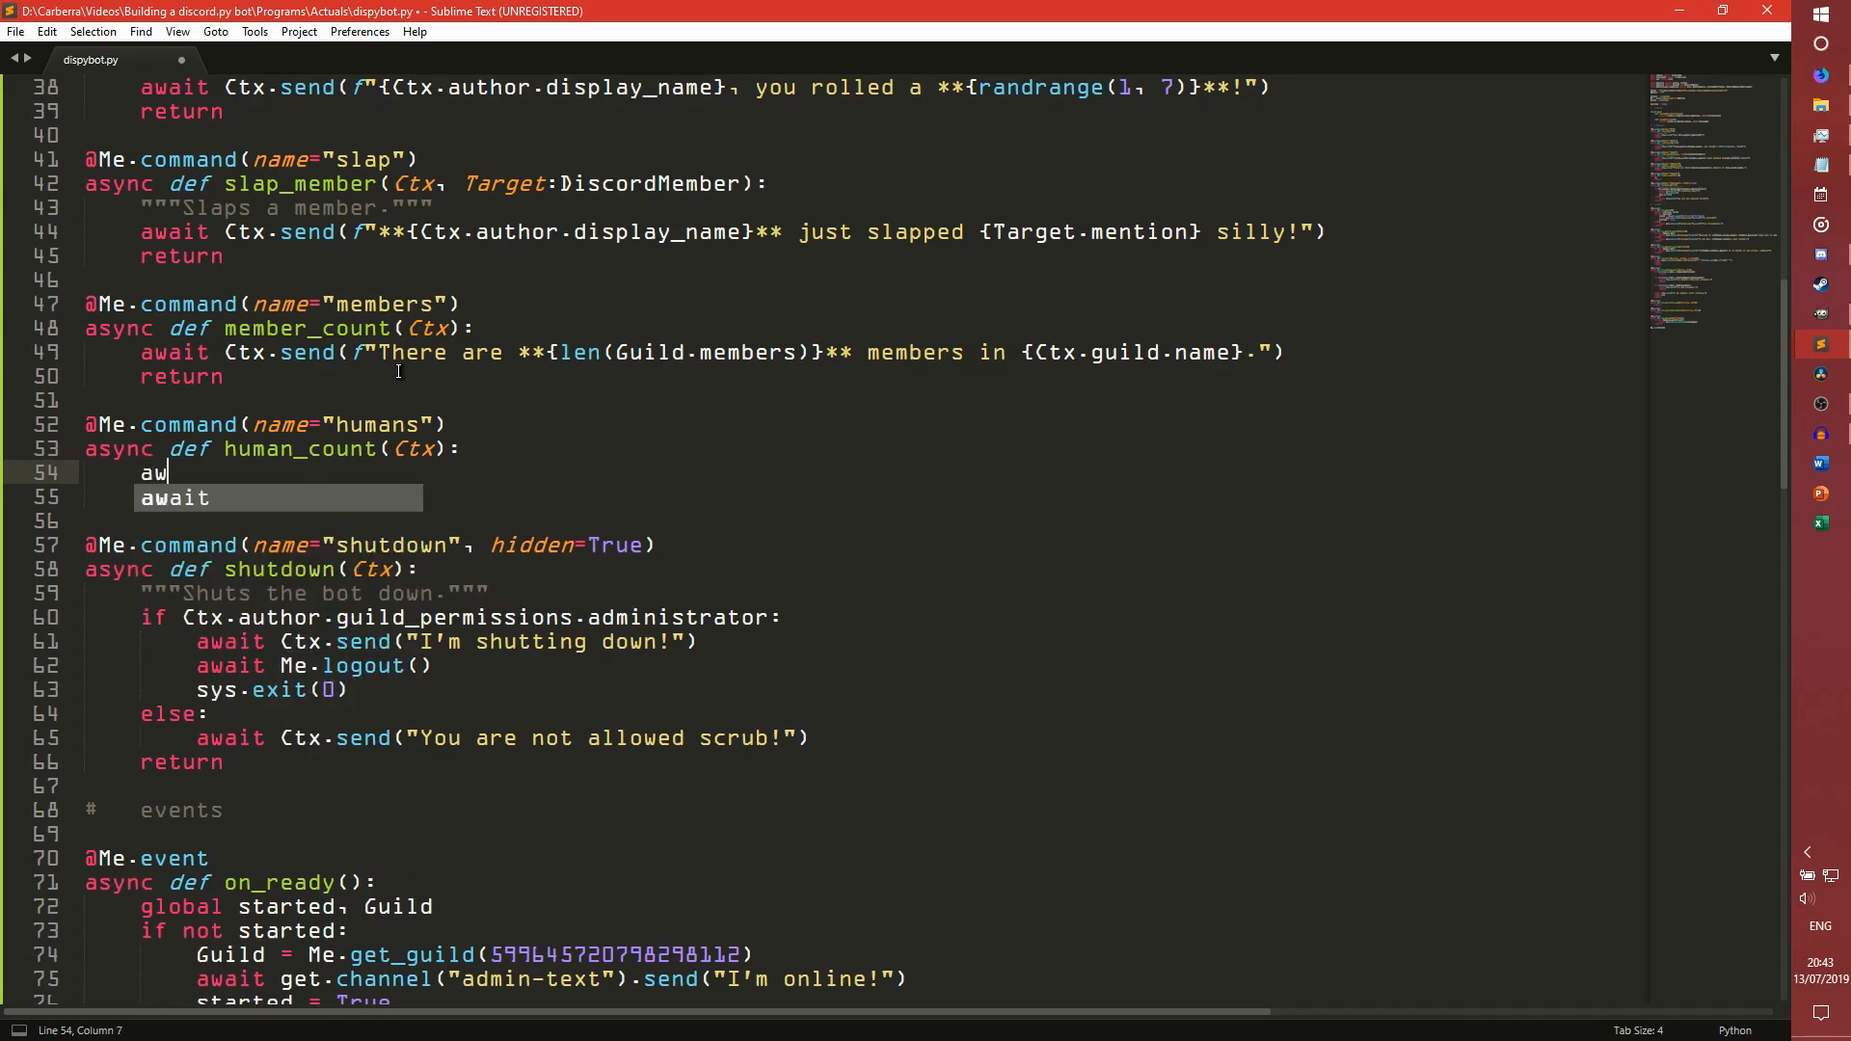
text(ait Ctx.)
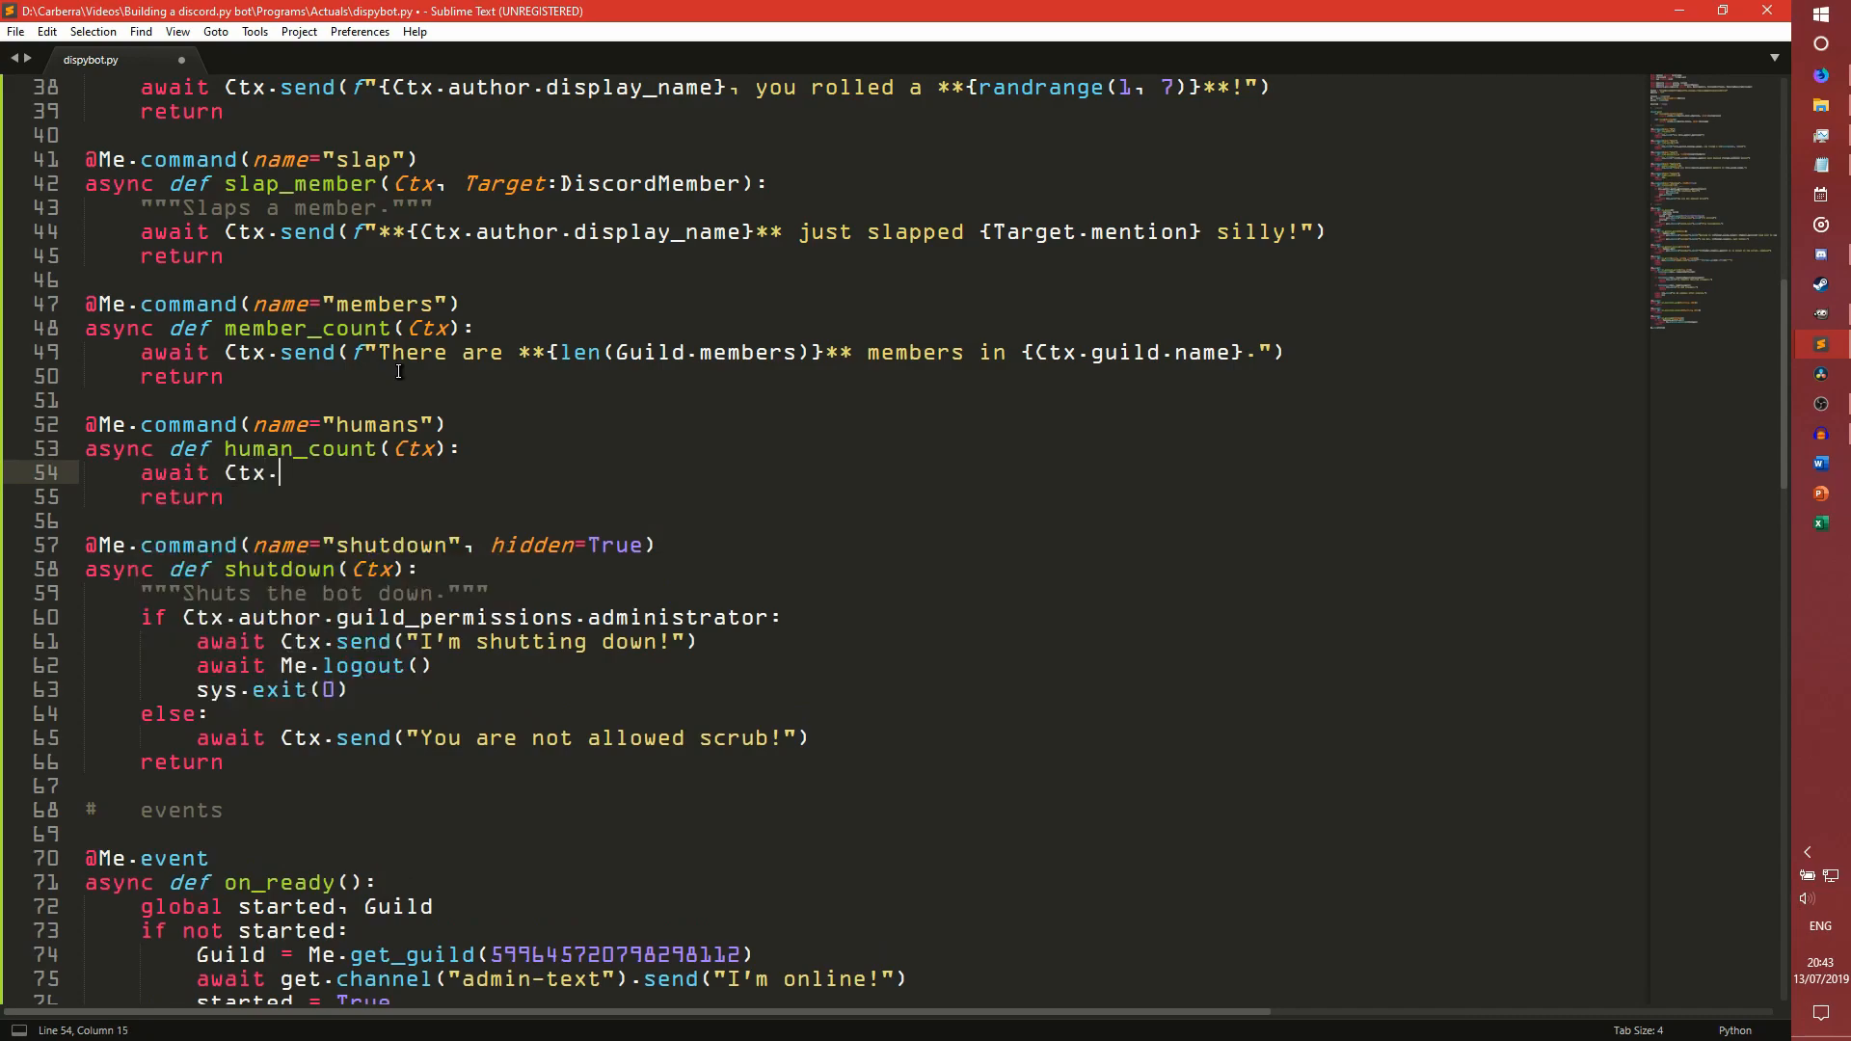
text(send)
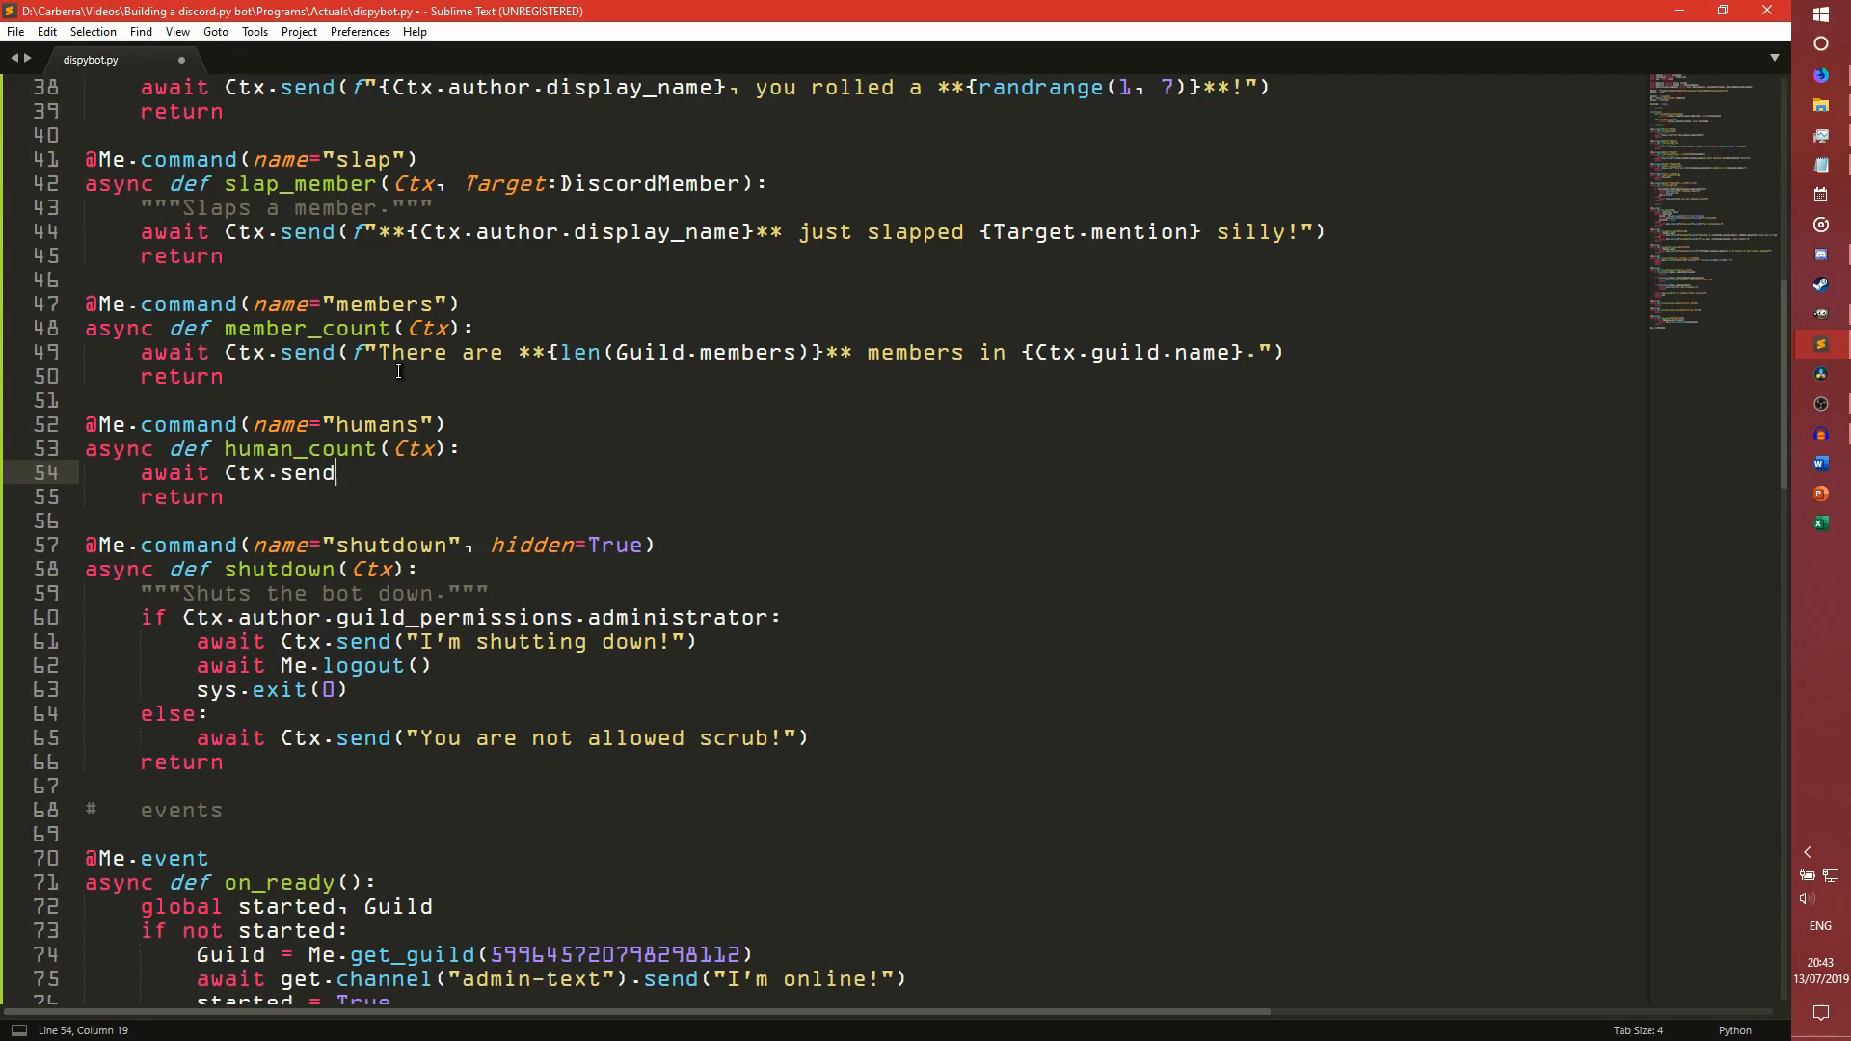
text(())
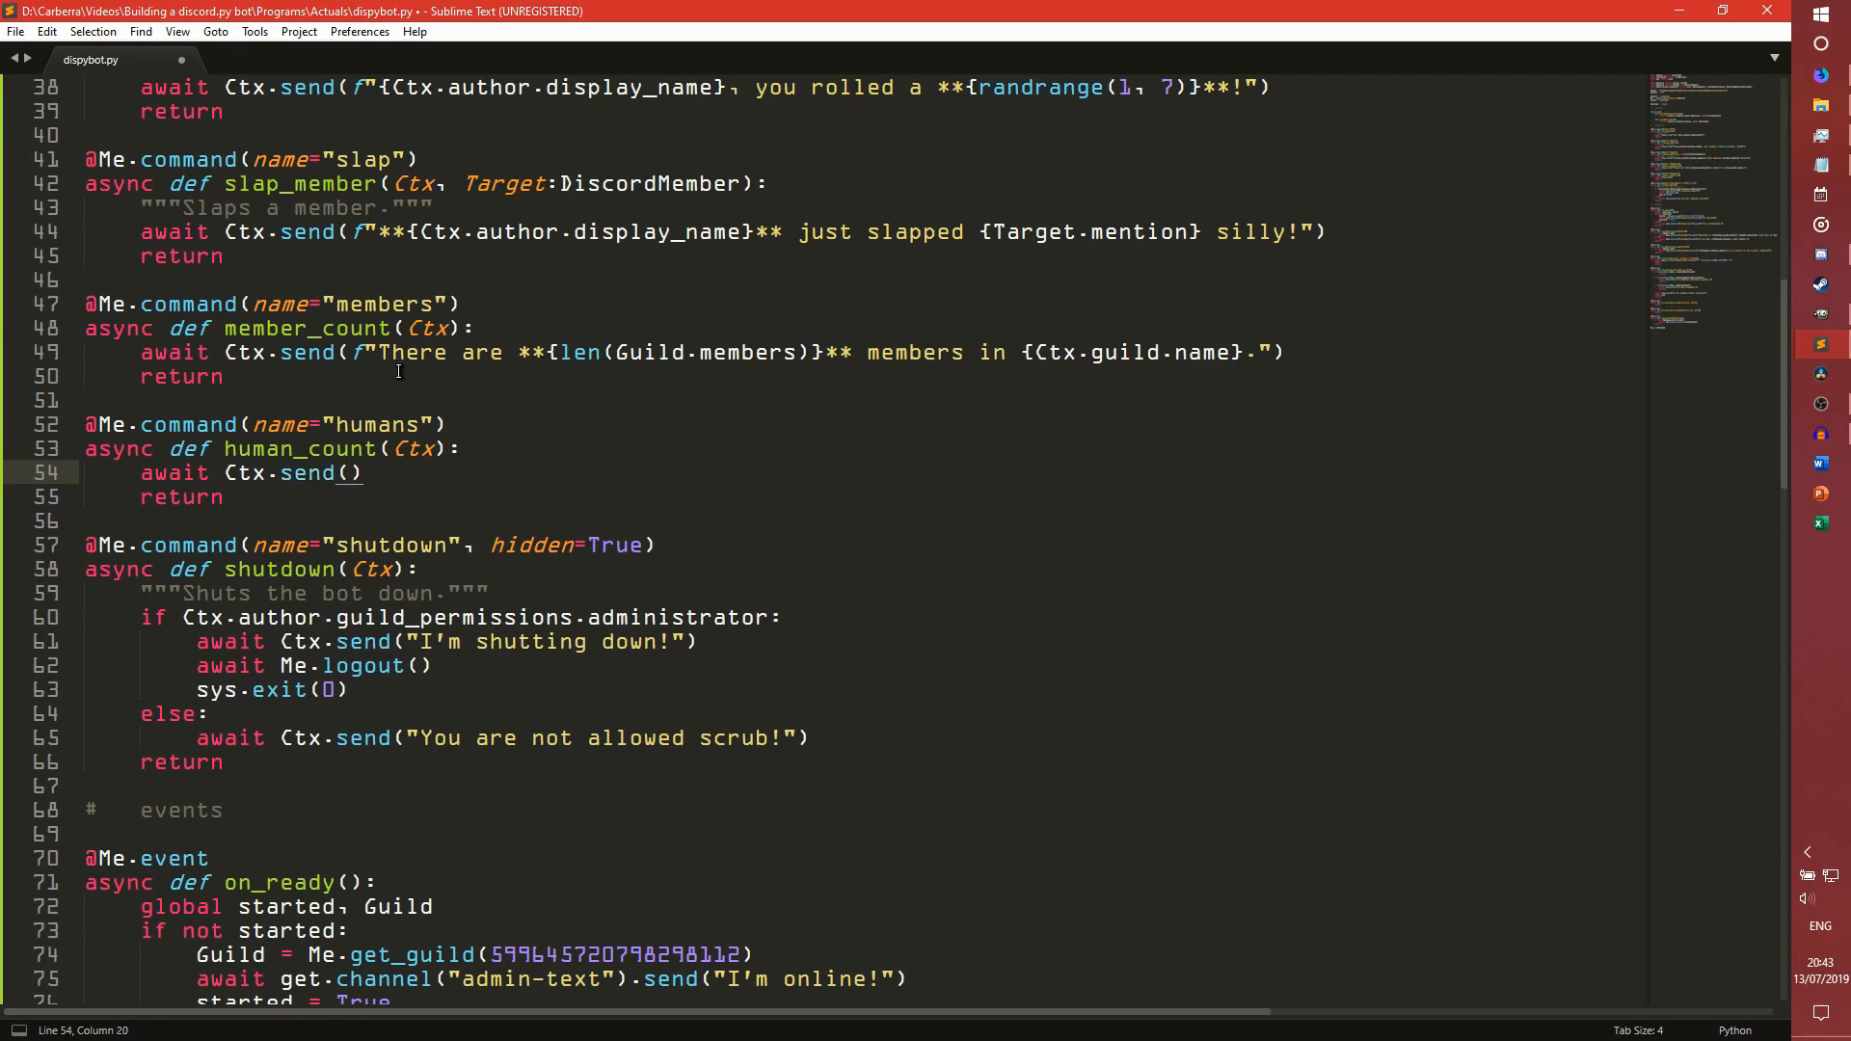
text(f"")
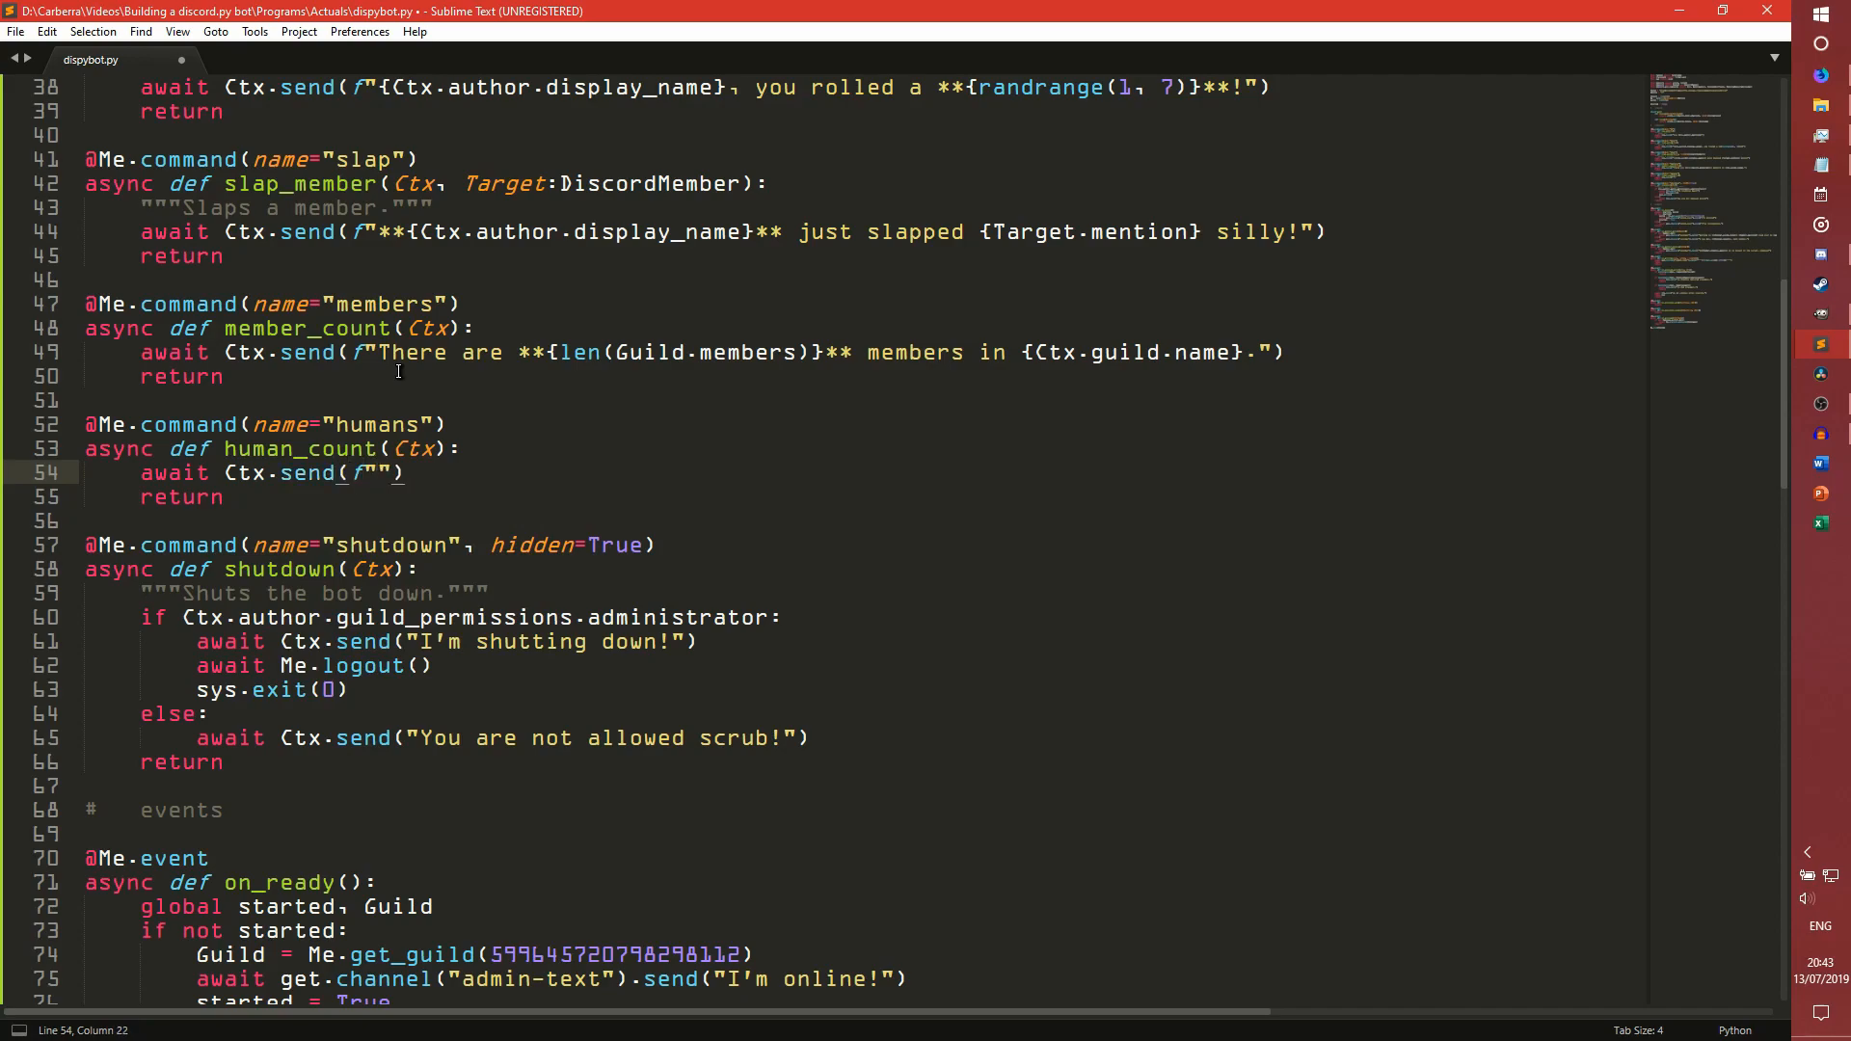
text(T)
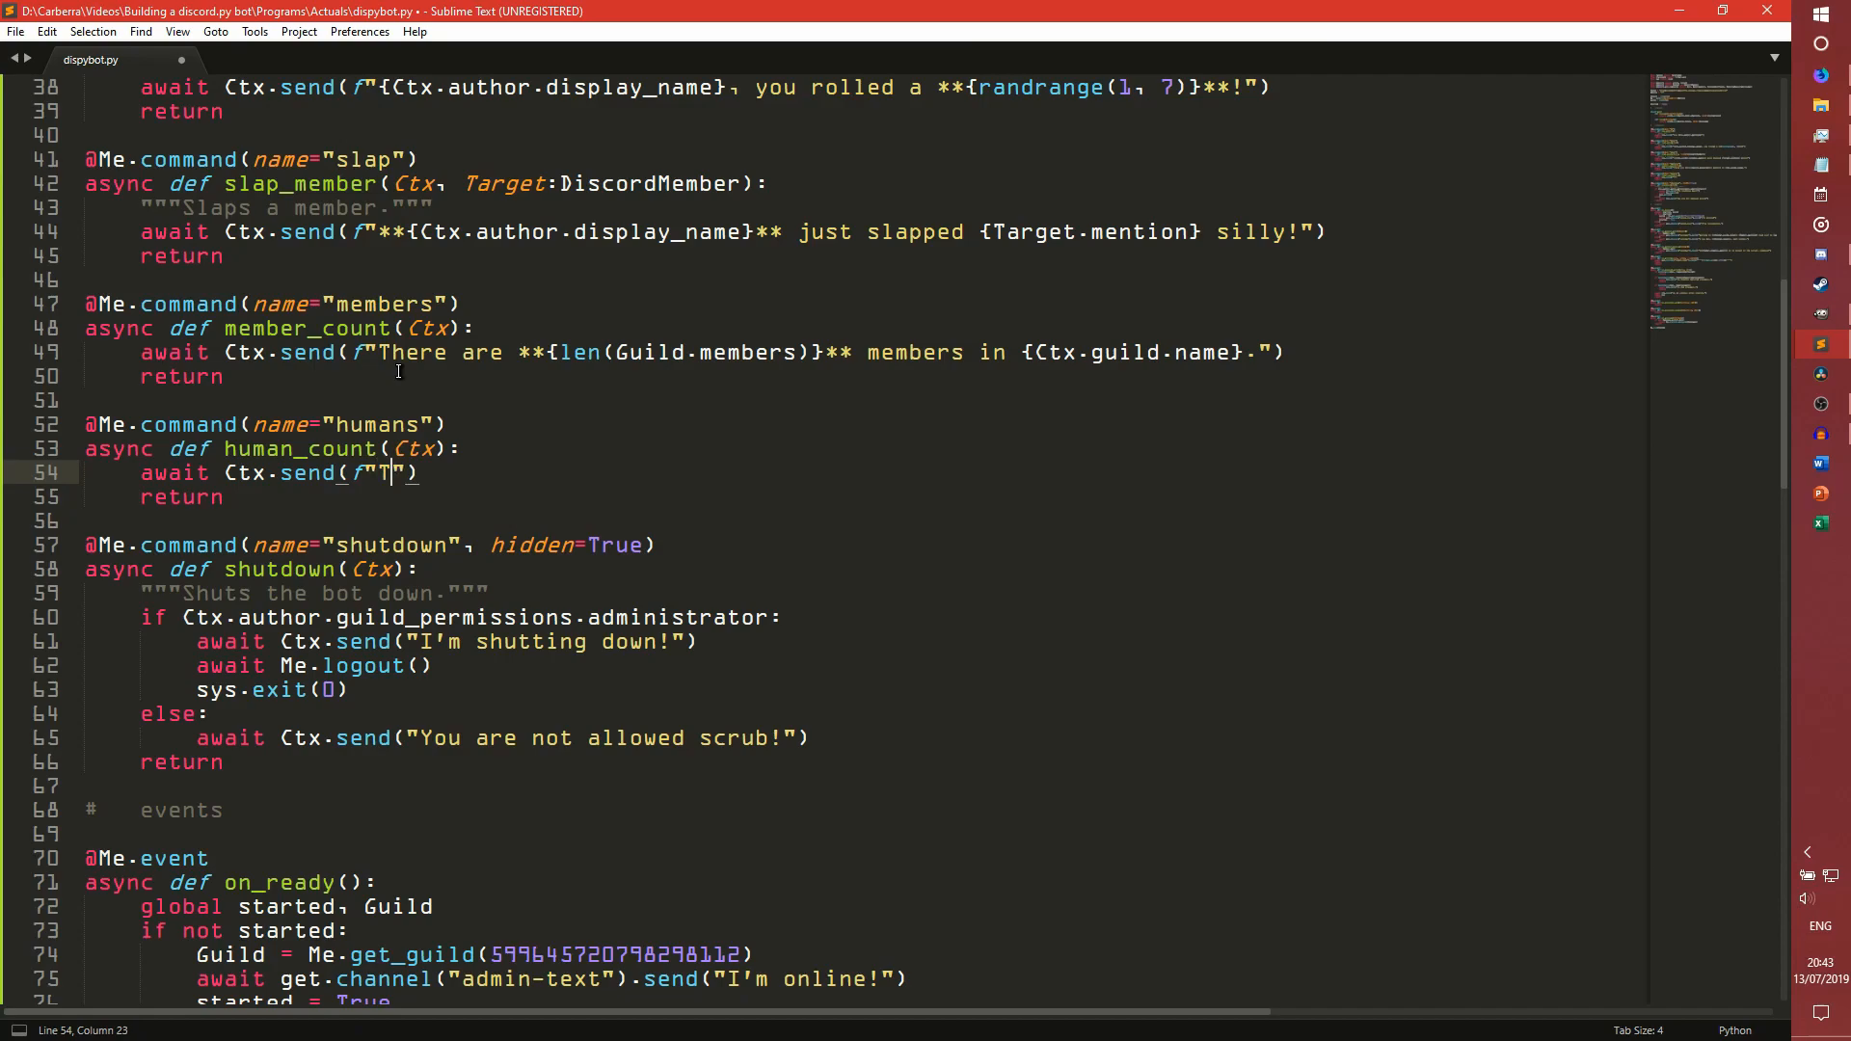
text(here are {})
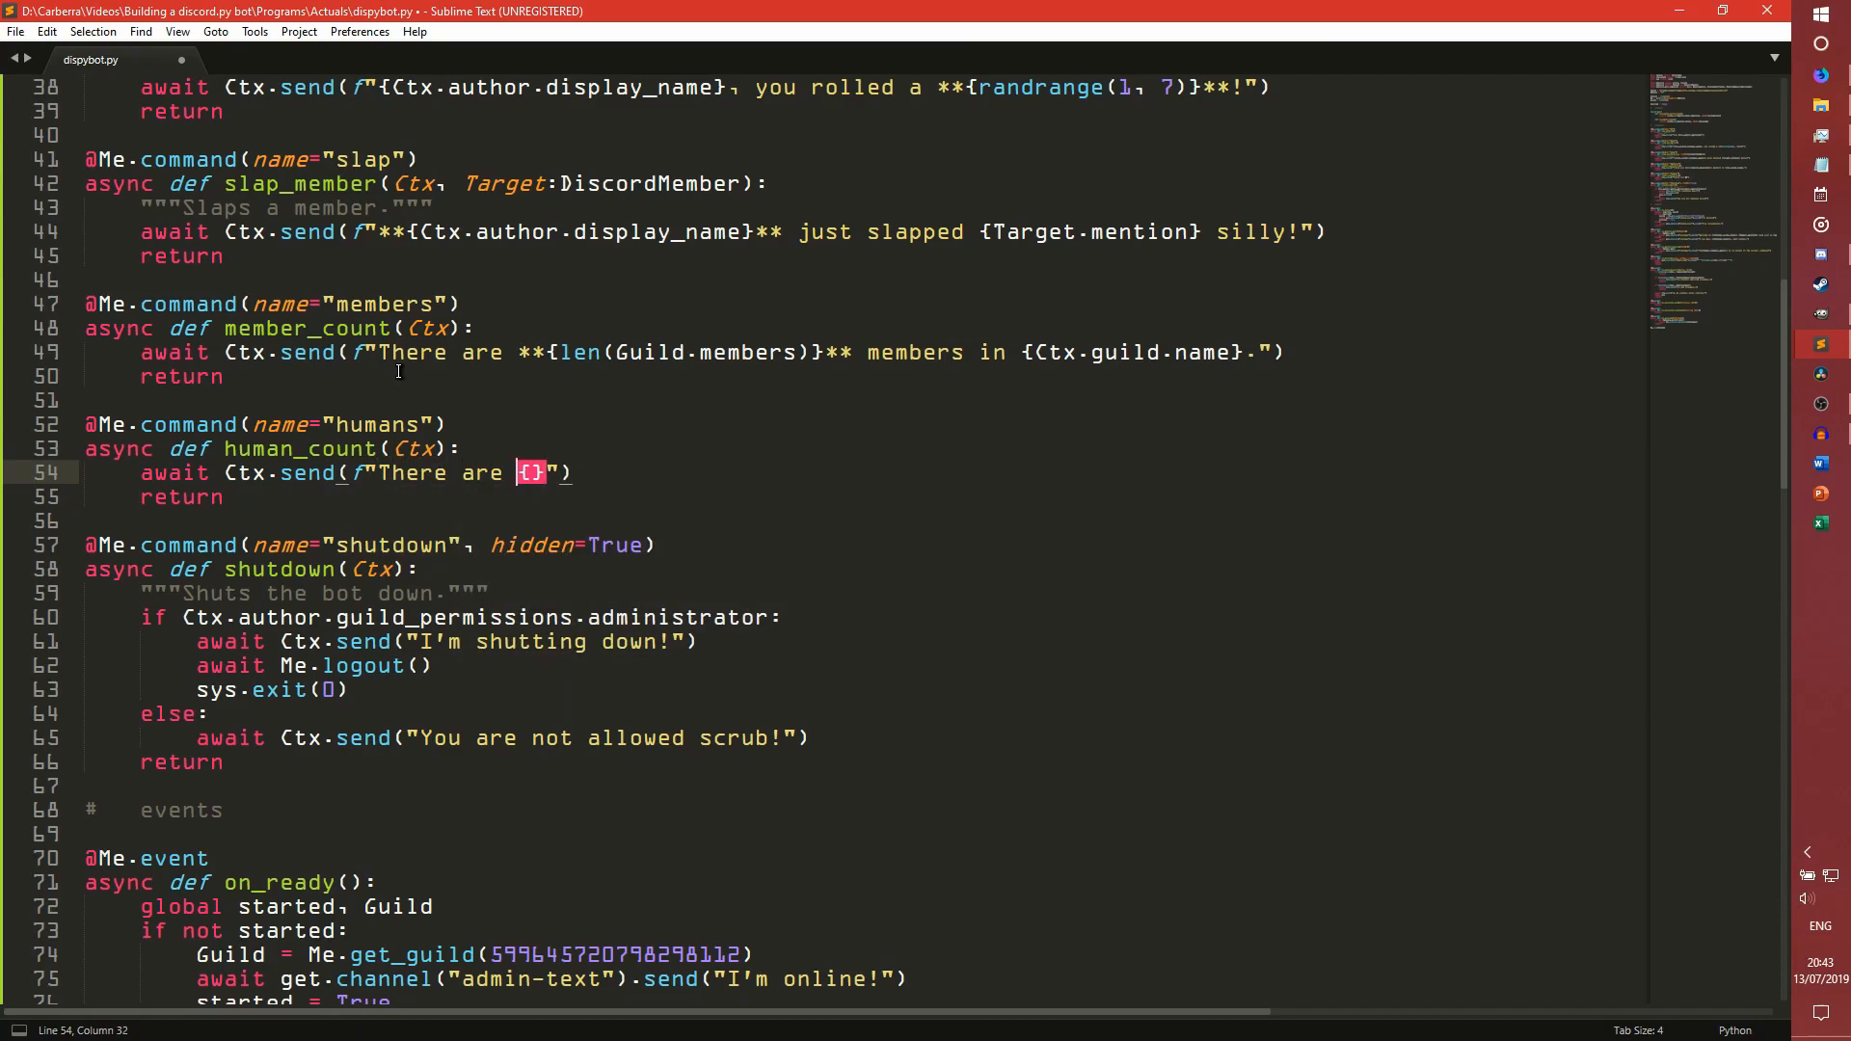
text(**)
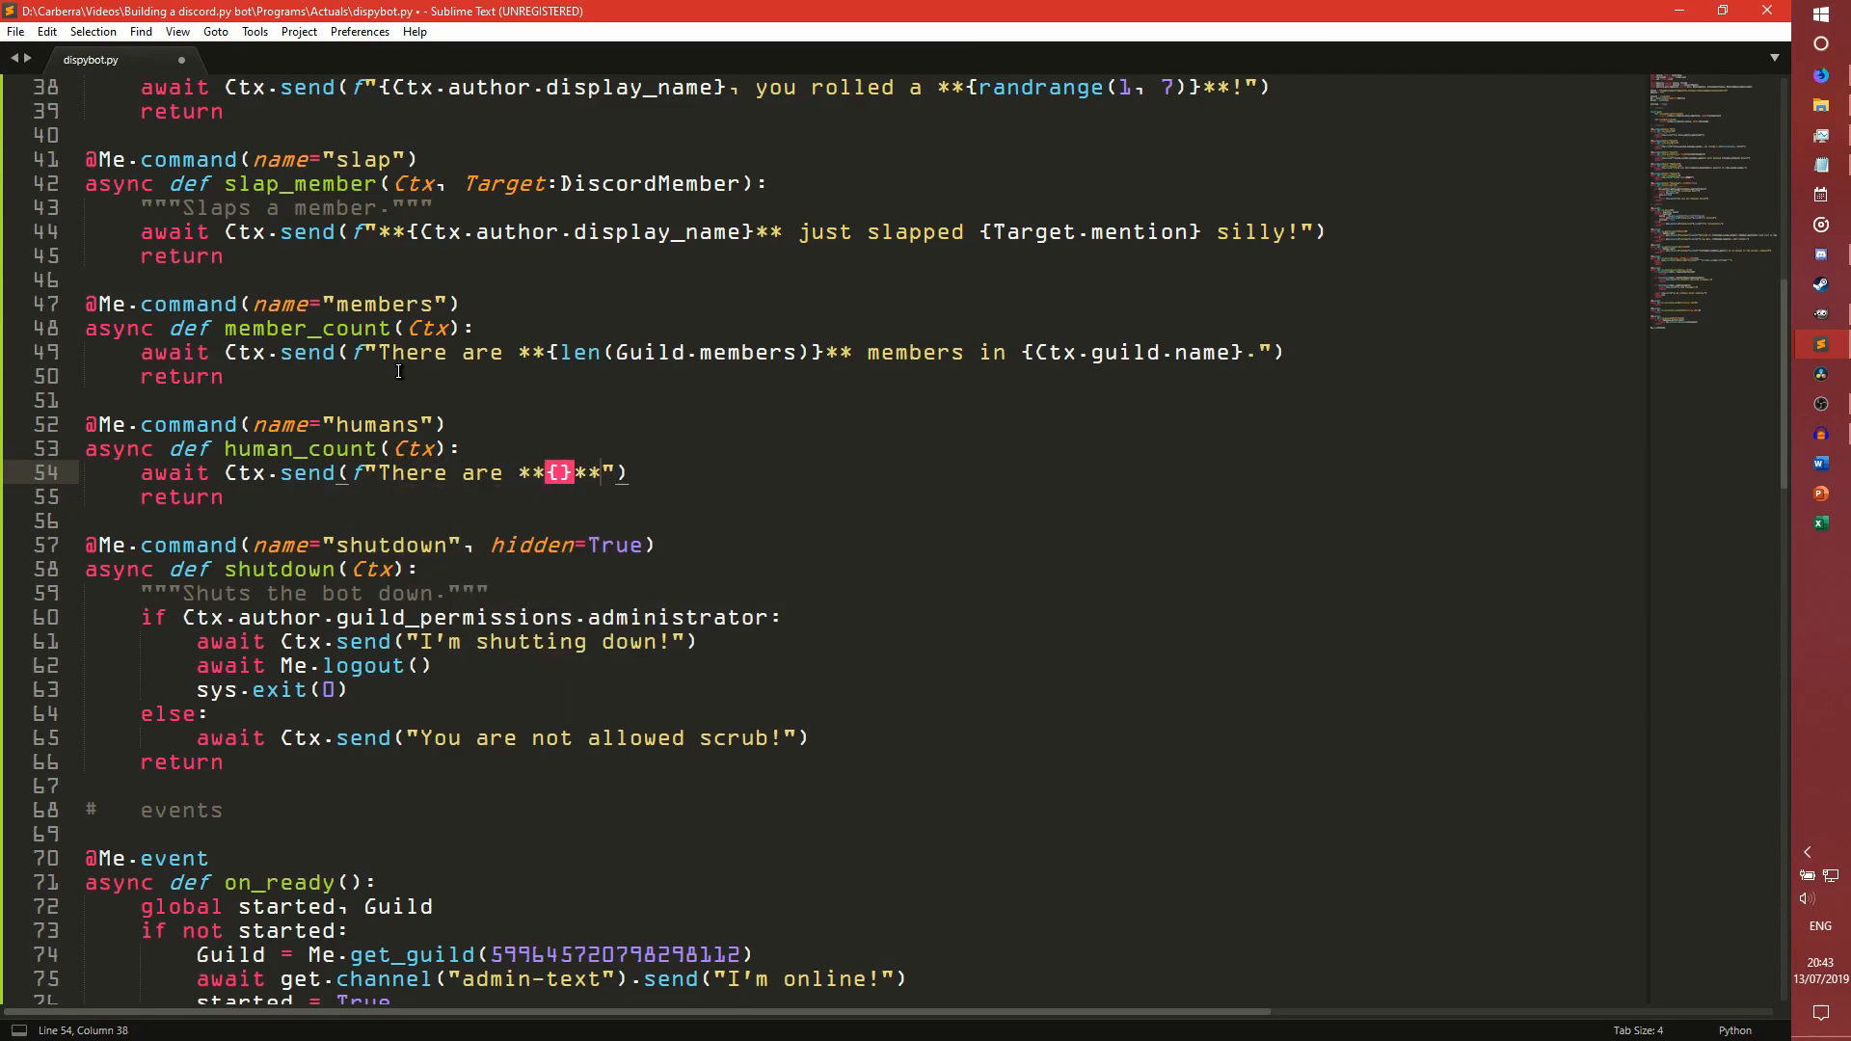
text(humans in t)
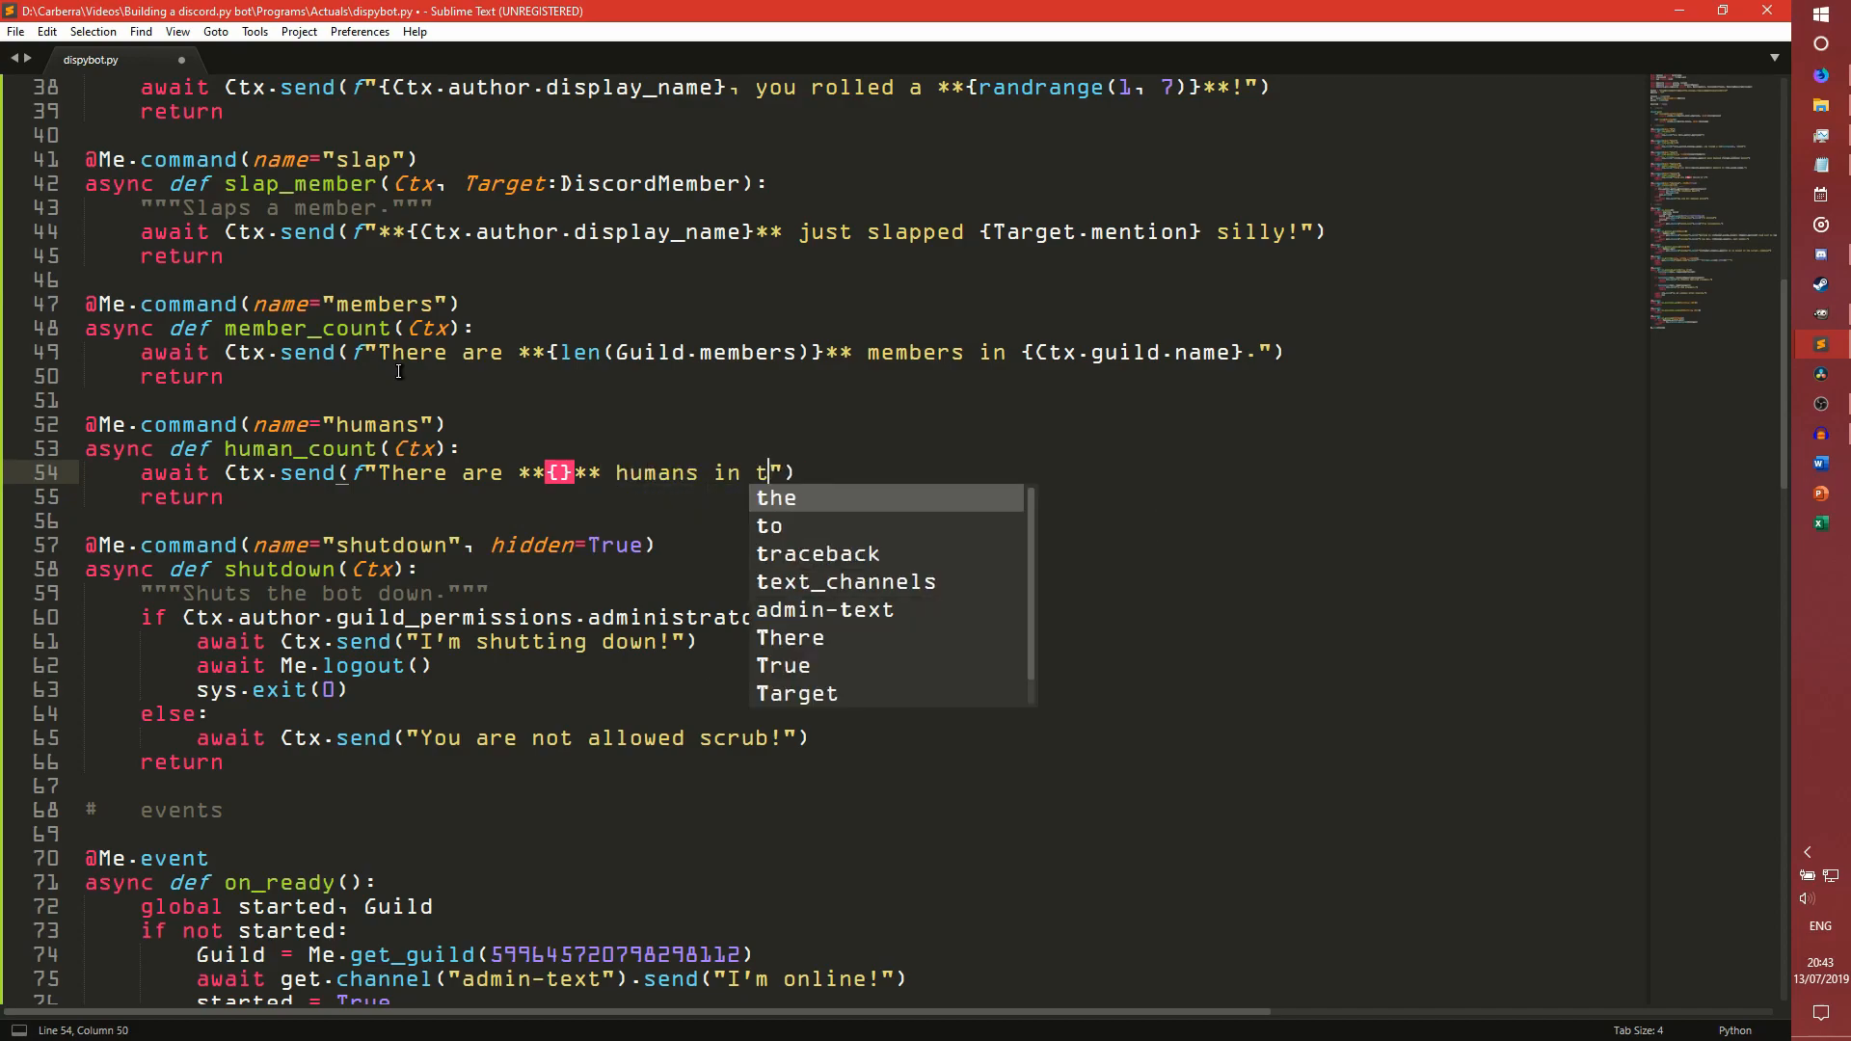
text({Ctx.)
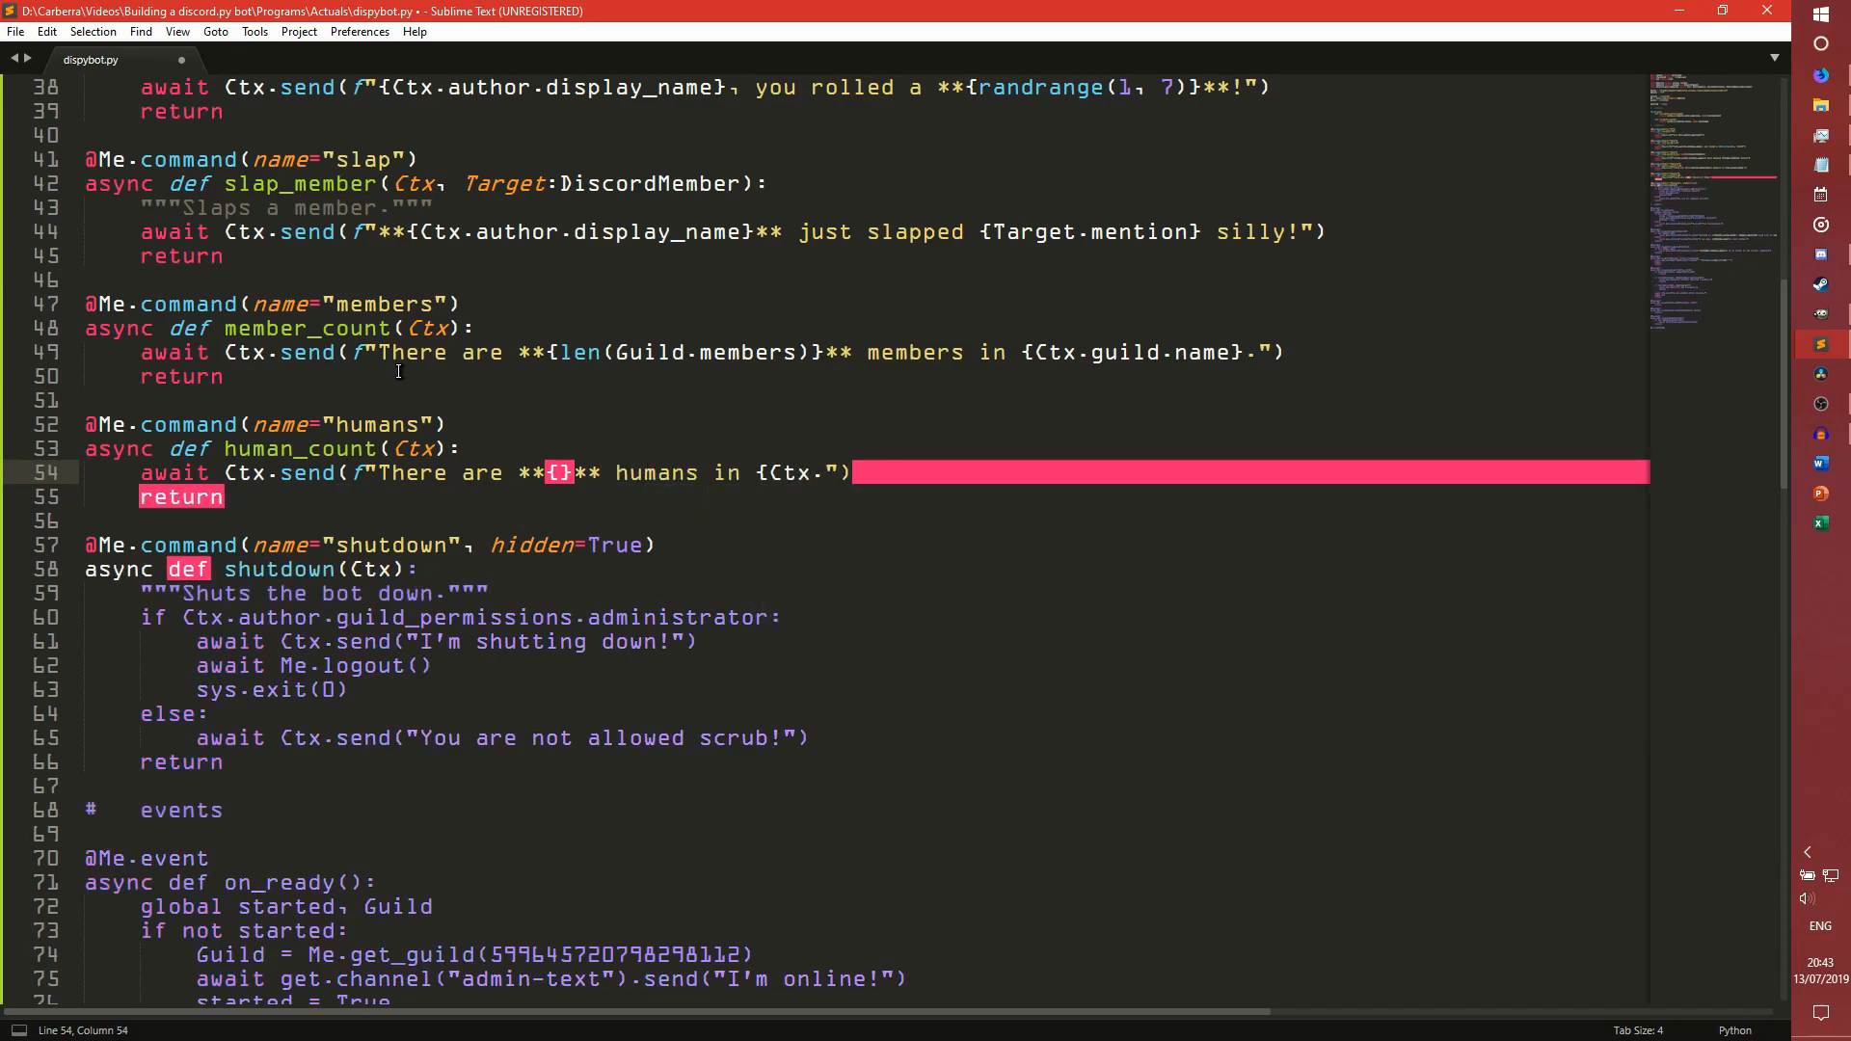
text(guiu)
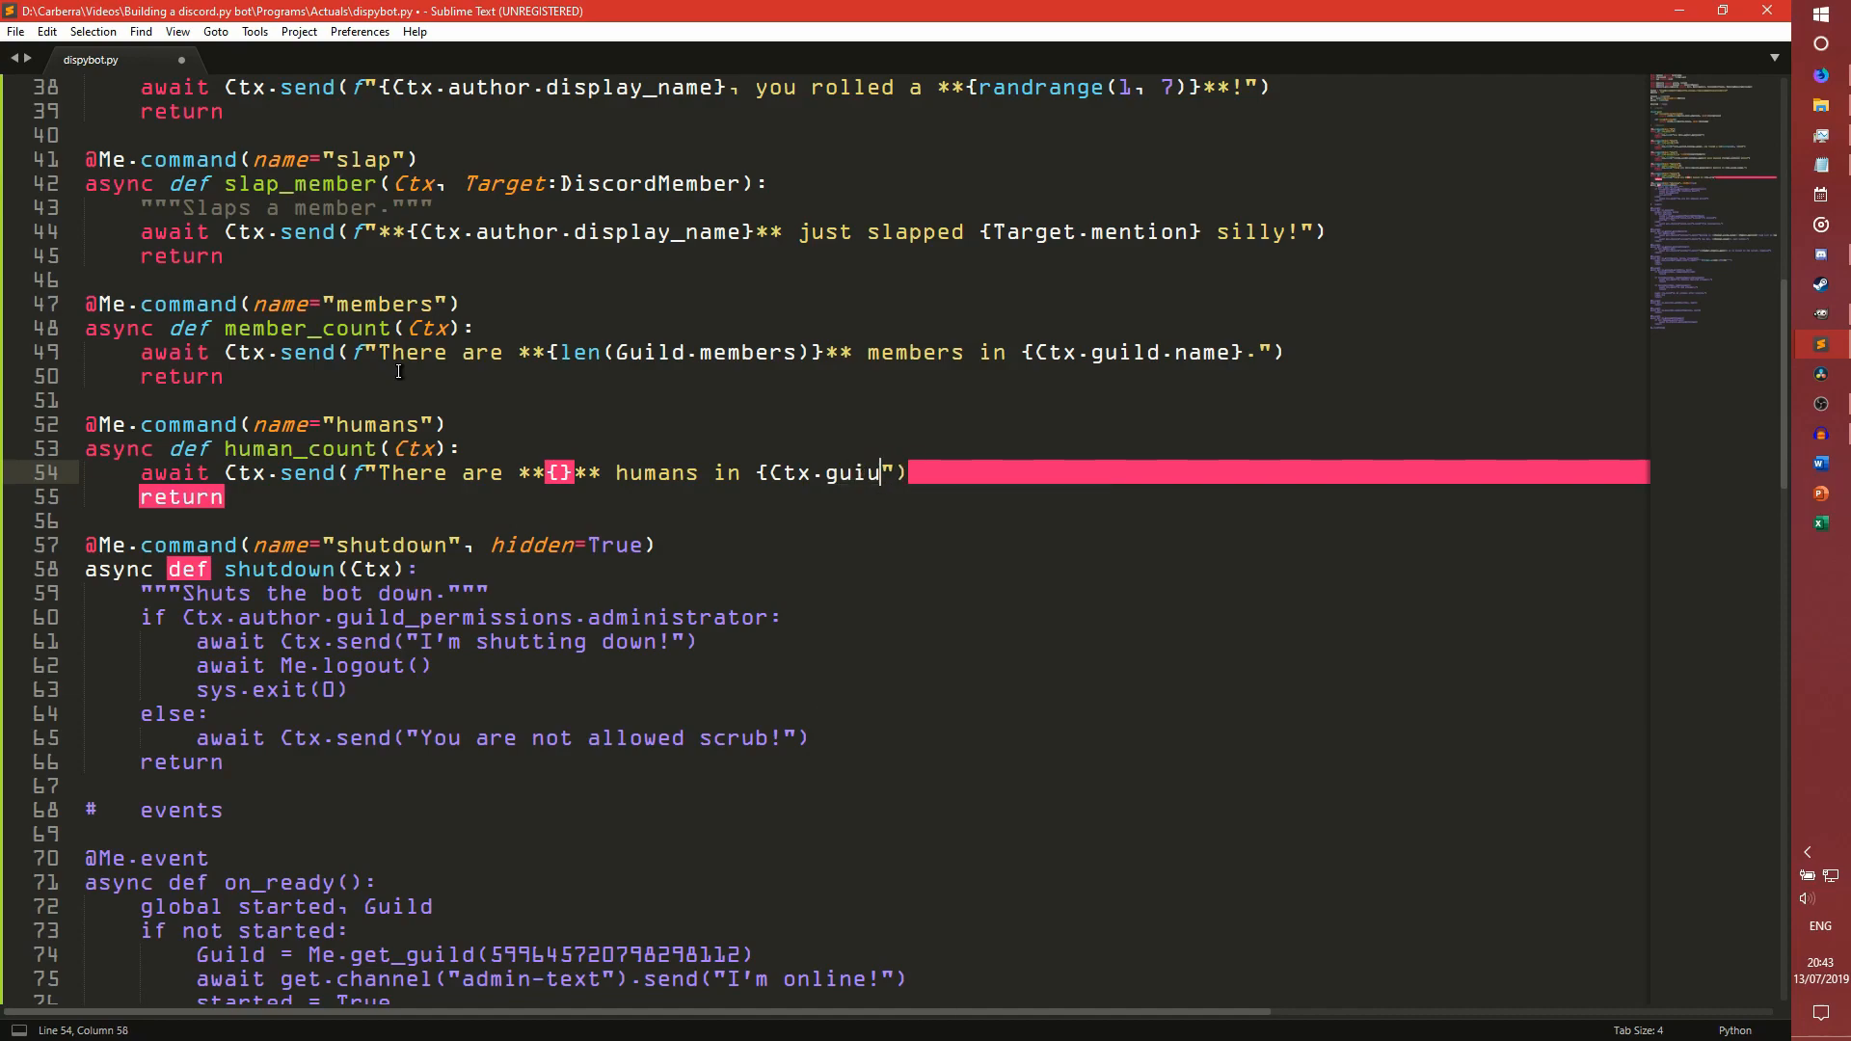
text(d)
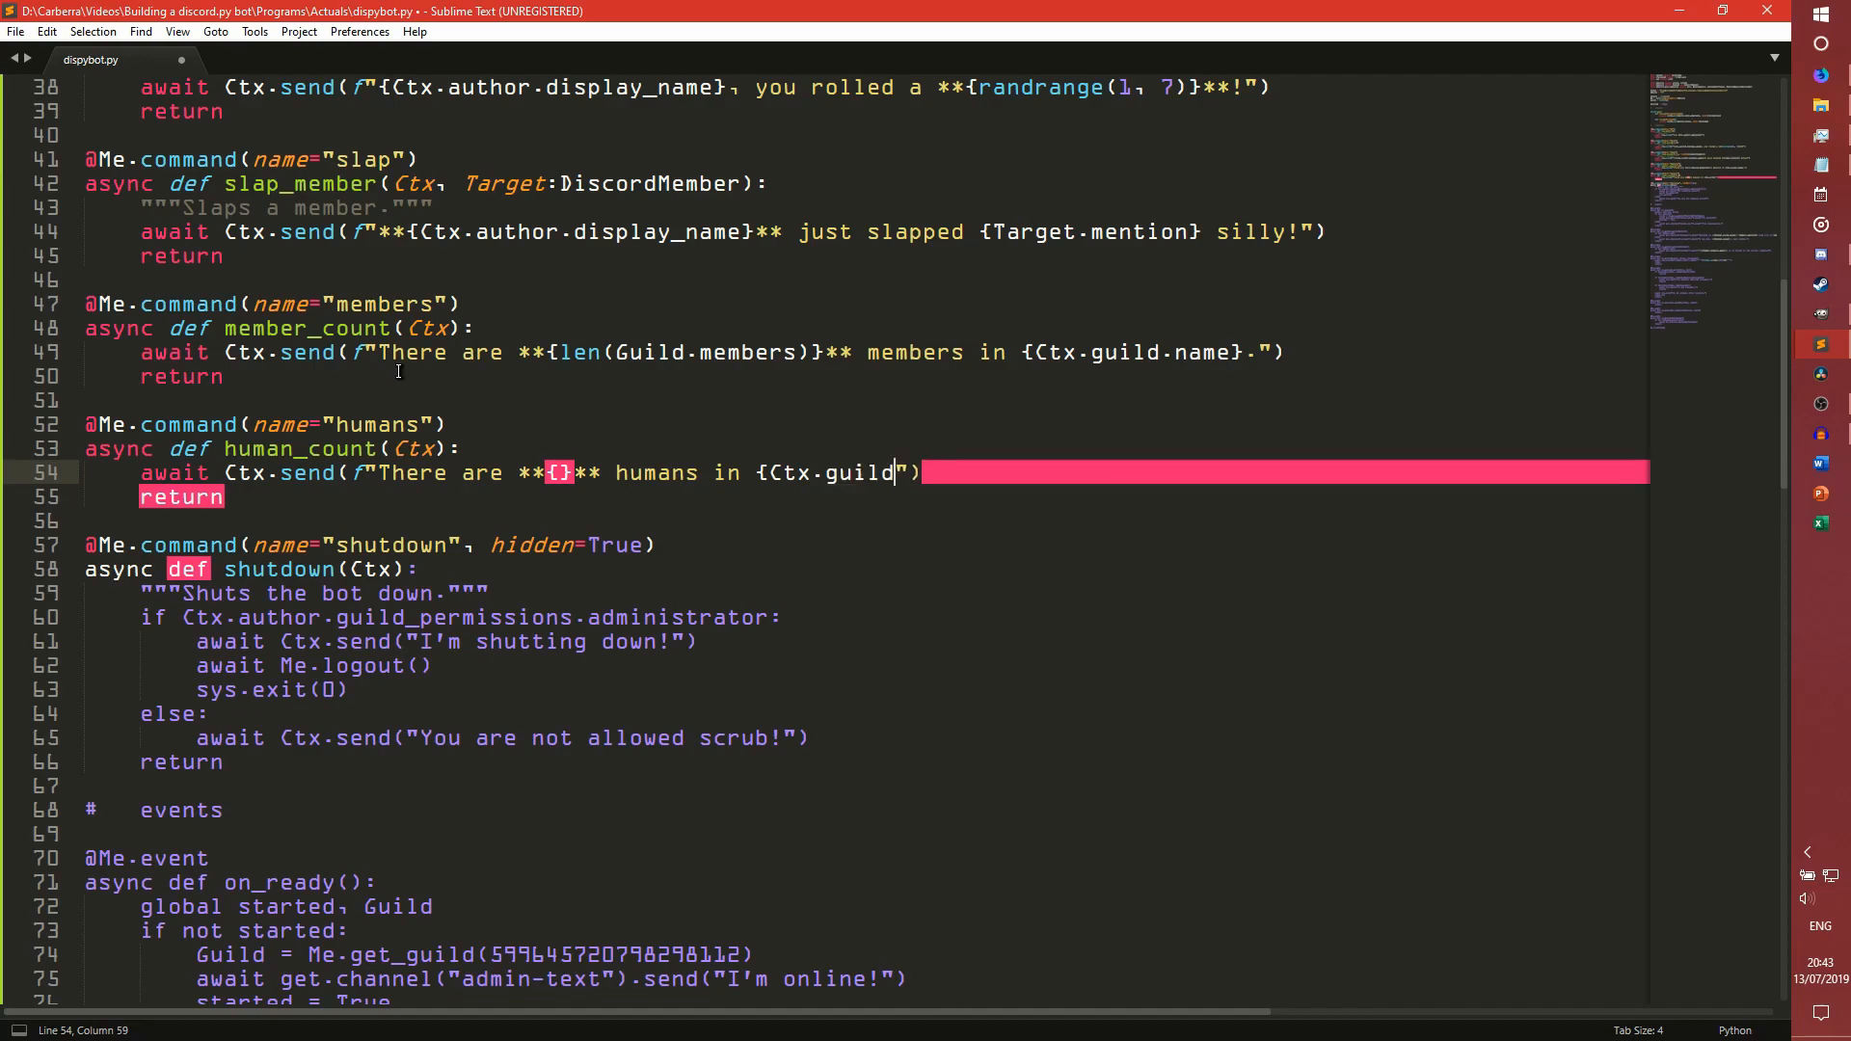
text(.name}.)
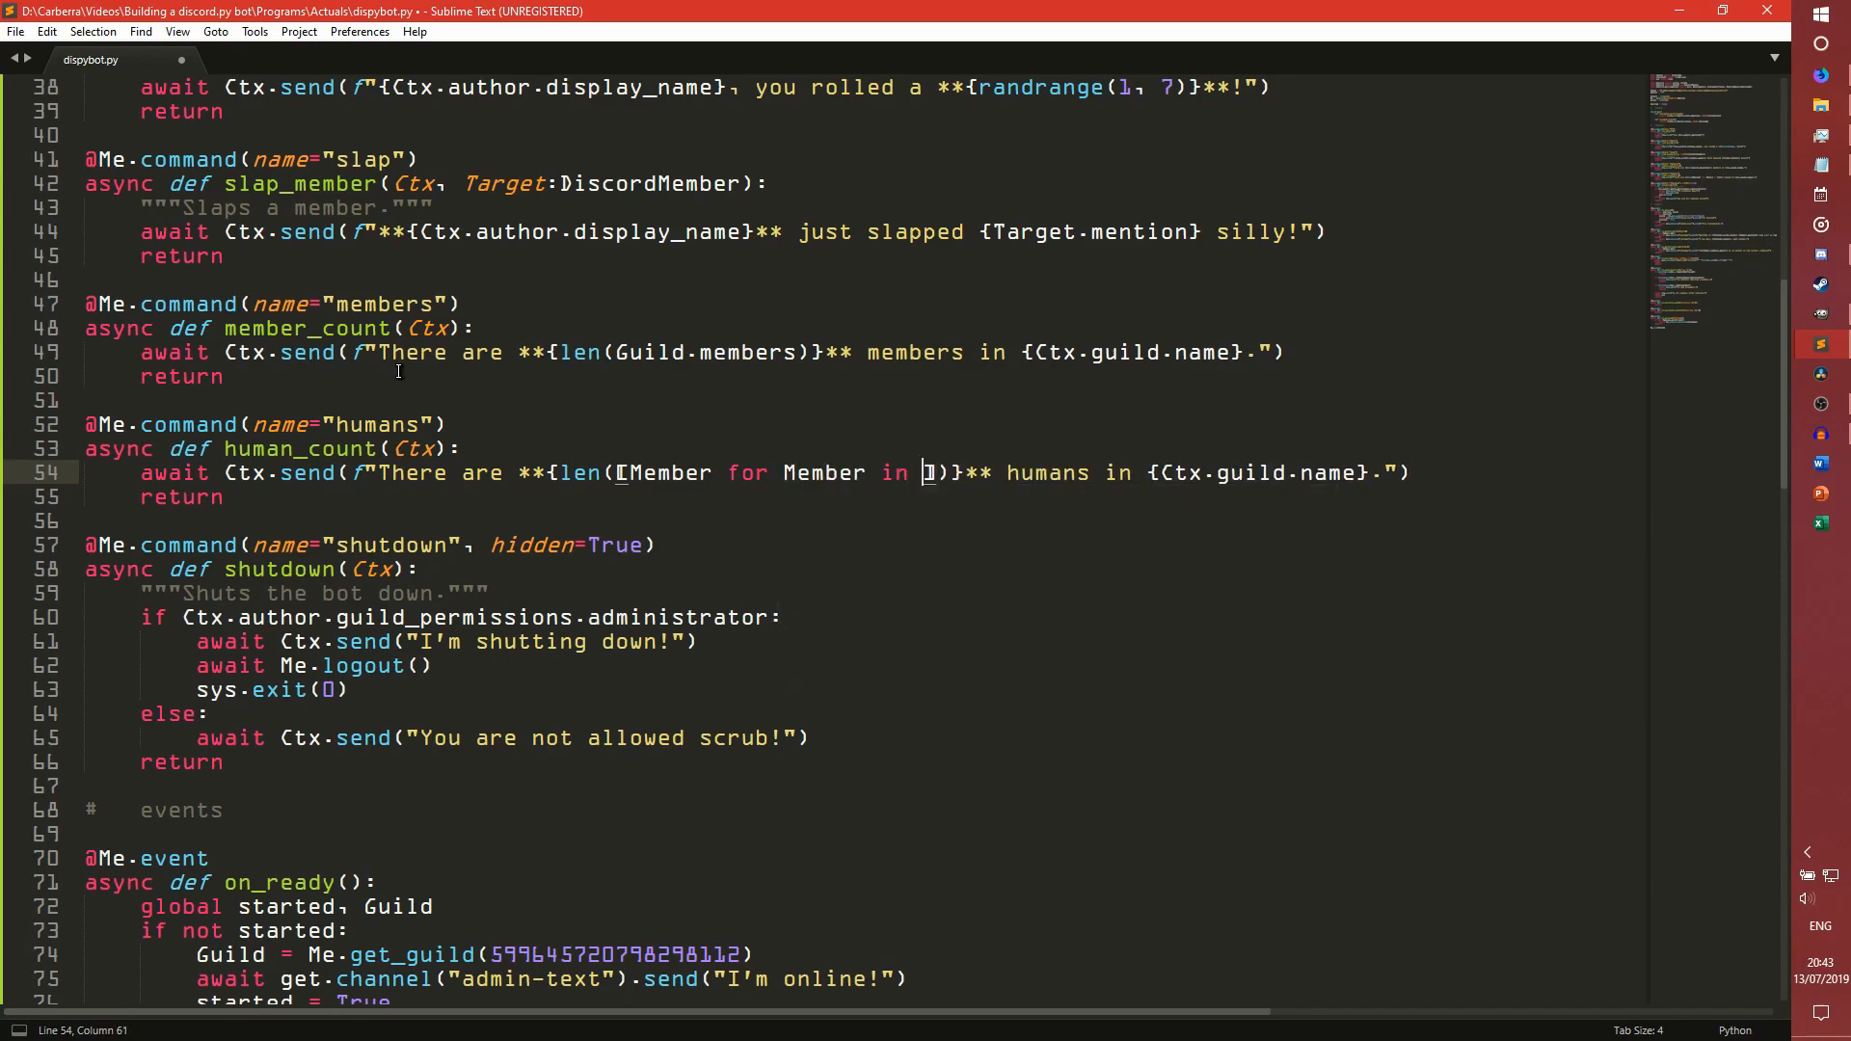
Step: Fill the count with the number of Guild.members whose Member.bot is false
text(Guild.members if not membe)
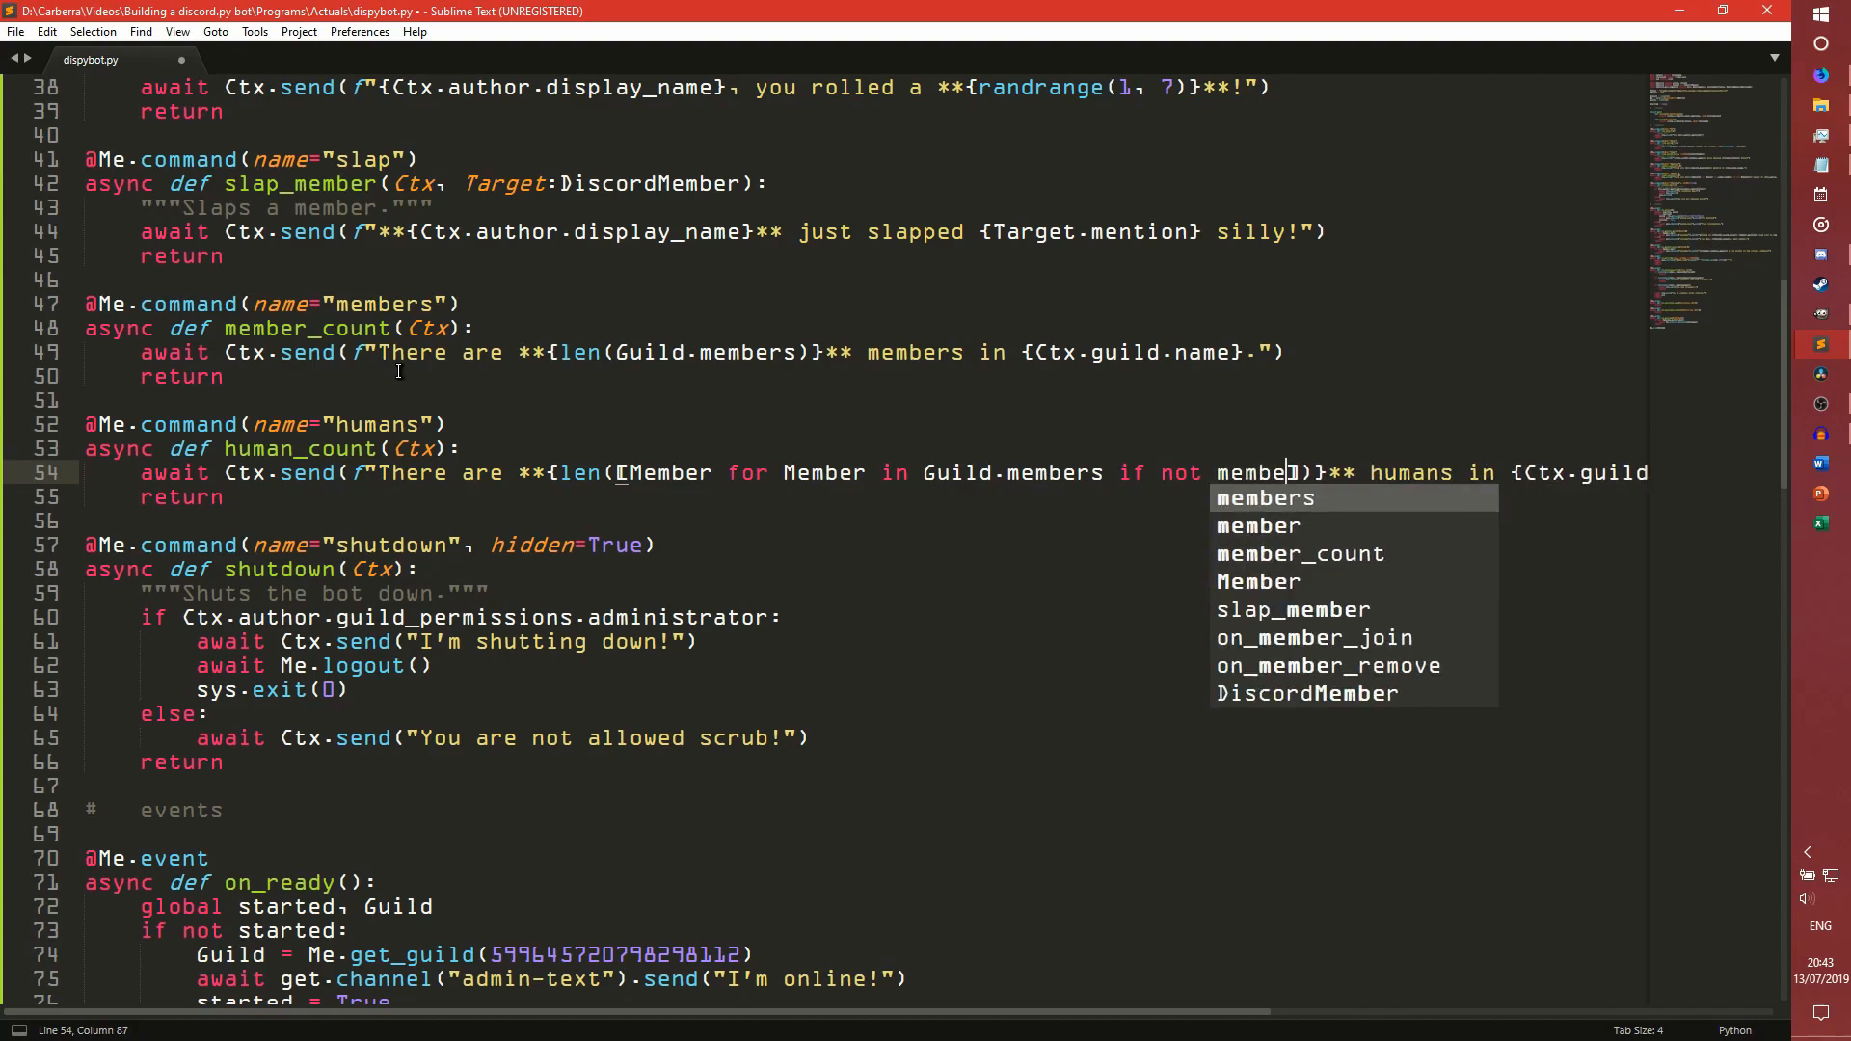
text(Member.)
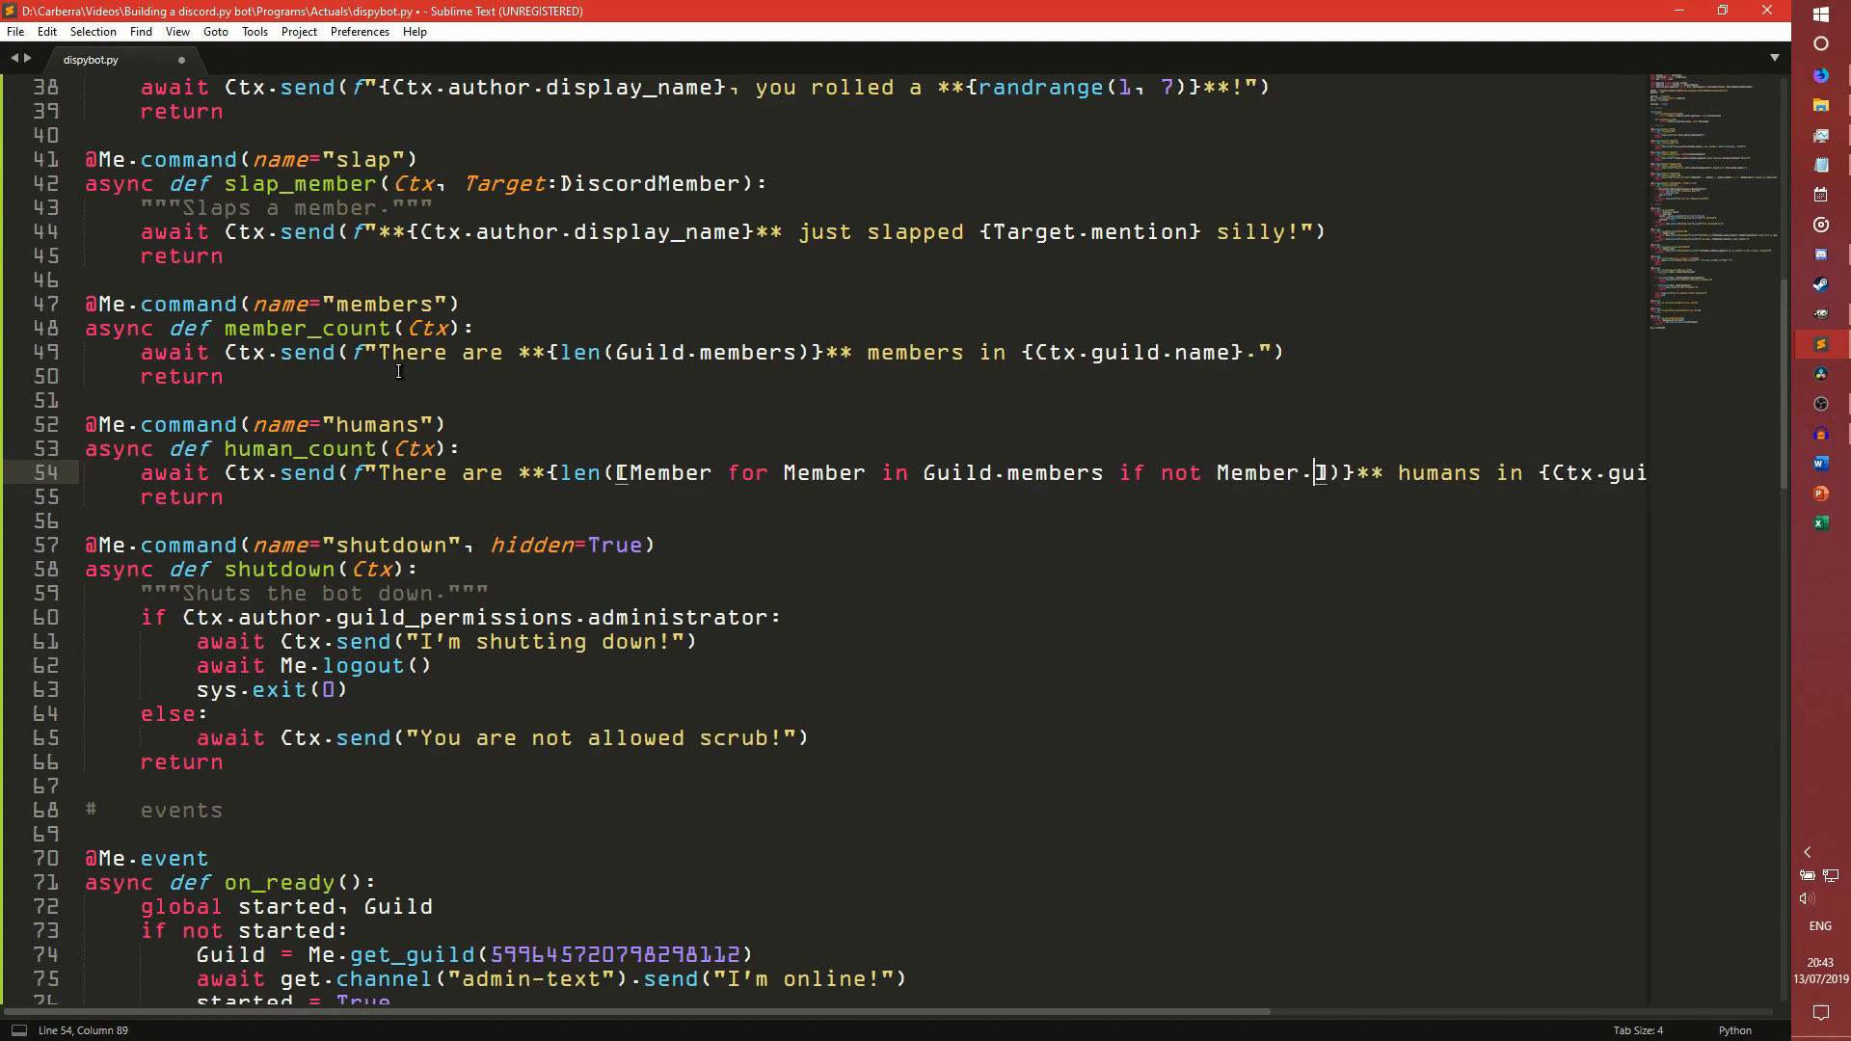
text(bot)
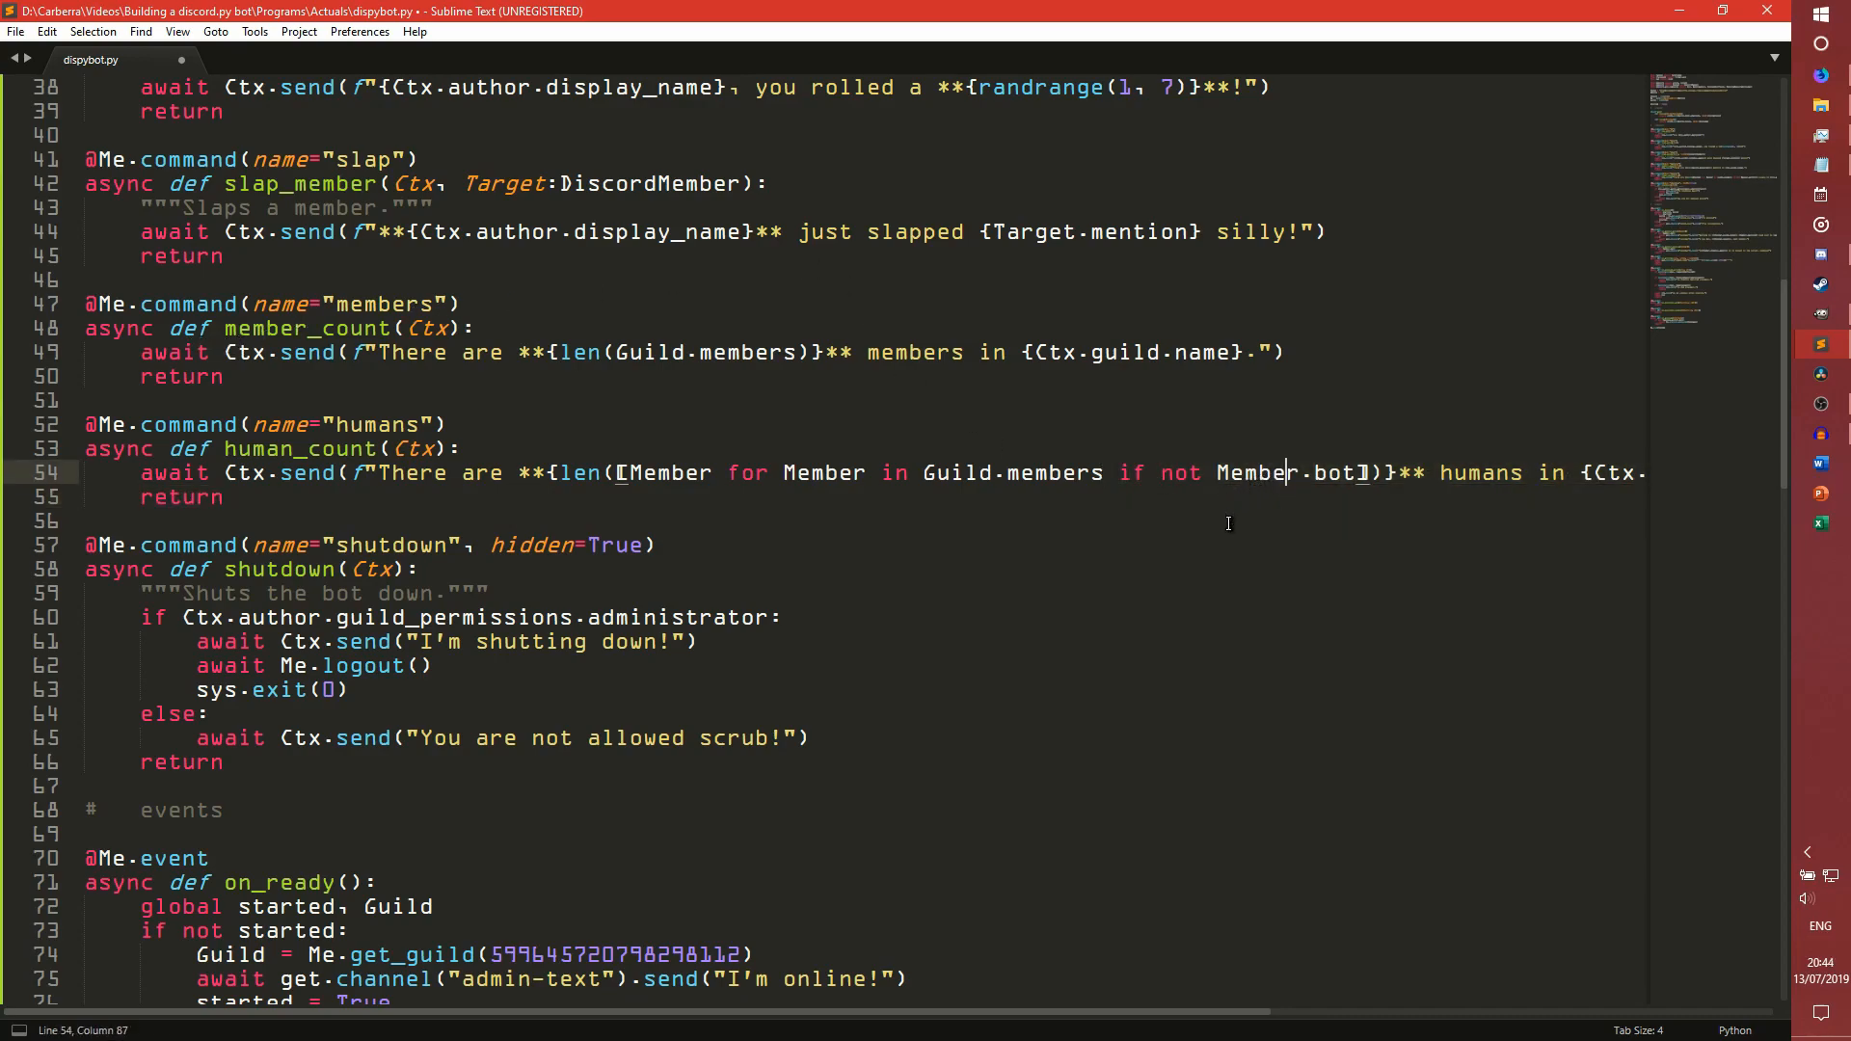
mouse_move(1227, 484)
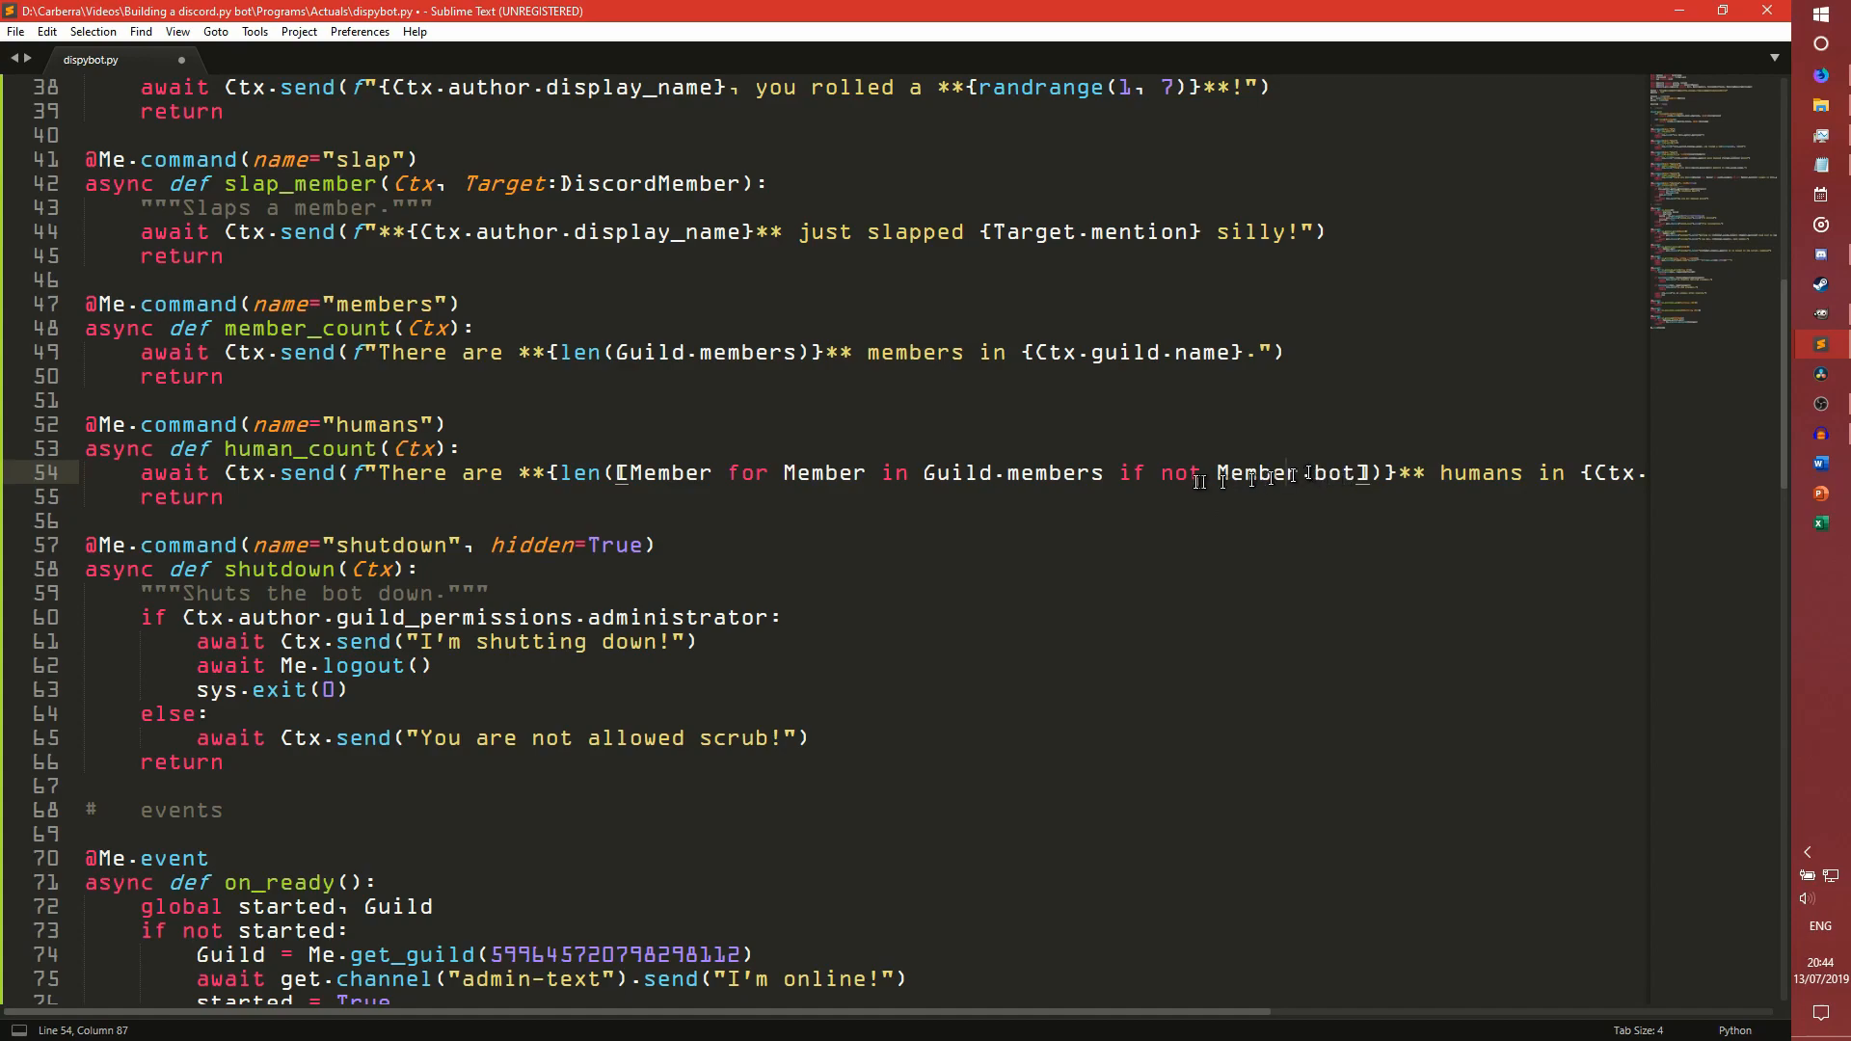
double_click(1180, 473)
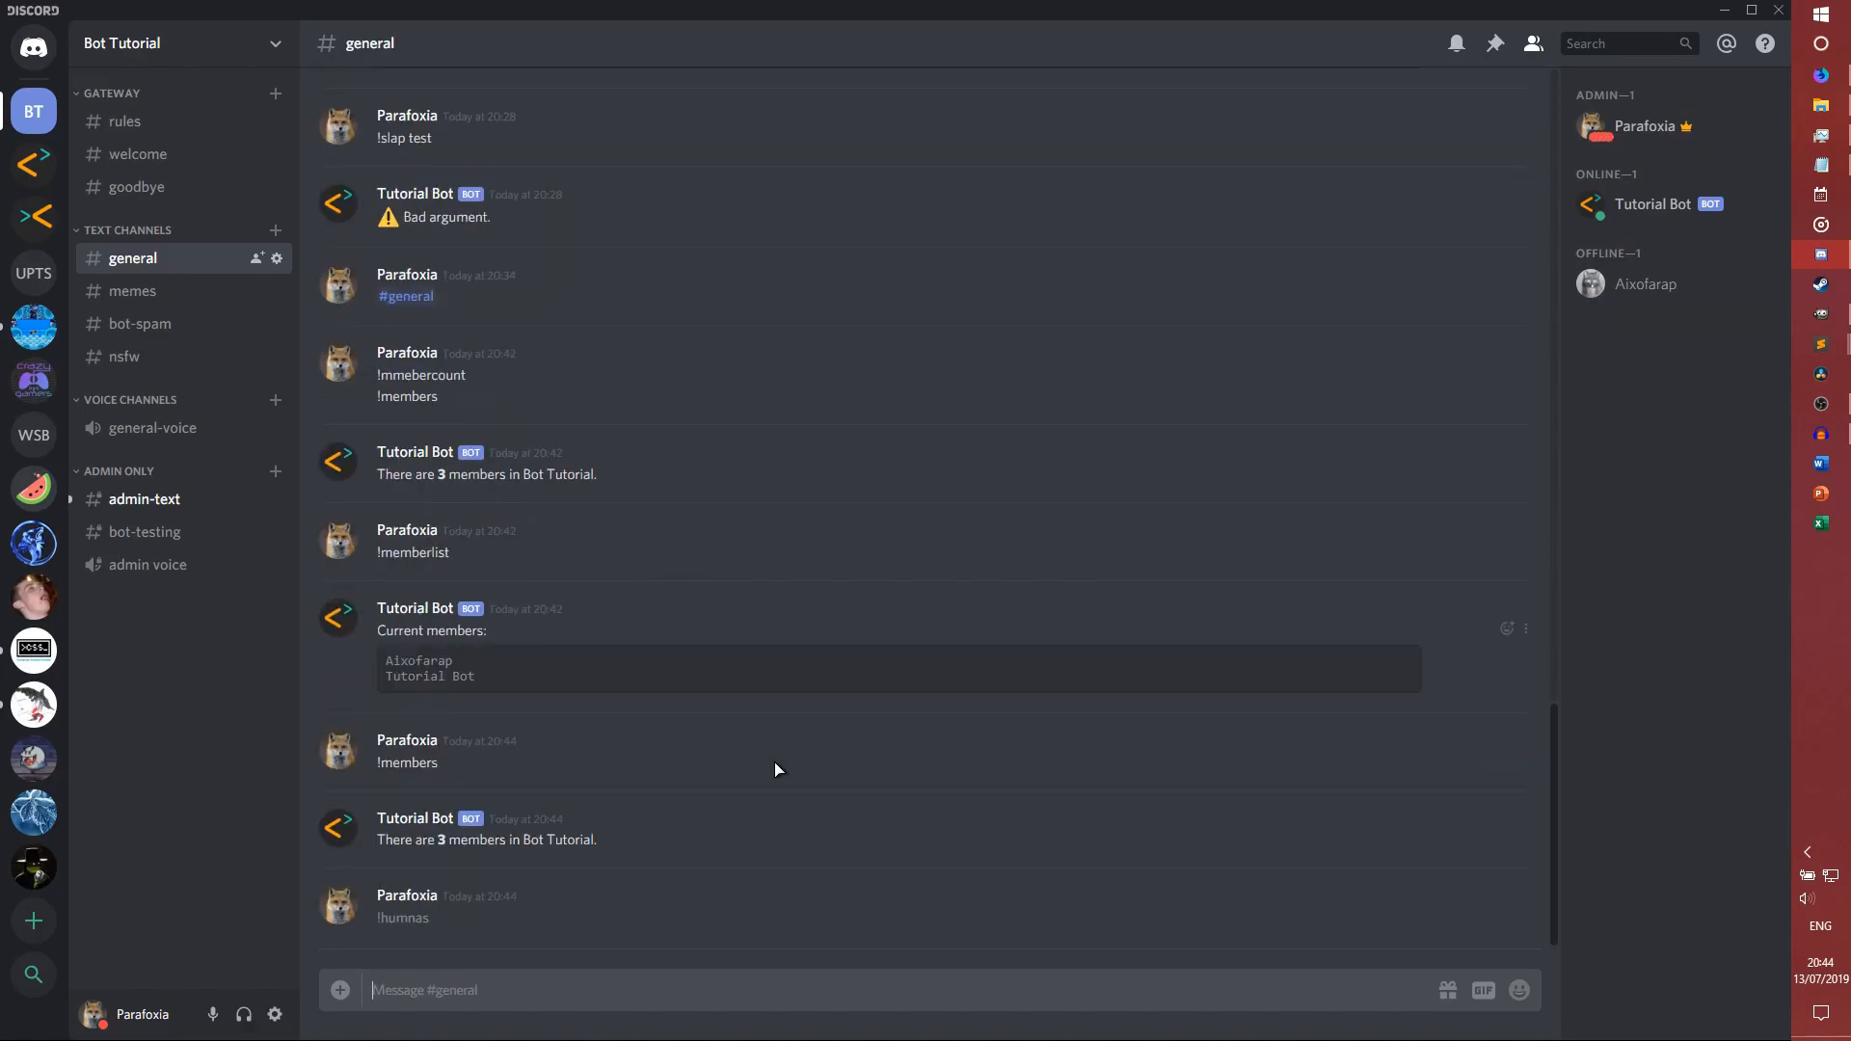
Step: Send !humans, check #admin-text, and return to #general for 'There are 2 humans'
text(!humna)
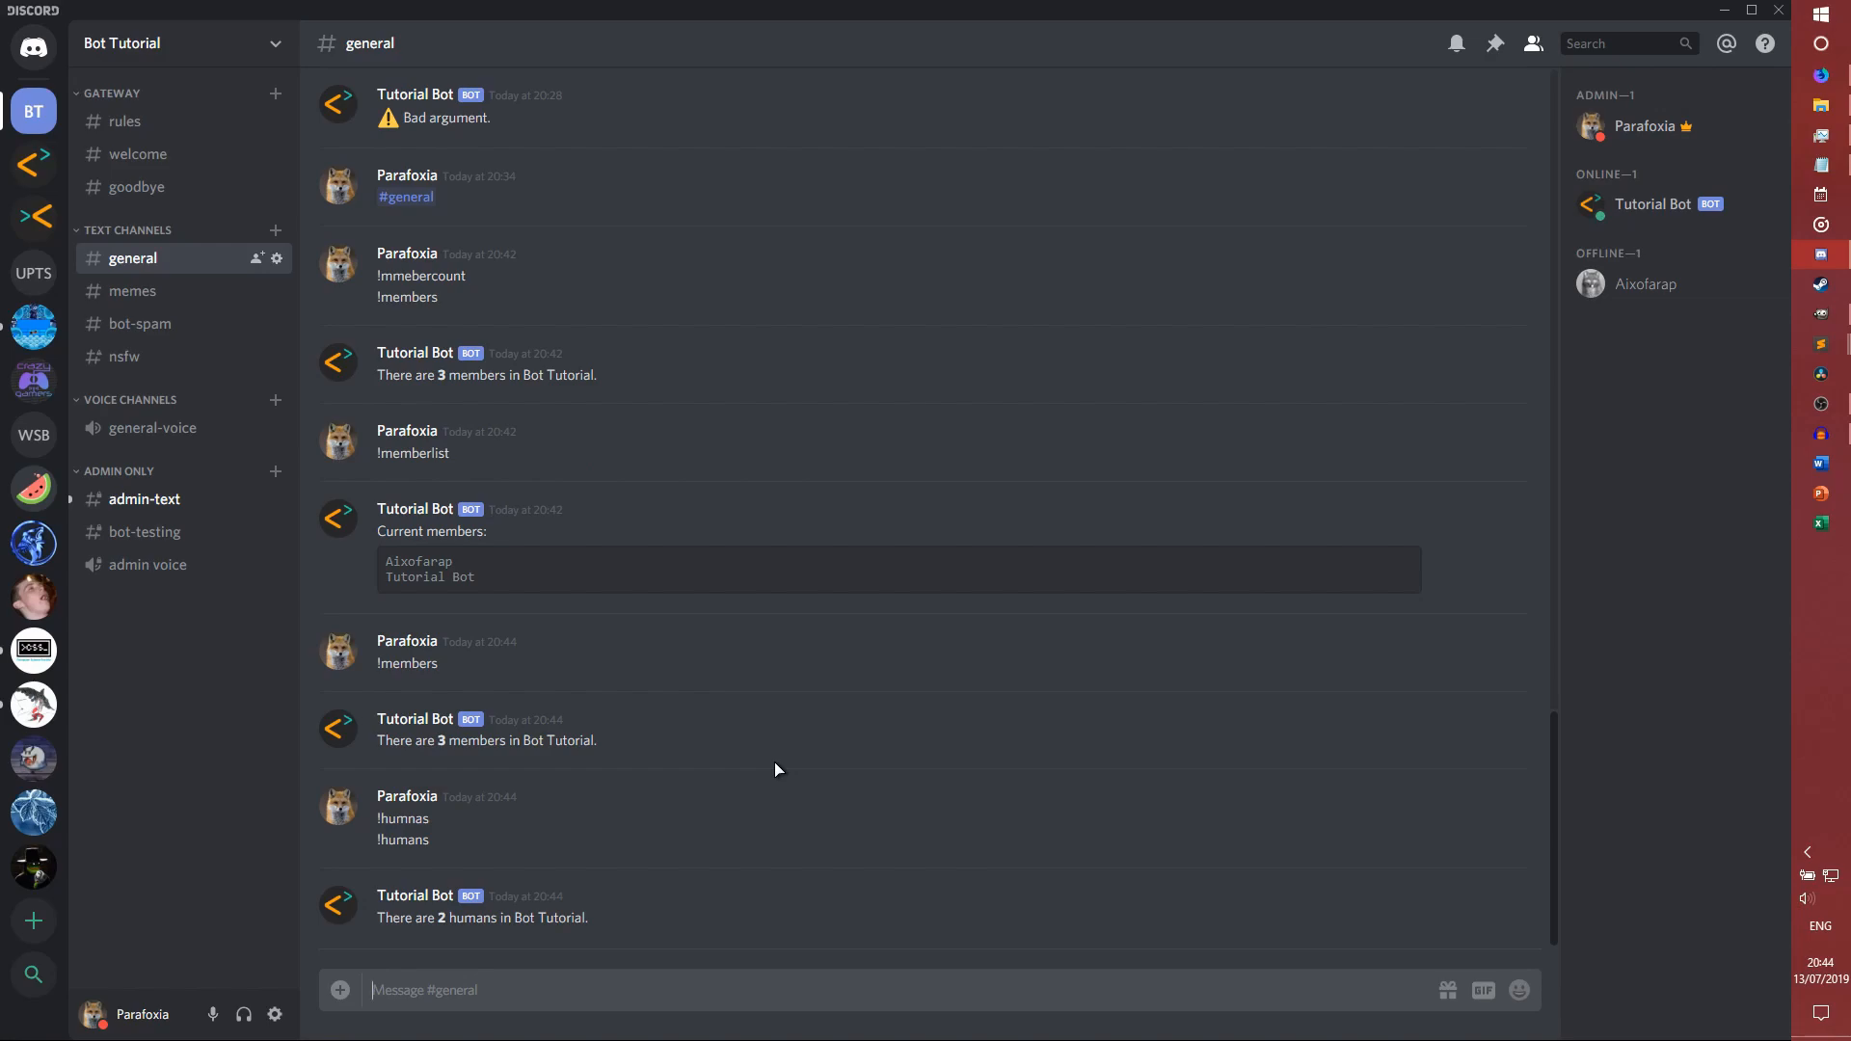
click(143, 499)
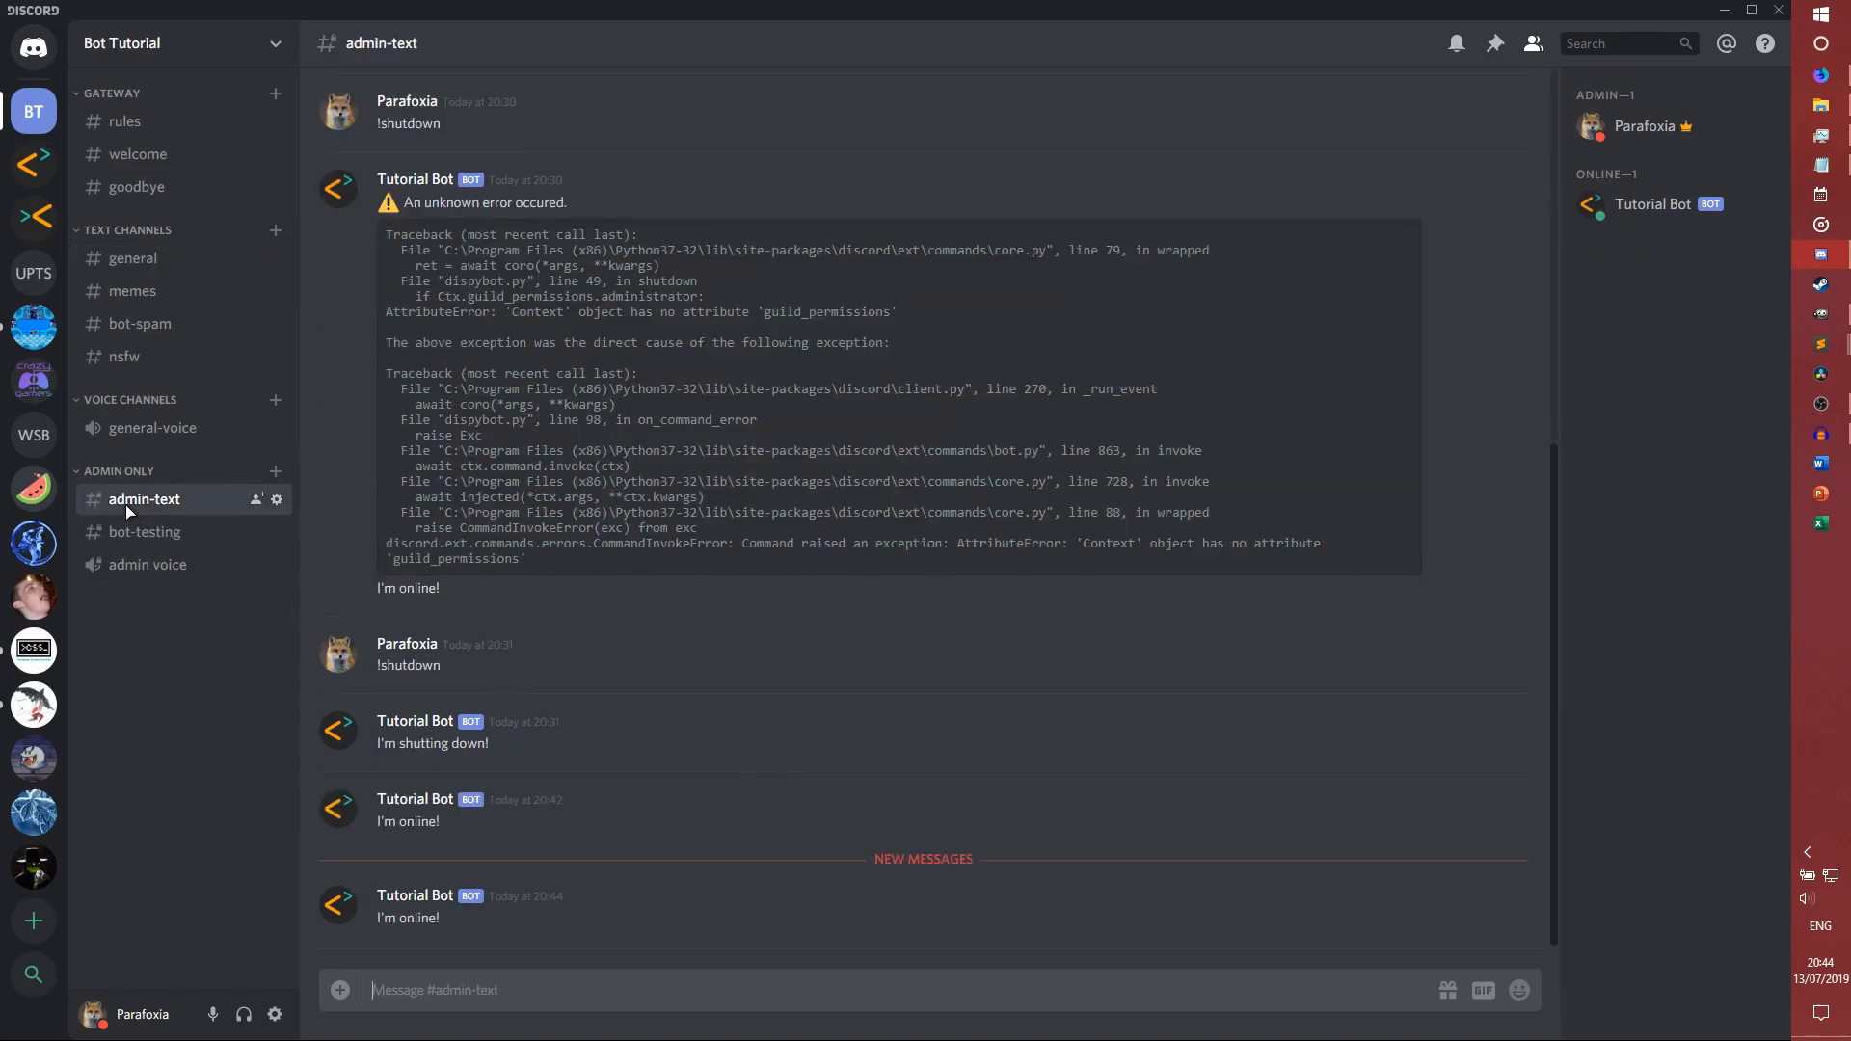
click(132, 259)
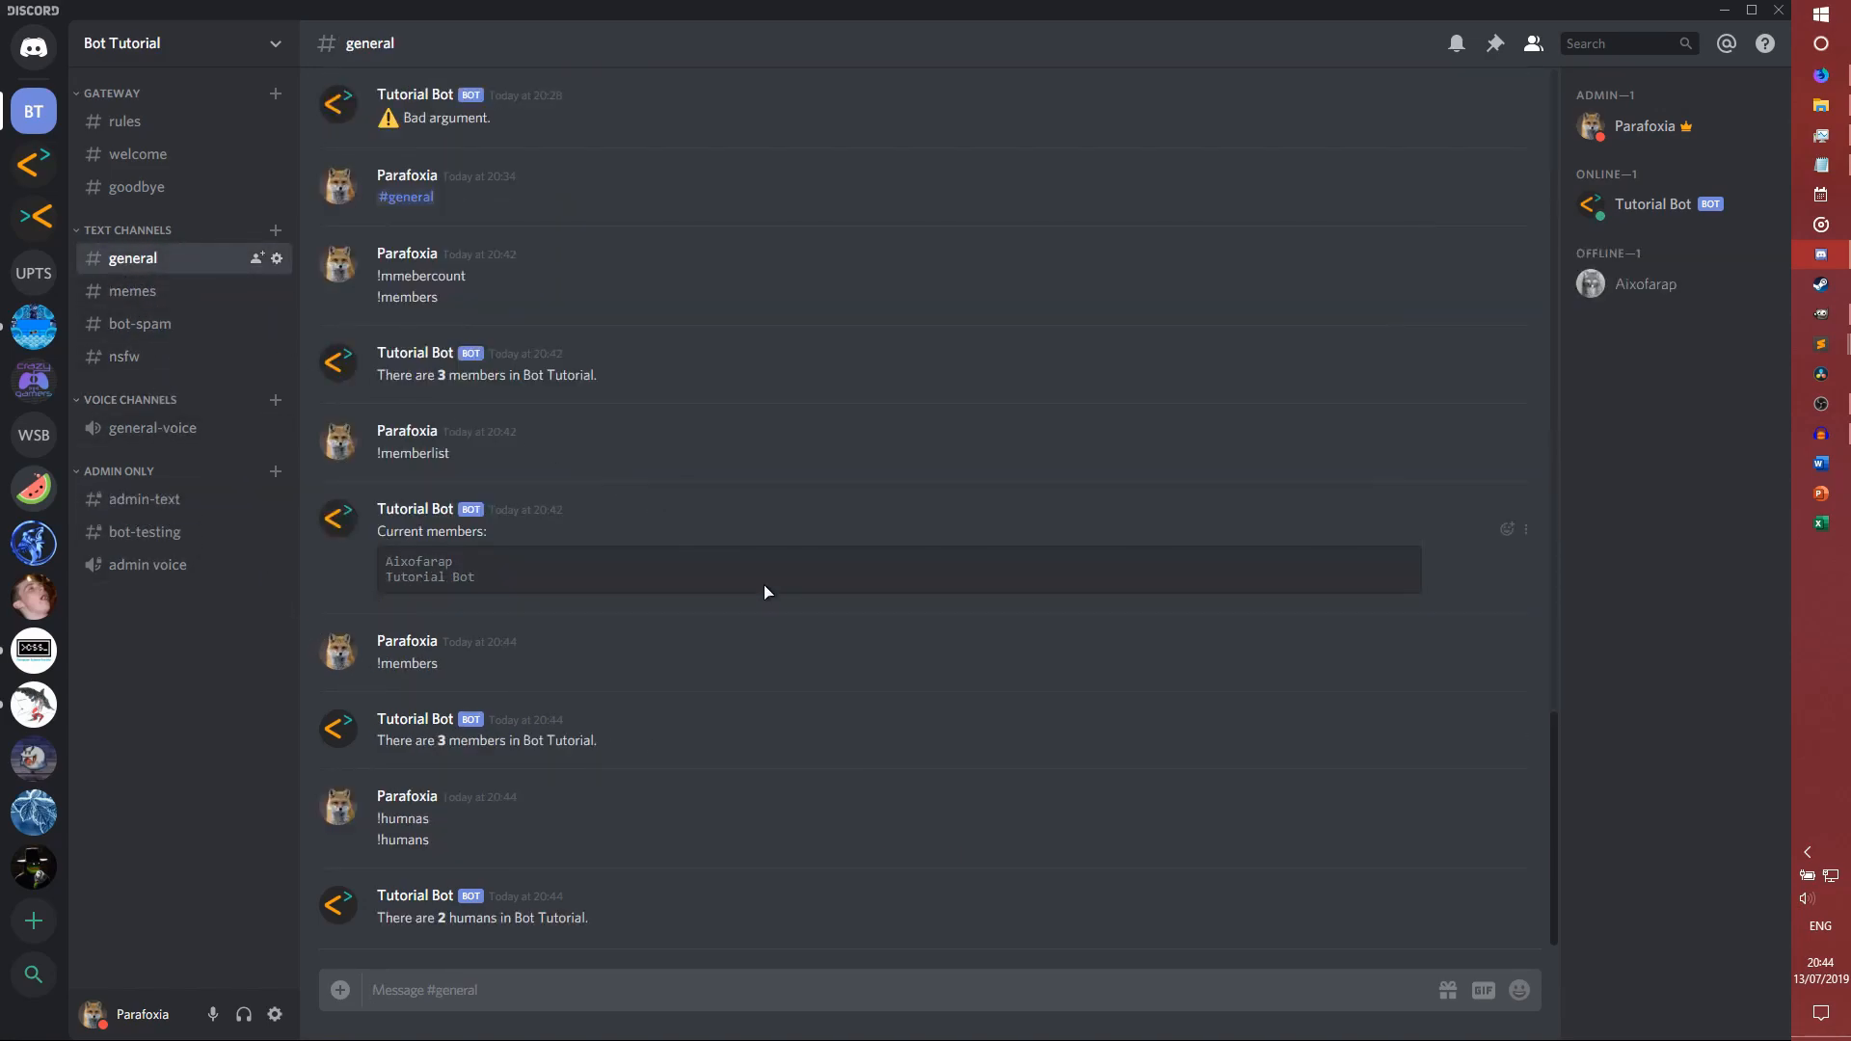
mouse_move(1627, 367)
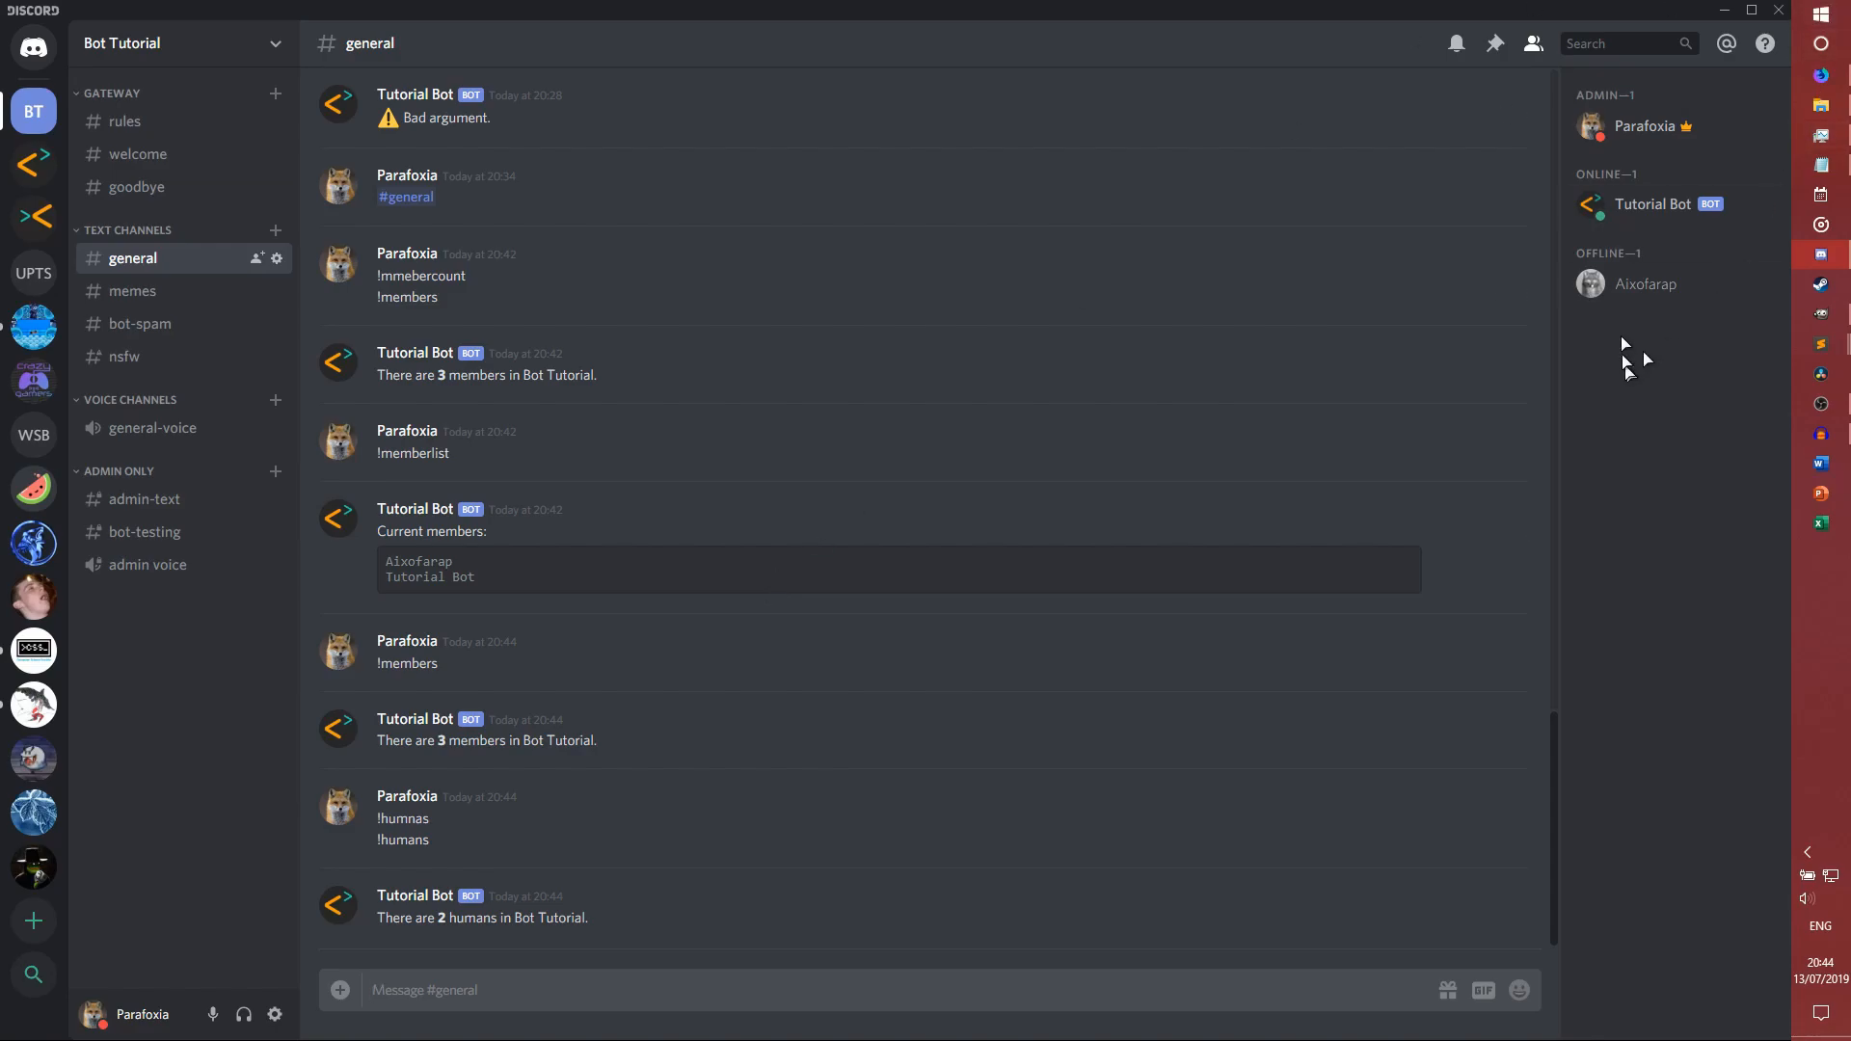
mouse_move(1517, 664)
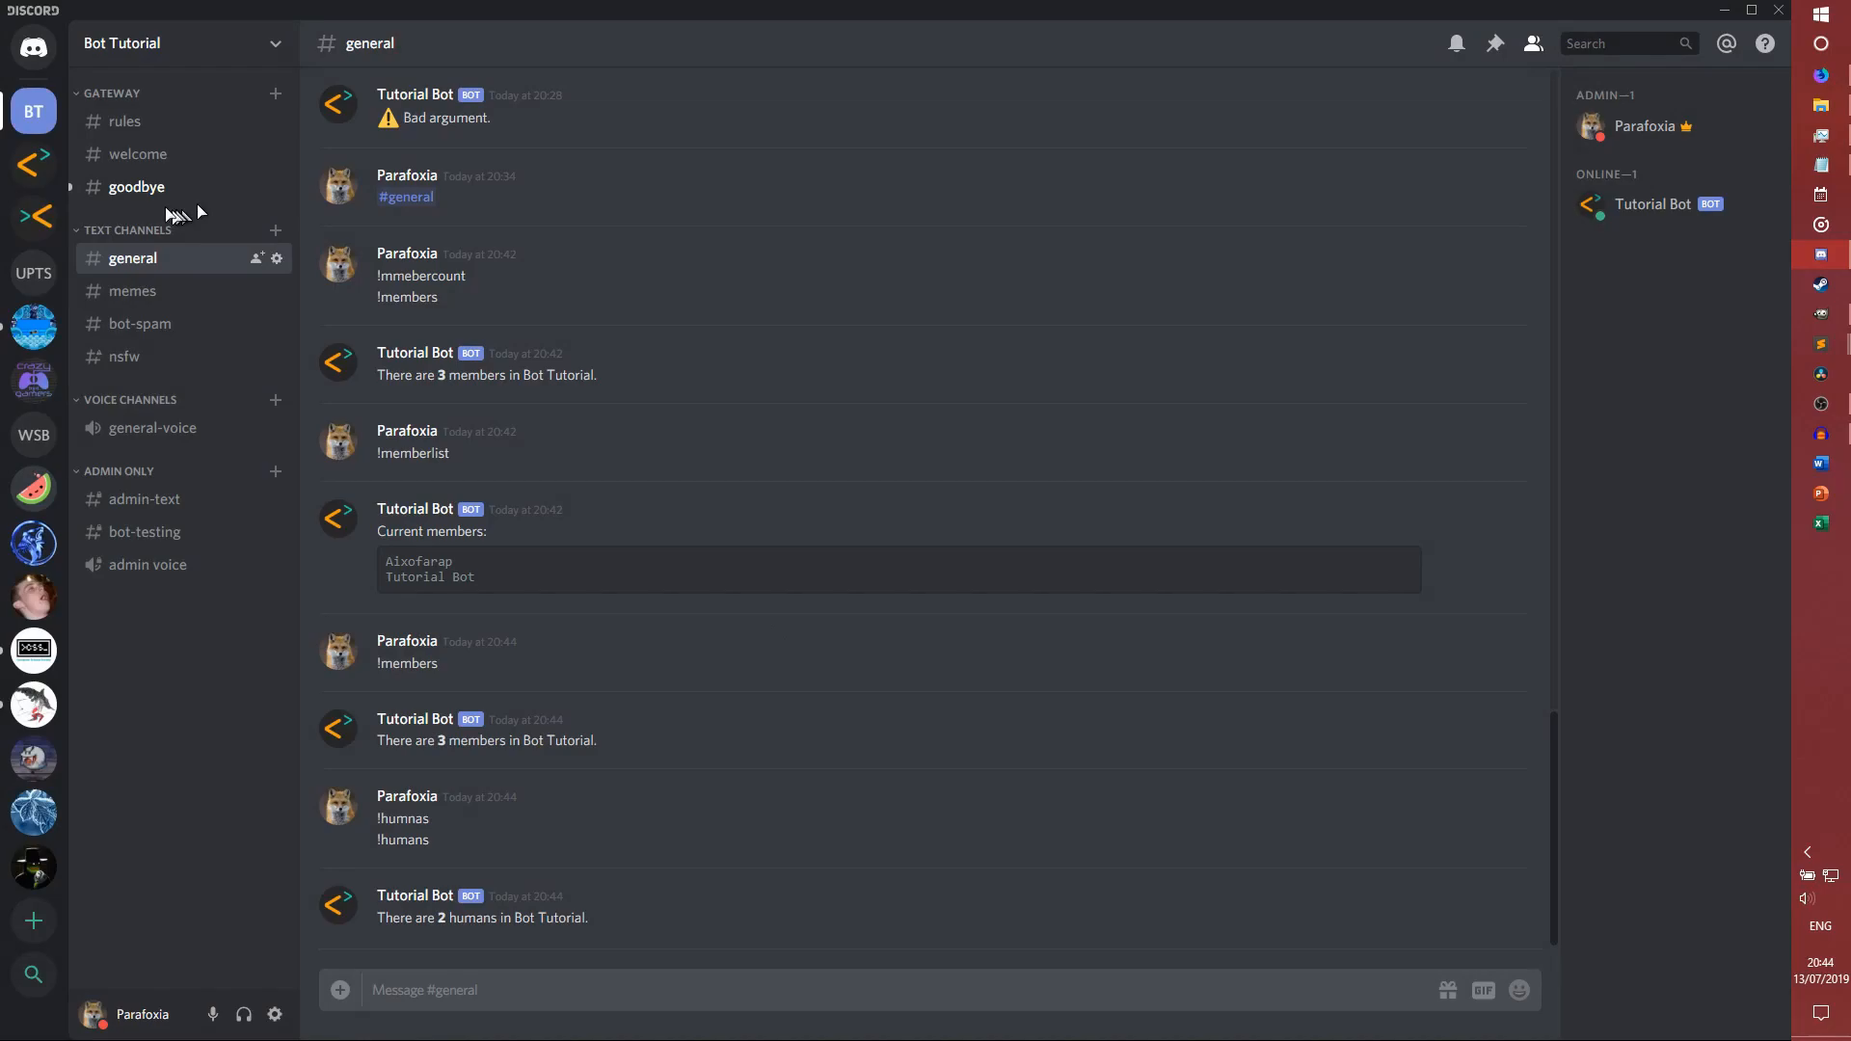
Step: View the farewell in #goodbye, then toggle Streamer Mode via the server options menu
click(137, 186)
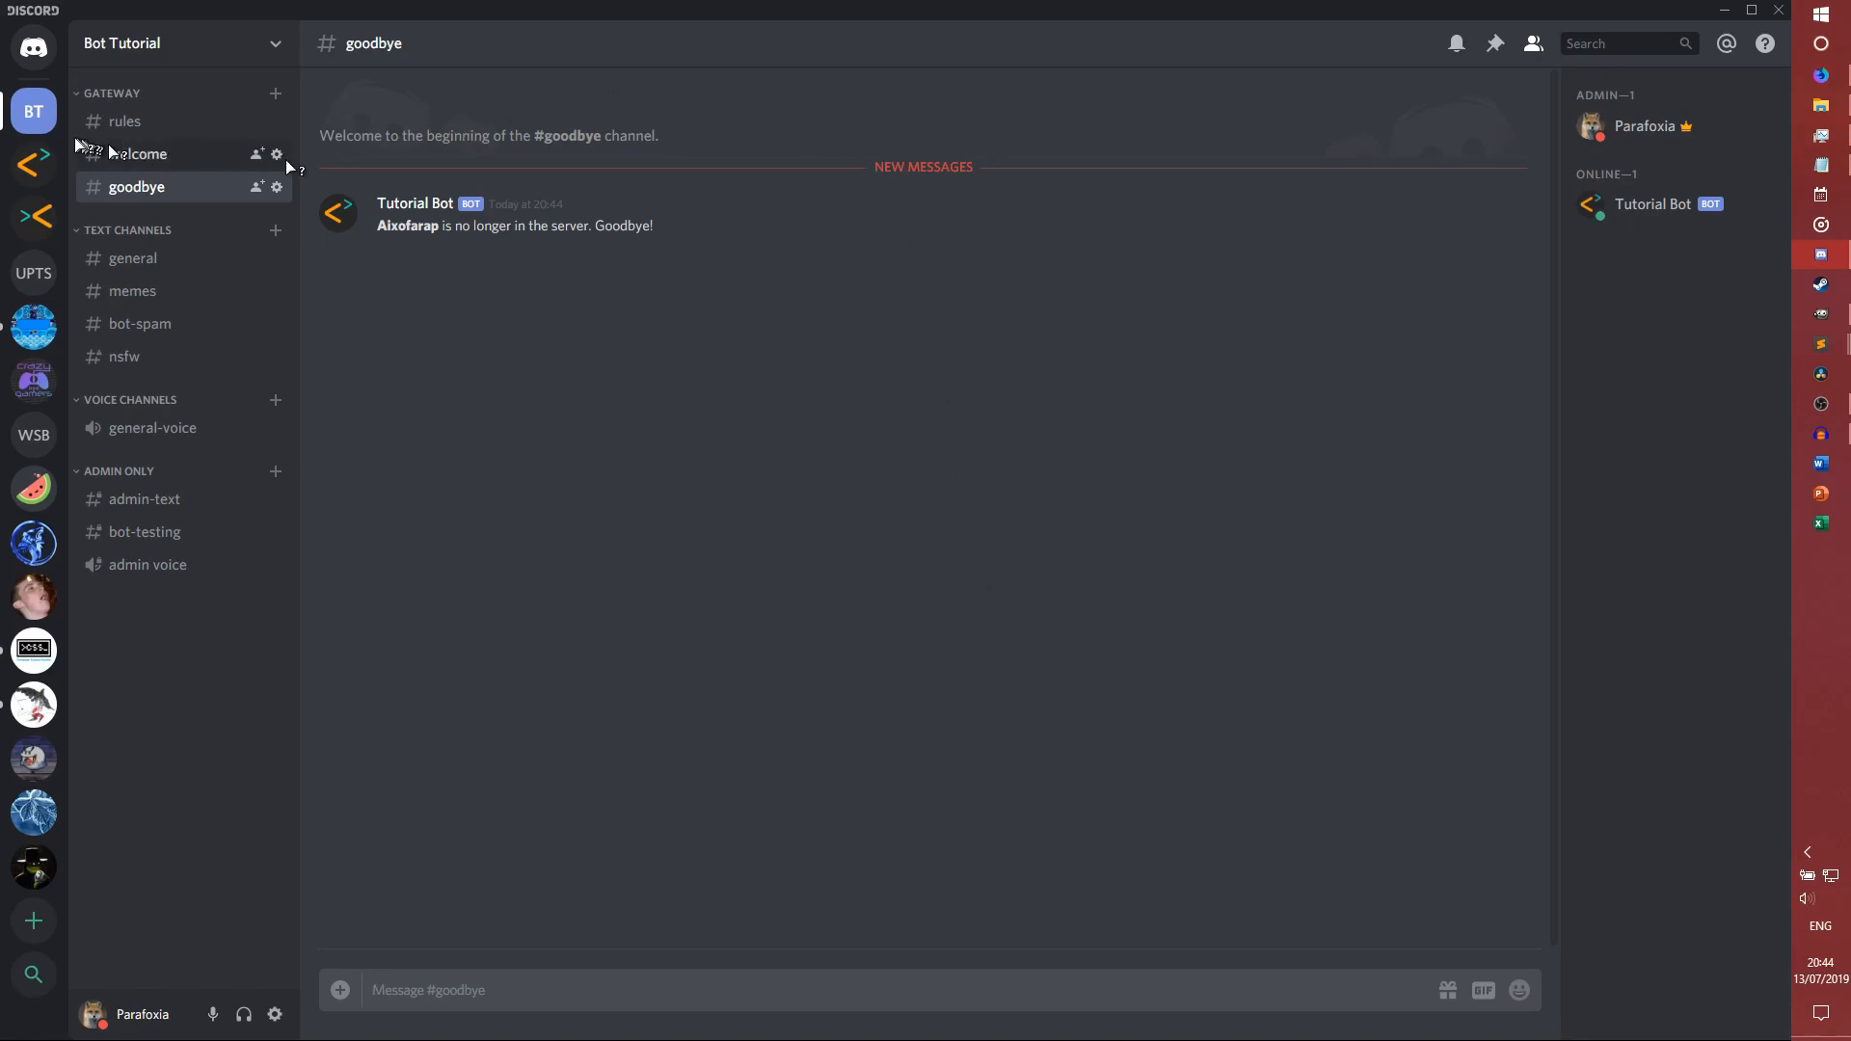
right_click(122, 43)
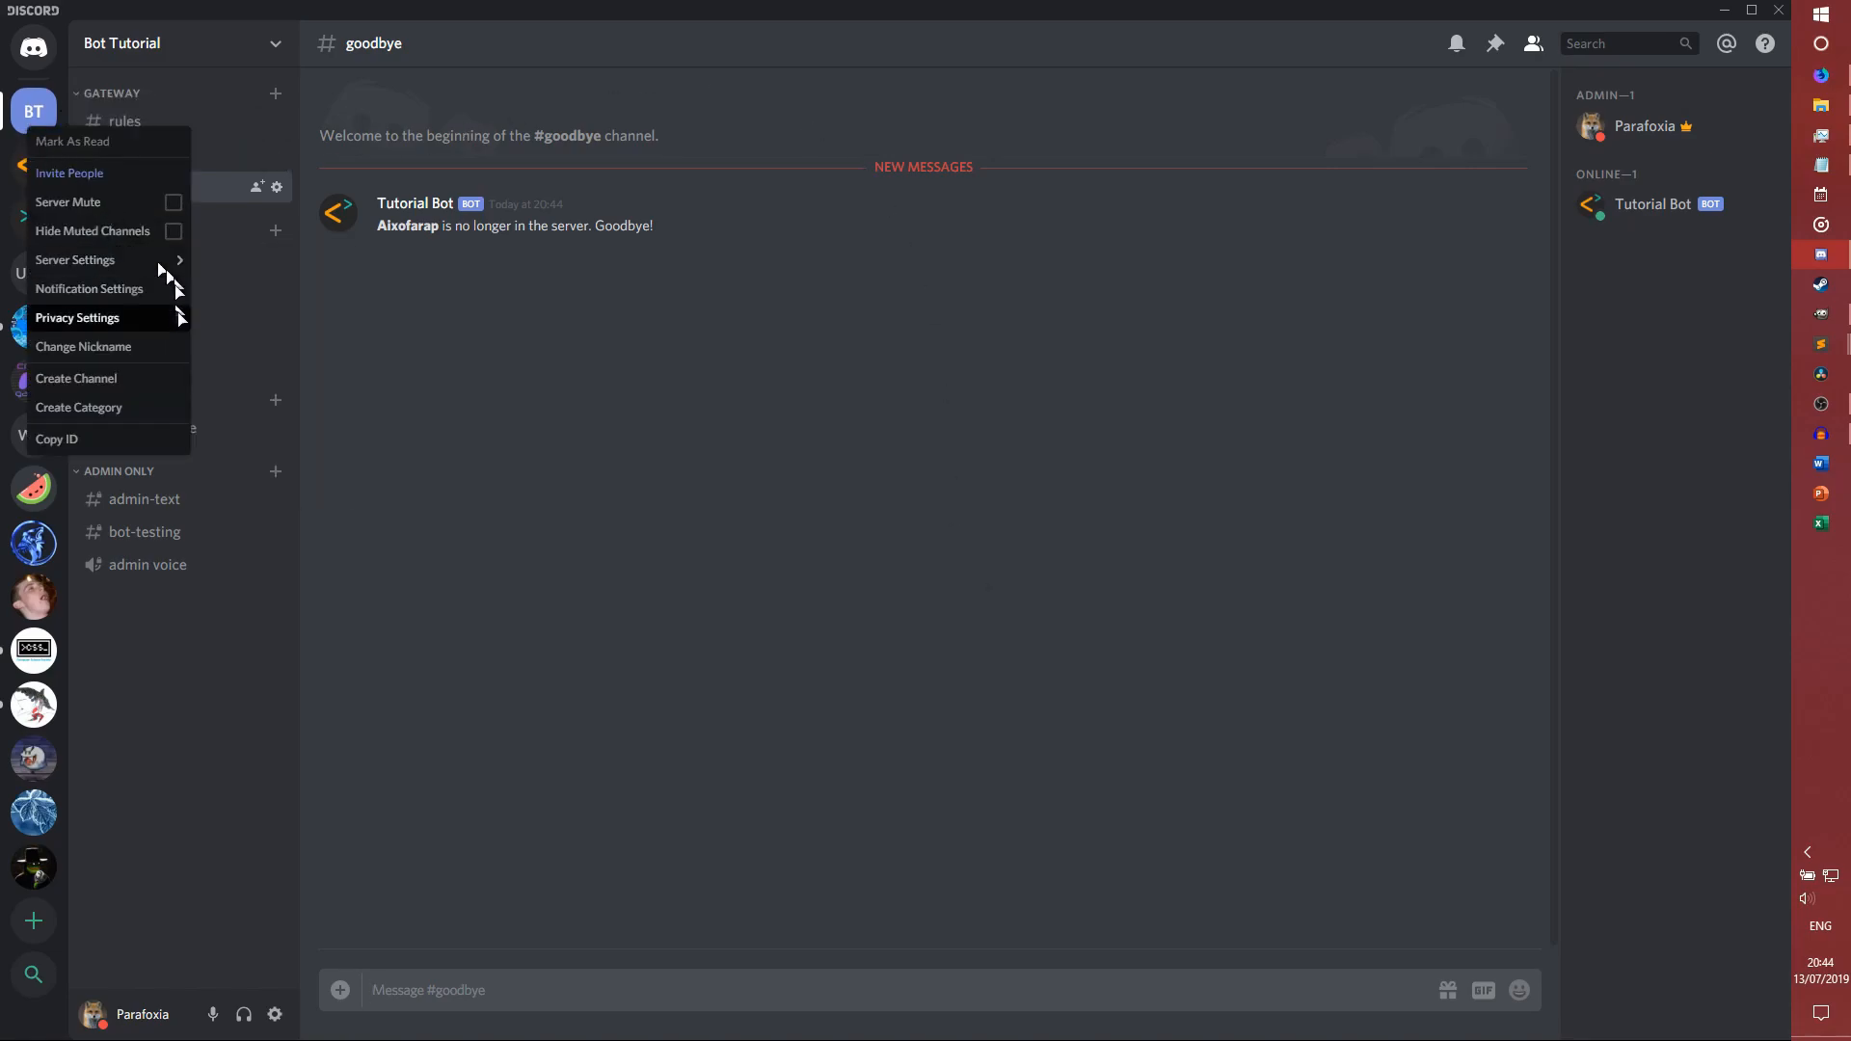
click(74, 259)
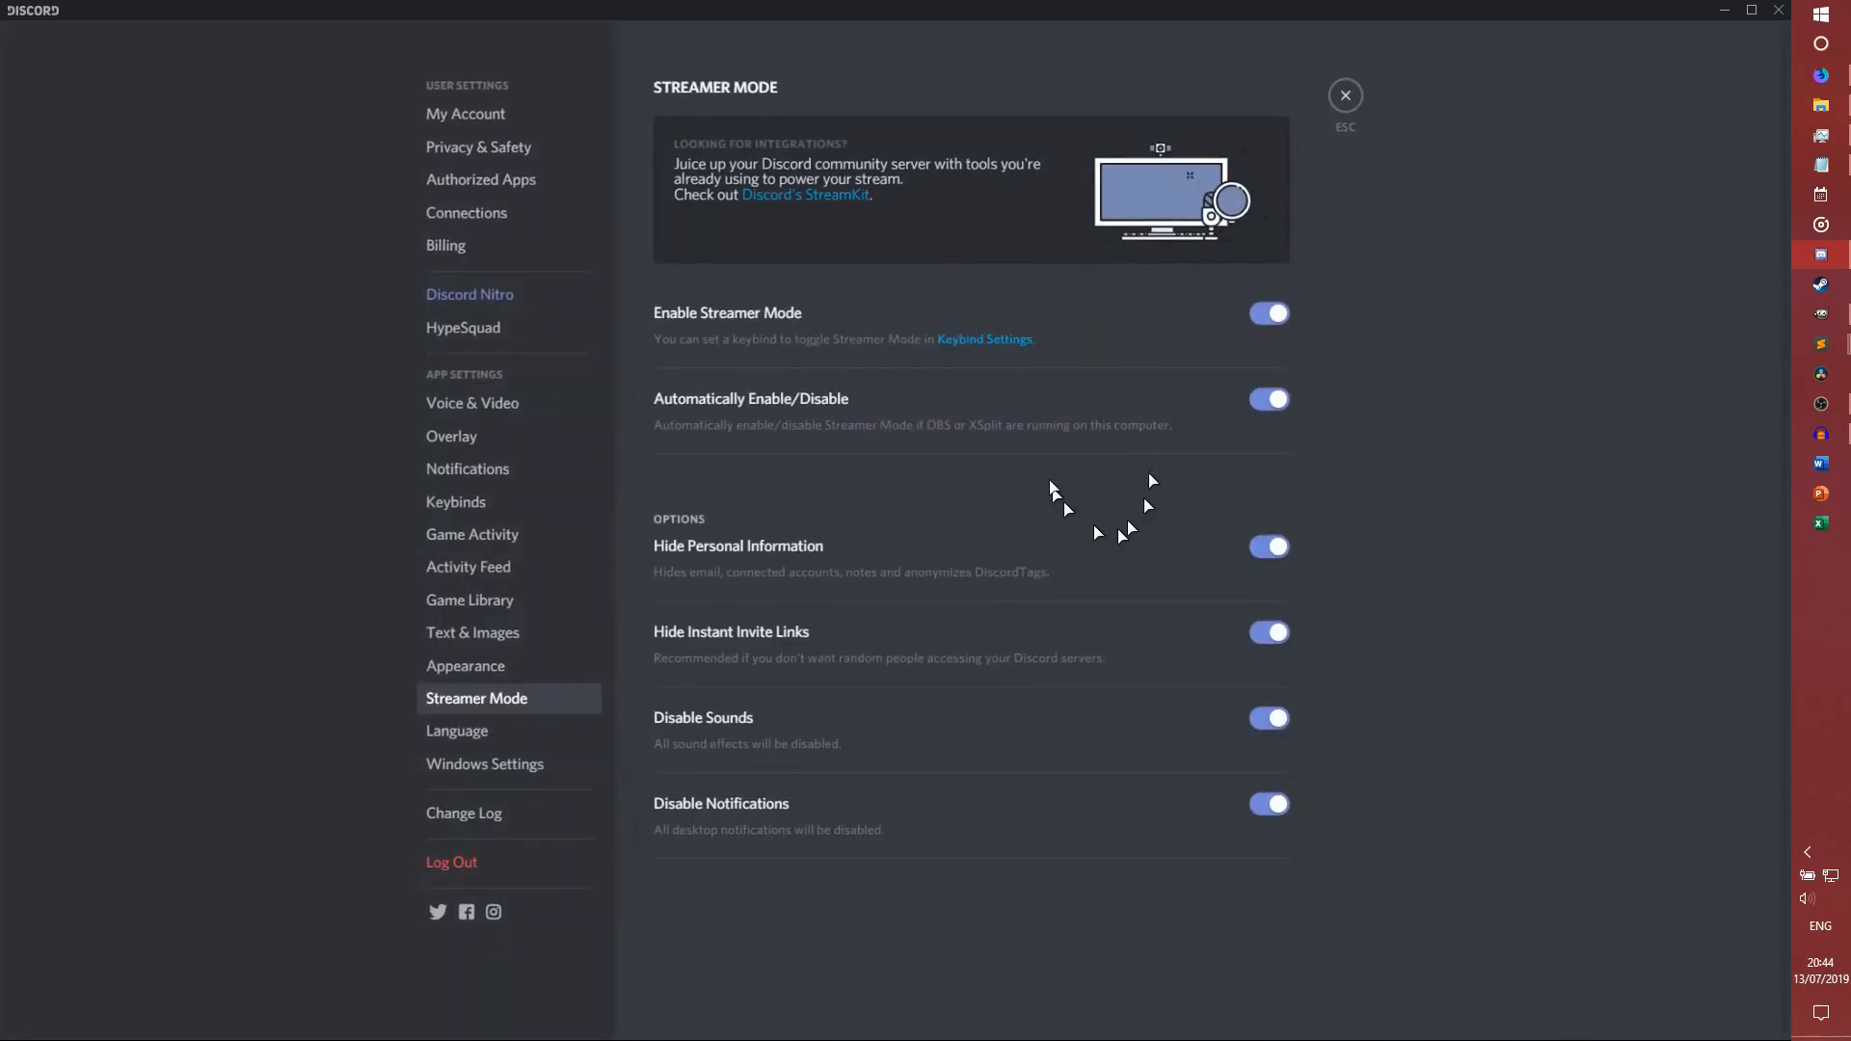
click(1269, 312)
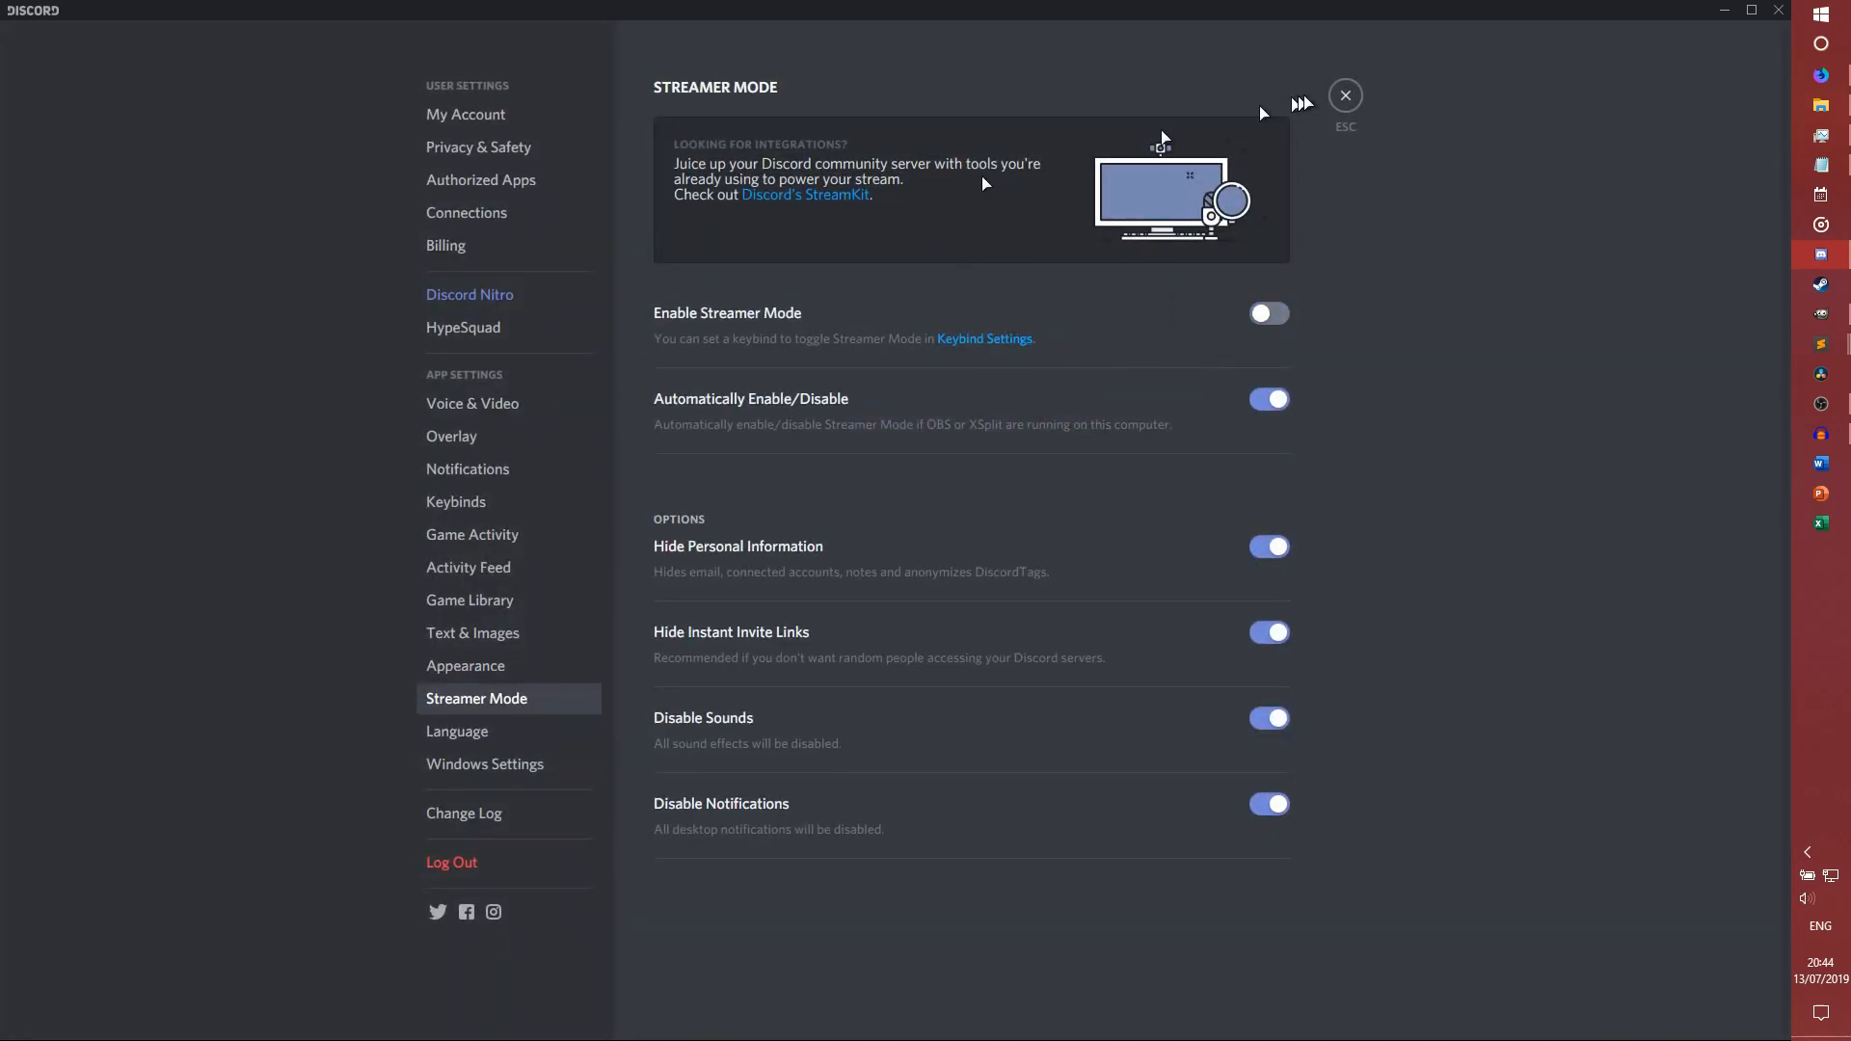
mouse_move(1335, 142)
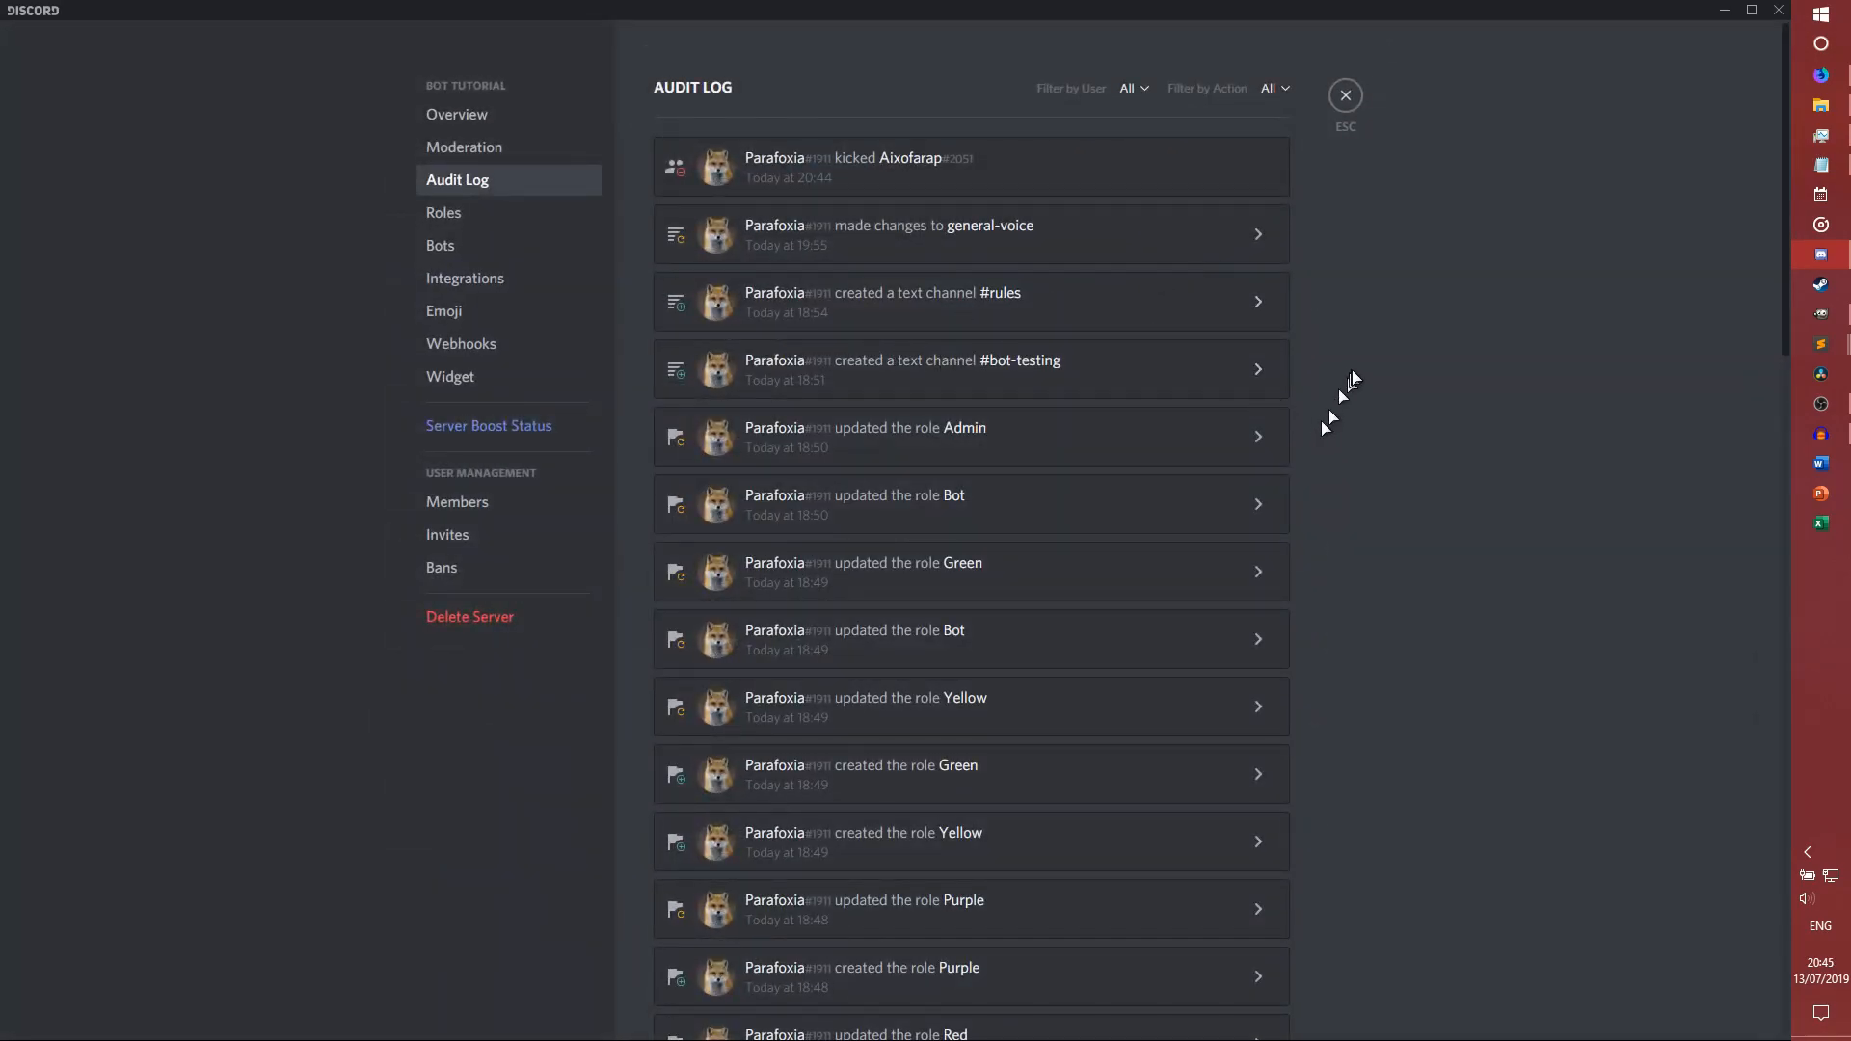
mouse_move(803, 180)
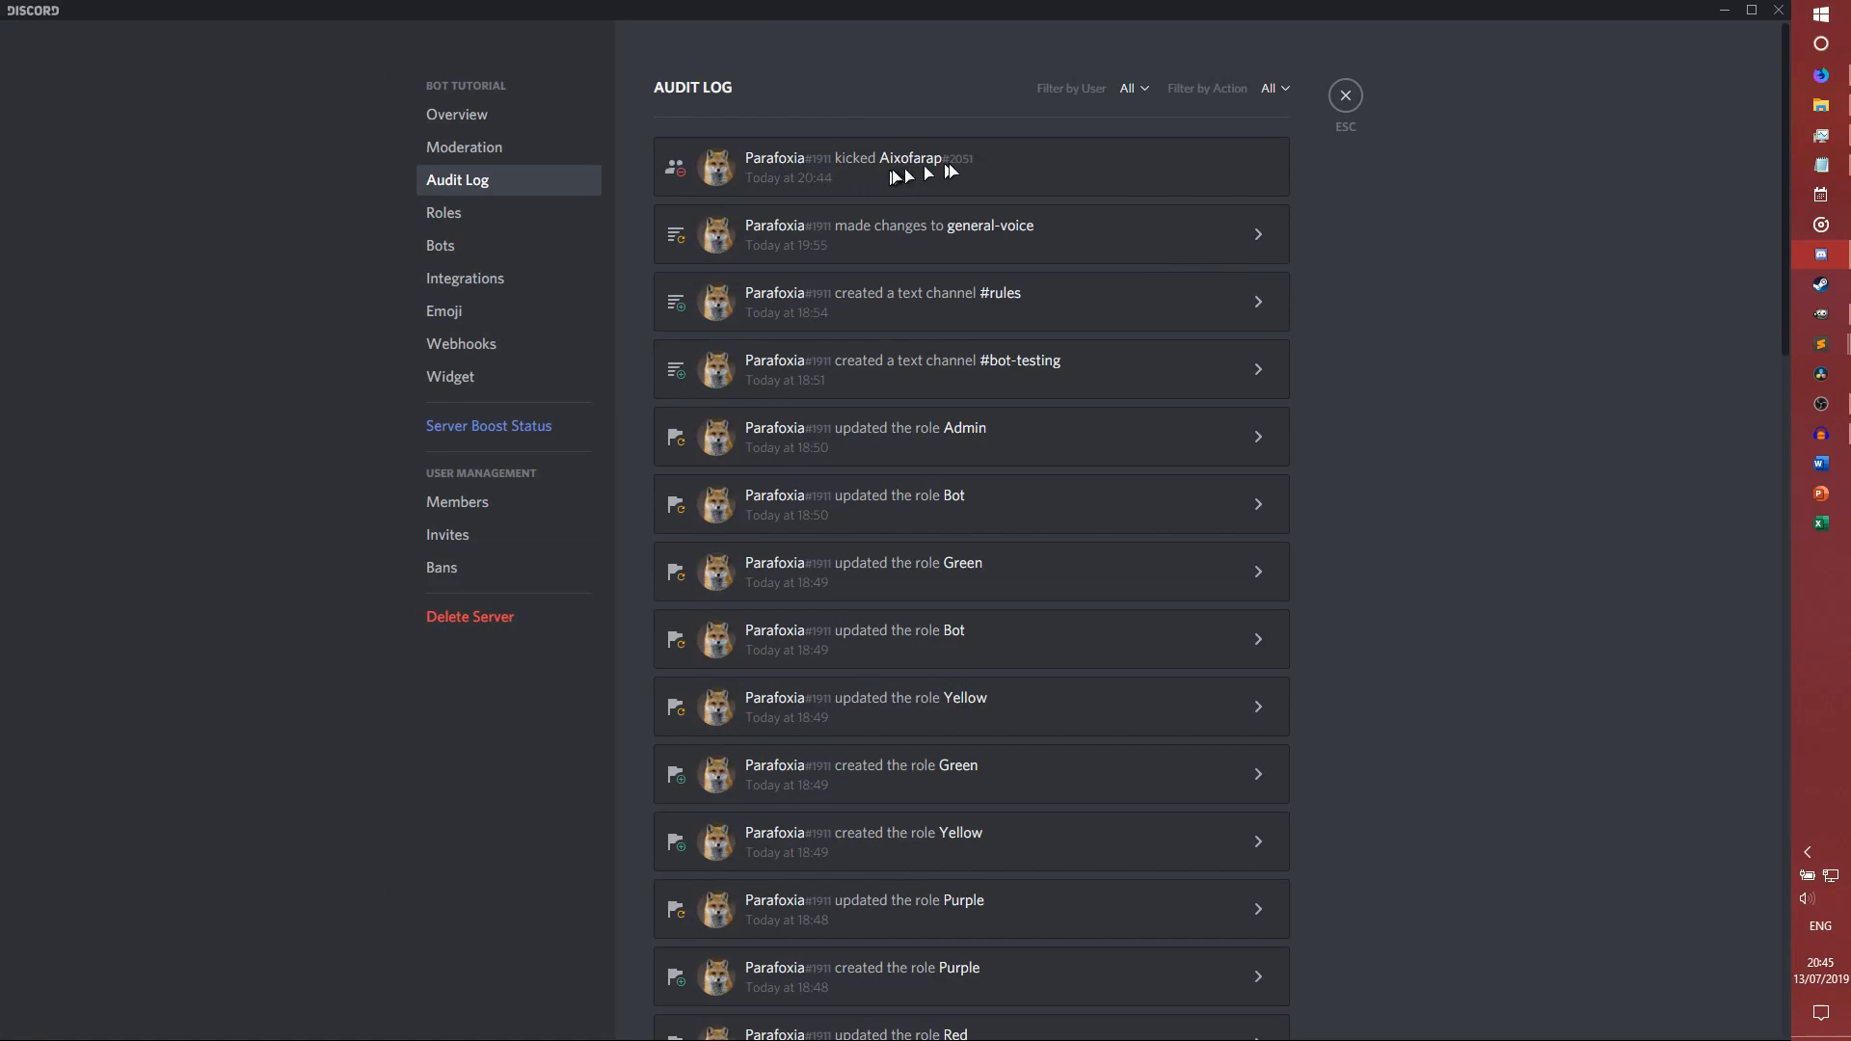
mouse_move(931, 167)
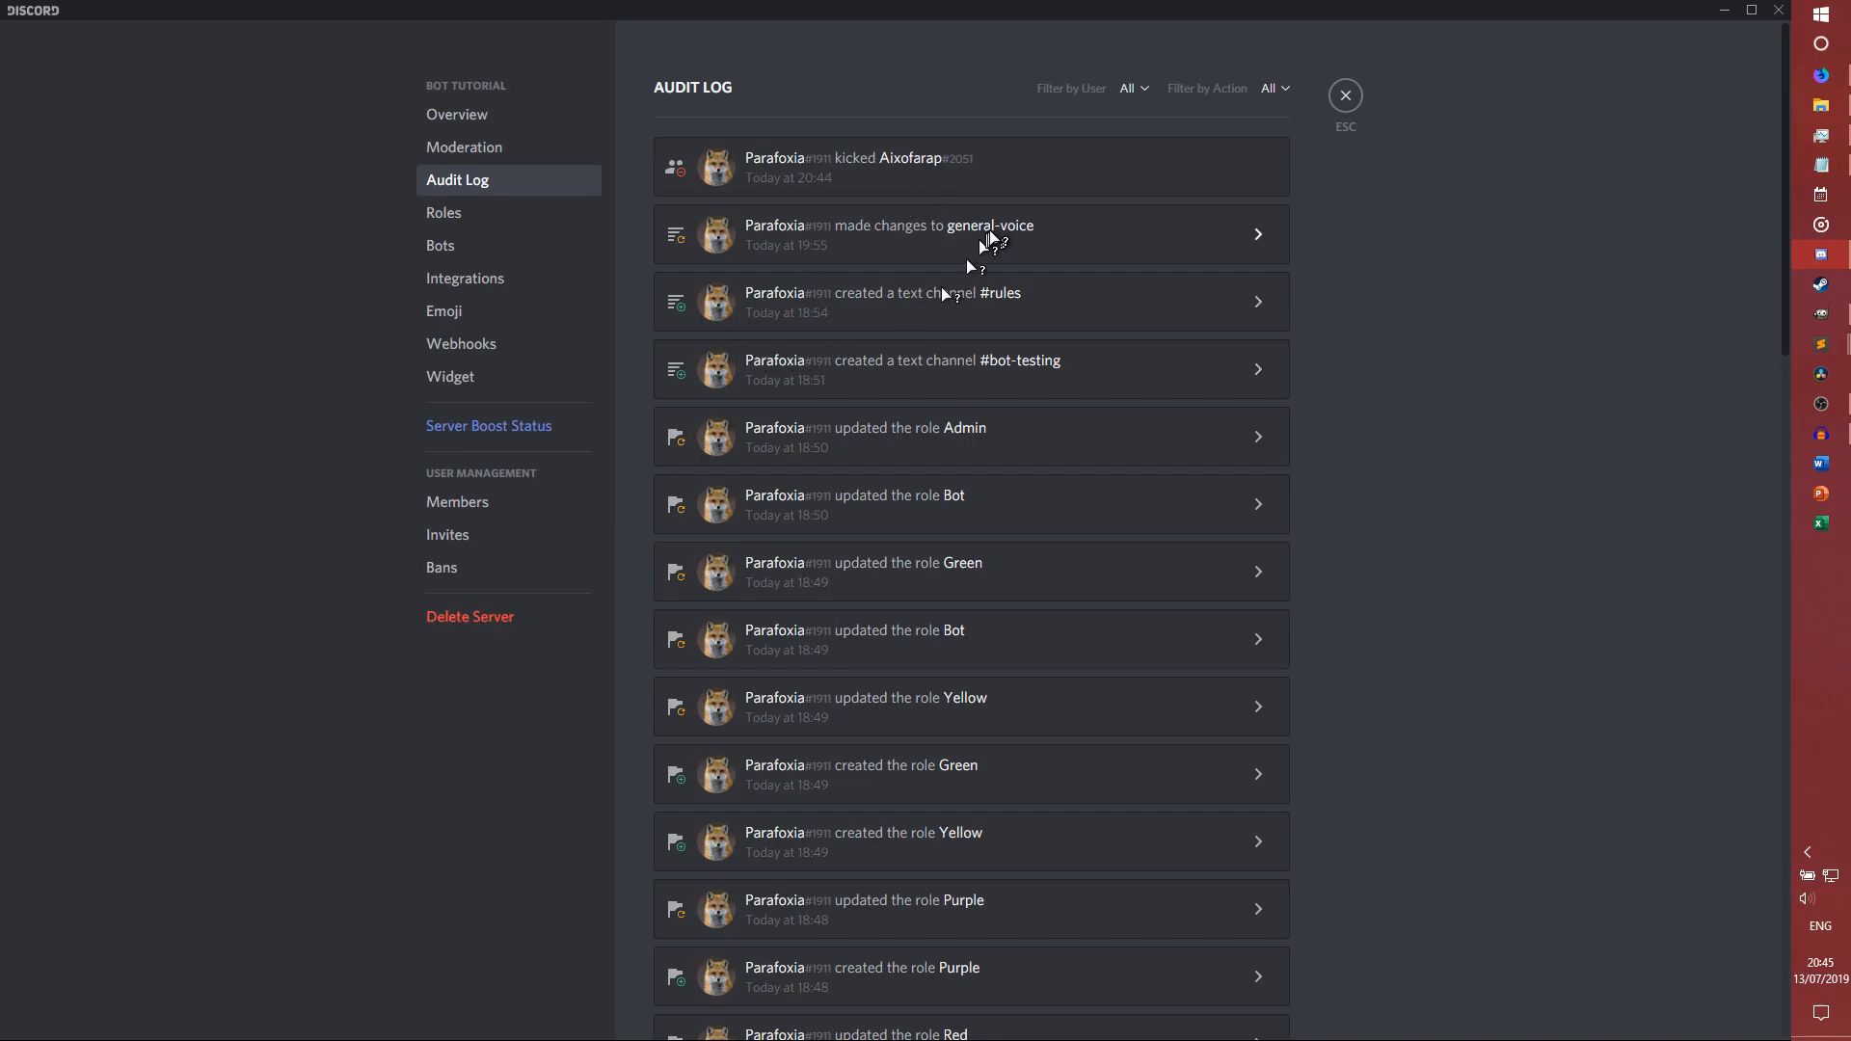
Step: Close server settings, open User Settings > Streamer Mode, and close back to #goodbye
click(1344, 95)
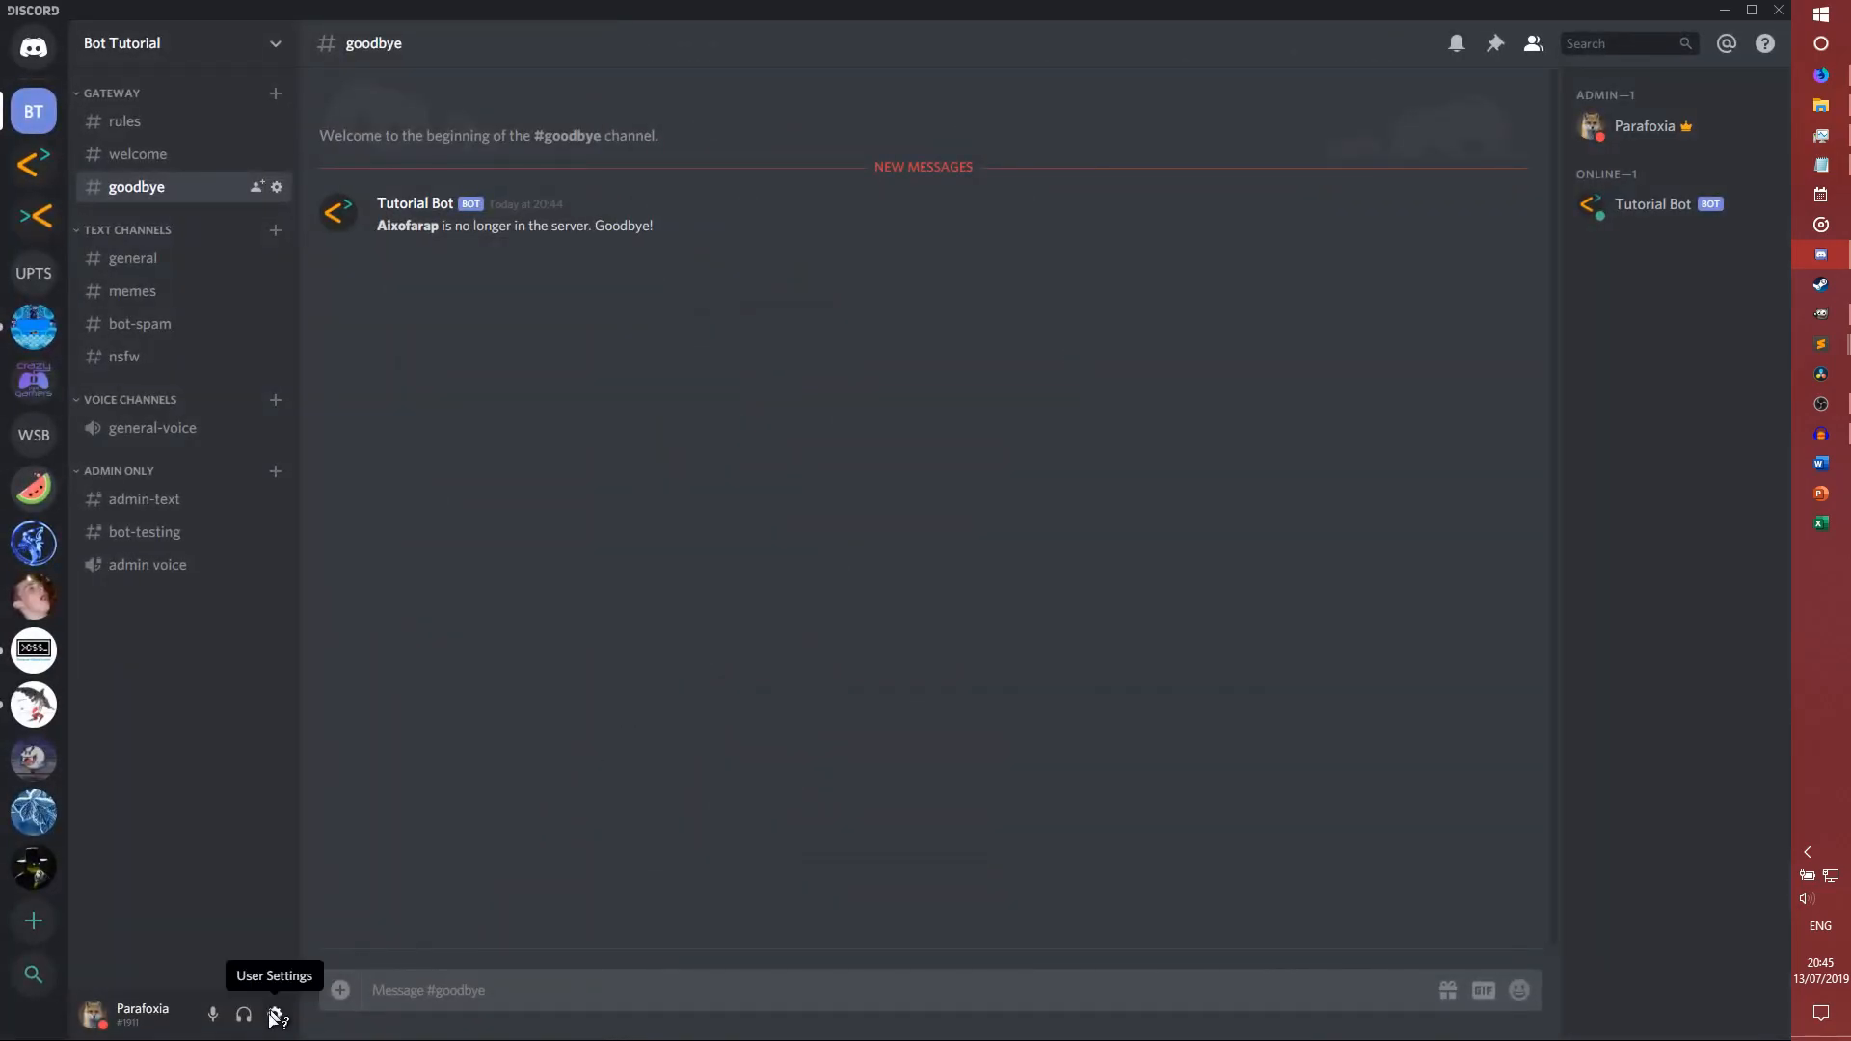
click(277, 1016)
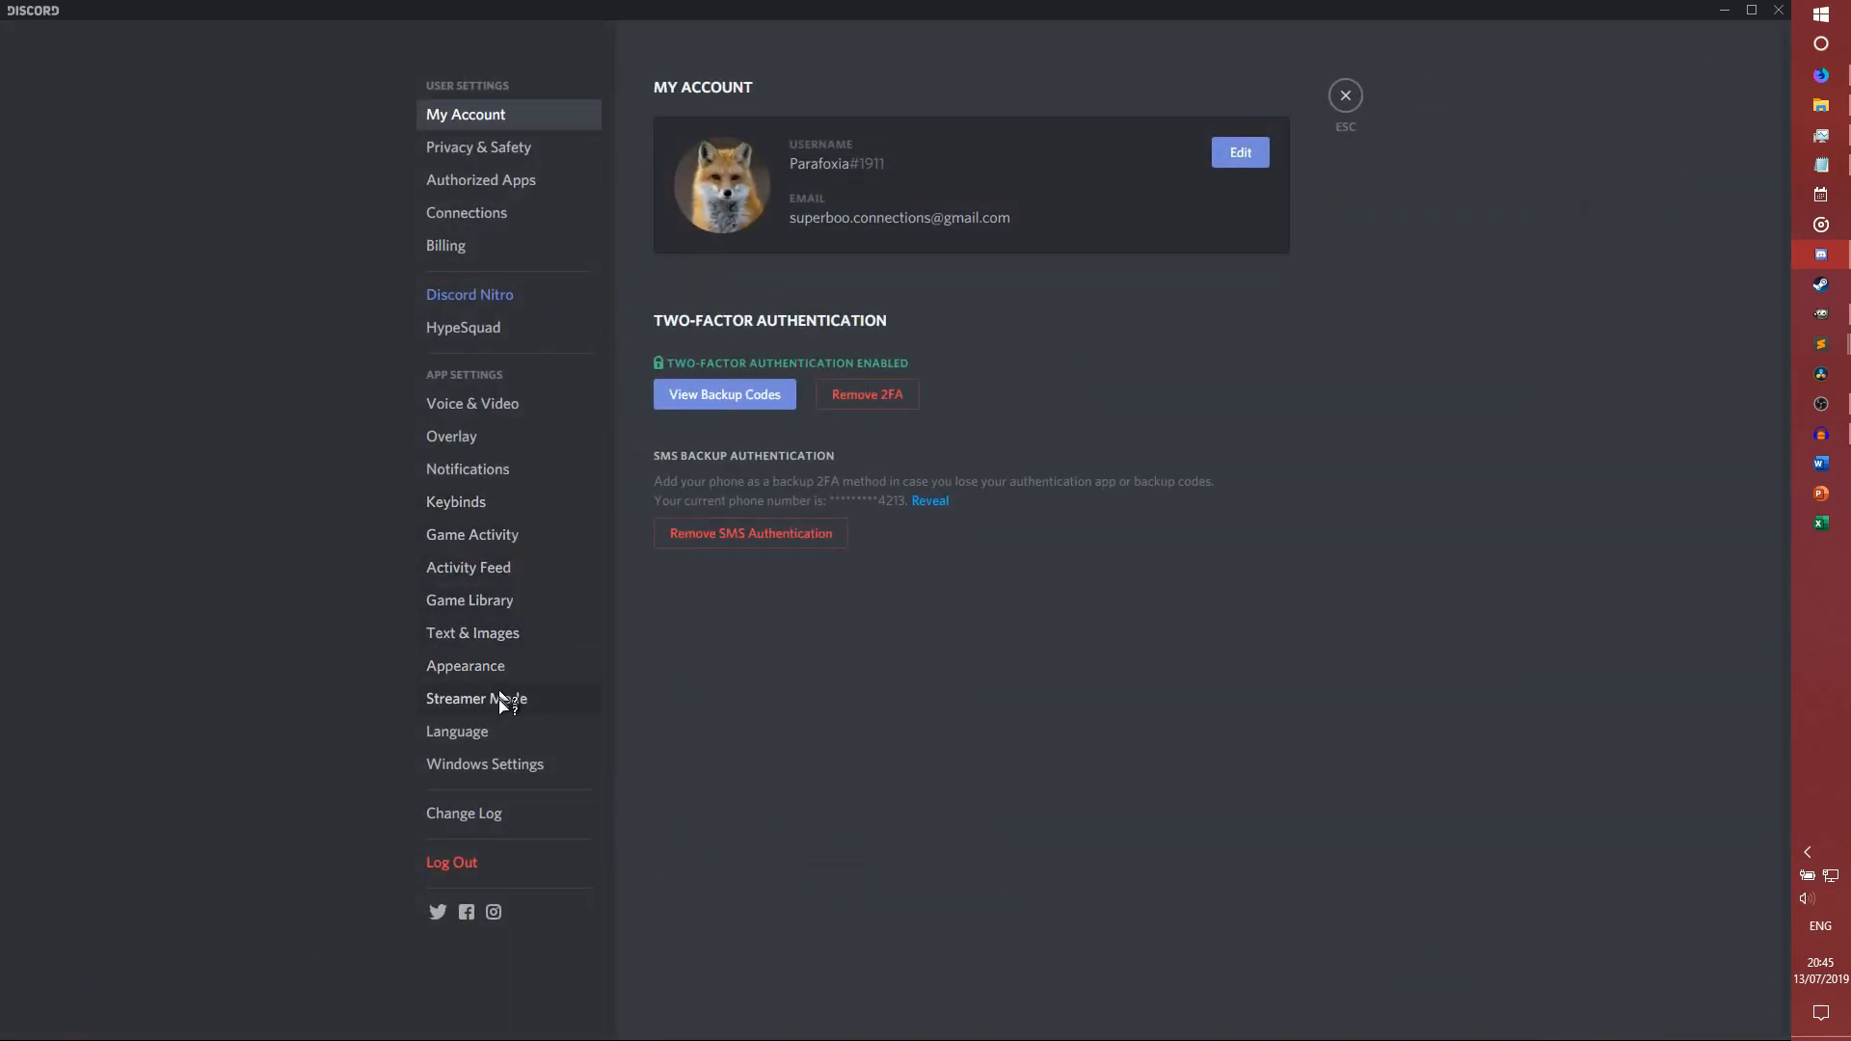
click(475, 698)
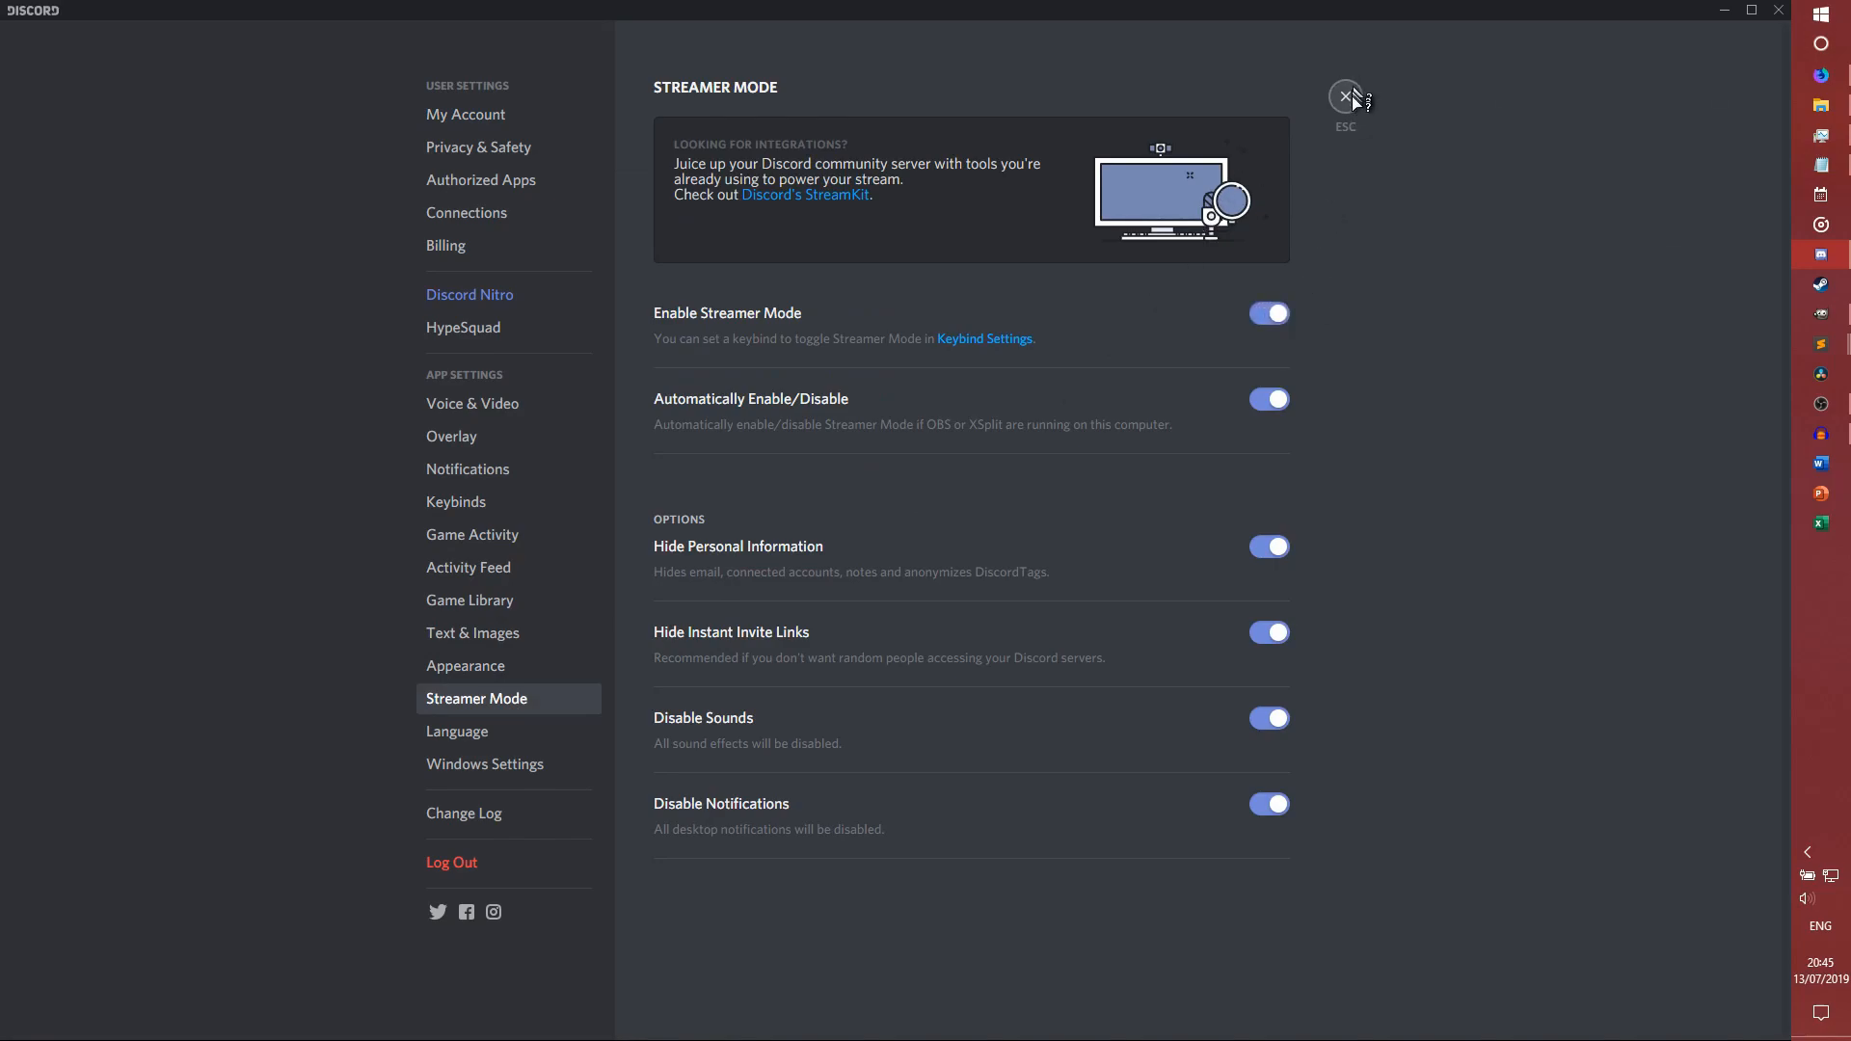
click(1345, 96)
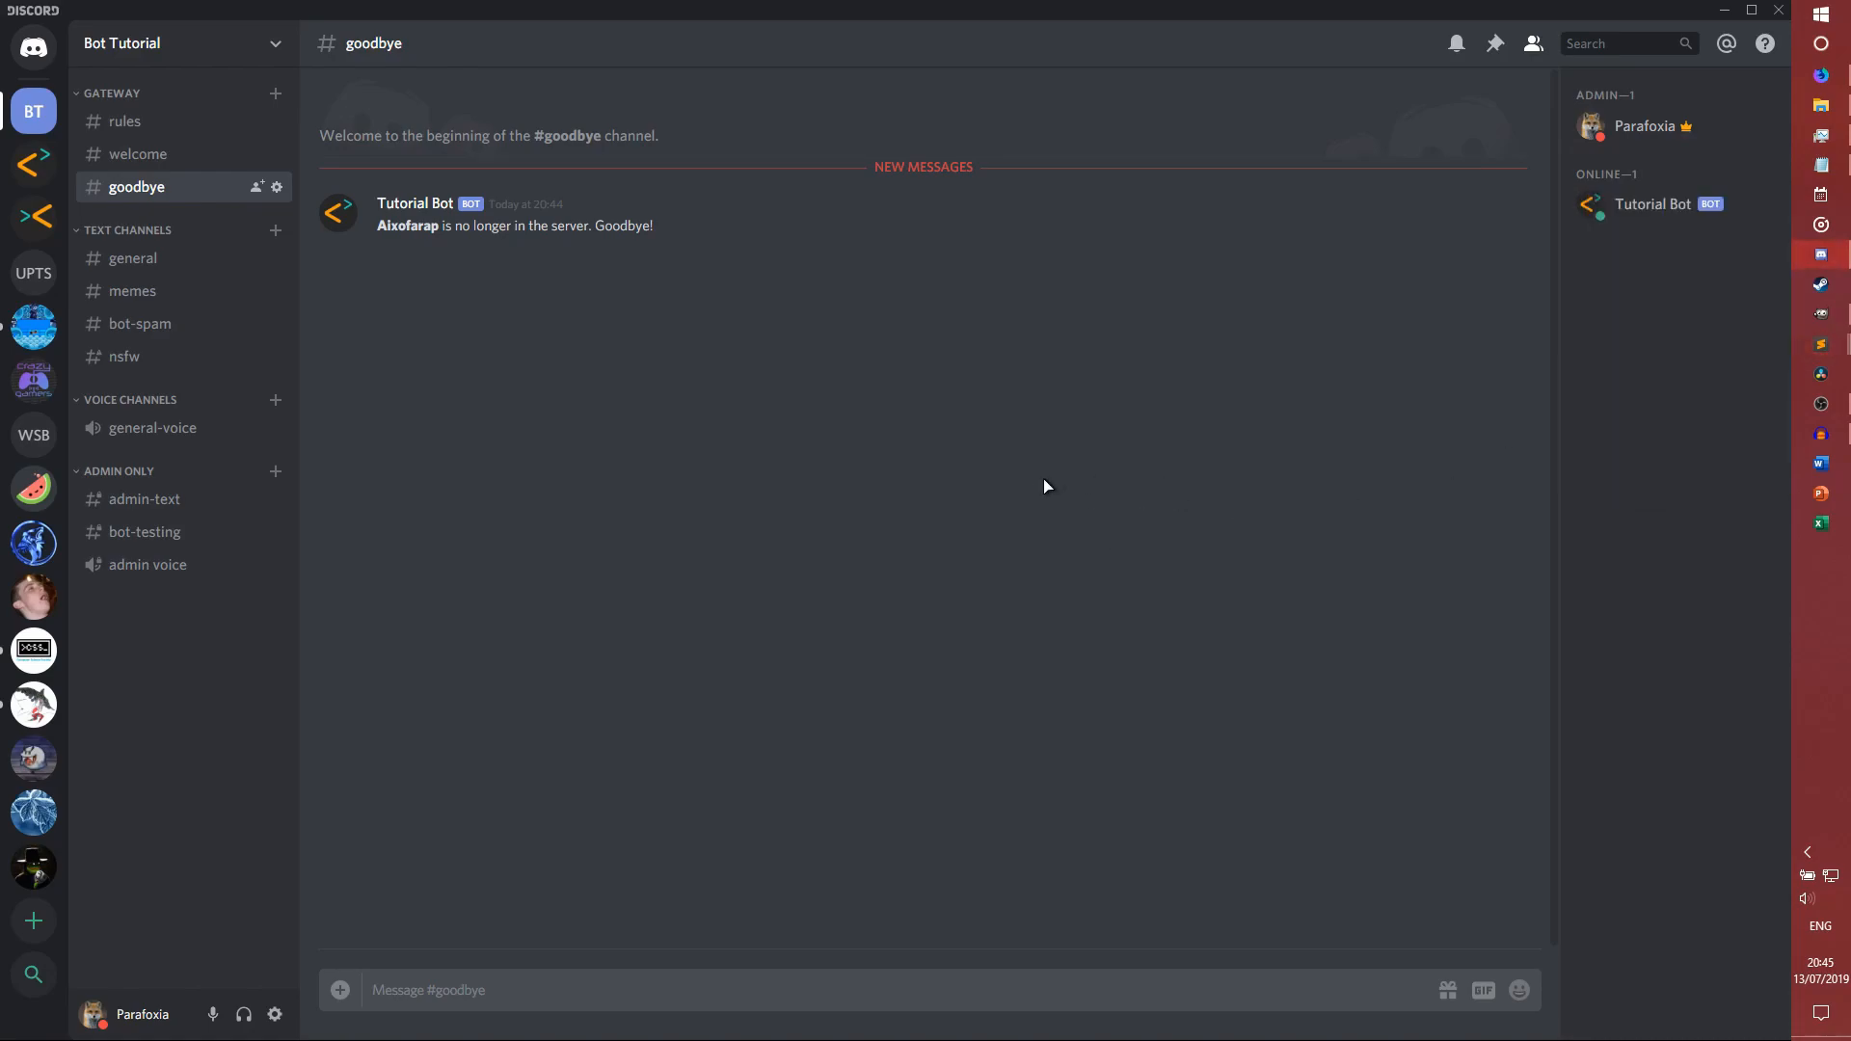
Step: See Tutorial Bot's welcome in #welcome, then Aixofarap's join notice in #general
click(137, 154)
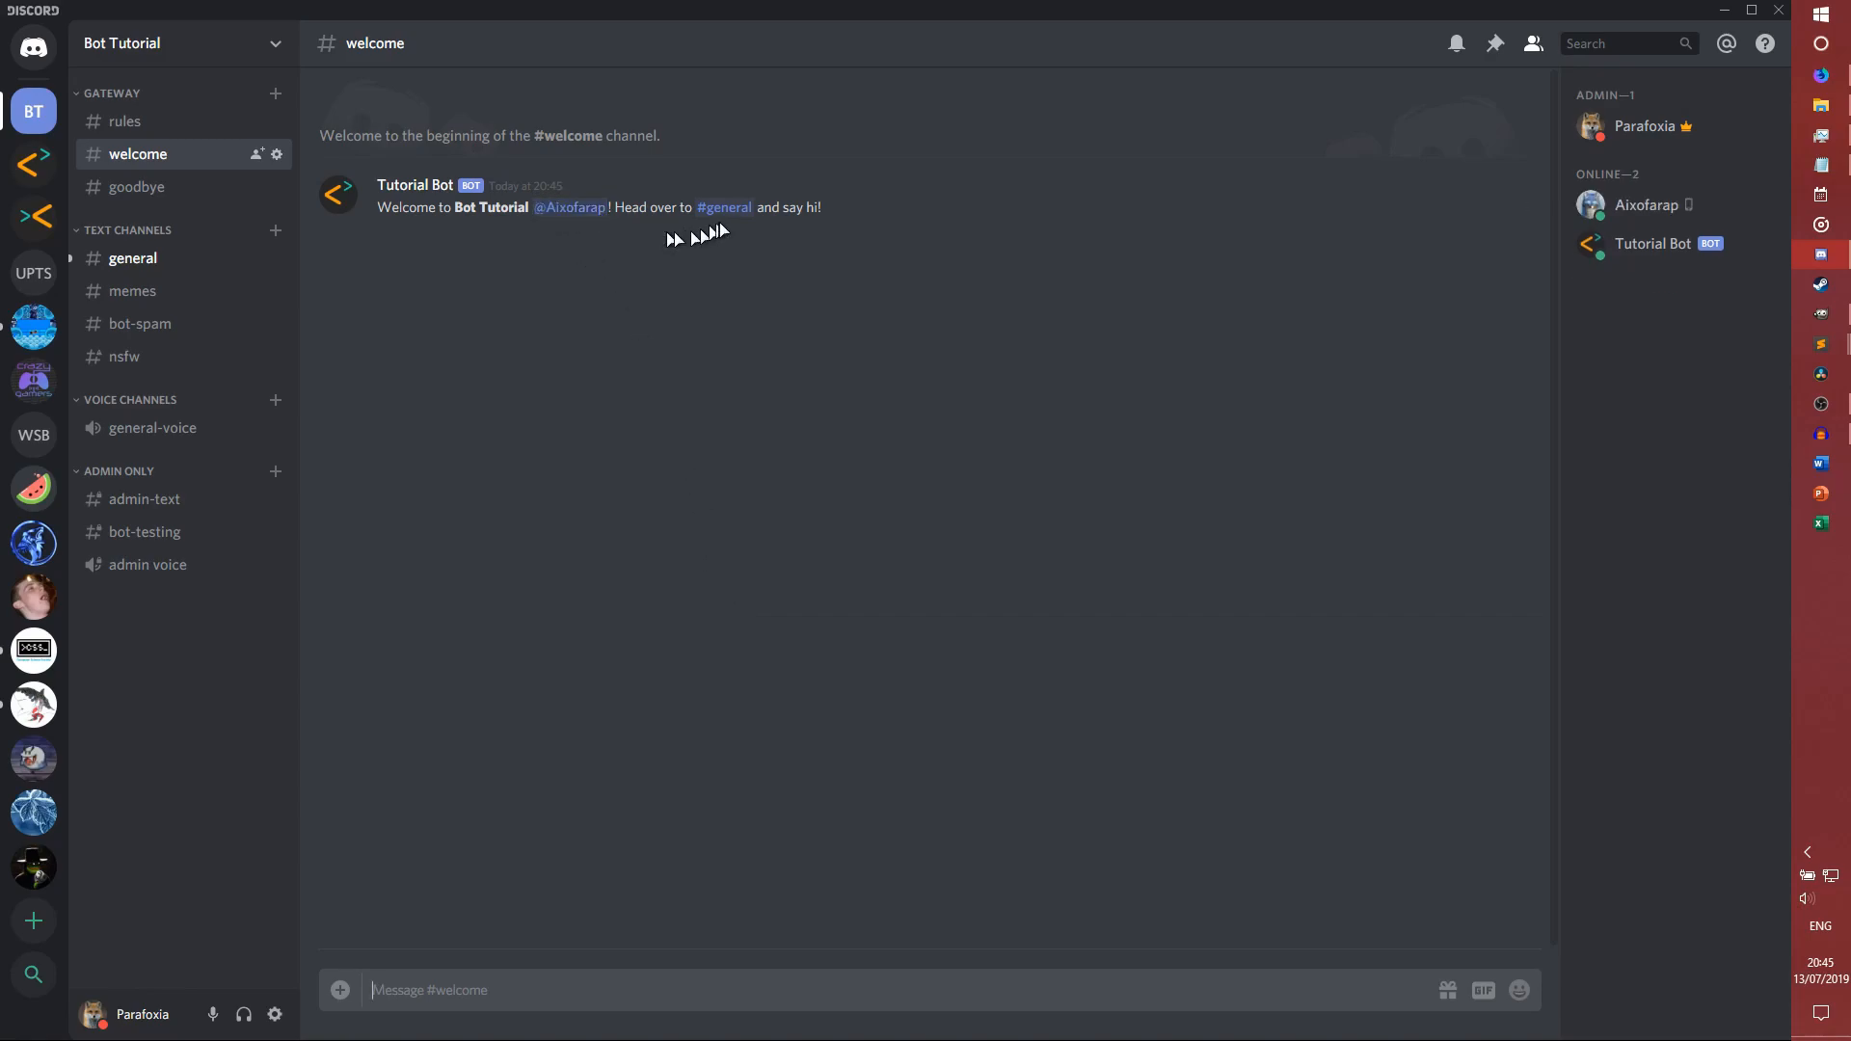
click(132, 258)
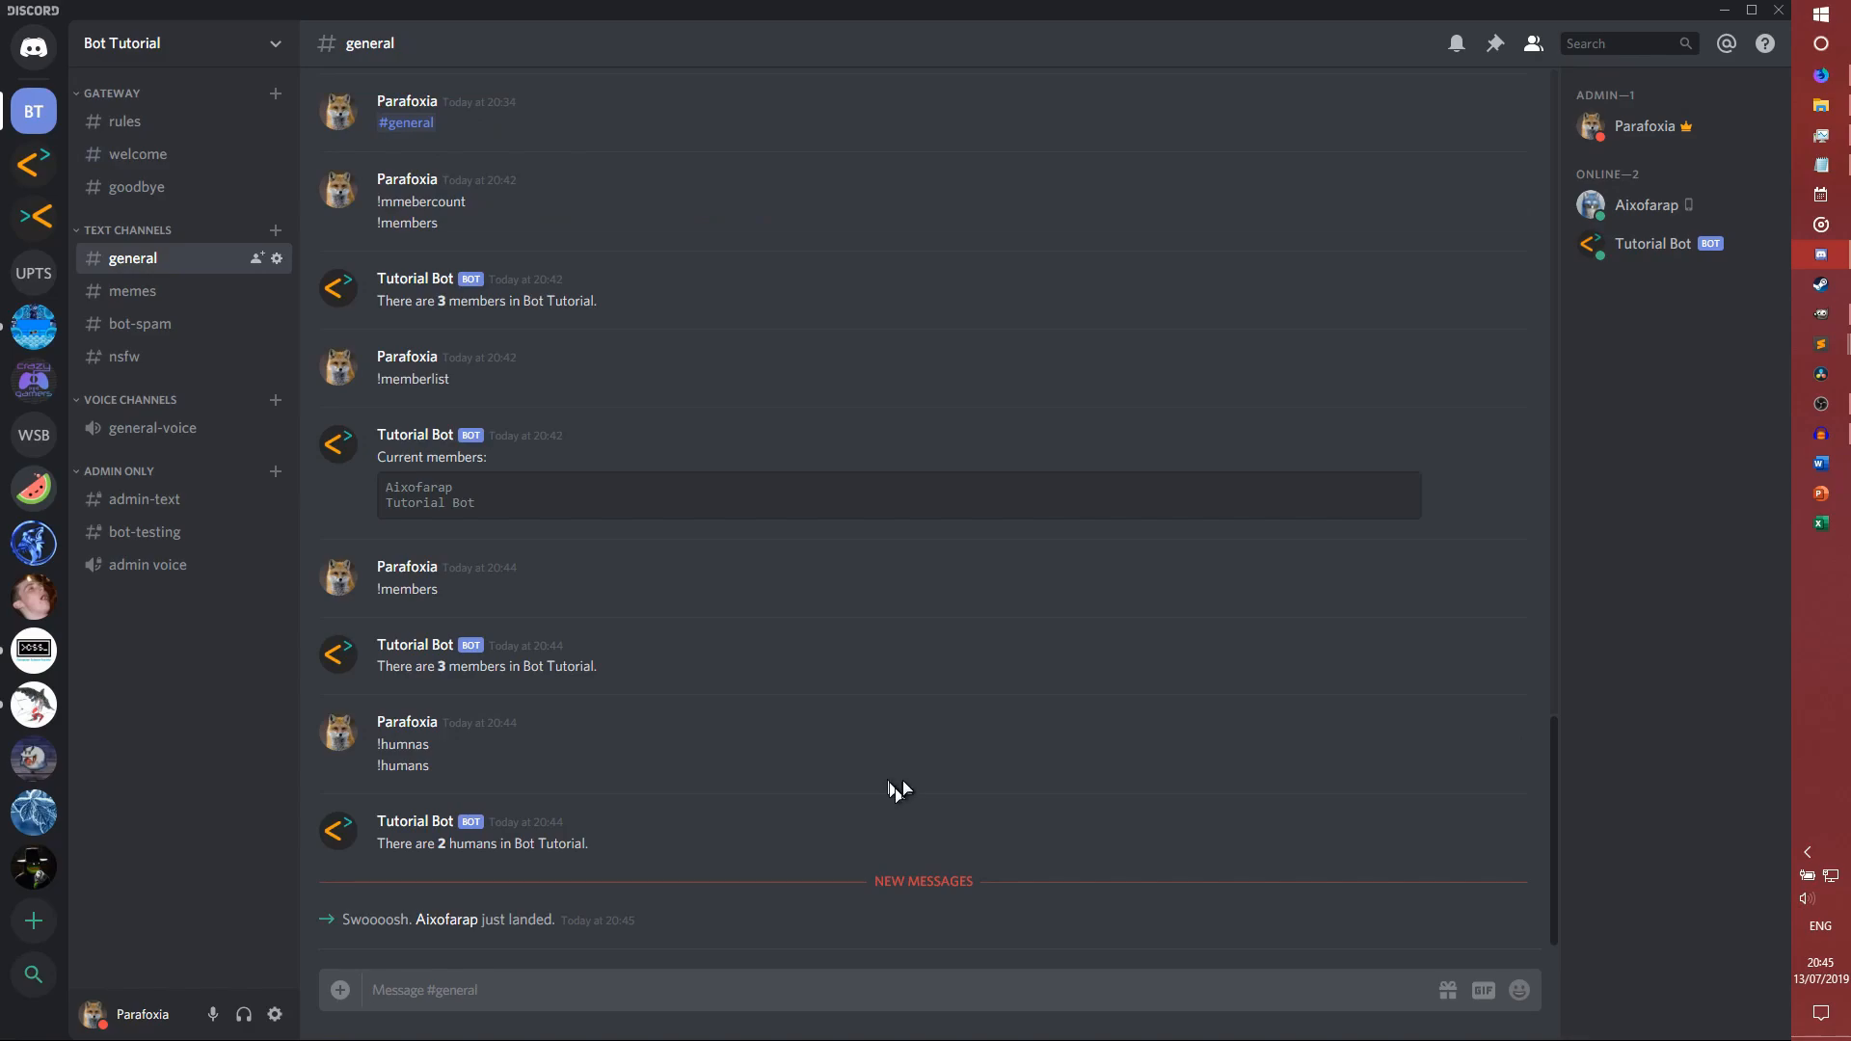
mouse_move(906, 788)
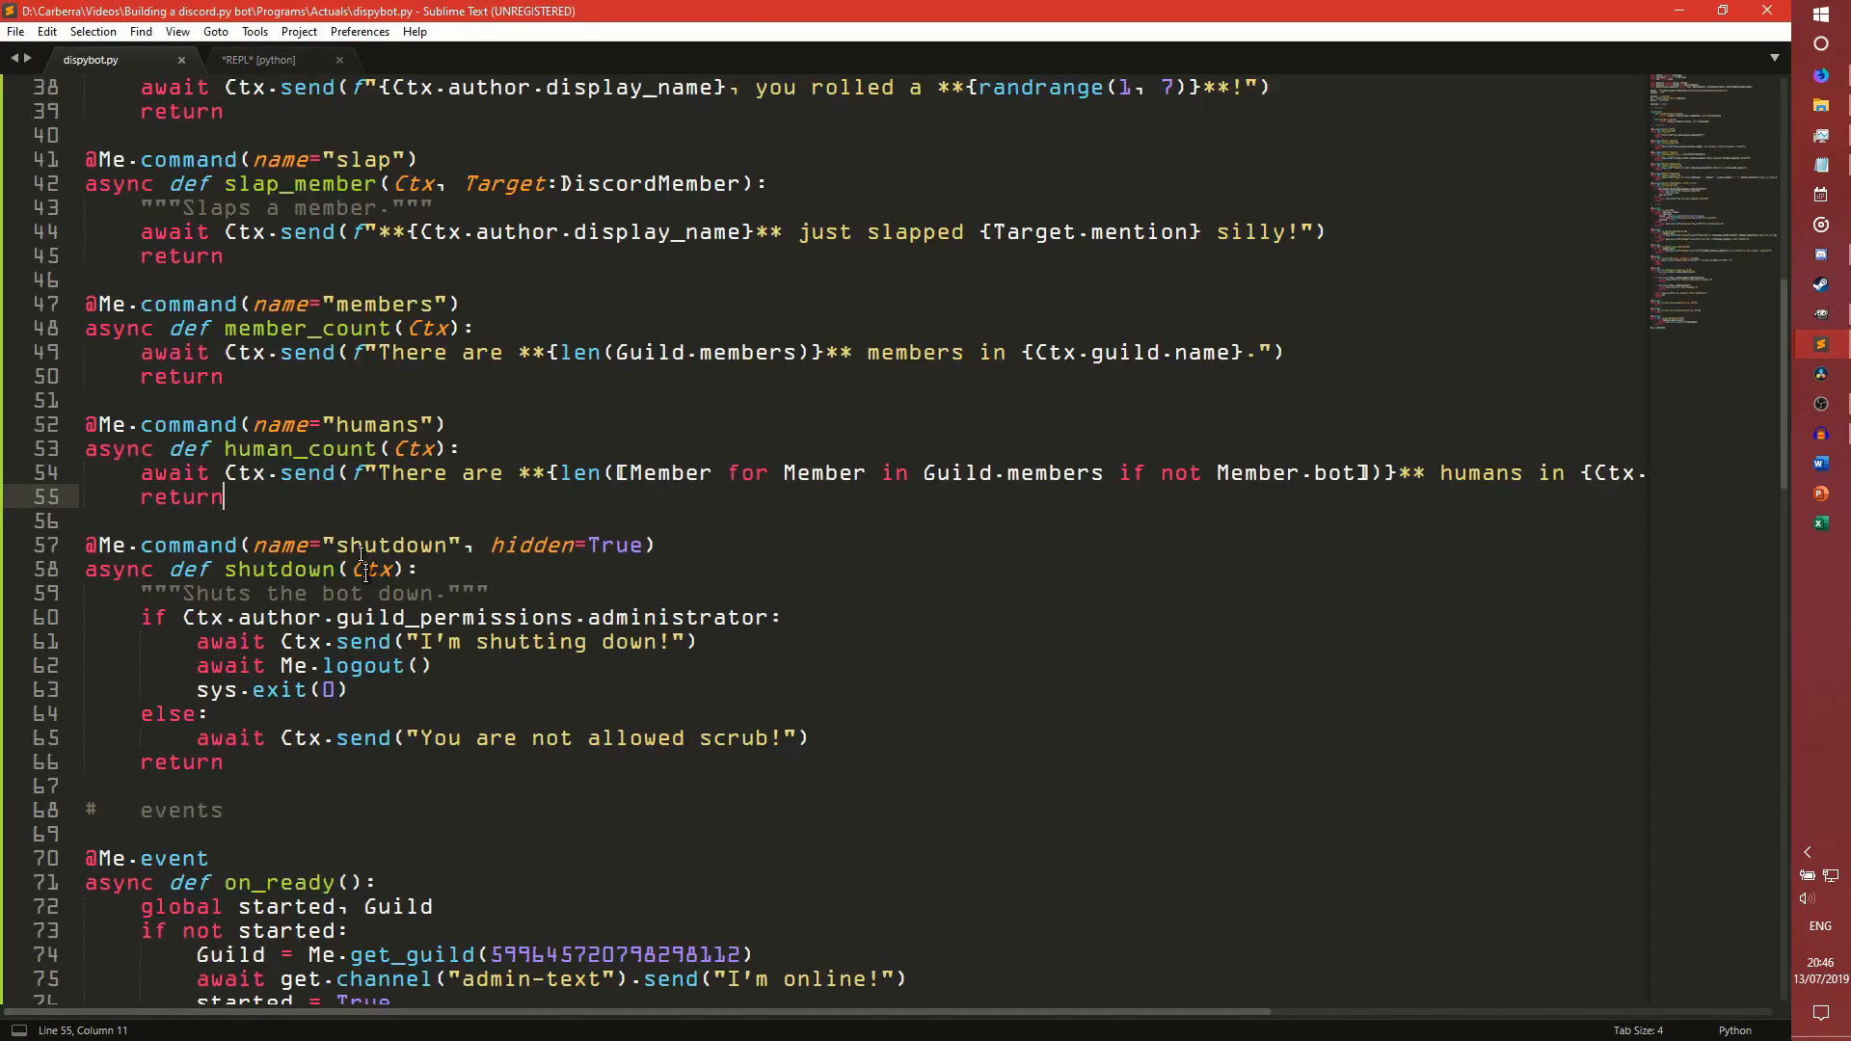
Step: Add commented-out await Member.edit(roles=[*Member.roles, get.role("Member")]) after the welcome send
scroll(down, 3)
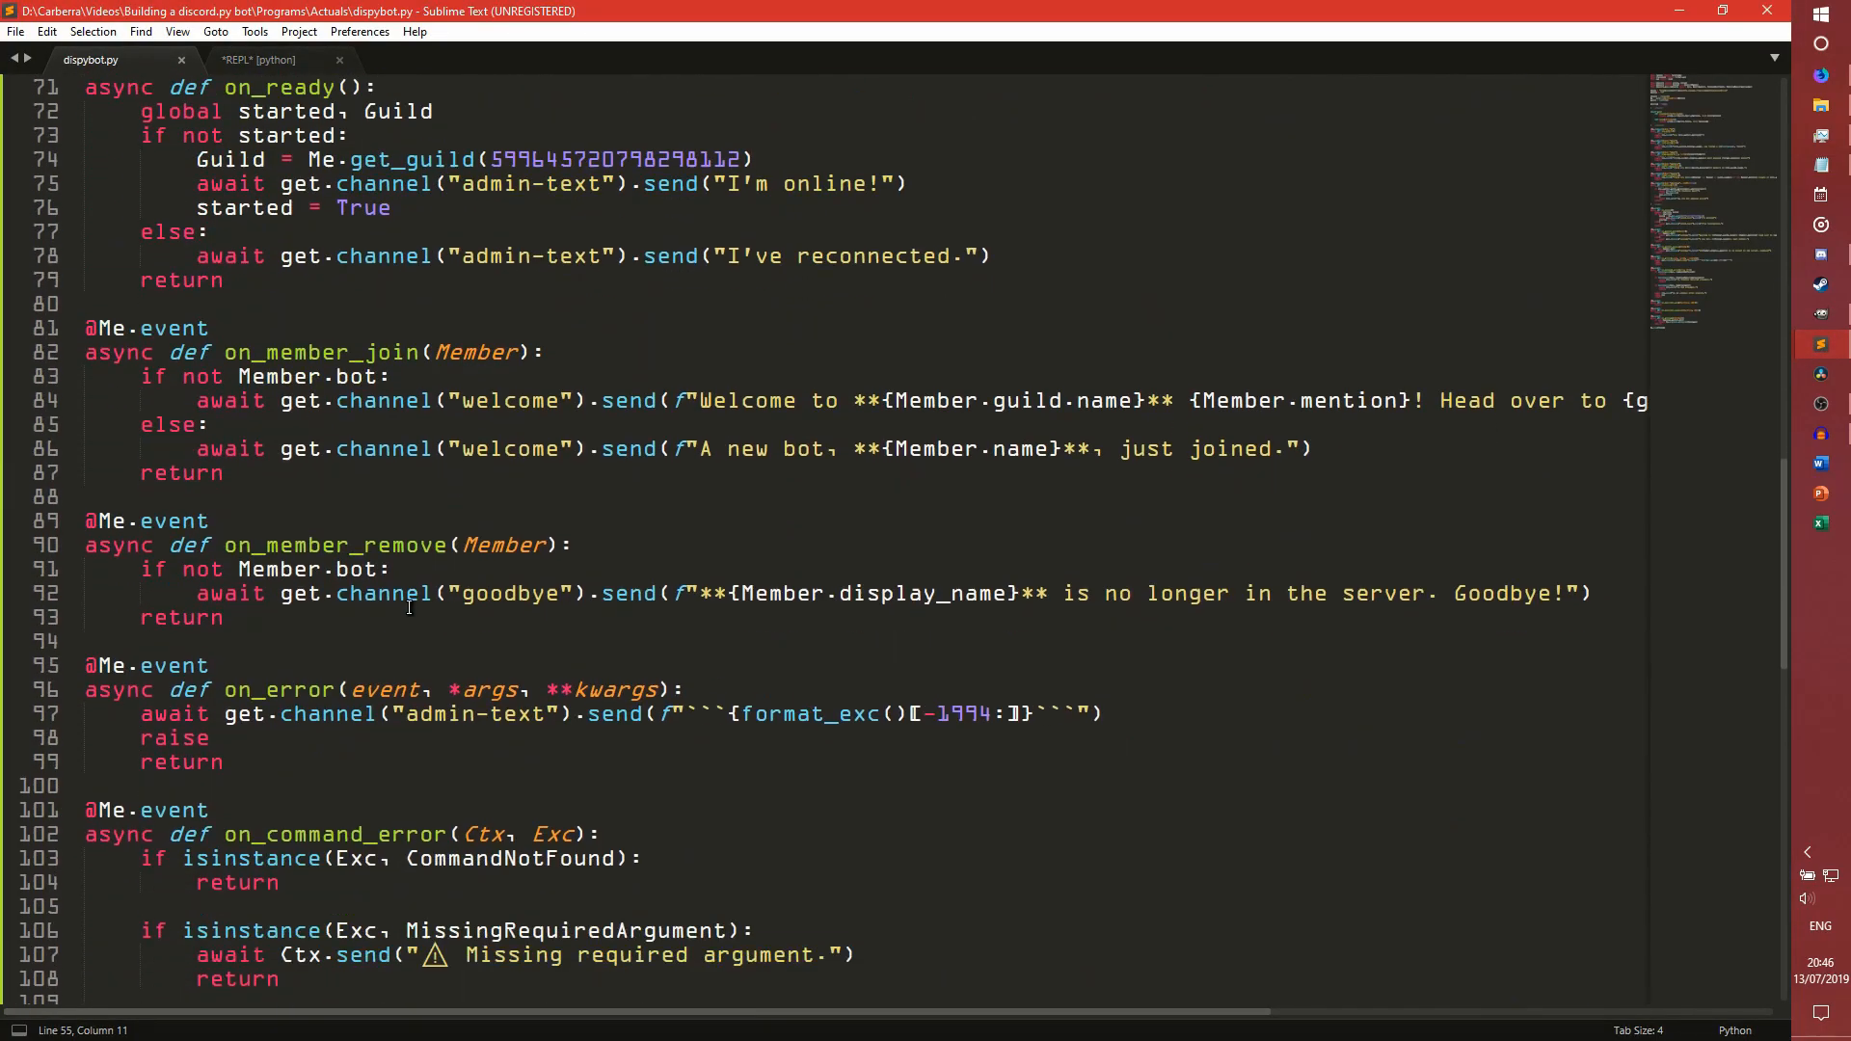
click(401, 377)
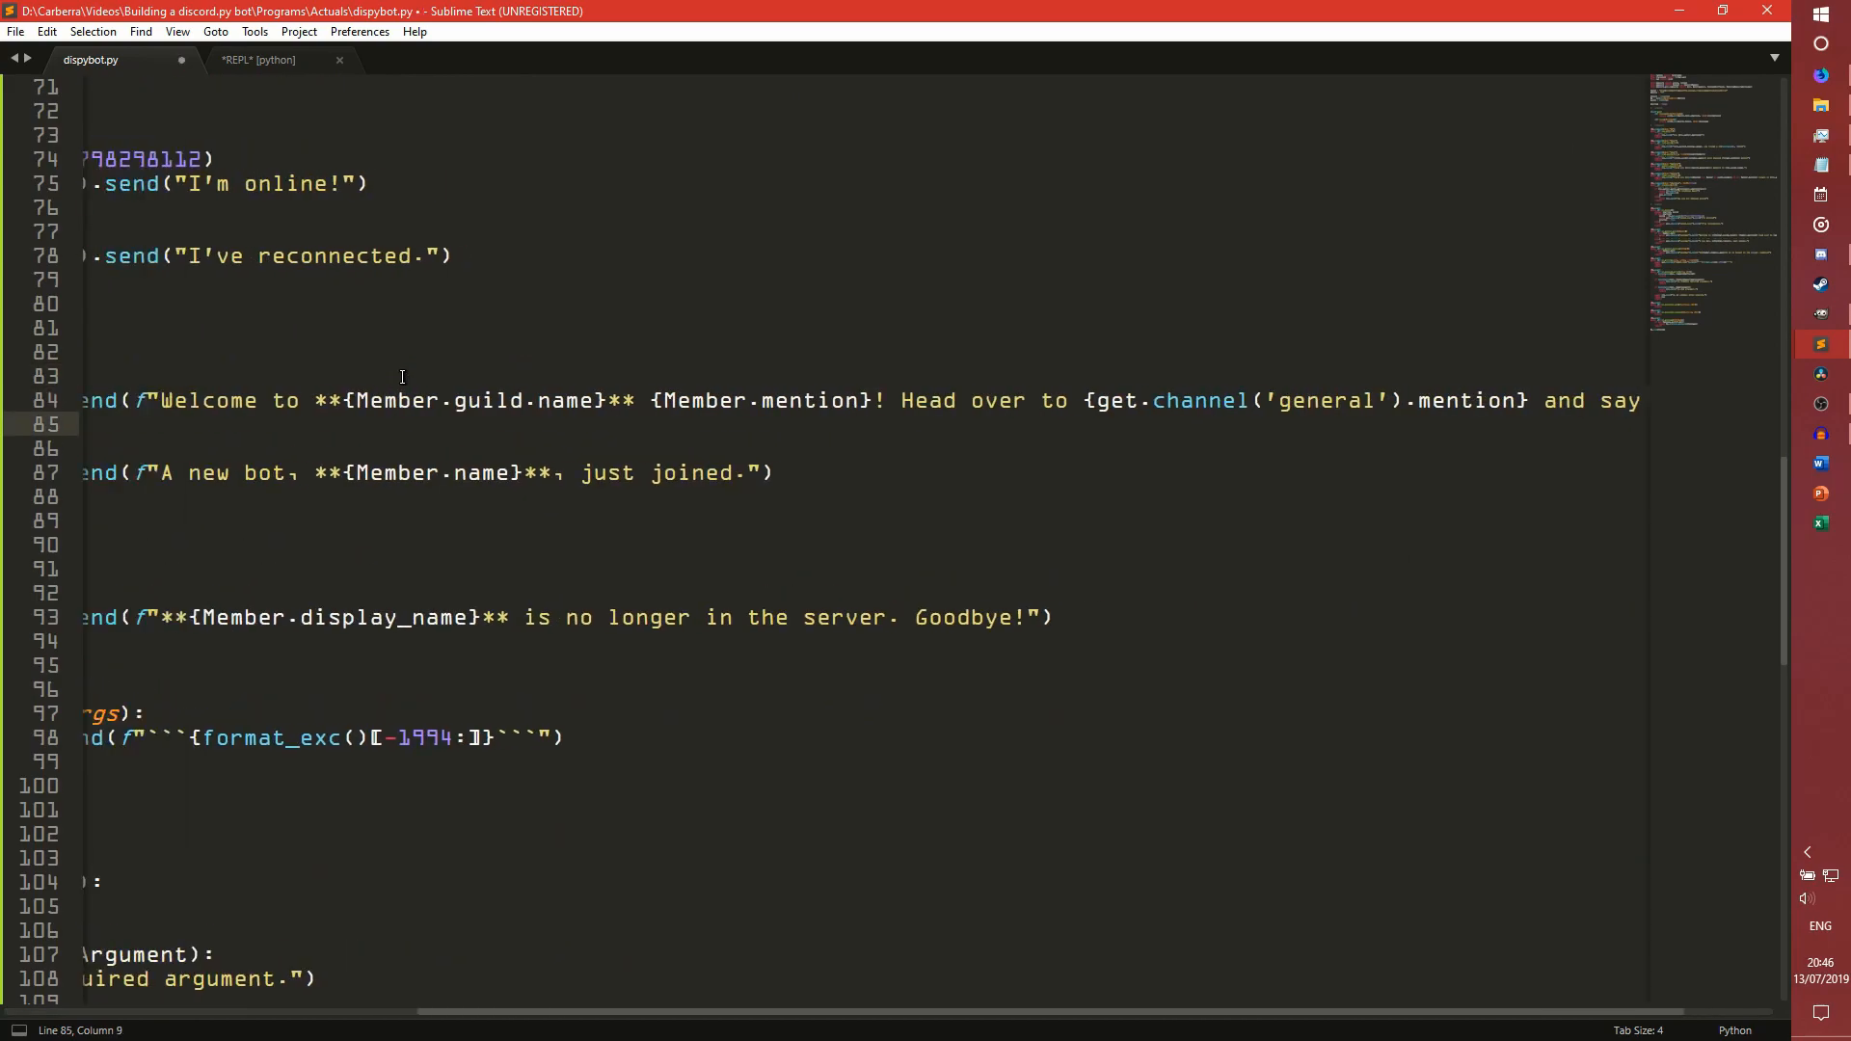
scroll(left, 3)
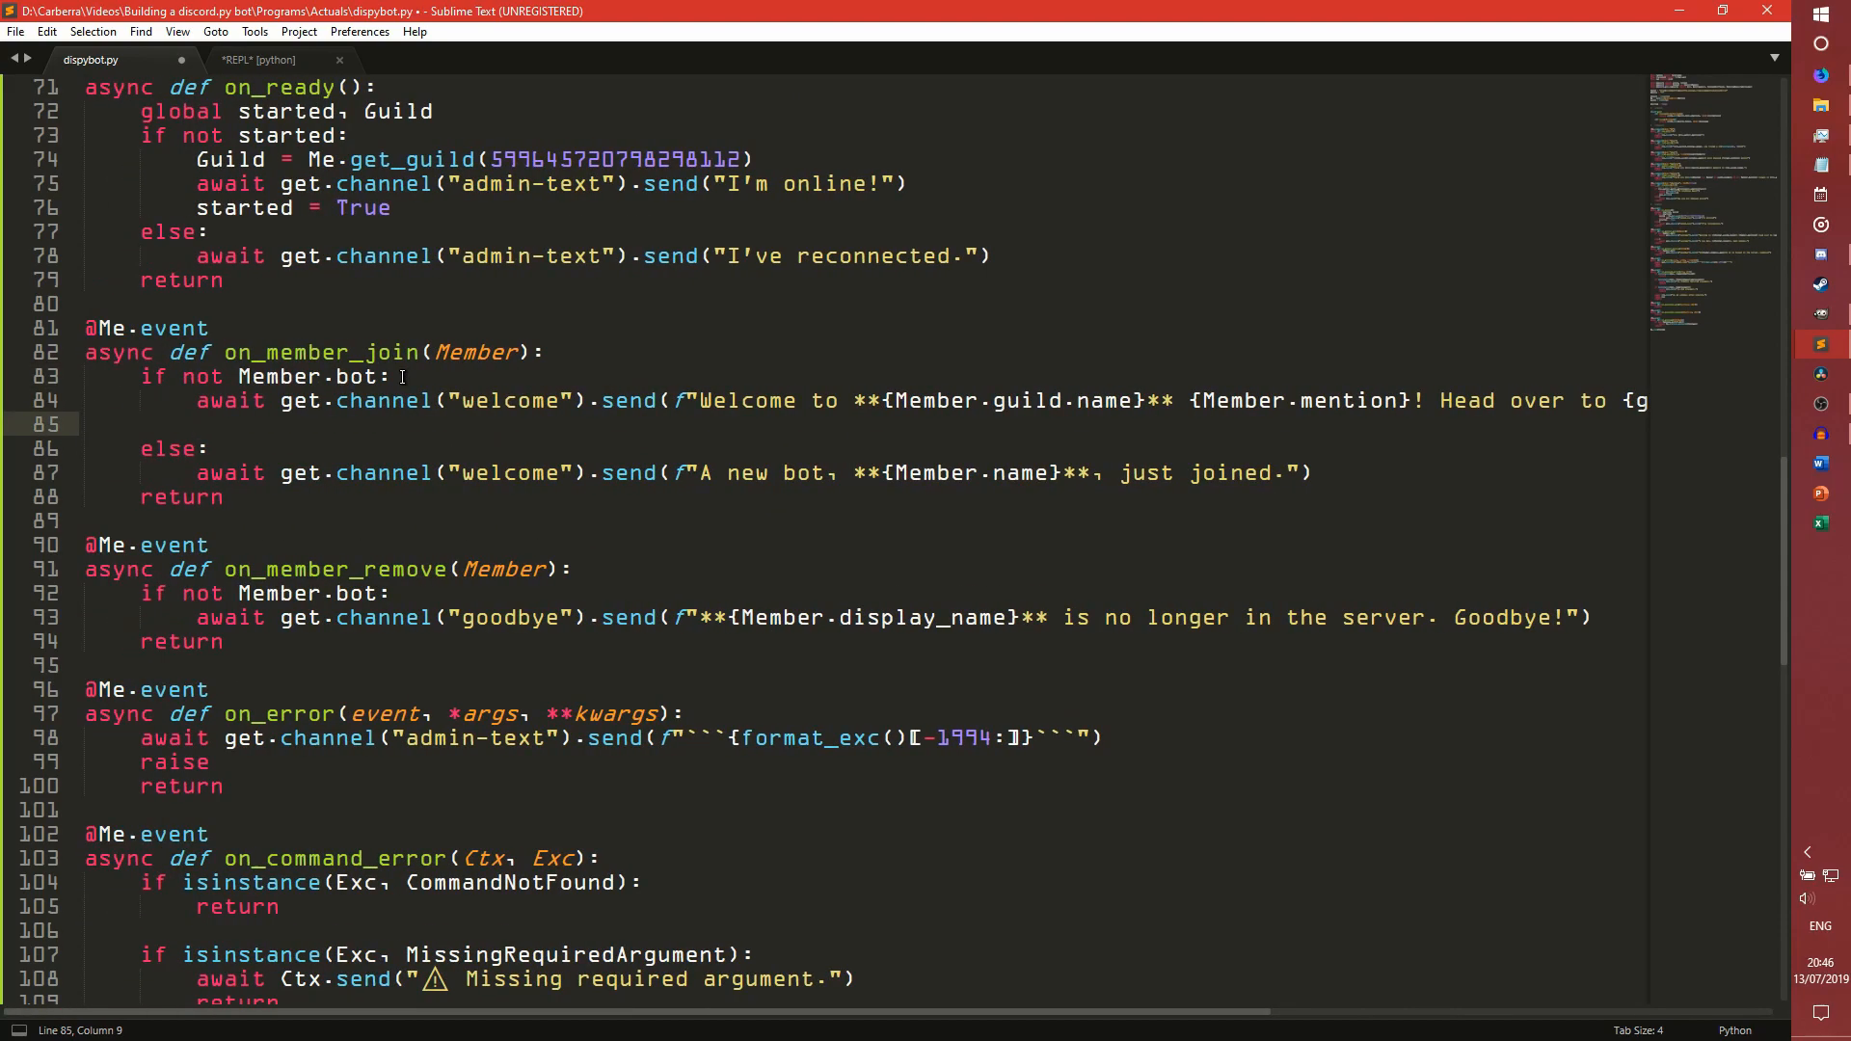
text(await Member.edit()
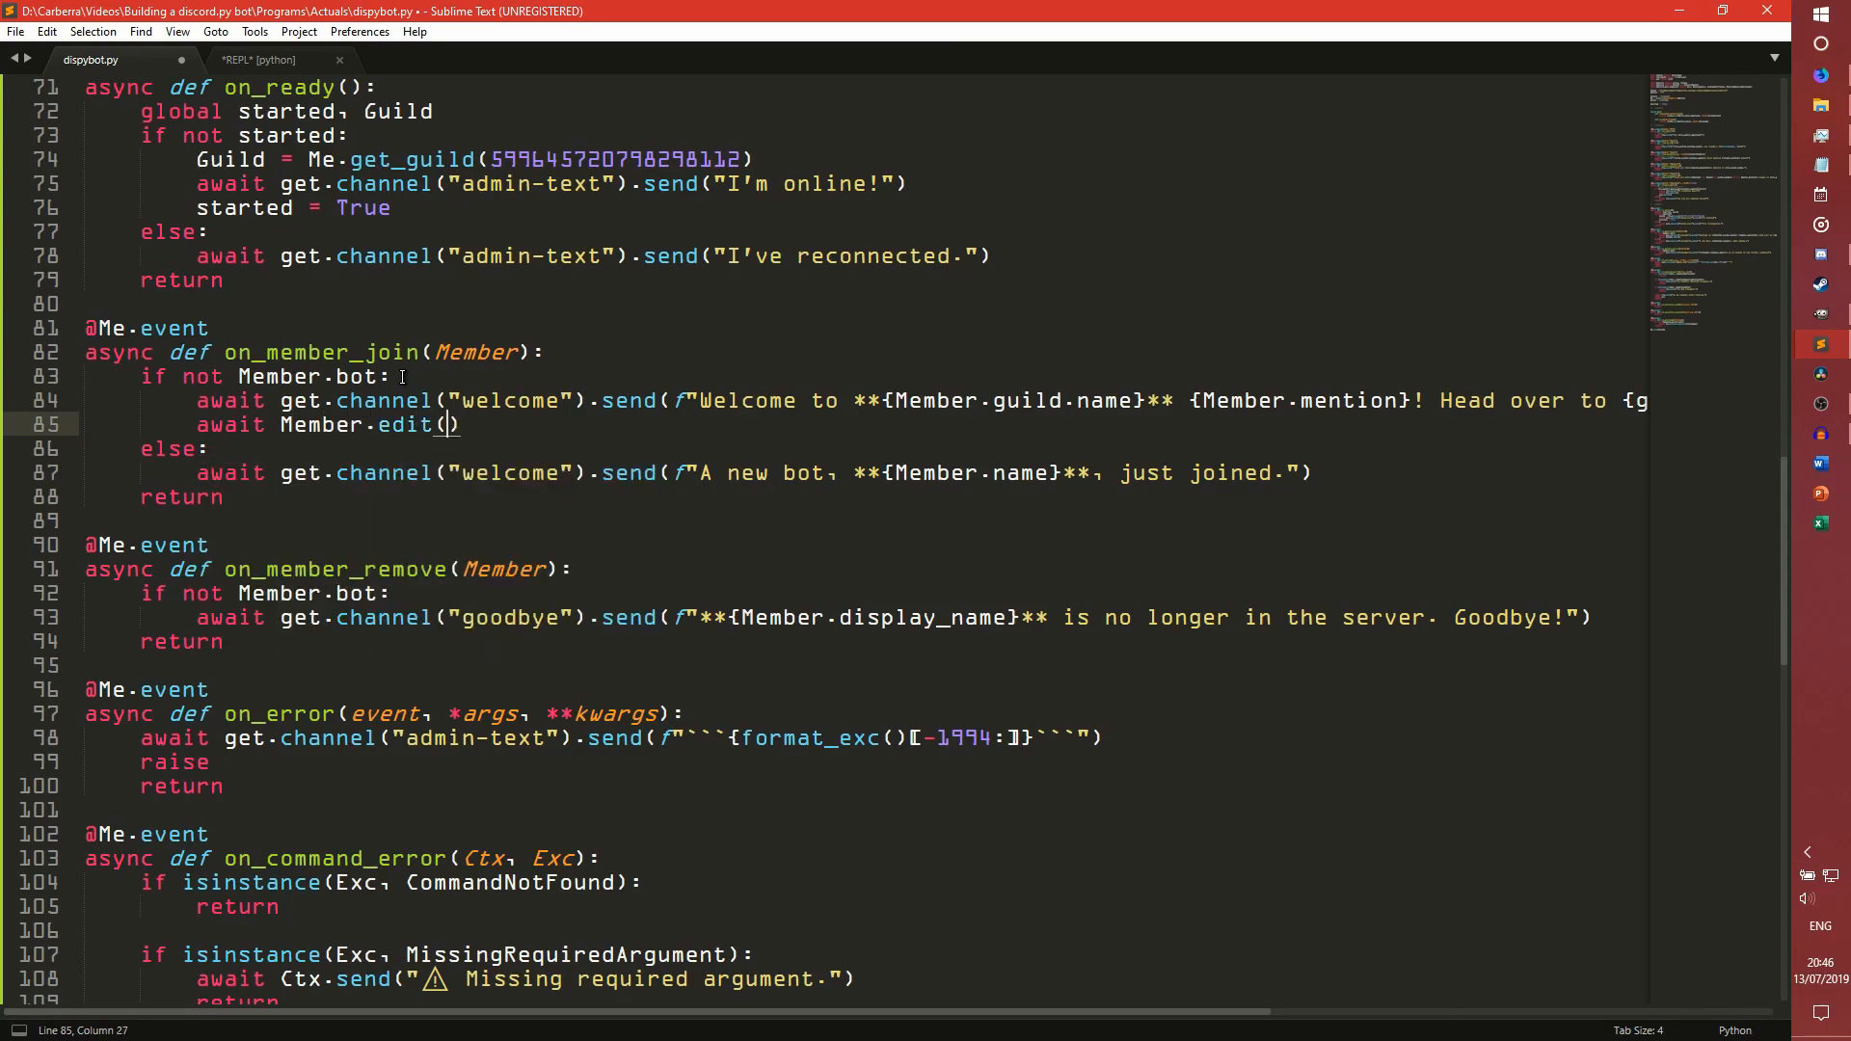
text(roles=[)
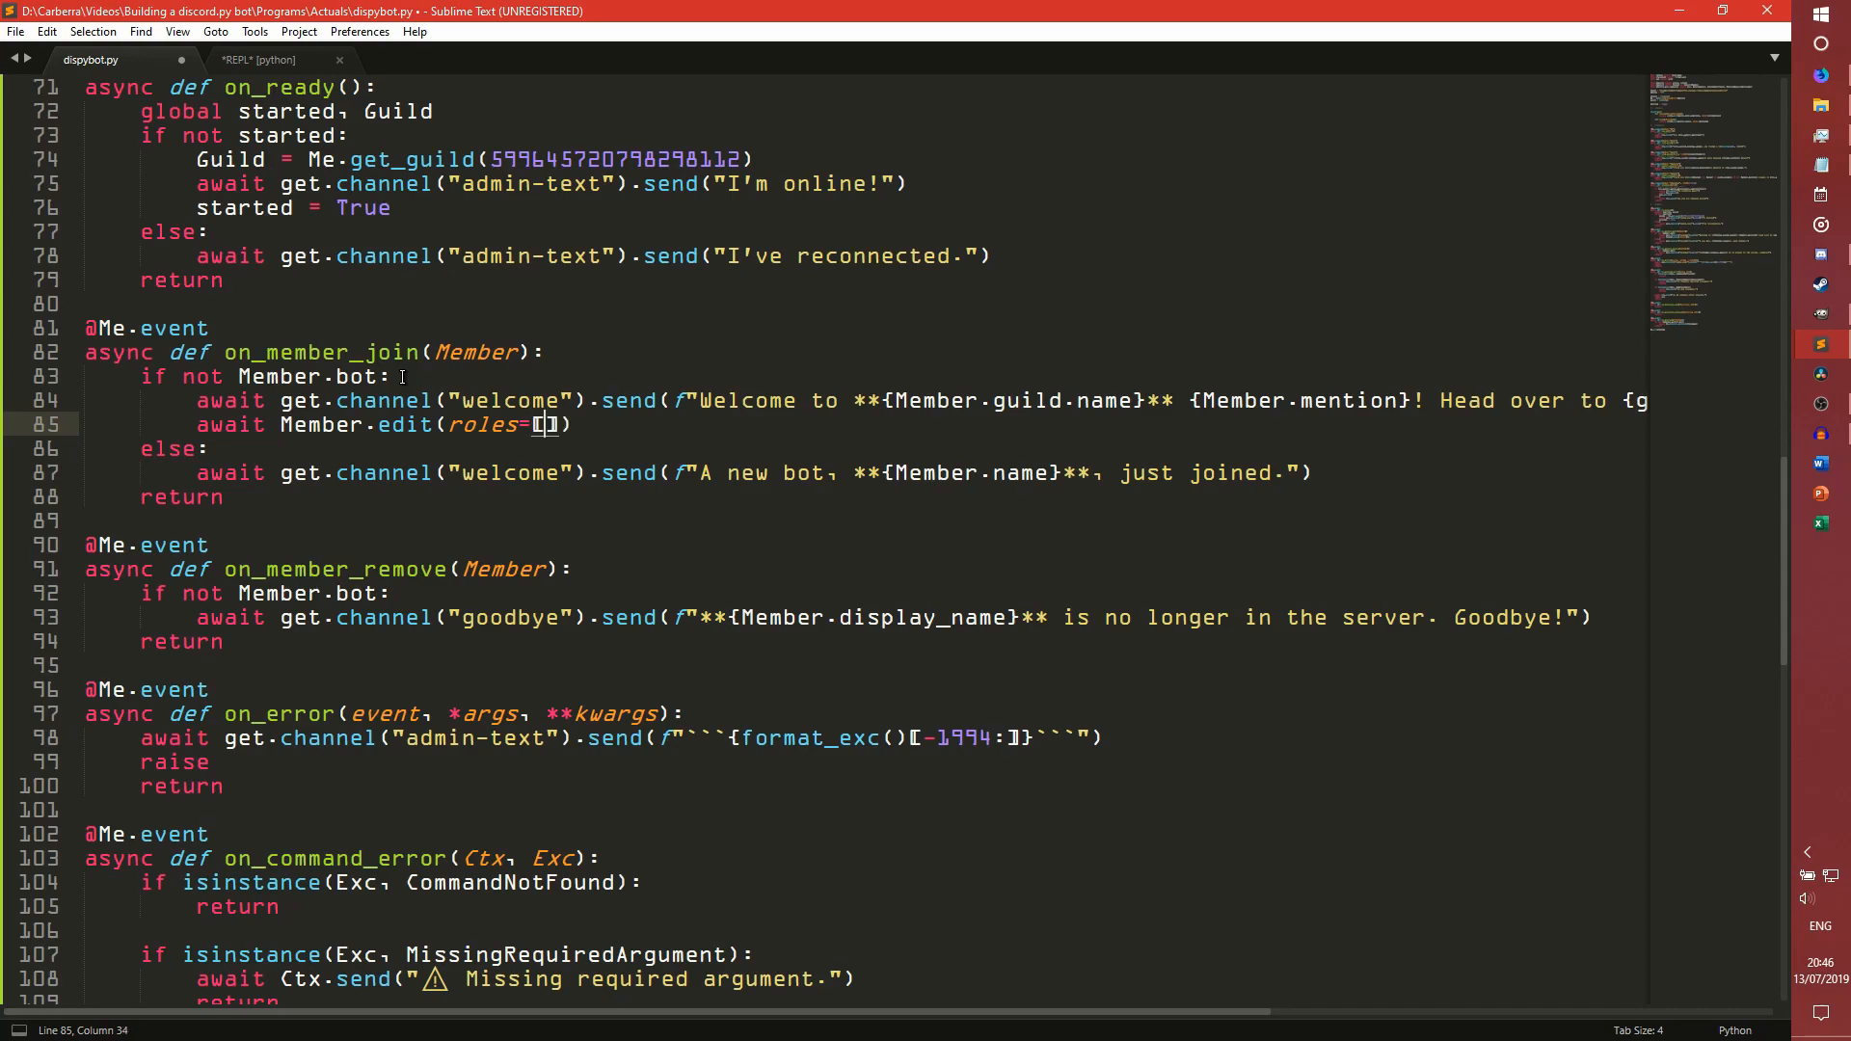
text(*Member.roles)
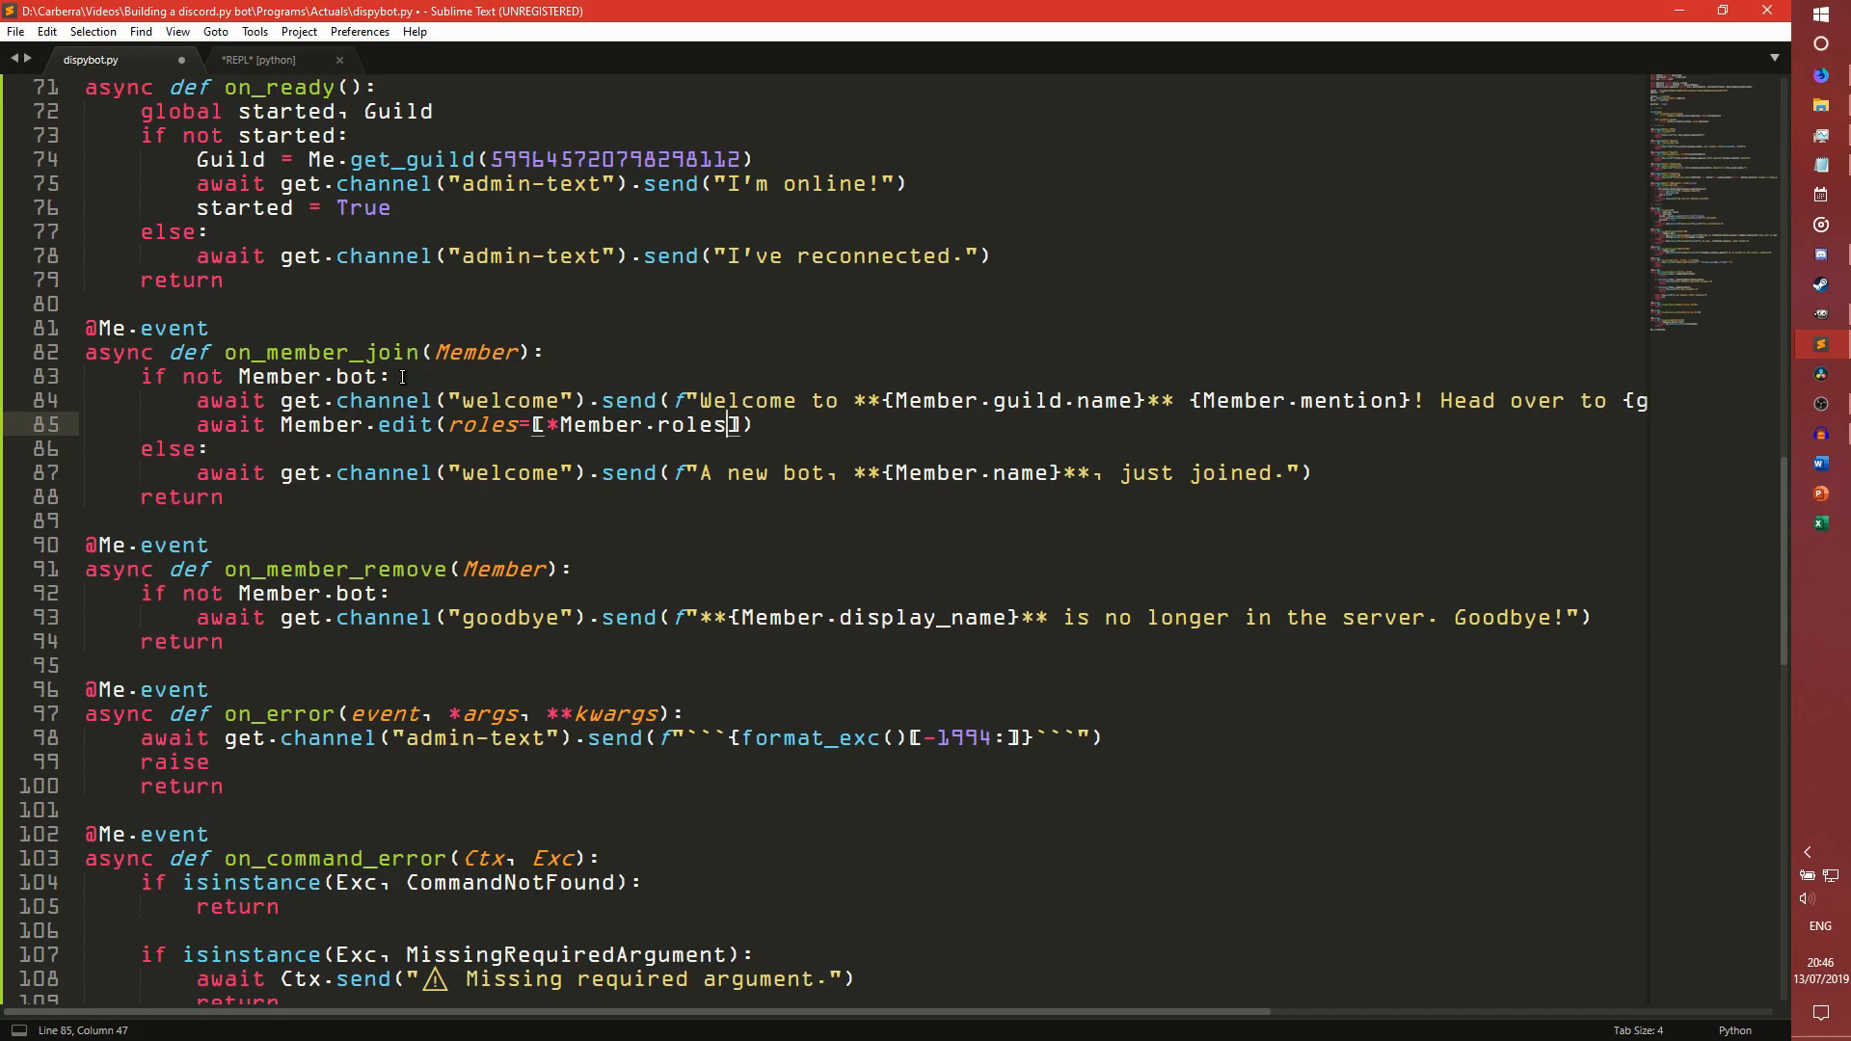
text(,)
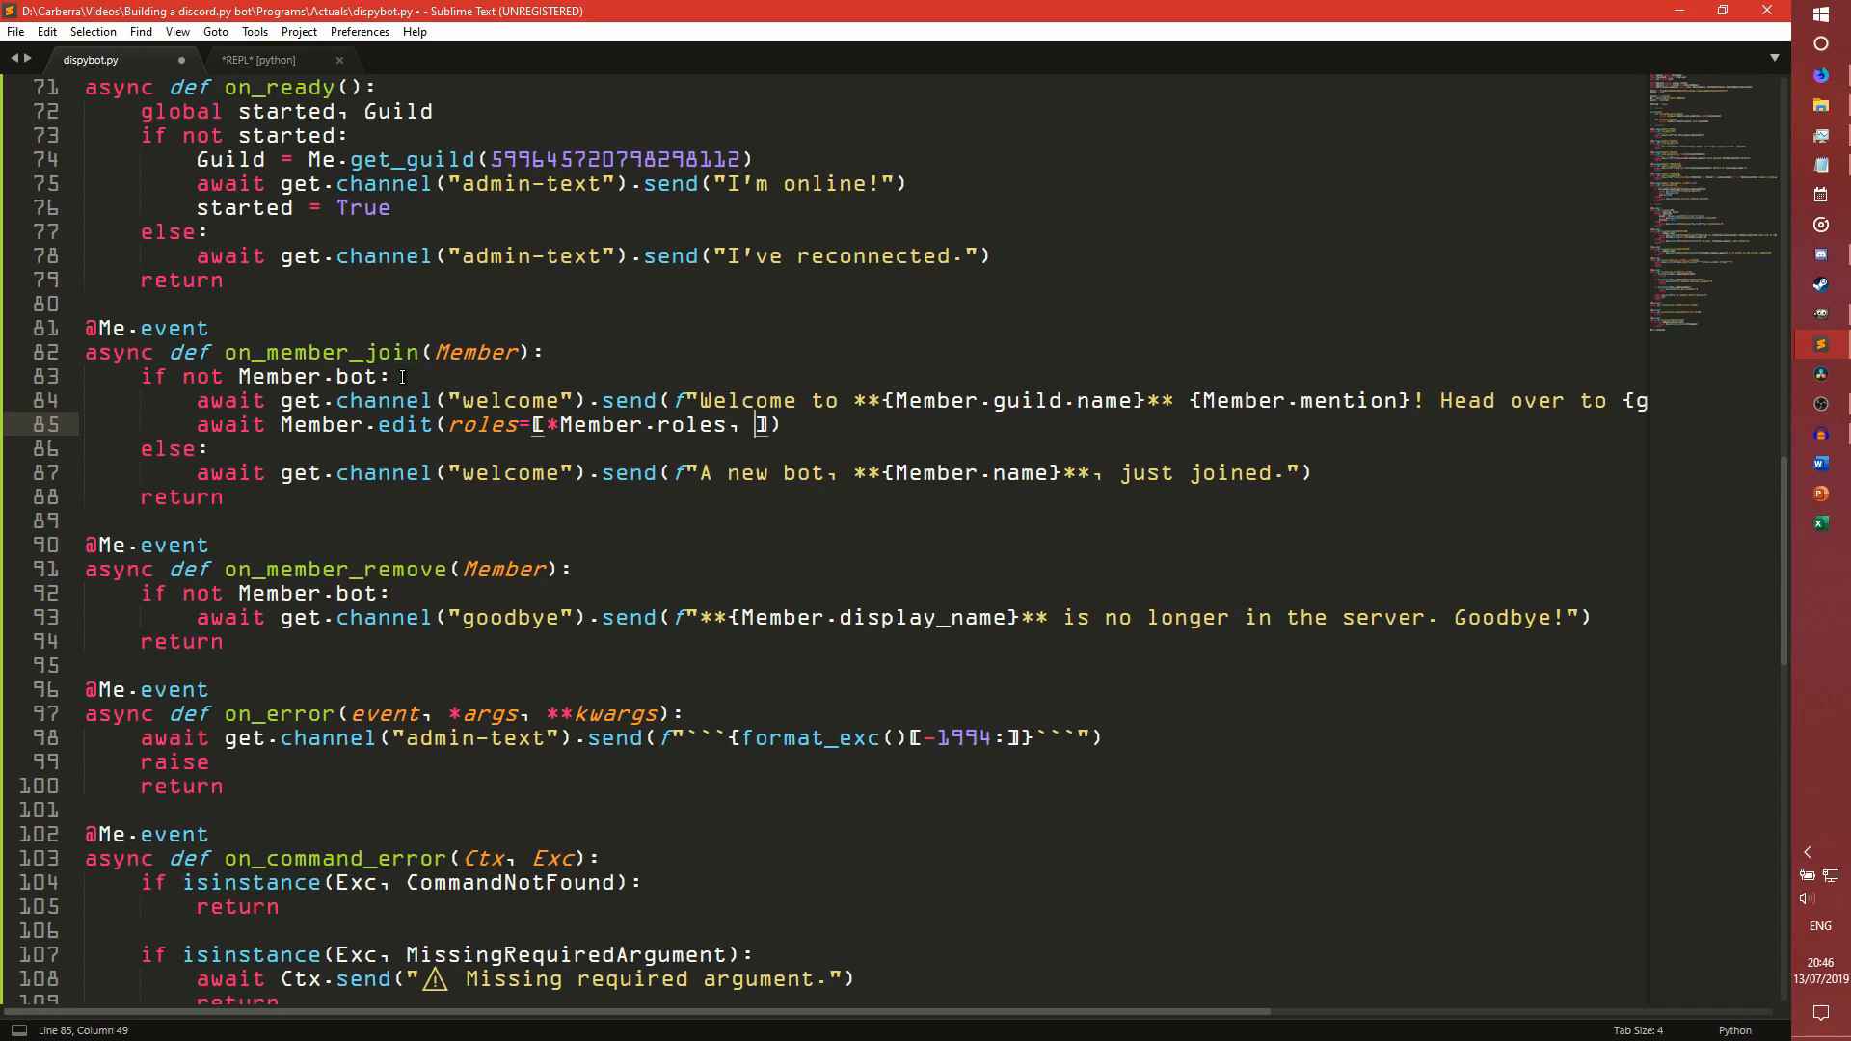
key(BackSpace)
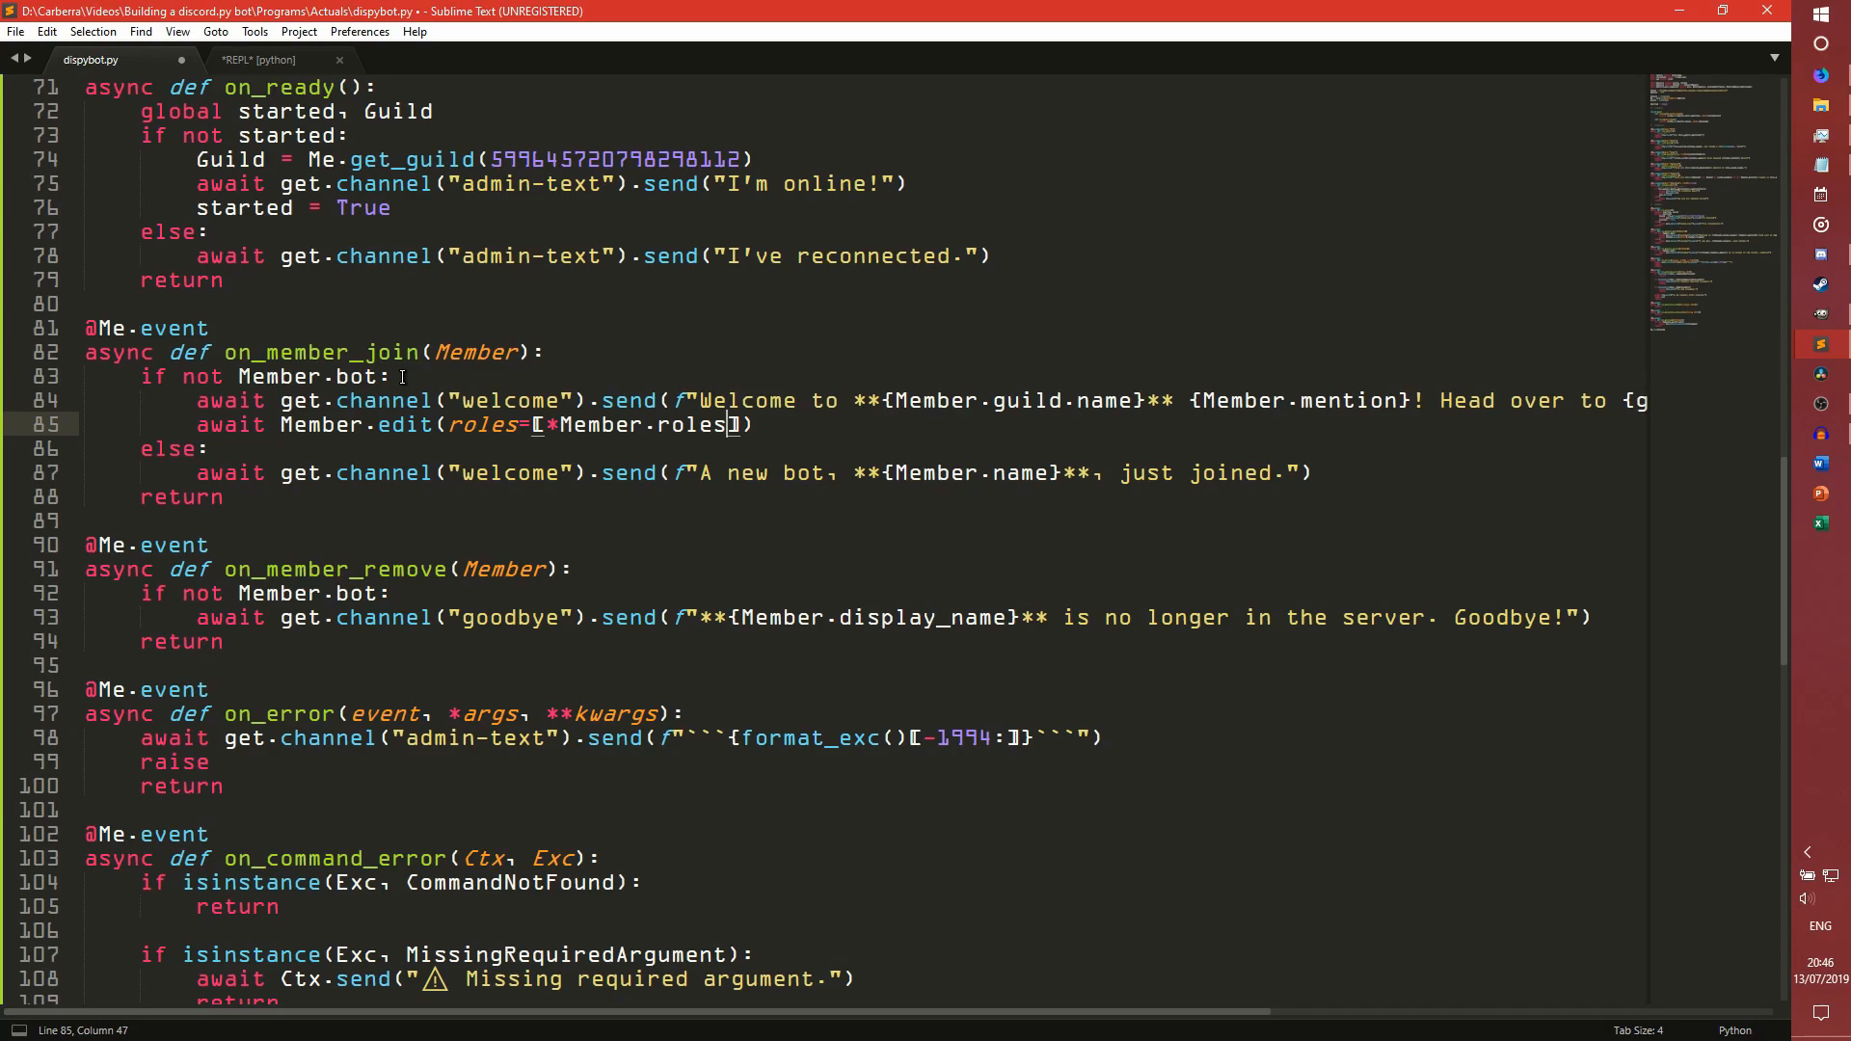
text(,)
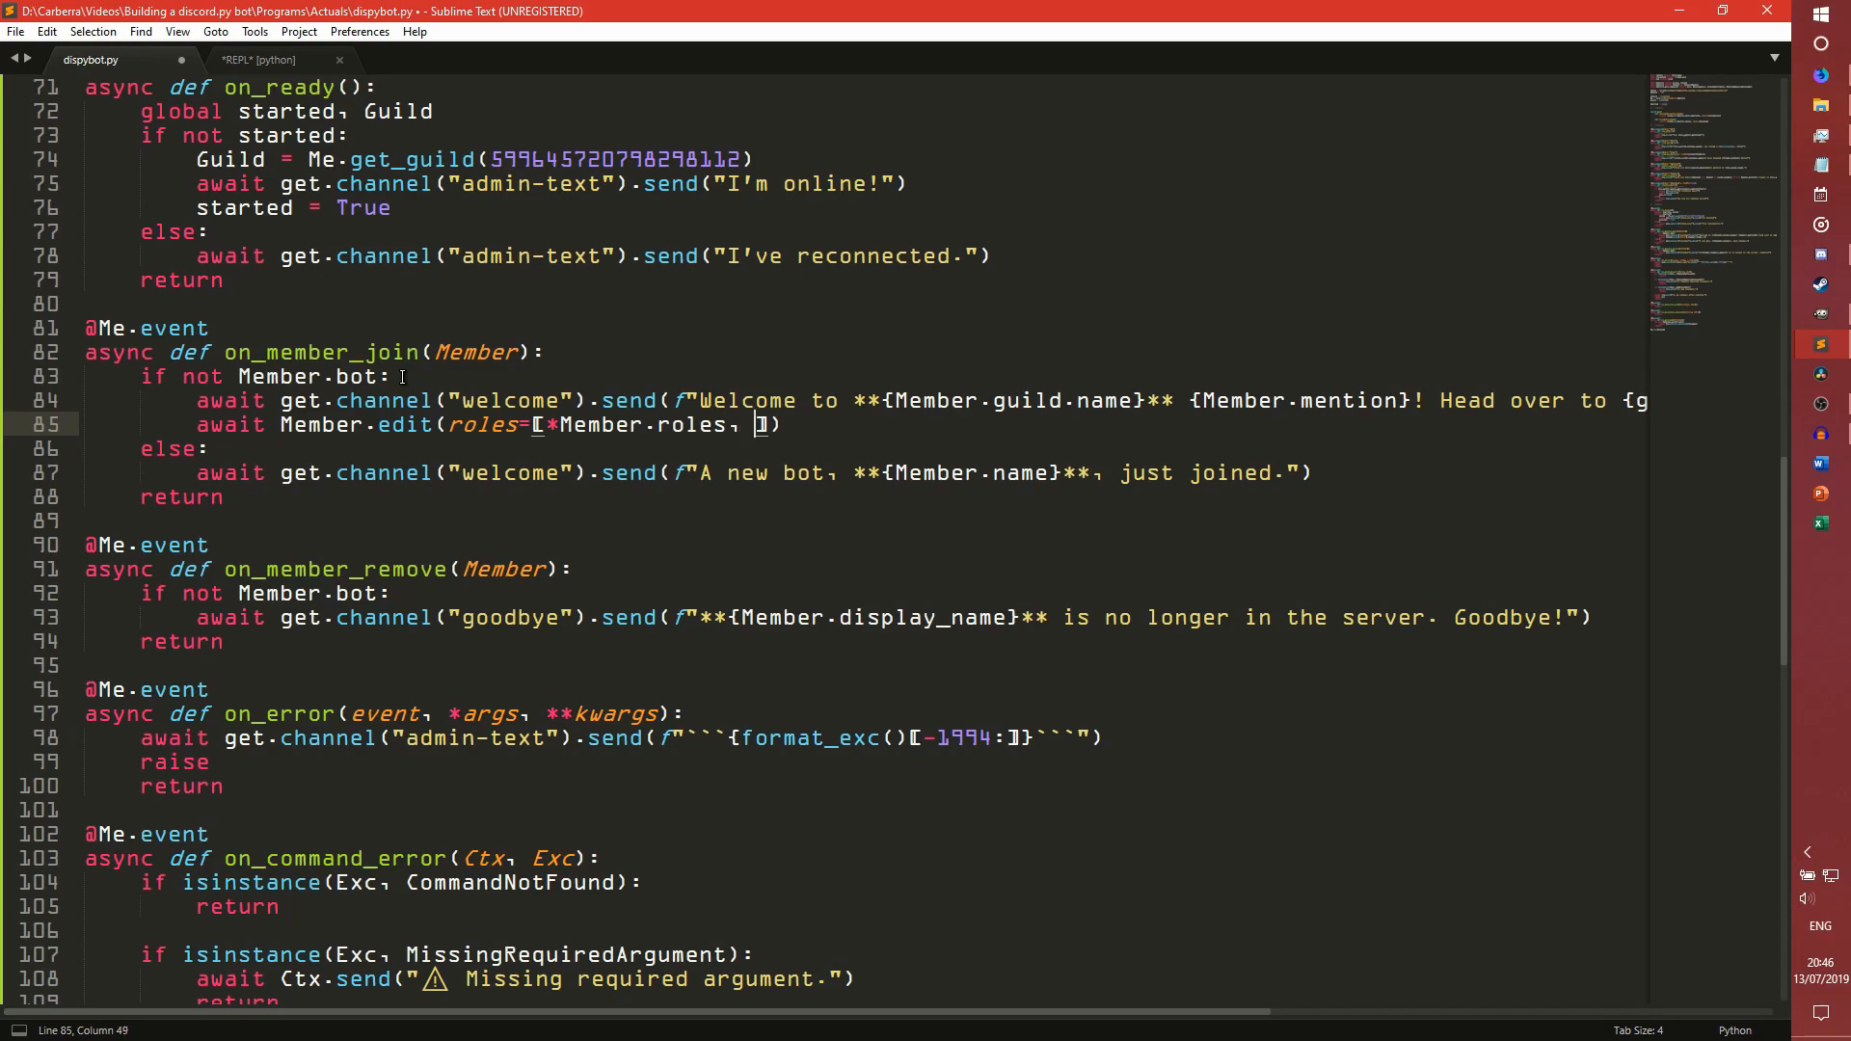
text(get.role())
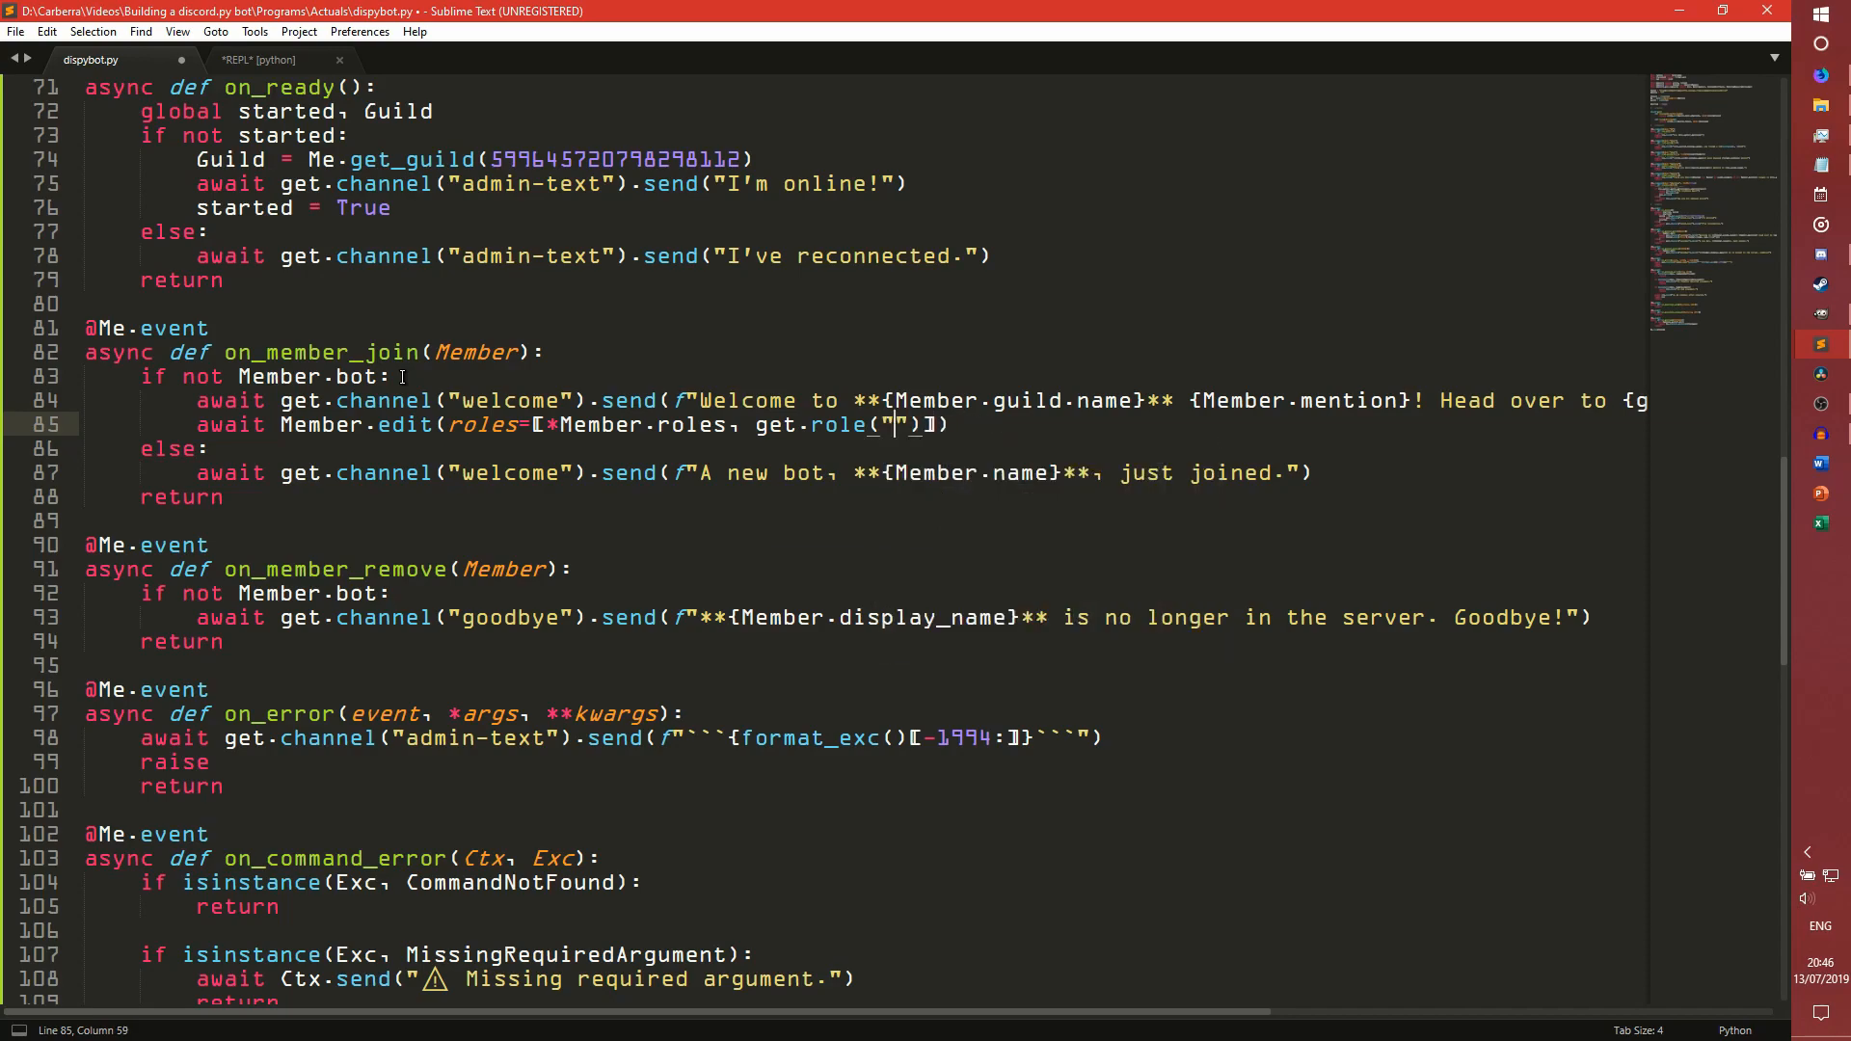
text(Member)
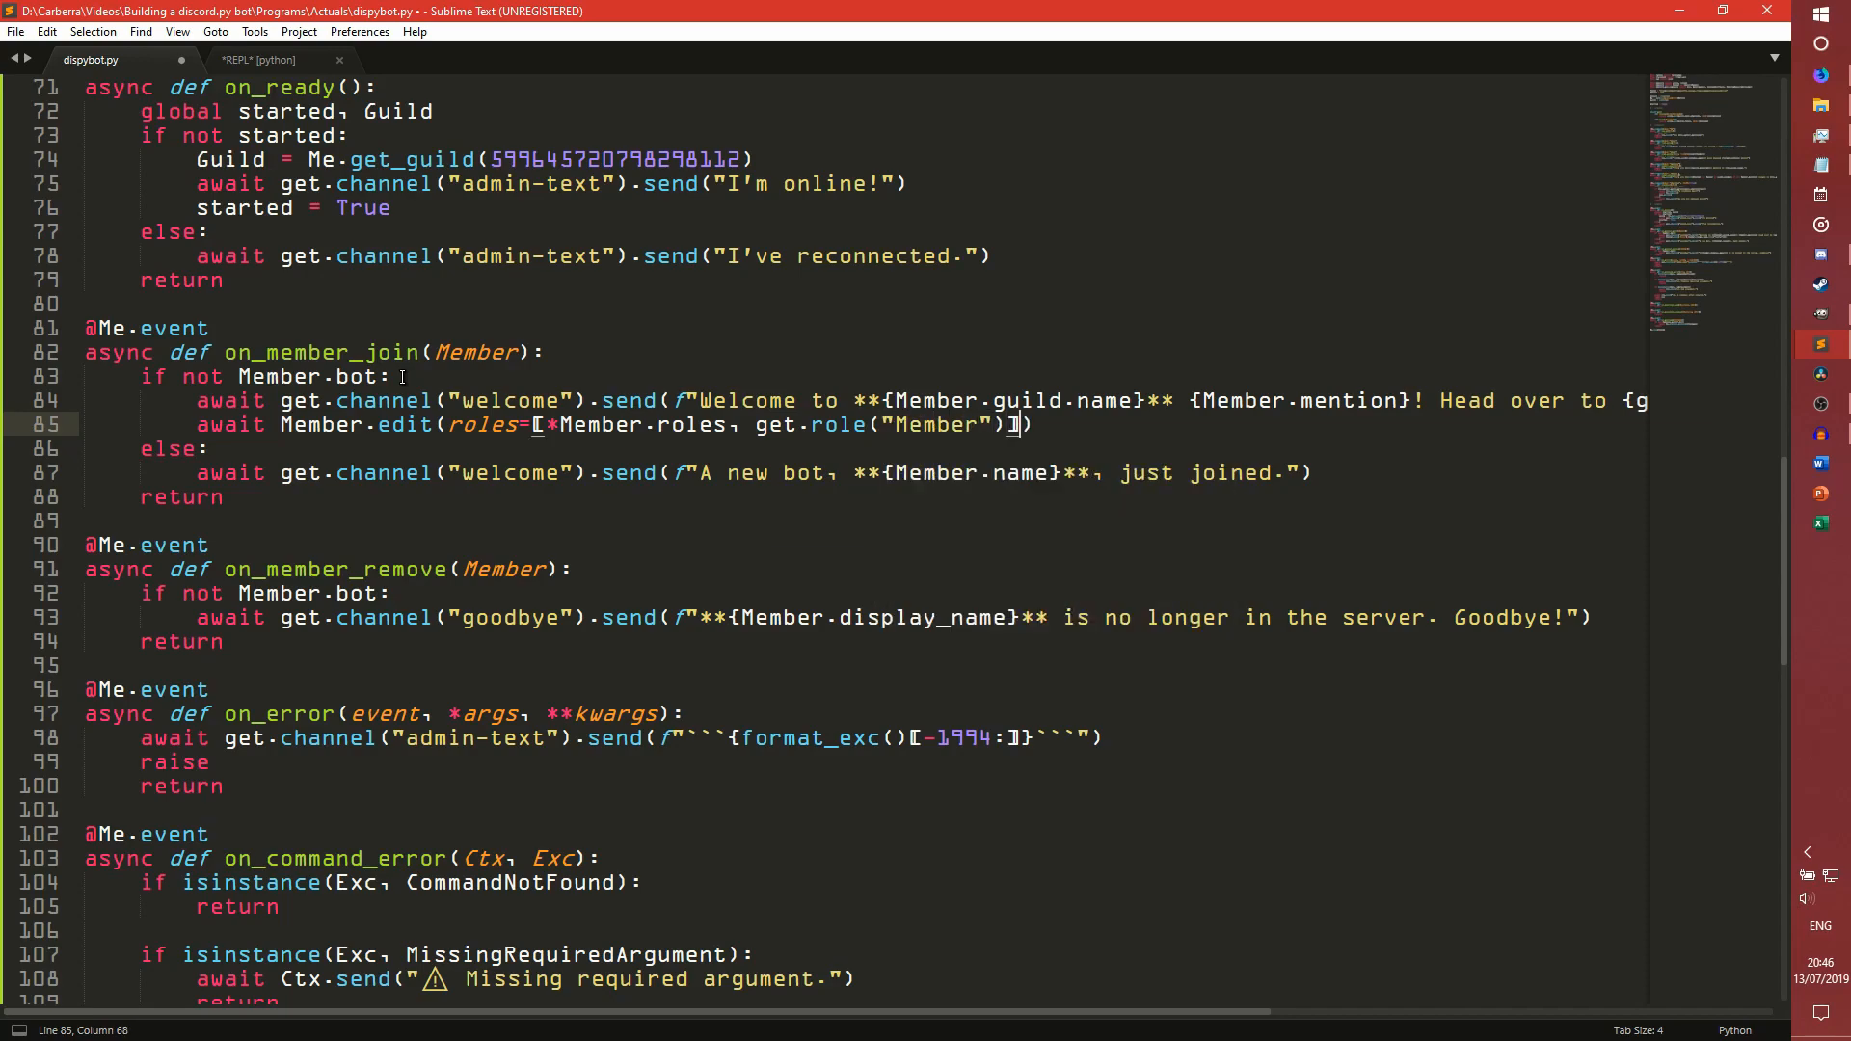
key(ctrl+/)
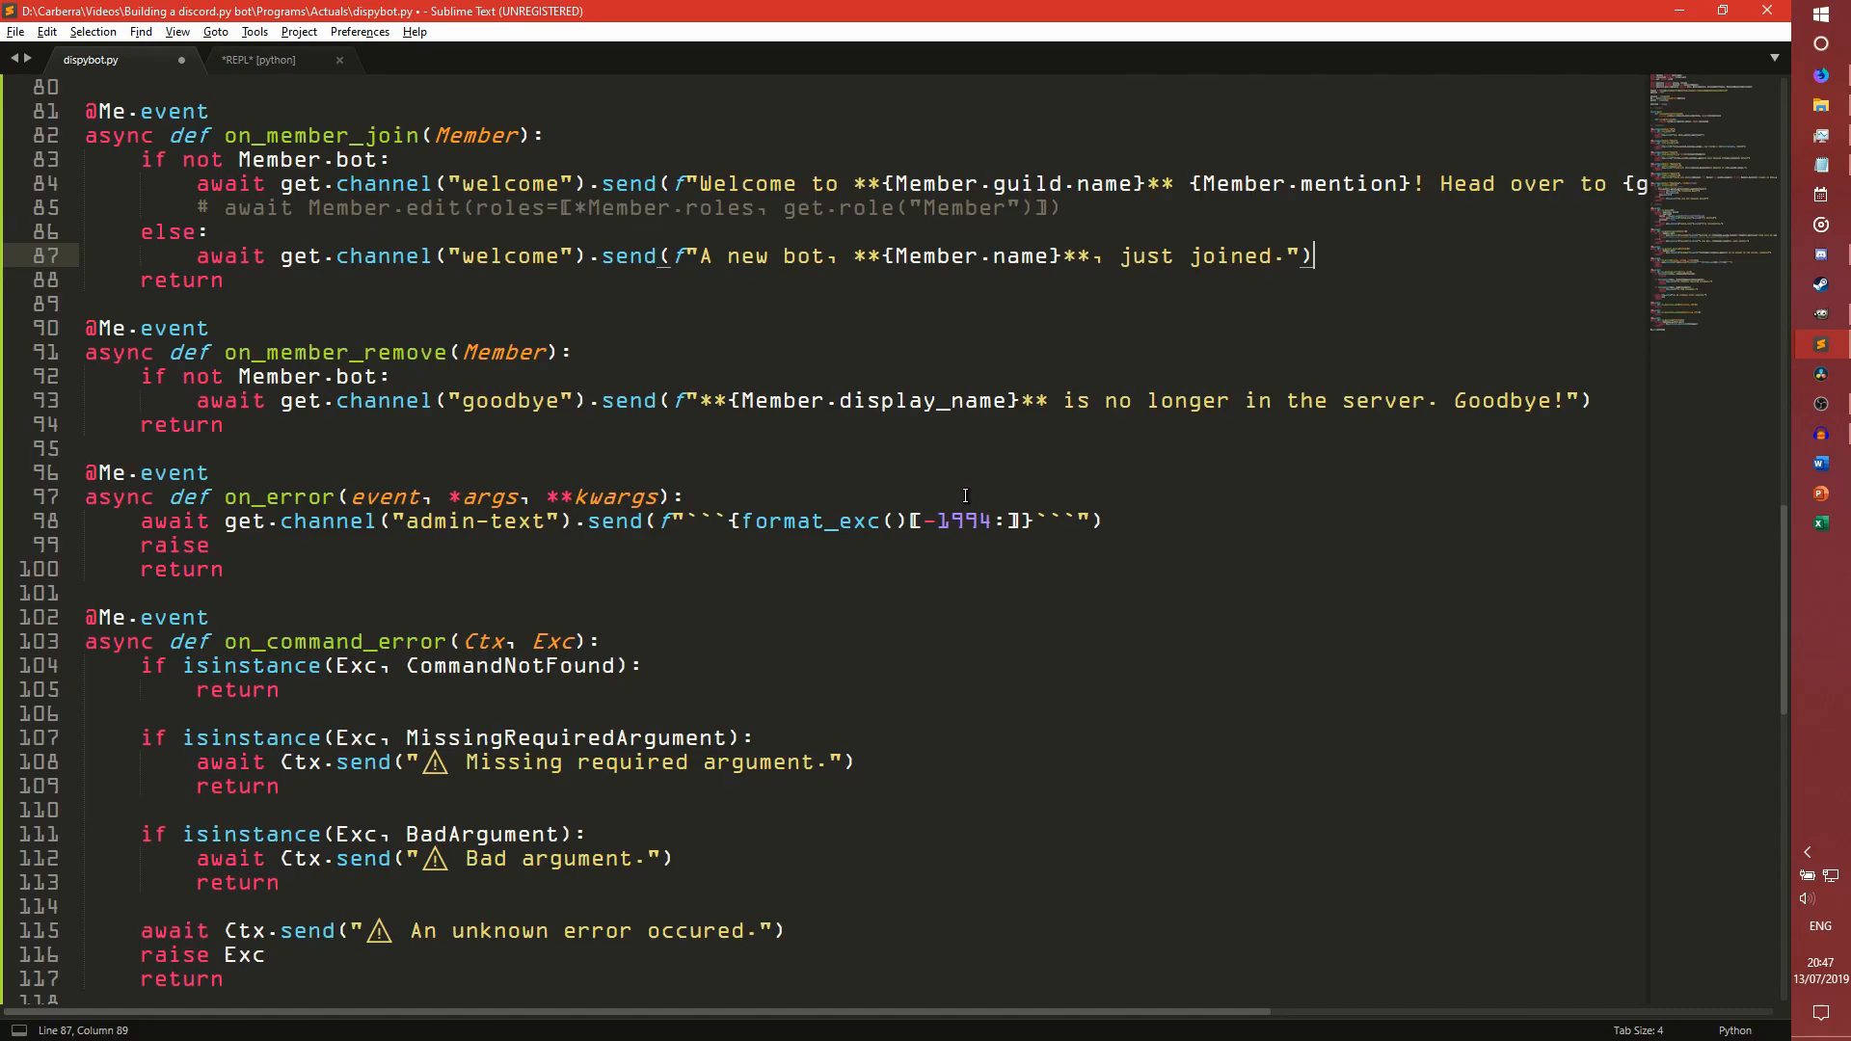
Step: Insert a blank line after the on_reaction_add def line
scroll(down, 3)
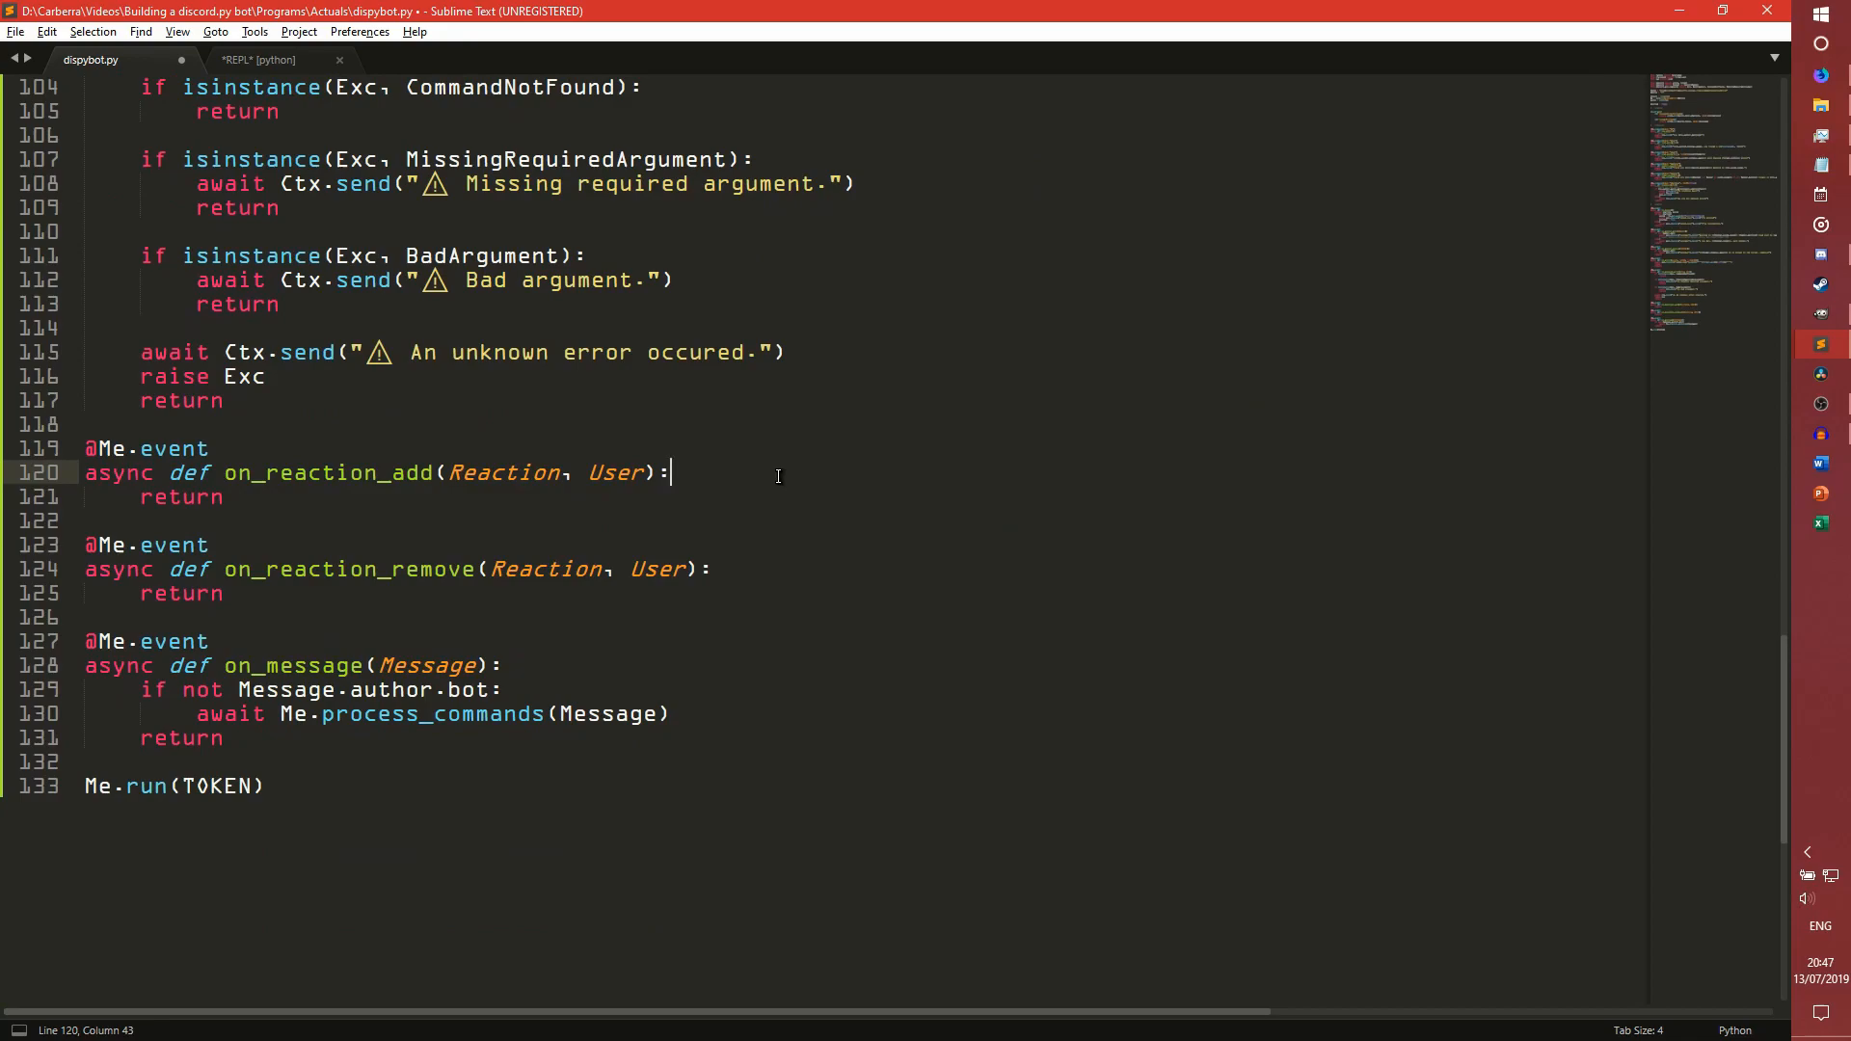
key(enter)
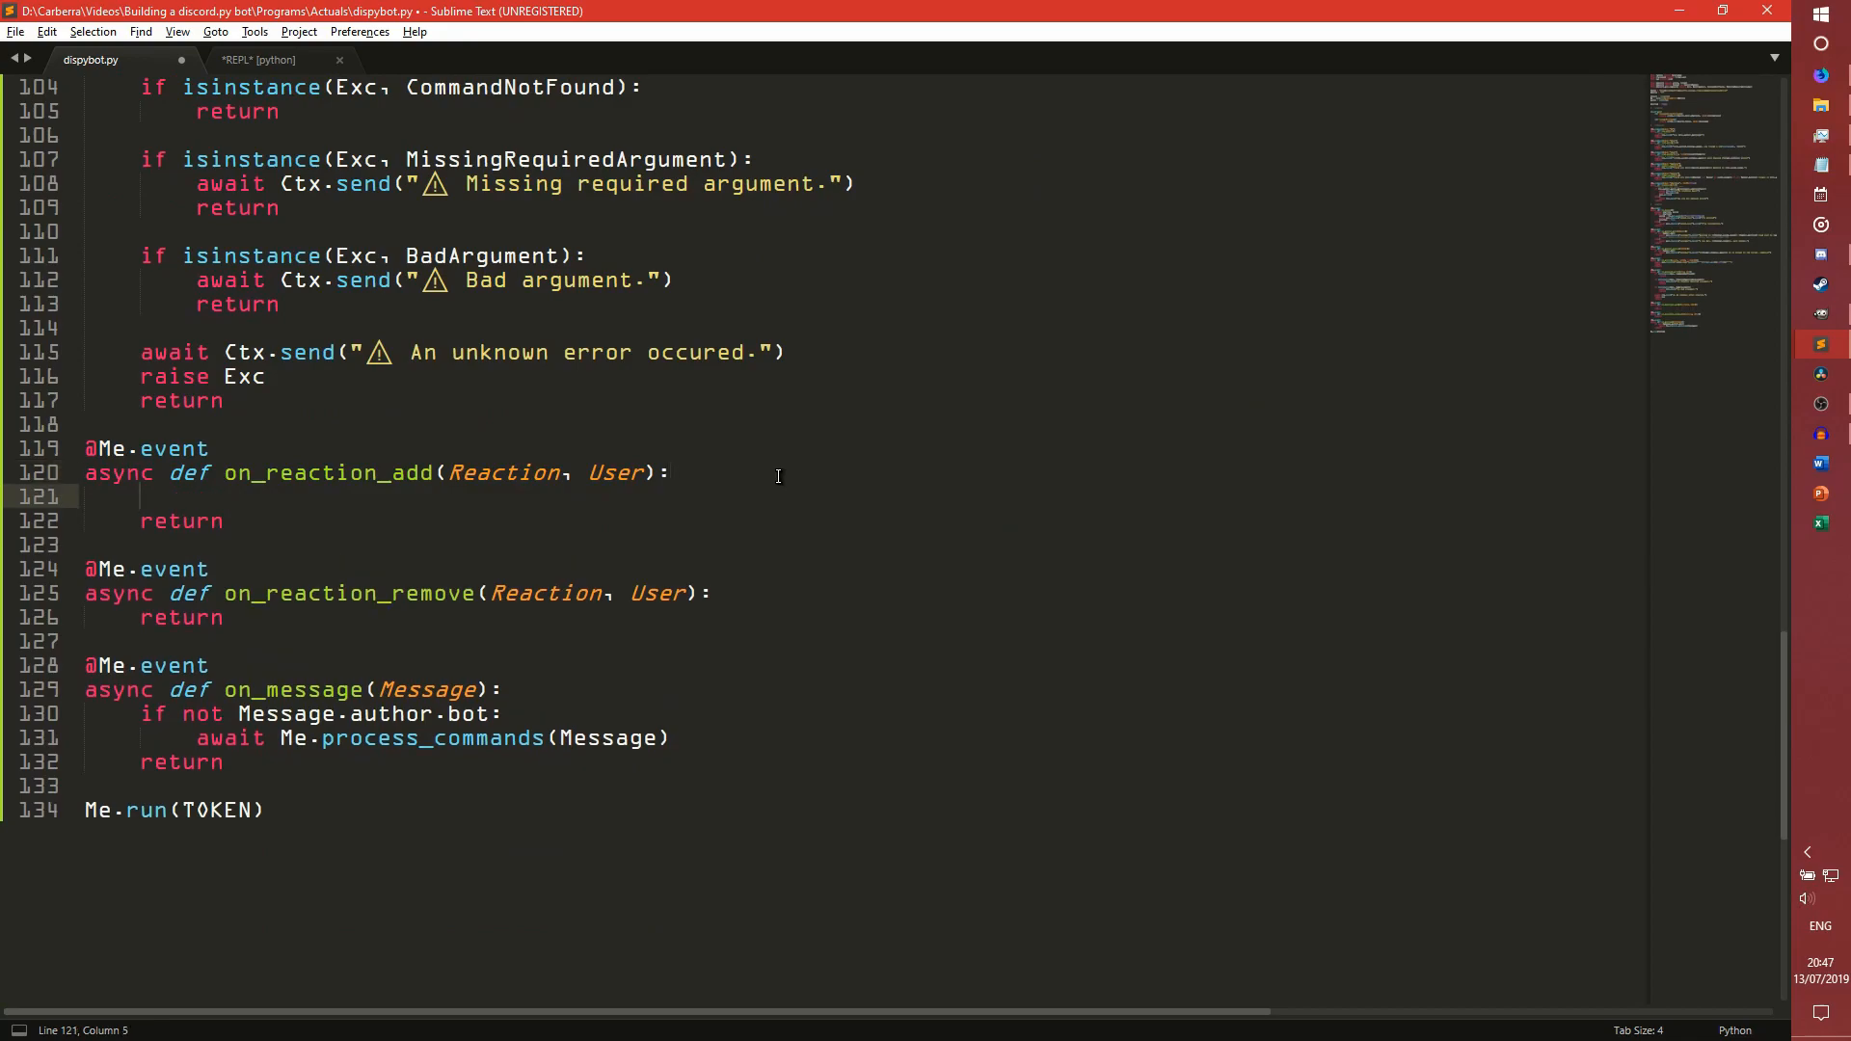